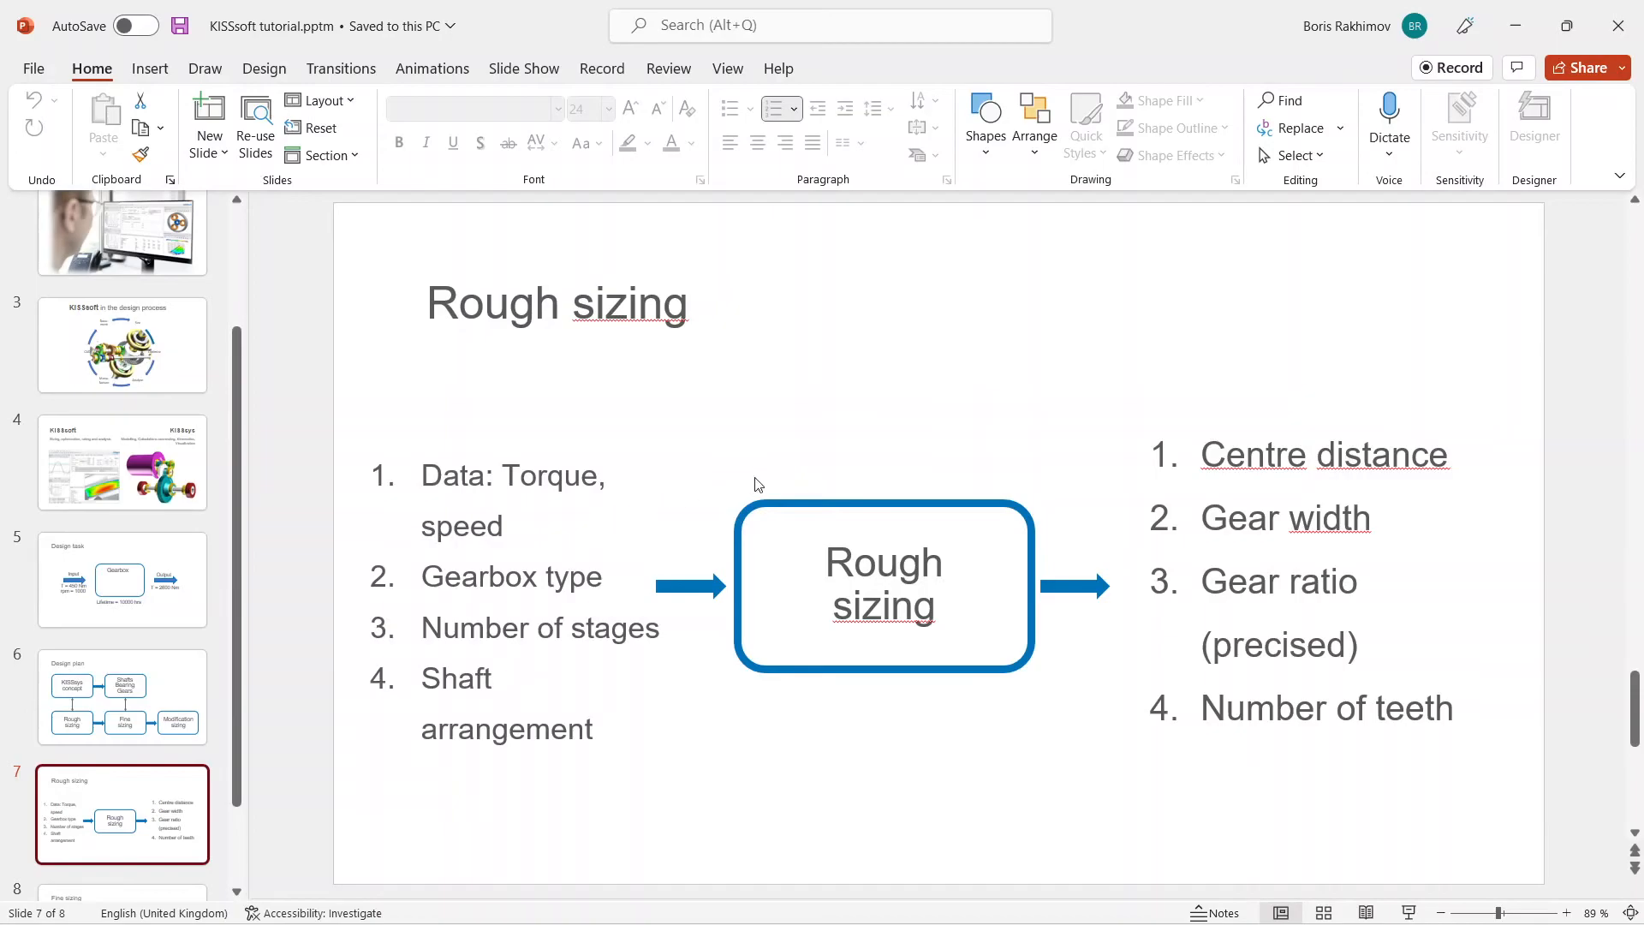
mouse_move(1012, 425)
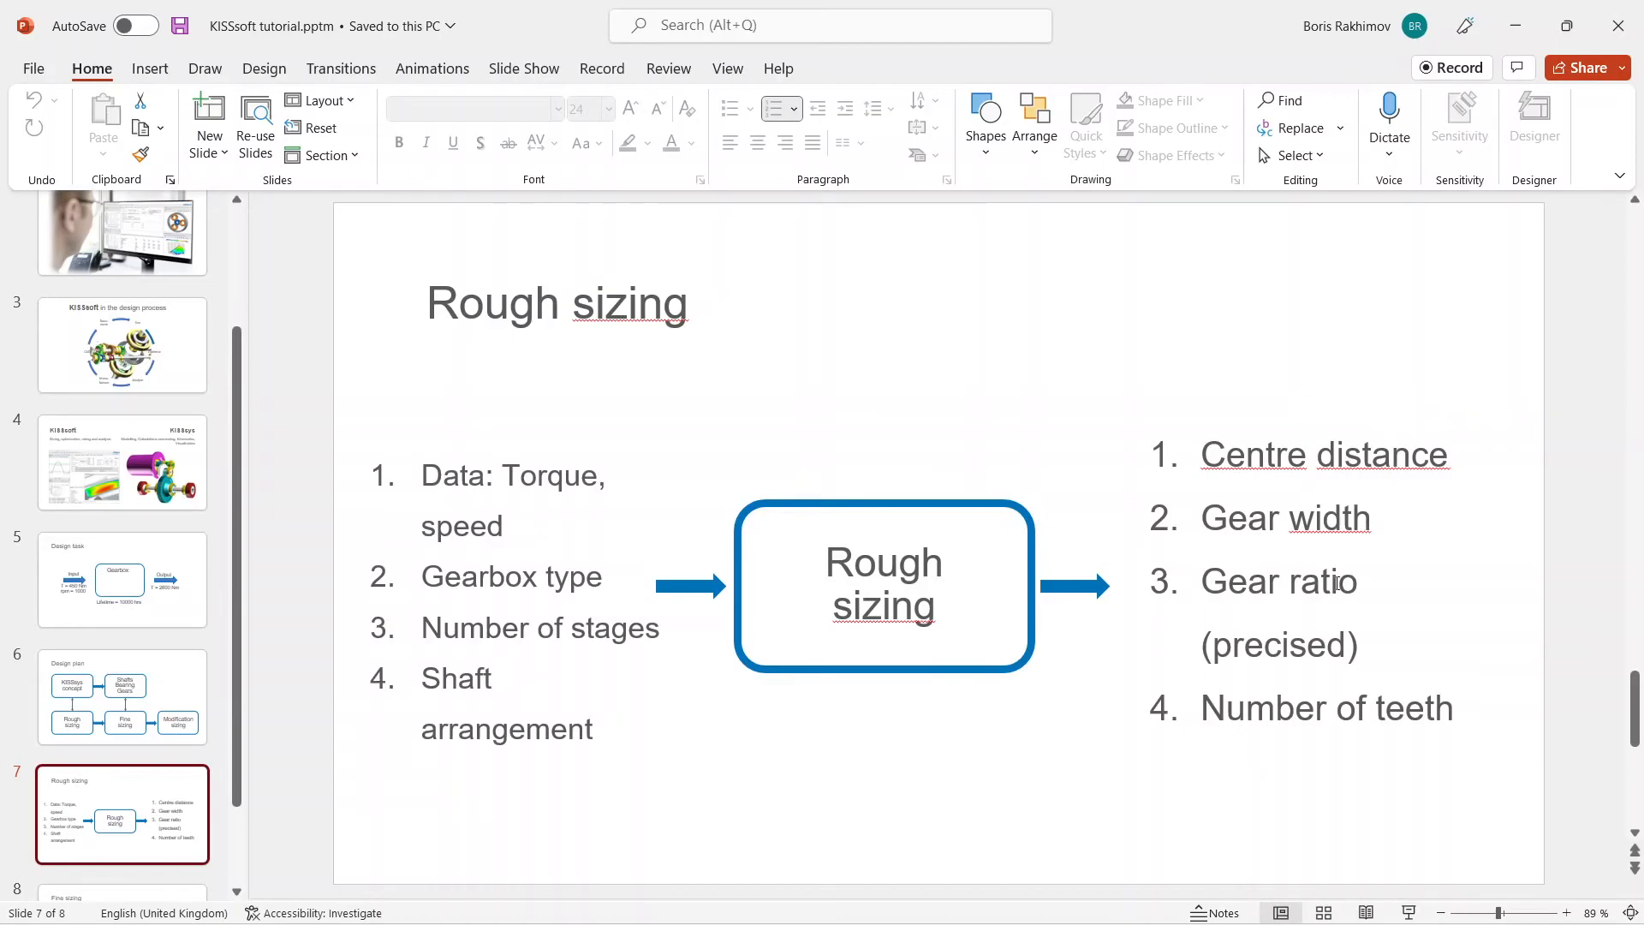
mouse_move(123, 579)
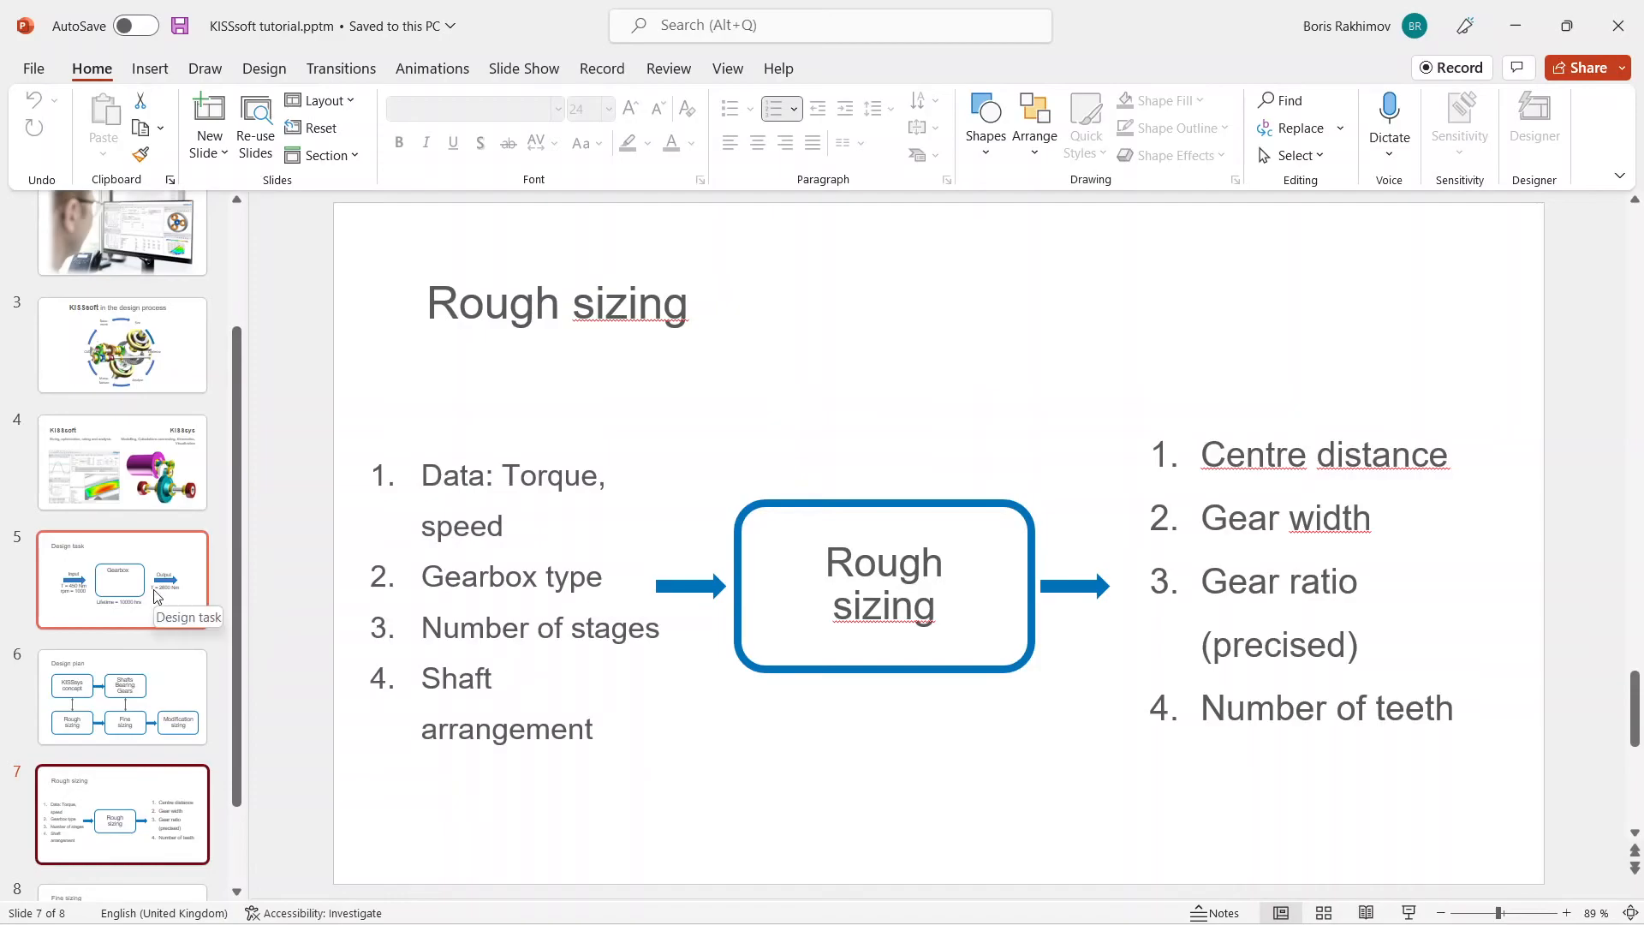
- Select the model root and list the table elements available to add to the gearbox model
left_click(122, 579)
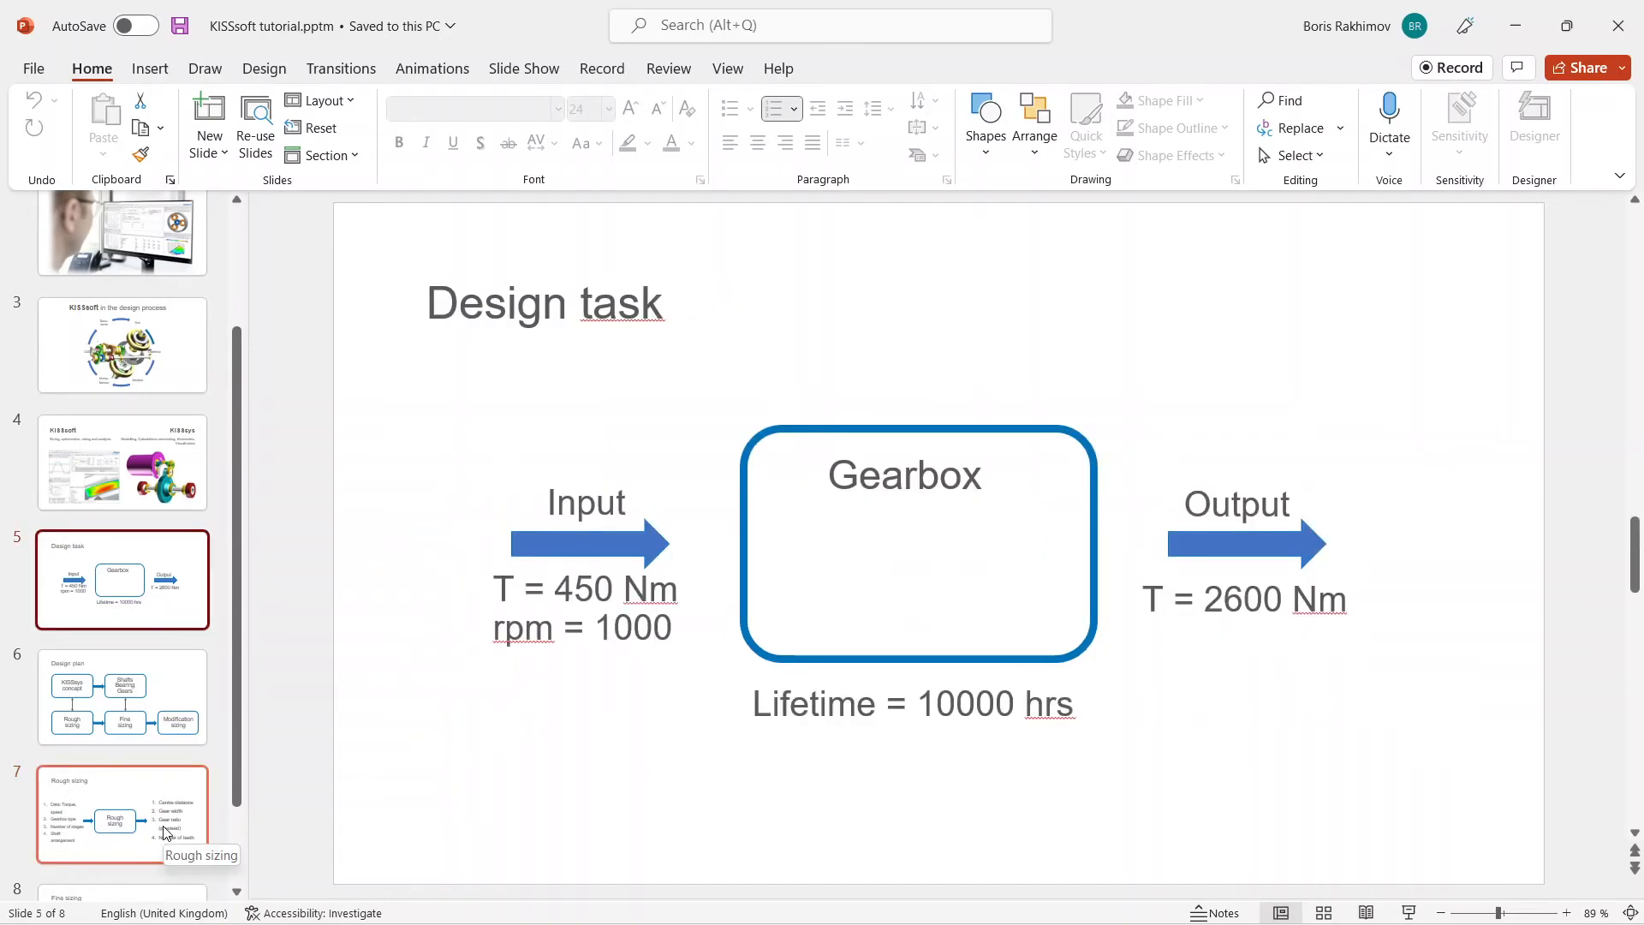
left_click(122, 816)
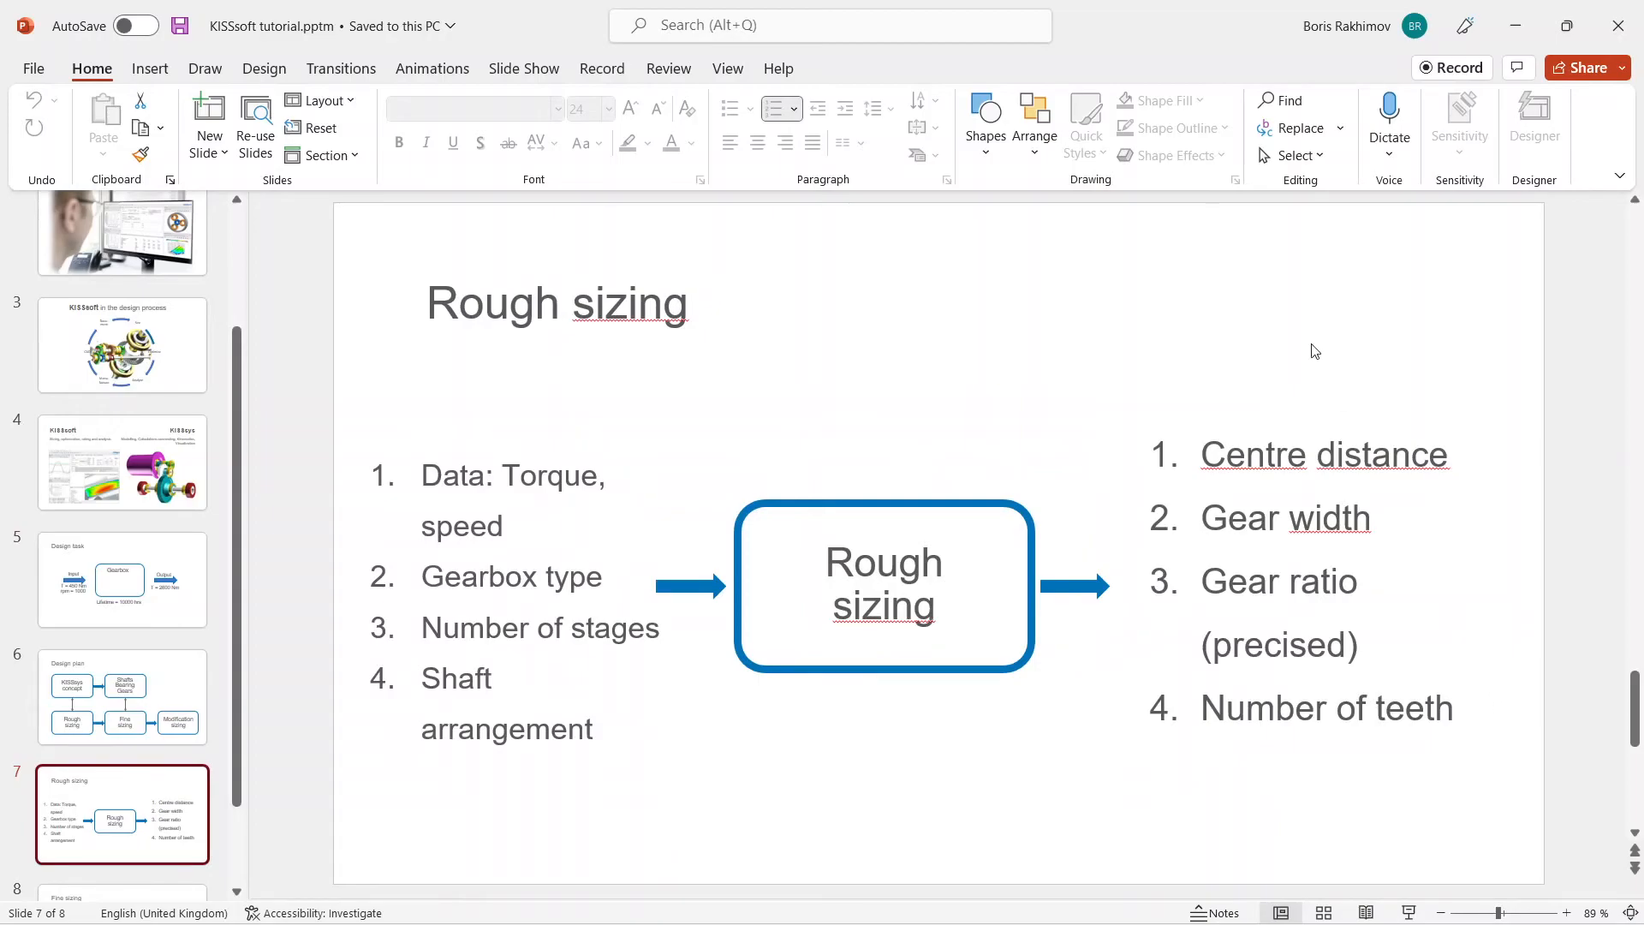
mouse_move(1512, 26)
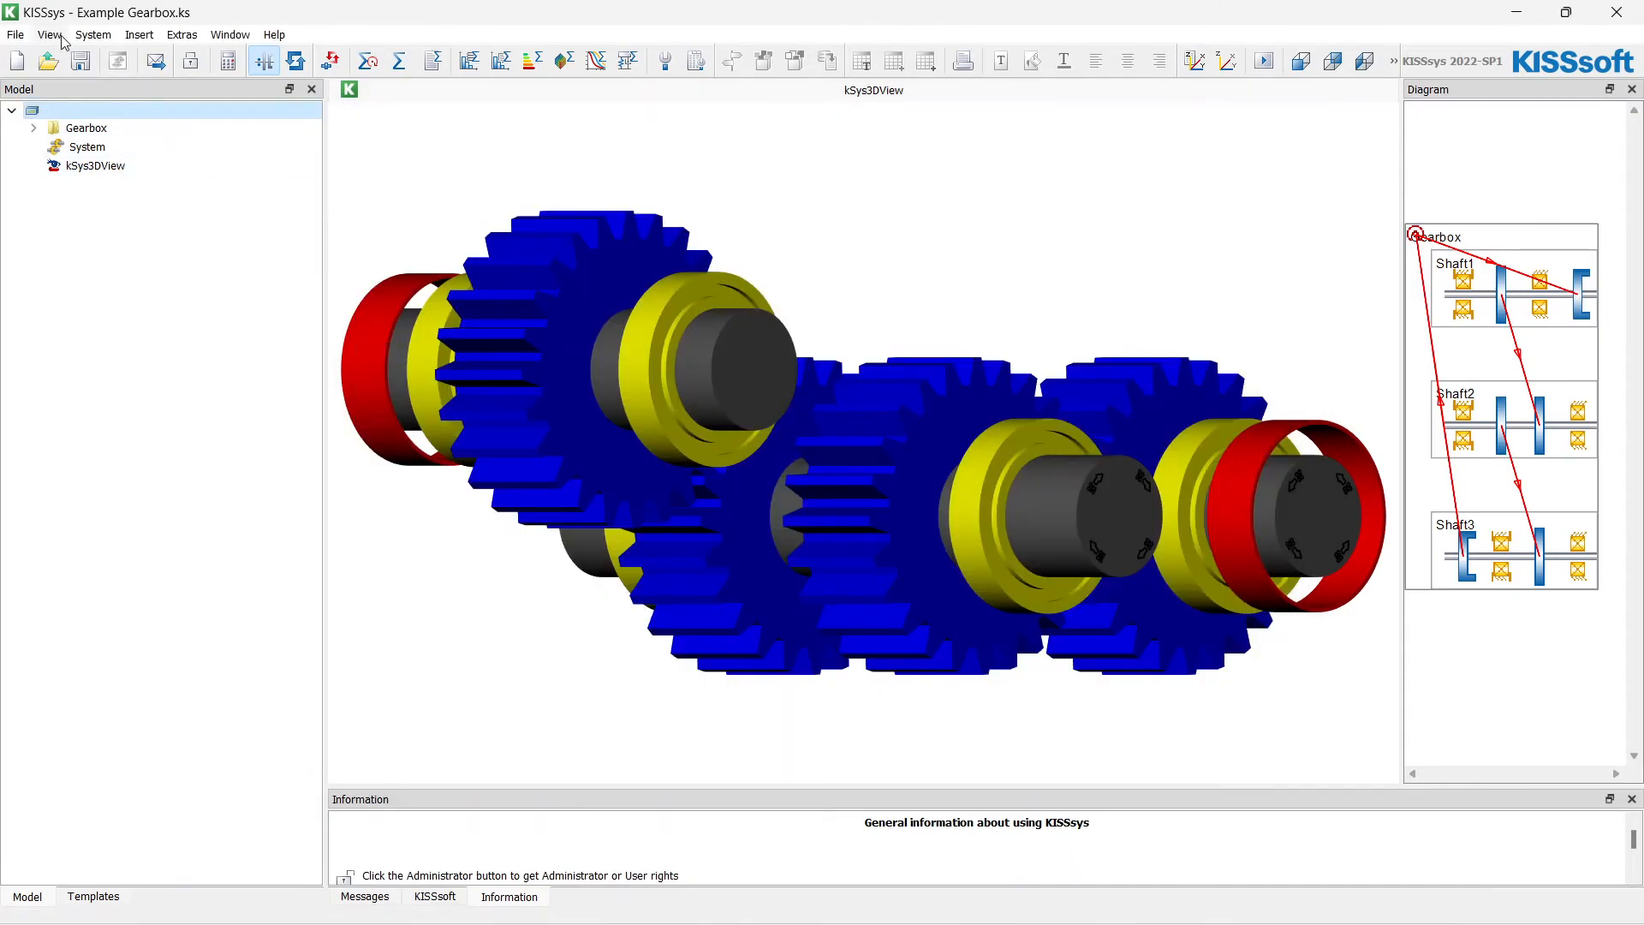
mouse_move(55, 26)
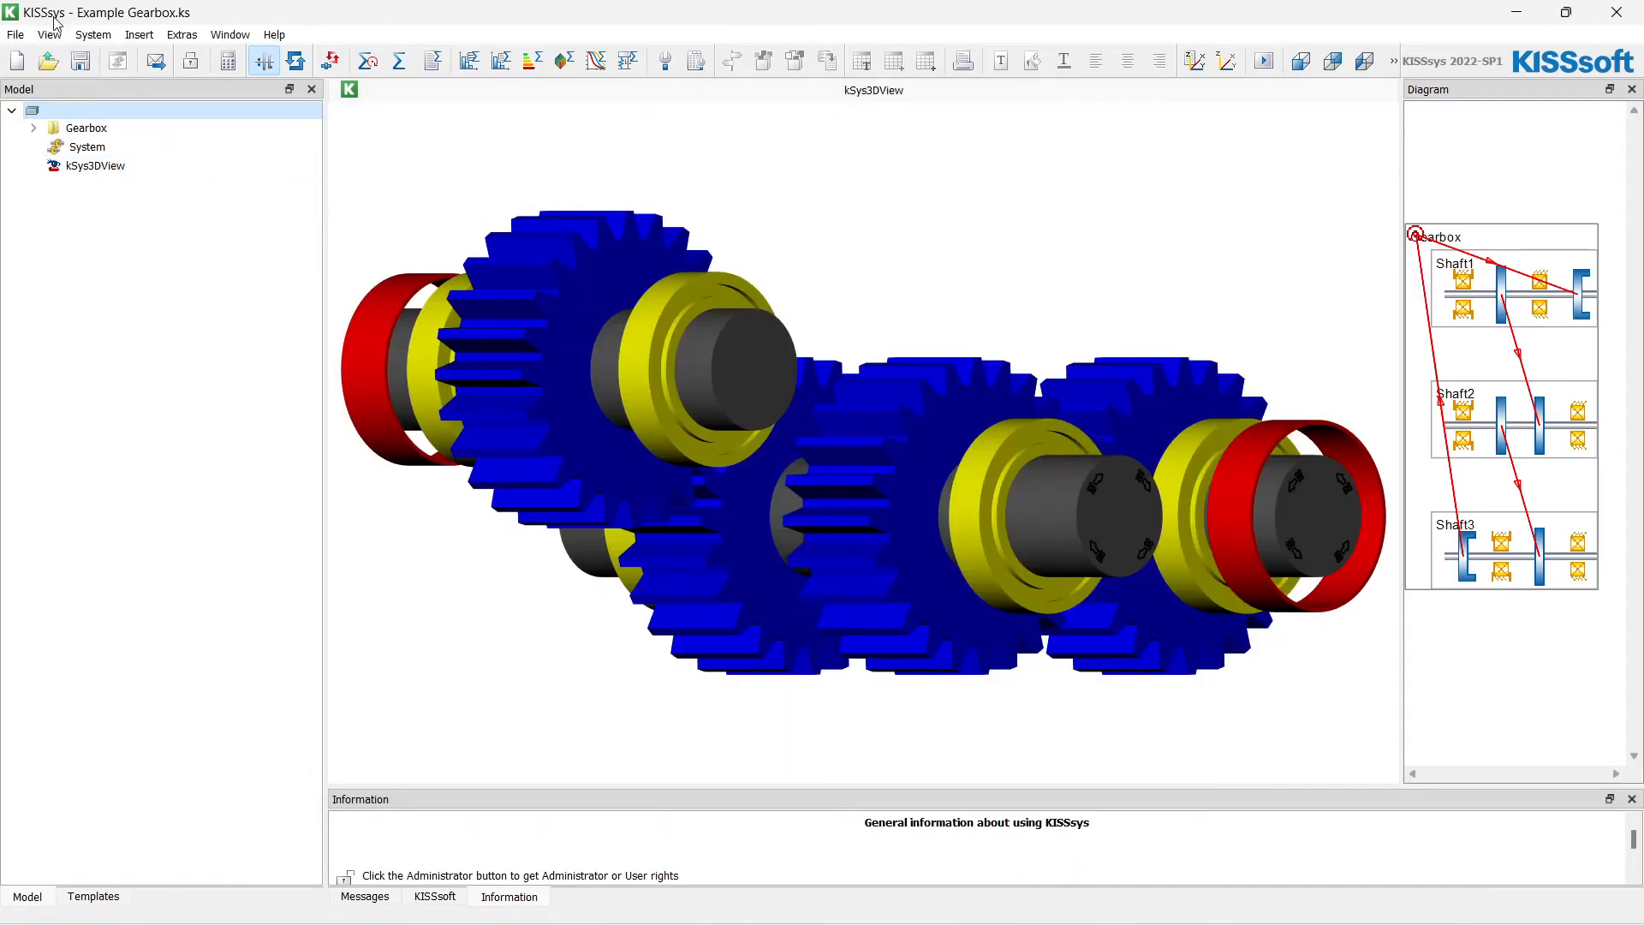
left_click(32, 127)
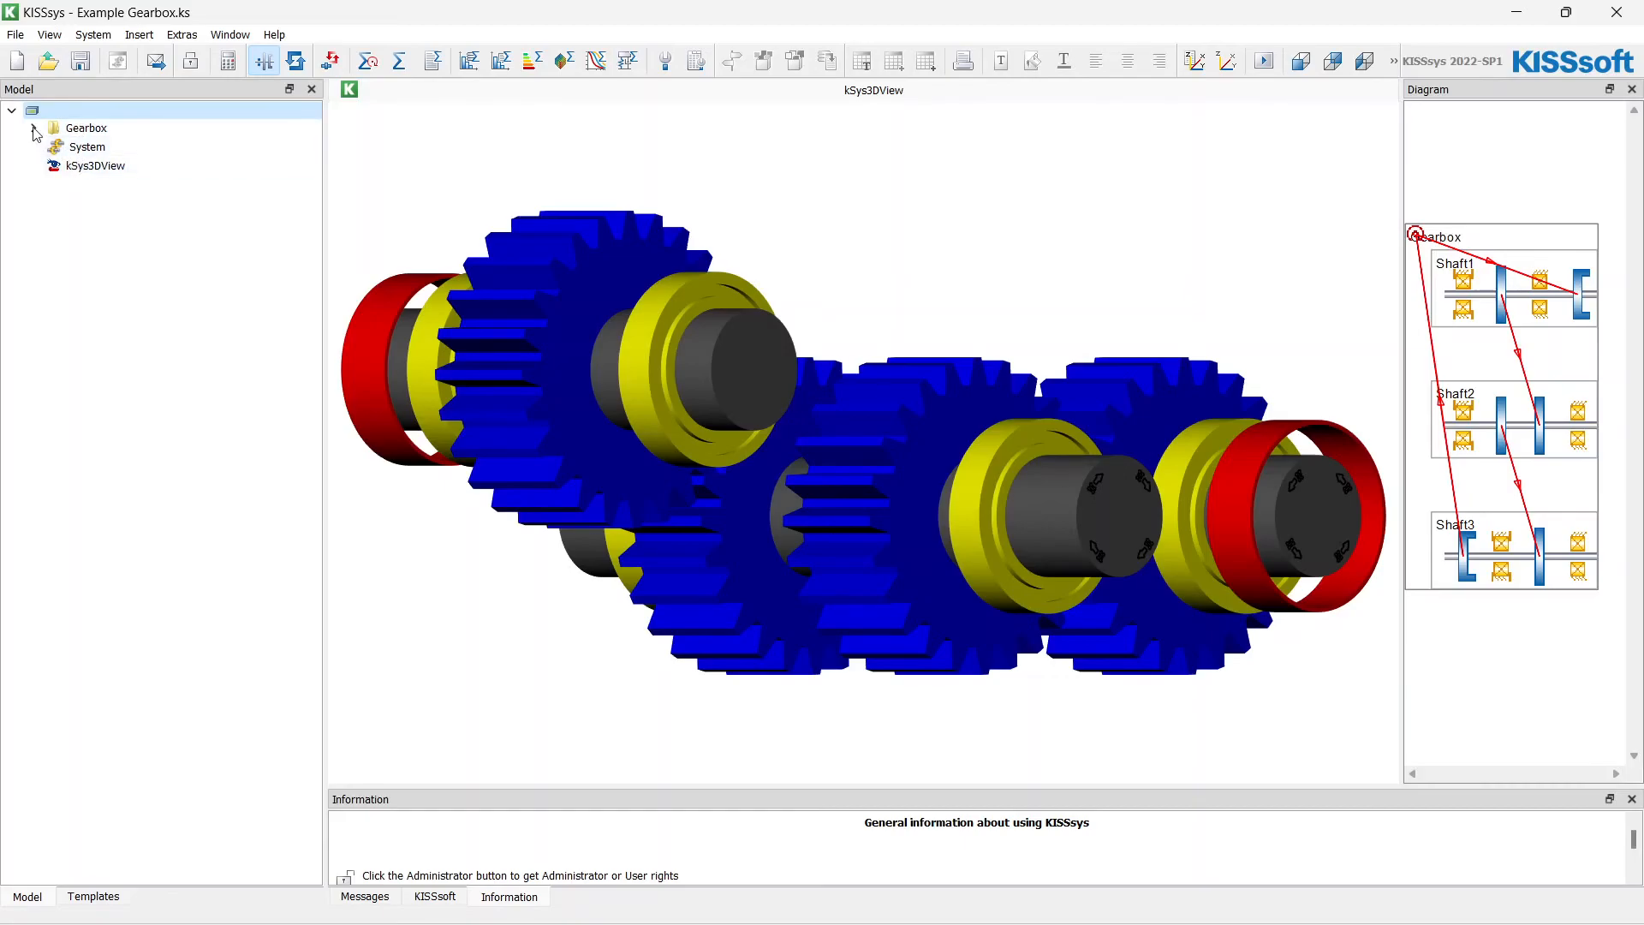
left_click(32, 127)
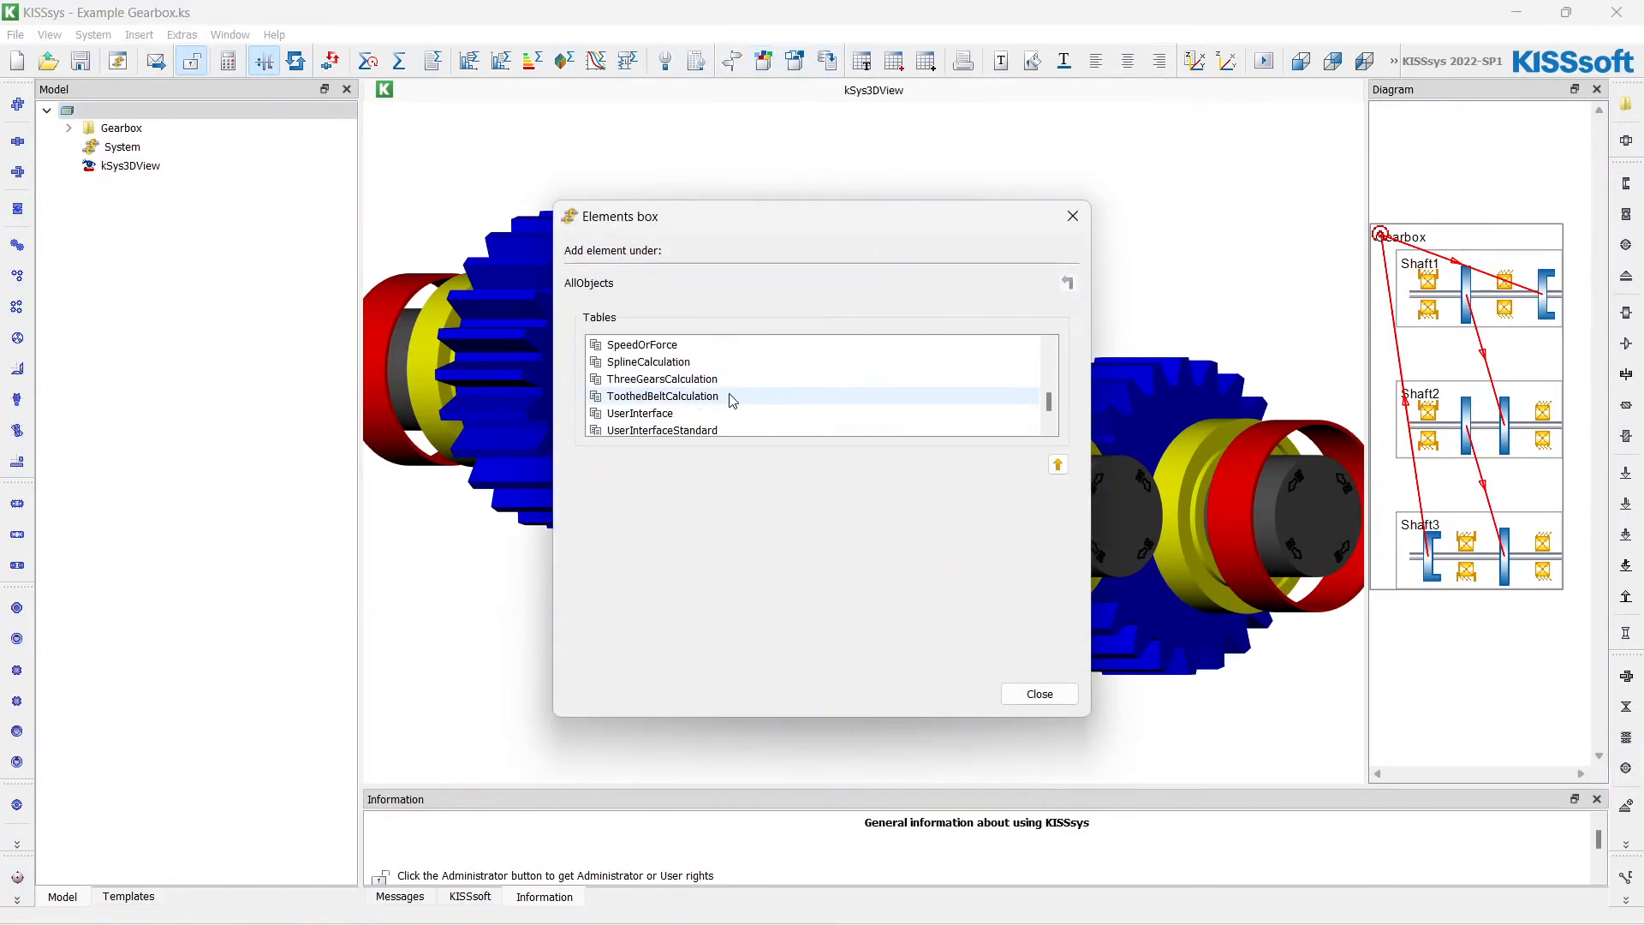
- Add a Settings table to the model and expand Gearbox to show its gear pairs and shafts
double_click(627, 362)
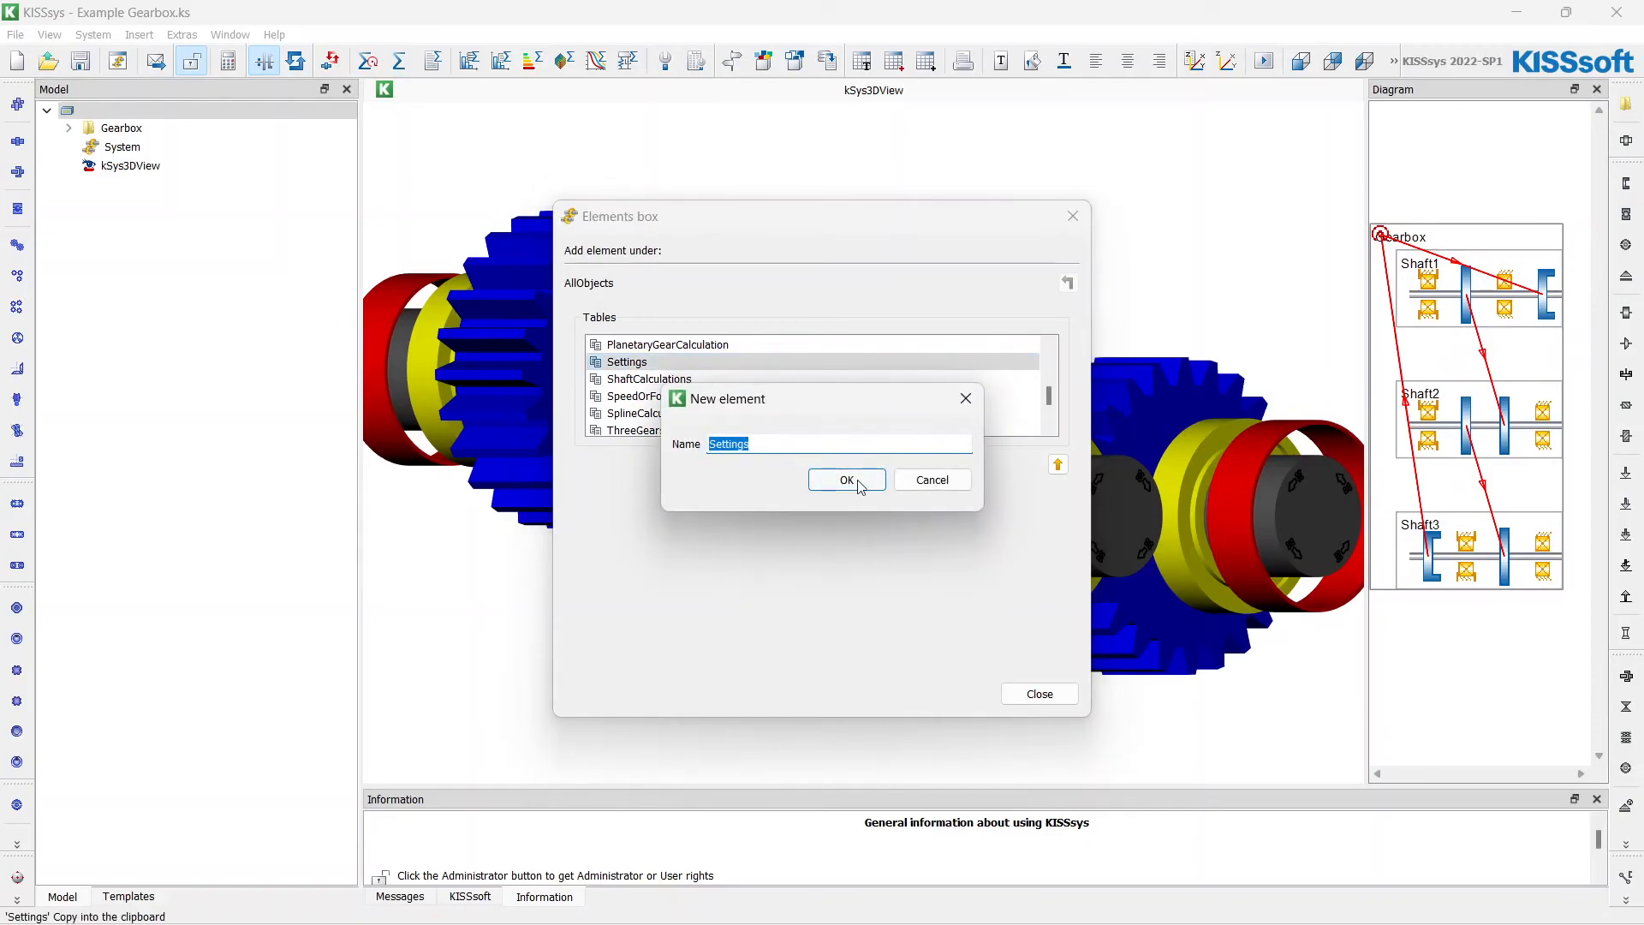
left_click(846, 479)
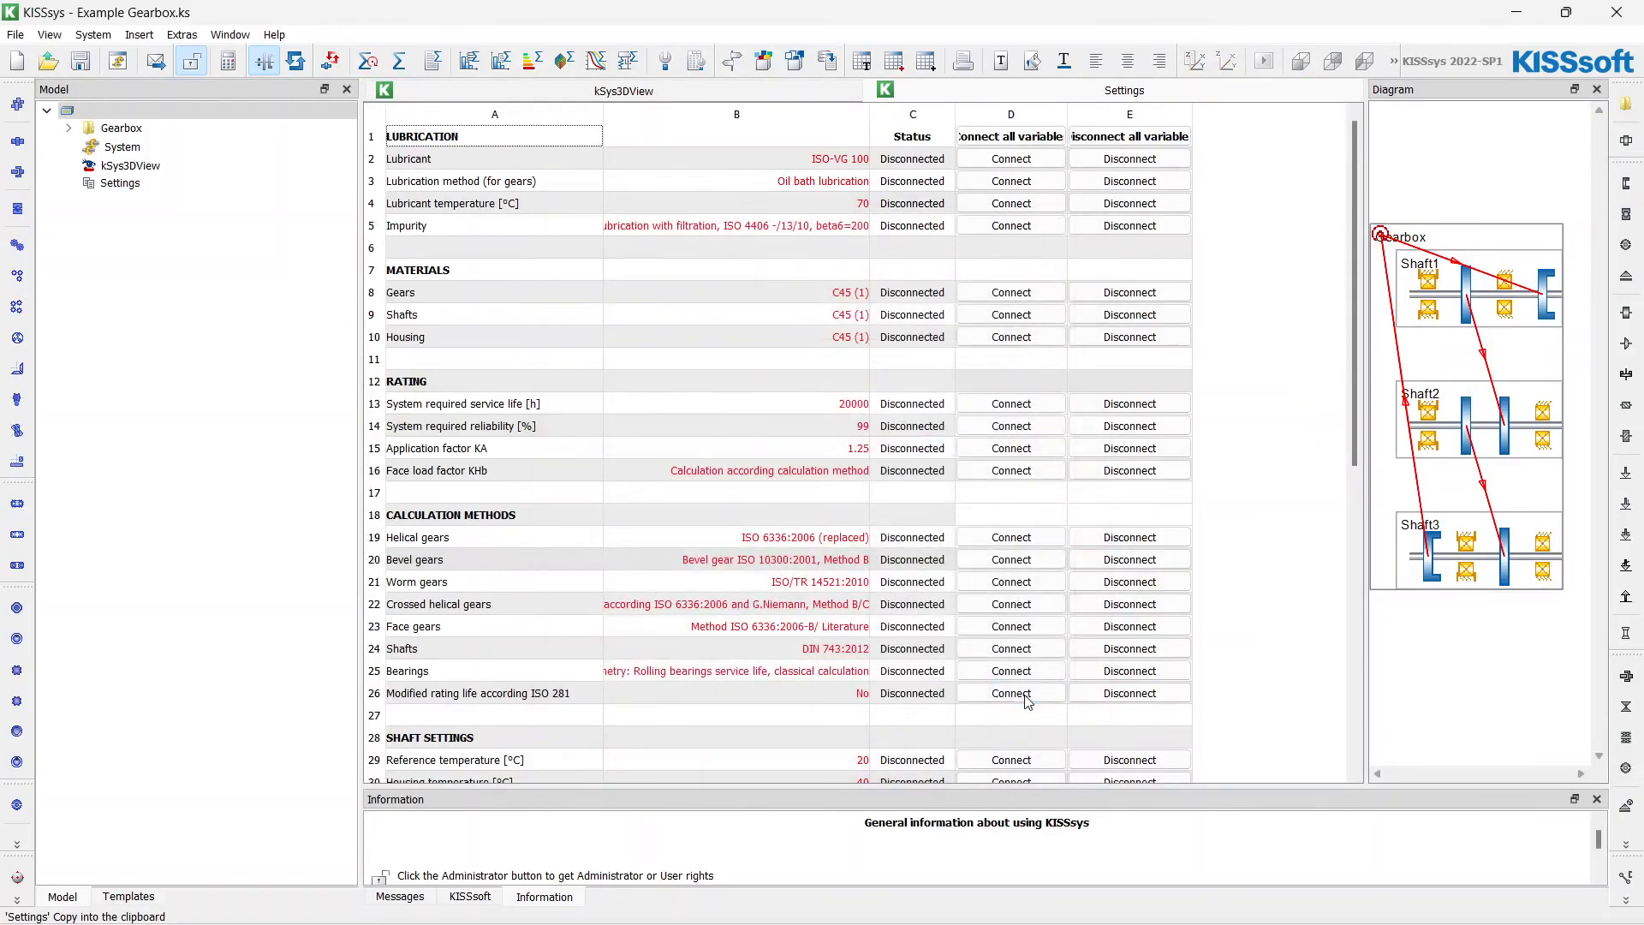
scroll("down", 3)
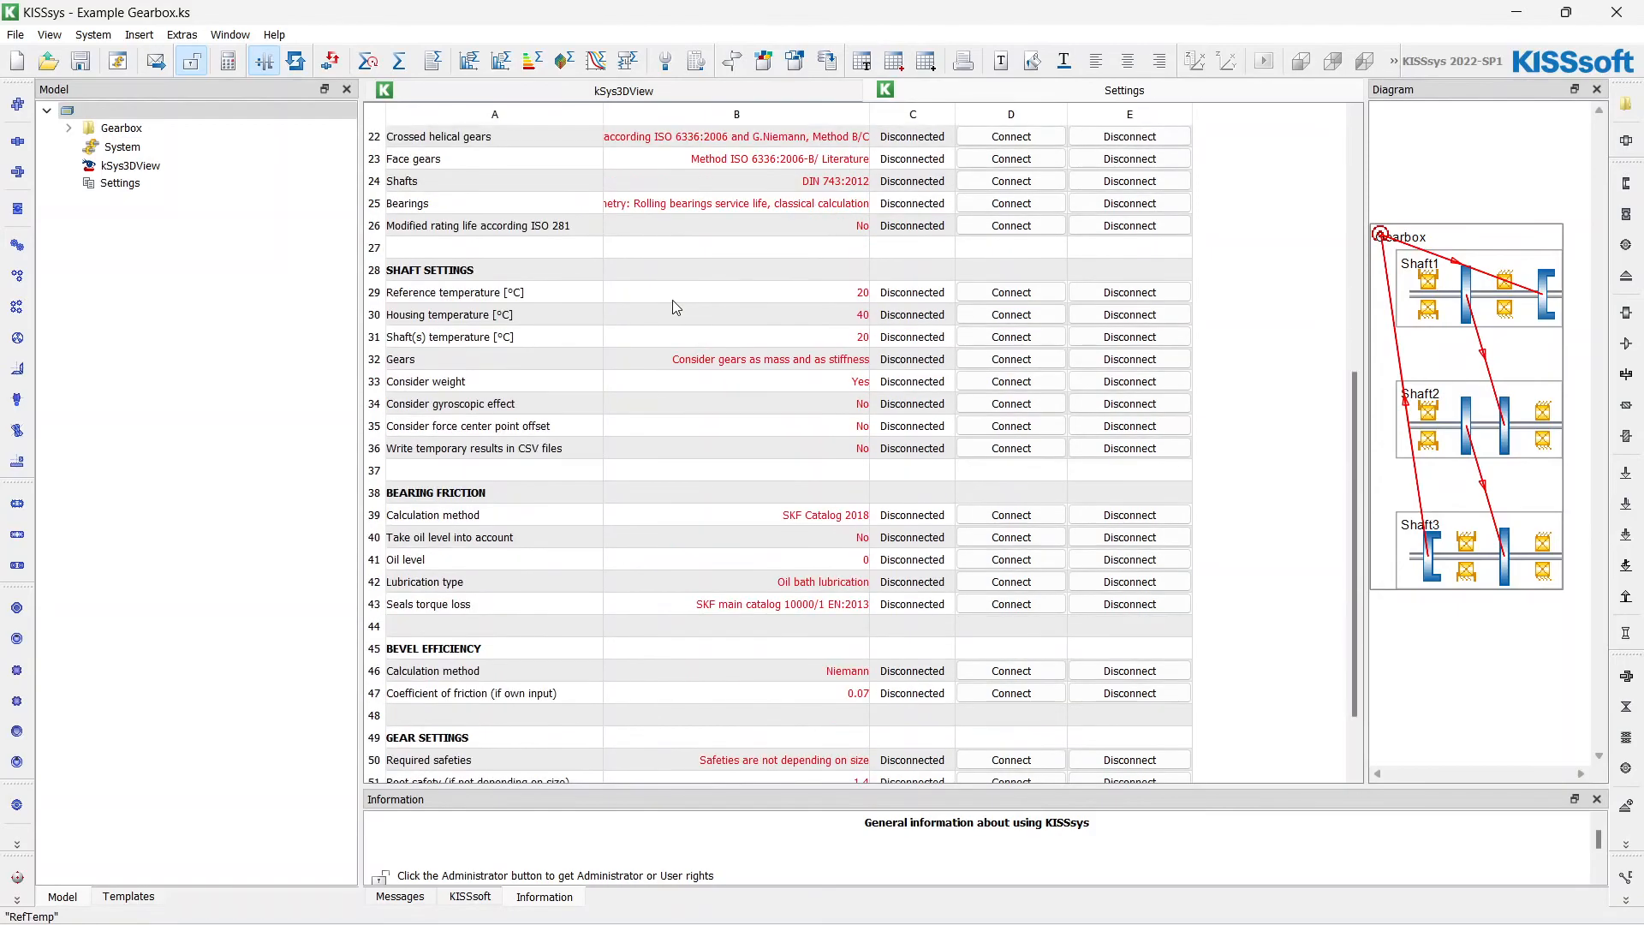
scroll("up", 3)
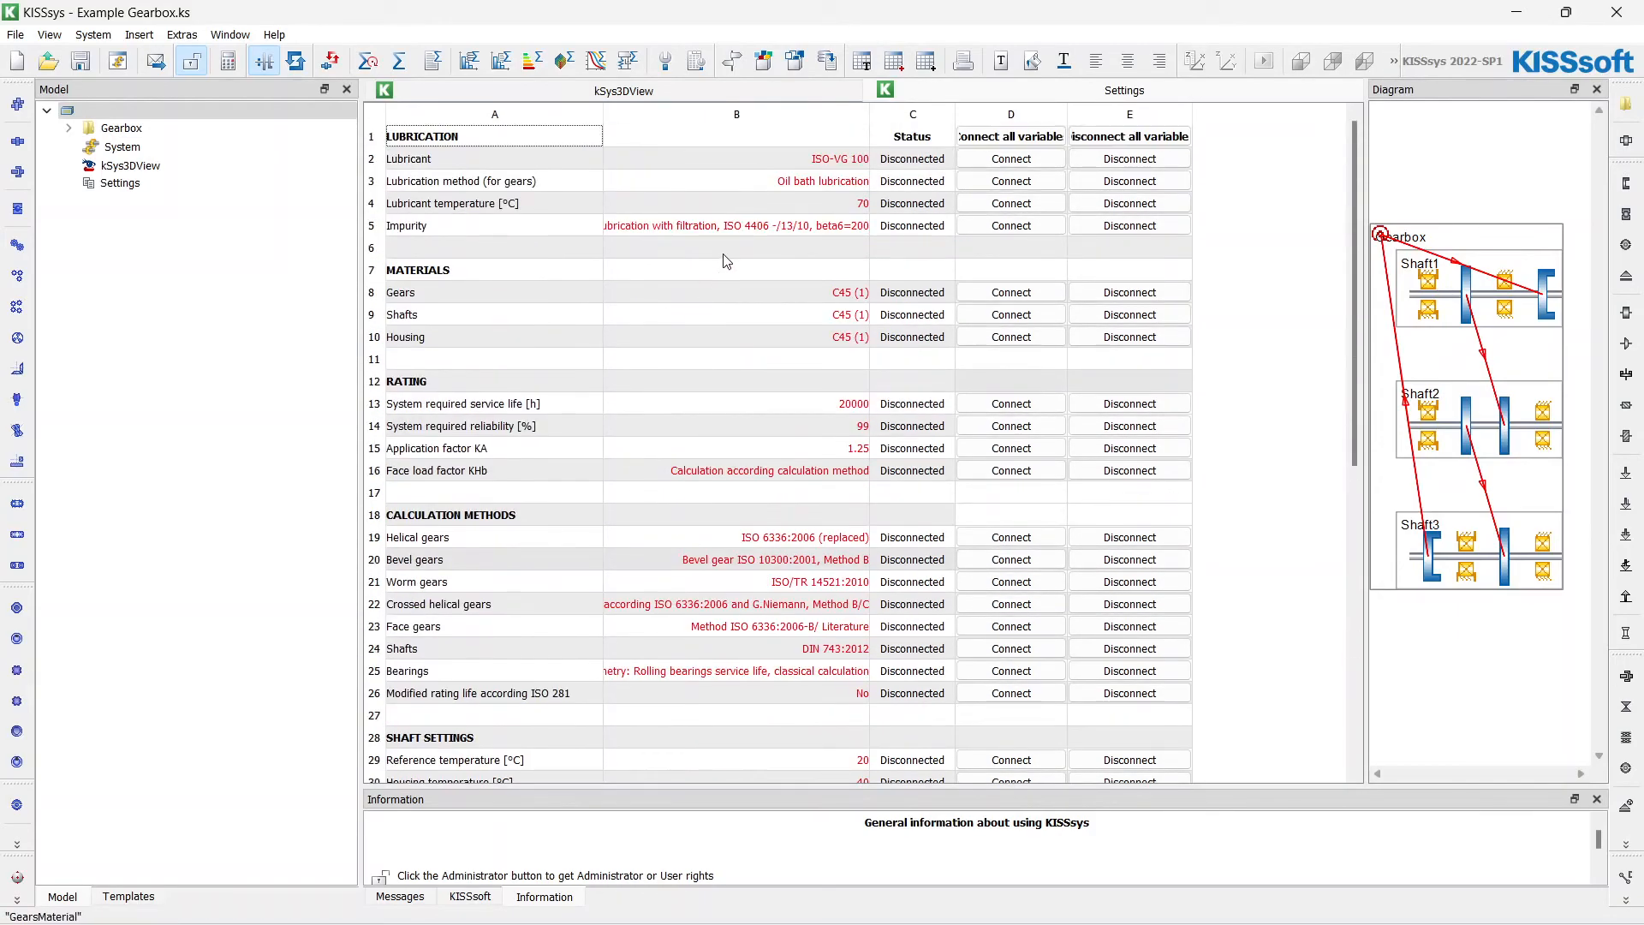
mouse_move(721, 217)
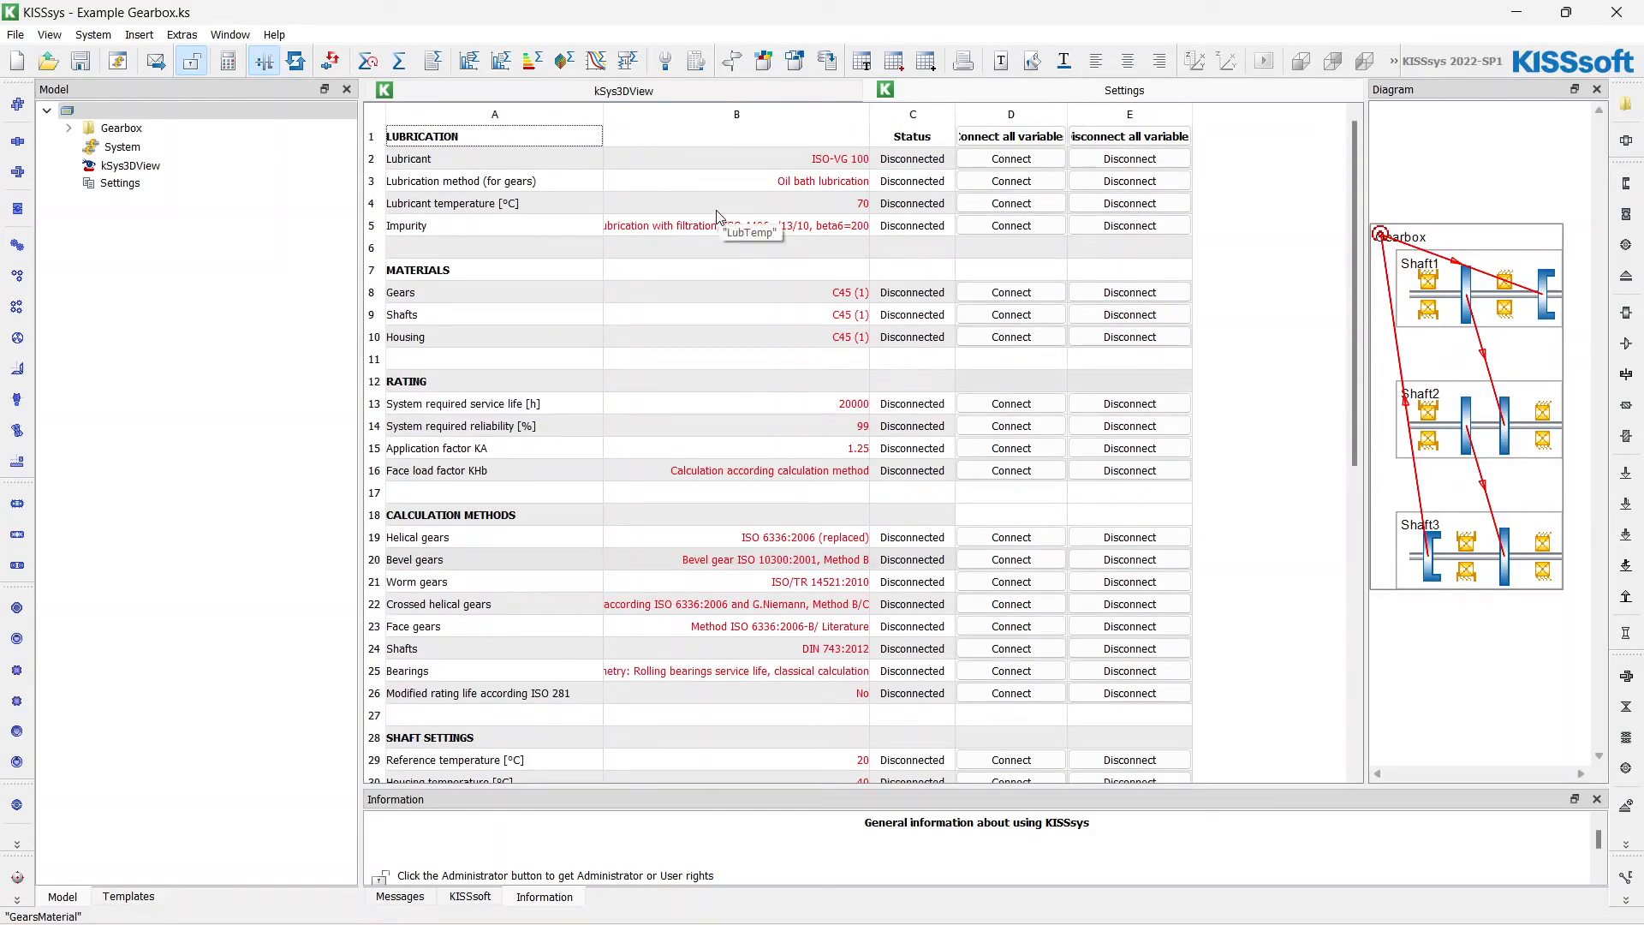
left_click(69, 128)
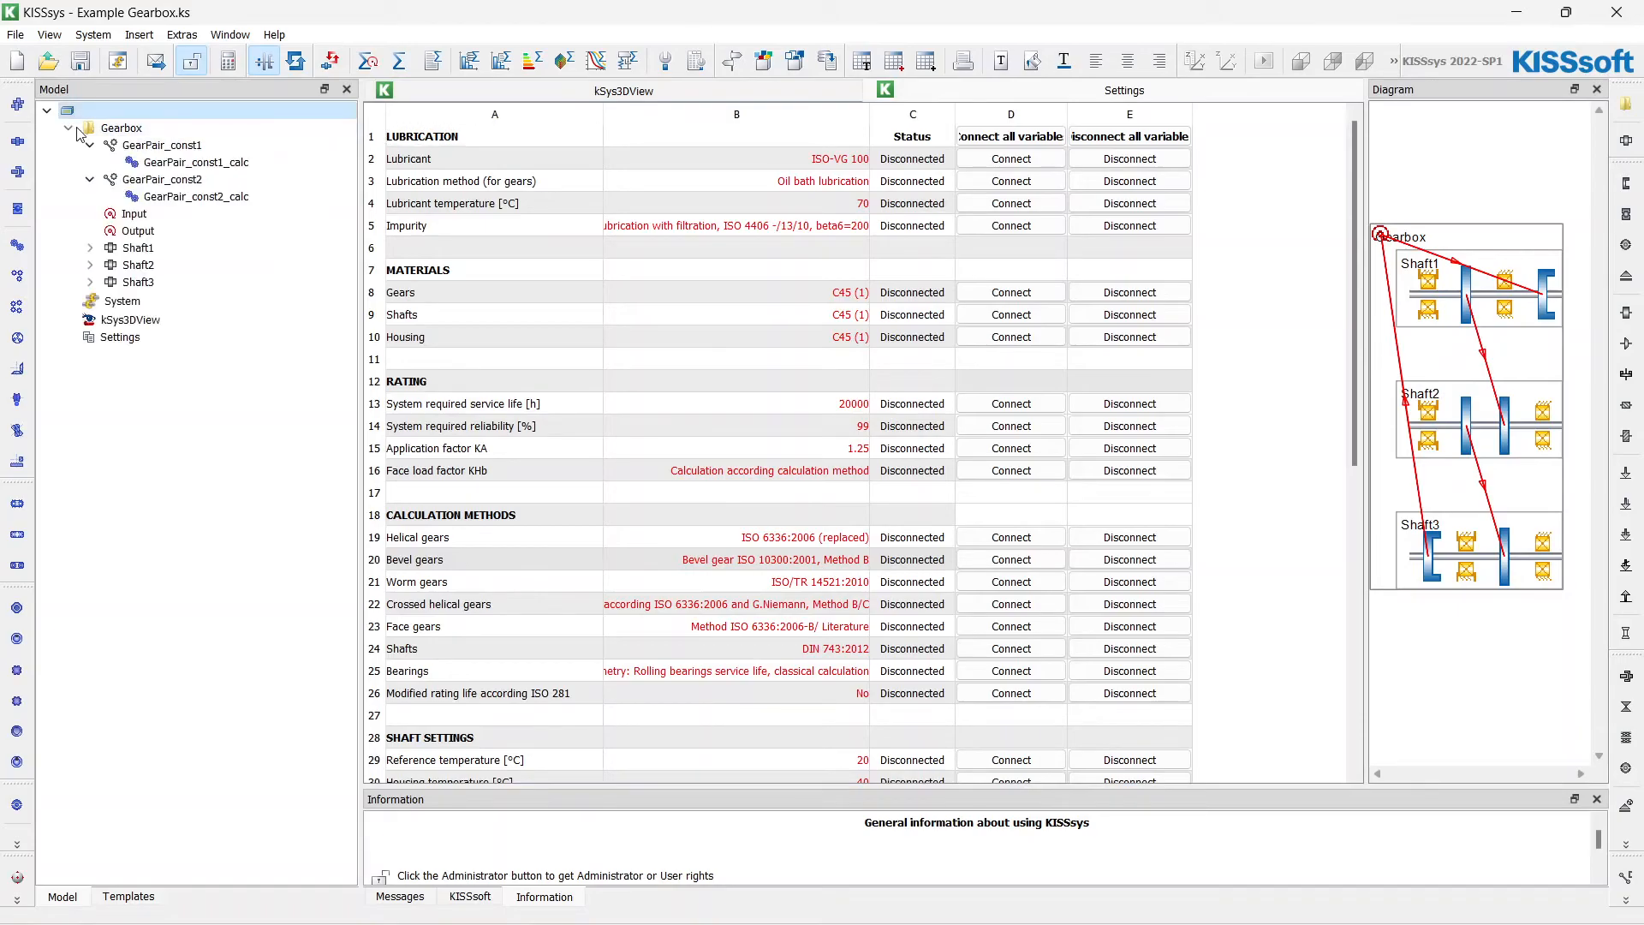
- Expand the shafts and set the required service life to 10000 hours
left_click(91, 246)
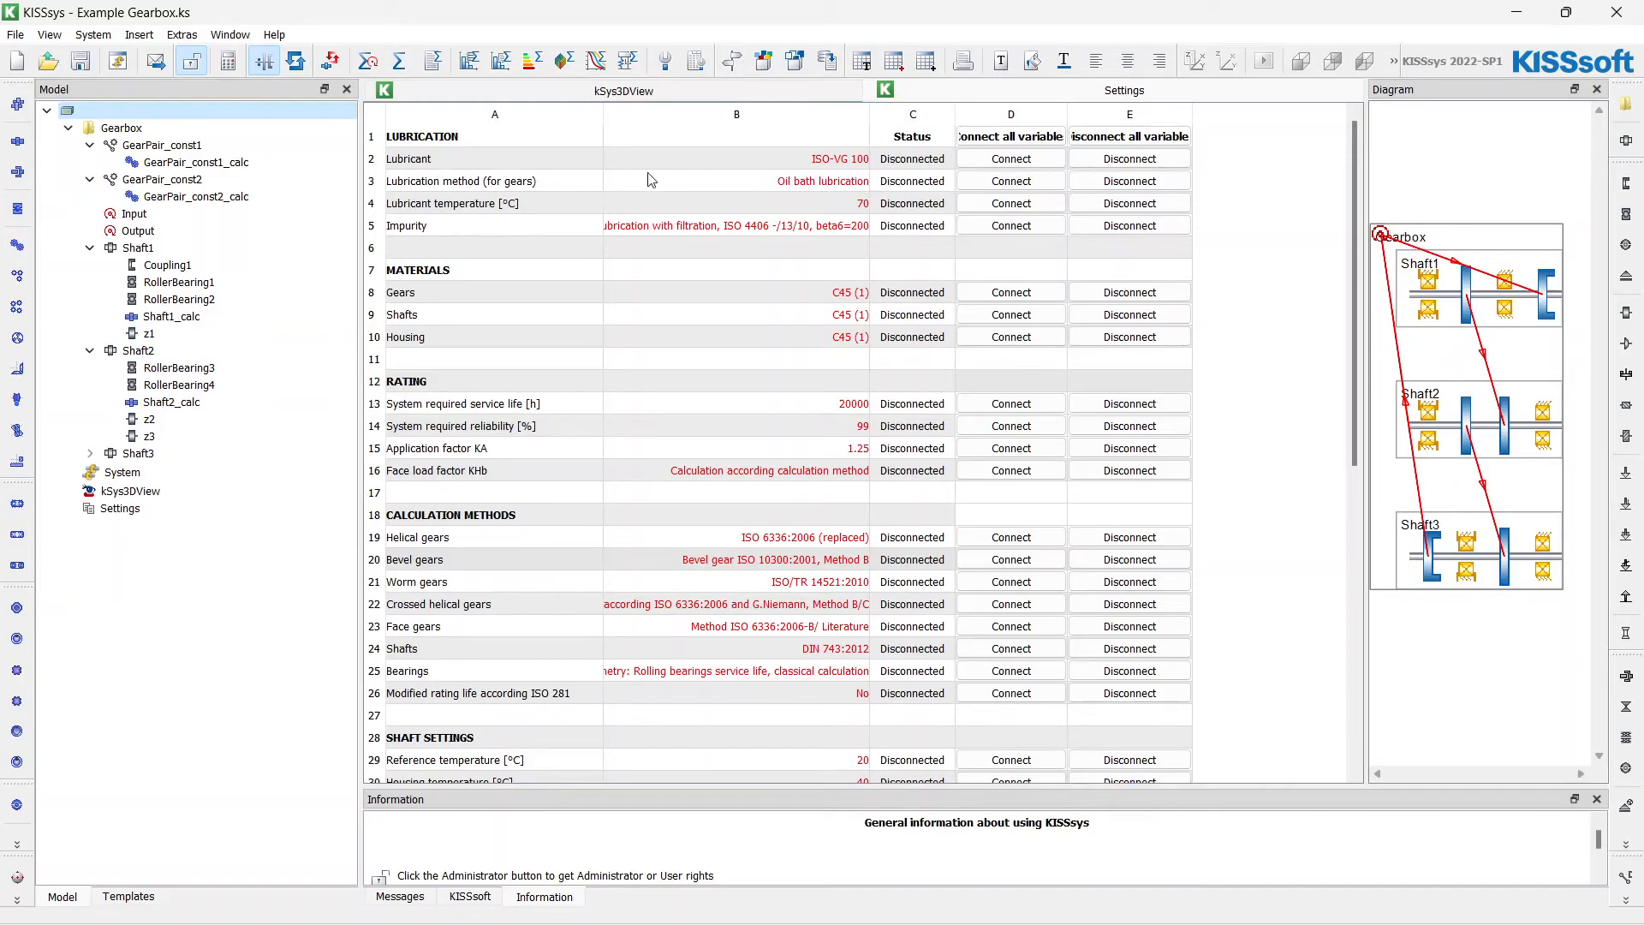
mouse_move(516, 288)
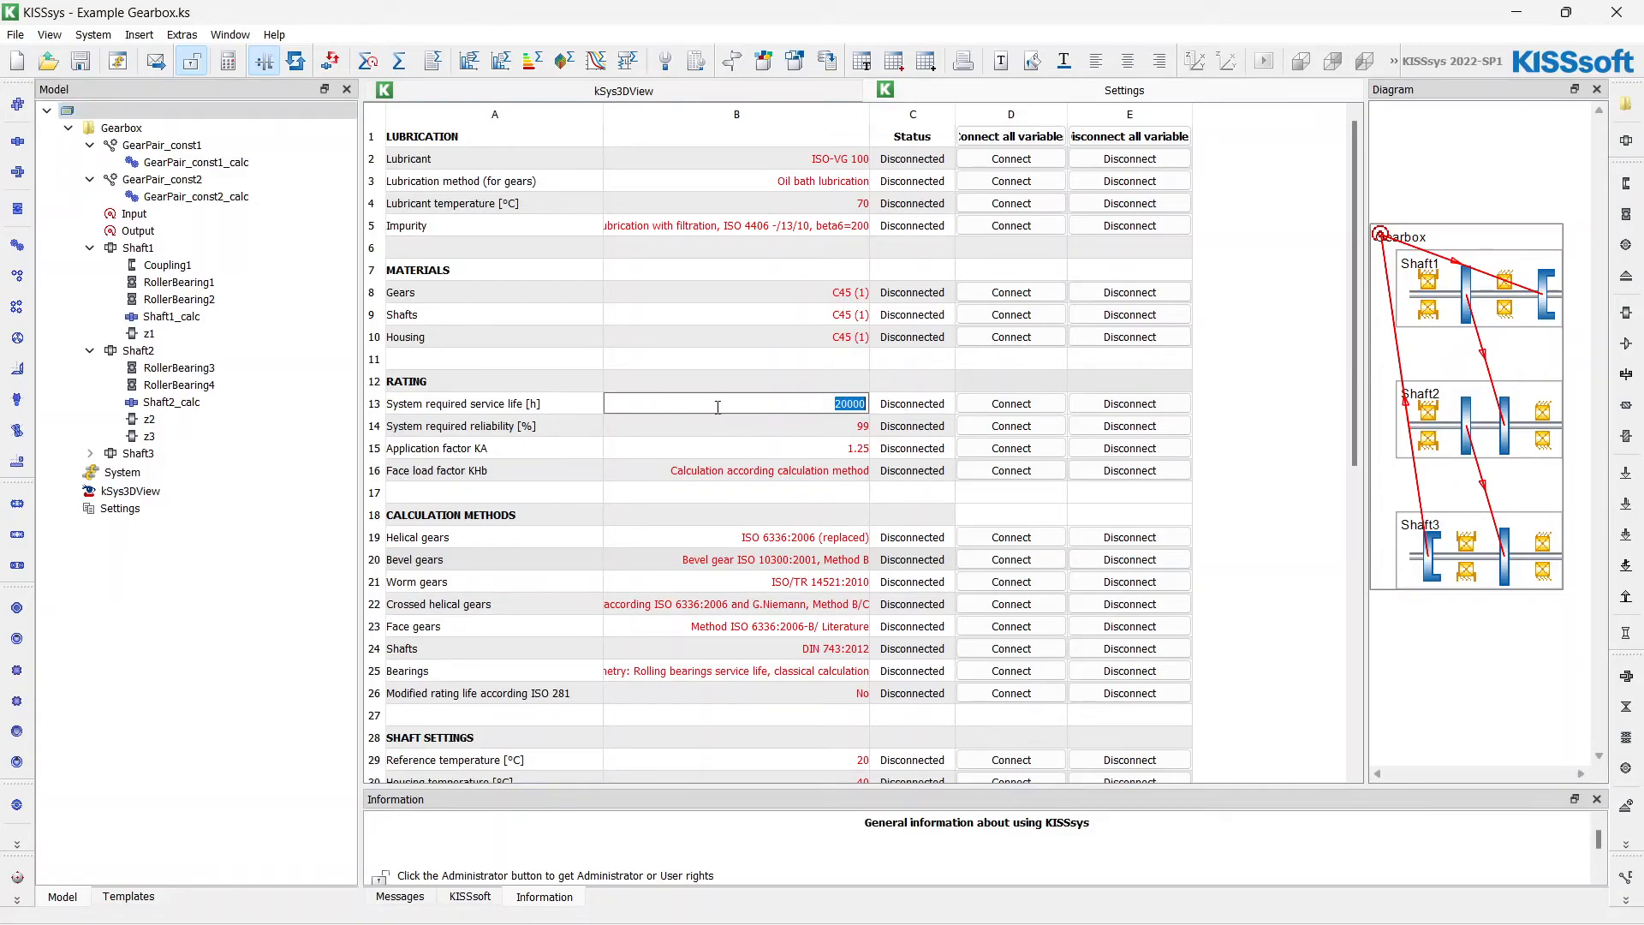
type("10")
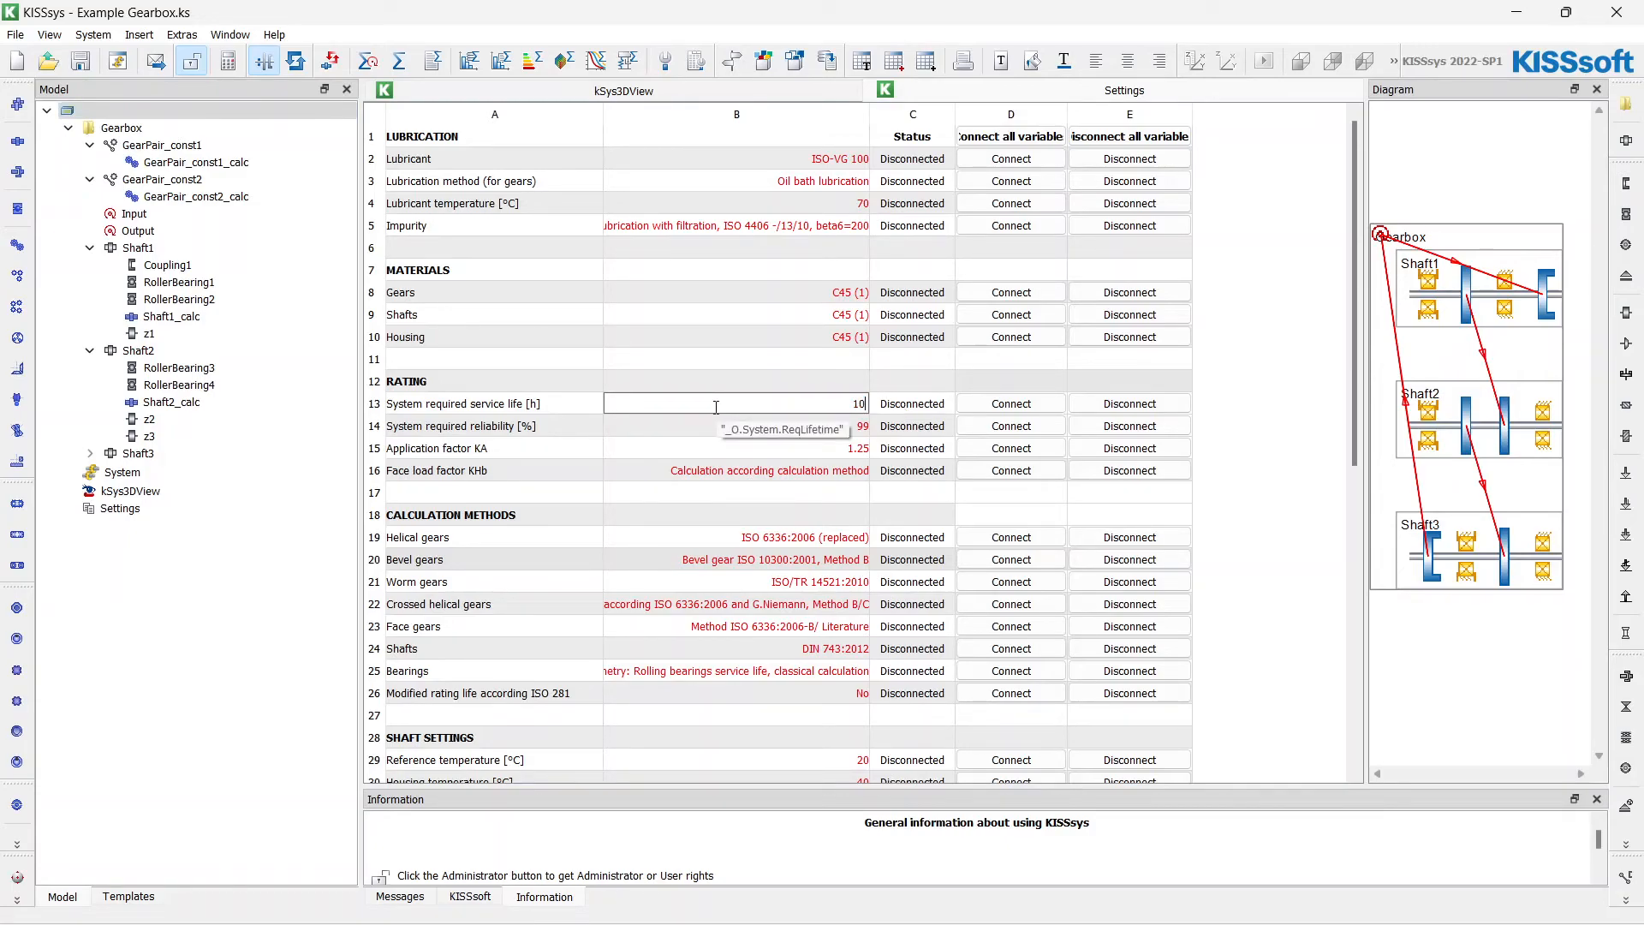
type("0000")
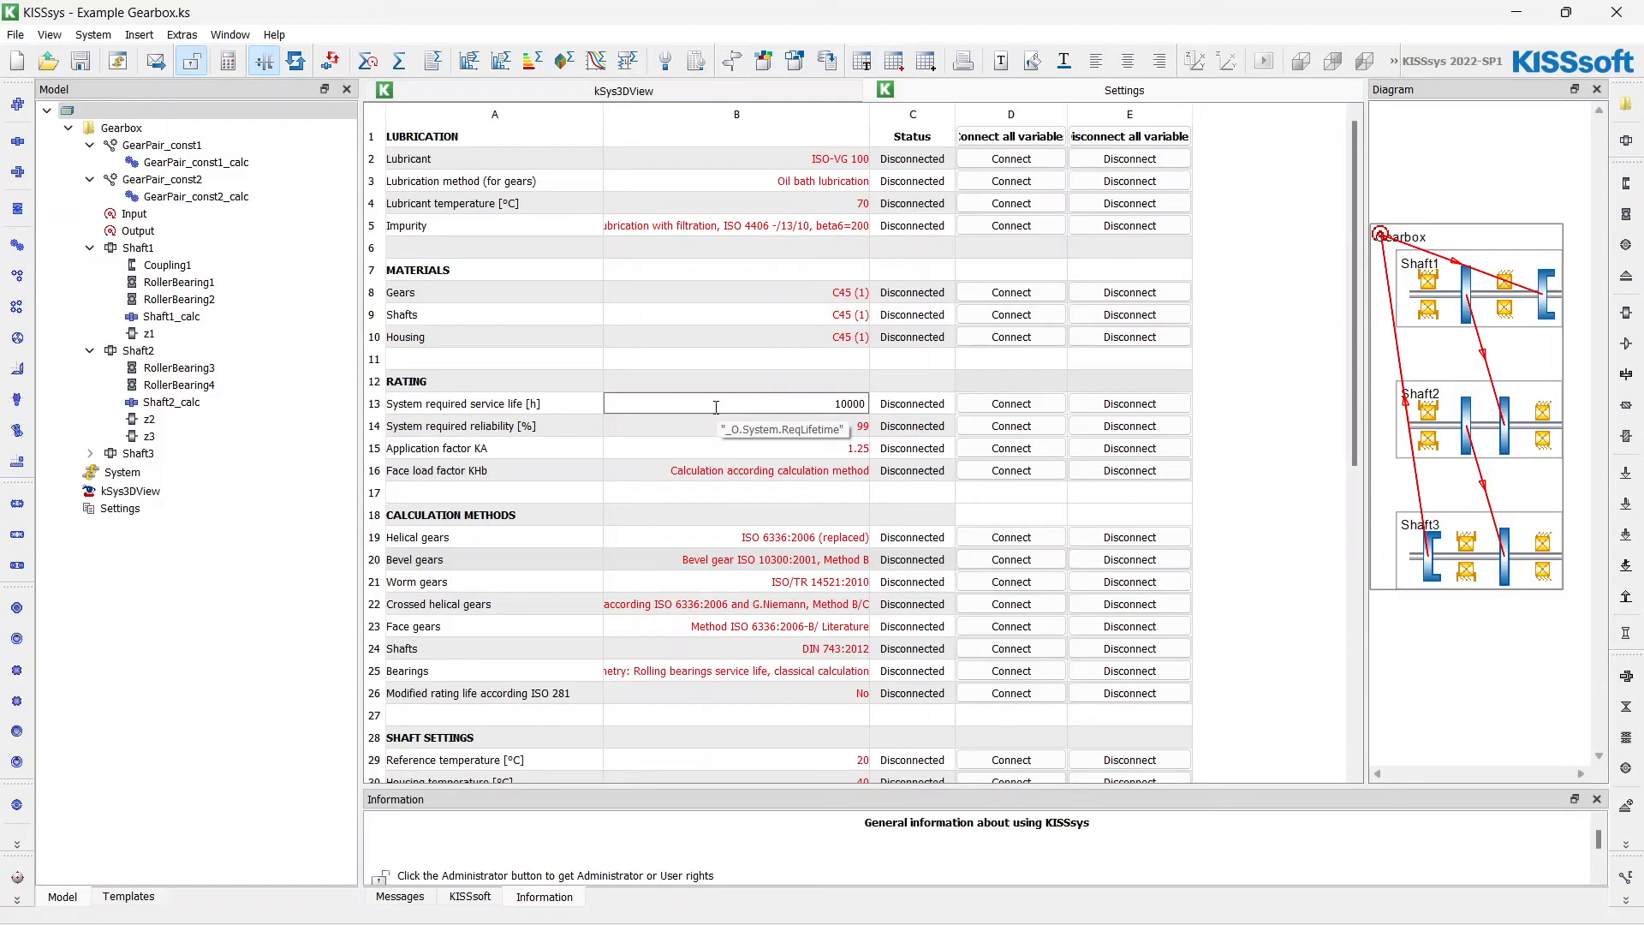
mouse_move(983, 380)
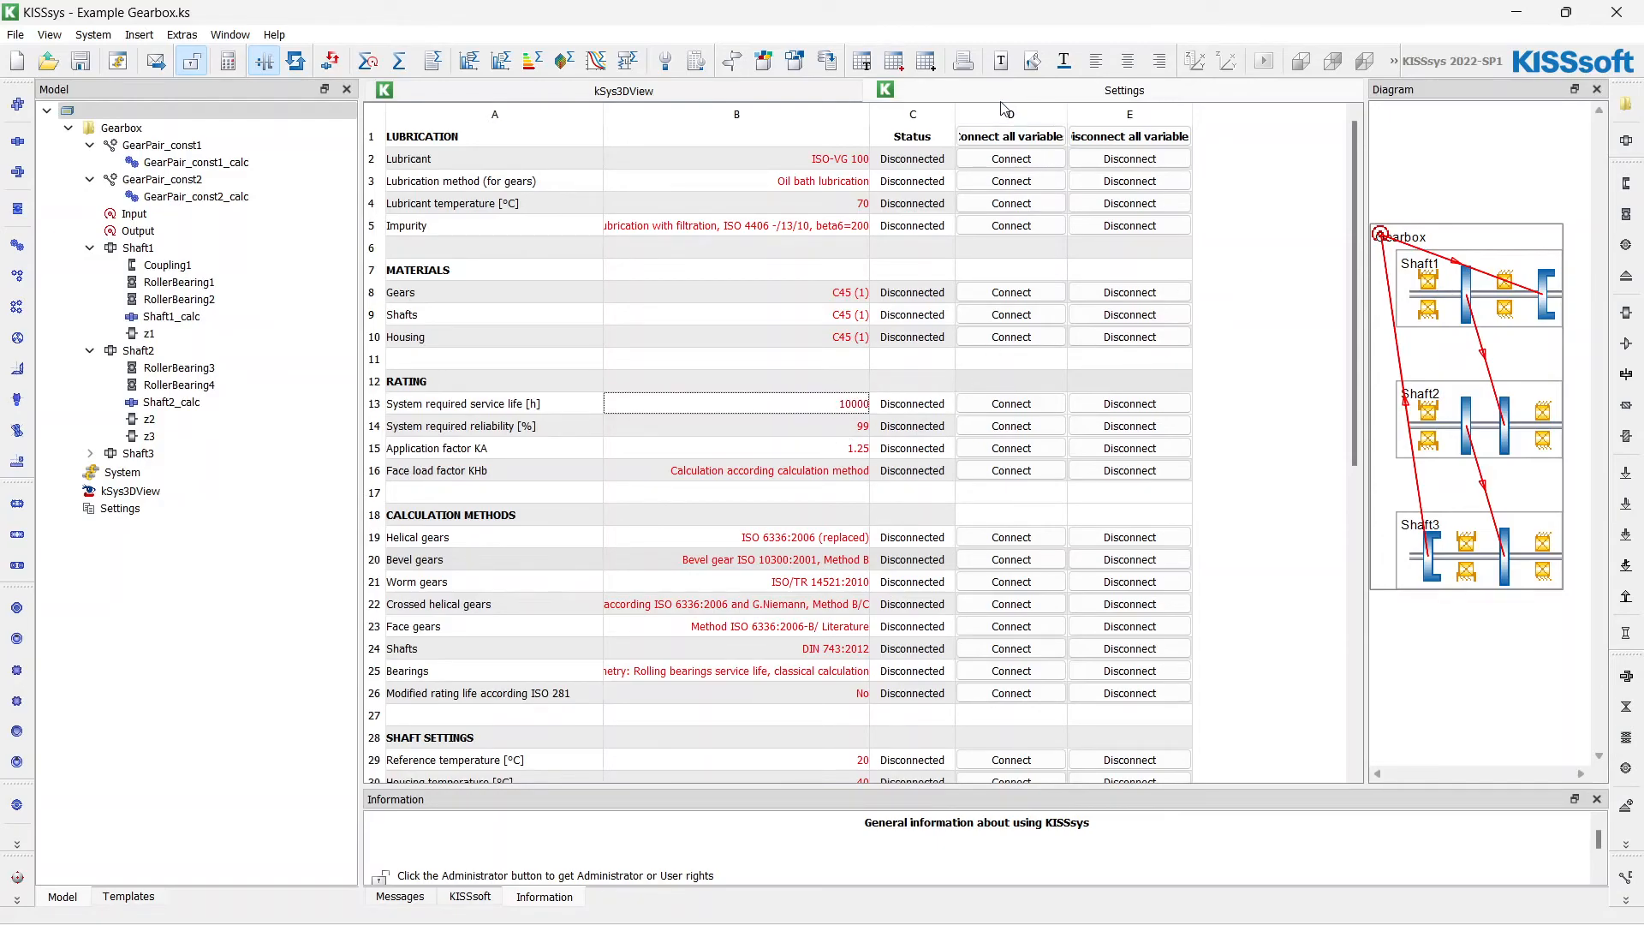
- Connect all Settings variables, review the table and return to the kSys3DView of the gearbox
left_click(1009, 135)
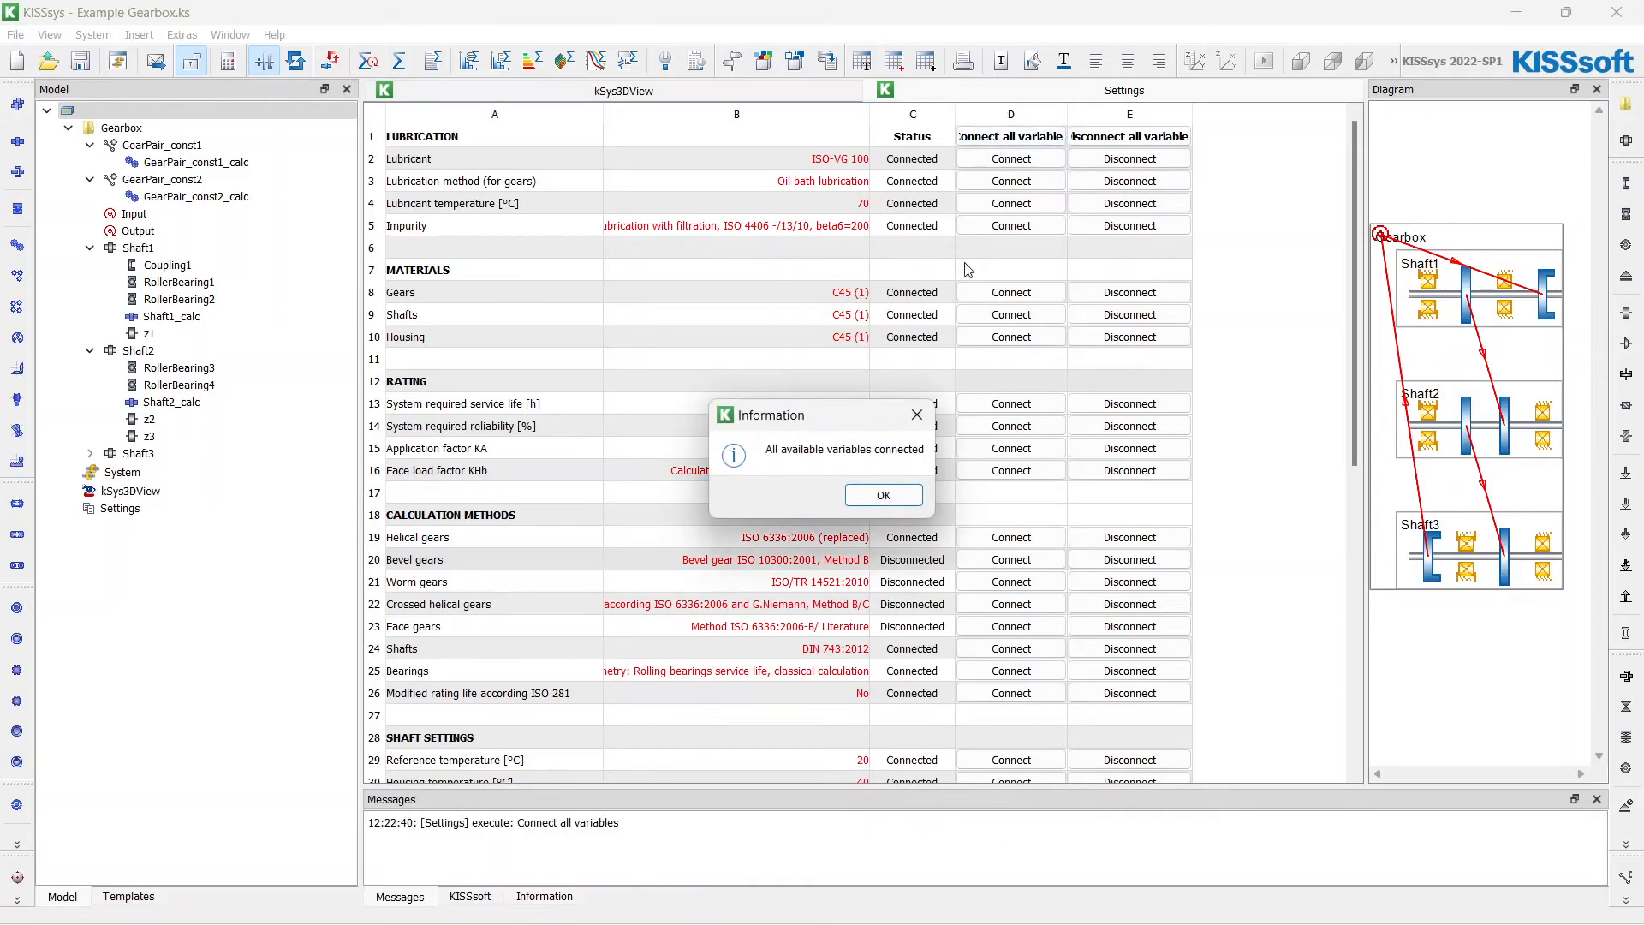
left_click(882, 493)
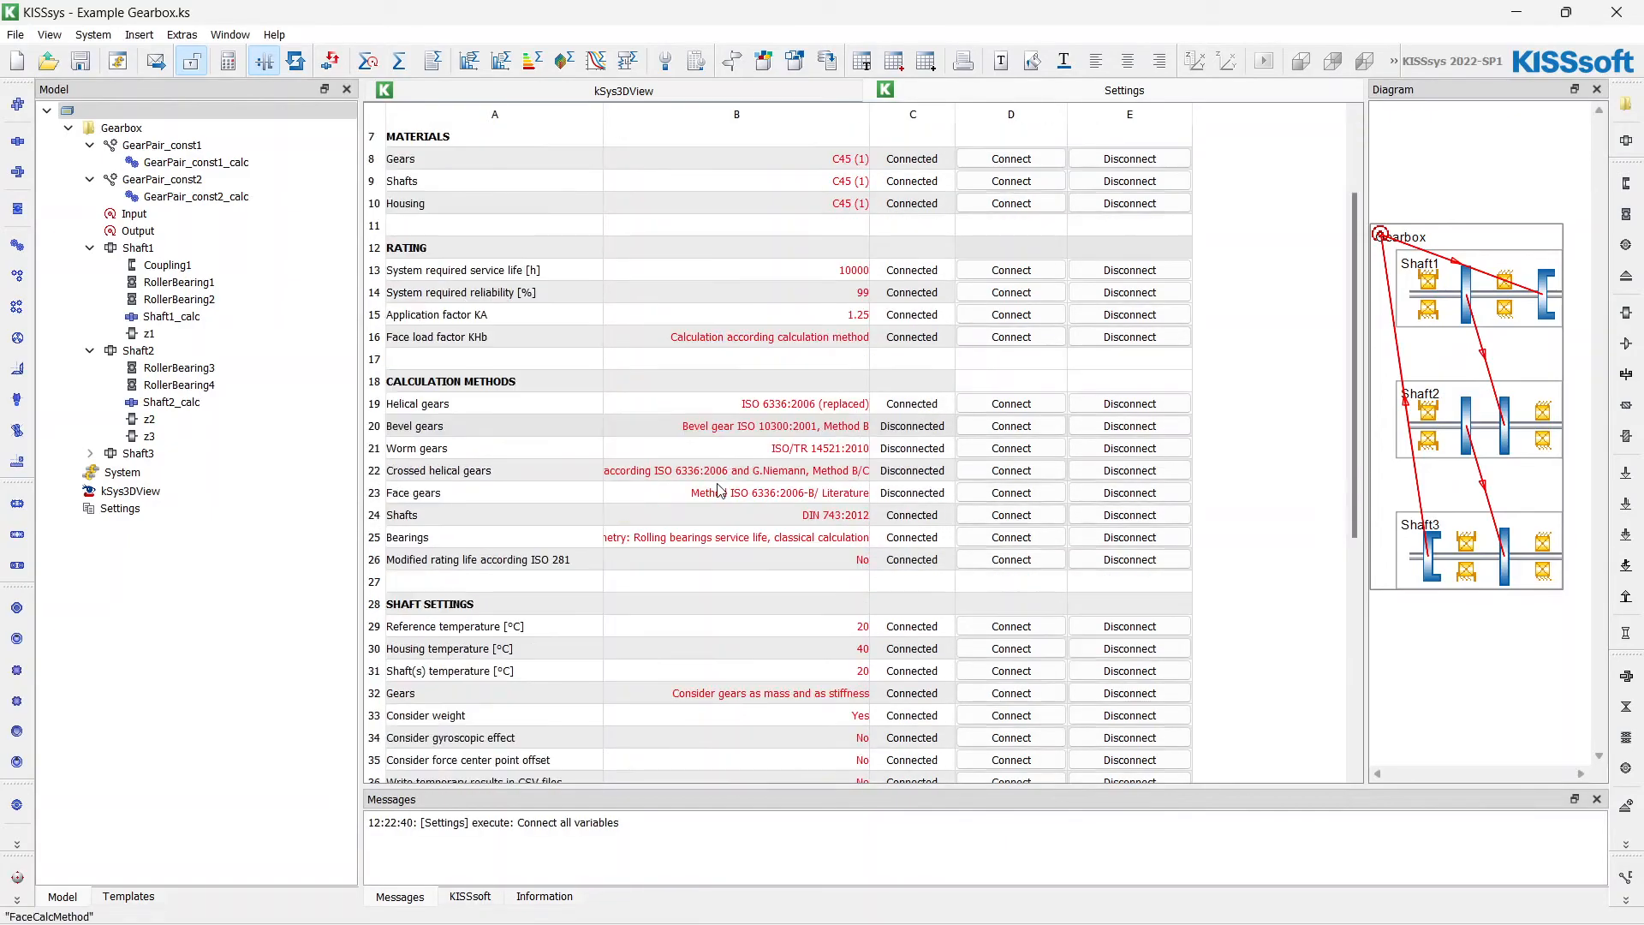
scroll("down", 3)
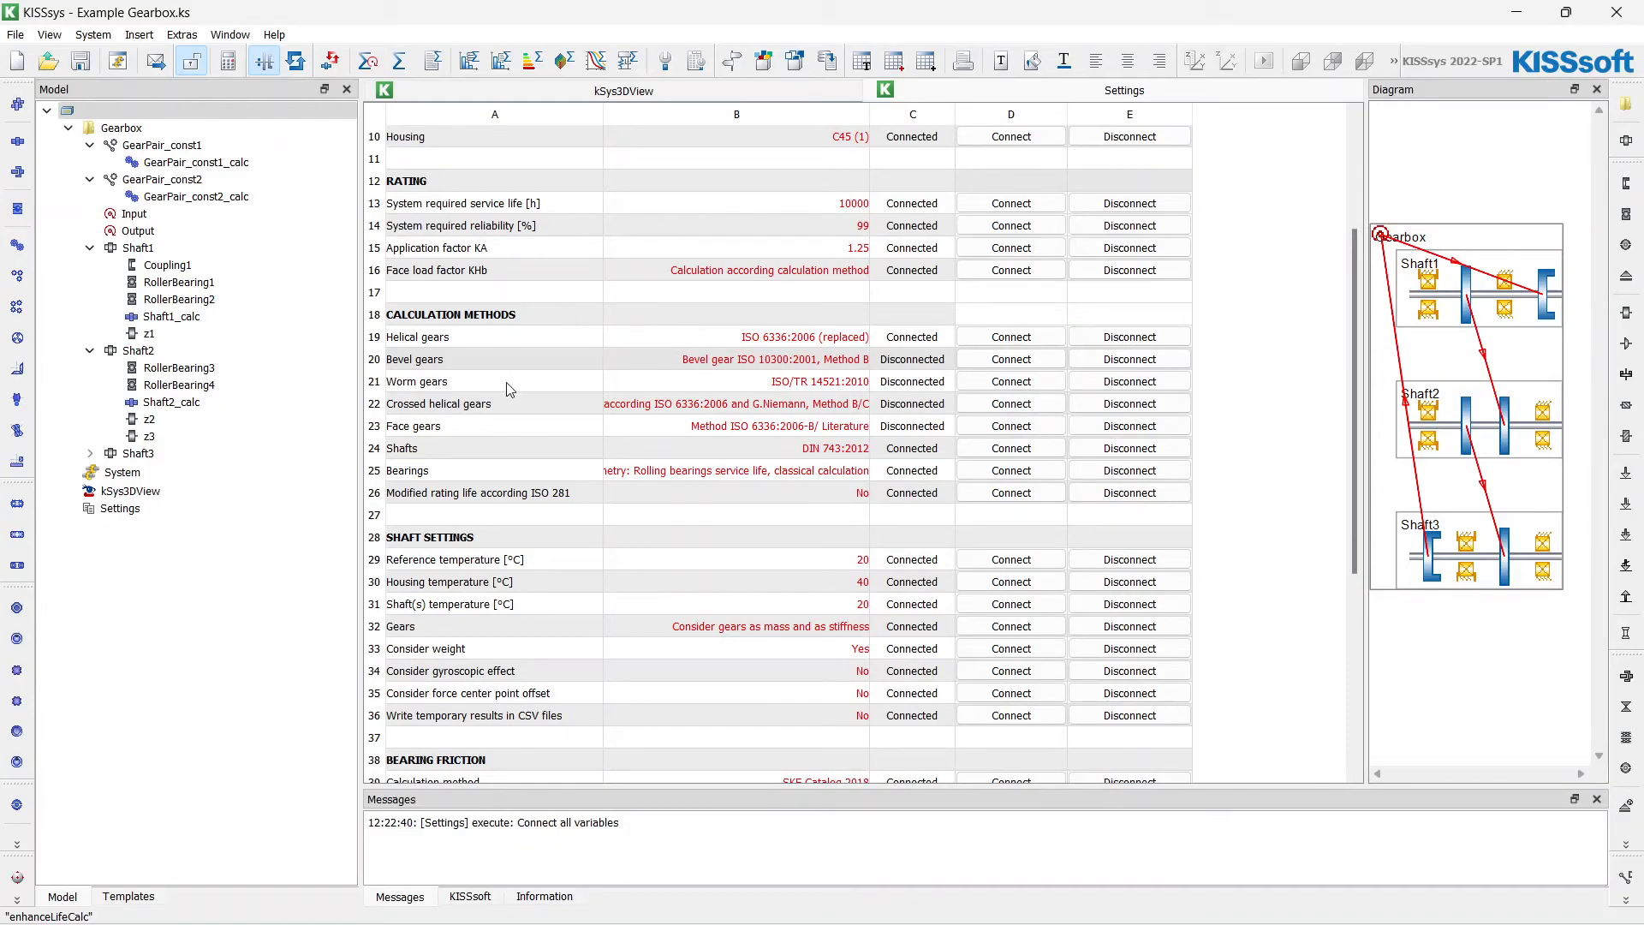
mouse_move(826, 344)
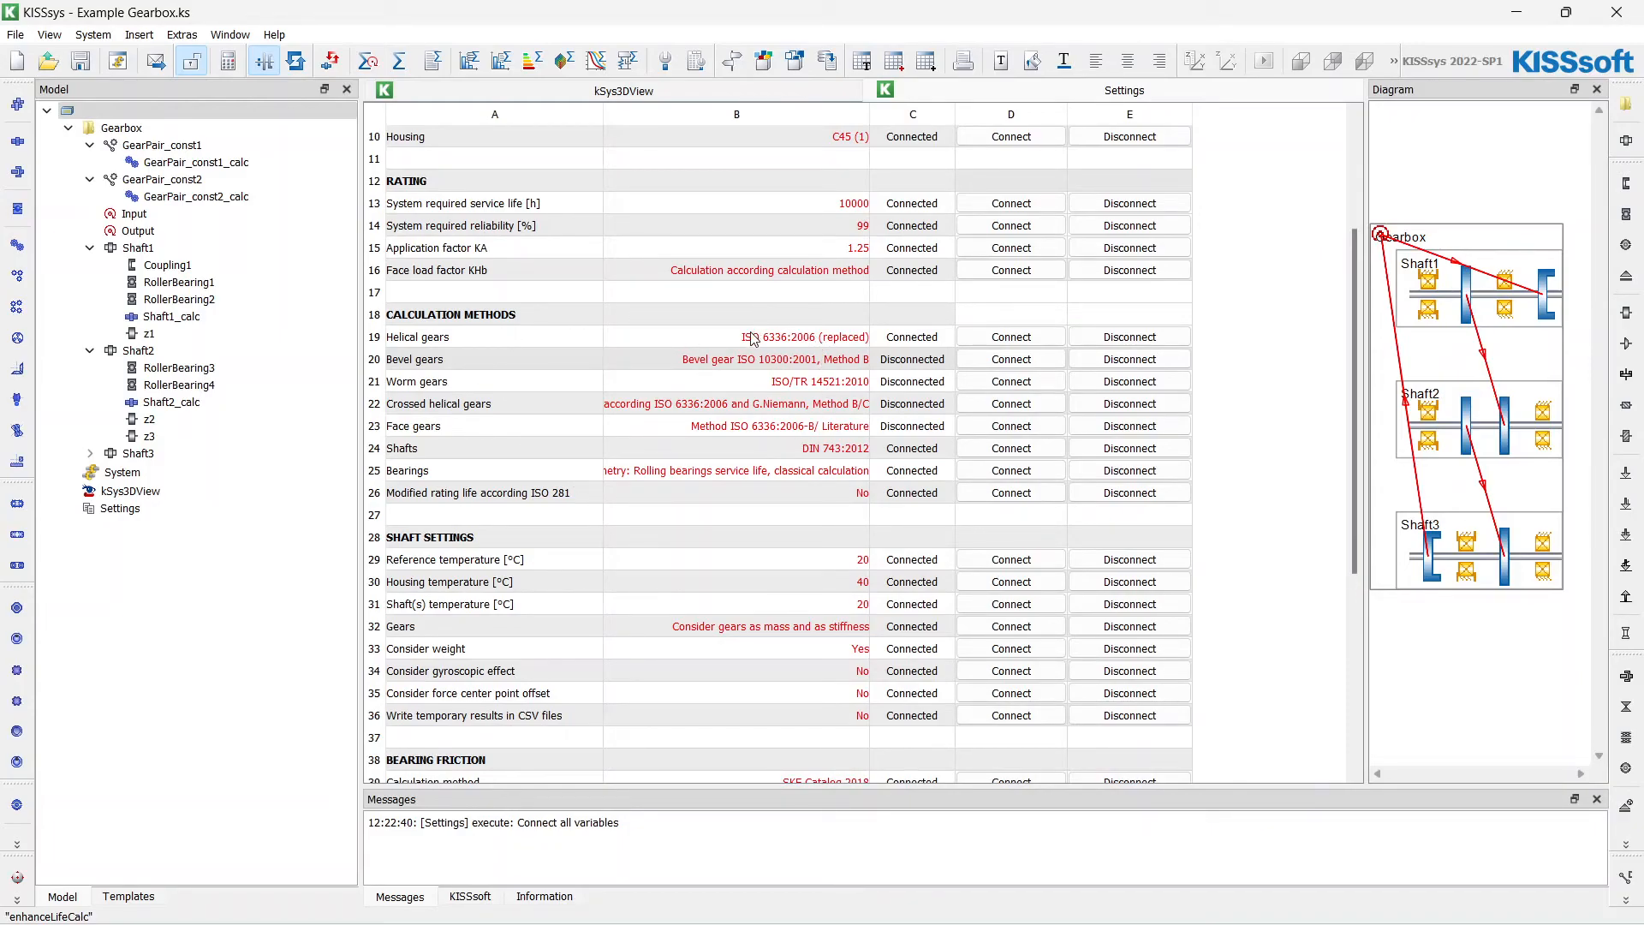
scroll("down", 3)
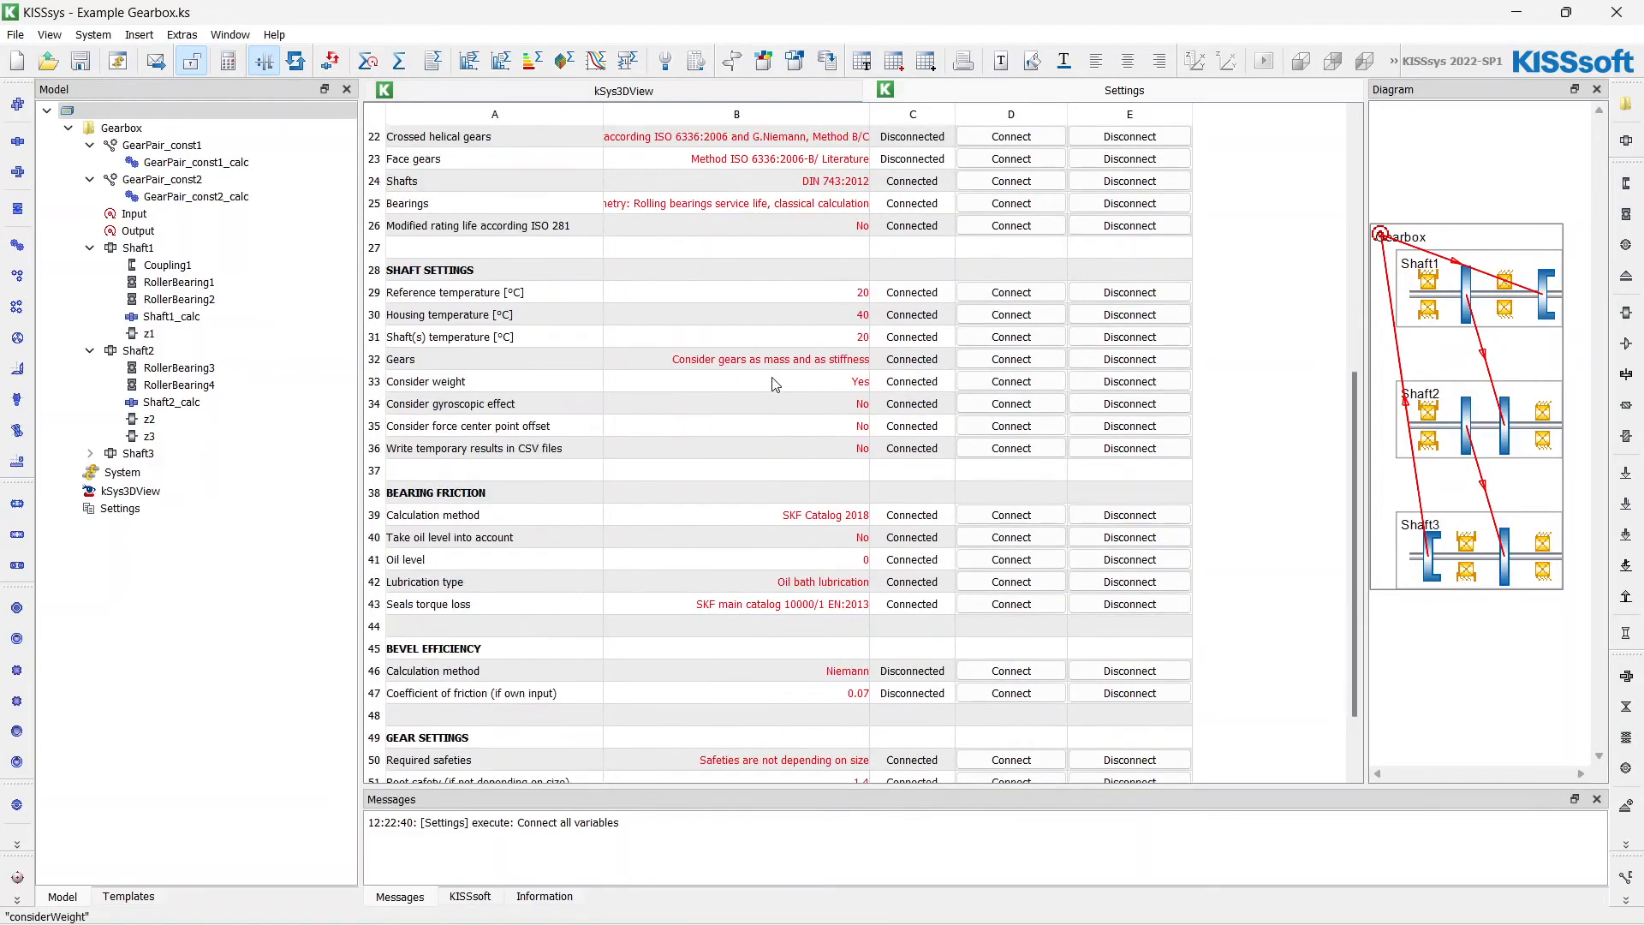
scroll("down", 3)
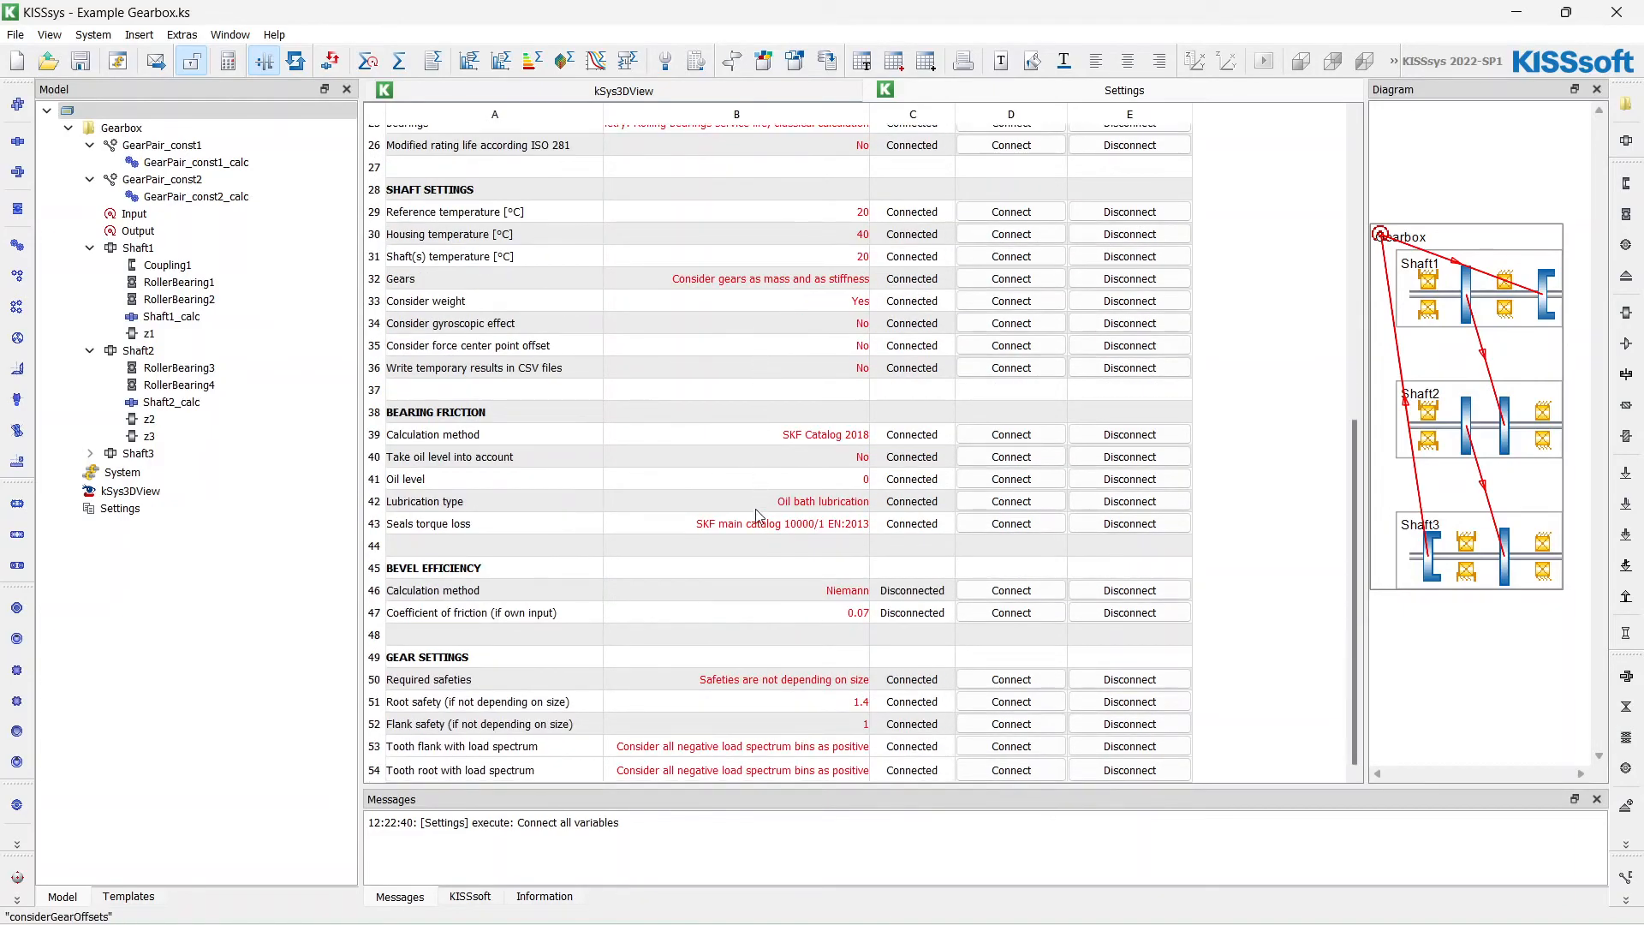
scroll("up", 3)
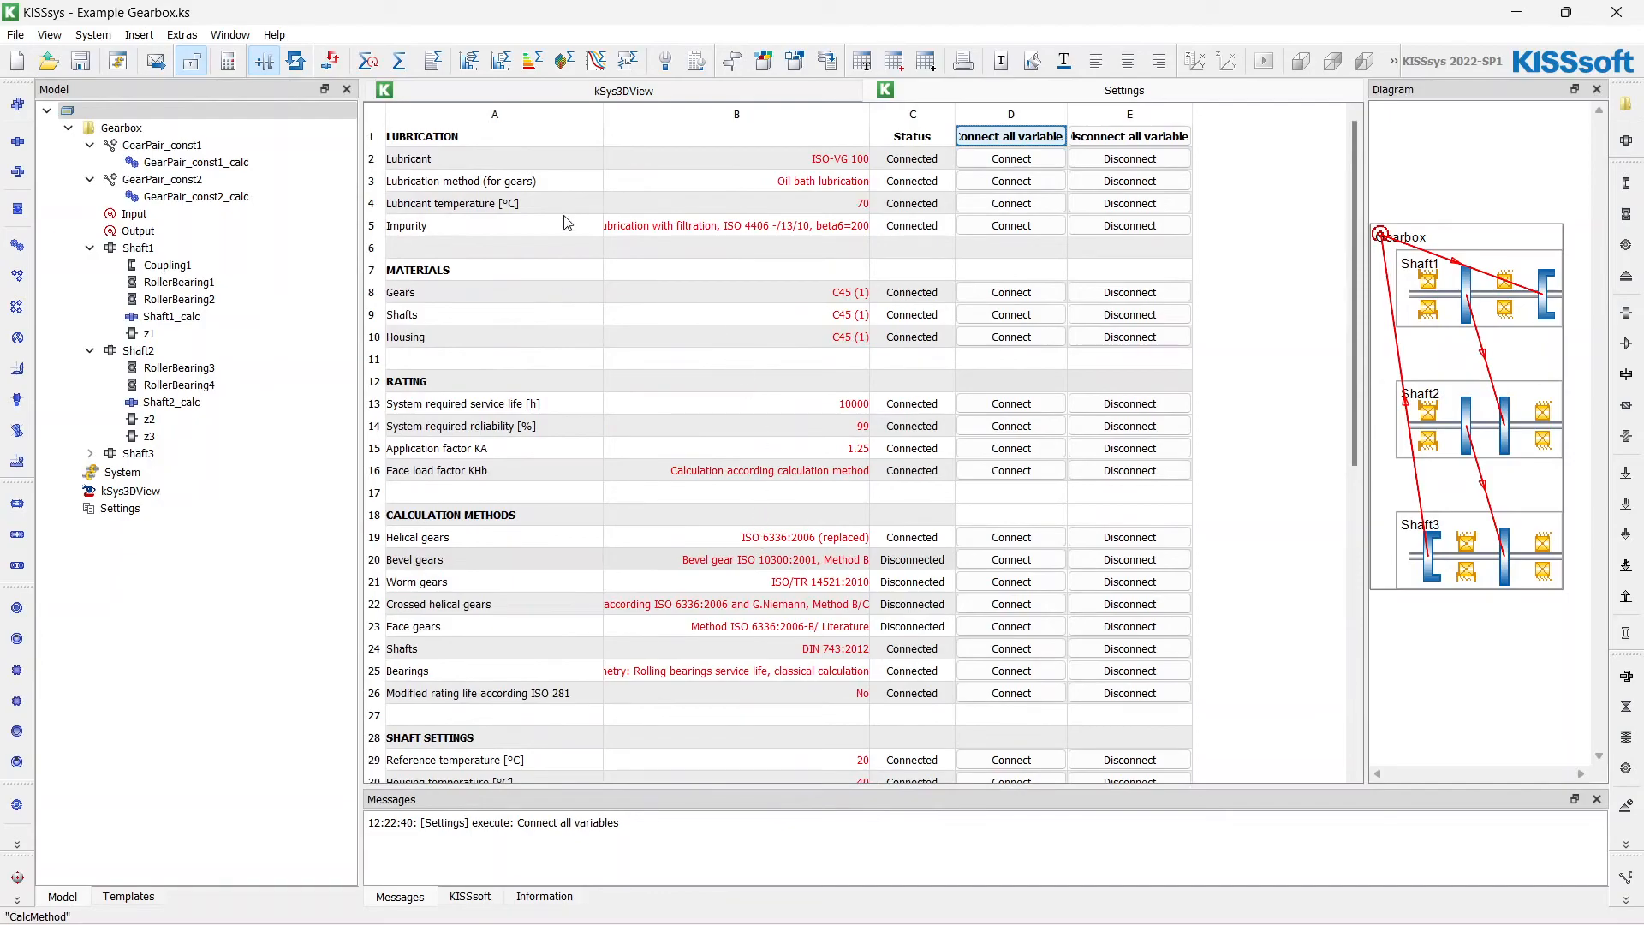
left_click(622, 91)
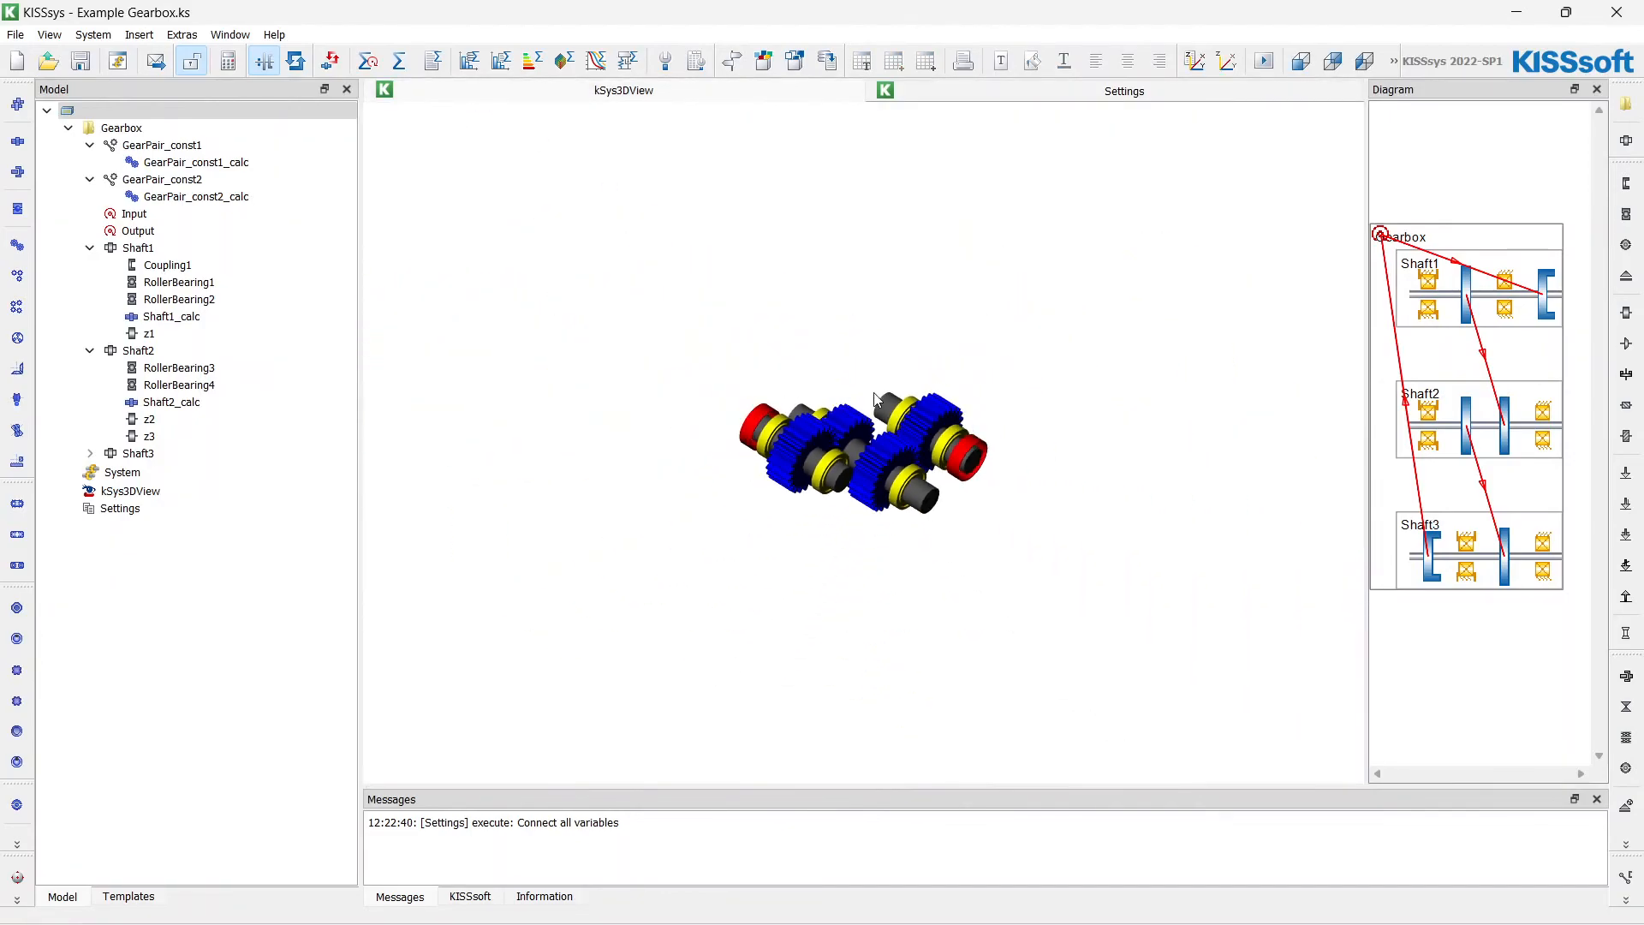
- Launch GearPair_const1_calc, the first gear pair's KISSsoft calculation, from the Model tree
scroll("up", 3)
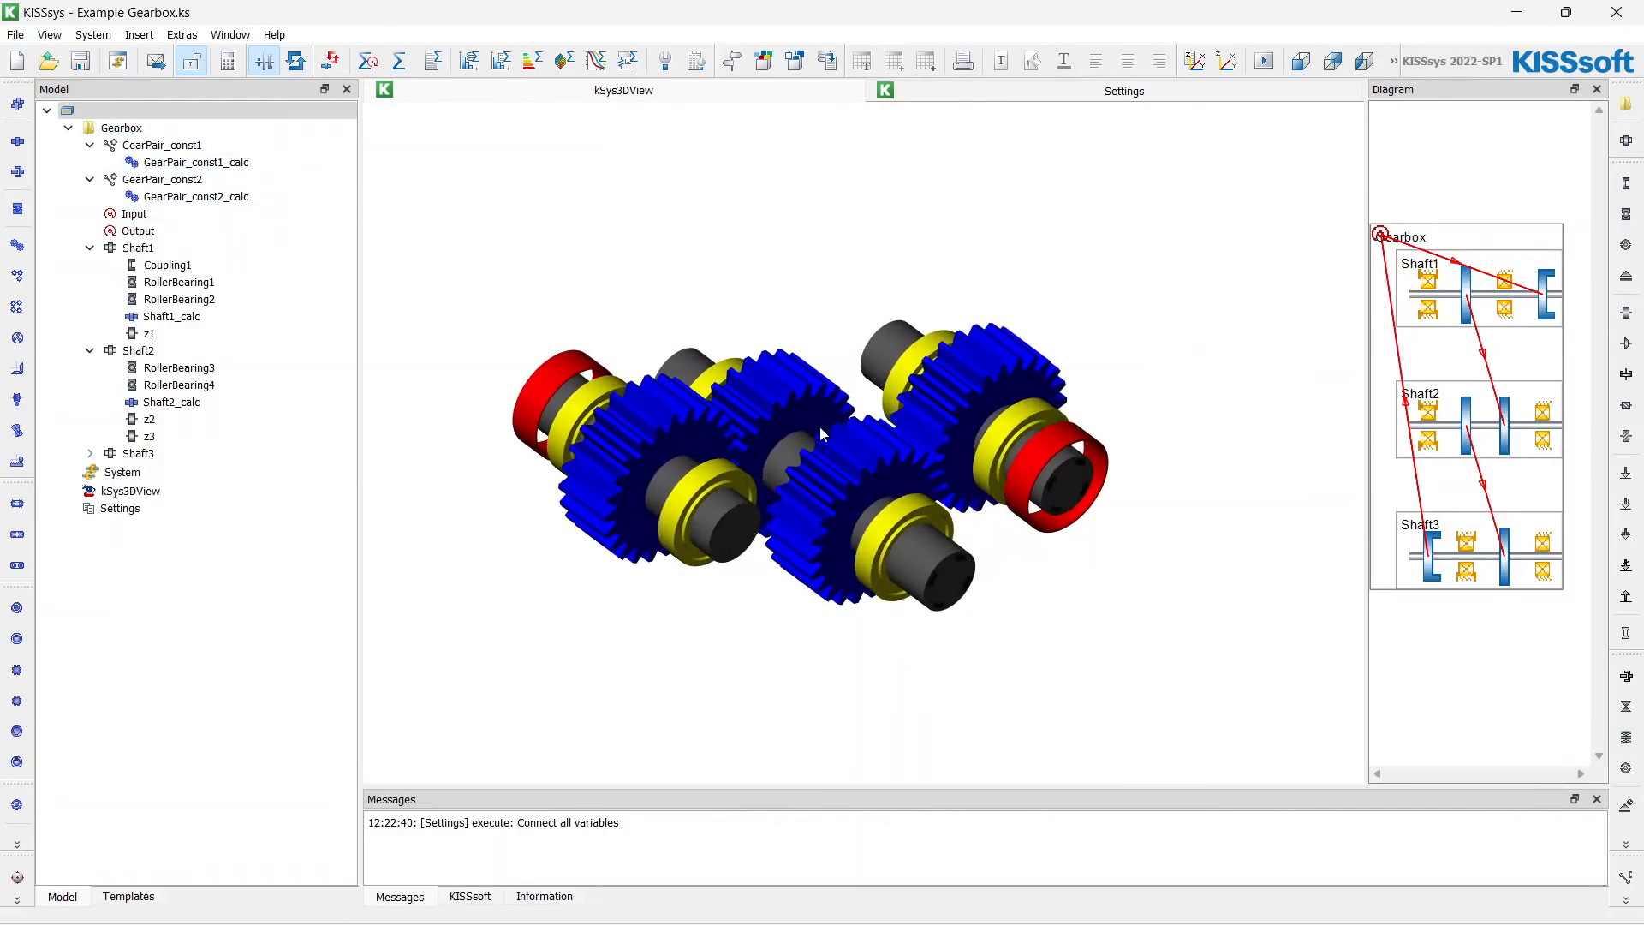
left_click(193, 161)
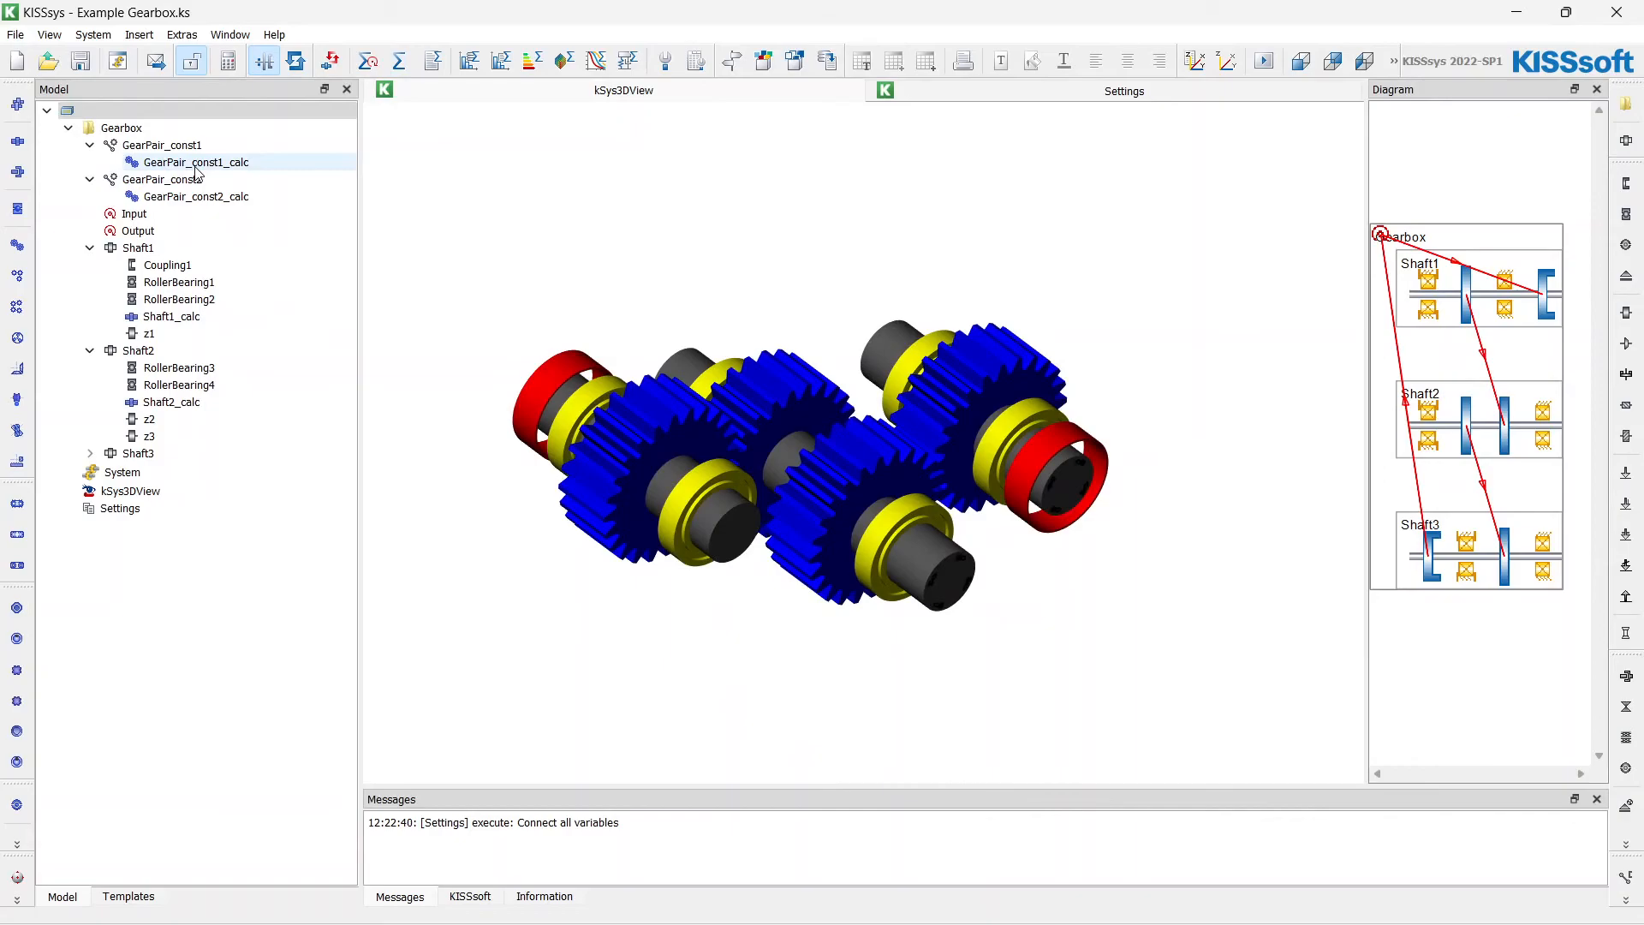
left_click(193, 161)
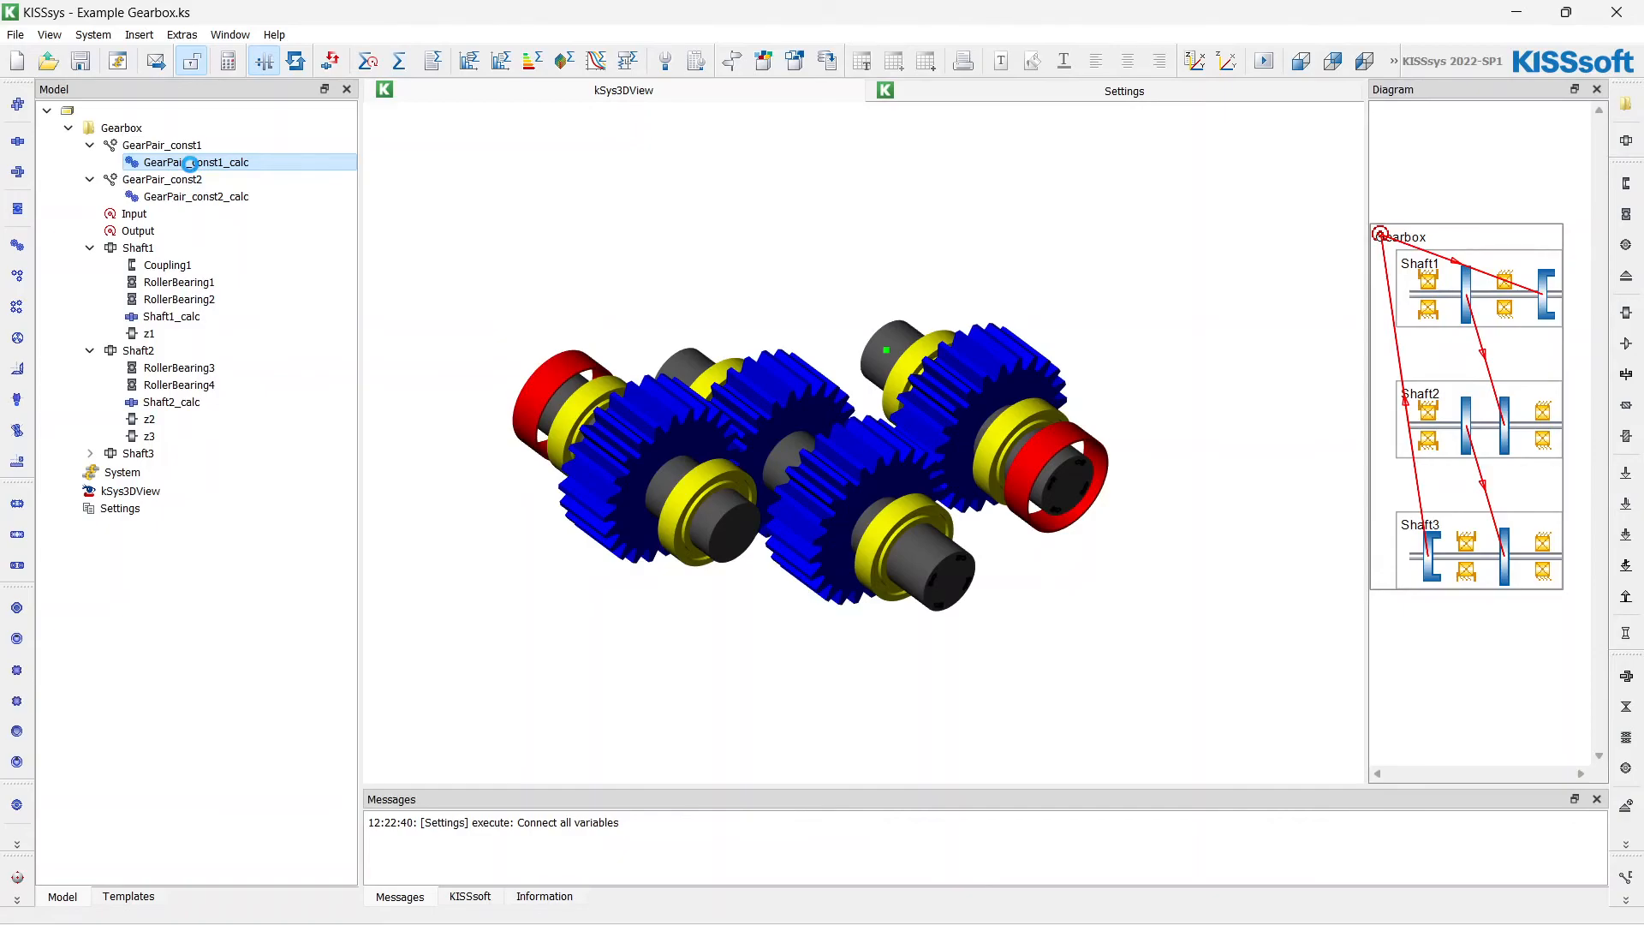
double_click(196, 161)
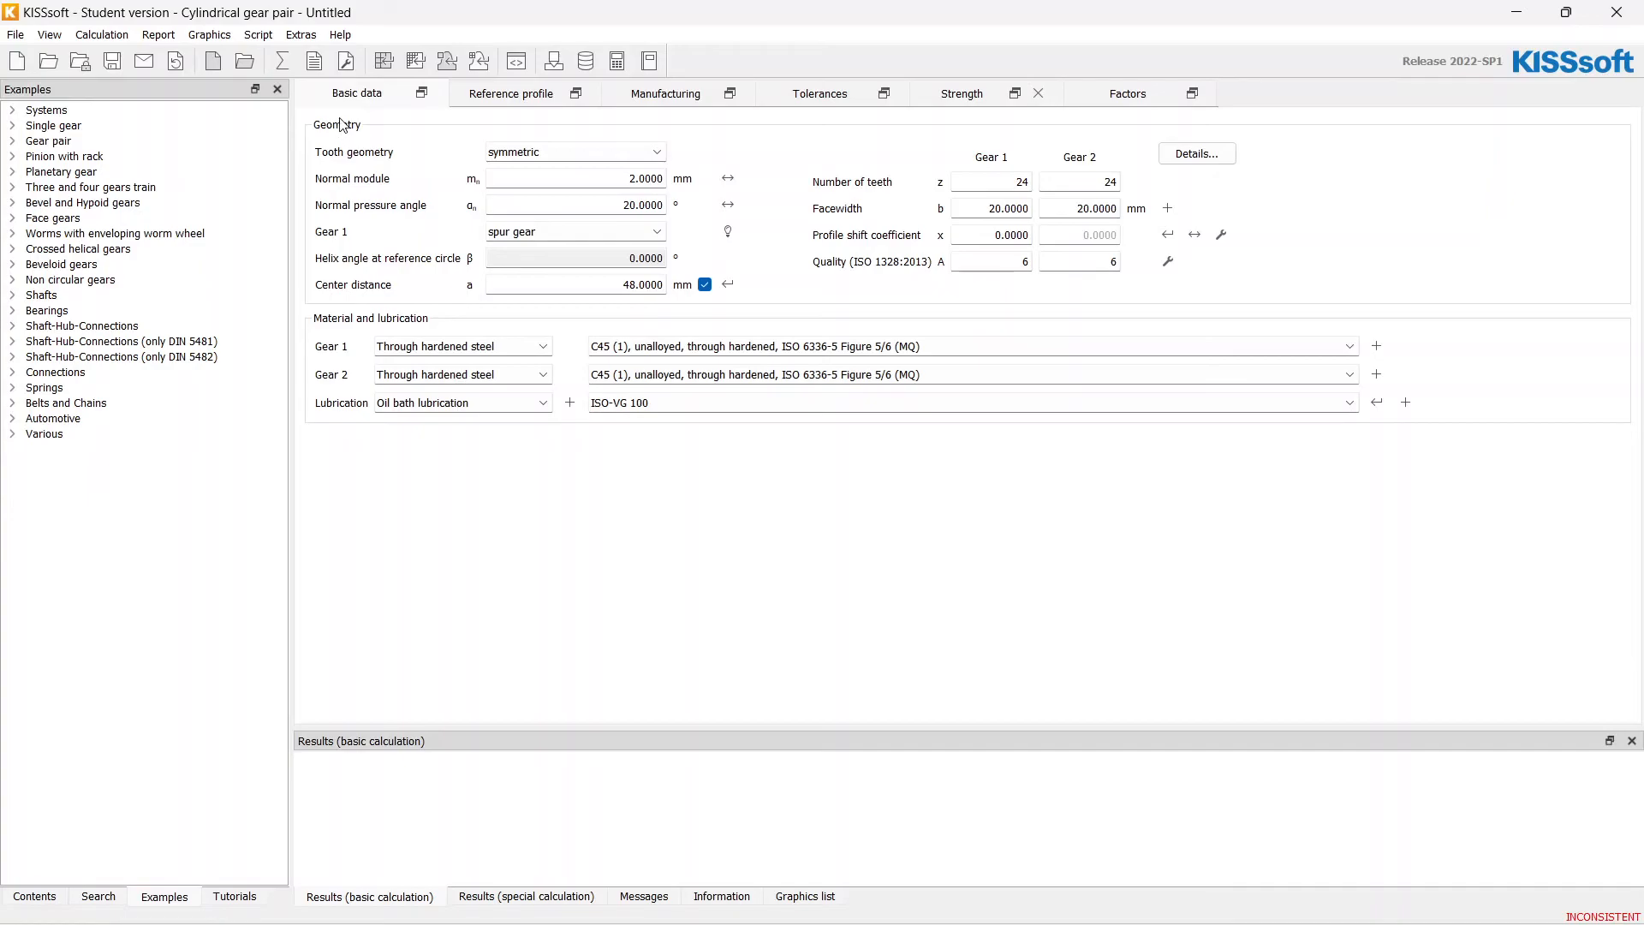
mouse_move(89, 31)
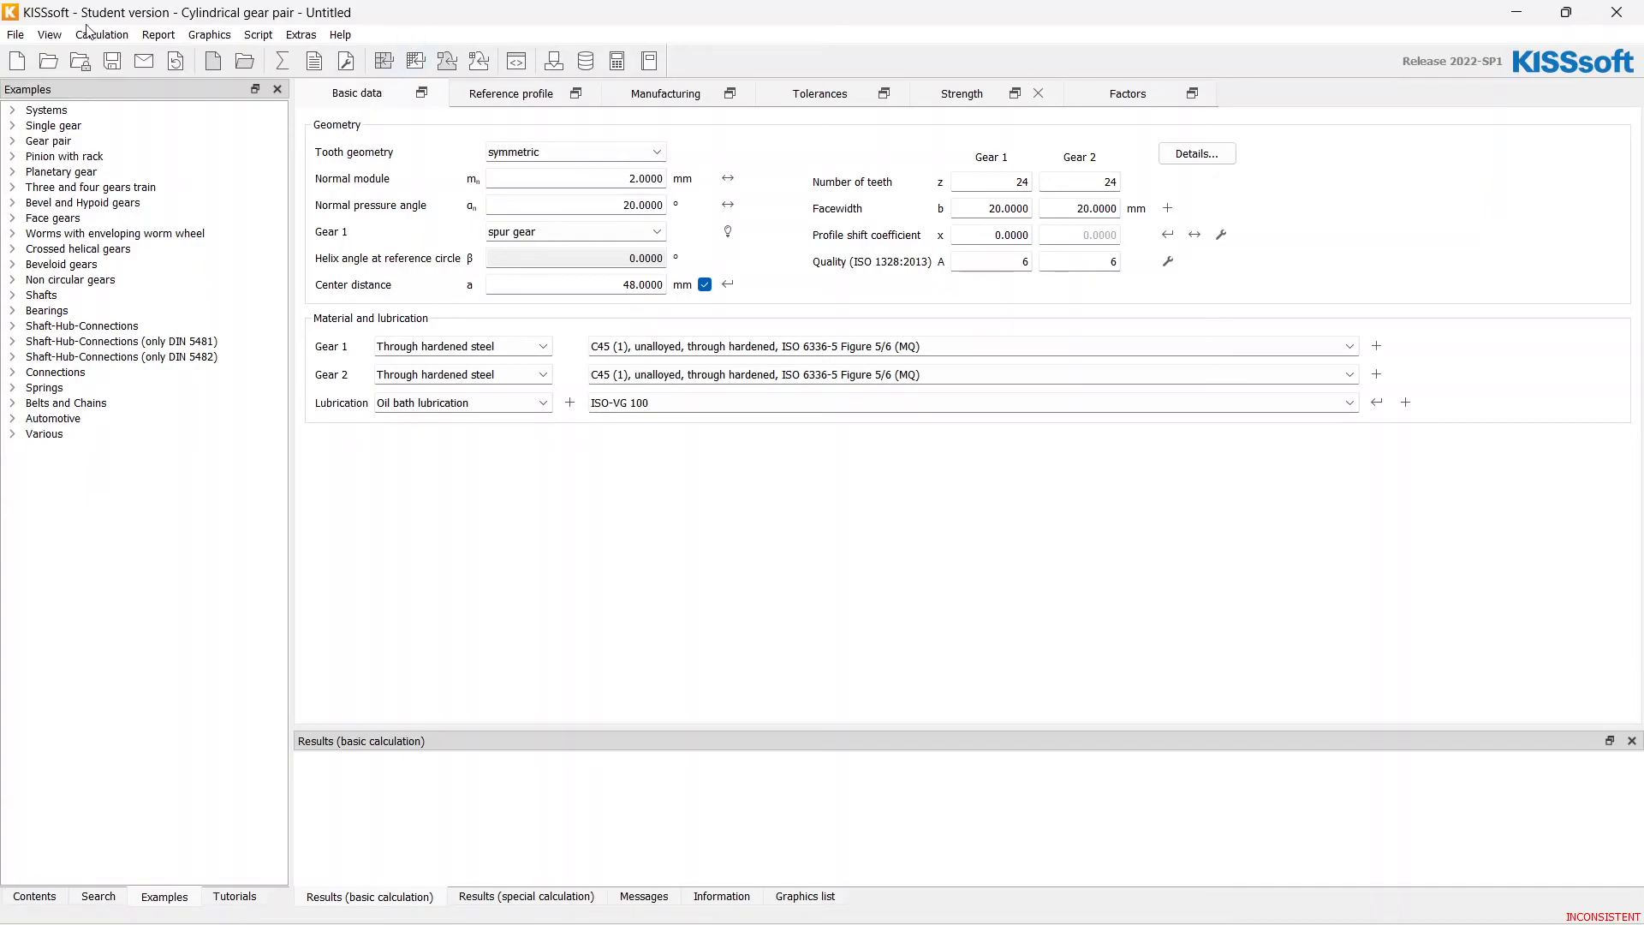
mouse_move(572, 29)
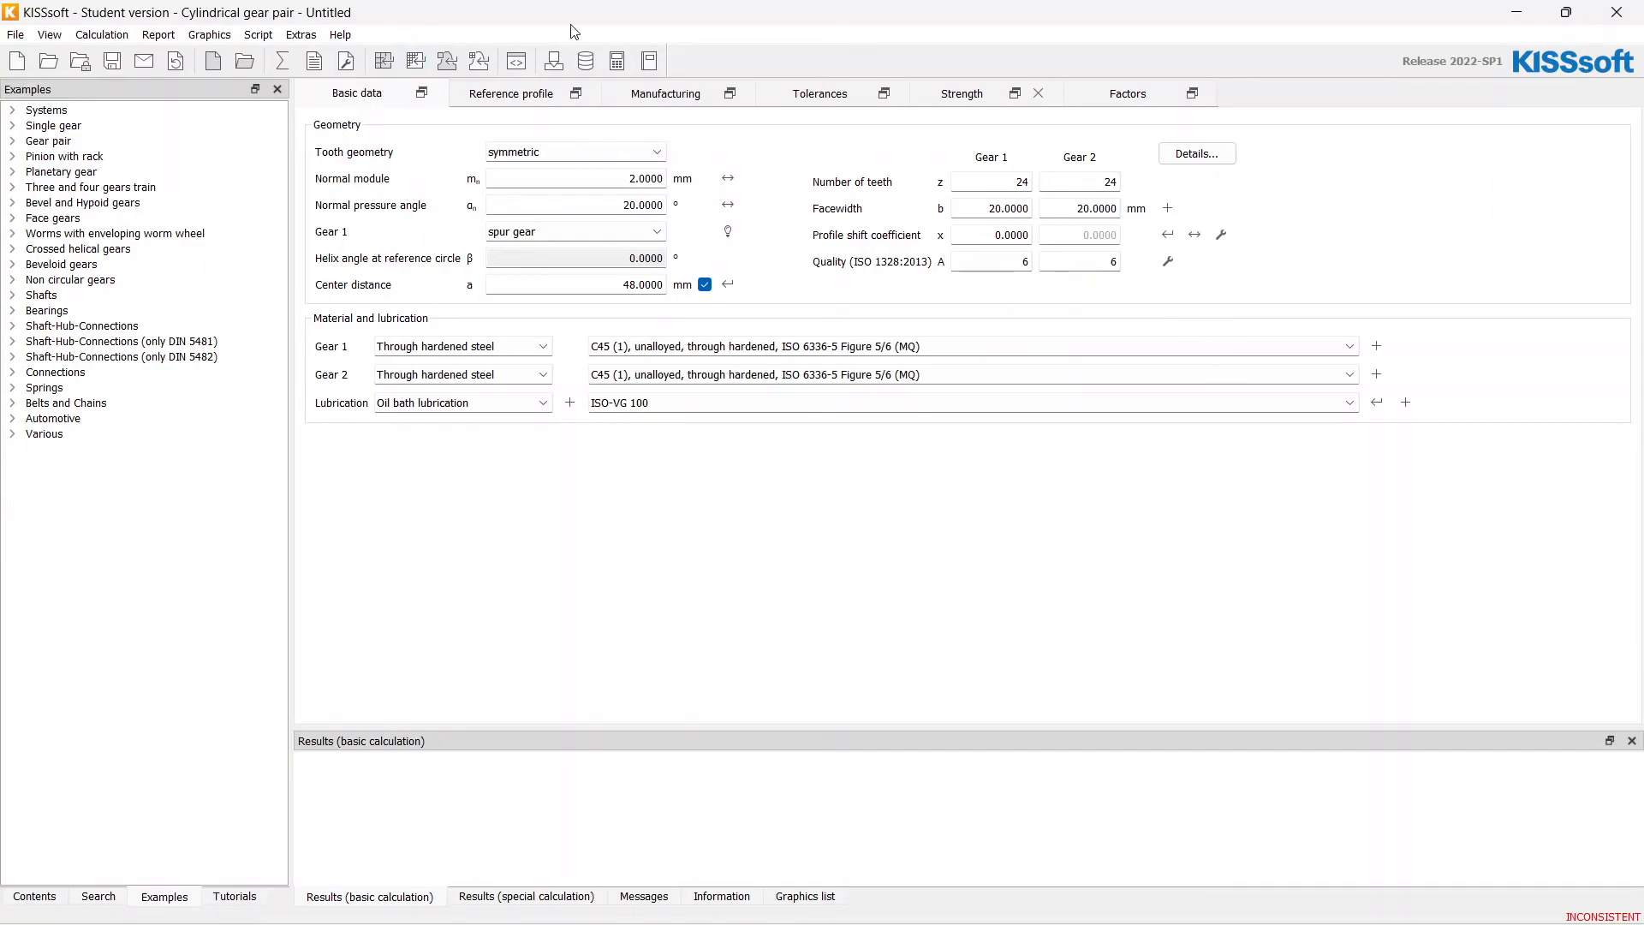
mouse_move(382, 60)
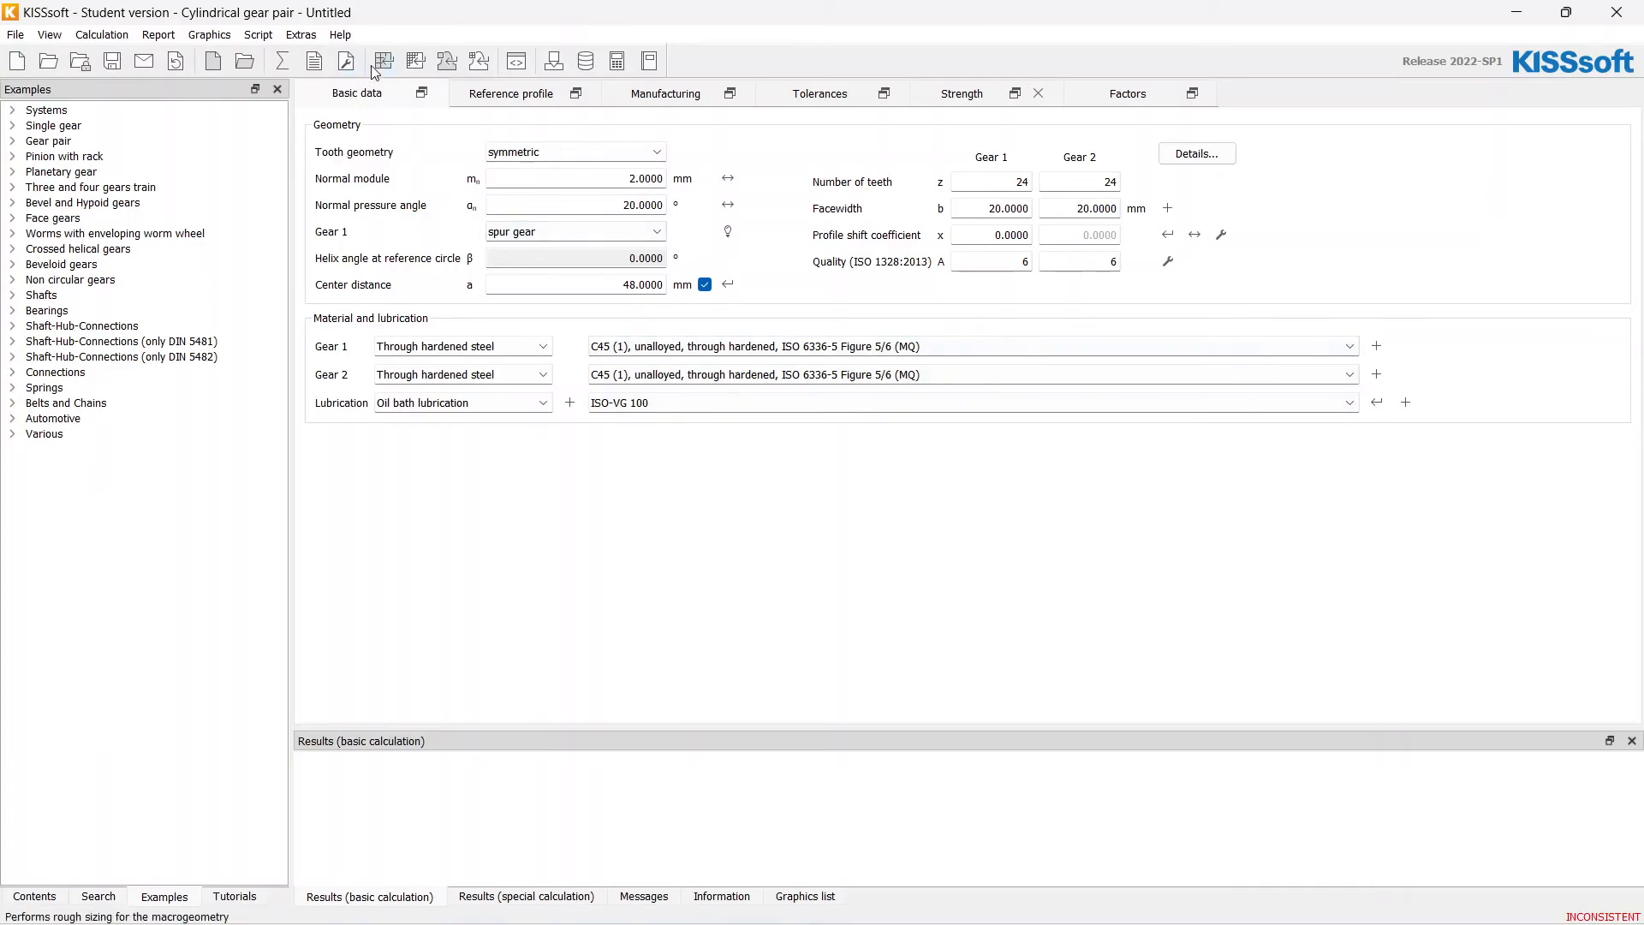
- Rough-size the macrogeometry for a 2.8 transmission ratio with integer ratios suppressed and calculate
left_click(382, 60)
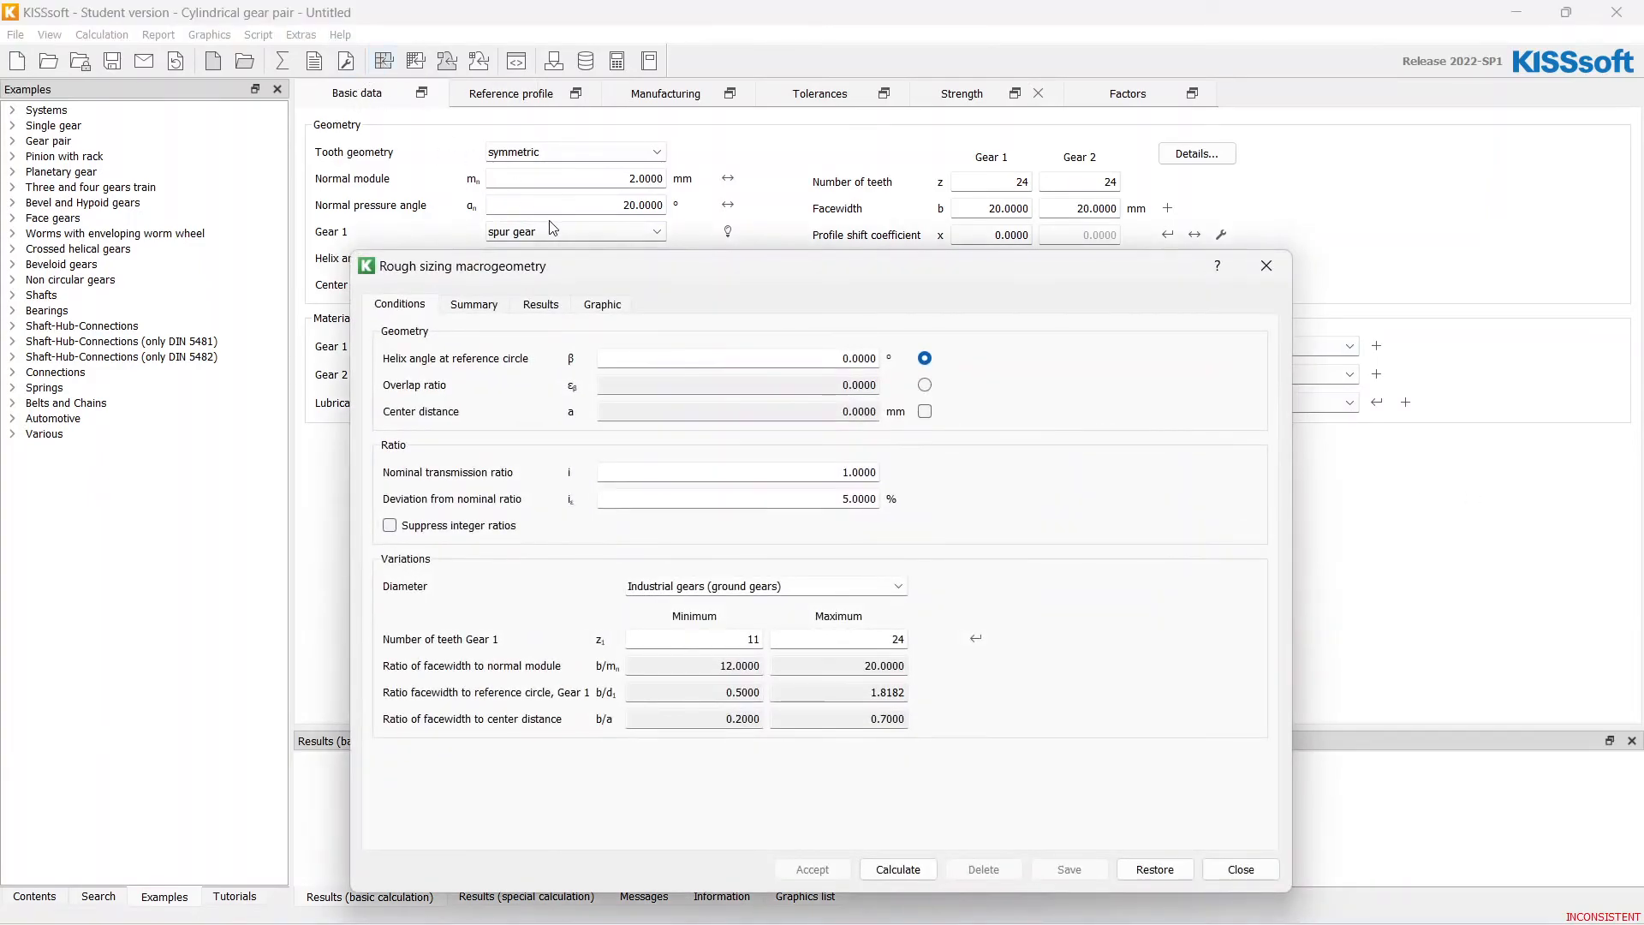
left_click_drag(461, 266, 536, 168)
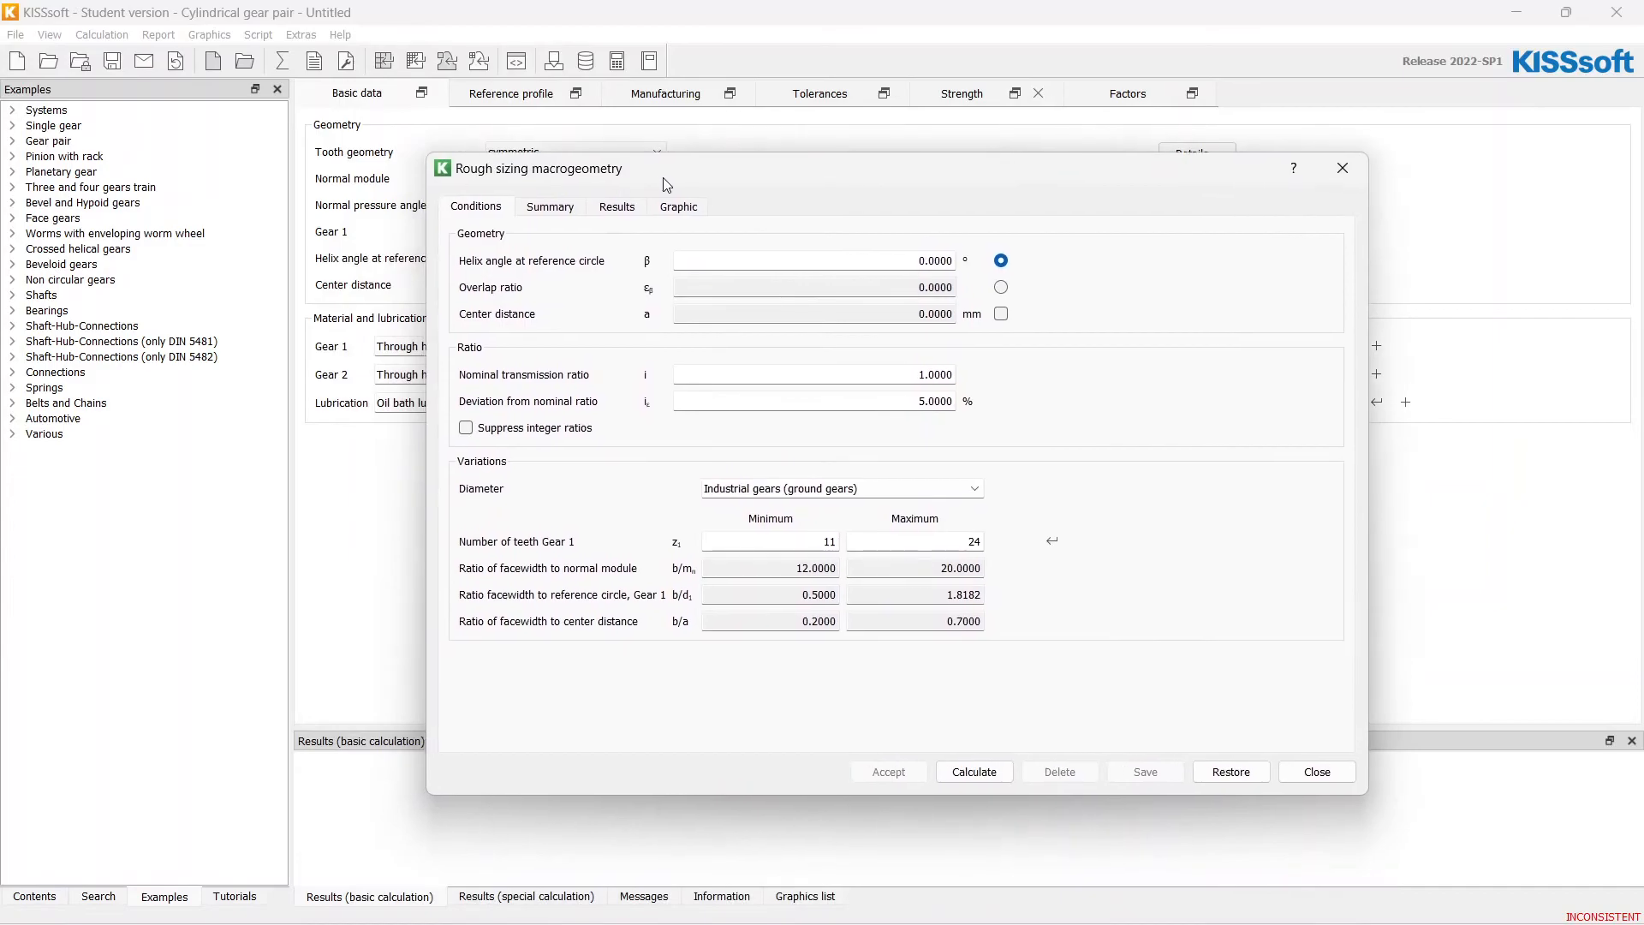
mouse_move(548, 273)
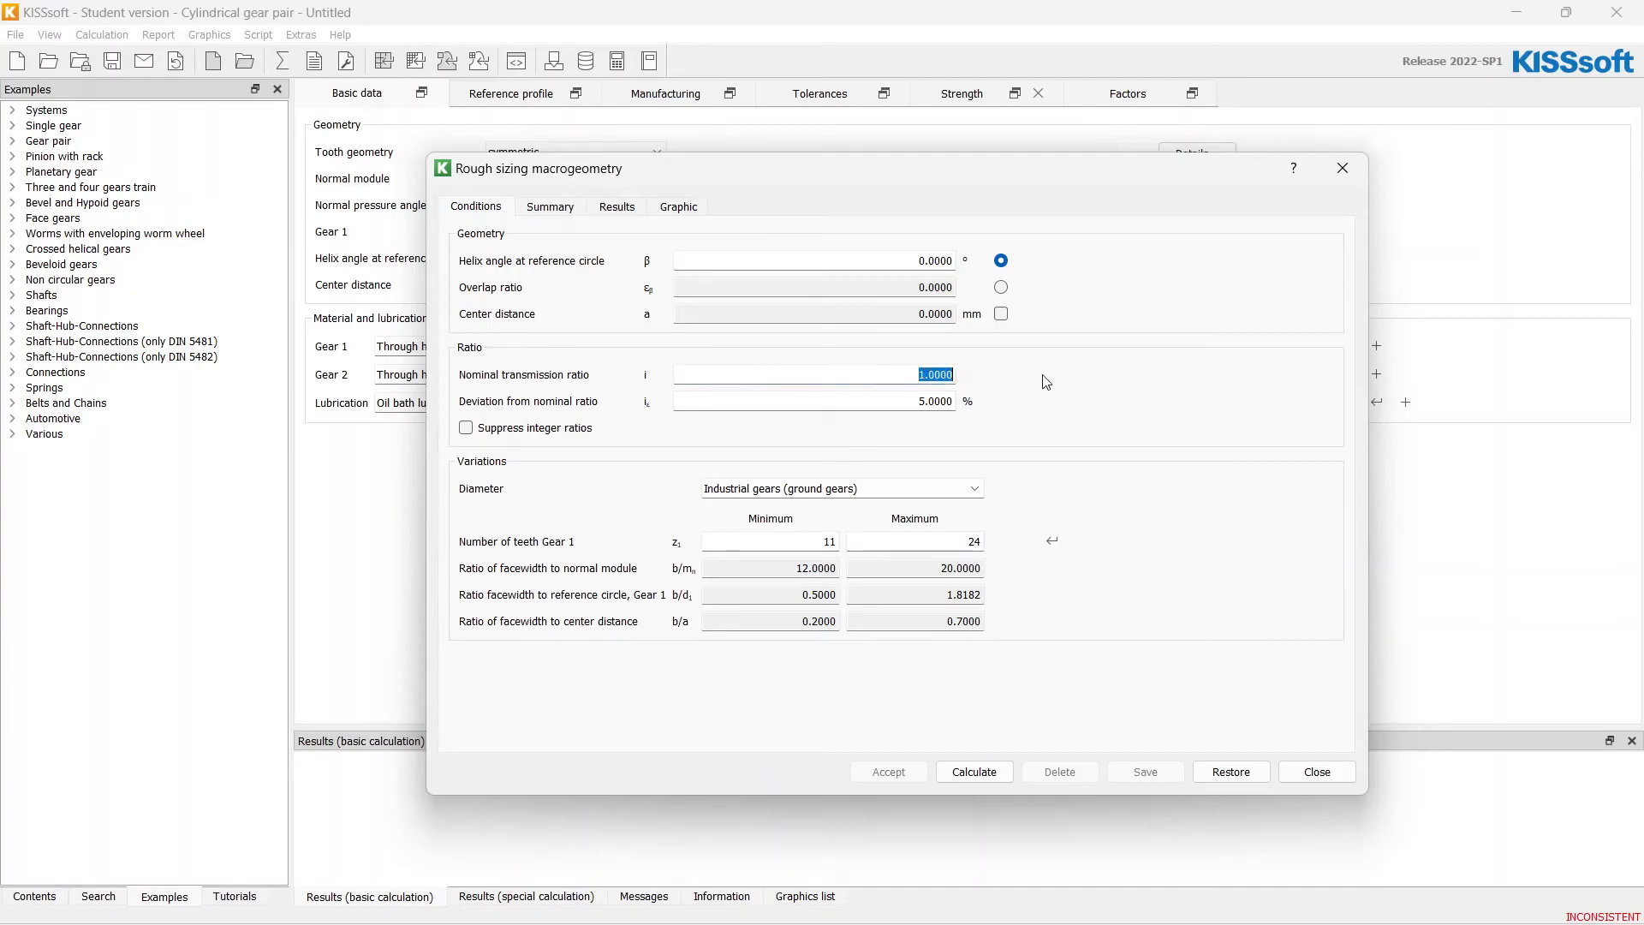
type("2.")
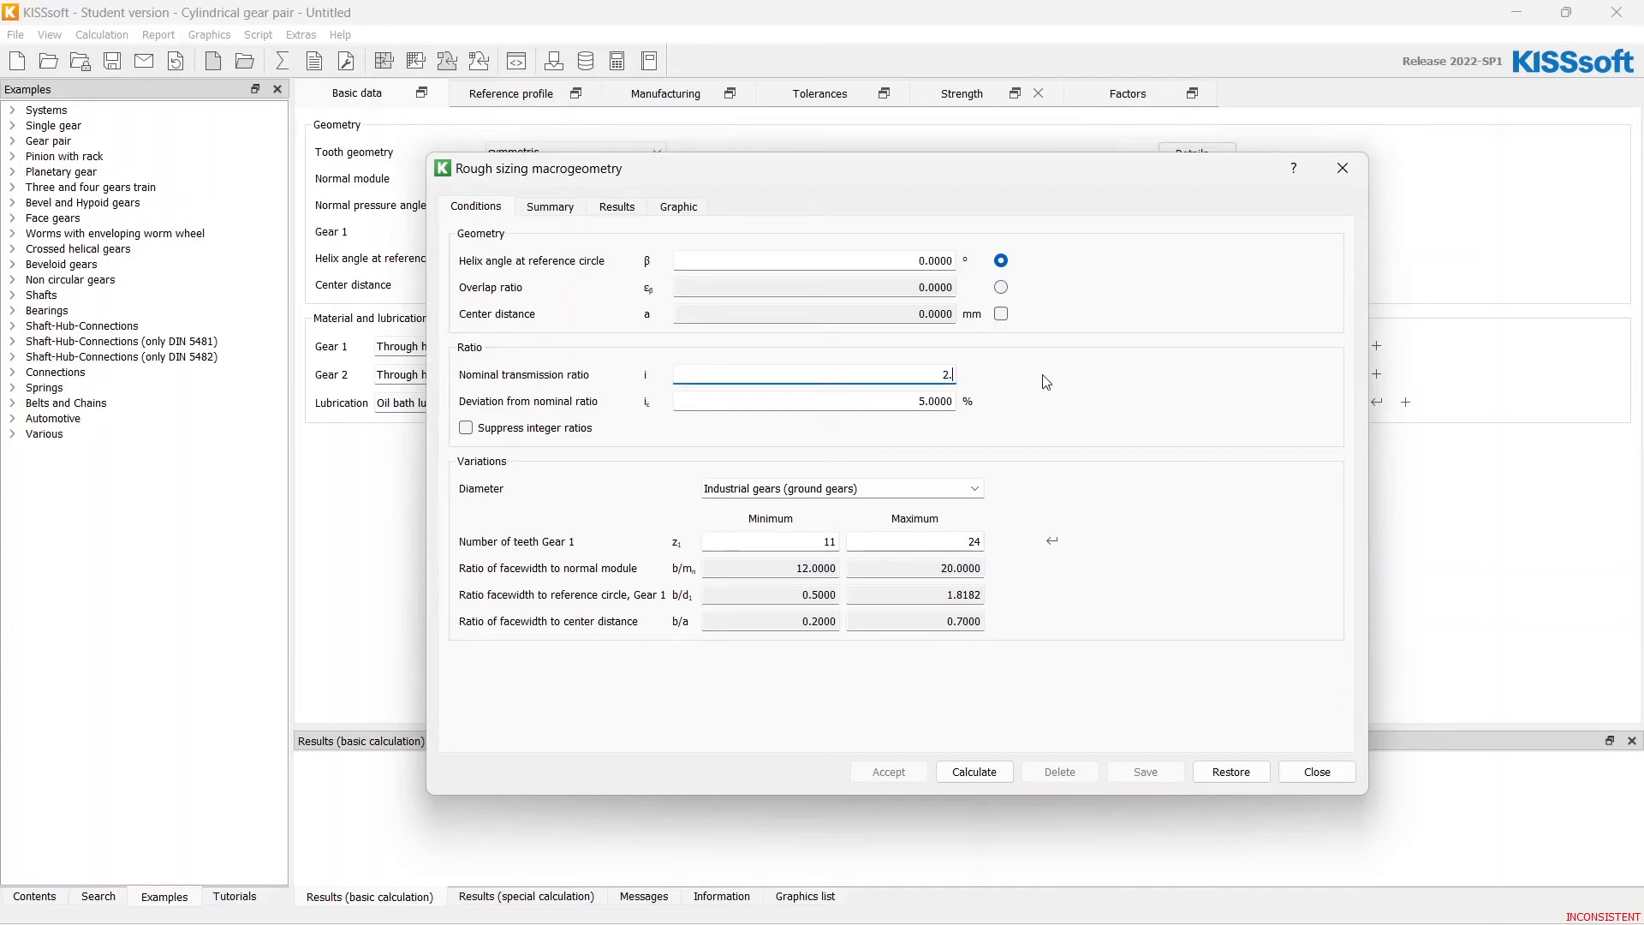
type("8")
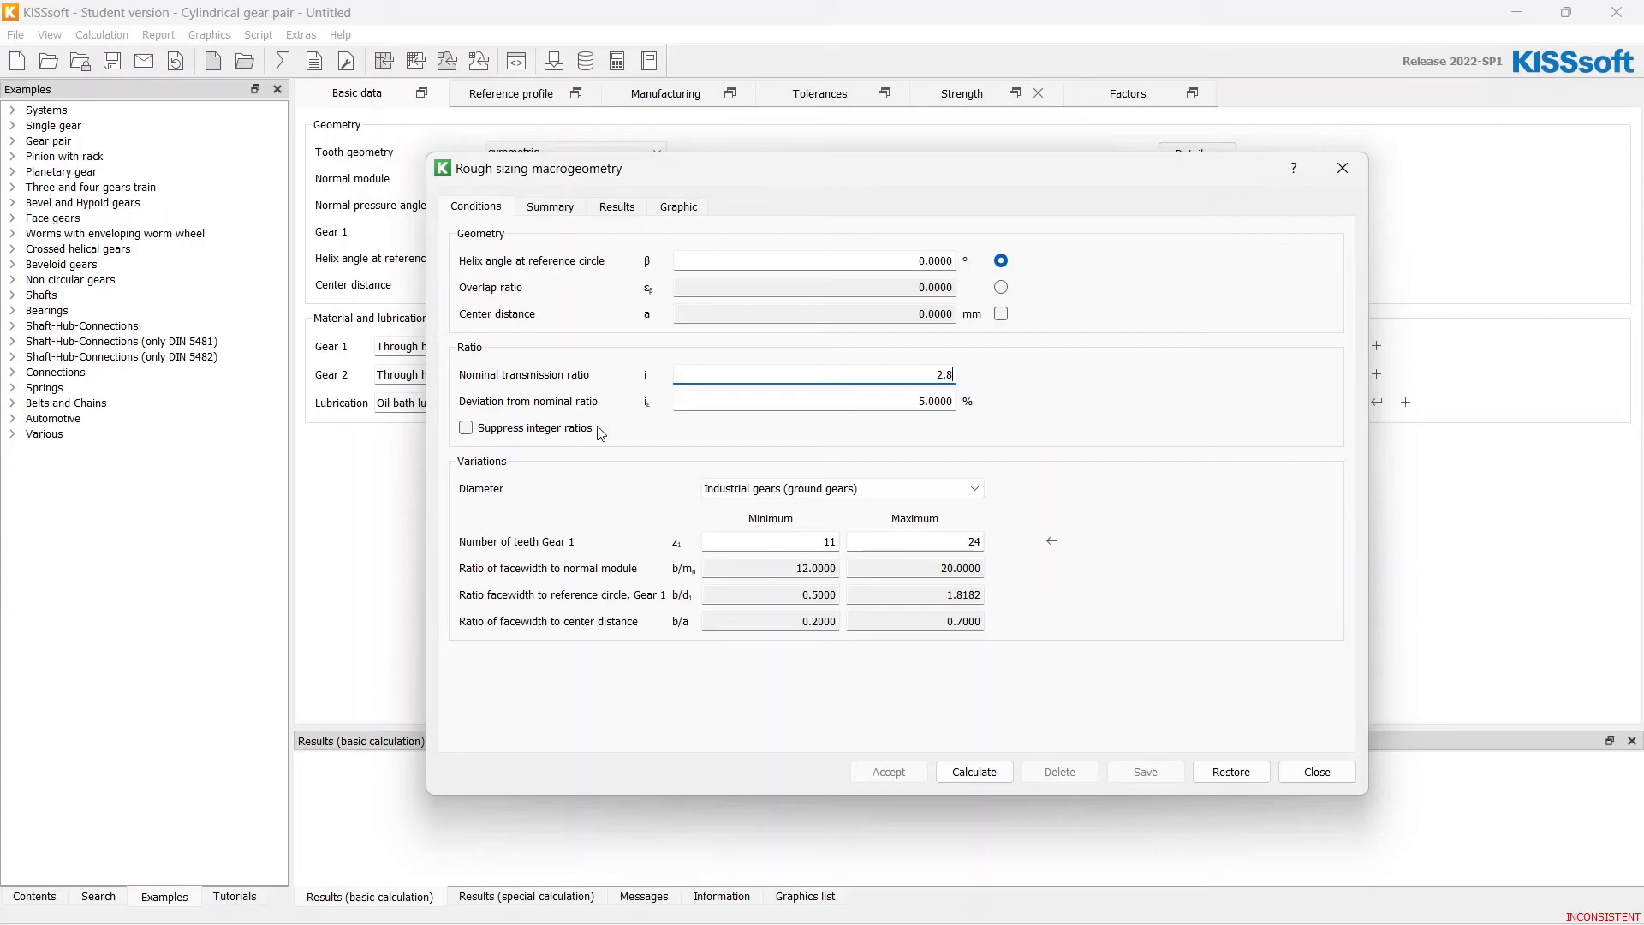
left_click(466, 427)
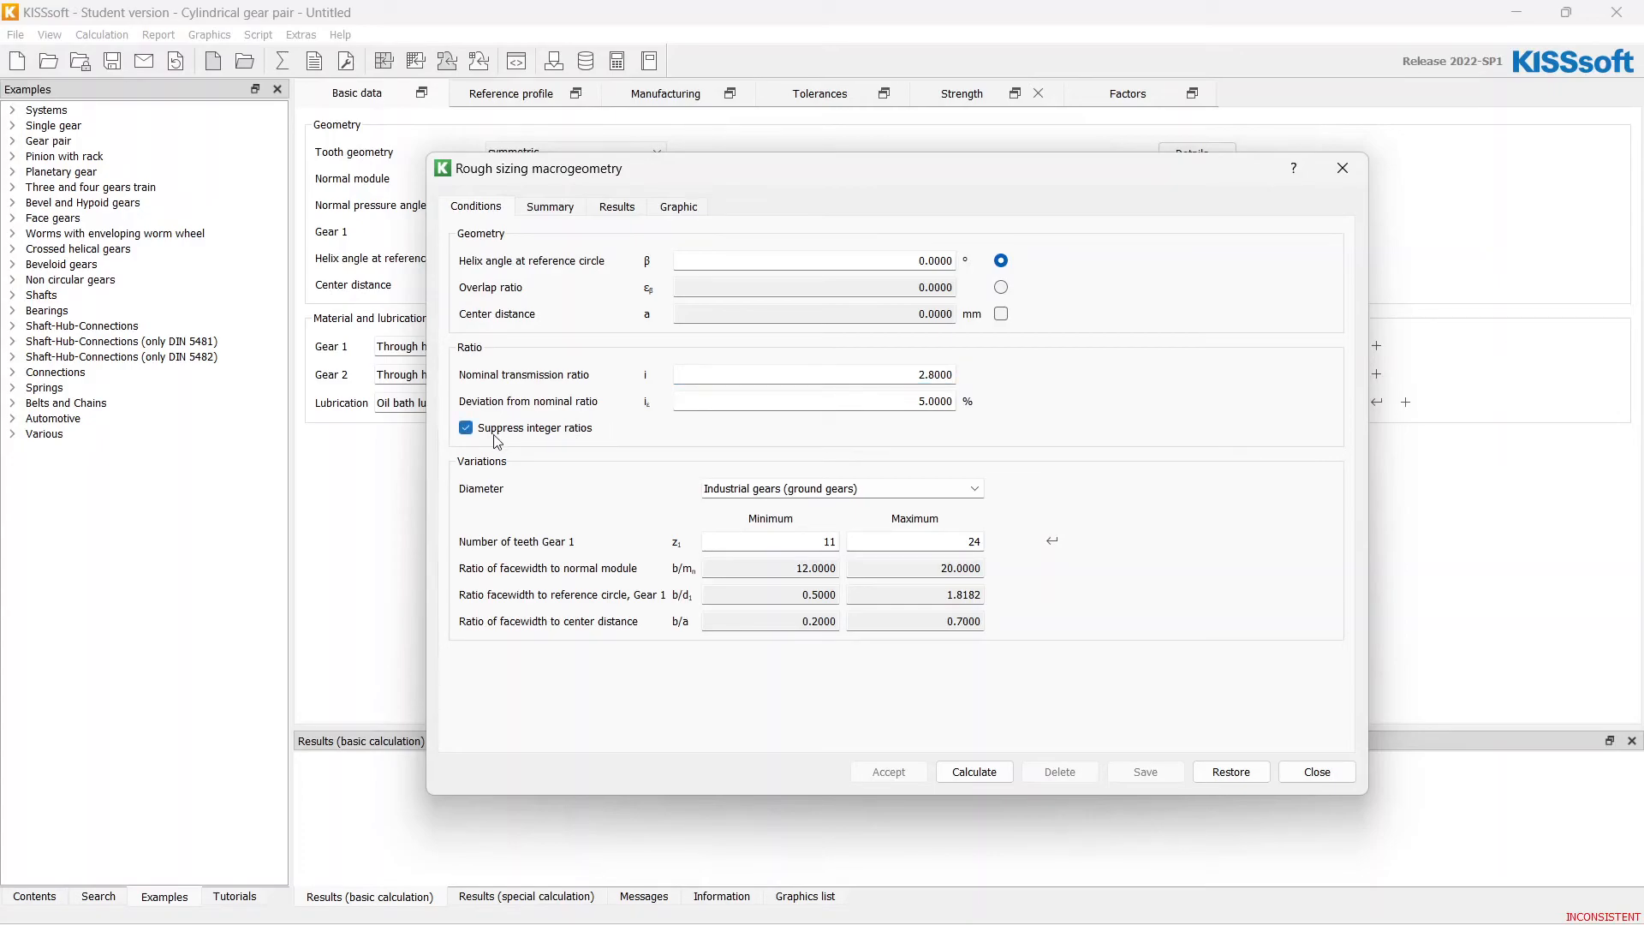
mouse_move(509, 497)
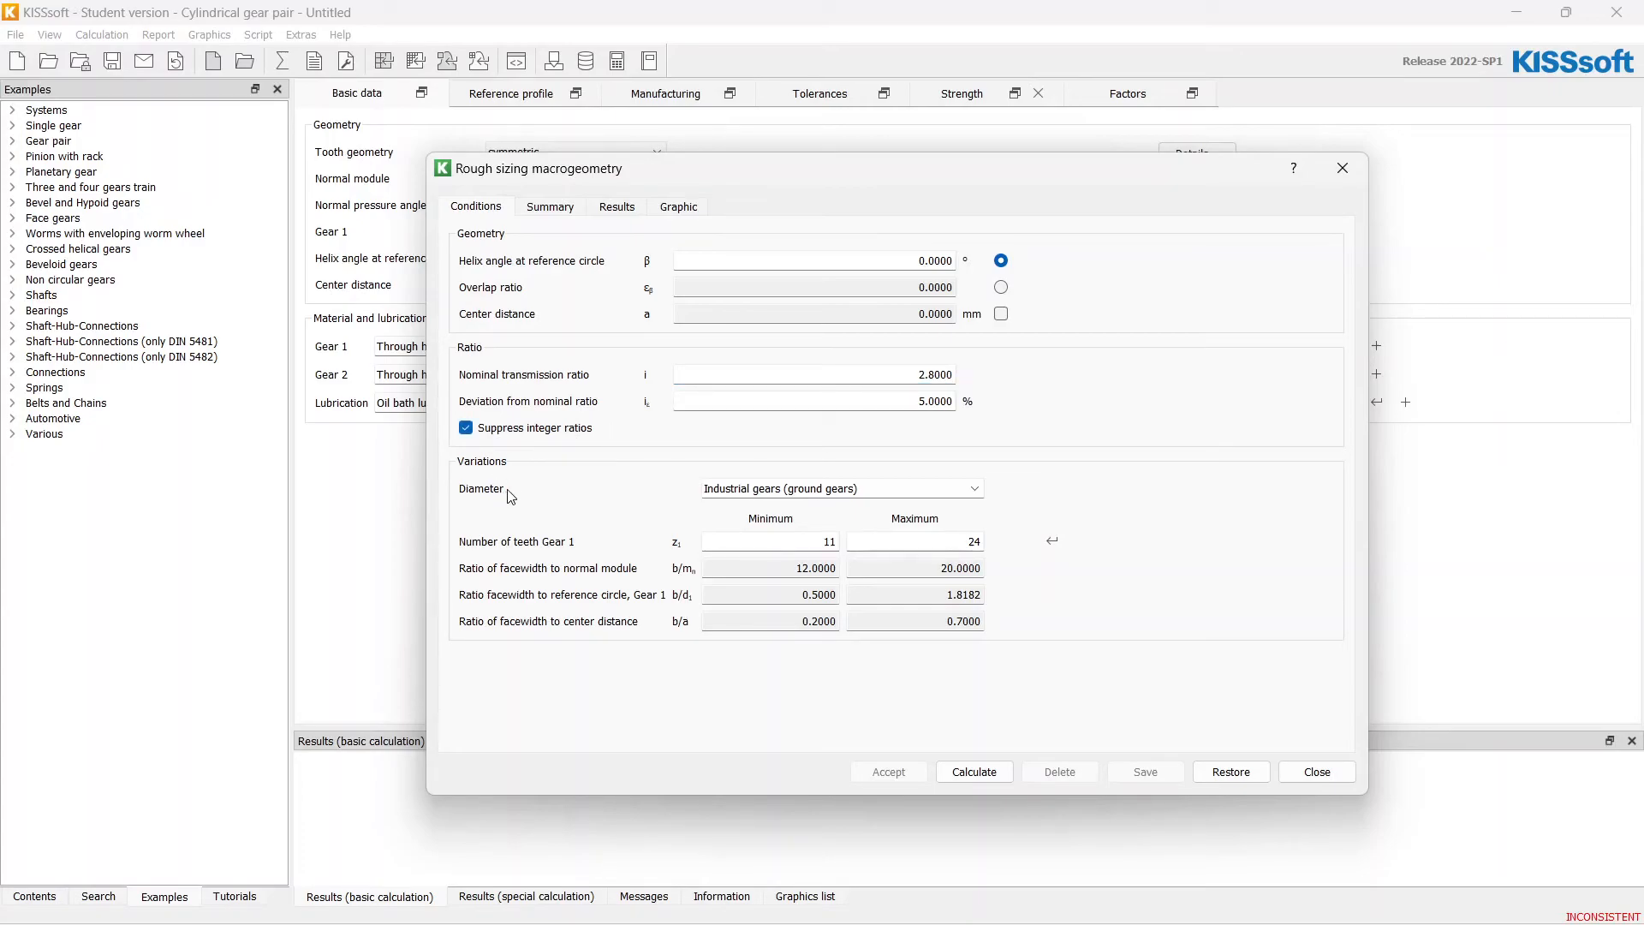
mouse_move(1068, 497)
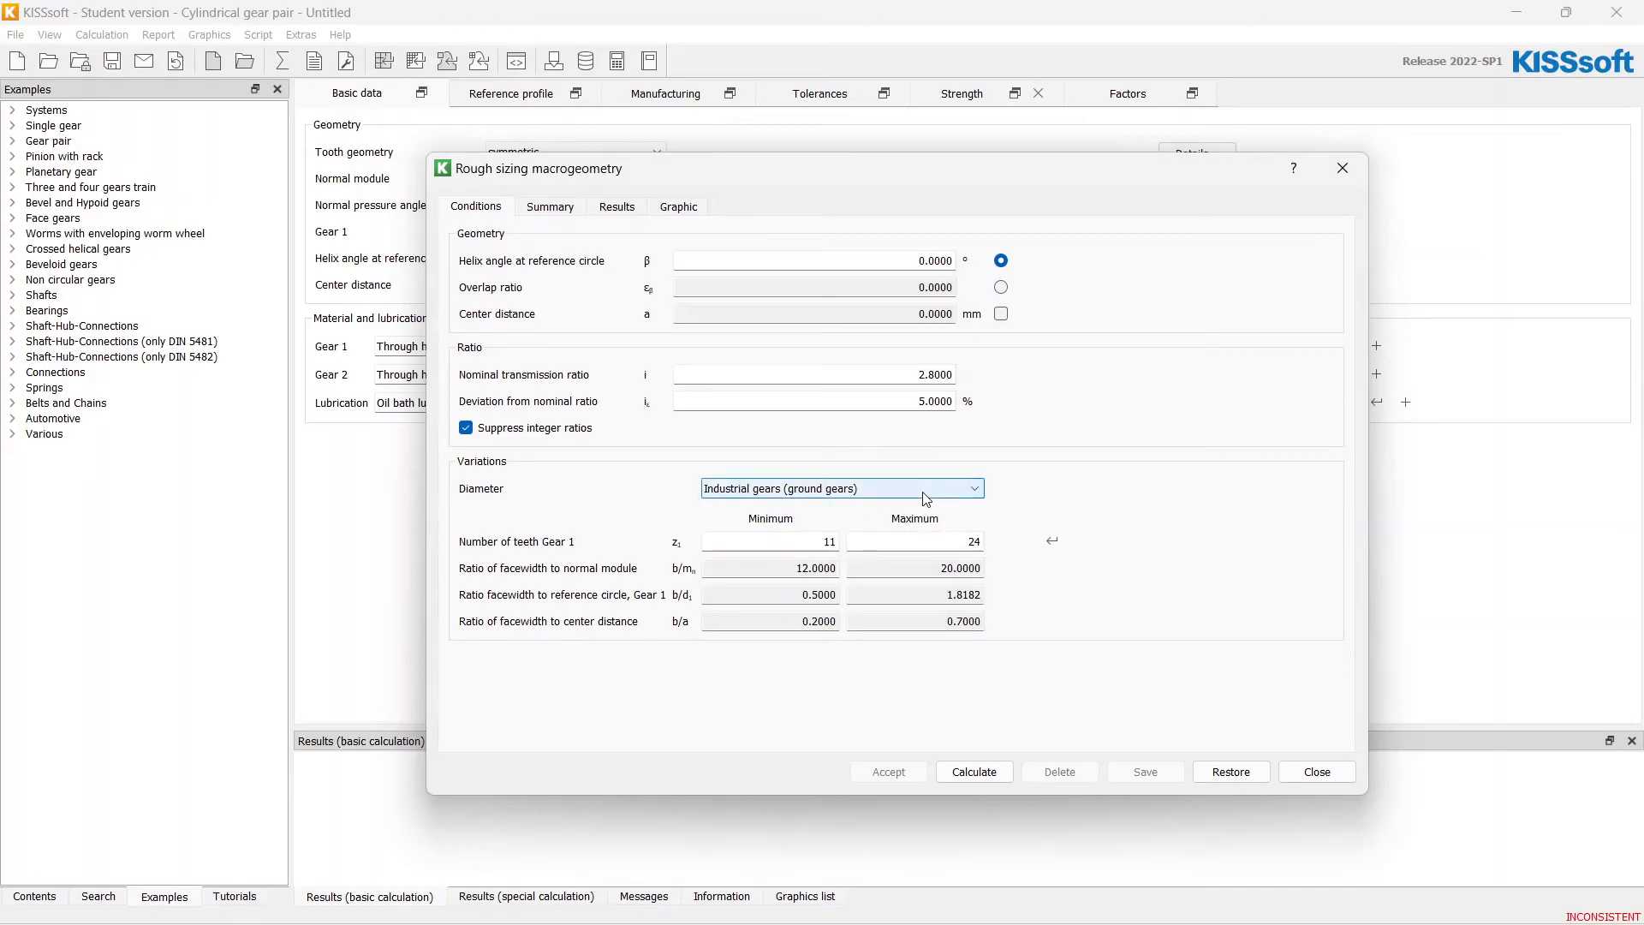
mouse_move(973, 524)
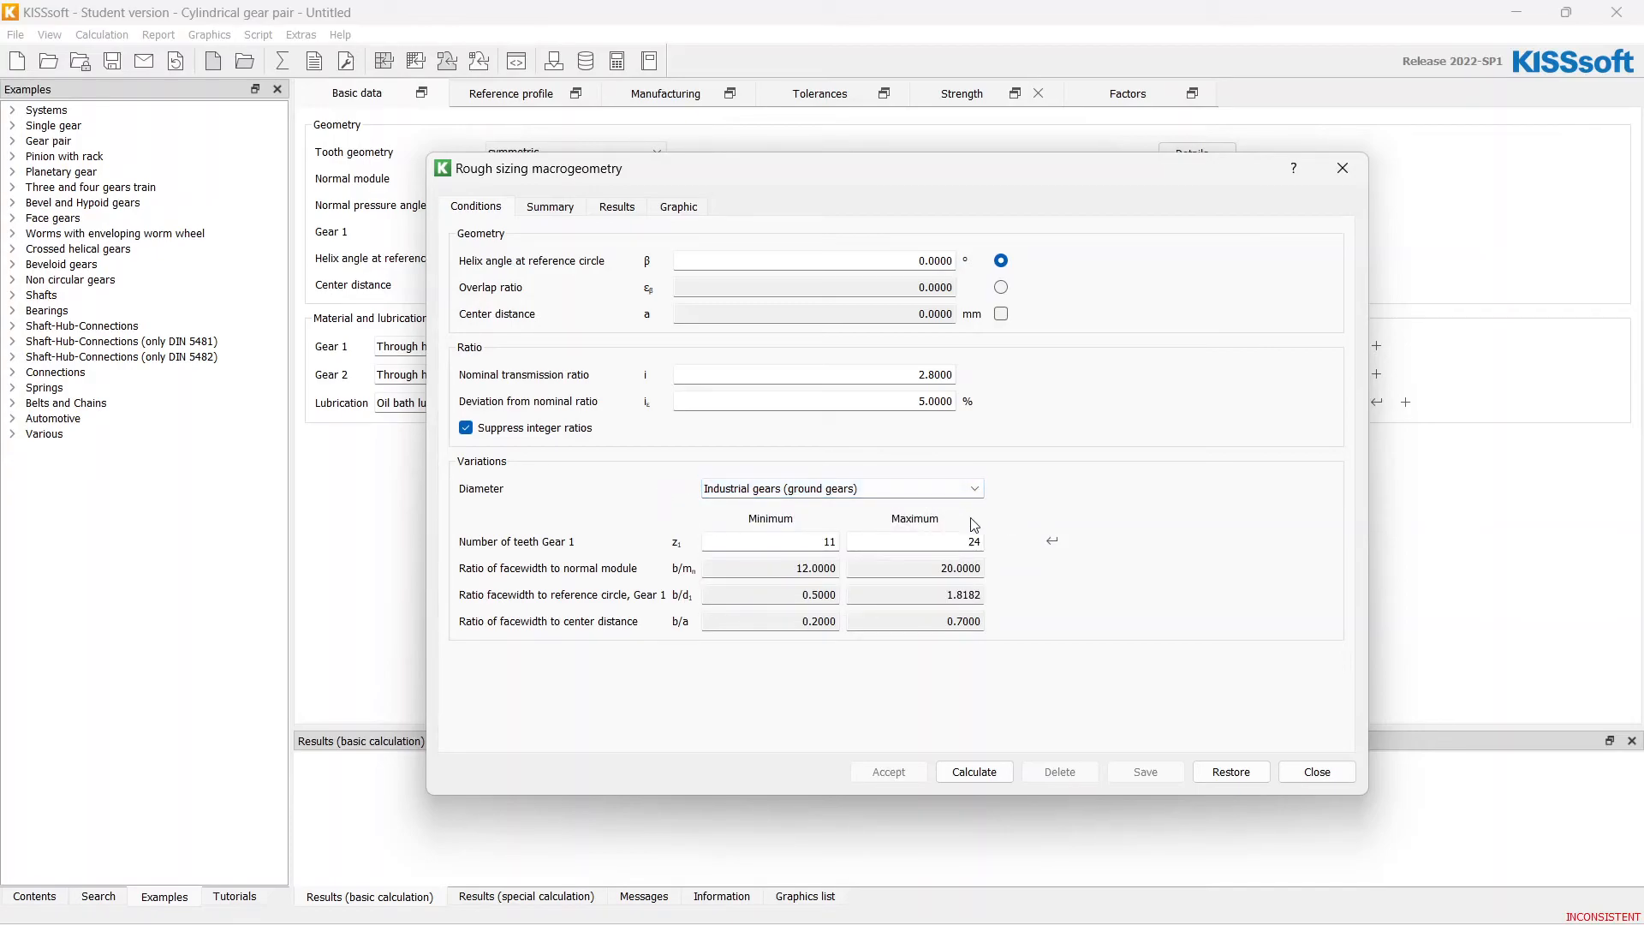
left_click(973, 773)
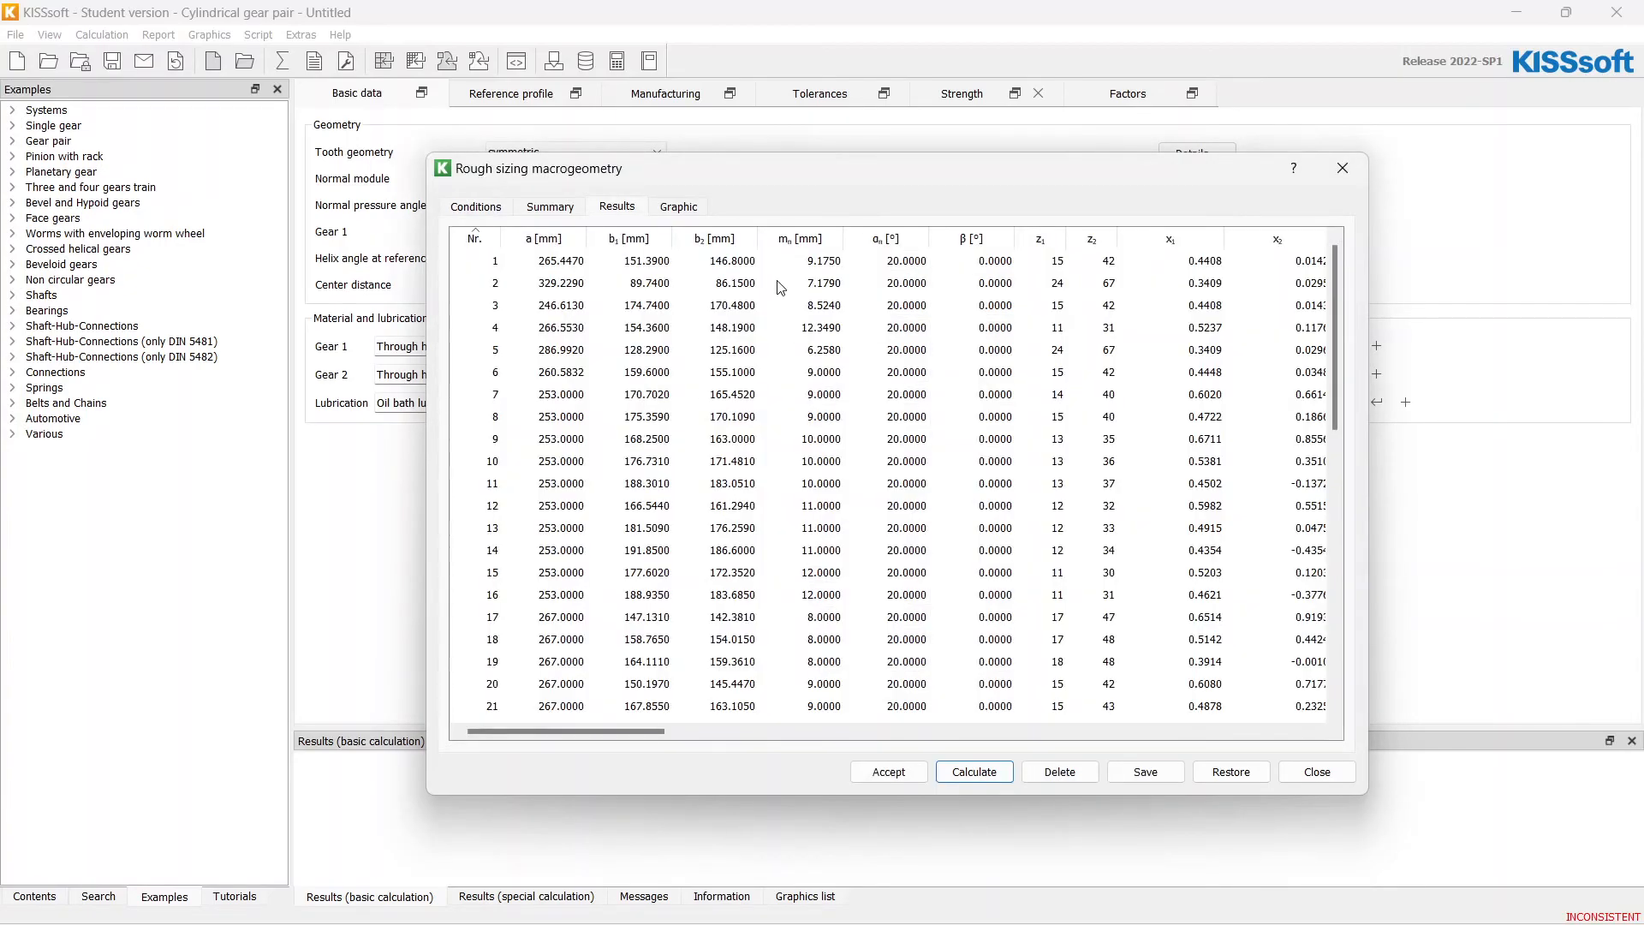
- Browse the rough sizing result columns from torque, power and noise back to geometry data
scroll("down", 3)
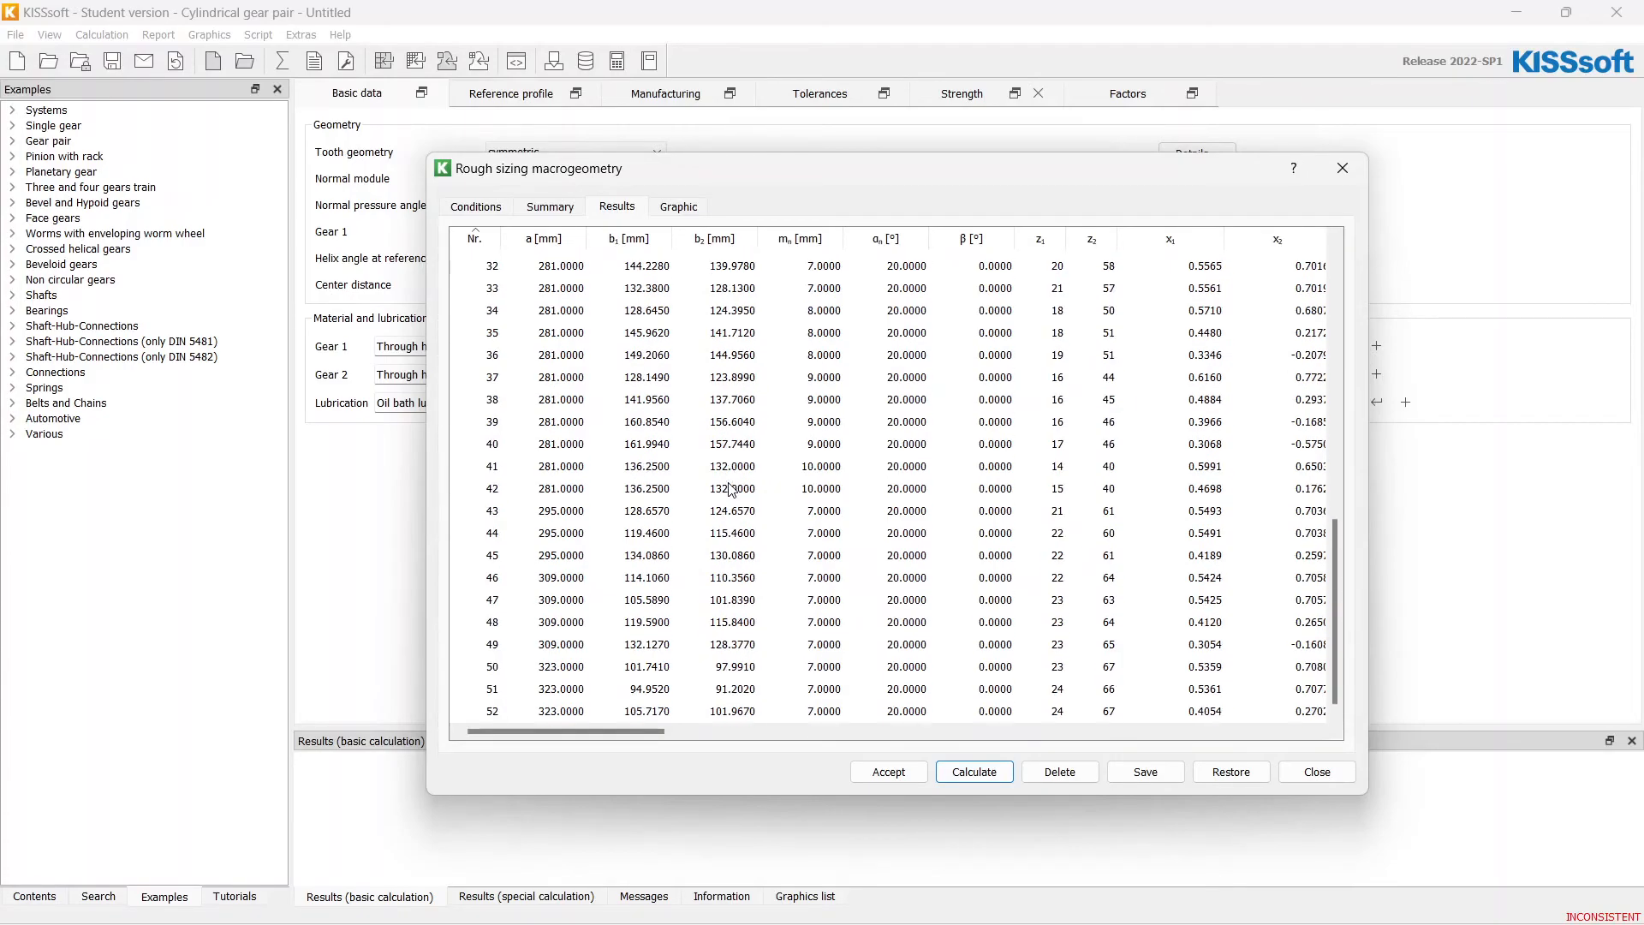
scroll("up", 3)
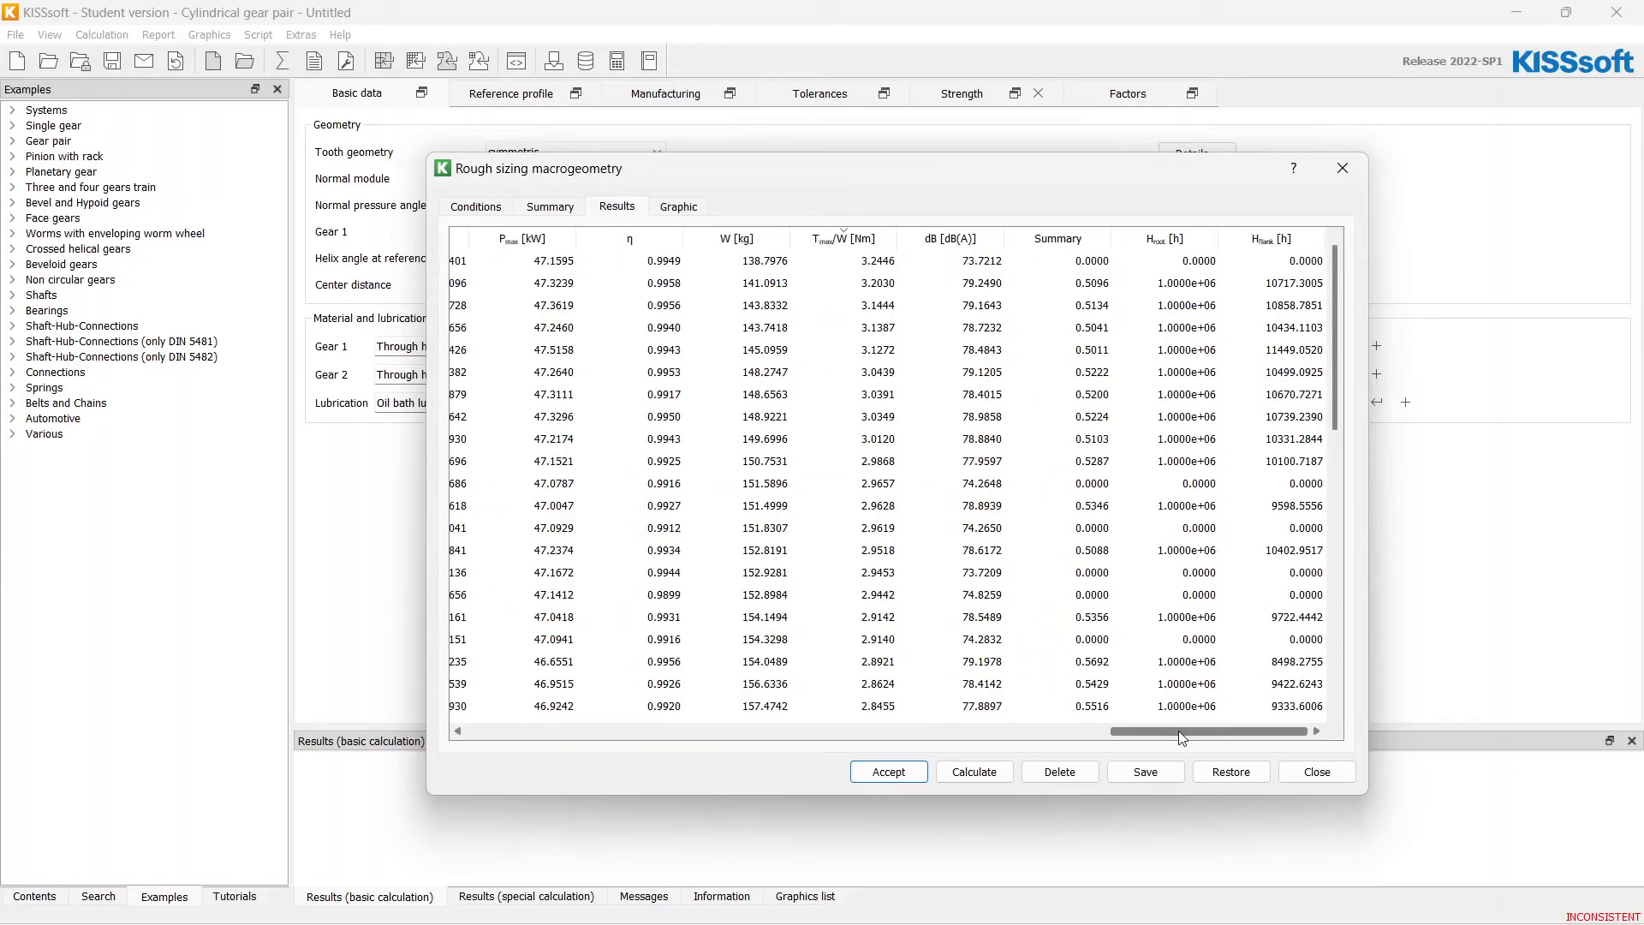
mouse_move(982, 742)
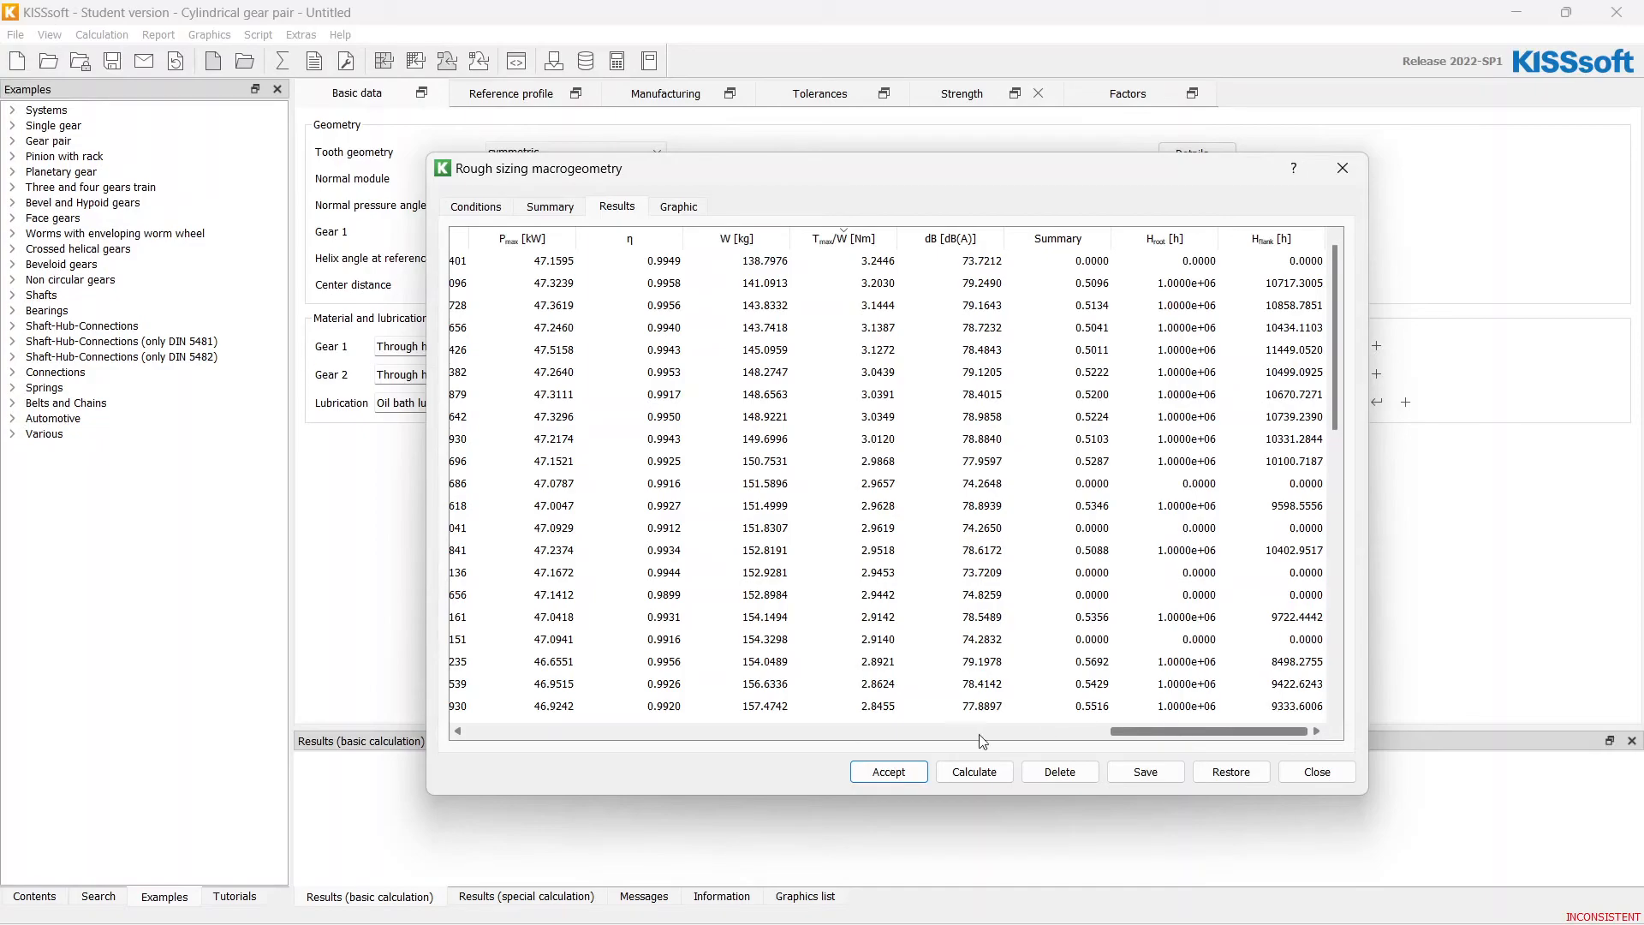
mouse_move(819, 269)
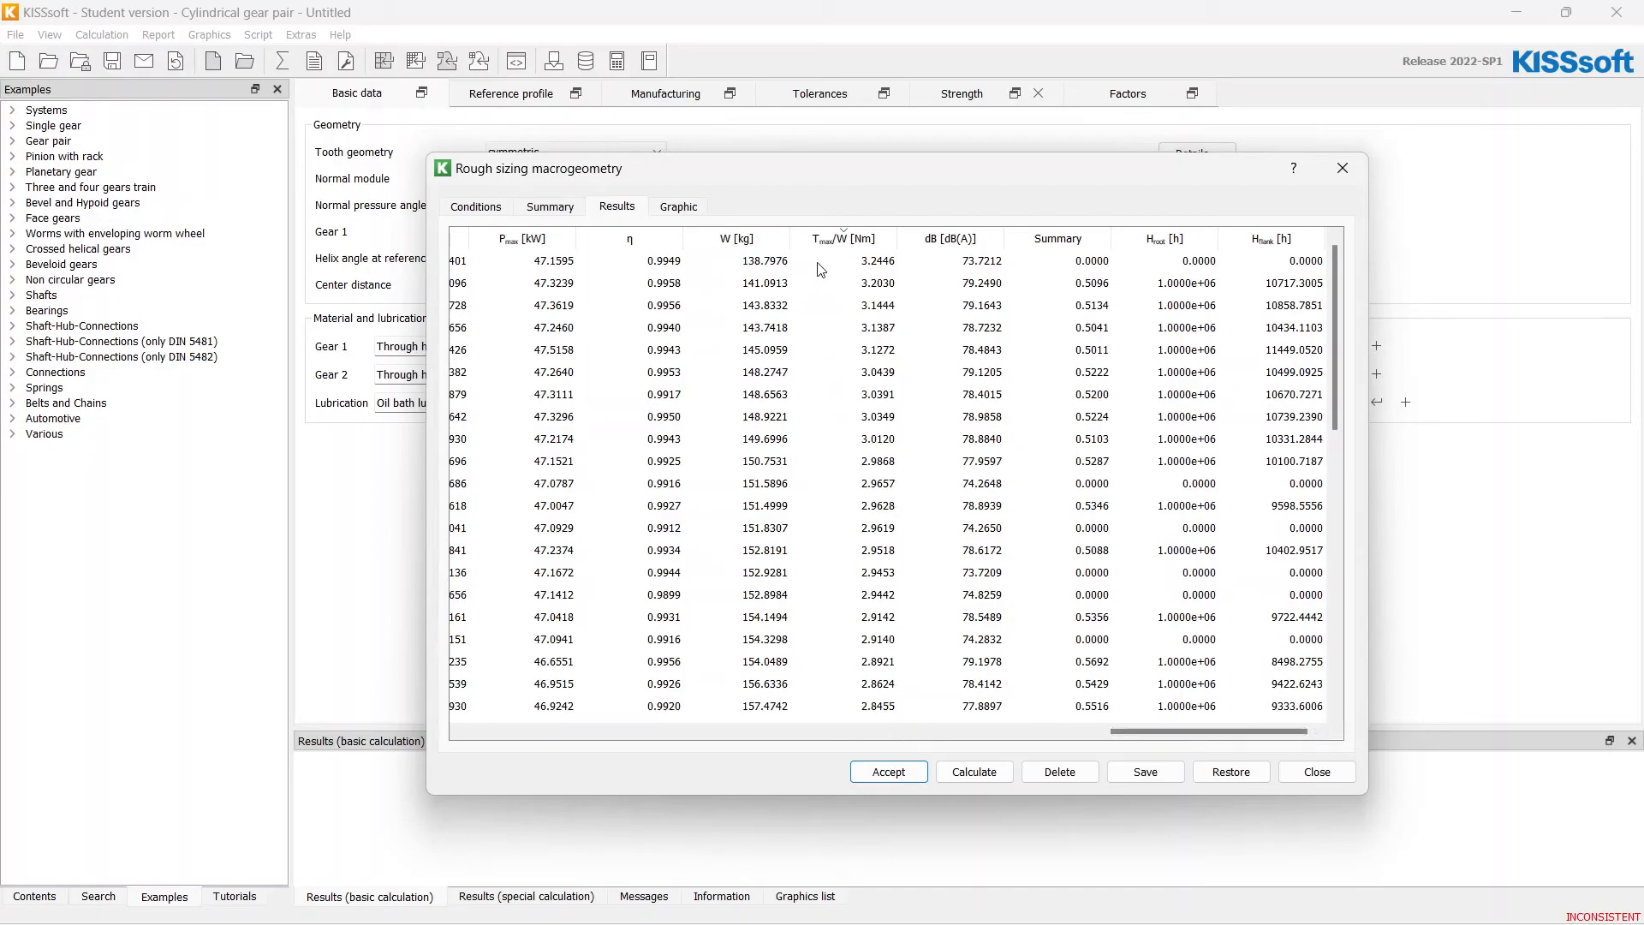
mouse_move(849, 204)
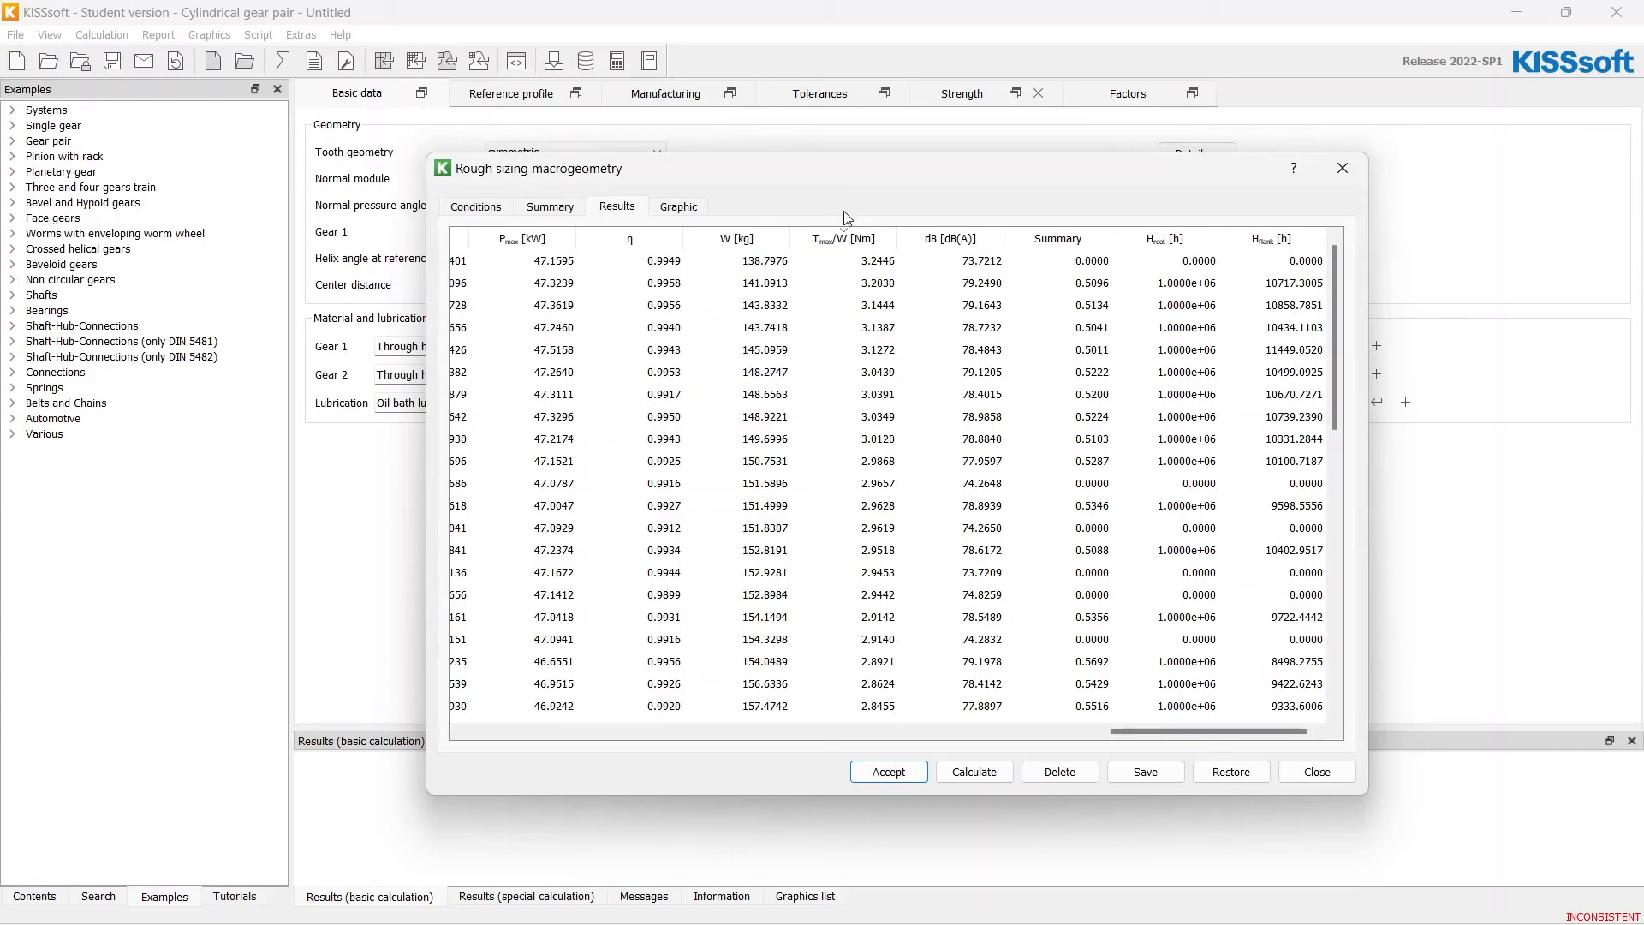
mouse_move(843, 238)
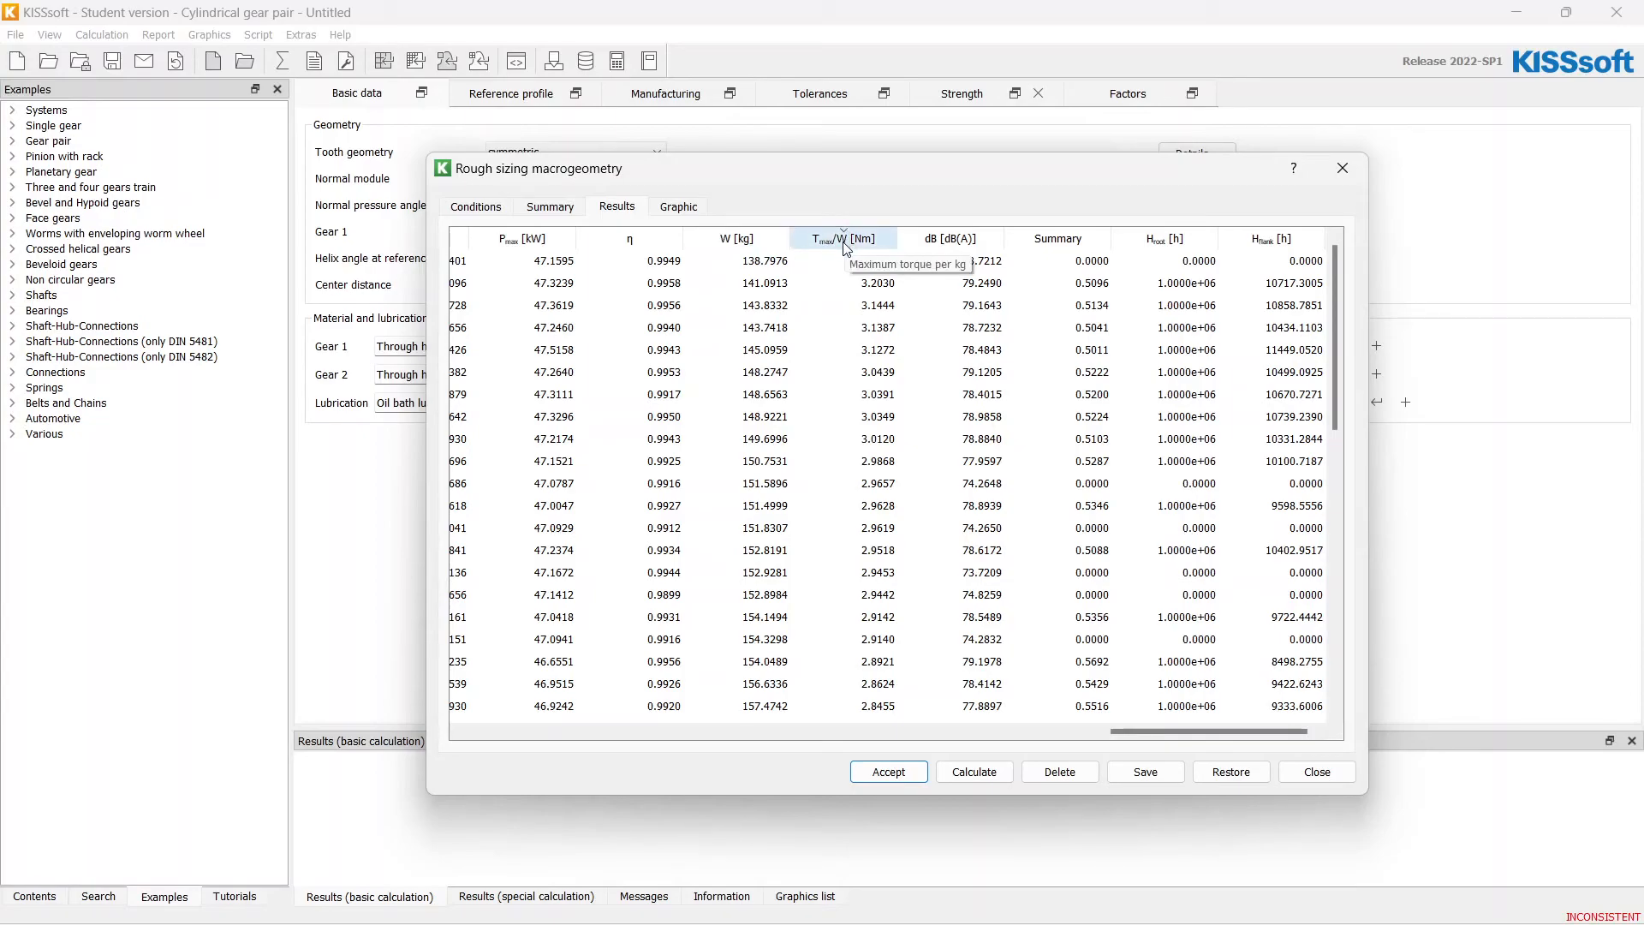
mouse_move(861, 195)
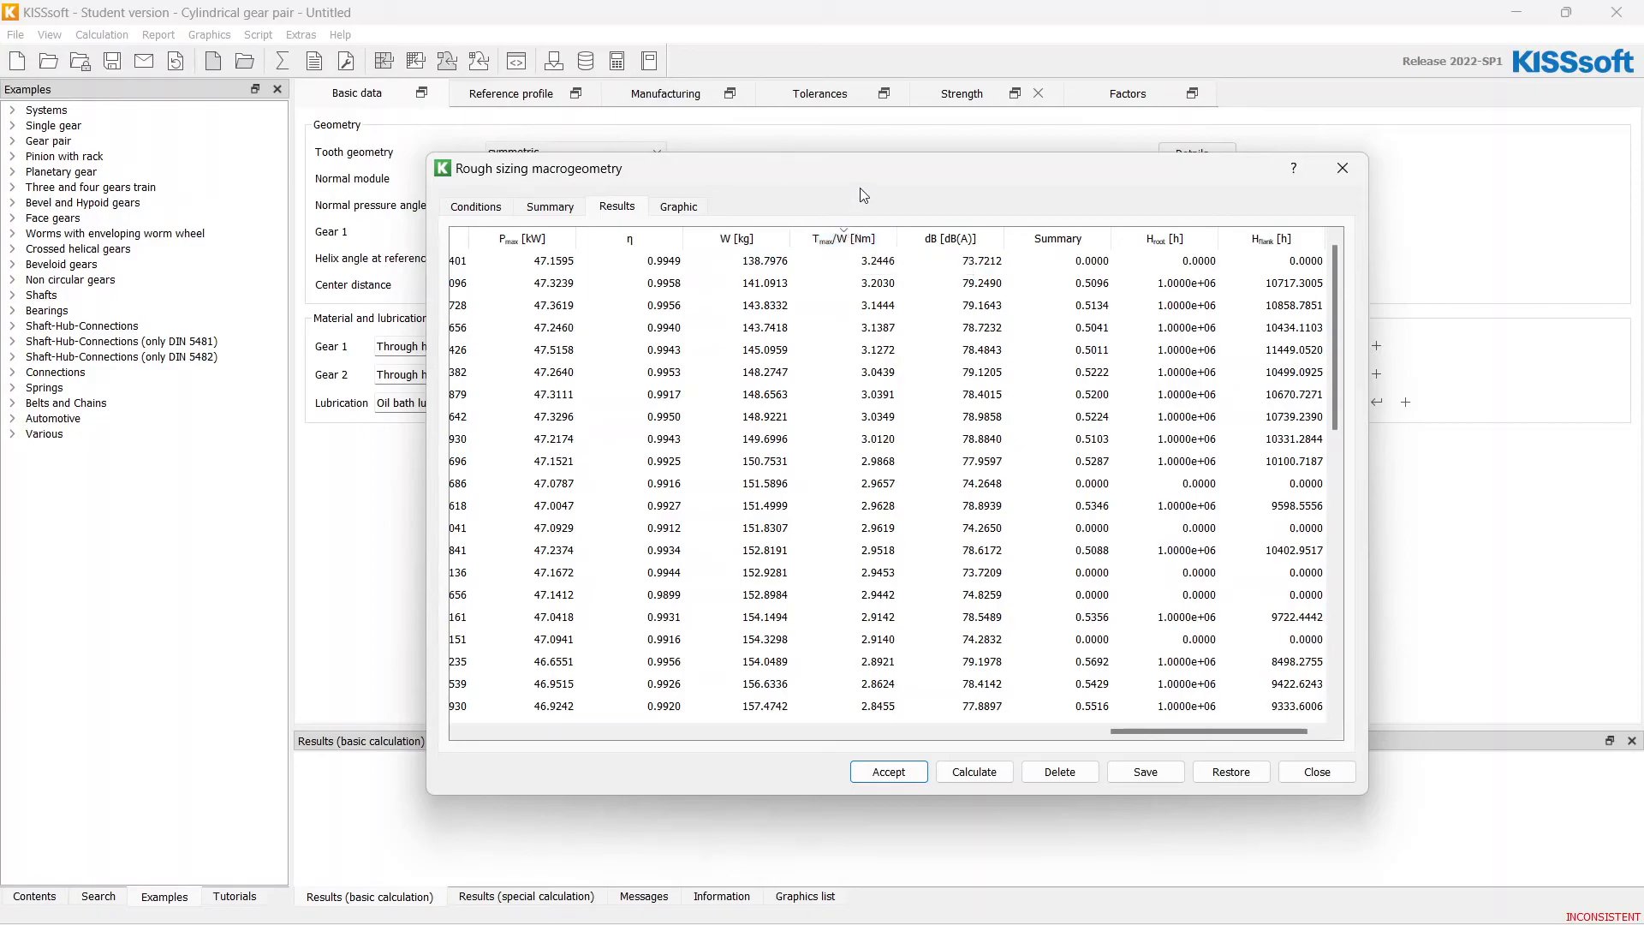
mouse_move(888, 262)
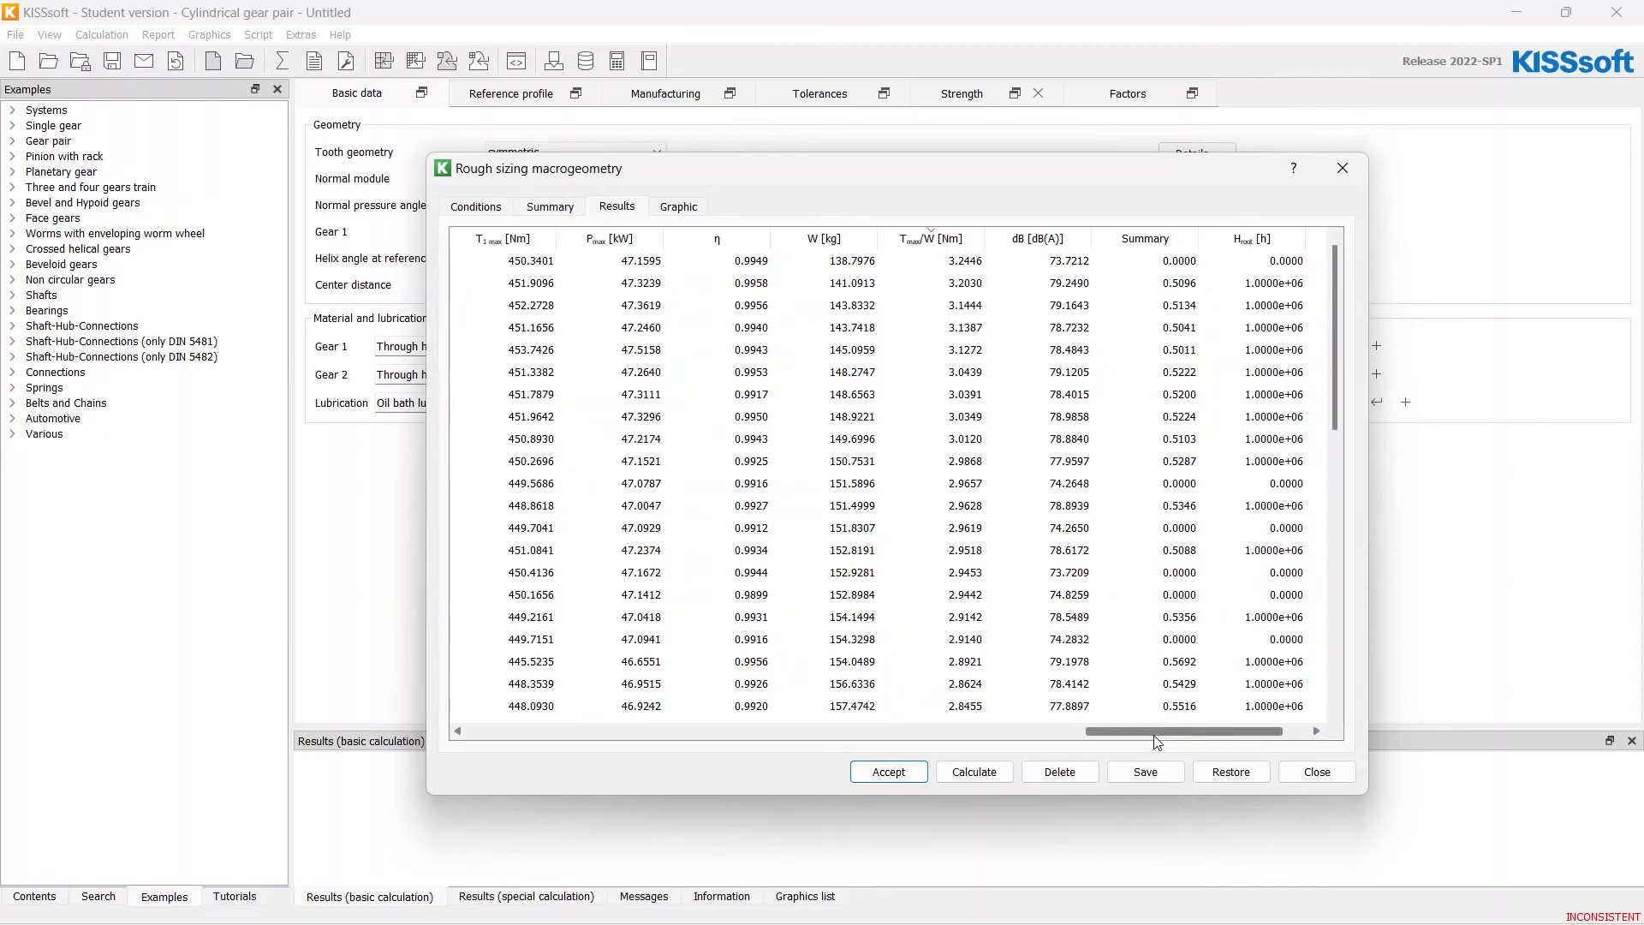
mouse_move(1156, 746)
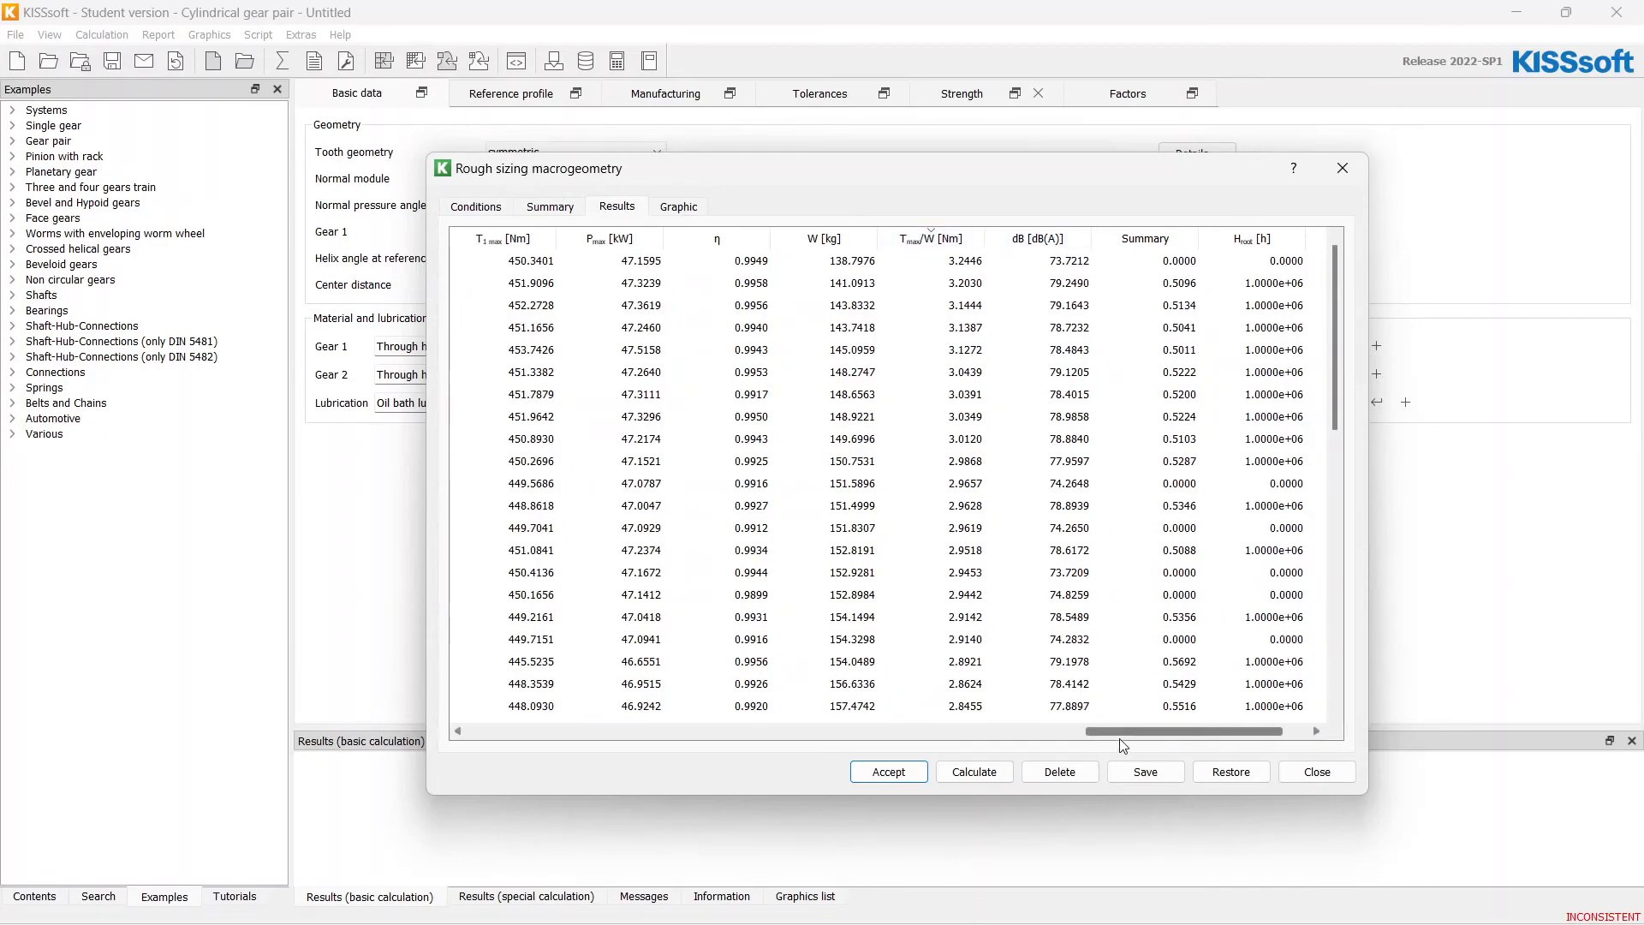
scroll("left", 3)
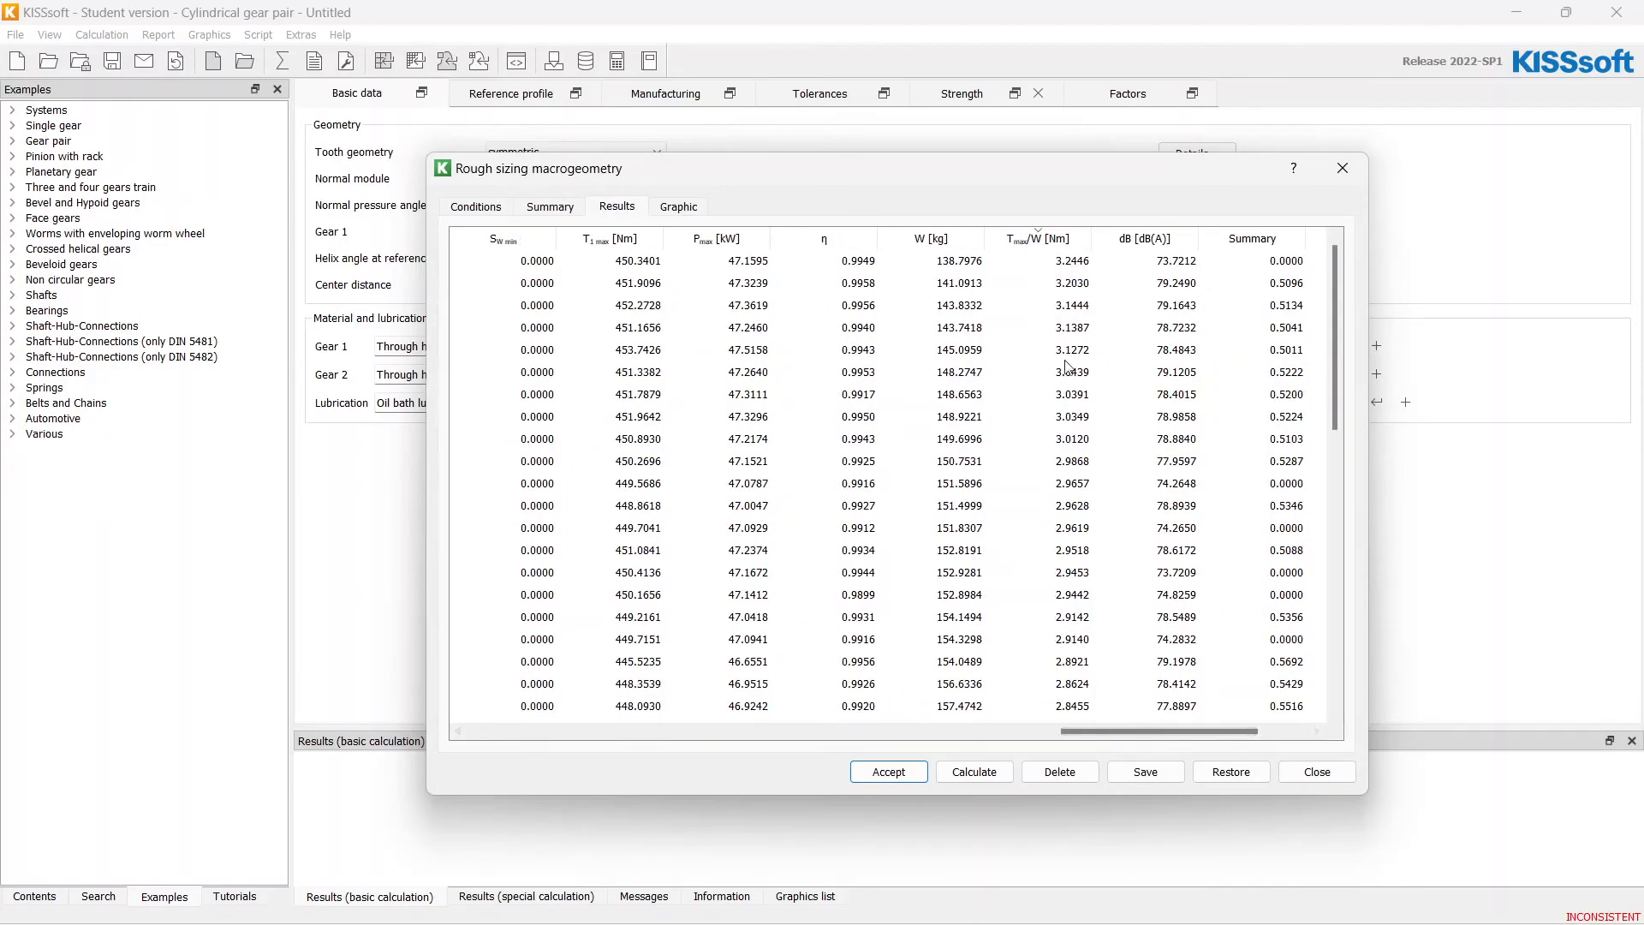
mouse_move(1067, 619)
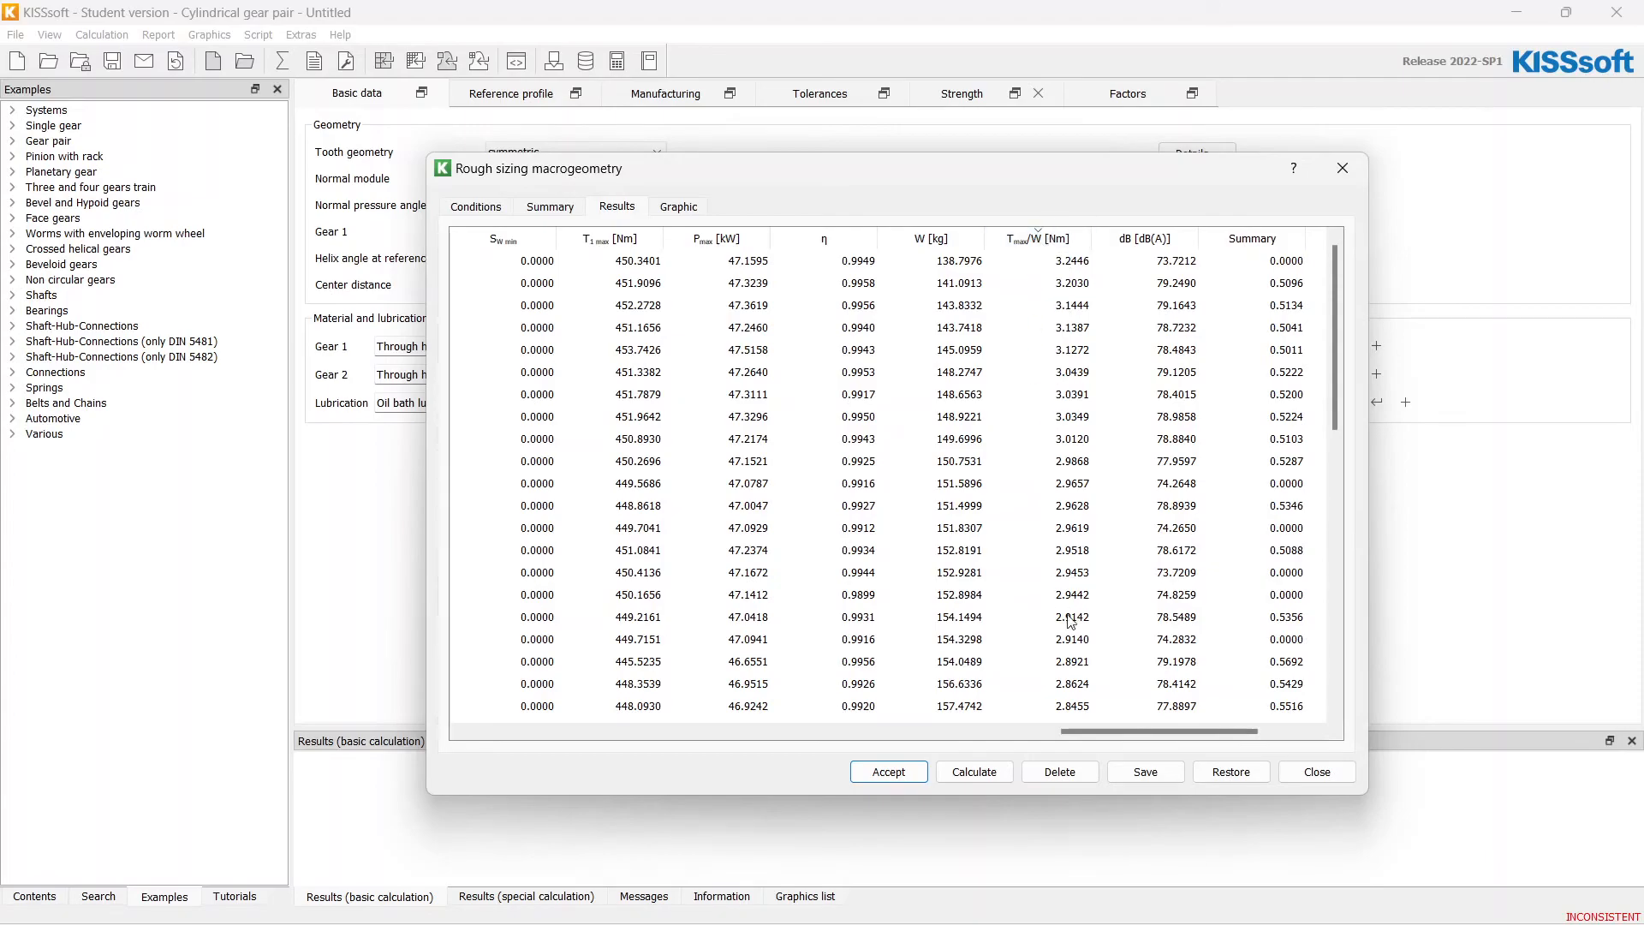
scroll("left", 3)
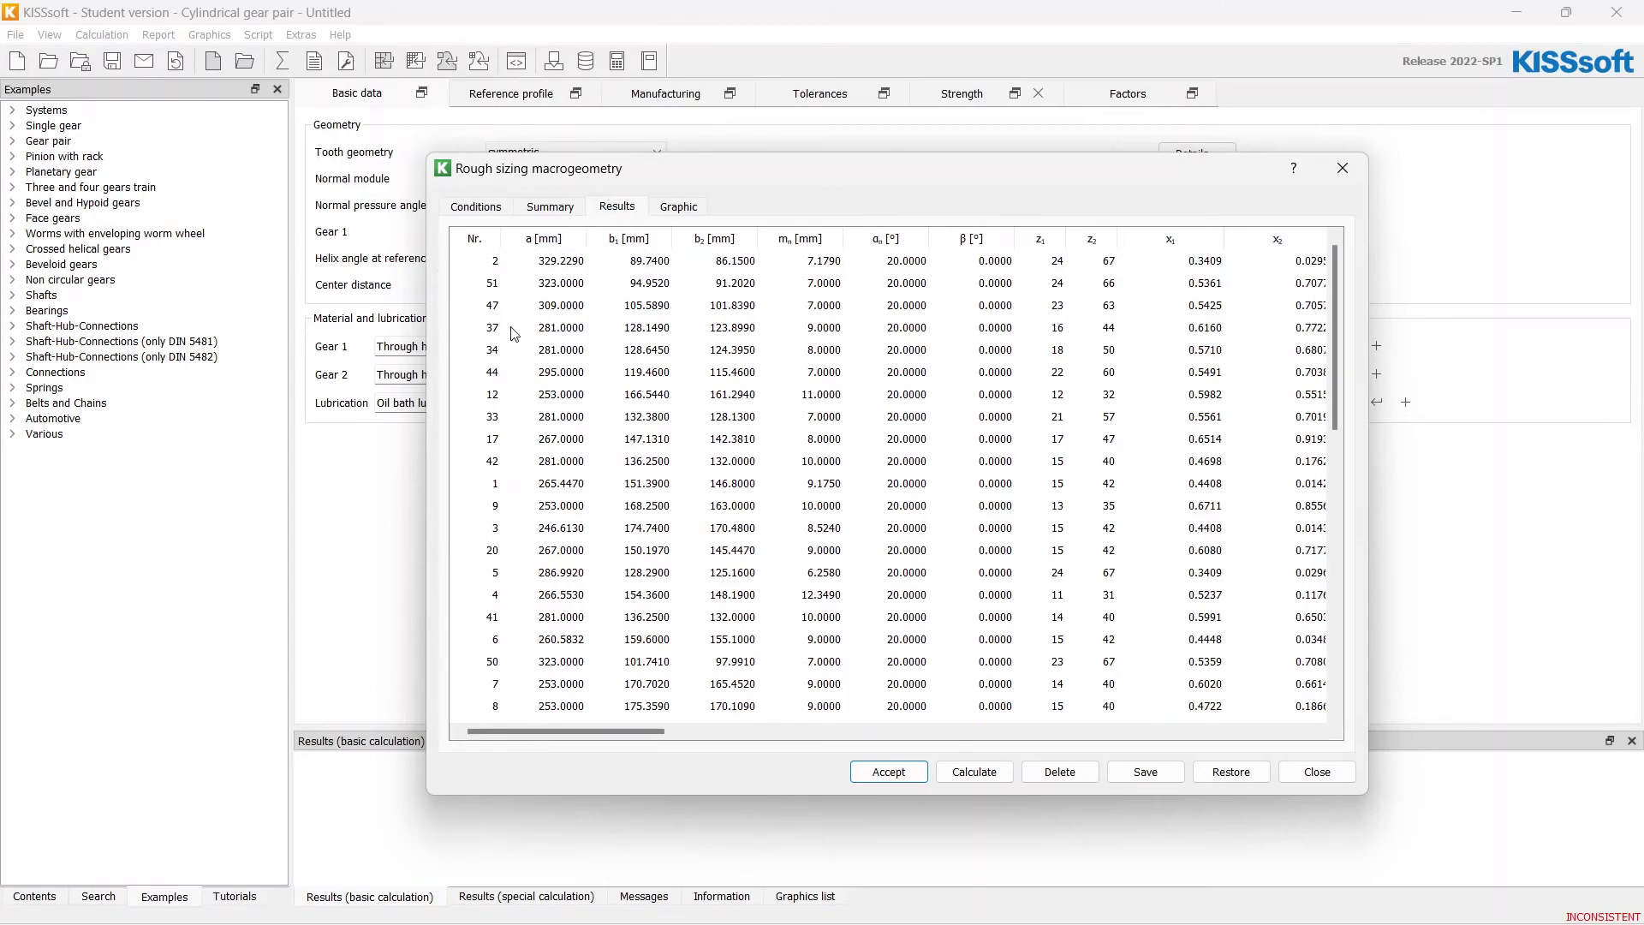
mouse_move(723, 312)
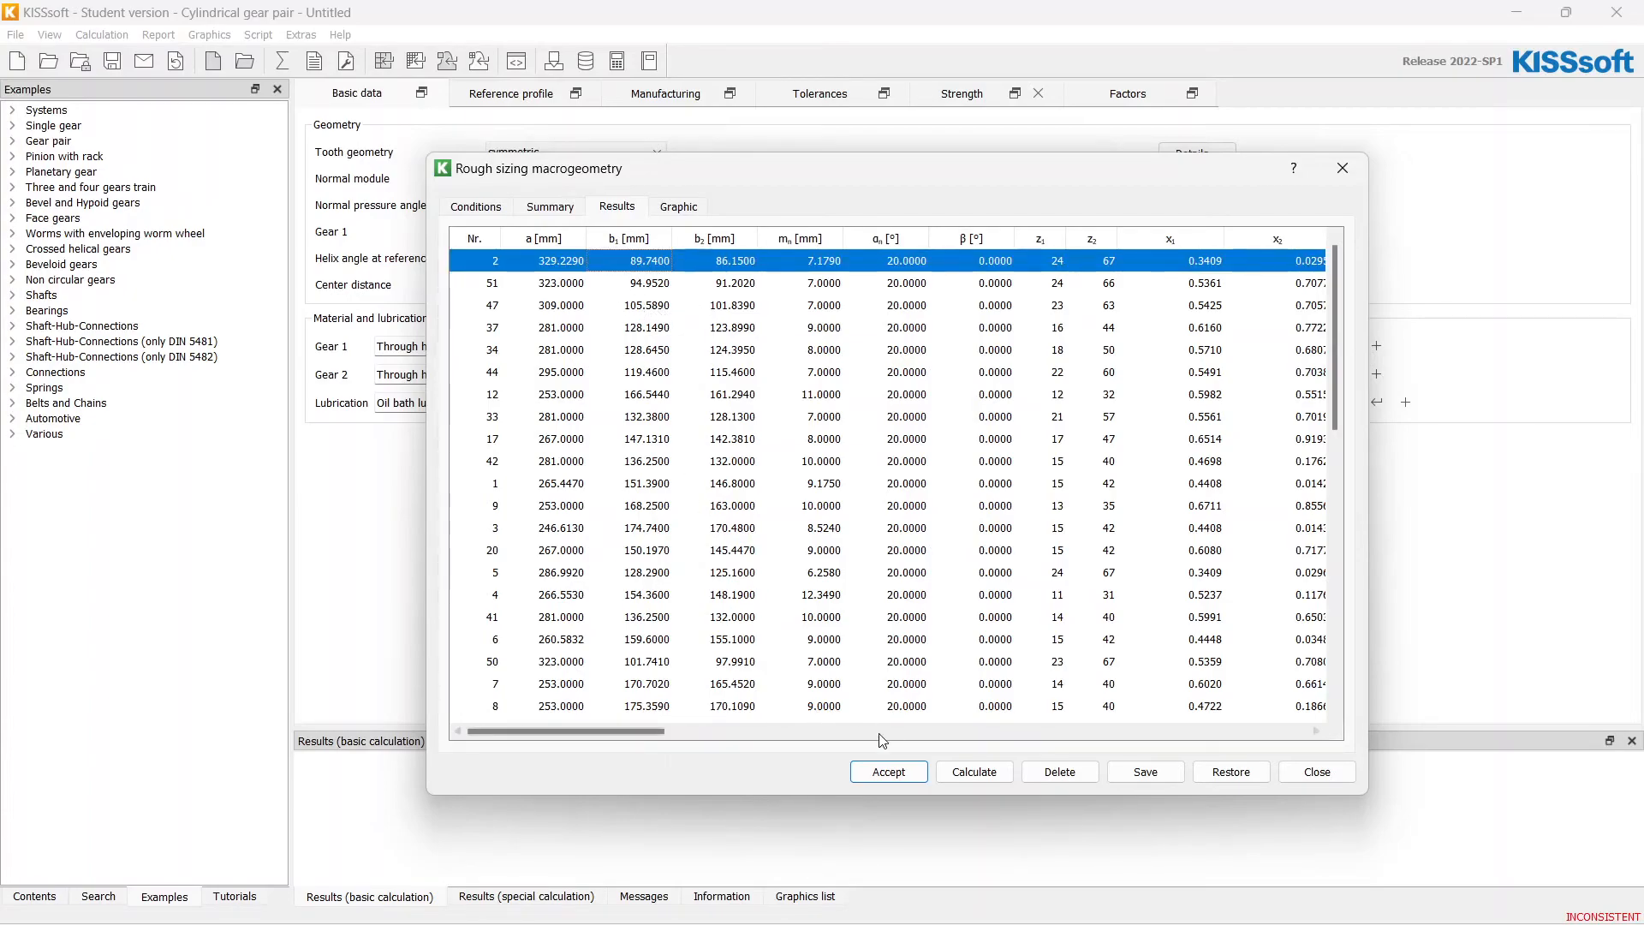
- Accept the 24/67-tooth variant and round the facewidths to 90 mm for Gear 1 and 86 mm for Gear 2
left_click(973, 773)
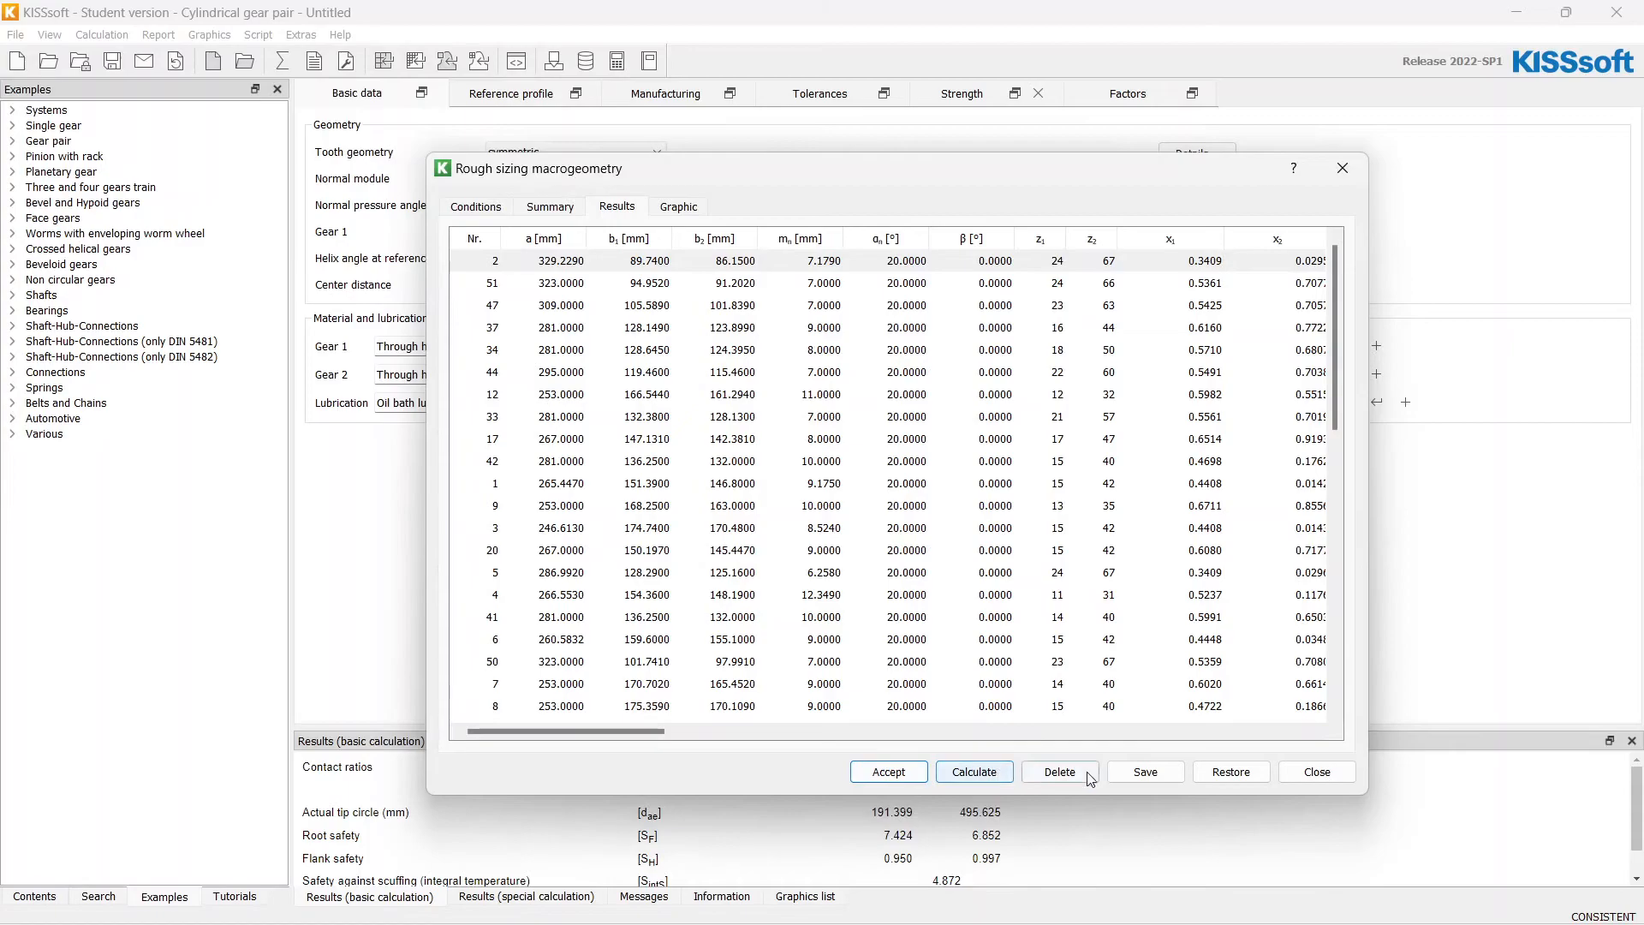
left_click(889, 772)
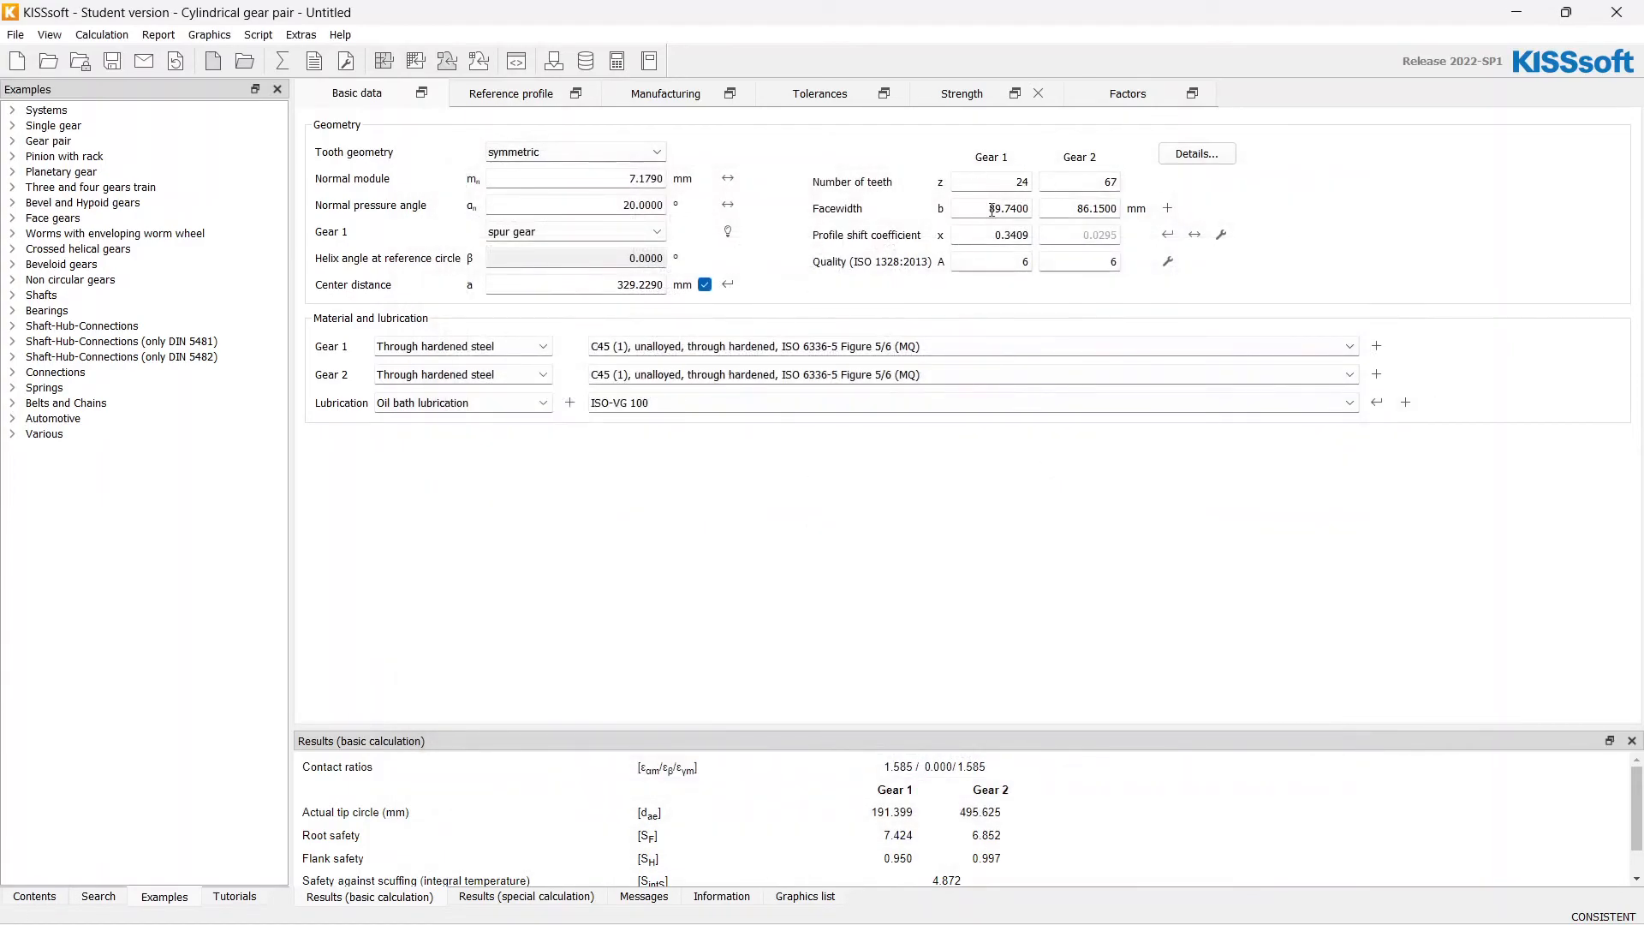
triple_click(989, 207)
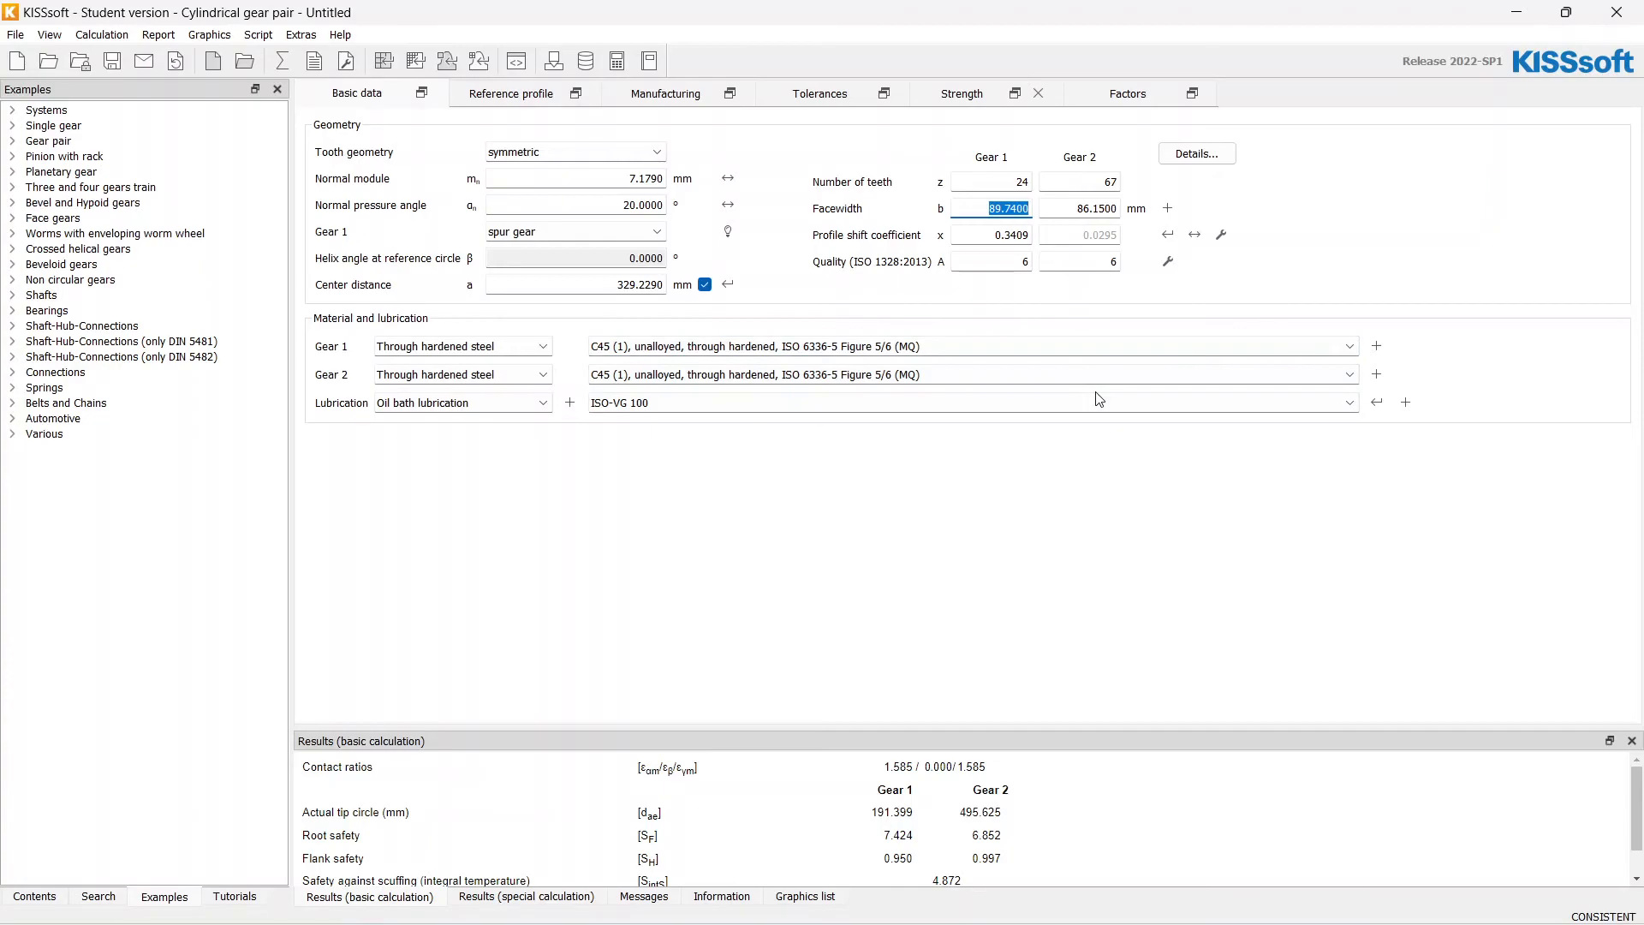
type("90")
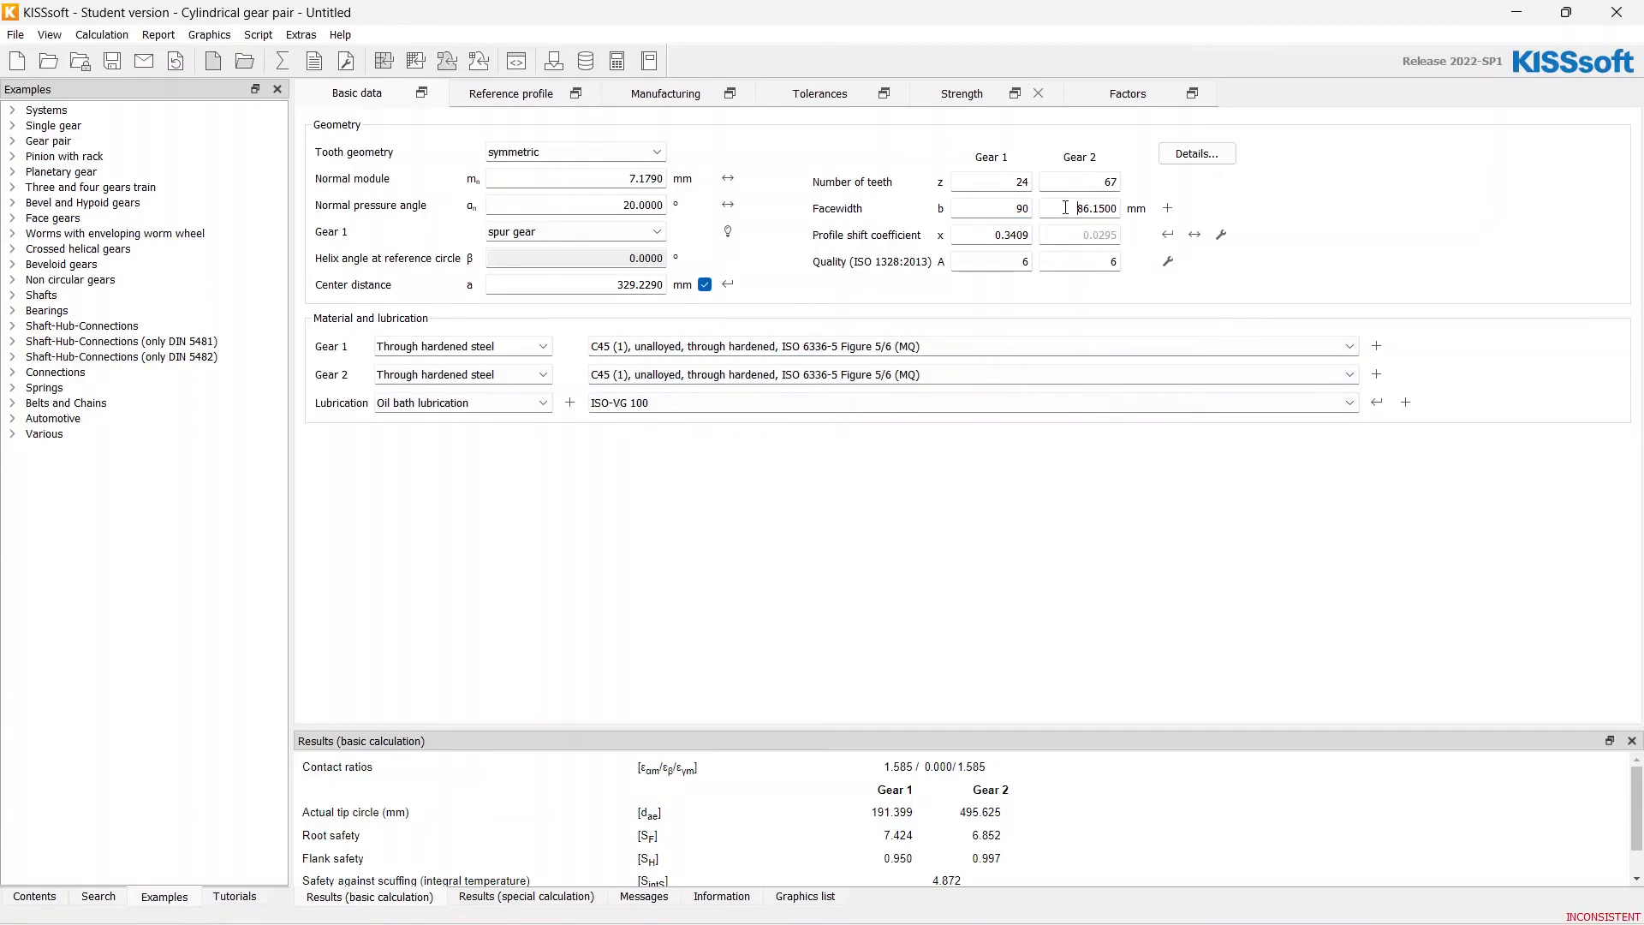
triple_click(1096, 207)
type("86")
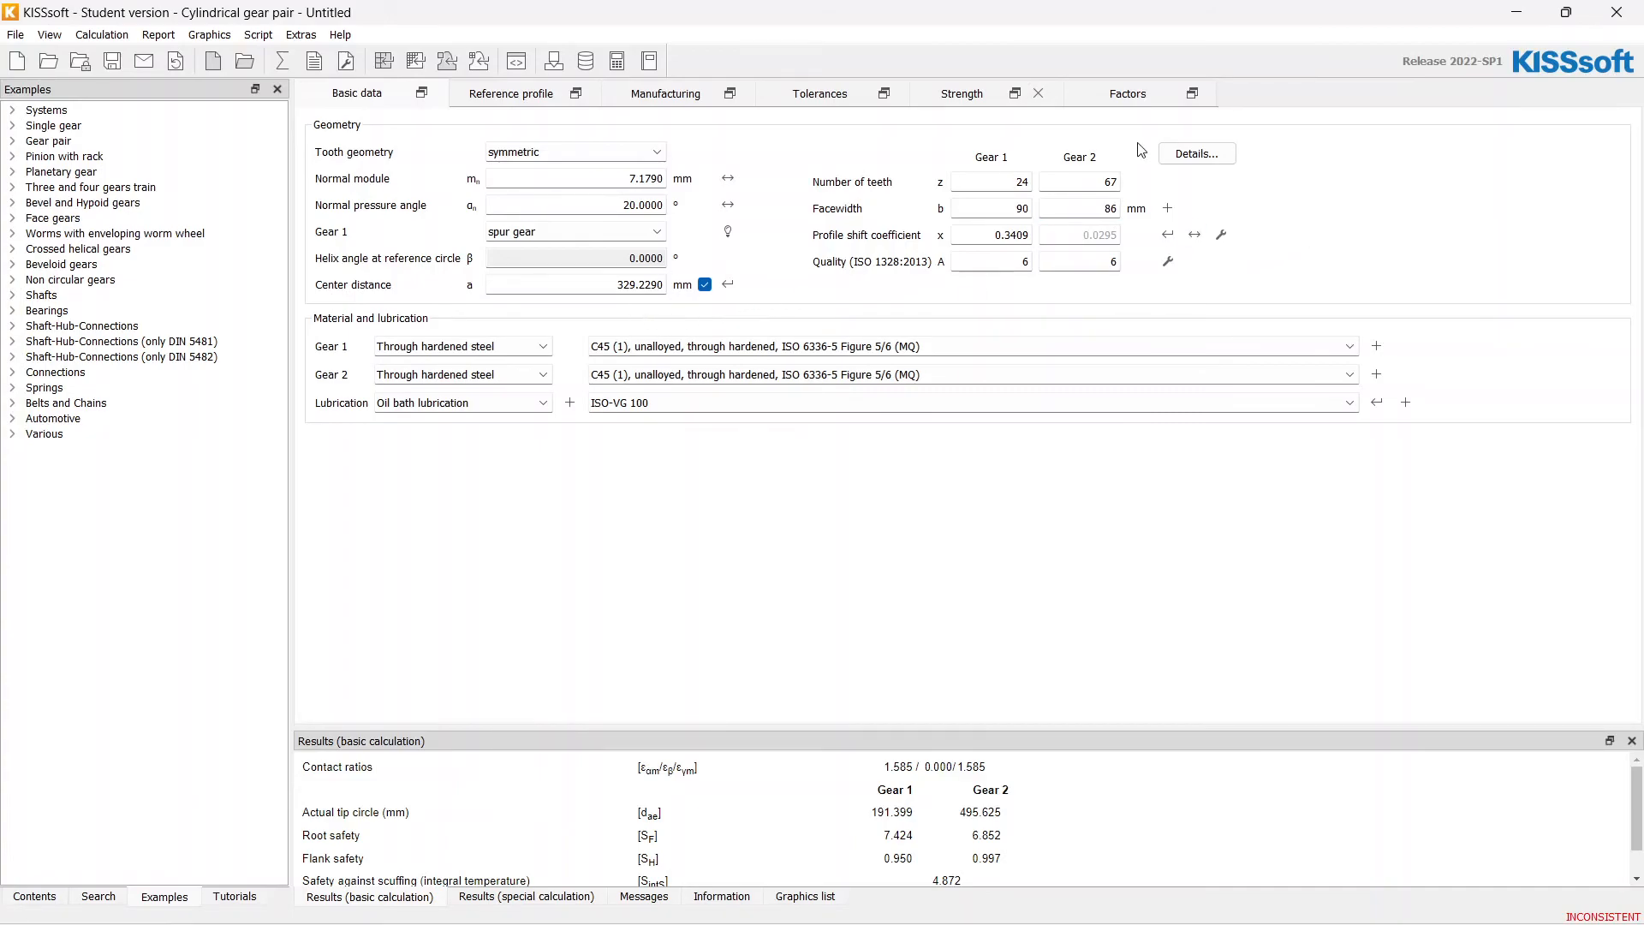
mouse_move(691, 272)
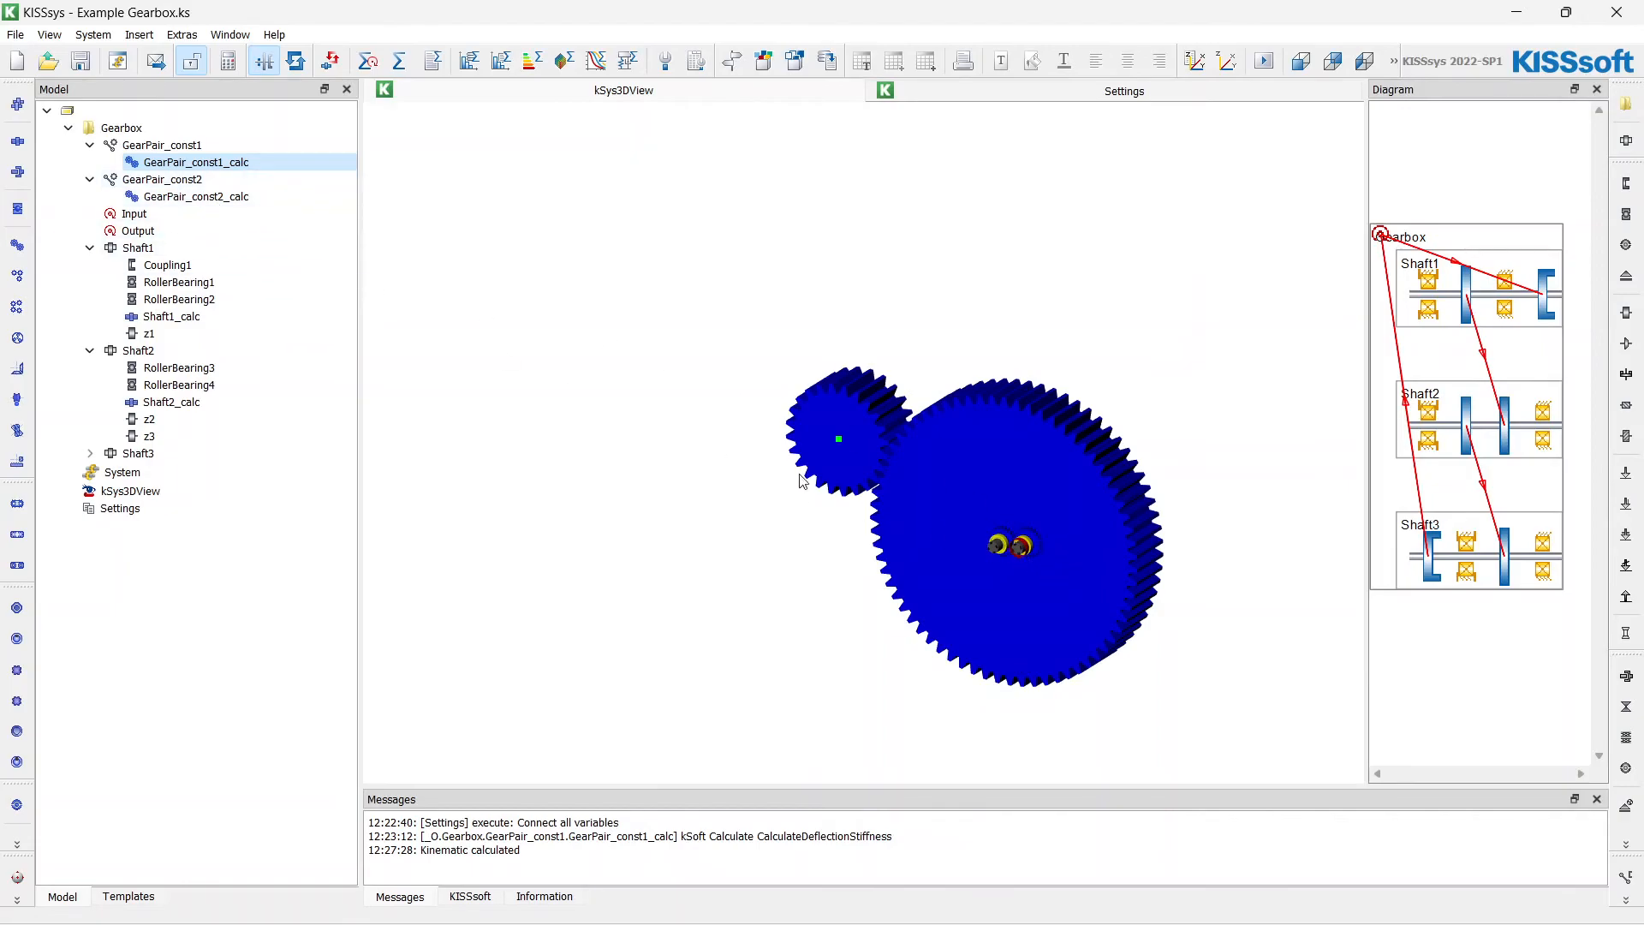
- Launch the second gear pair's KISSsoft calculation from the Model tree
left_click(195, 196)
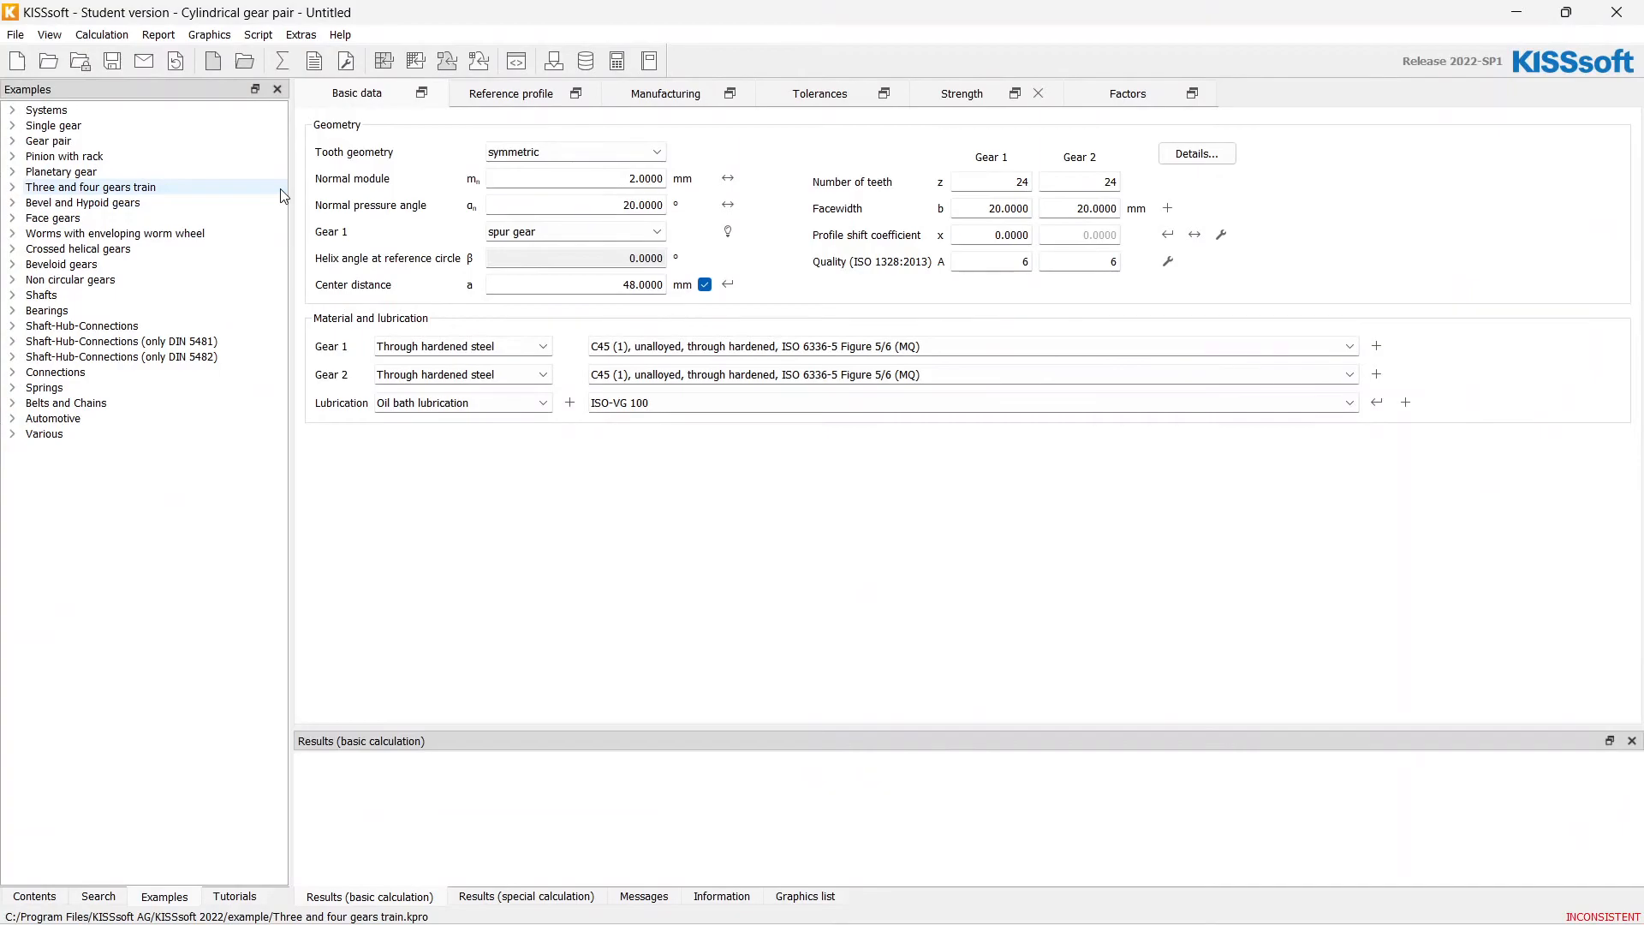
mouse_move(759, 137)
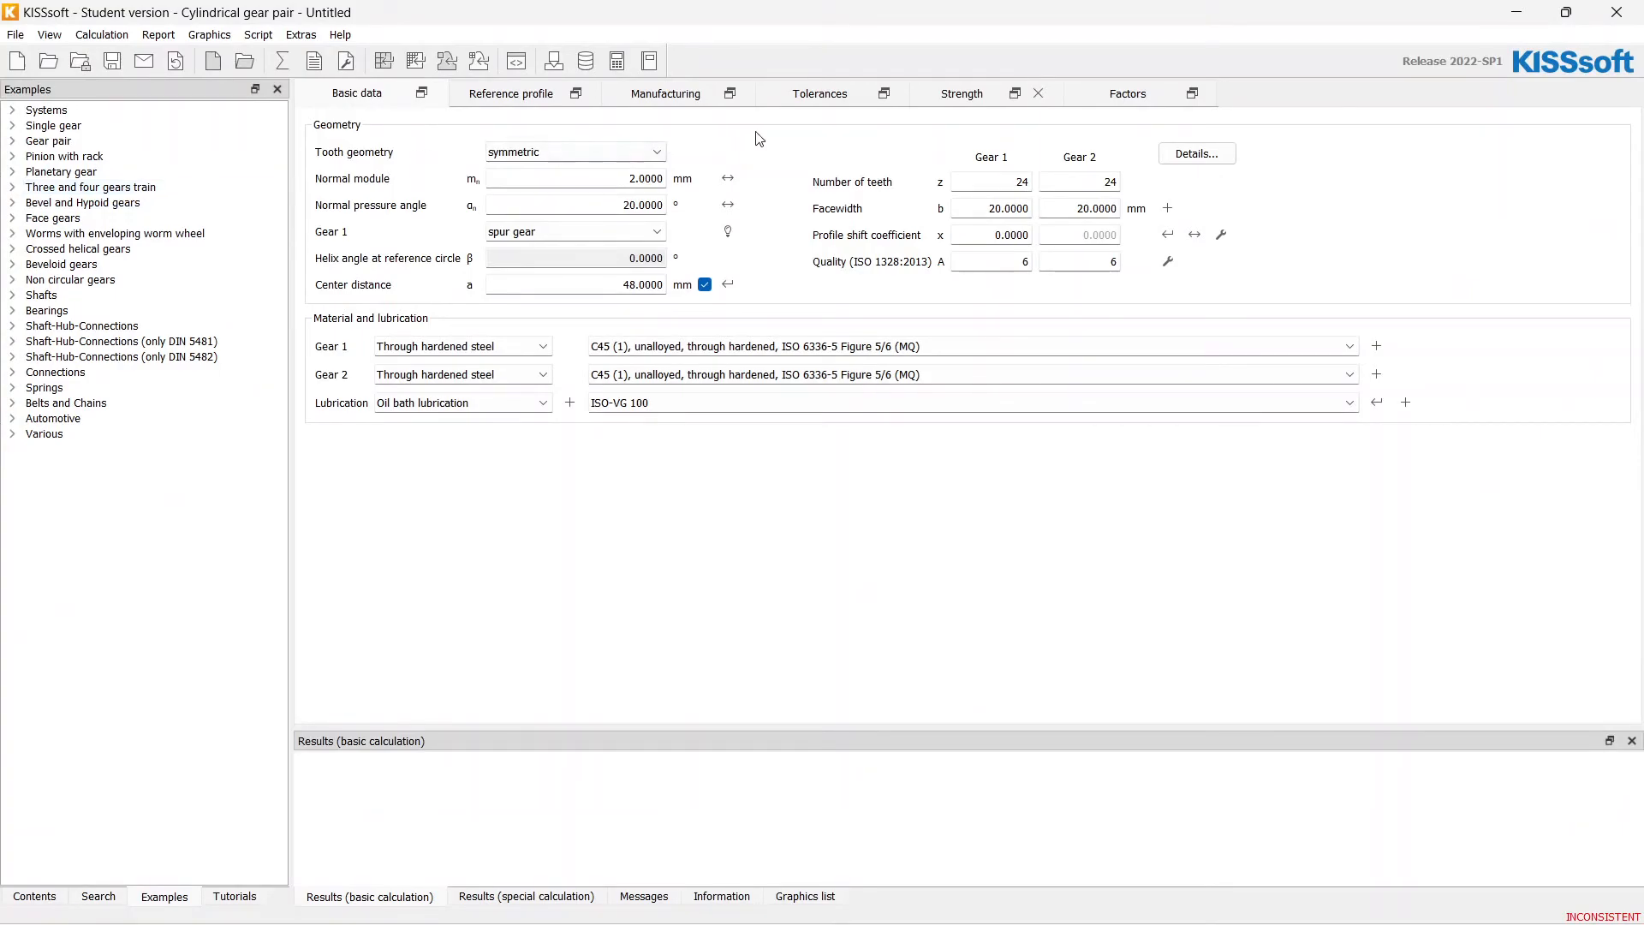
mouse_move(455, 101)
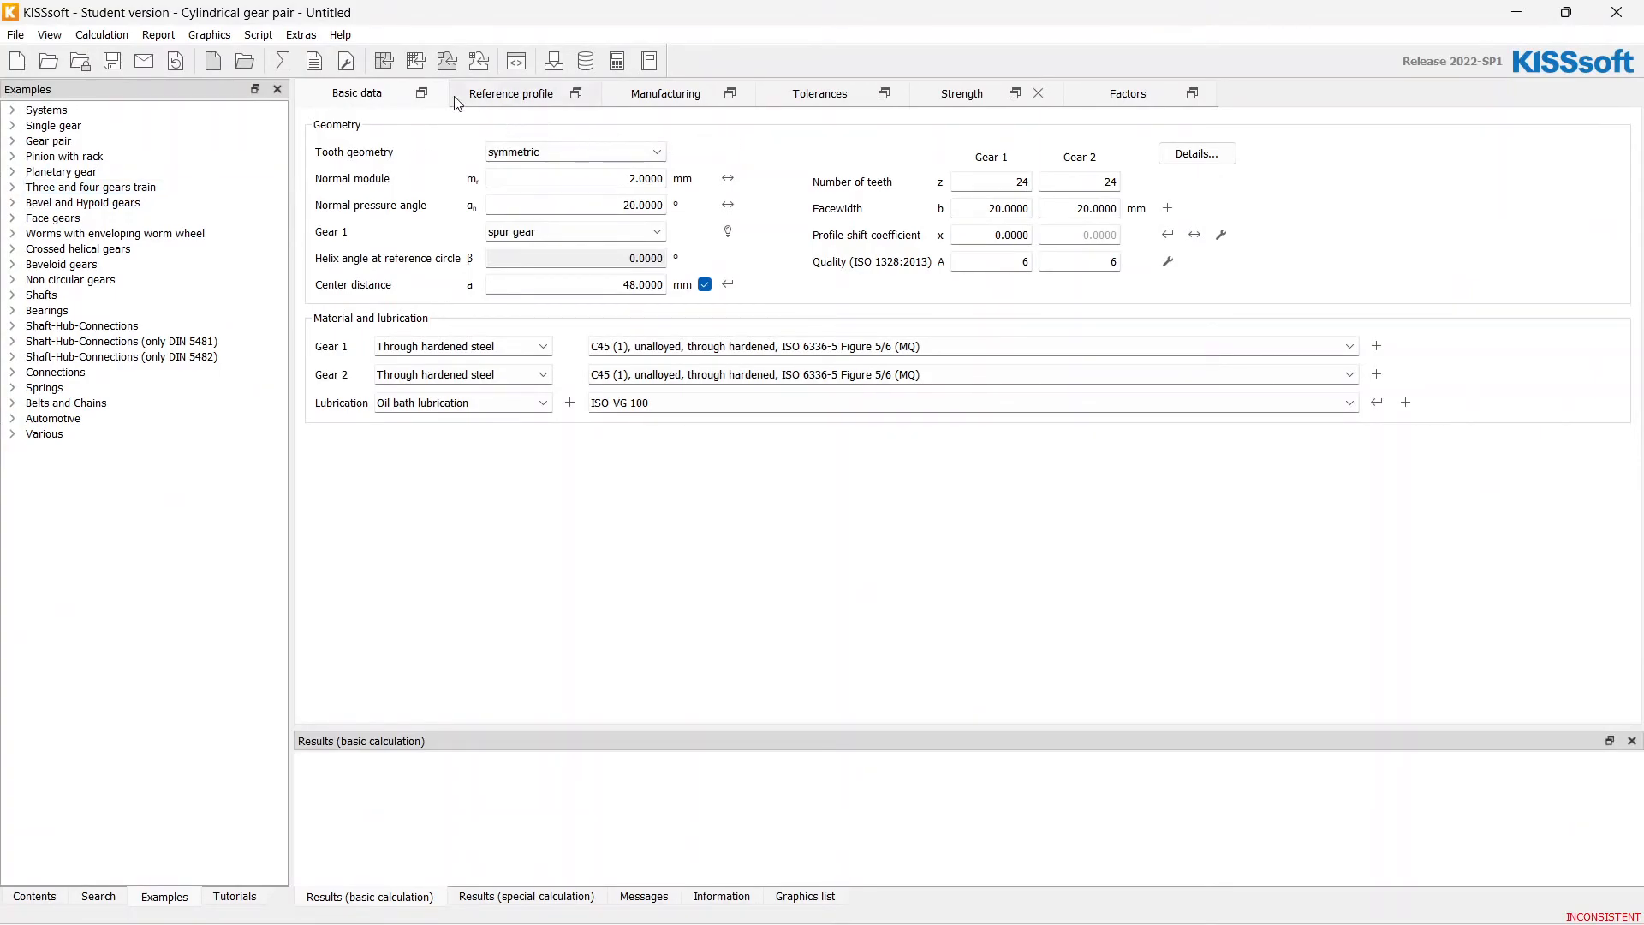
- Rough-size the second gear pair for a 2.1 transmission ratio with integer ratios suppressed and calculate
left_click(382, 60)
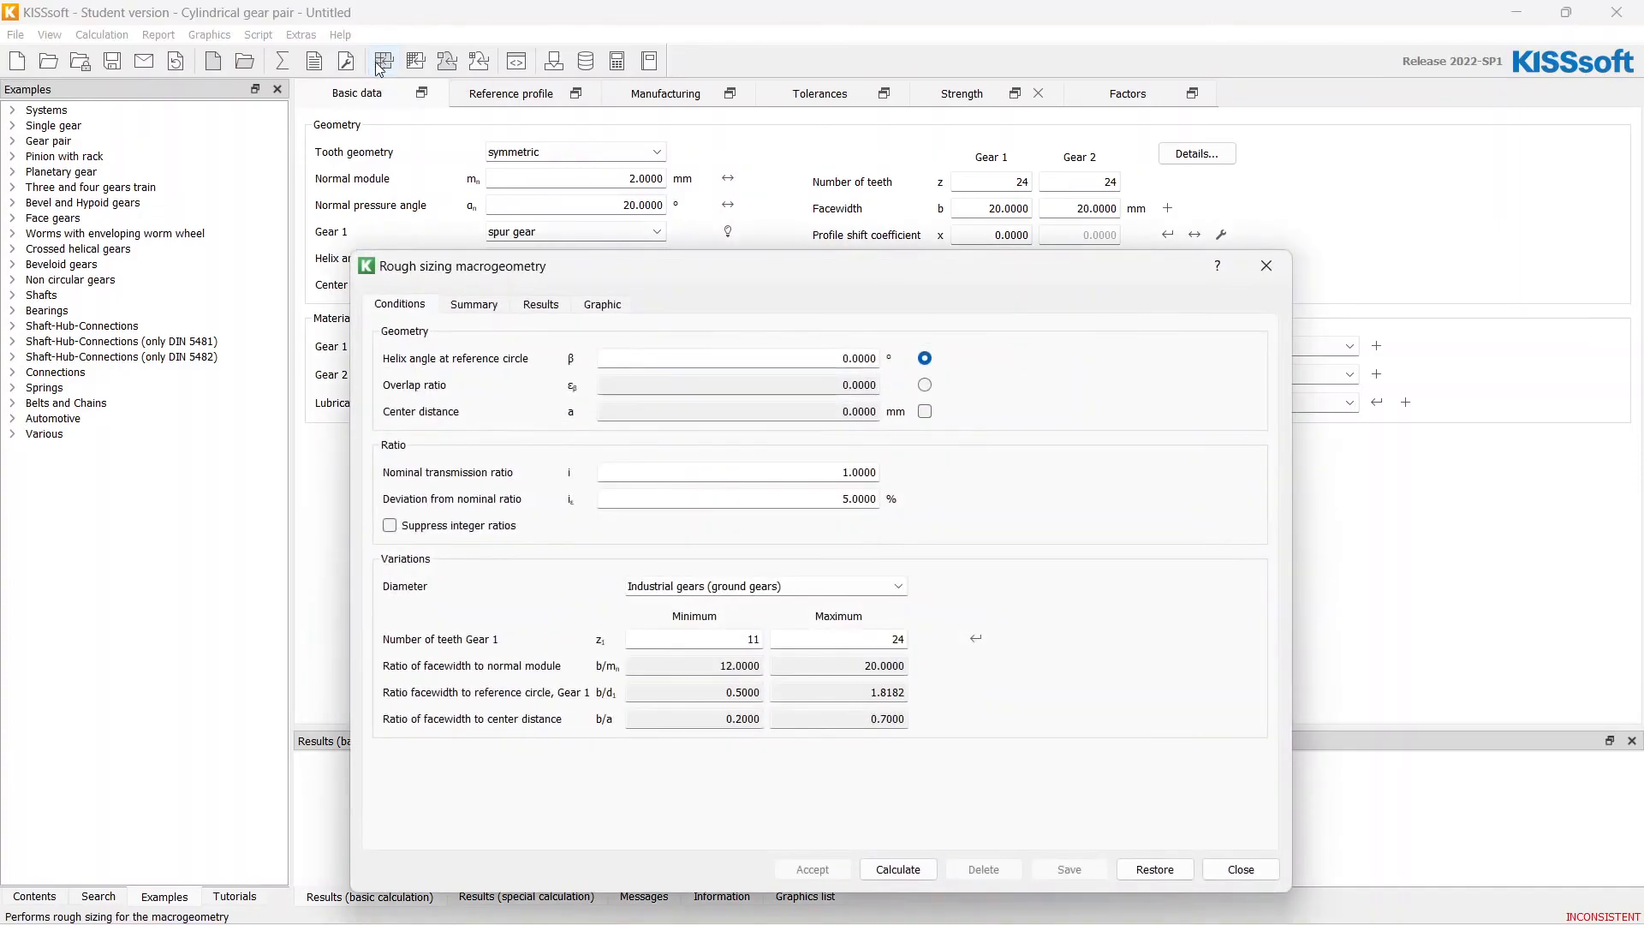
mouse_move(731, 82)
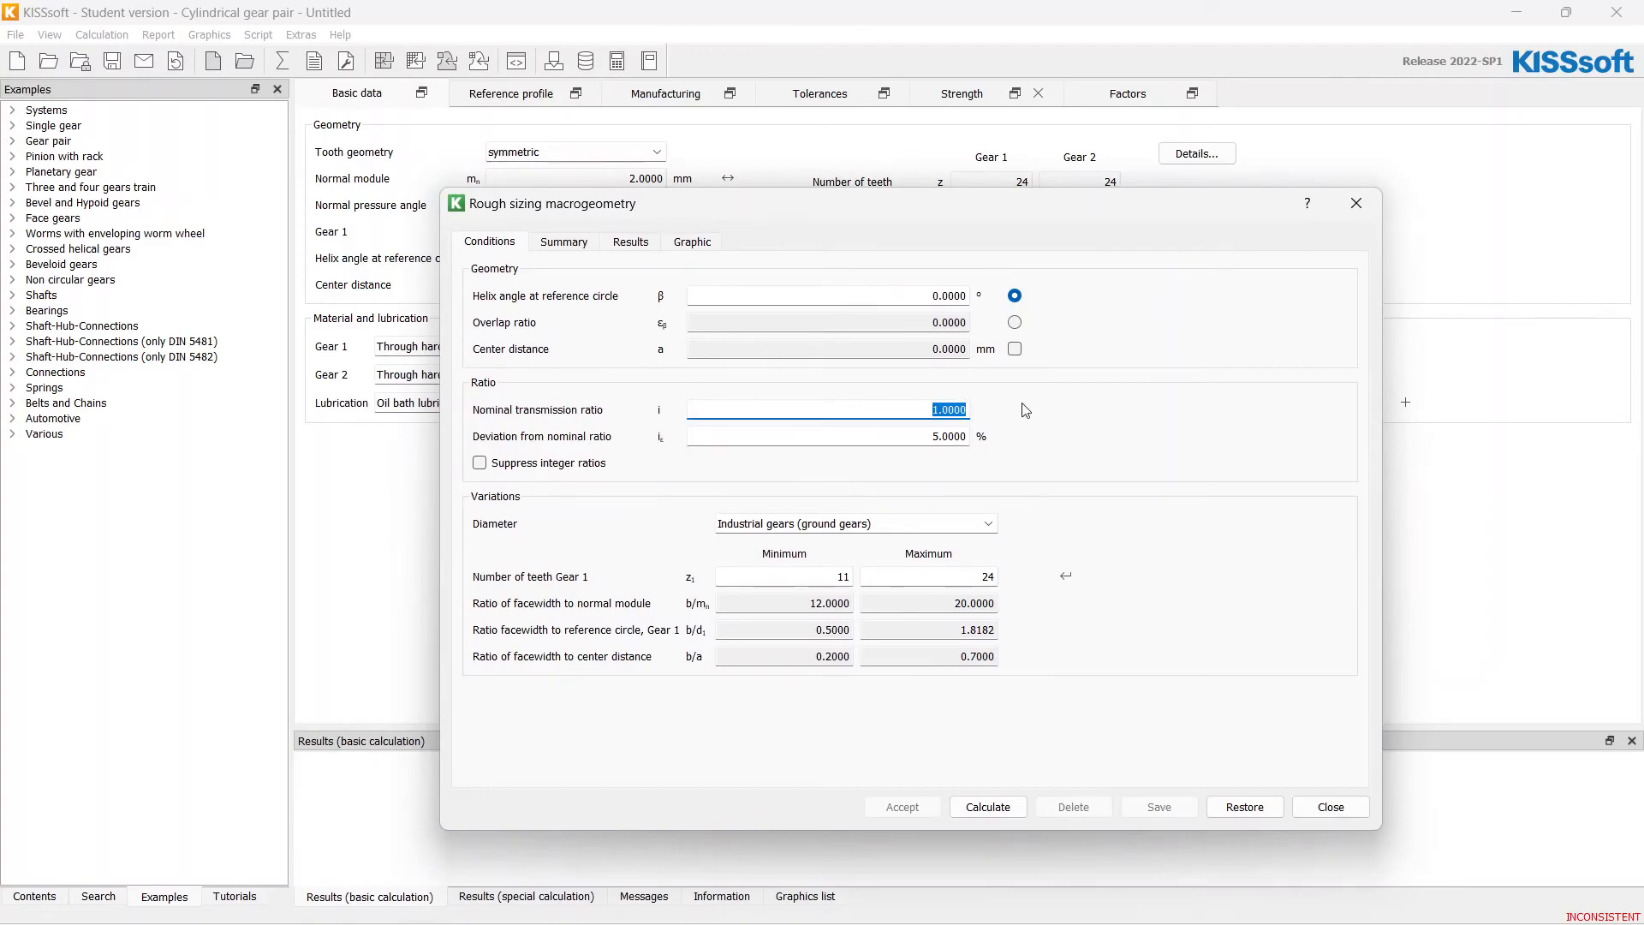
type("2.1")
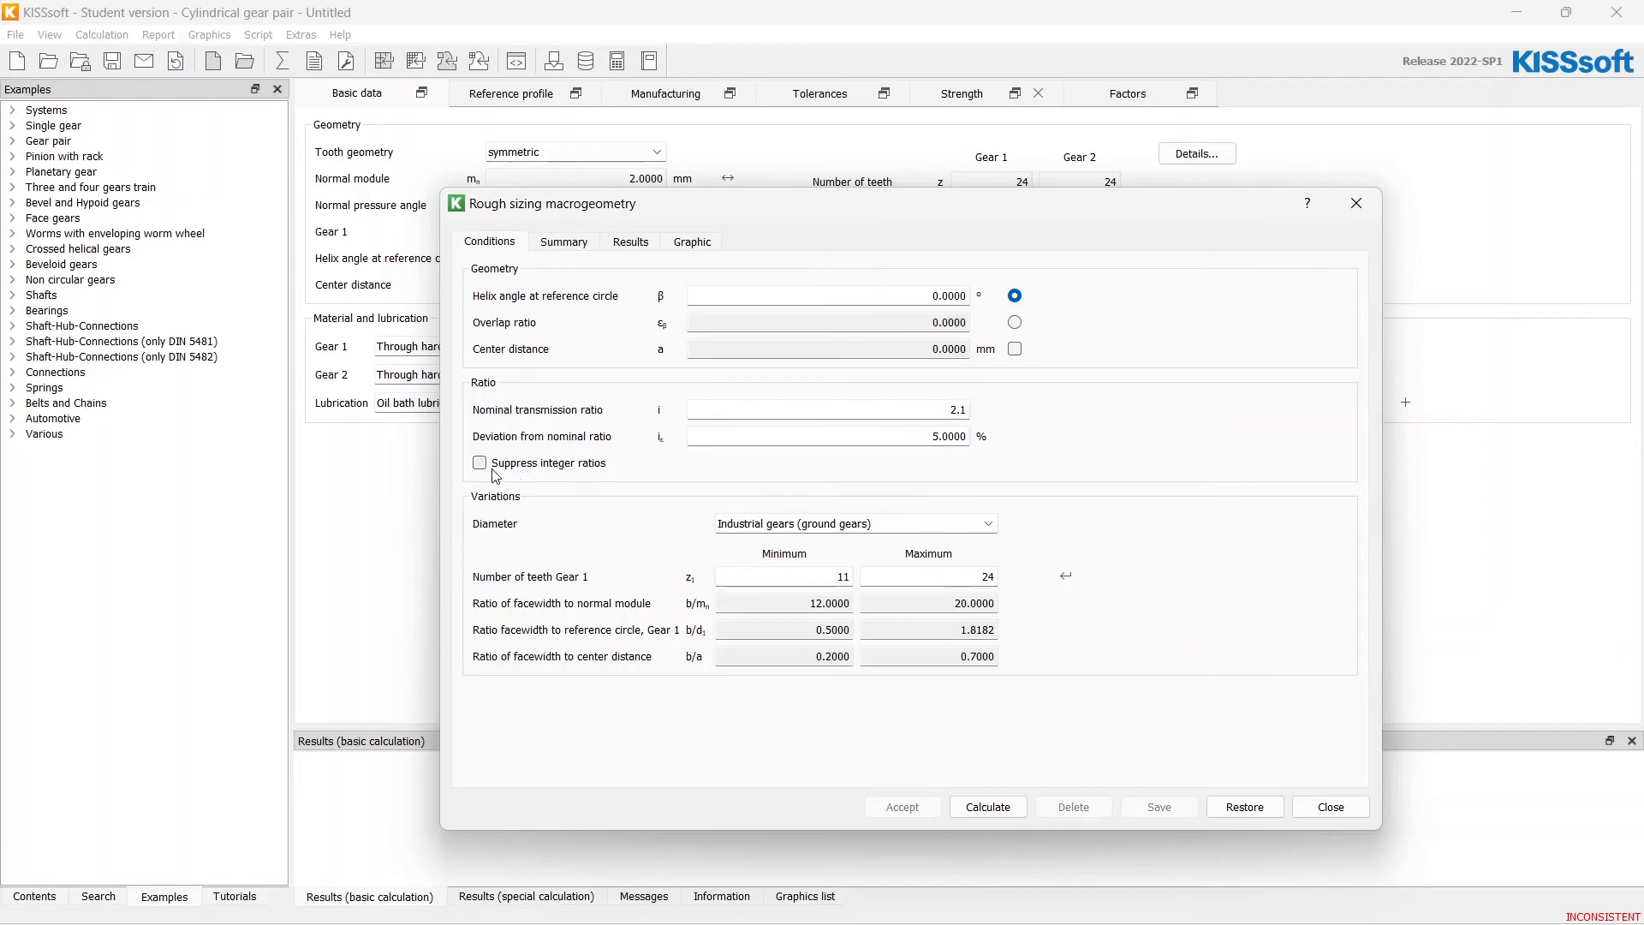
left_click(480, 462)
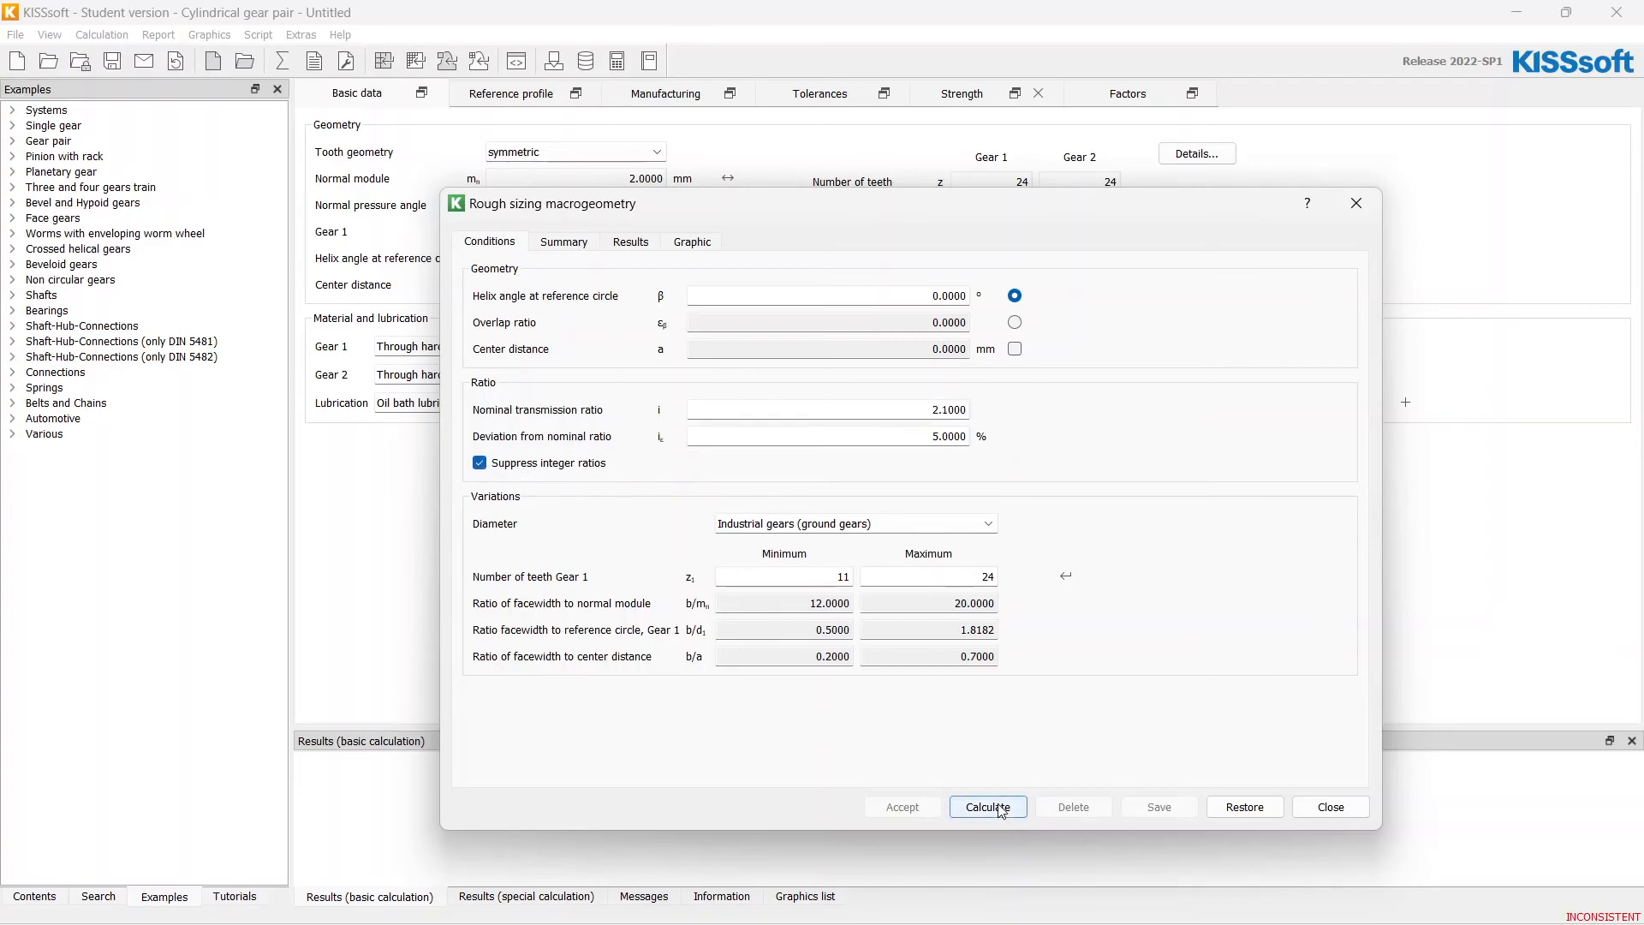
left_click(987, 806)
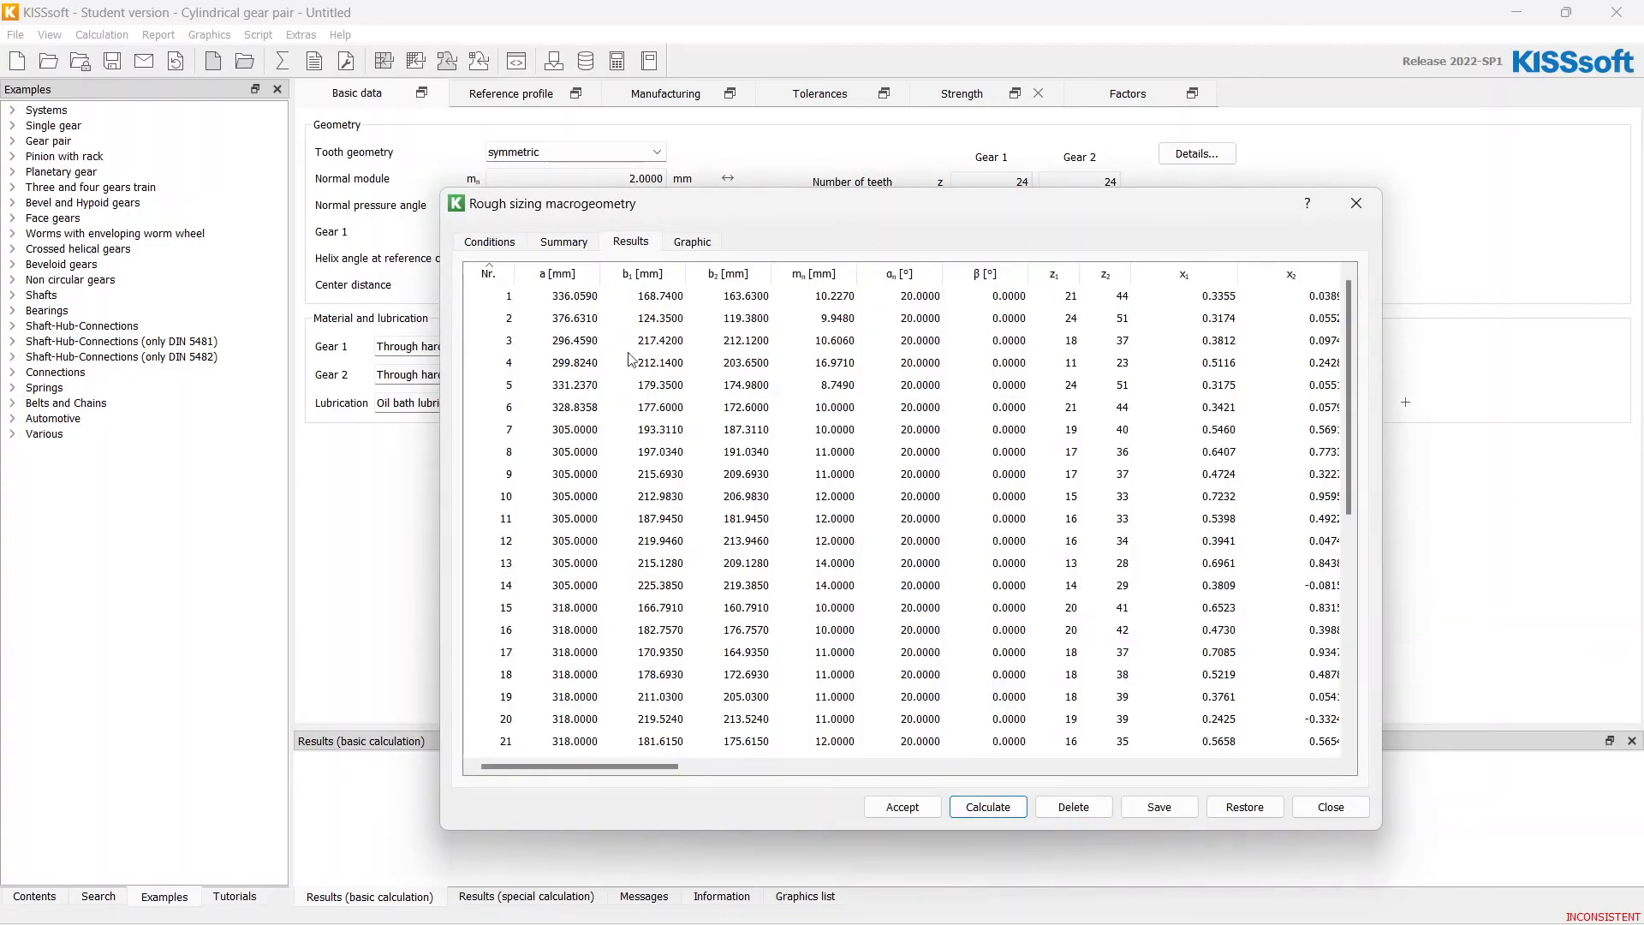
mouse_move(656, 418)
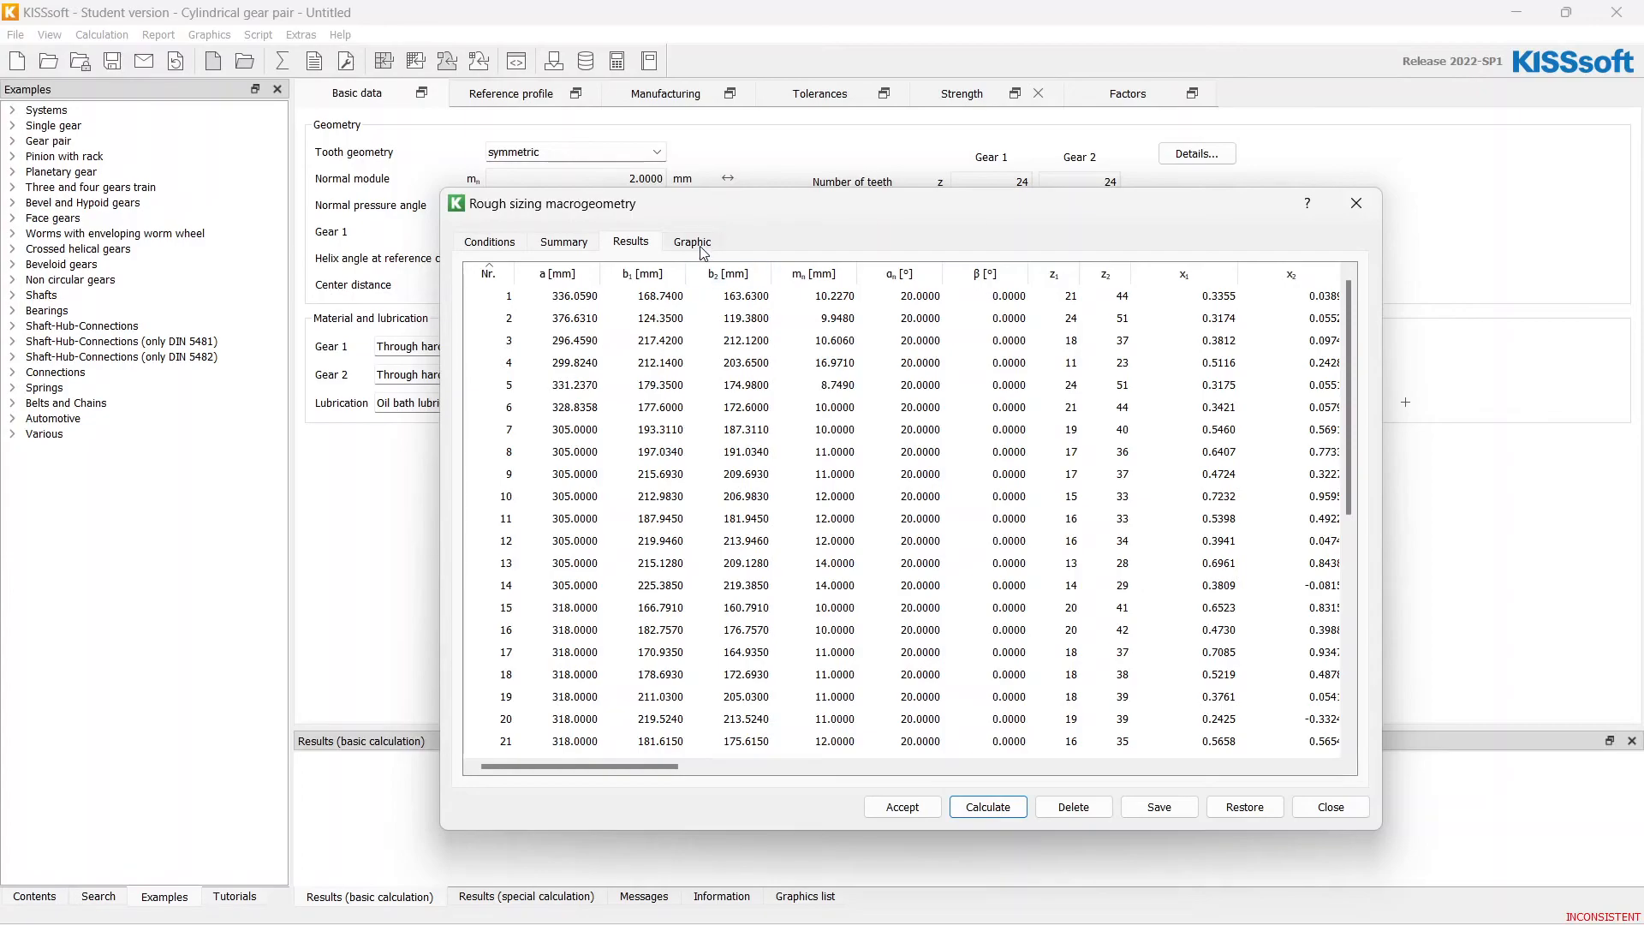
- Plot Gear 1 facewidth on the vertical axis against center distance, points coloured by maximum torque per kg
left_click(692, 242)
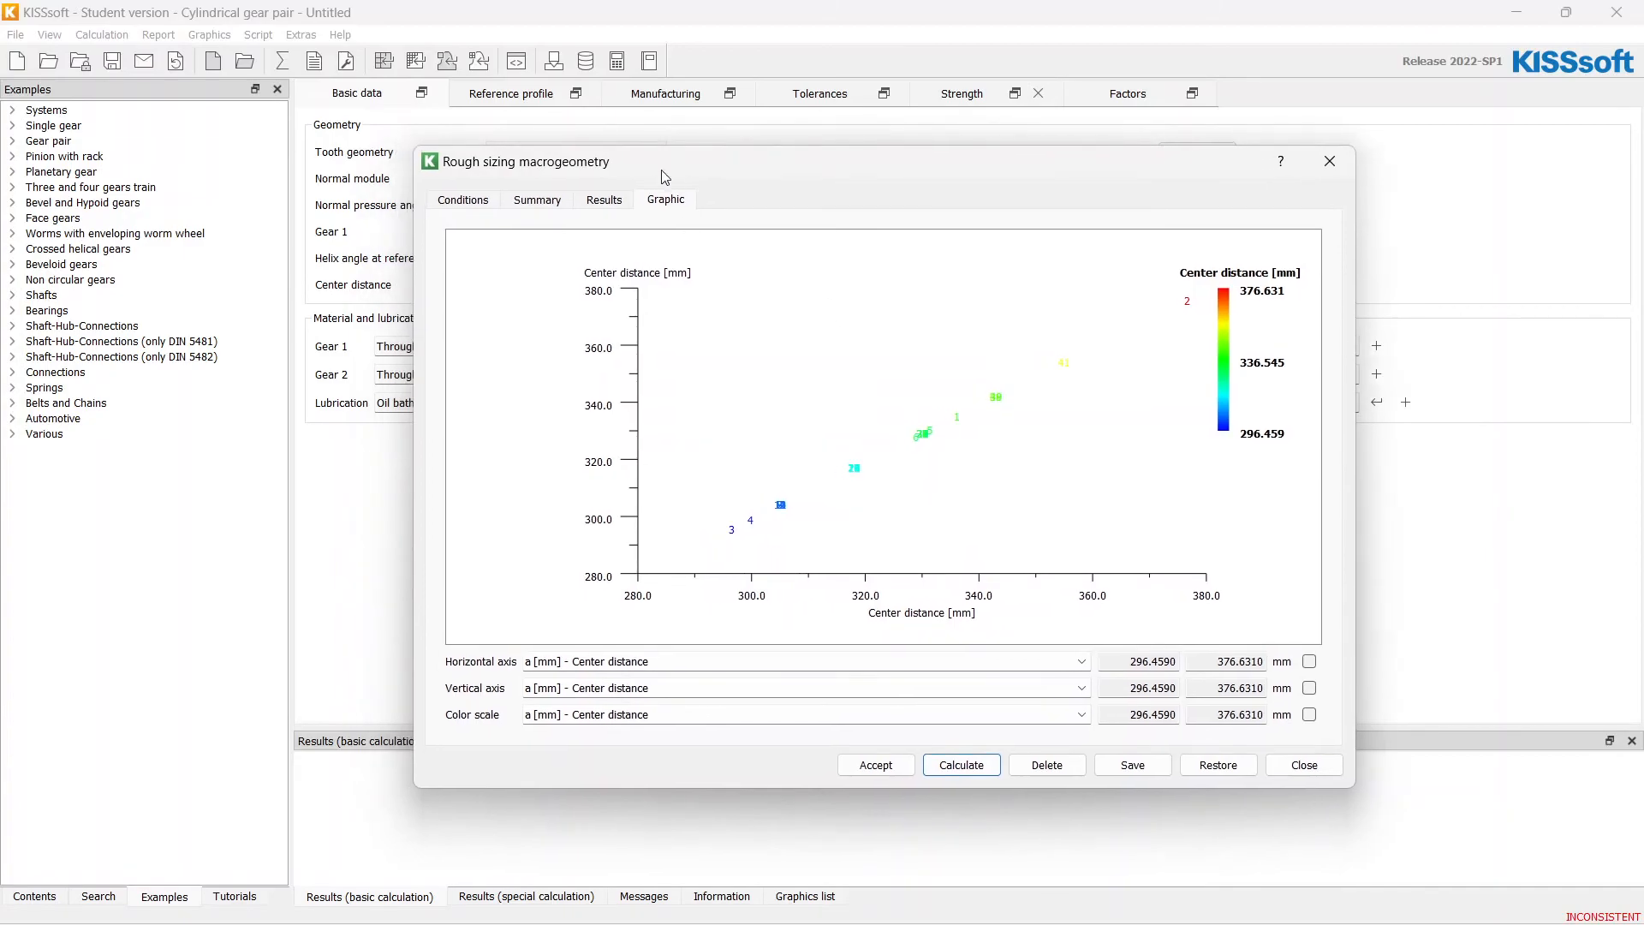
mouse_move(728, 422)
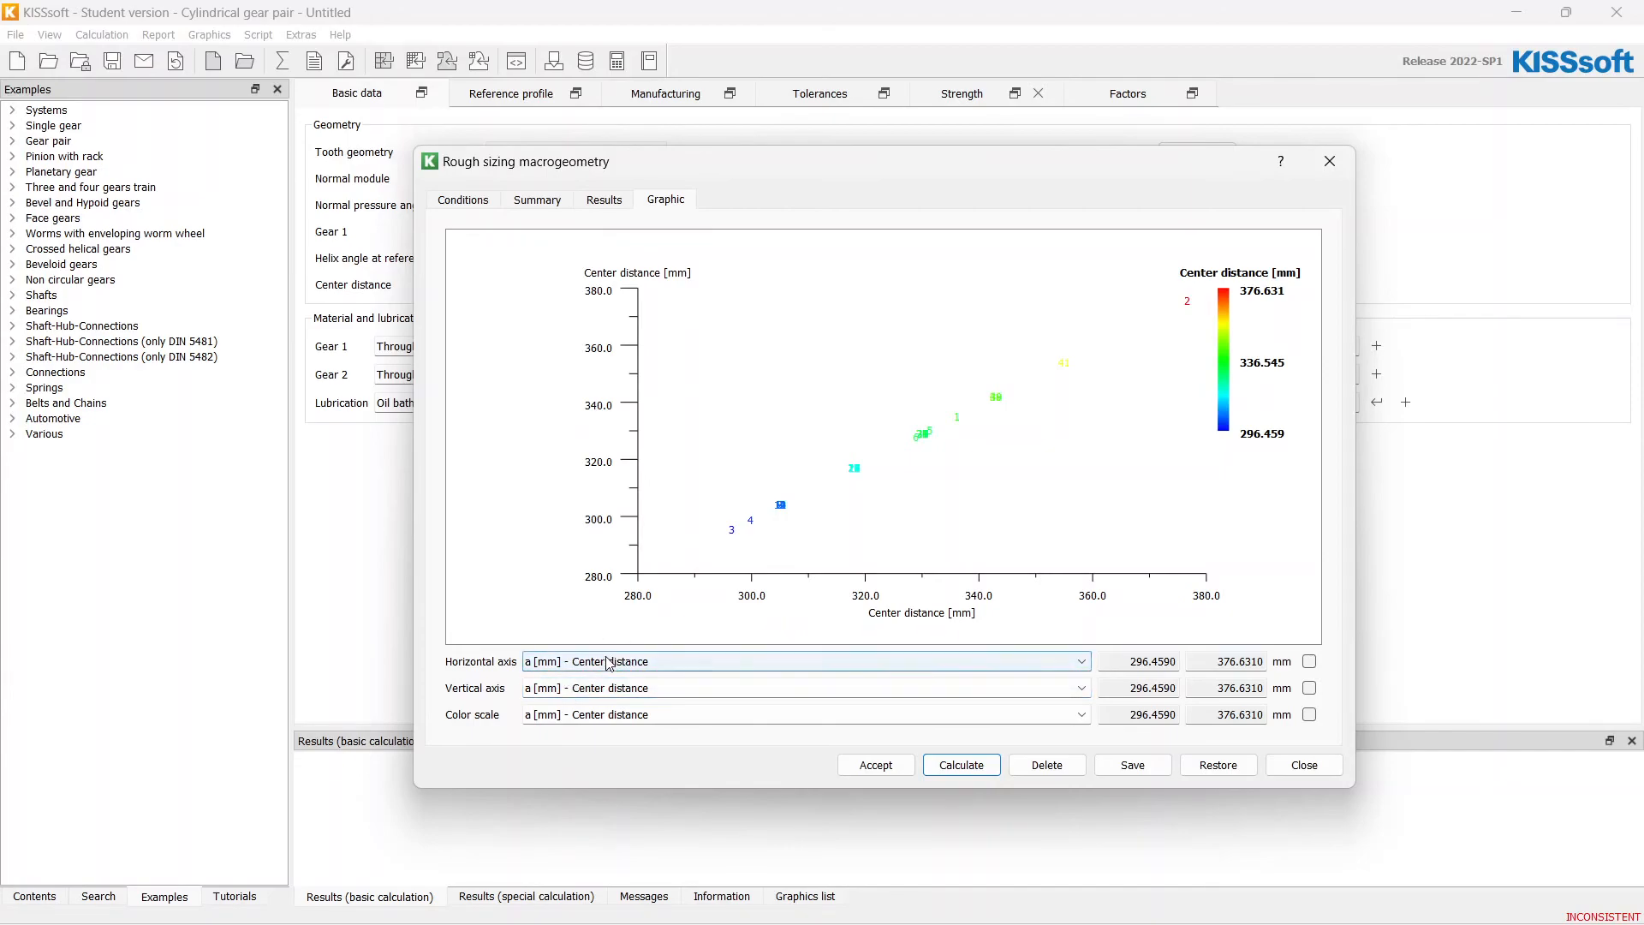
mouse_move(465, 661)
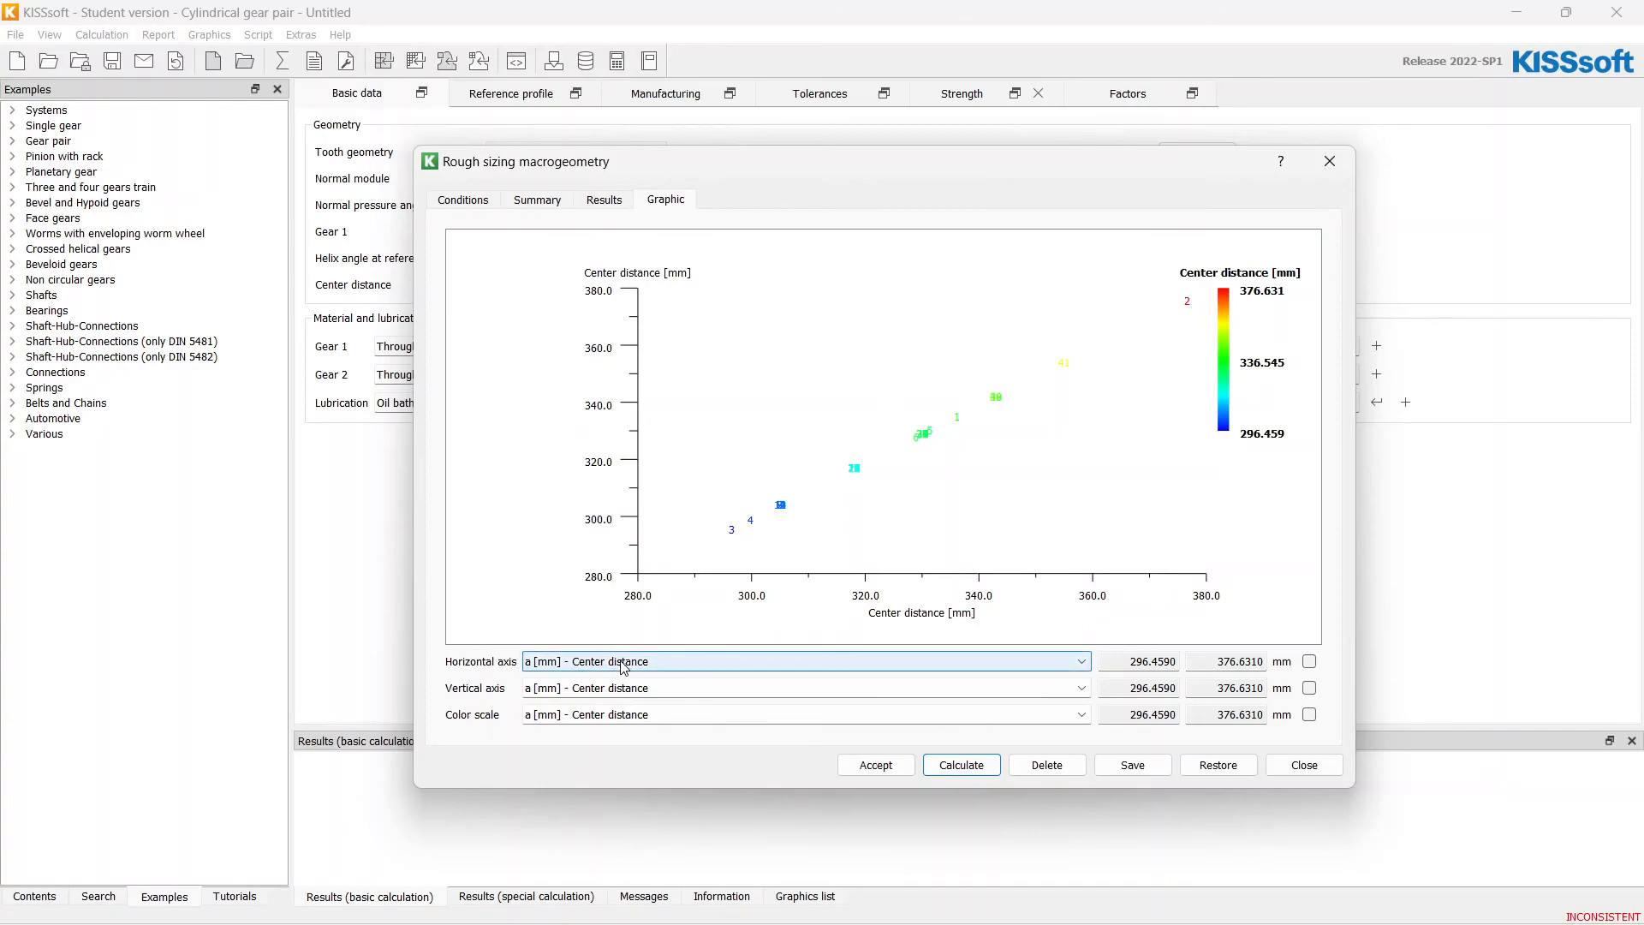
left_click(802, 687)
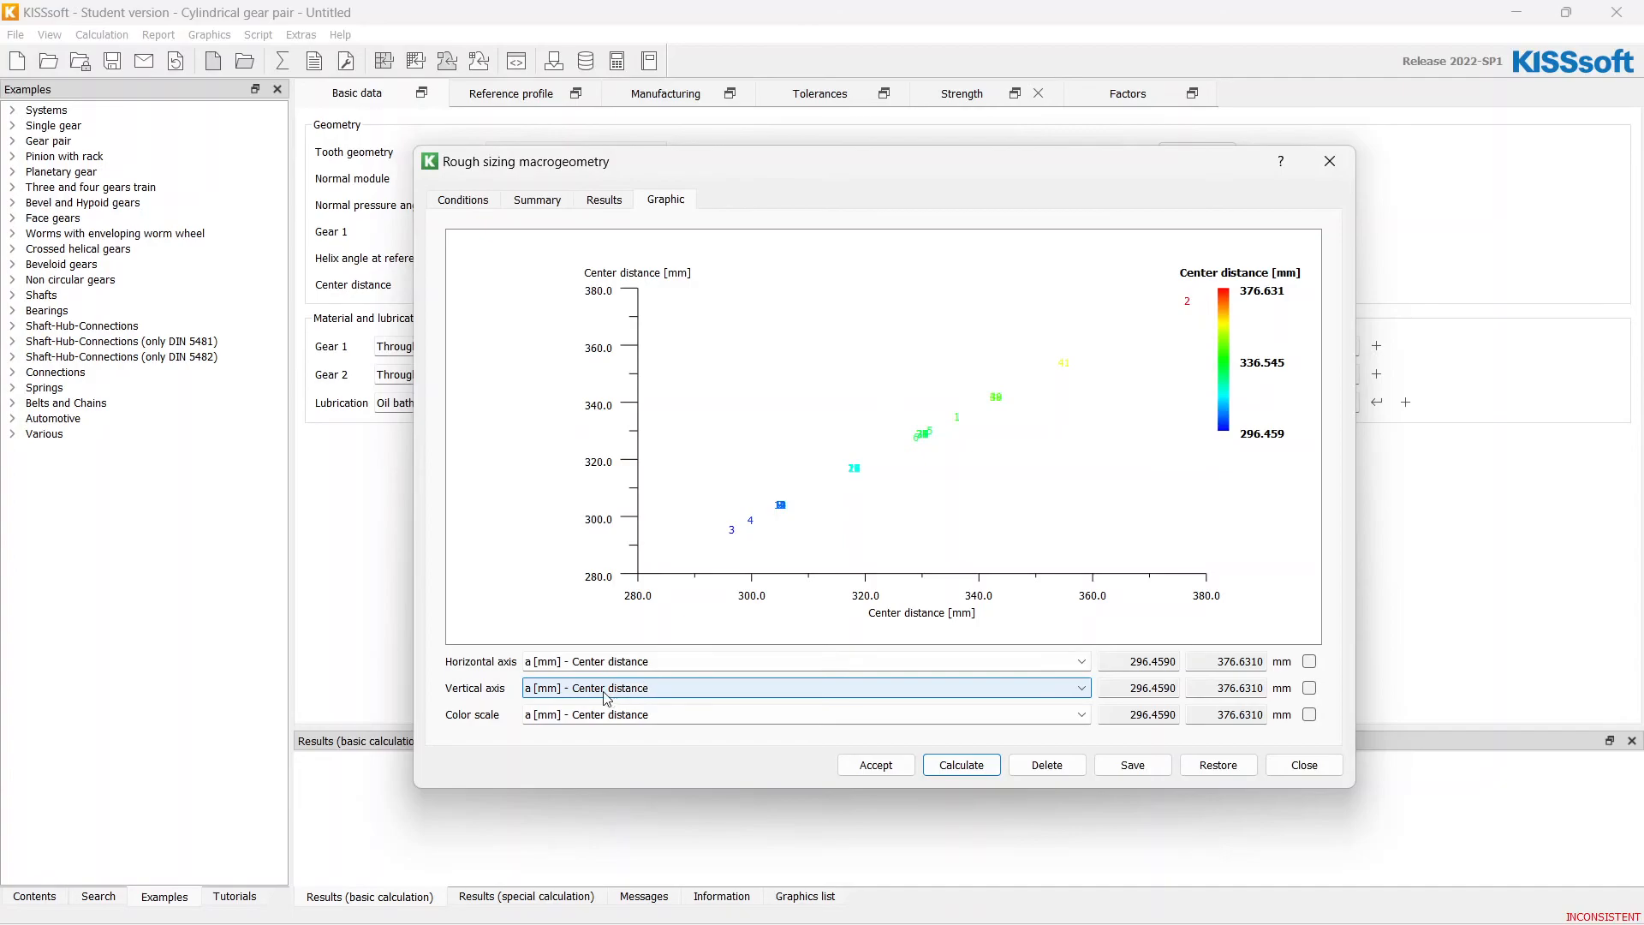
left_click(1080, 687)
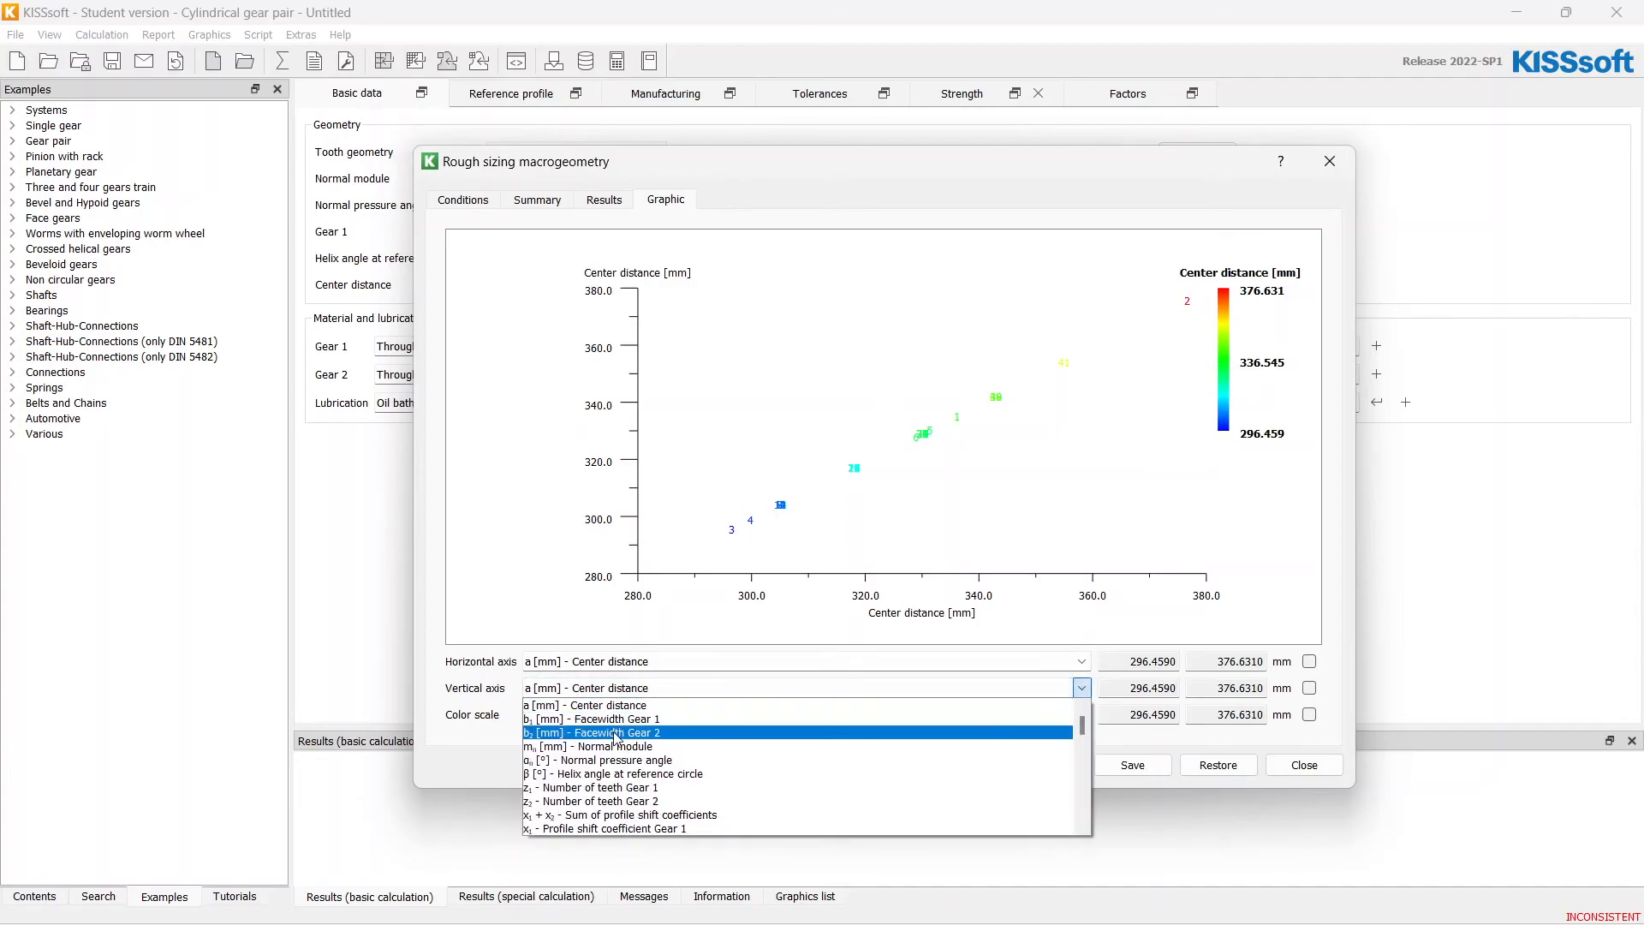
scroll("down", 3)
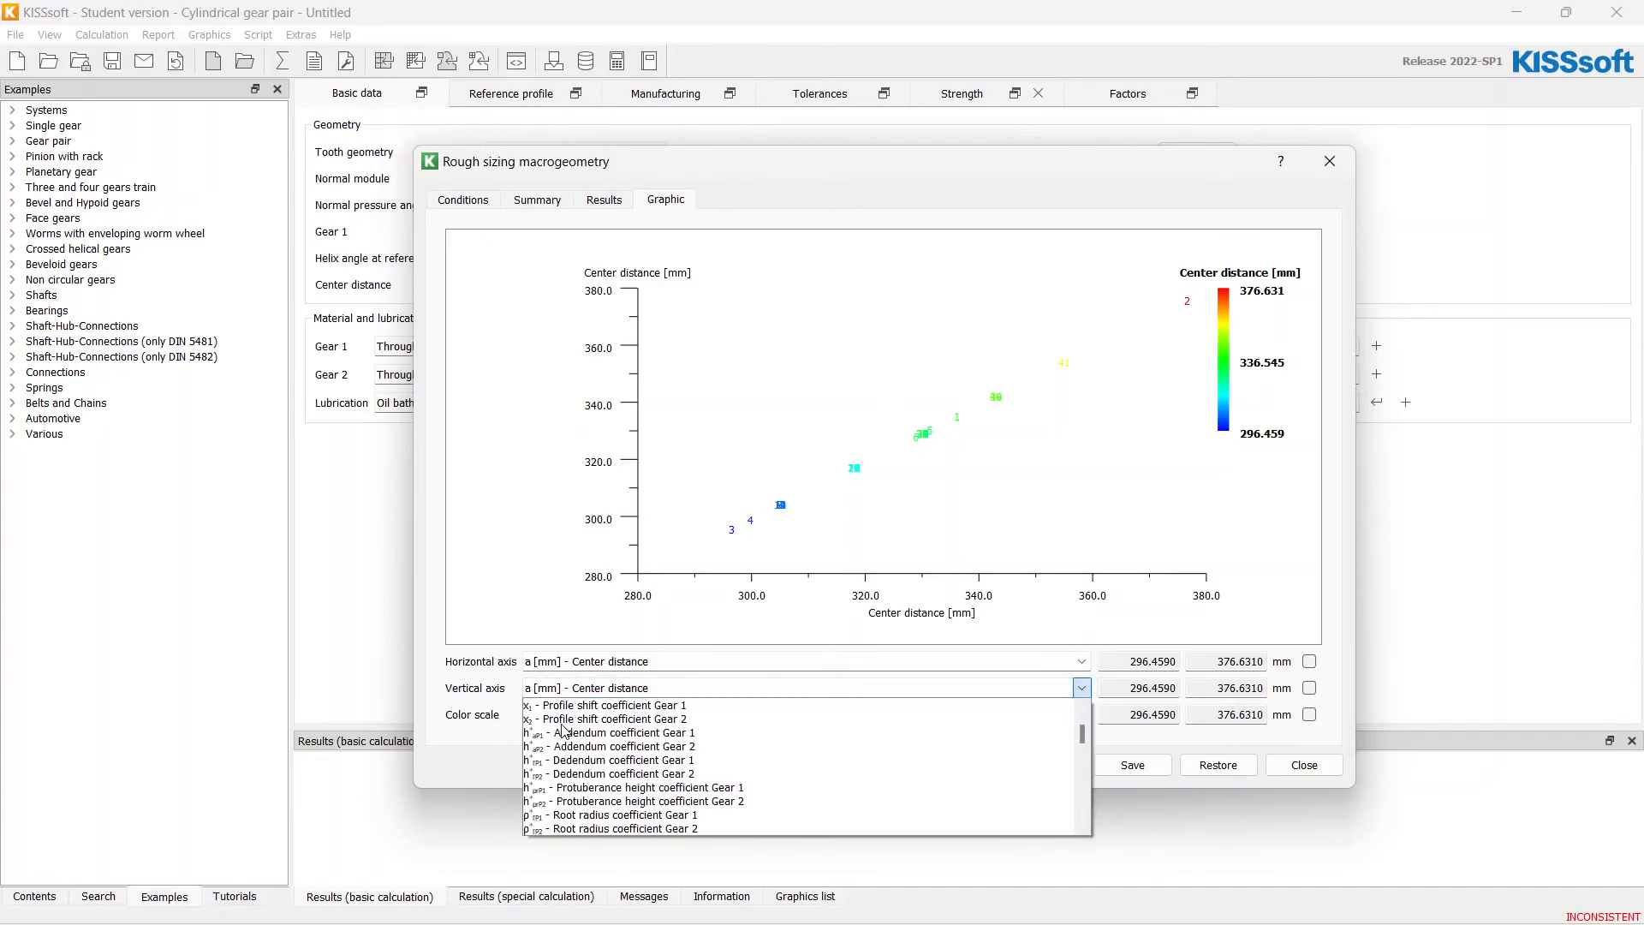
scroll("down", 3)
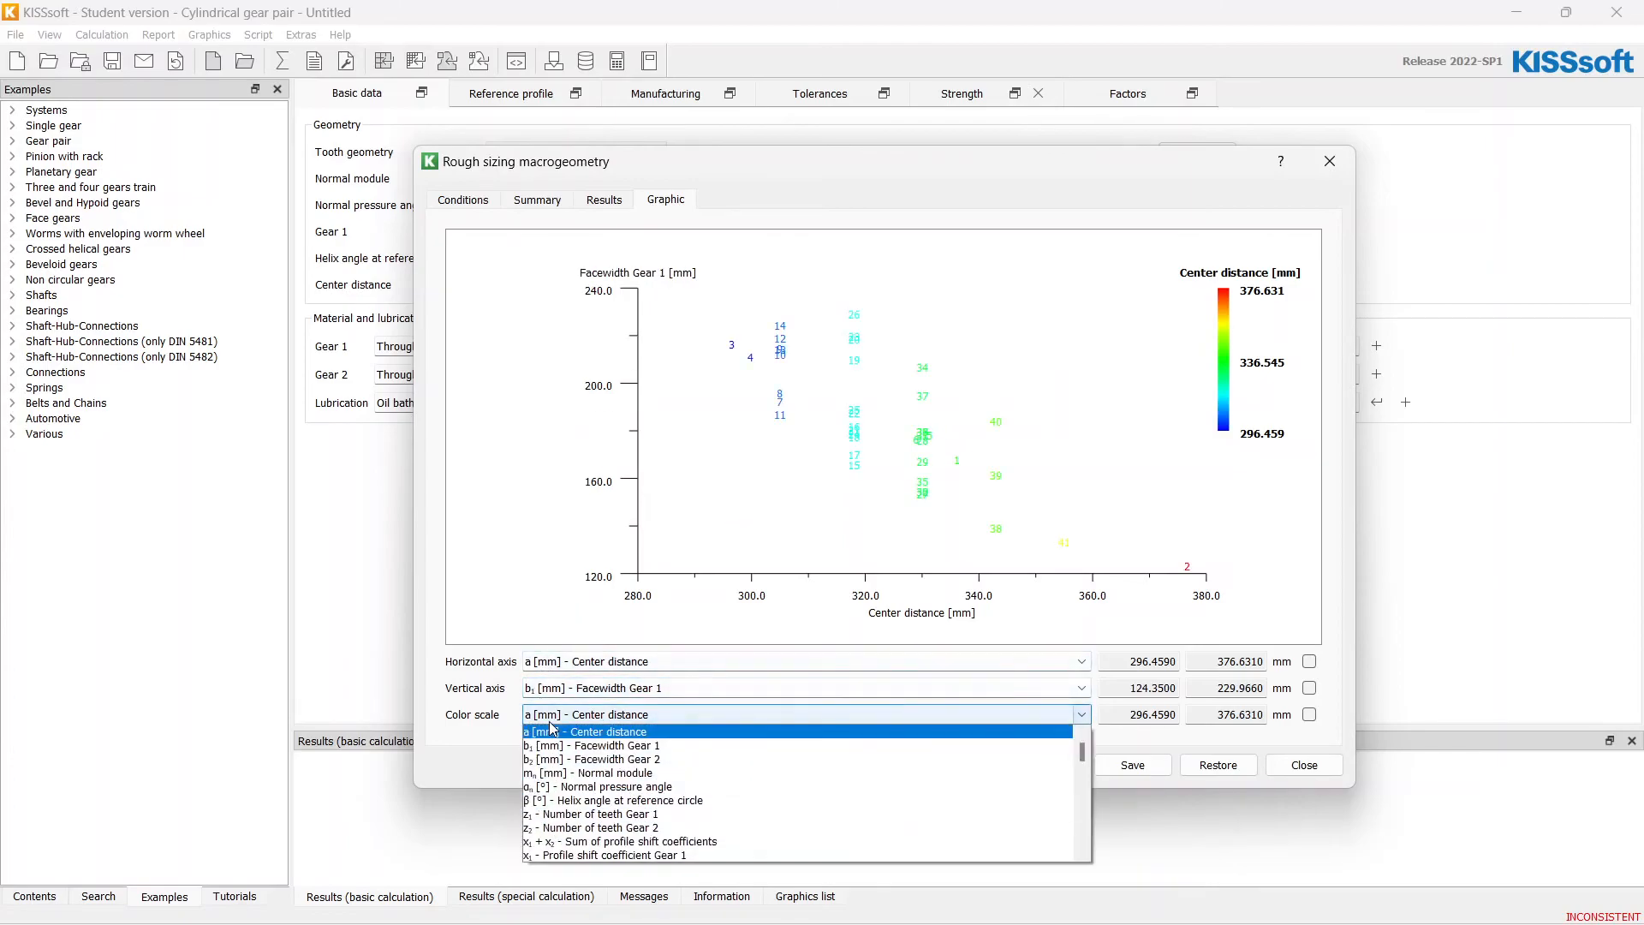
scroll("down", 3)
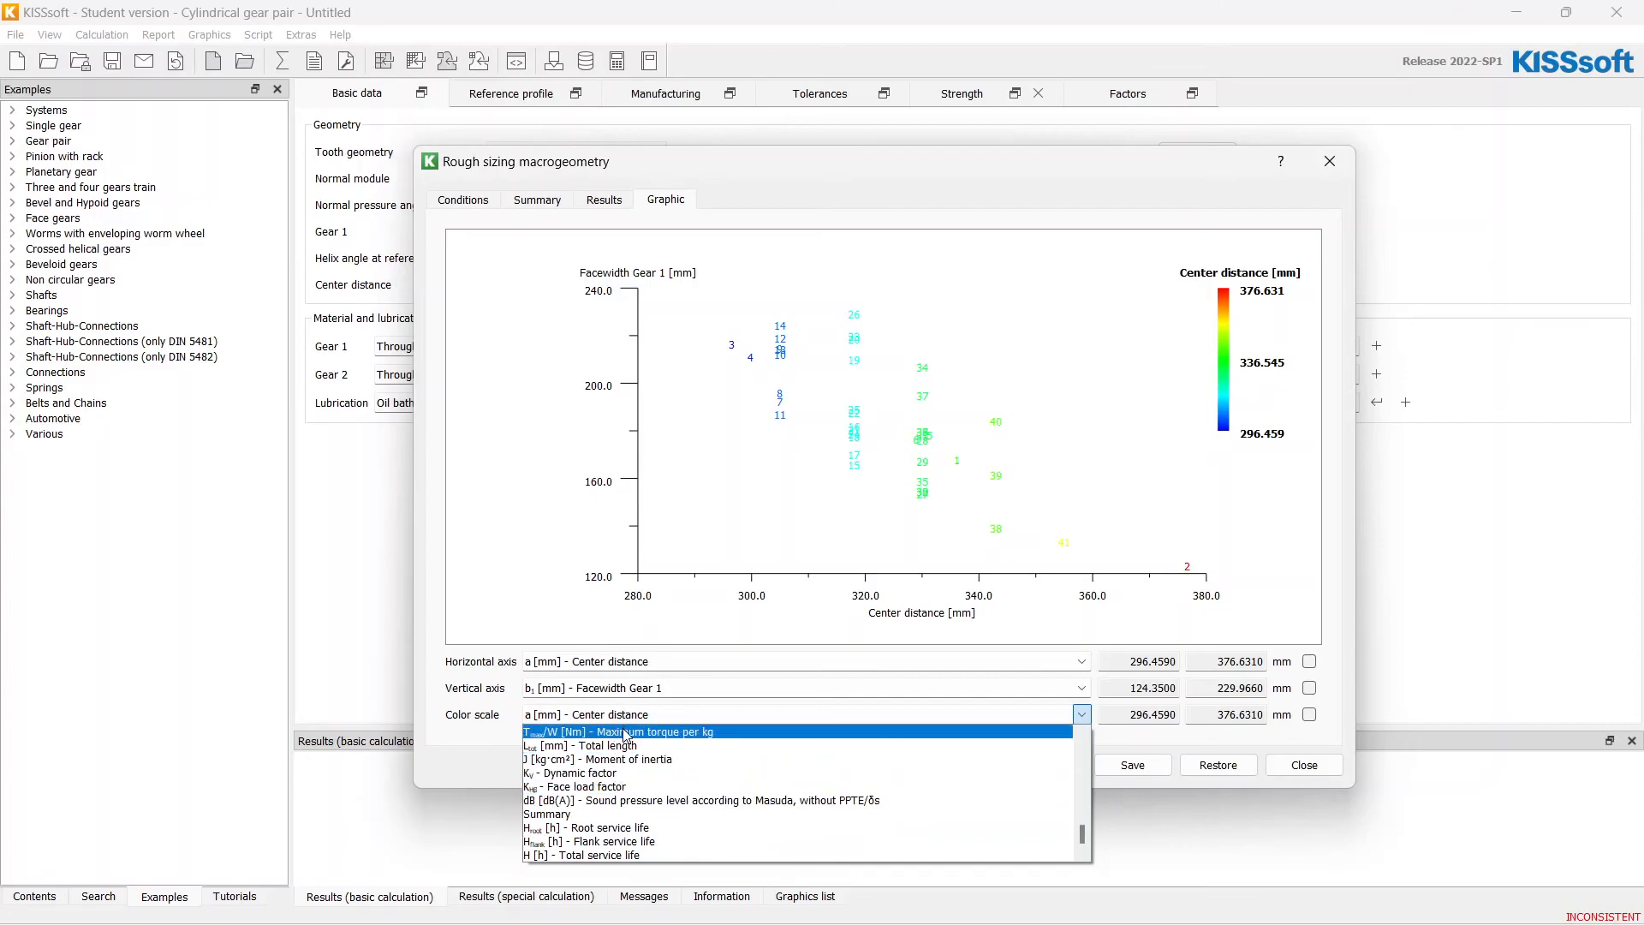
left_click(623, 731)
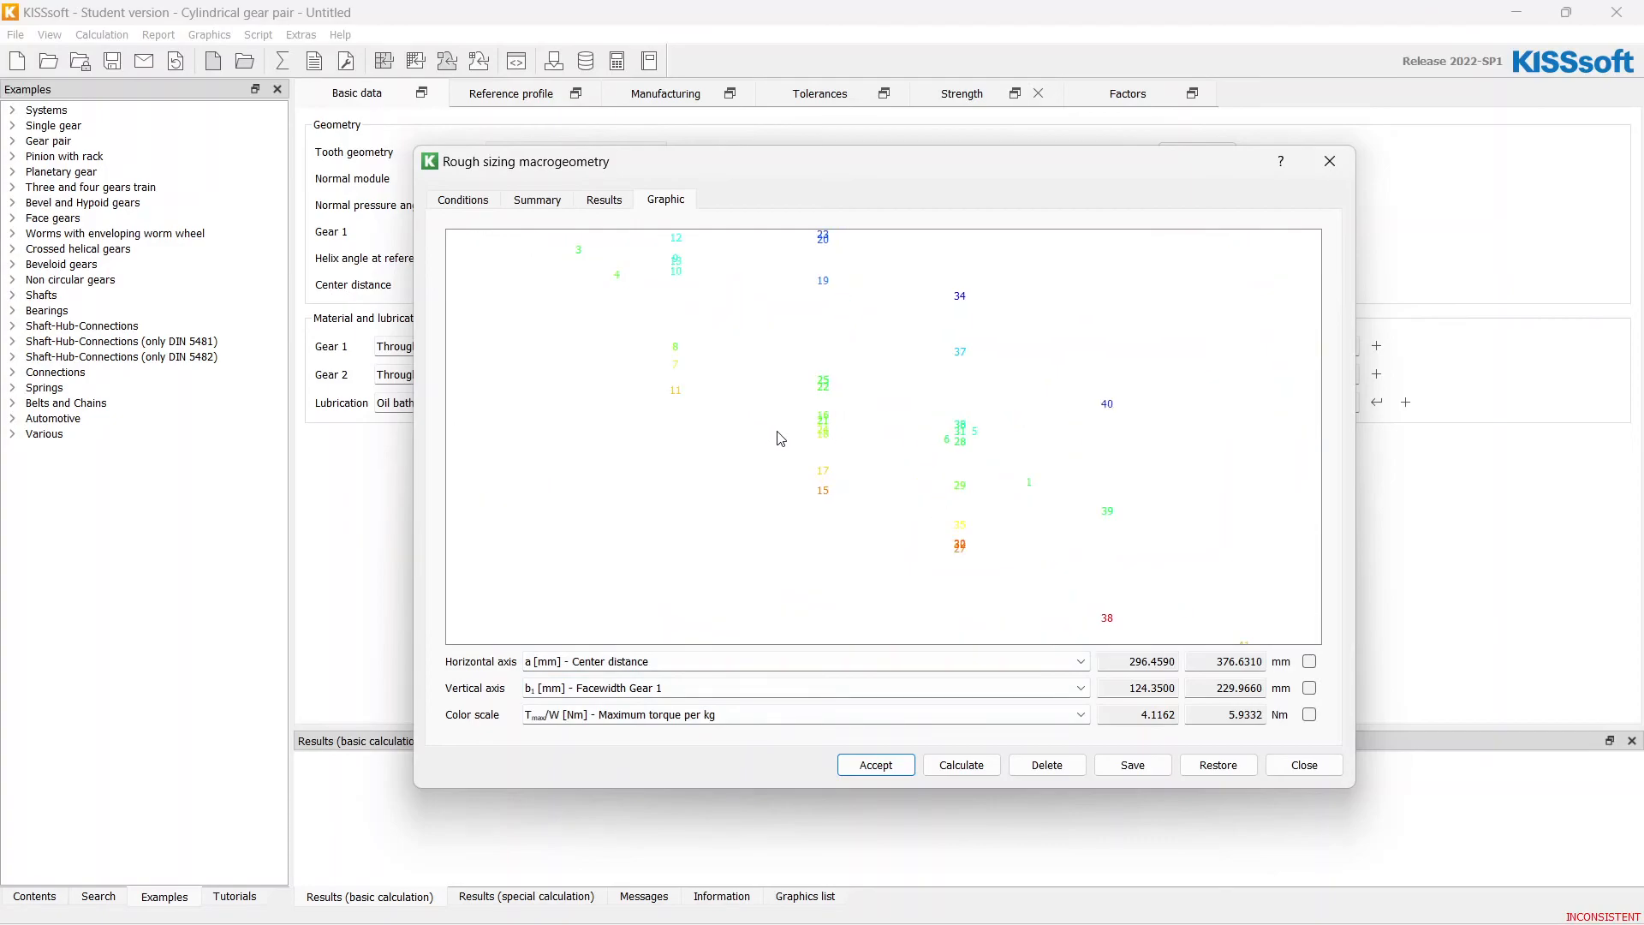
left_click(959, 764)
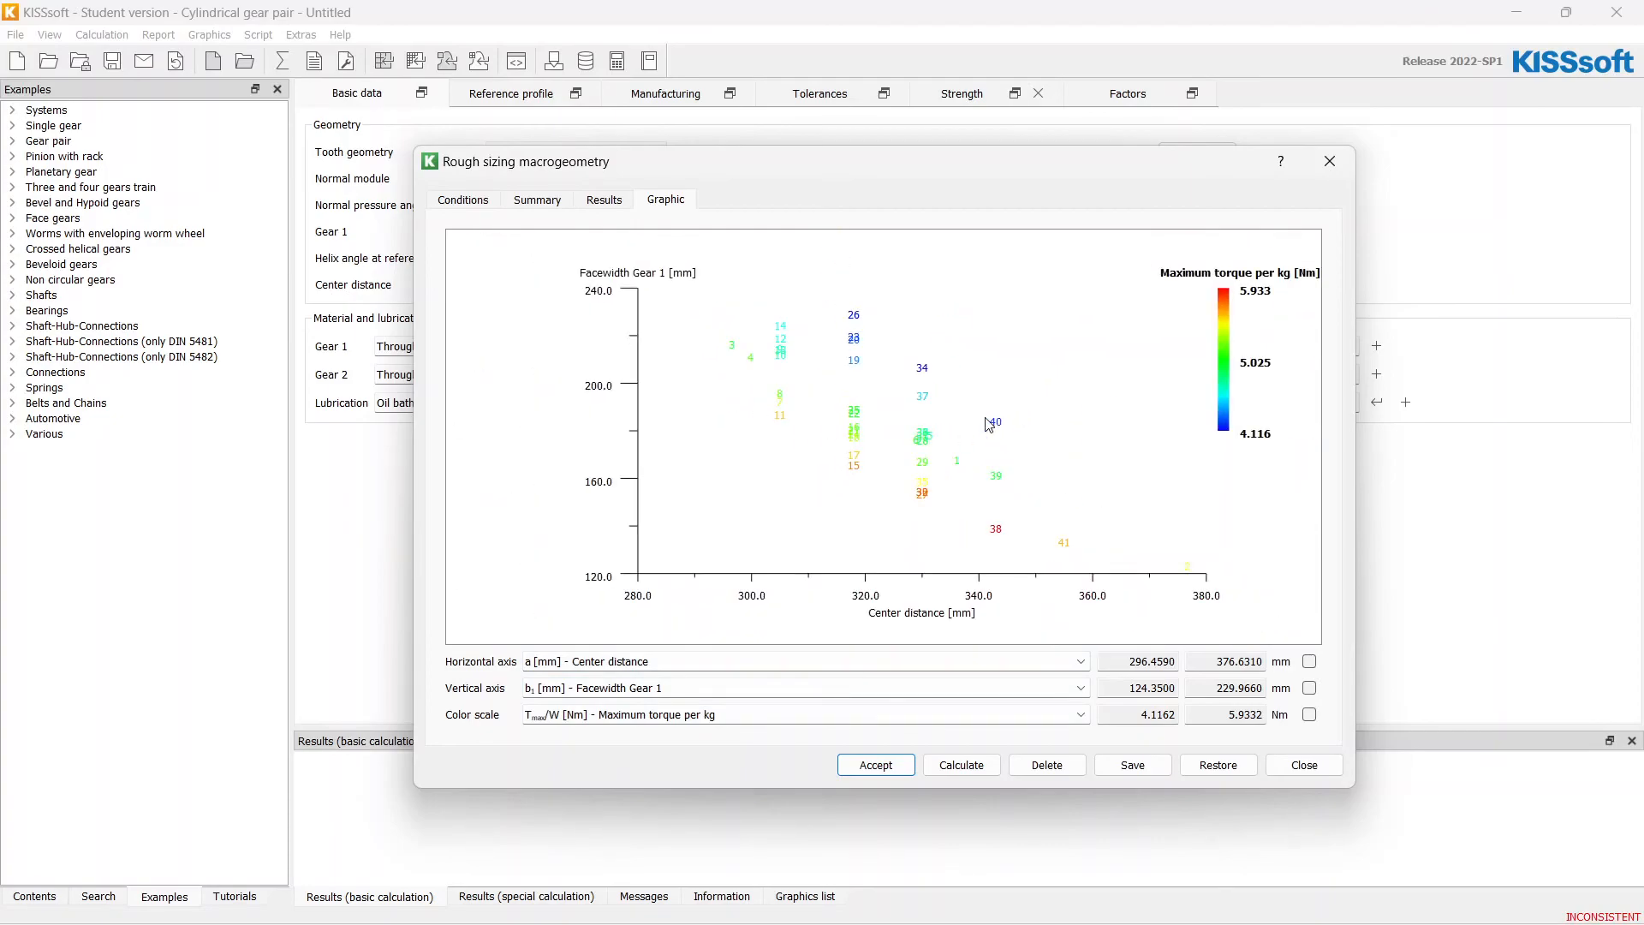
mouse_move(899, 484)
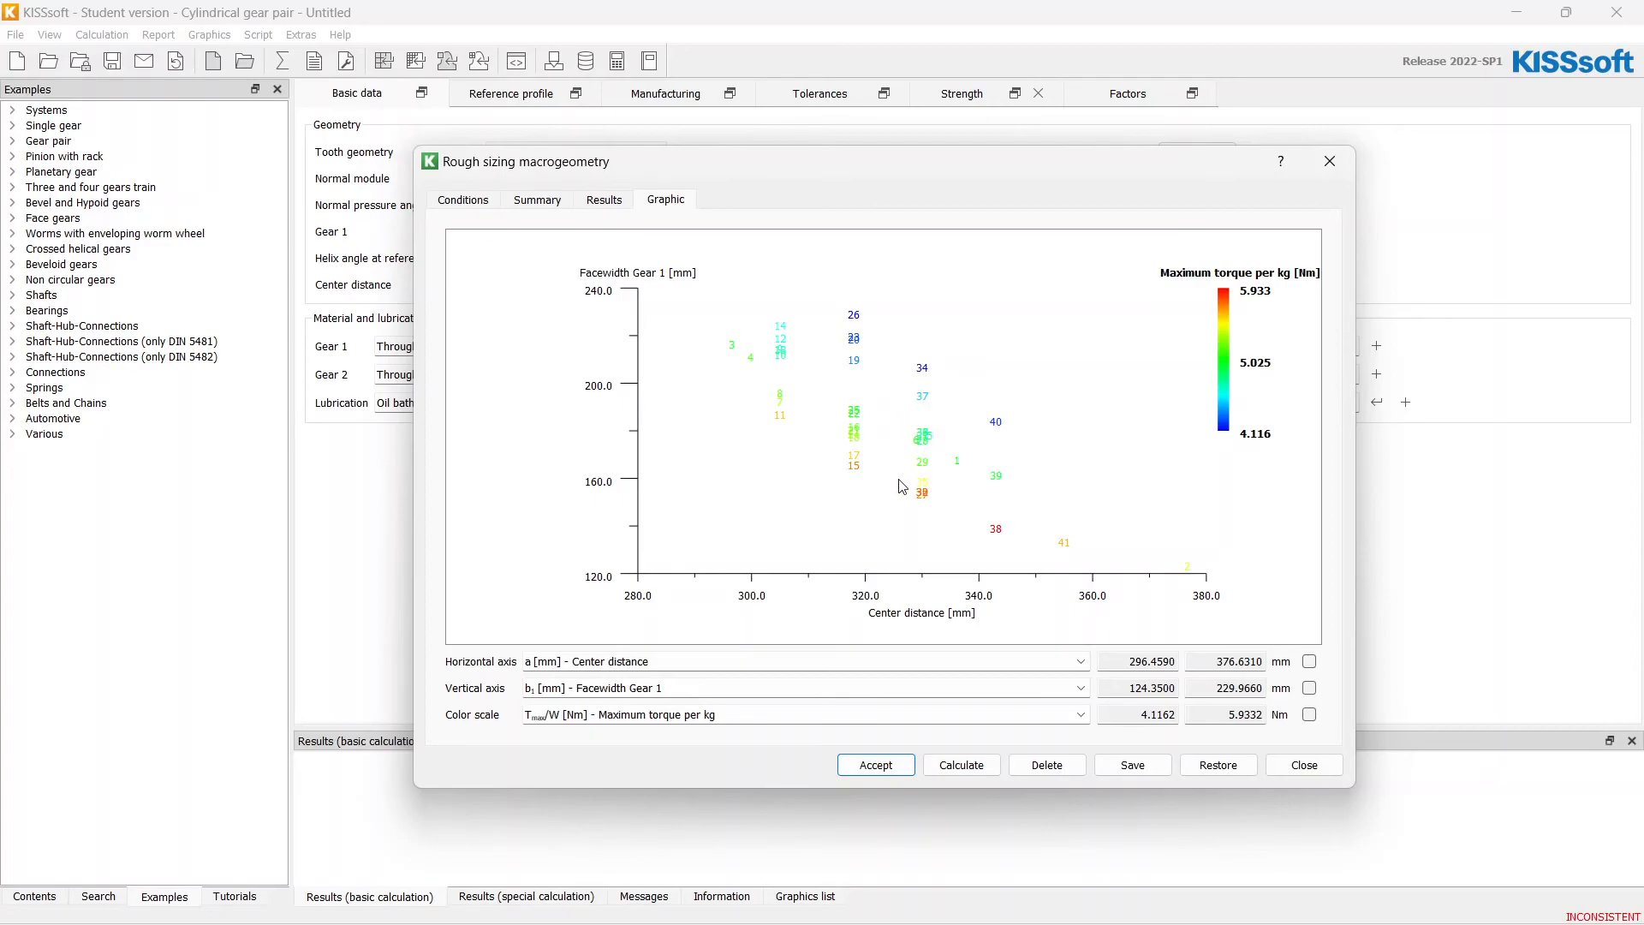
mouse_move(1026, 546)
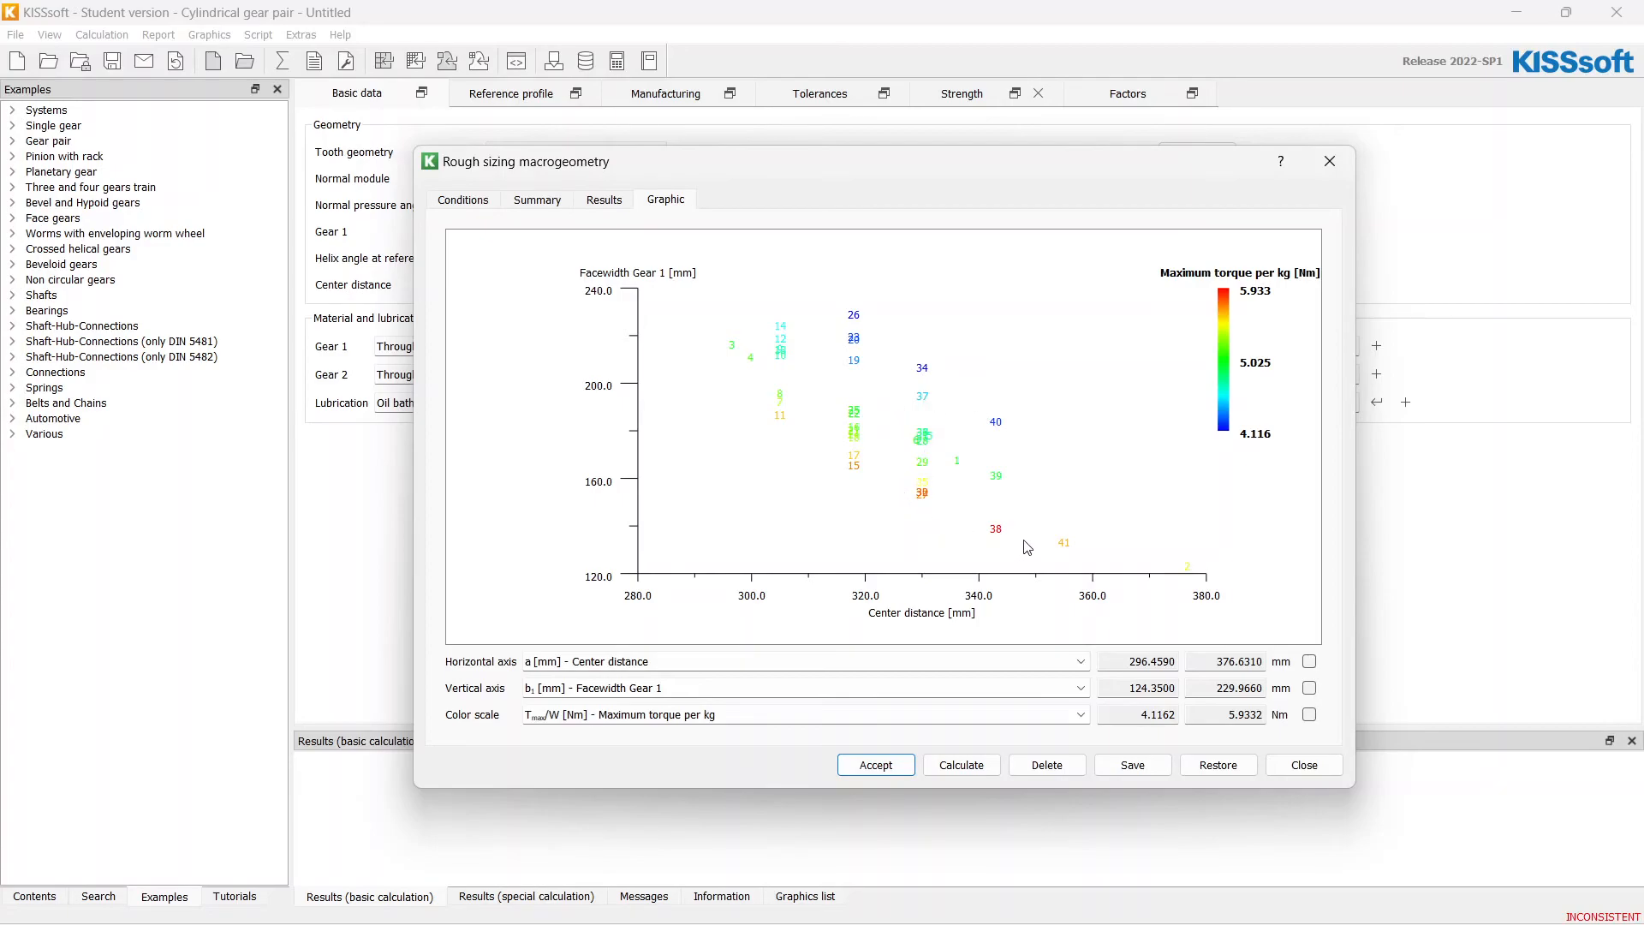
mouse_move(659, 548)
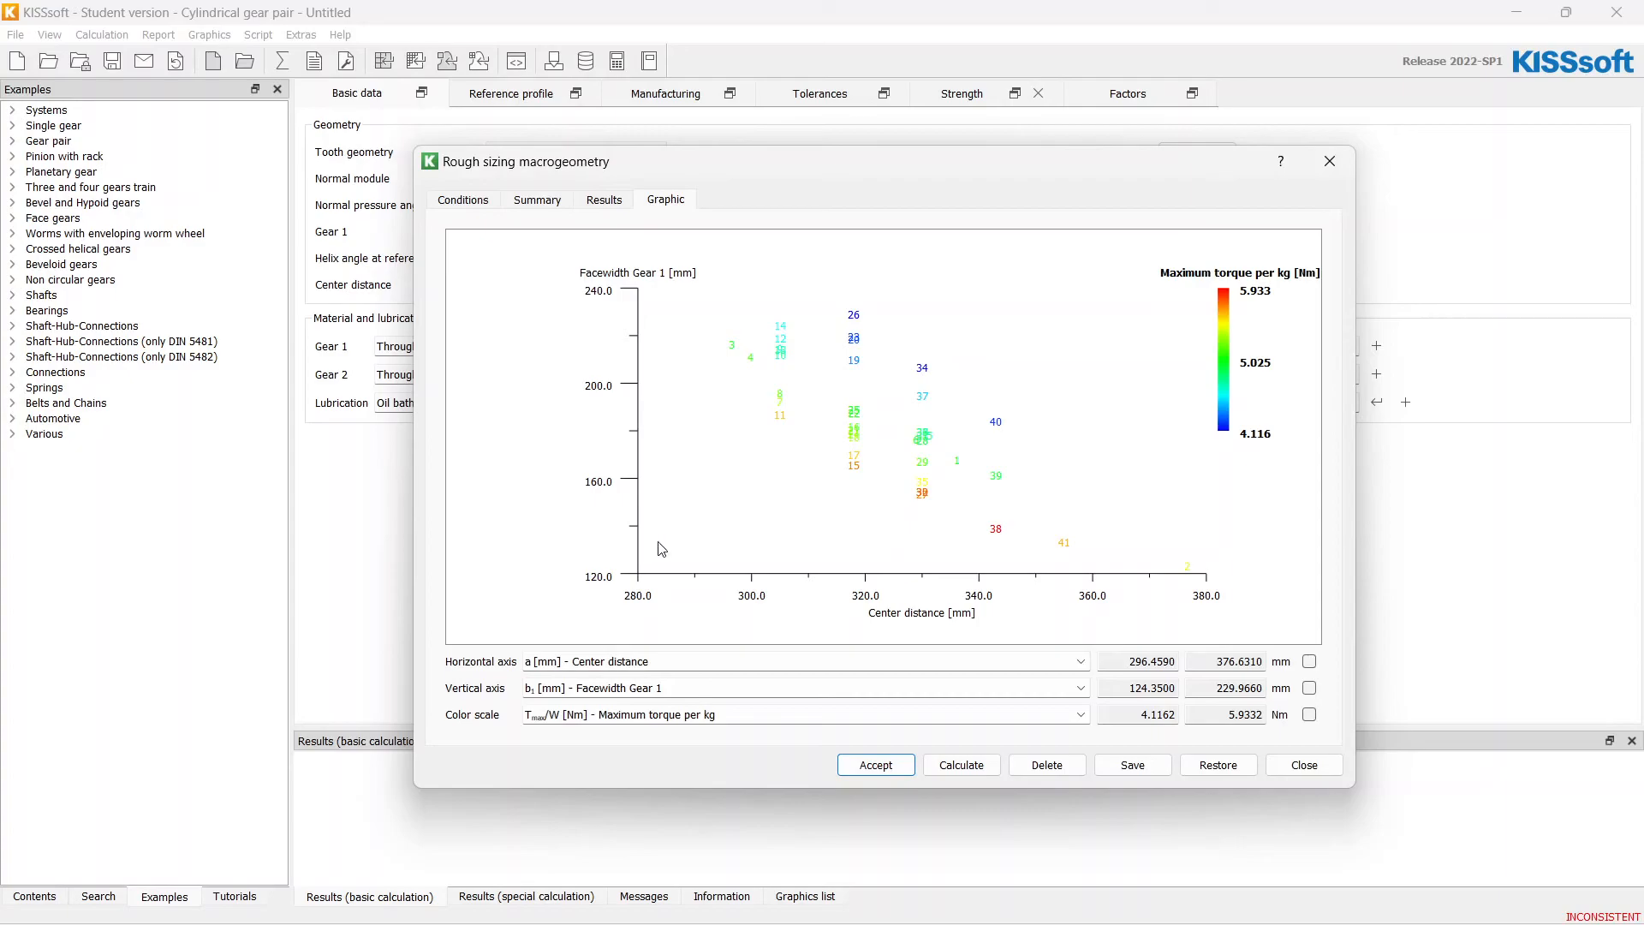
mouse_move(997, 534)
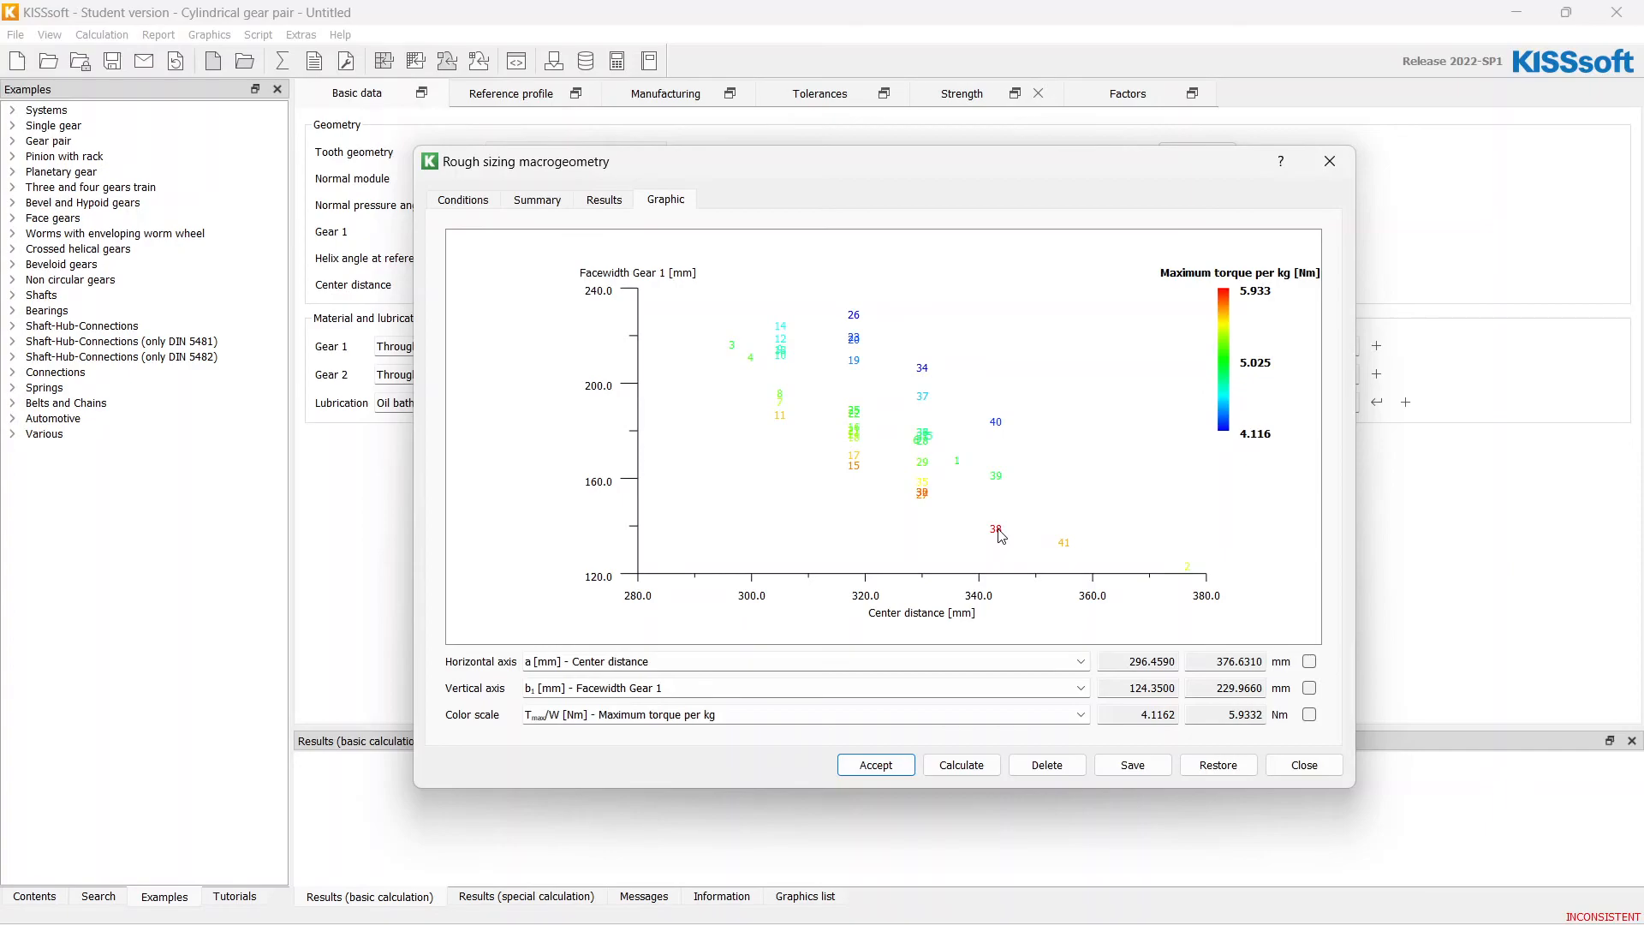
mouse_move(598, 555)
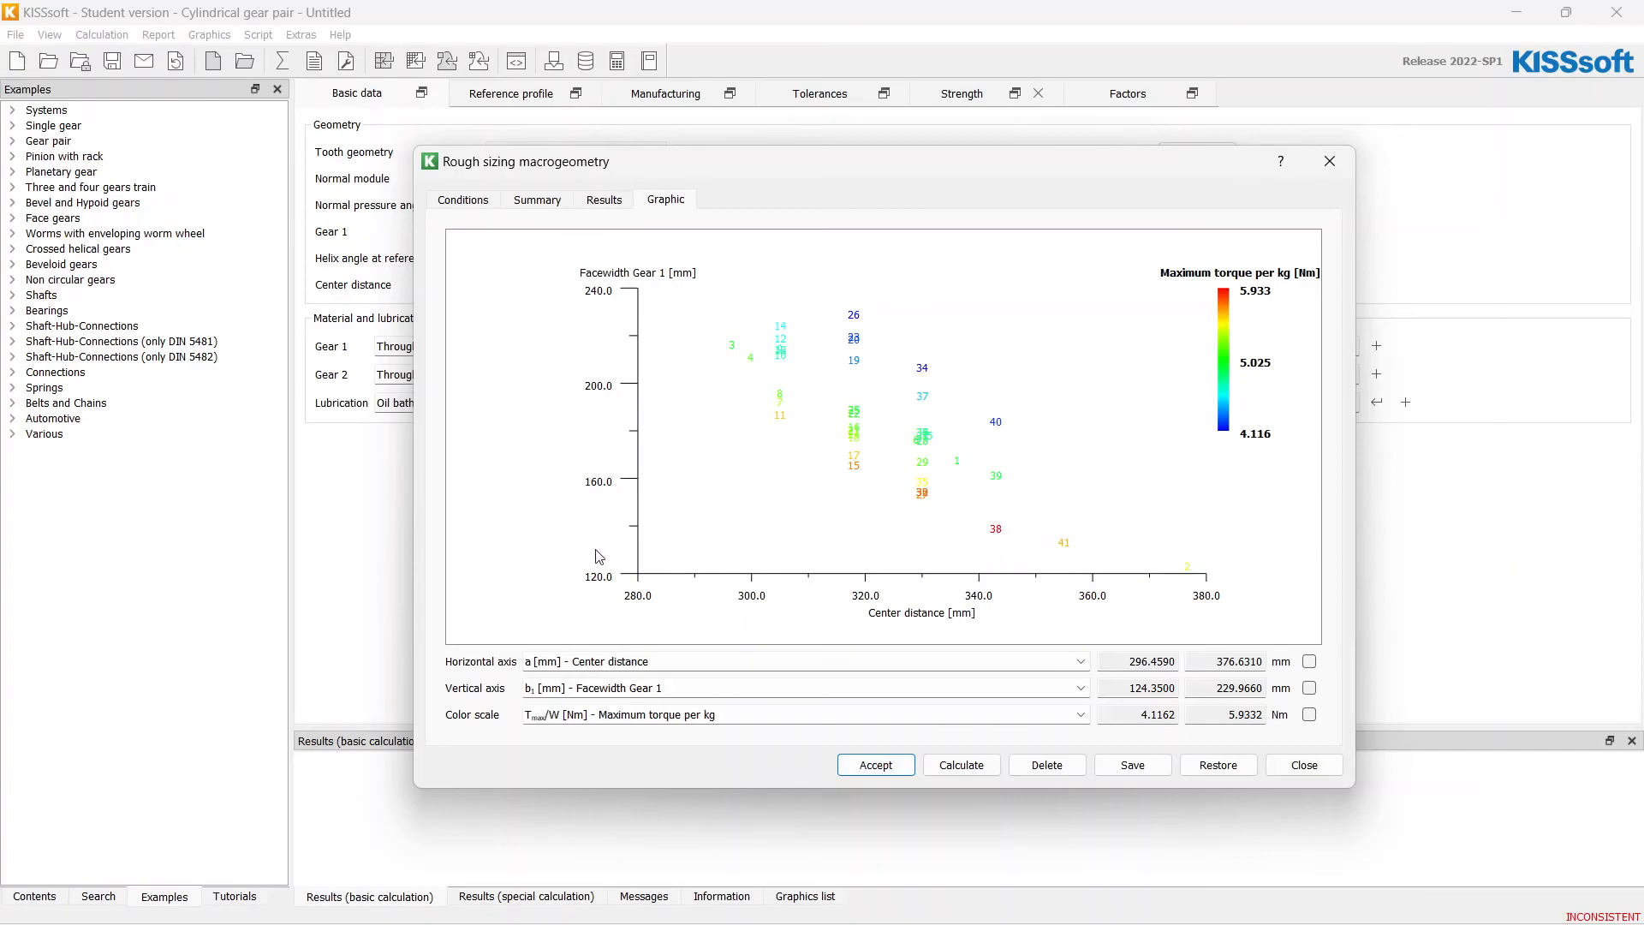
mouse_move(616, 553)
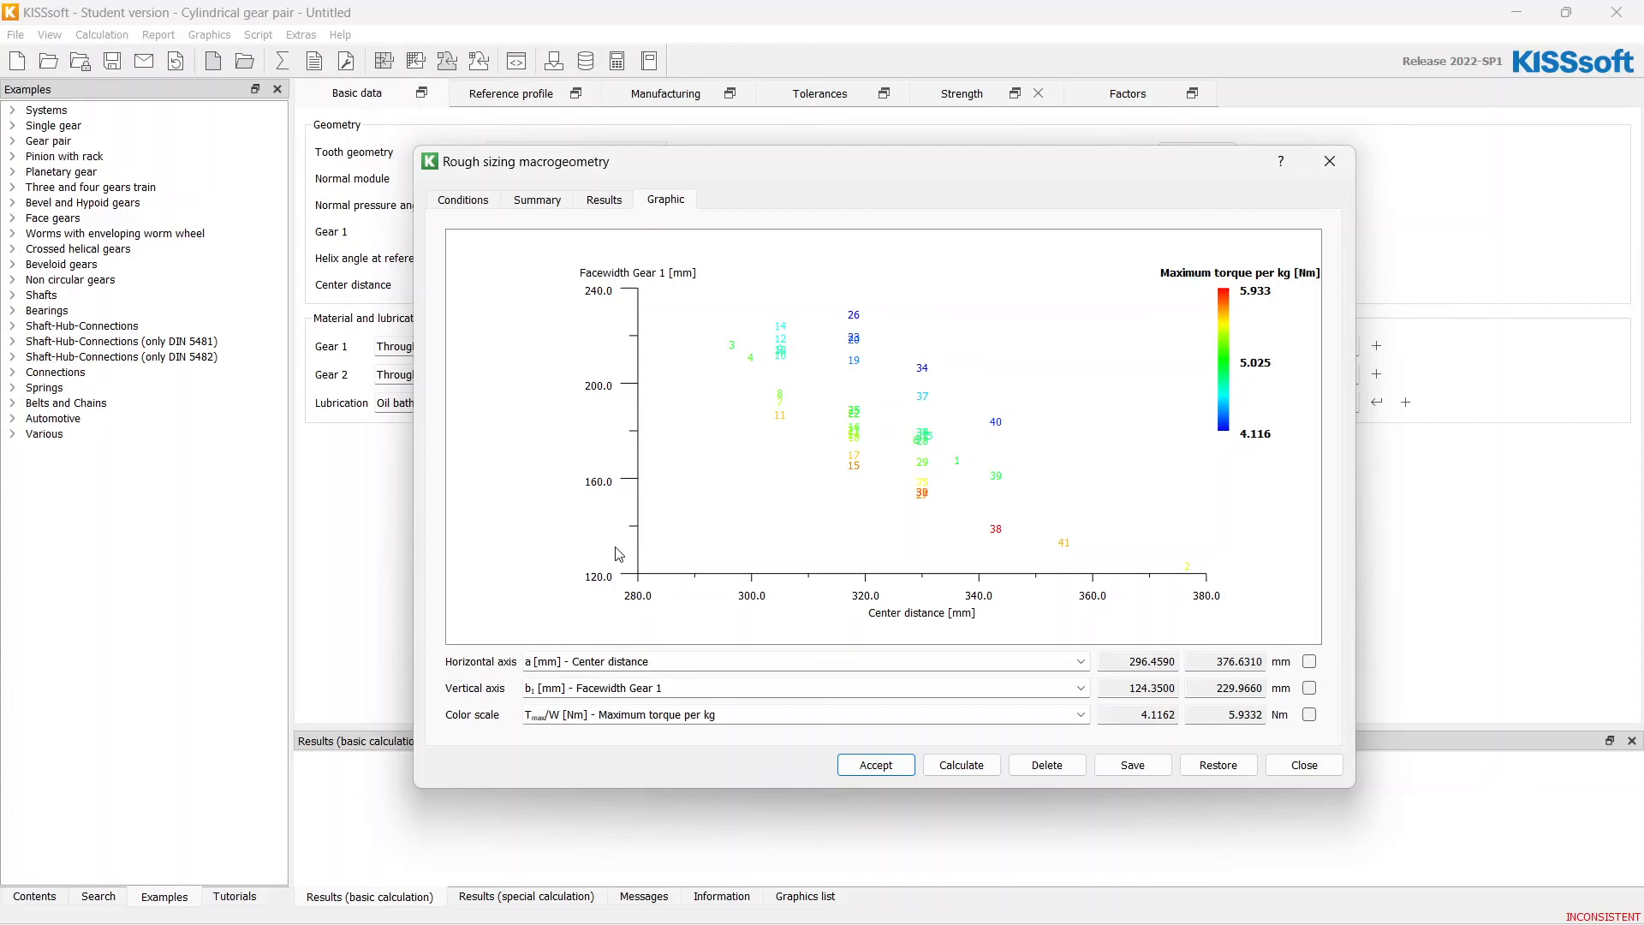
mouse_move(990, 540)
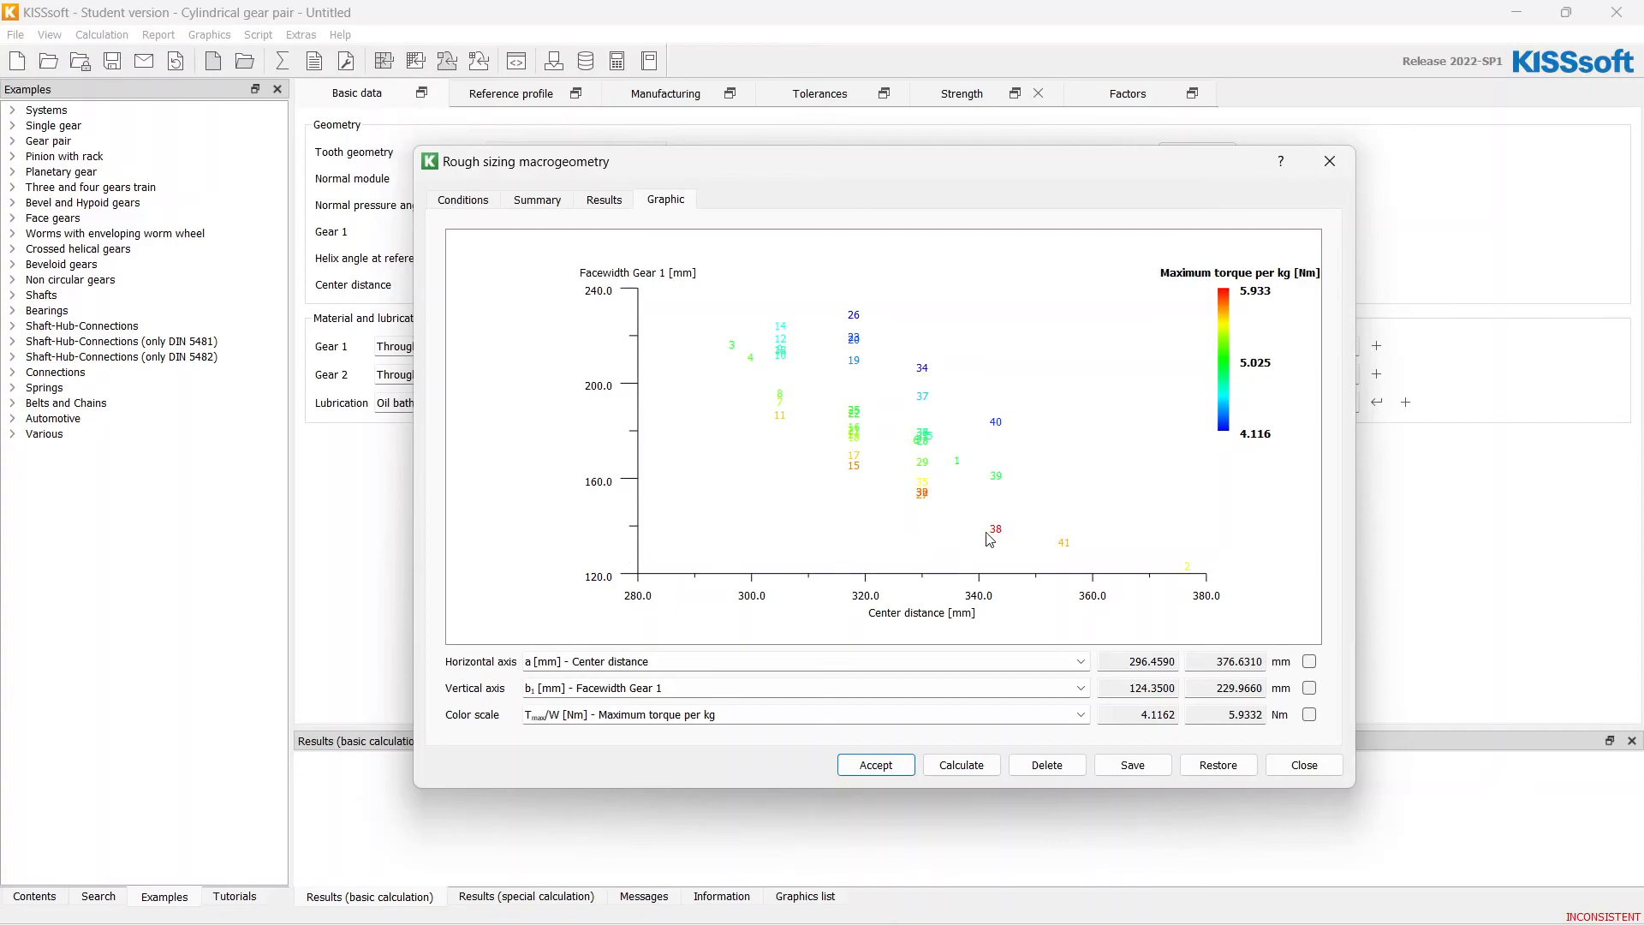
mouse_move(997, 534)
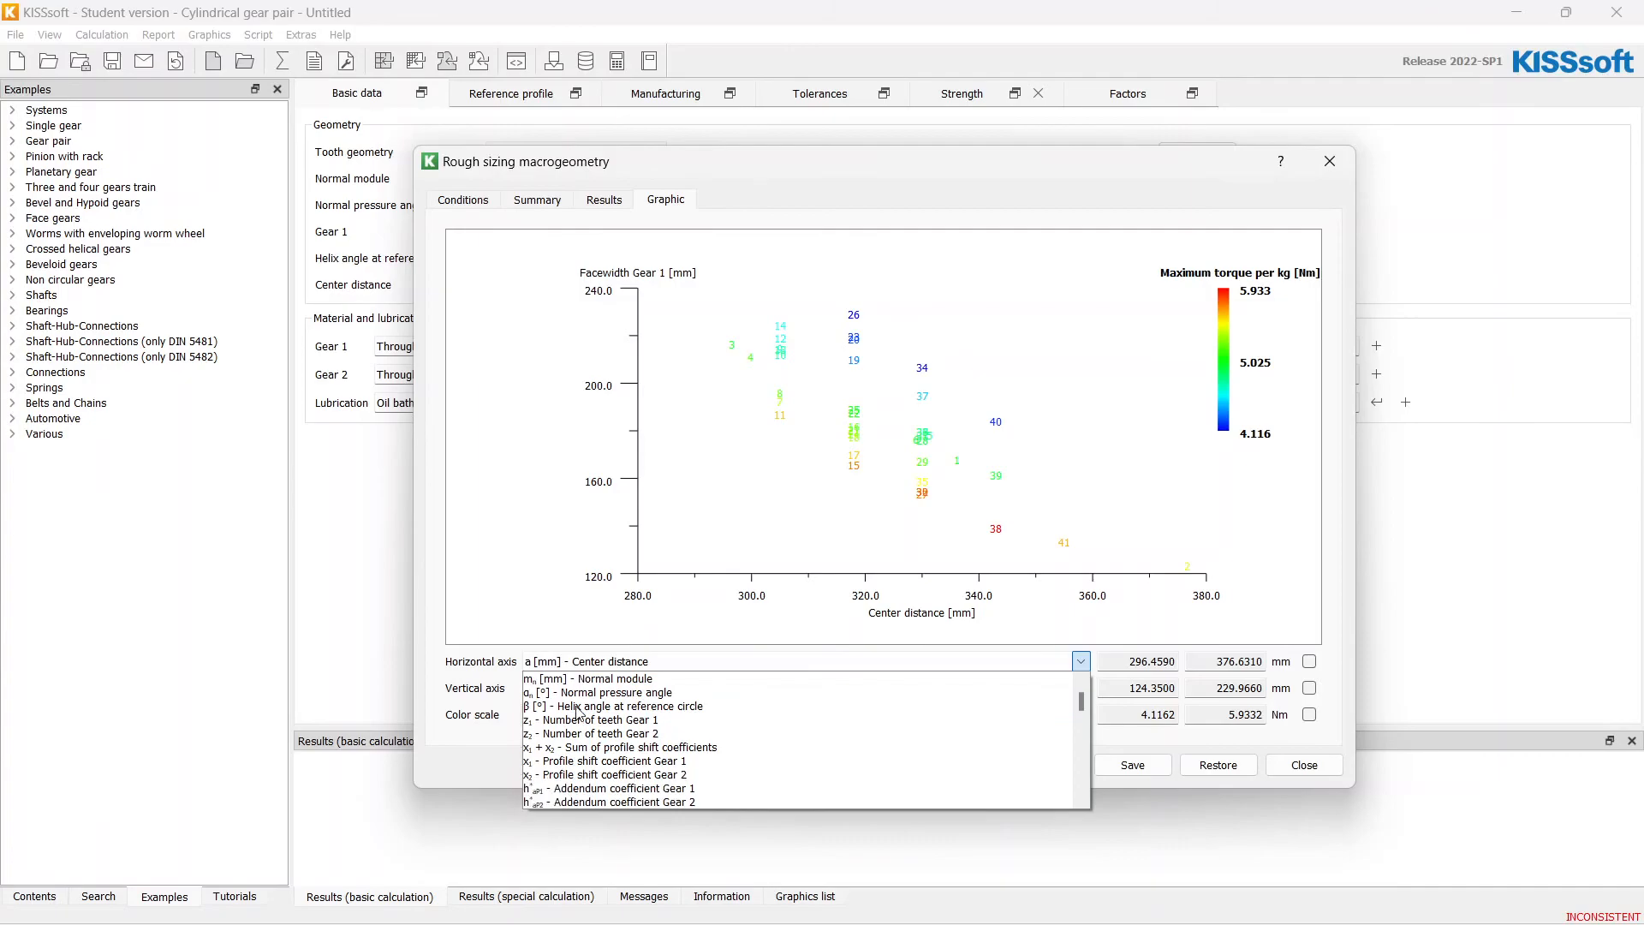
- Switch the chart axes to Flank safety Gear 1 vertical over Root safety Gear 1 horizontal
scroll("down", 3)
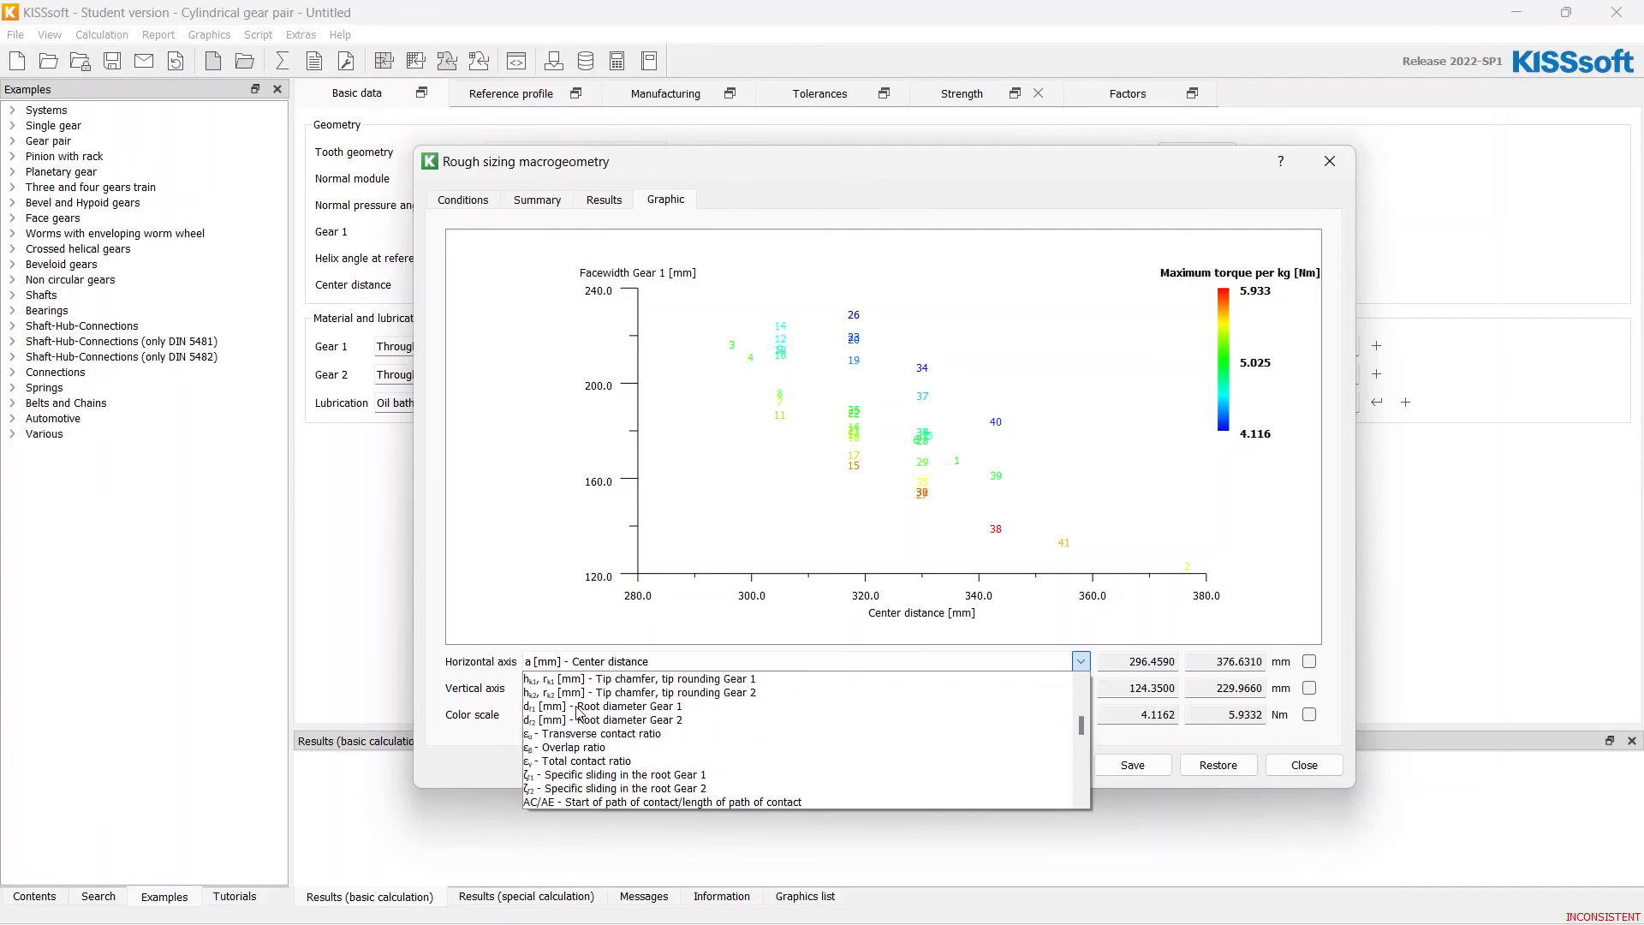
scroll("down", 3)
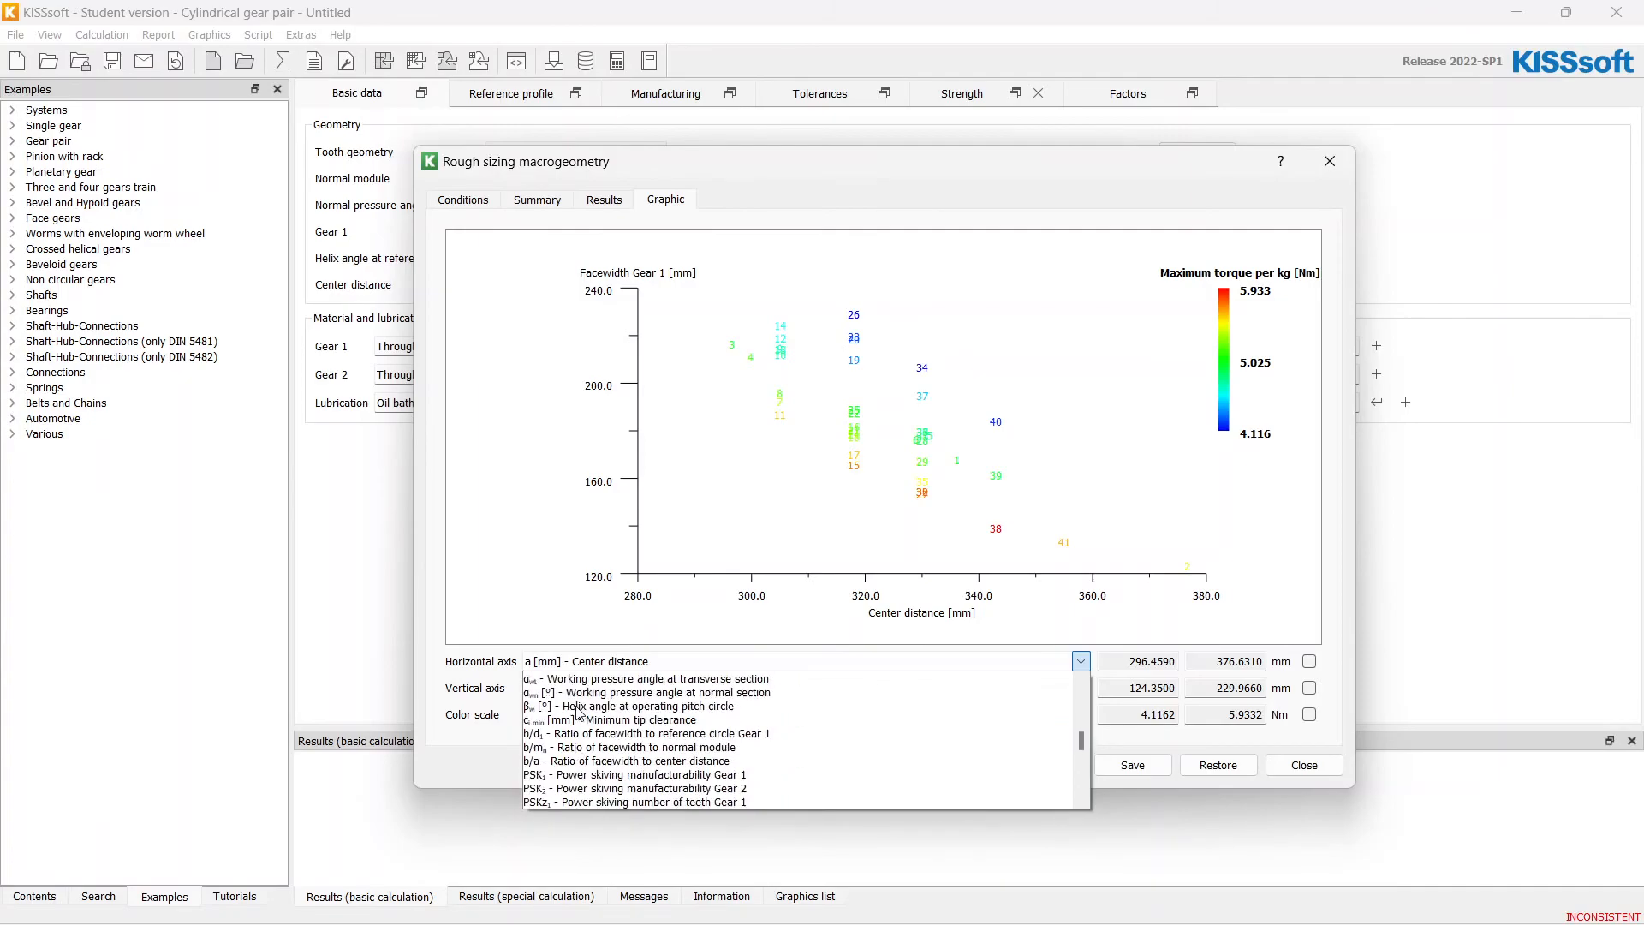
scroll("down", 3)
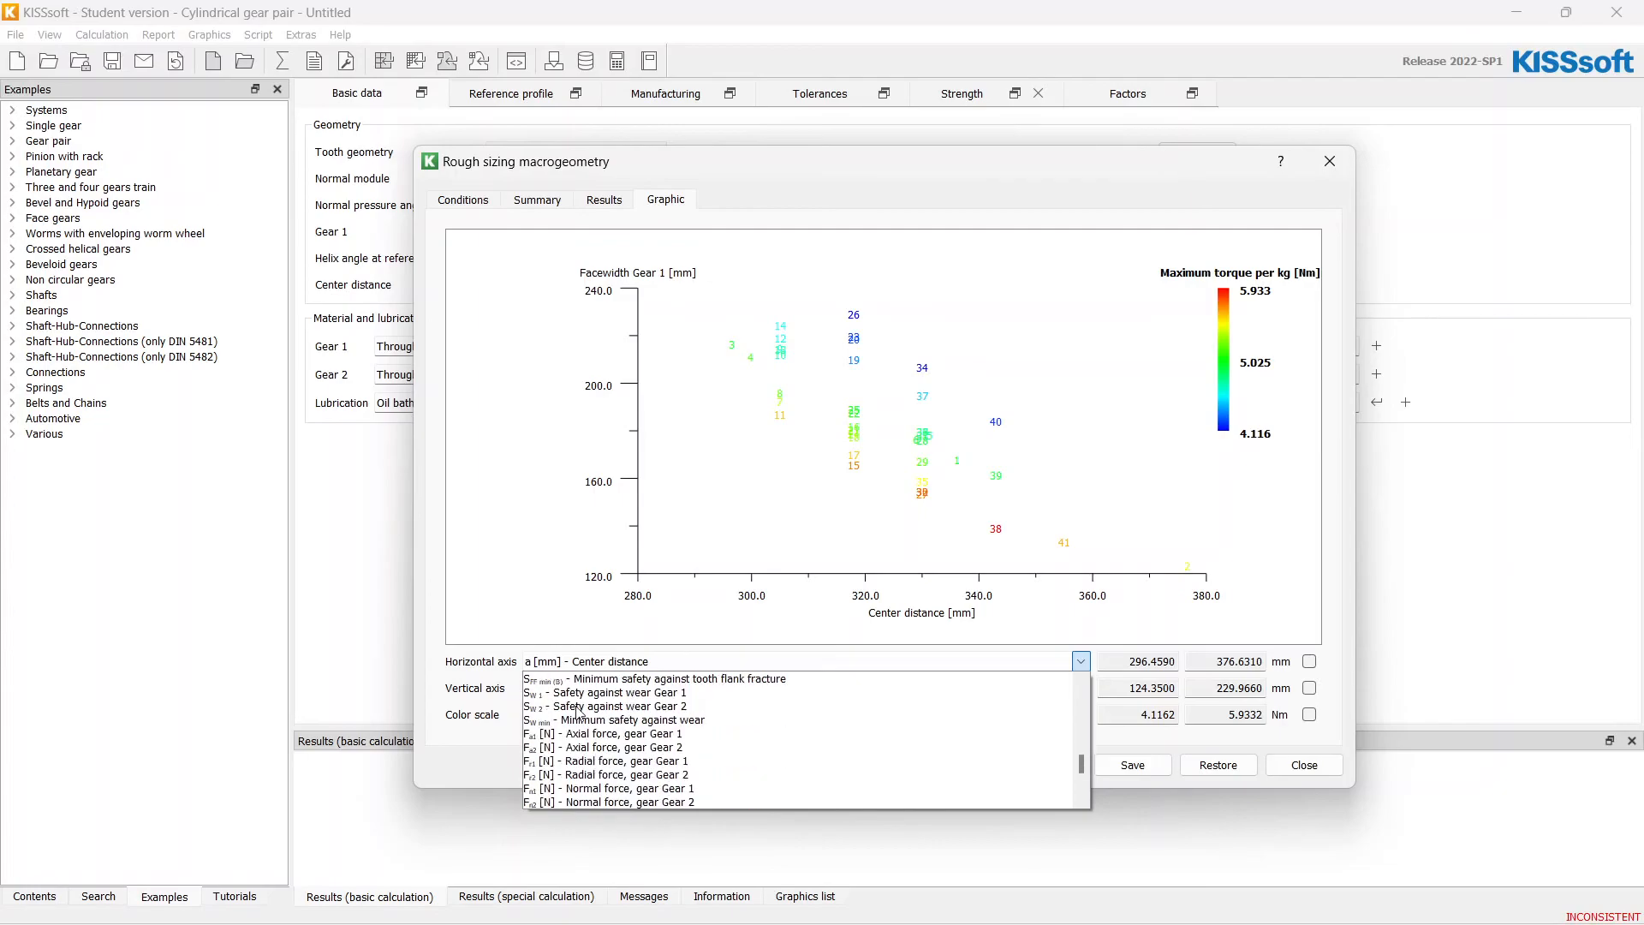
scroll("down", 3)
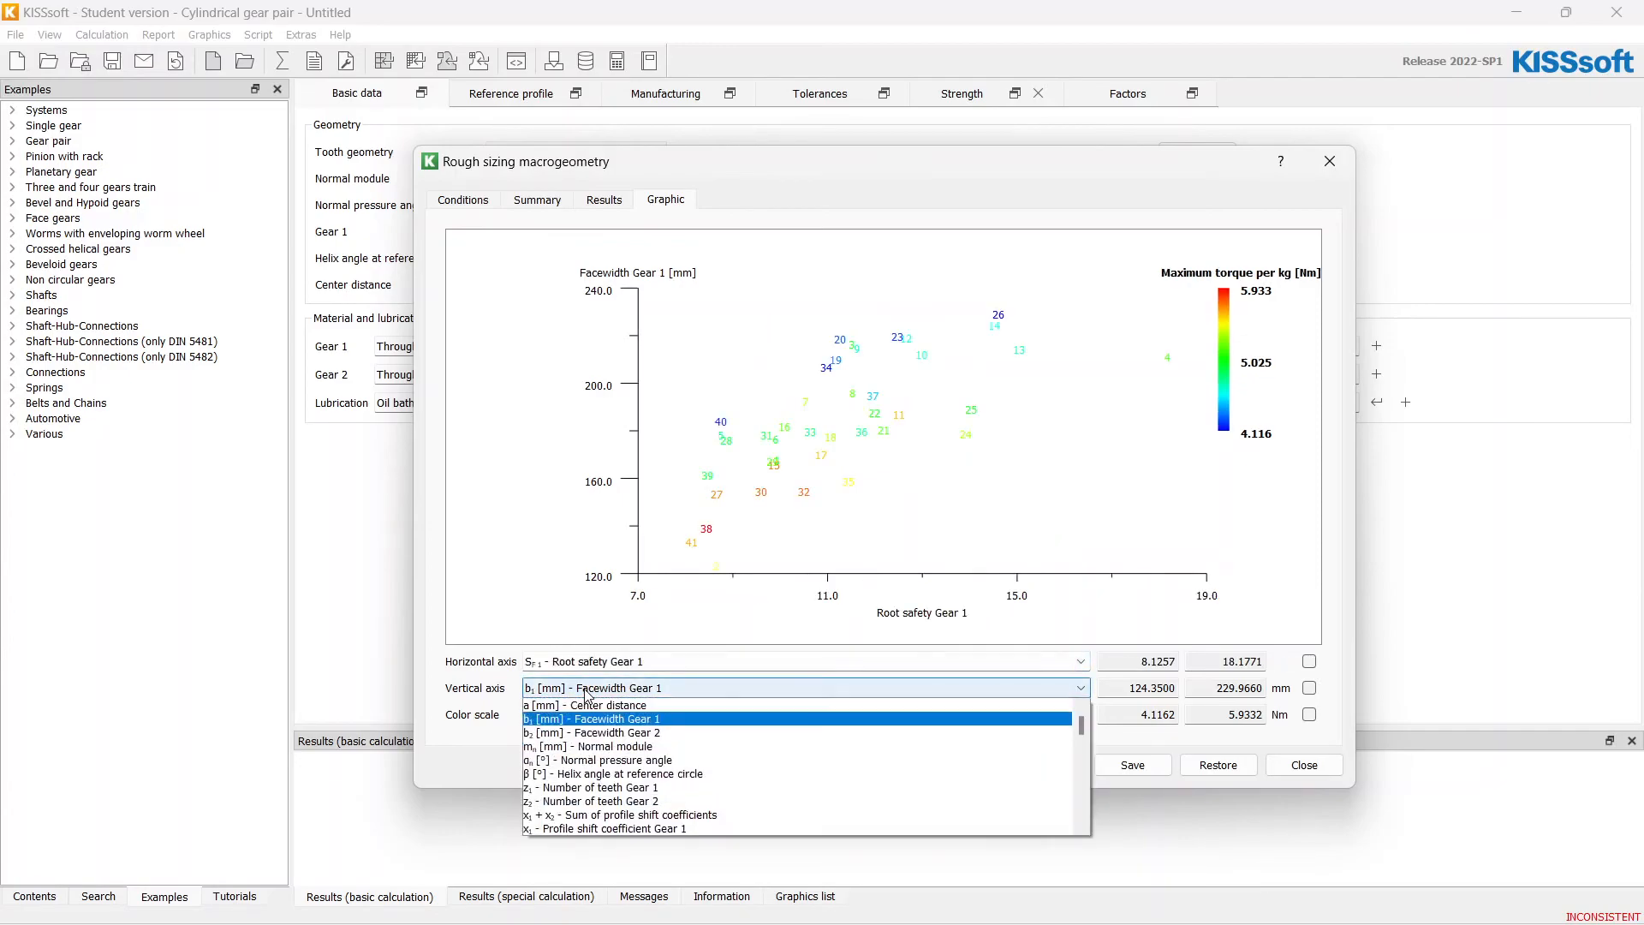
scroll("down", 3)
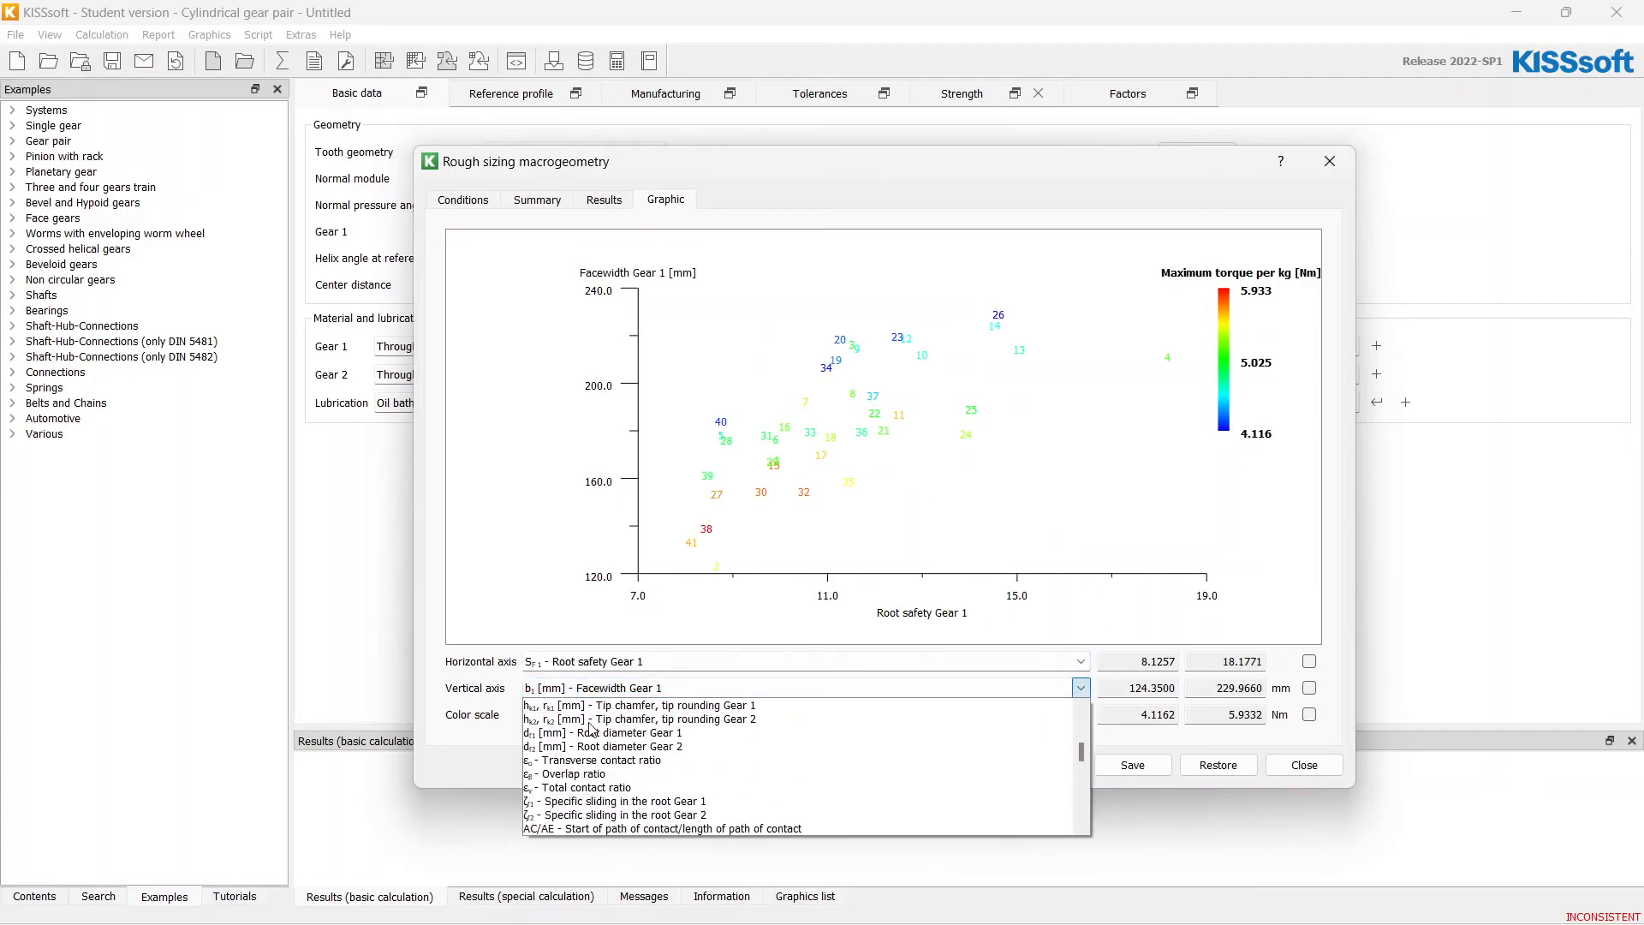
scroll("down", 3)
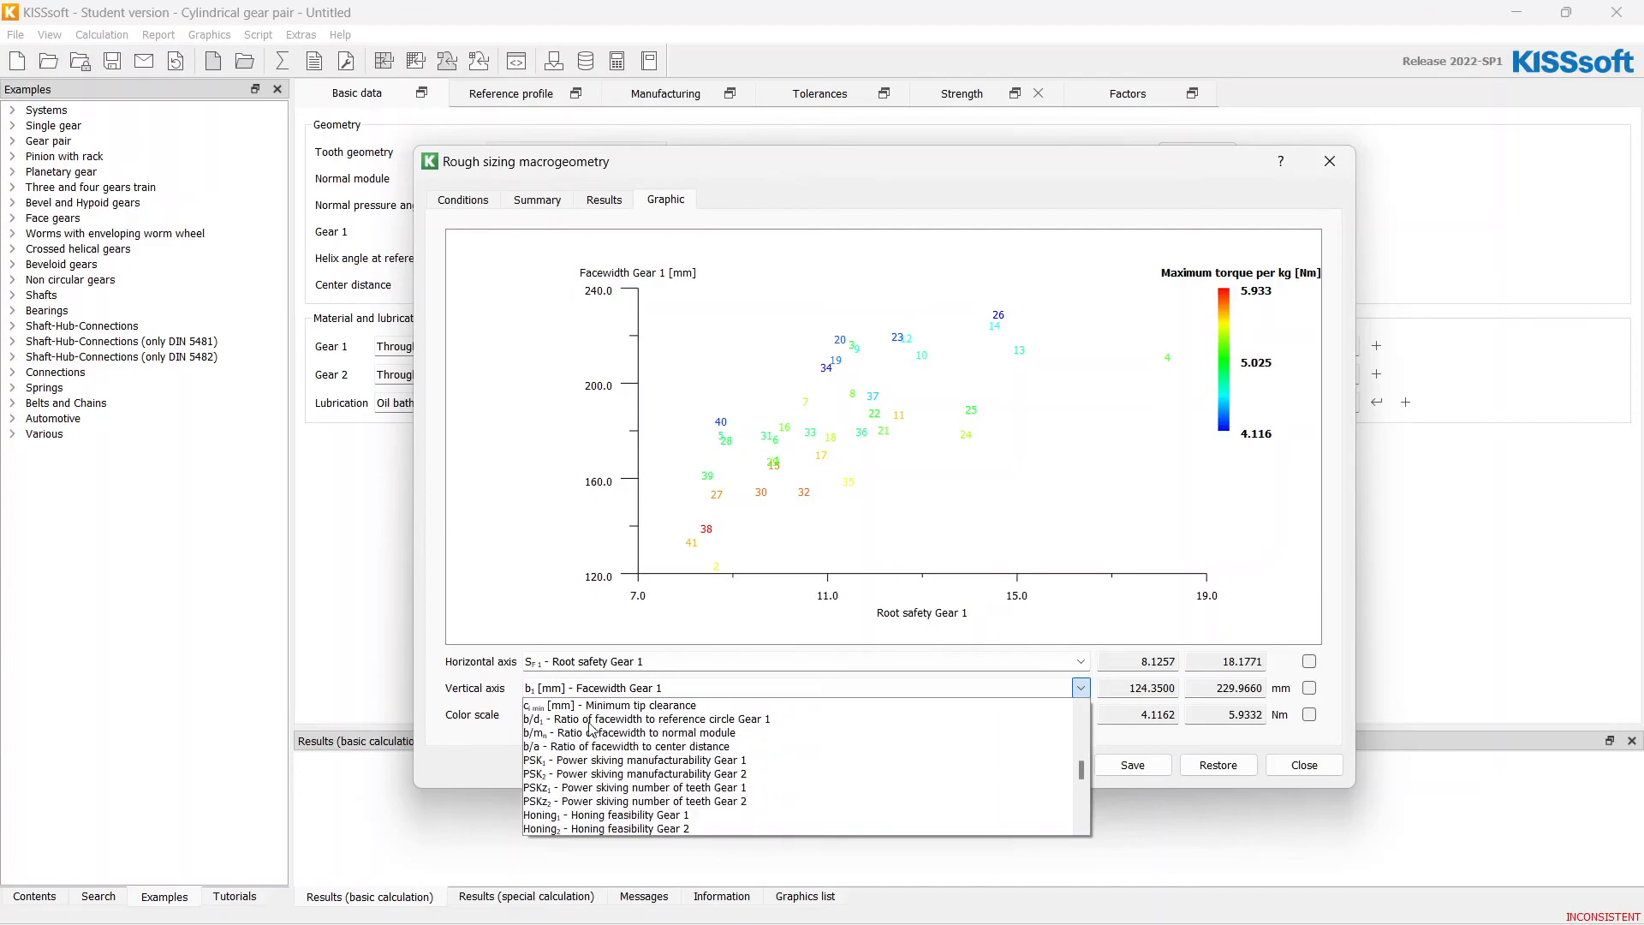
left_click(615, 689)
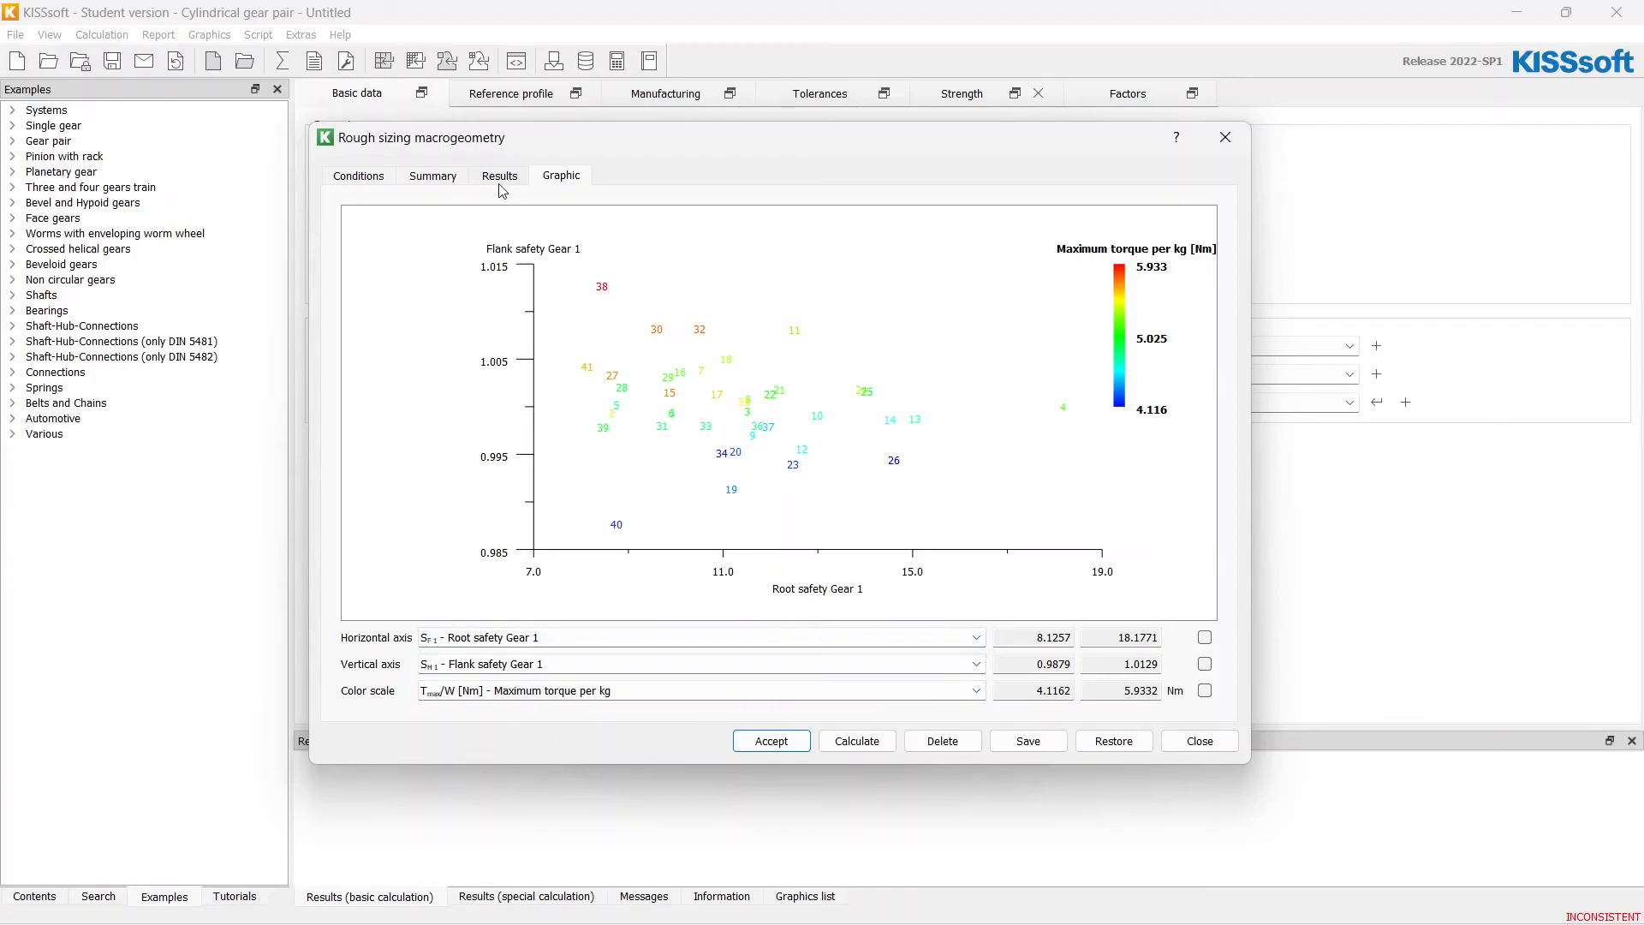
- Accept results row 38 (343 mm center distance, module 9, 24/50 teeth) and leave rough sizing
left_click(499, 175)
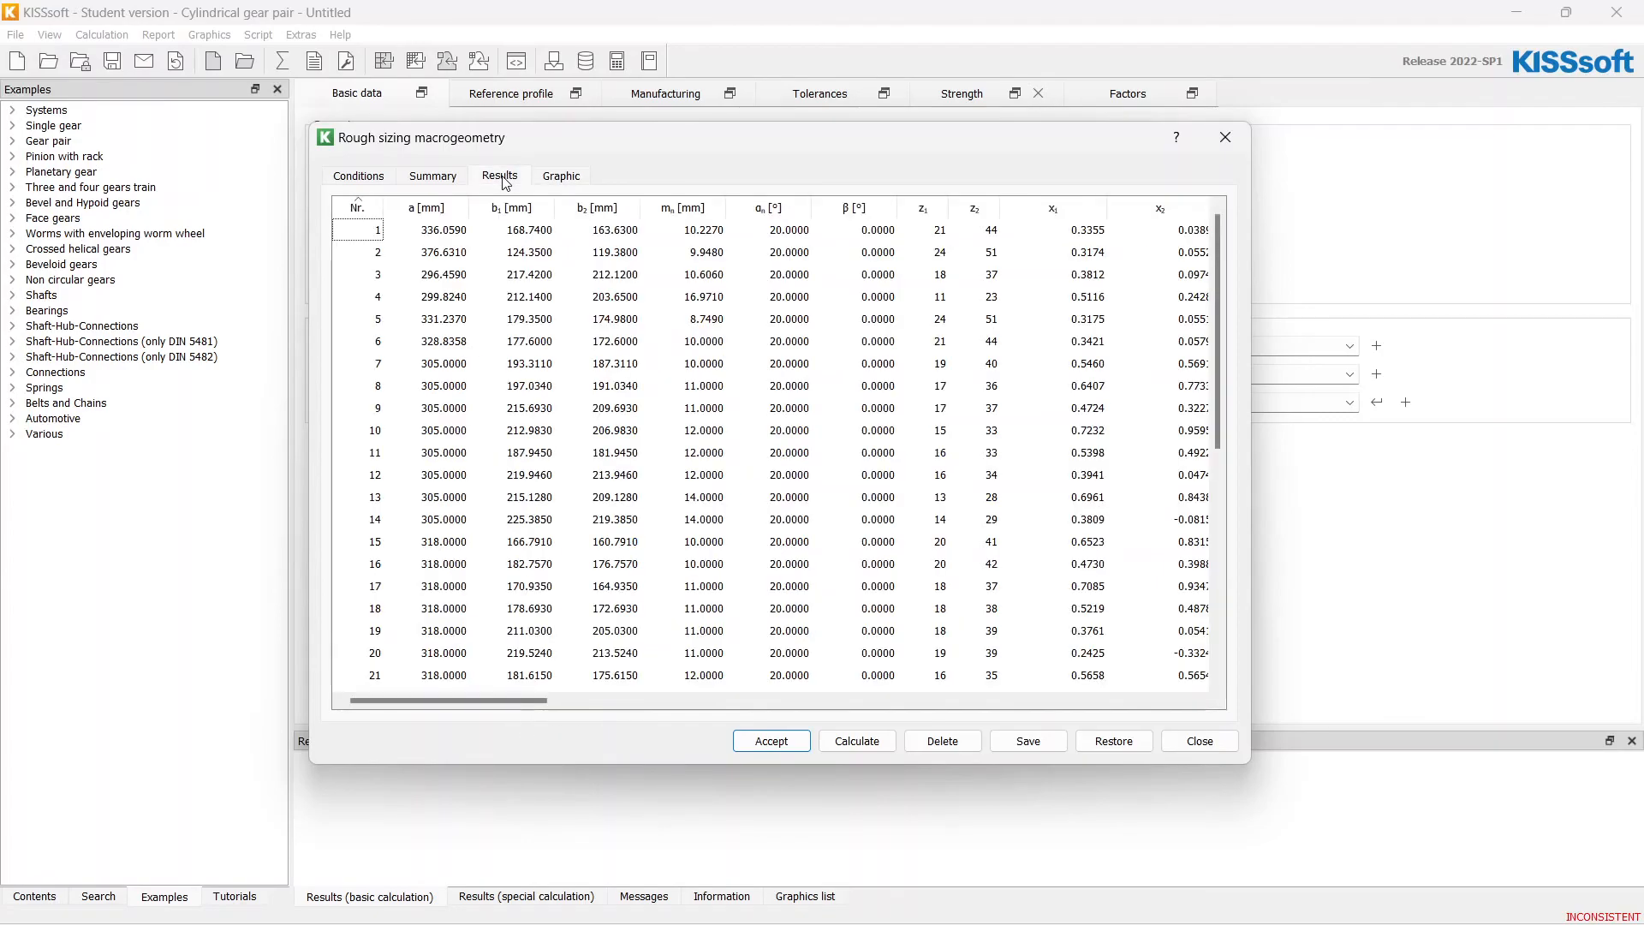
scroll("down", 3)
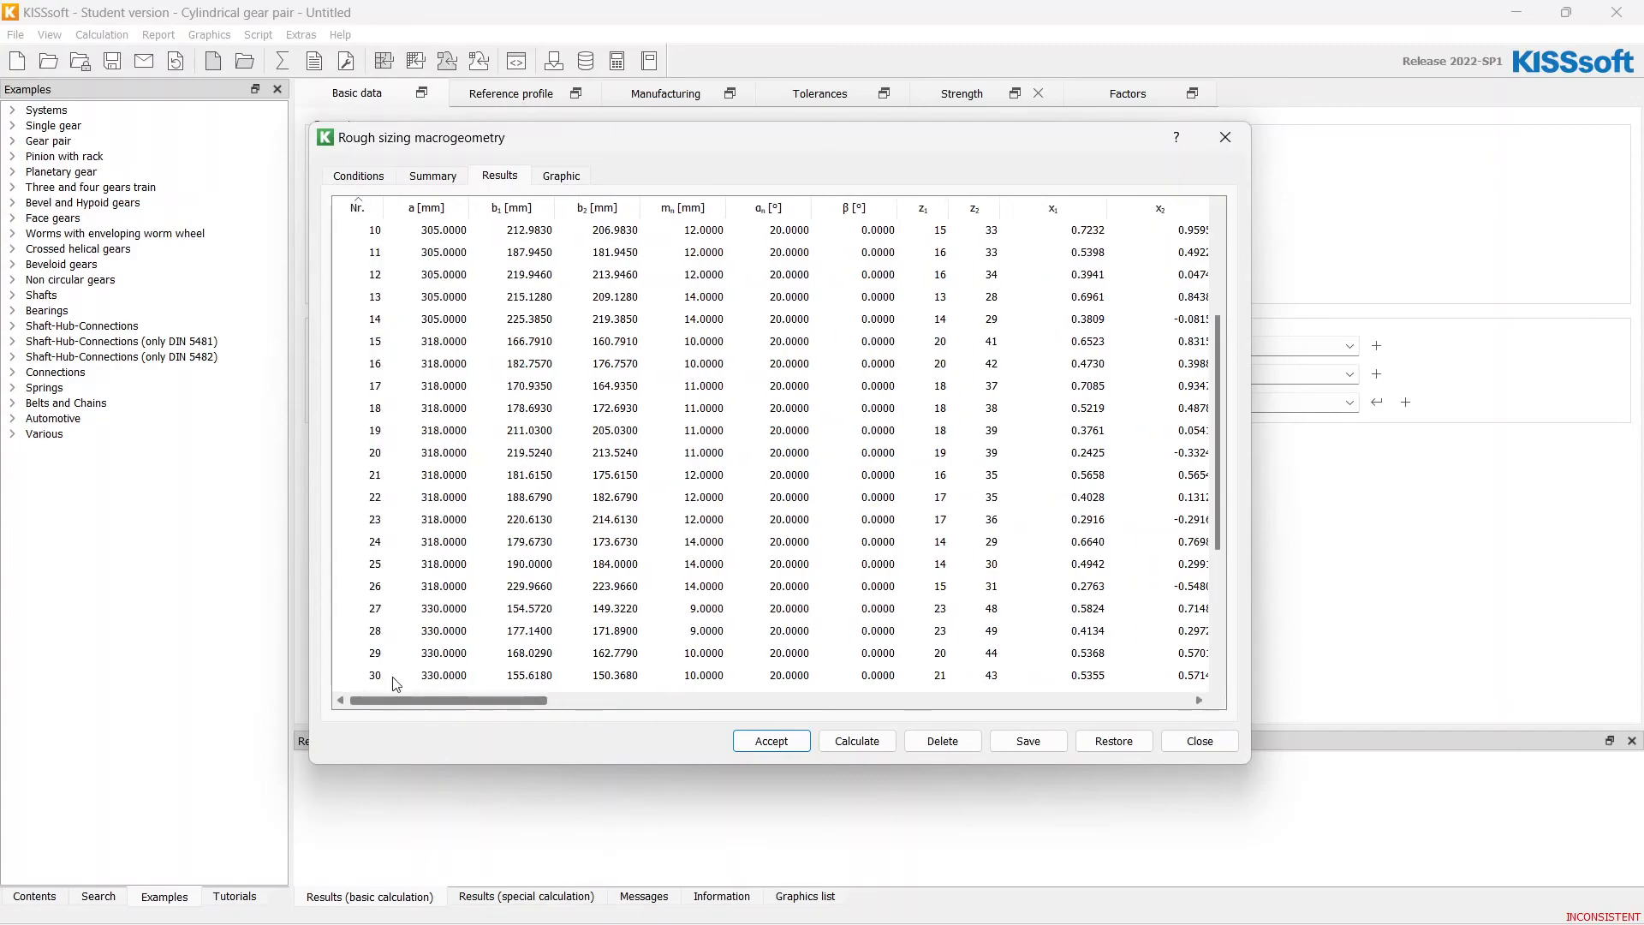
left_click(443, 653)
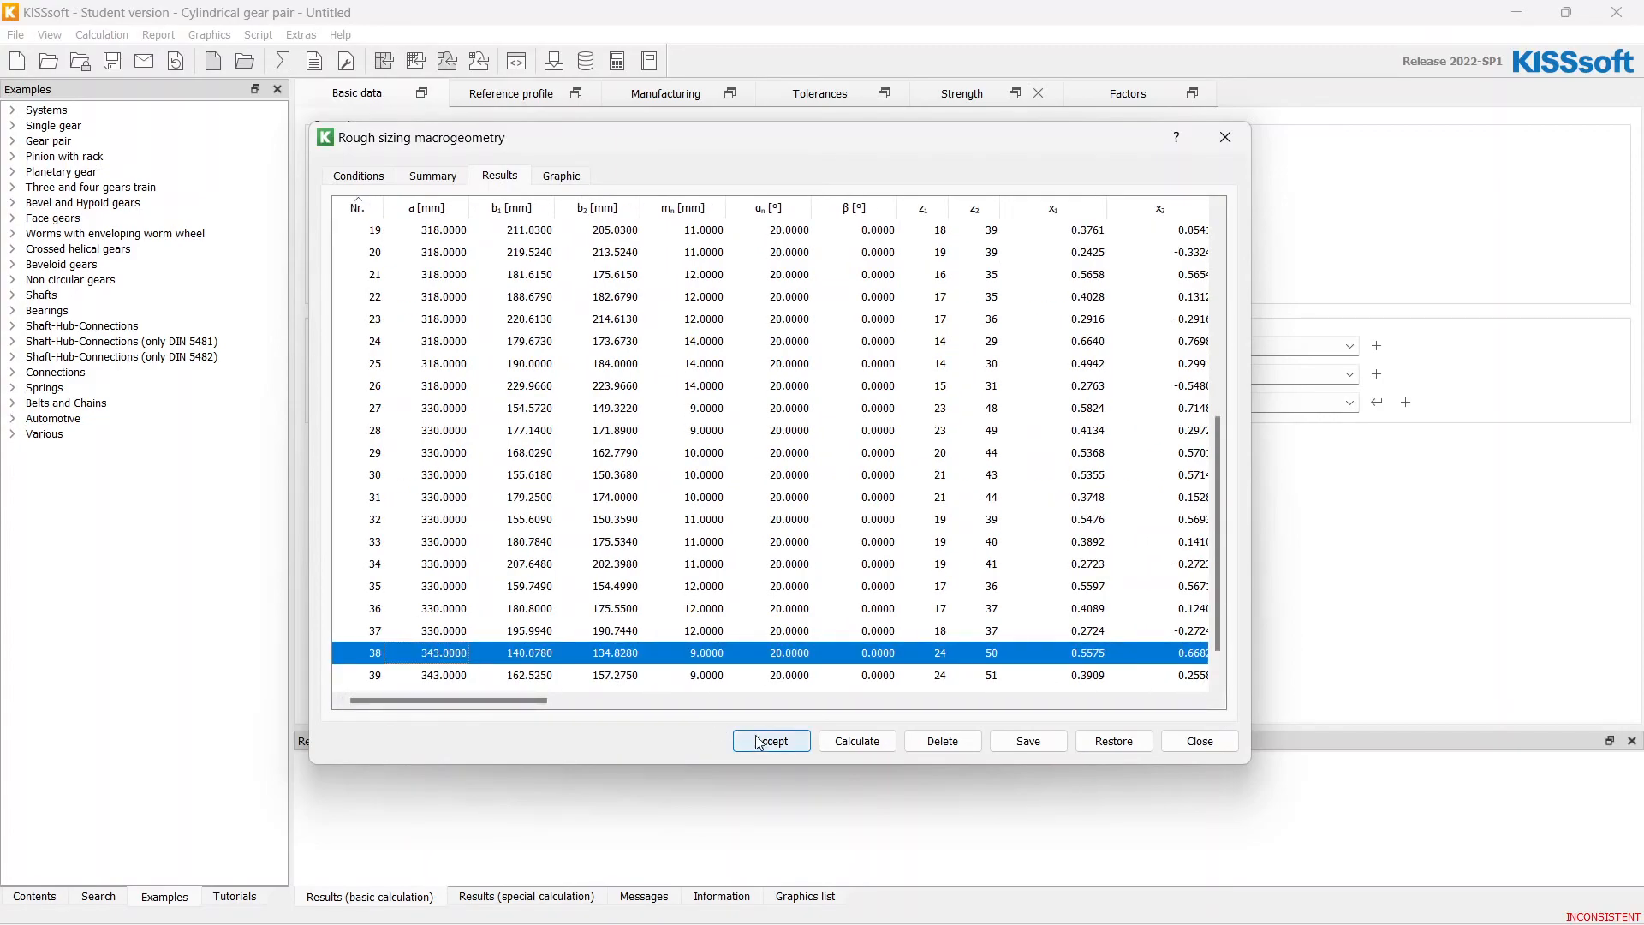
left_click(771, 740)
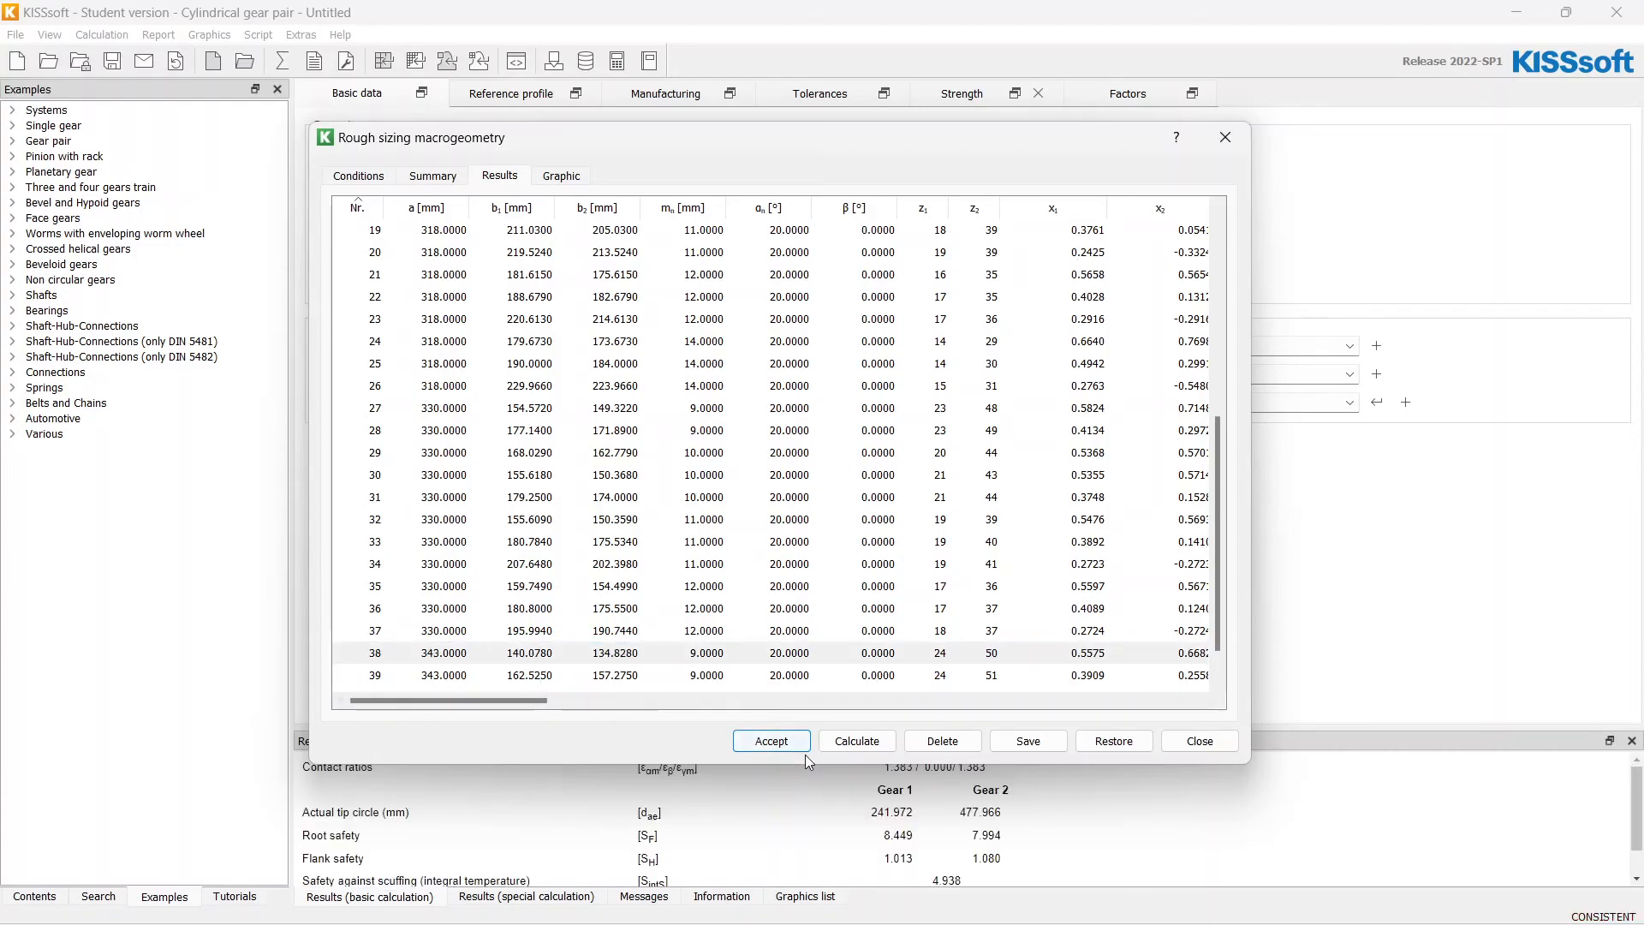
left_click(770, 740)
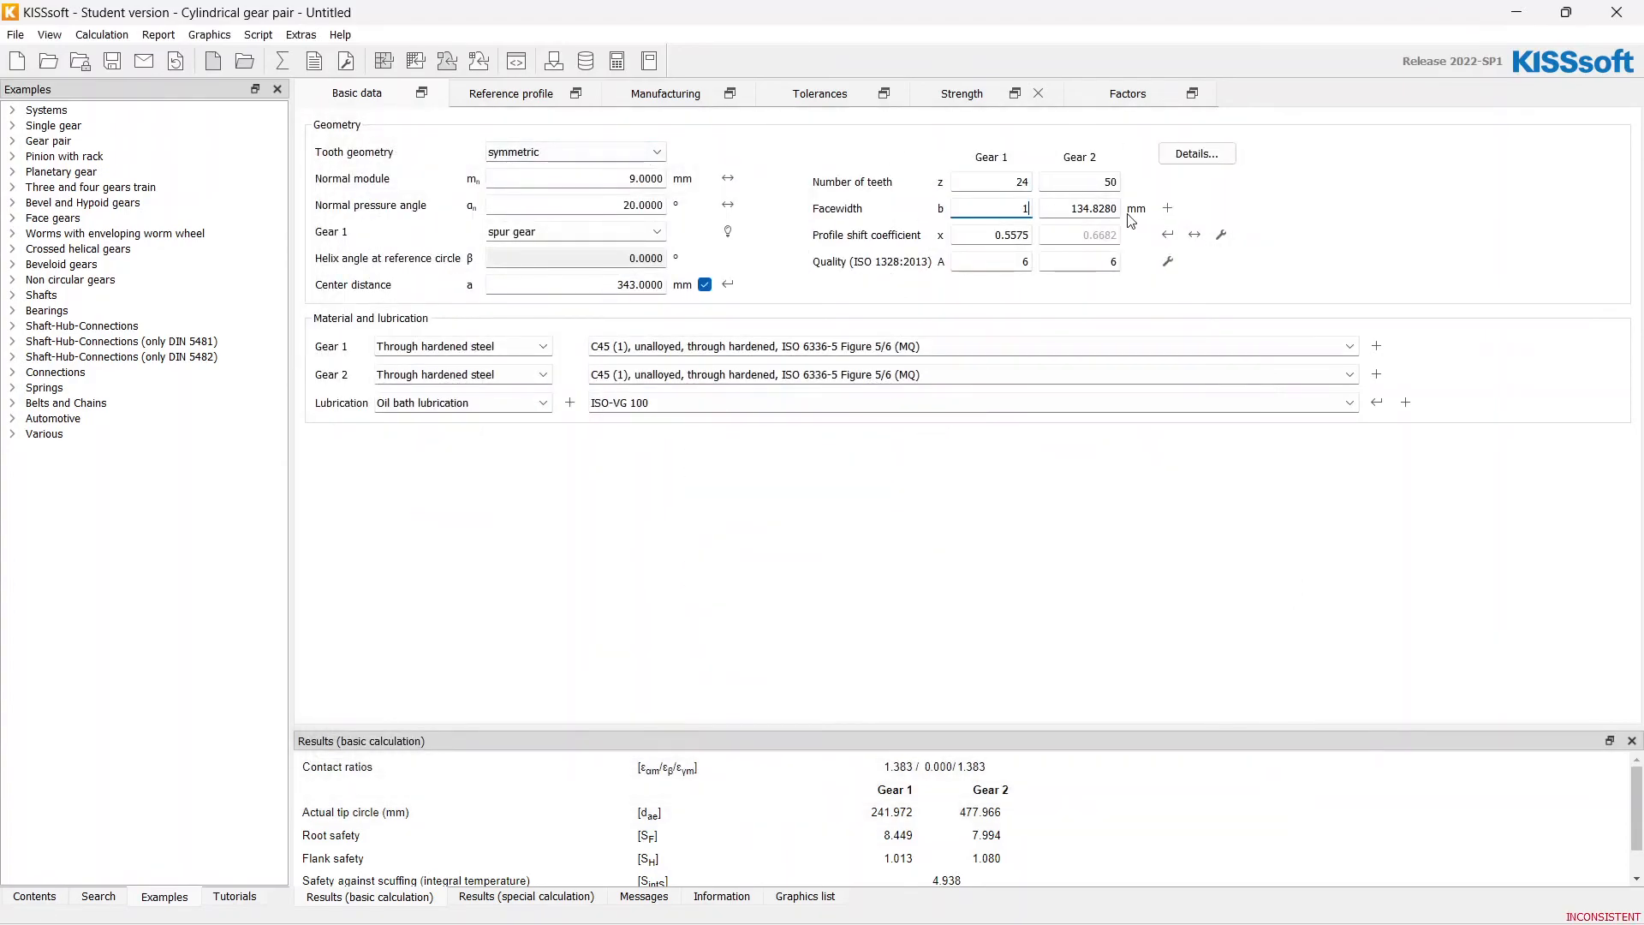
- Enter 140 mm as the facewidth of Gear 1
type("140.0000")
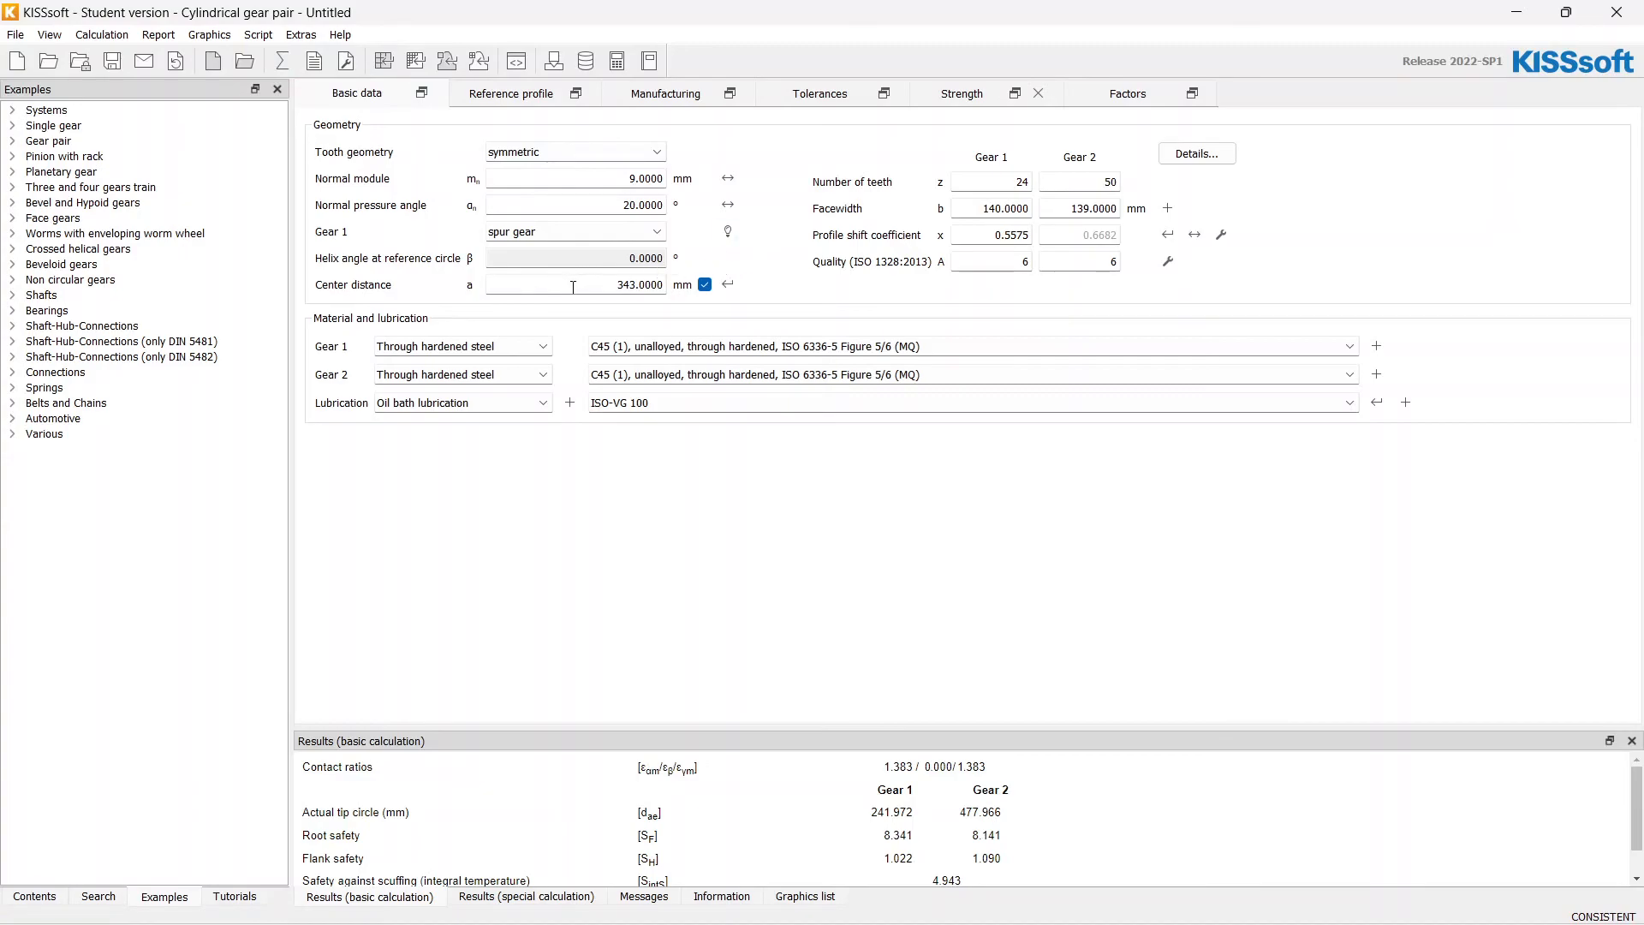
mouse_move(922, 154)
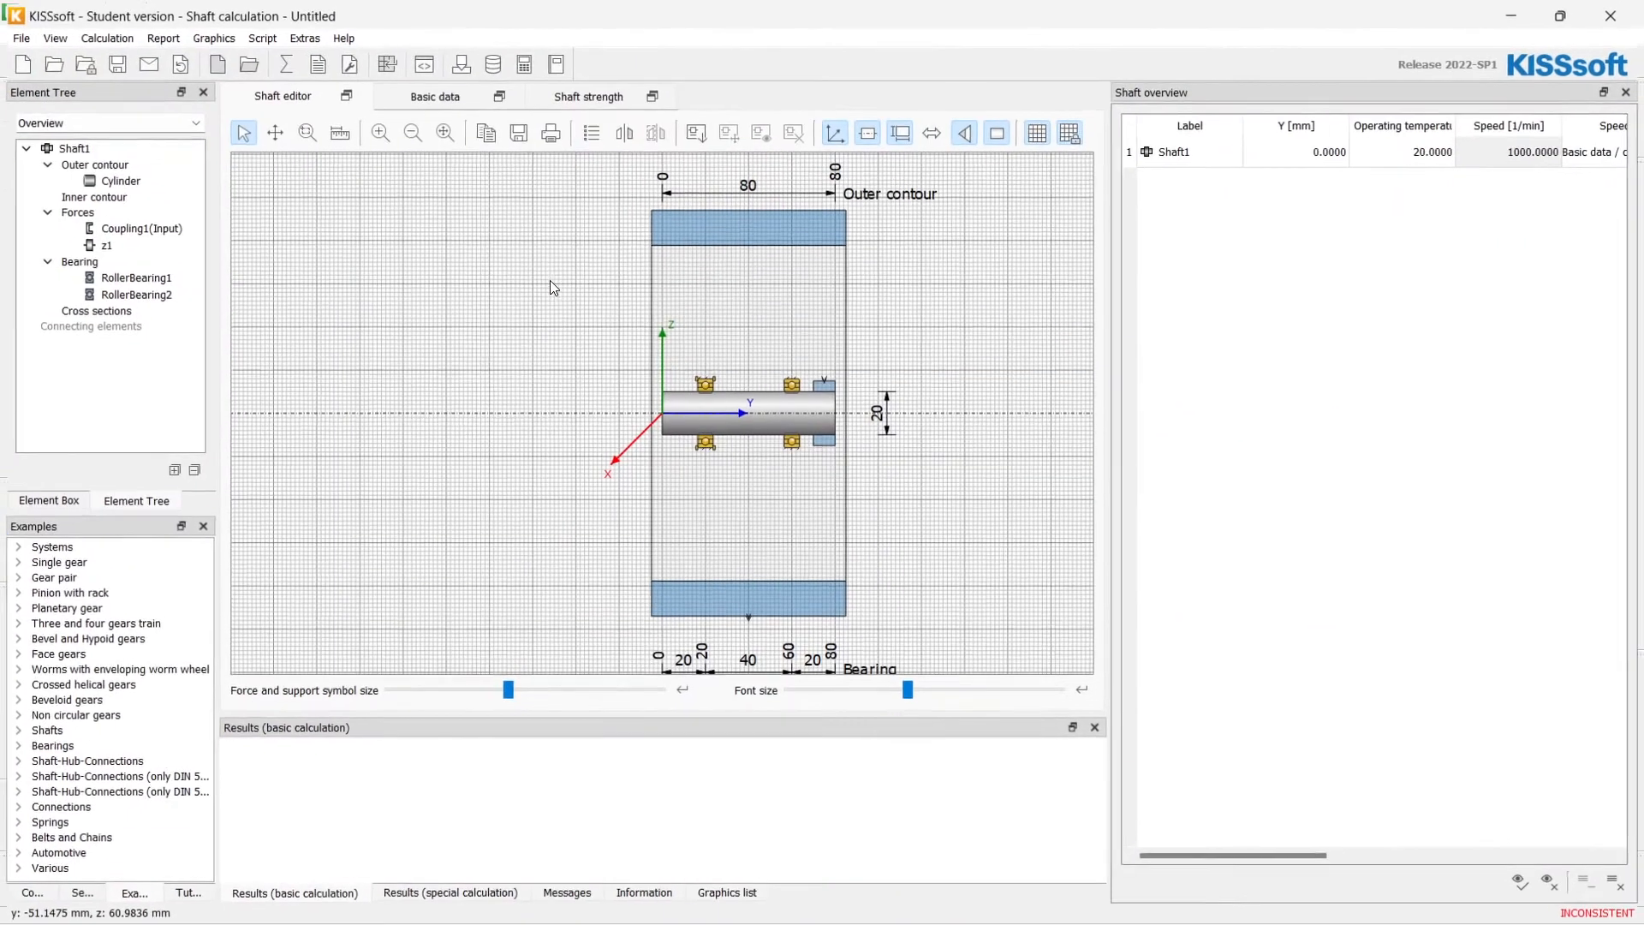
- Review gear z1, coupling and bearings in the Element Tree and set the cylinder to 191 mm long, 70 mm diameter
left_click(105, 243)
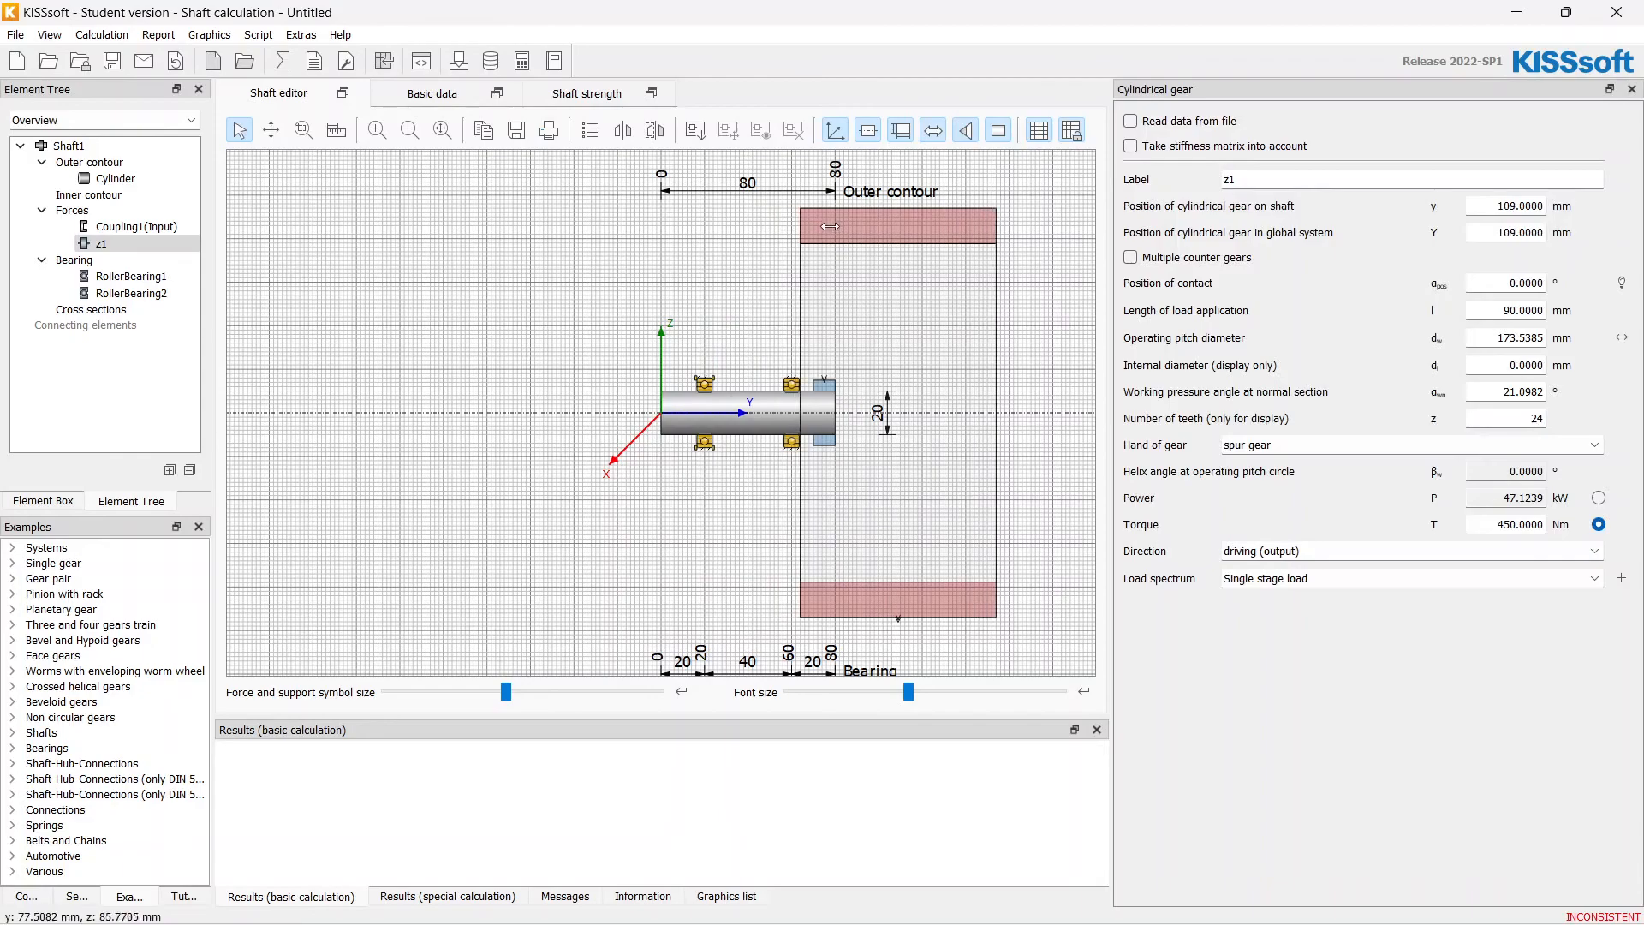
left_click(113, 178)
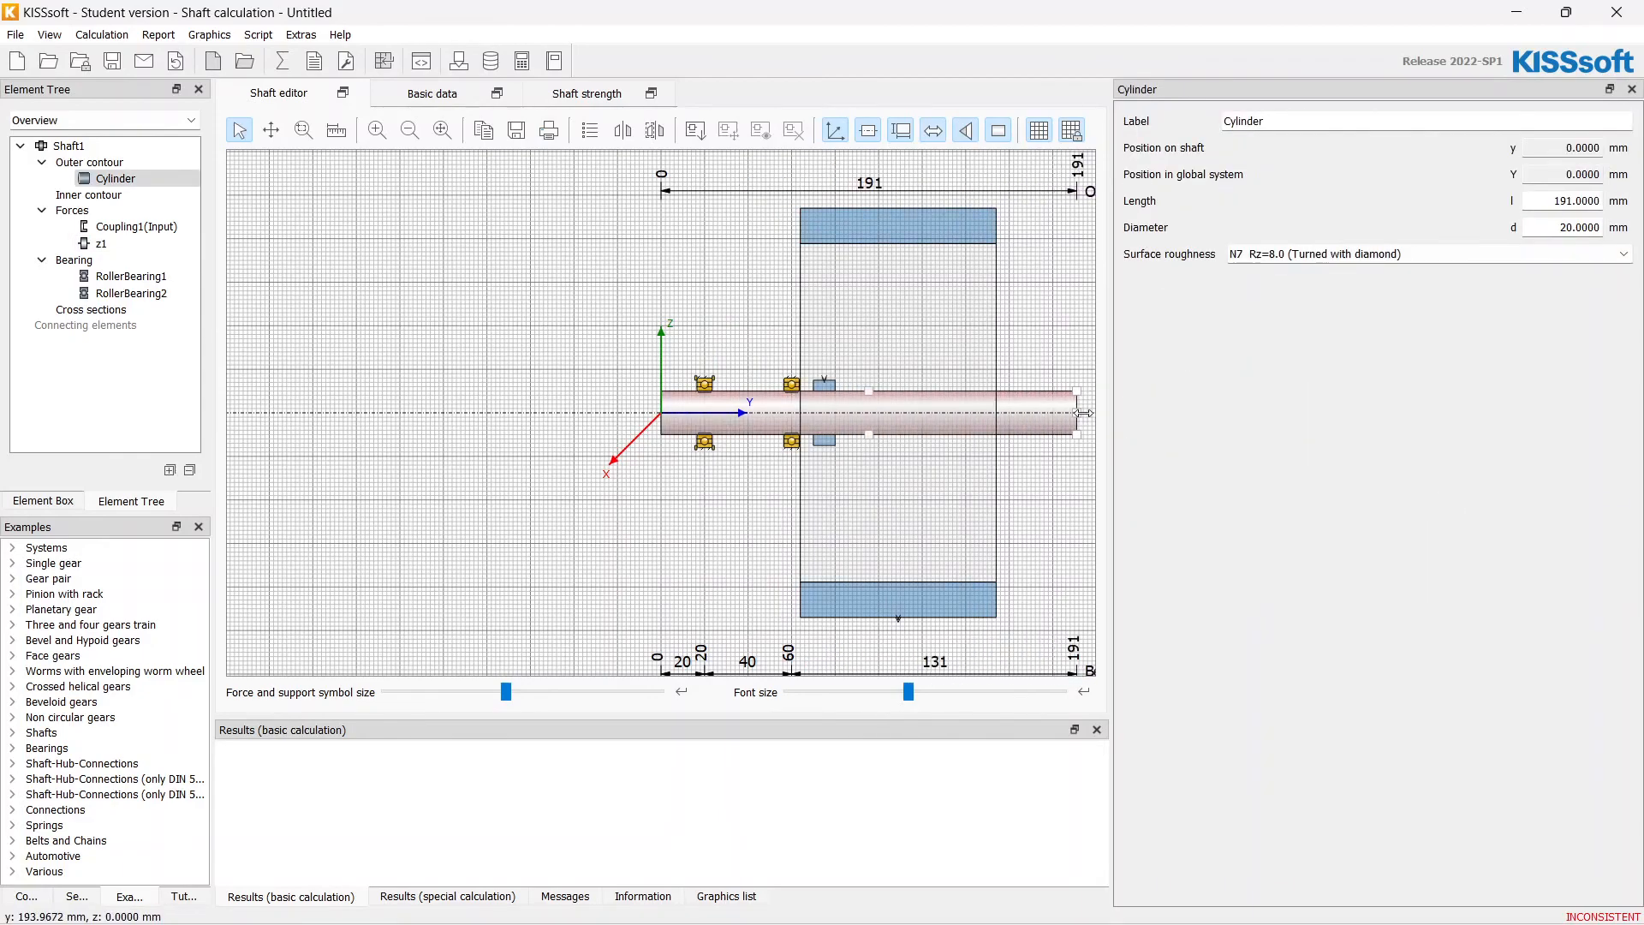
left_click(134, 226)
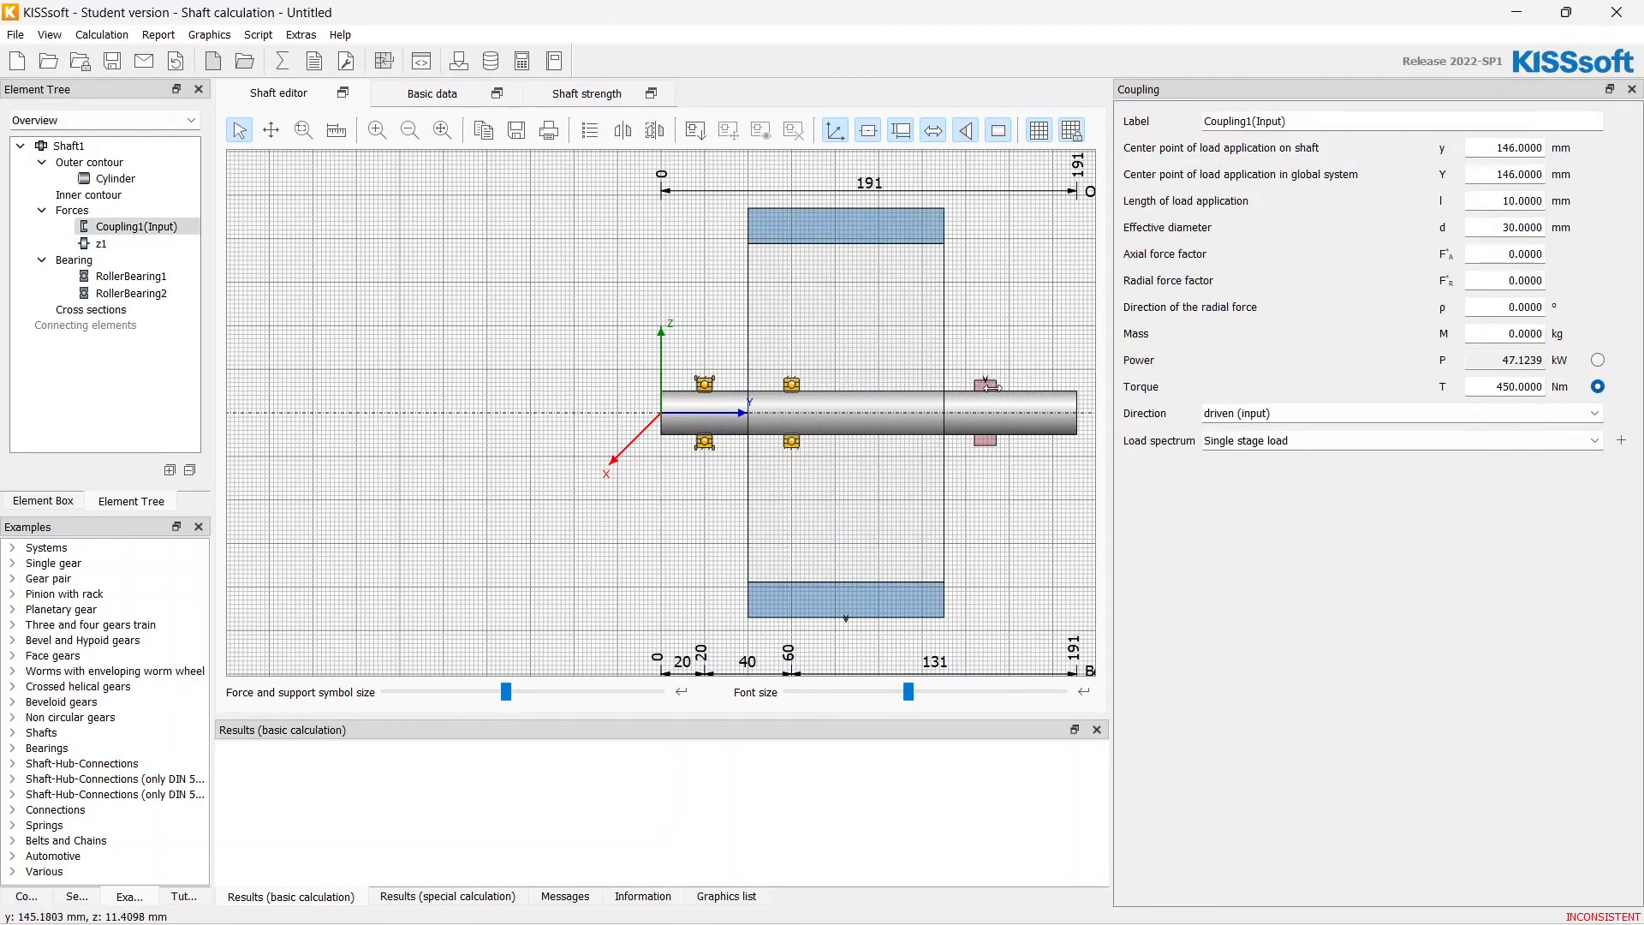
left_click(134, 293)
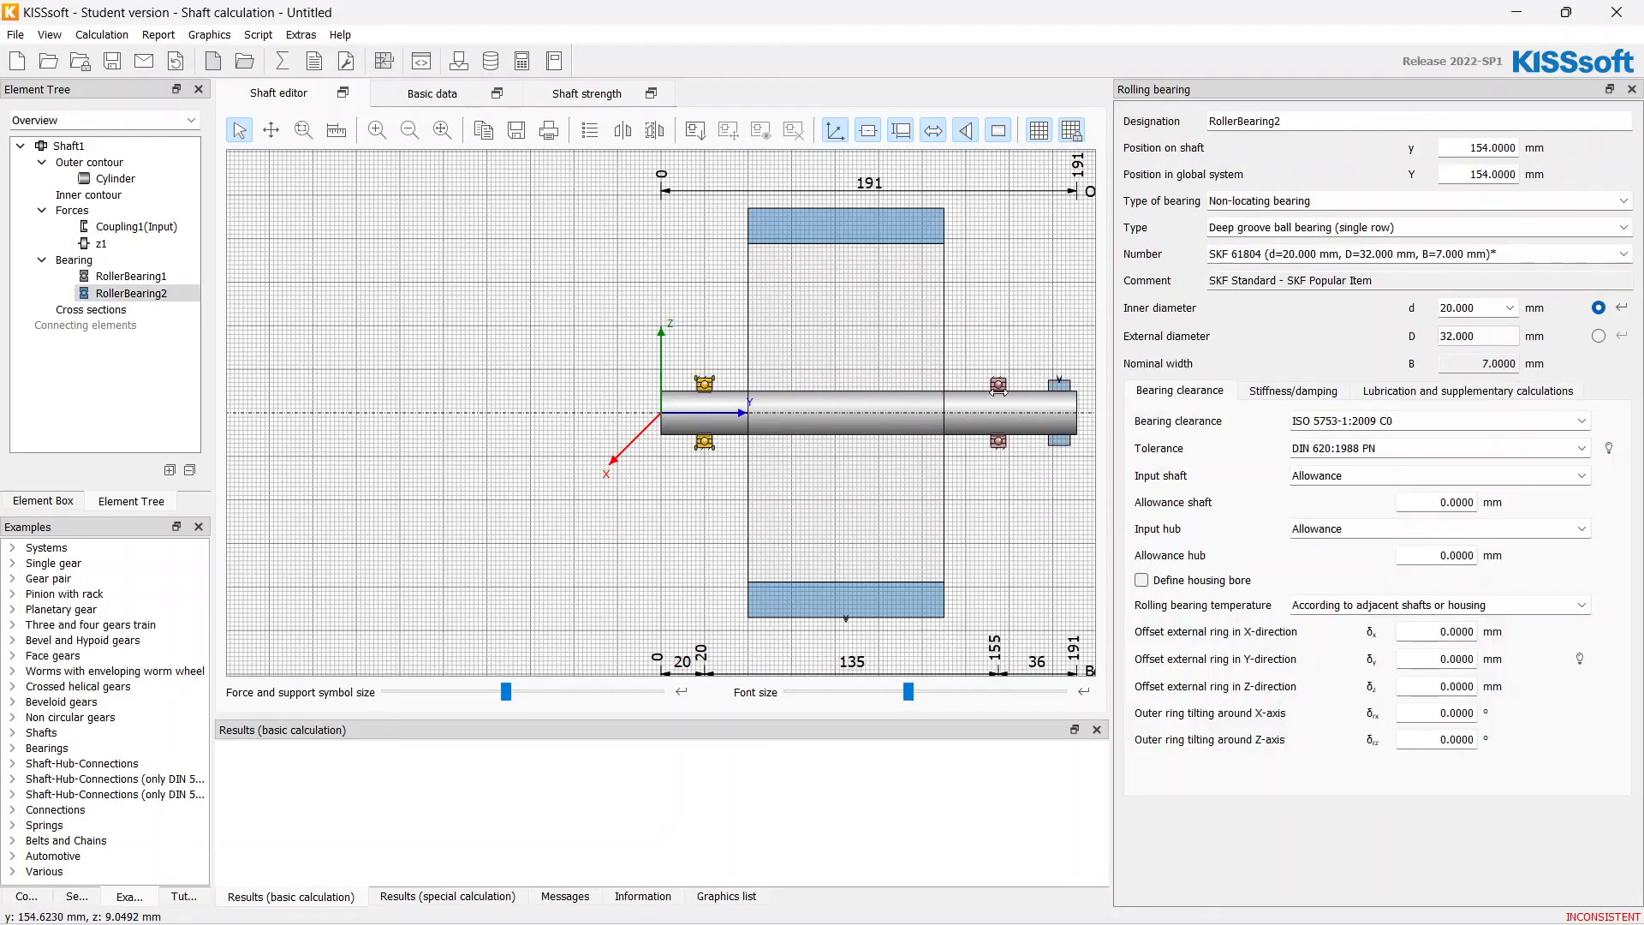
left_click(113, 178)
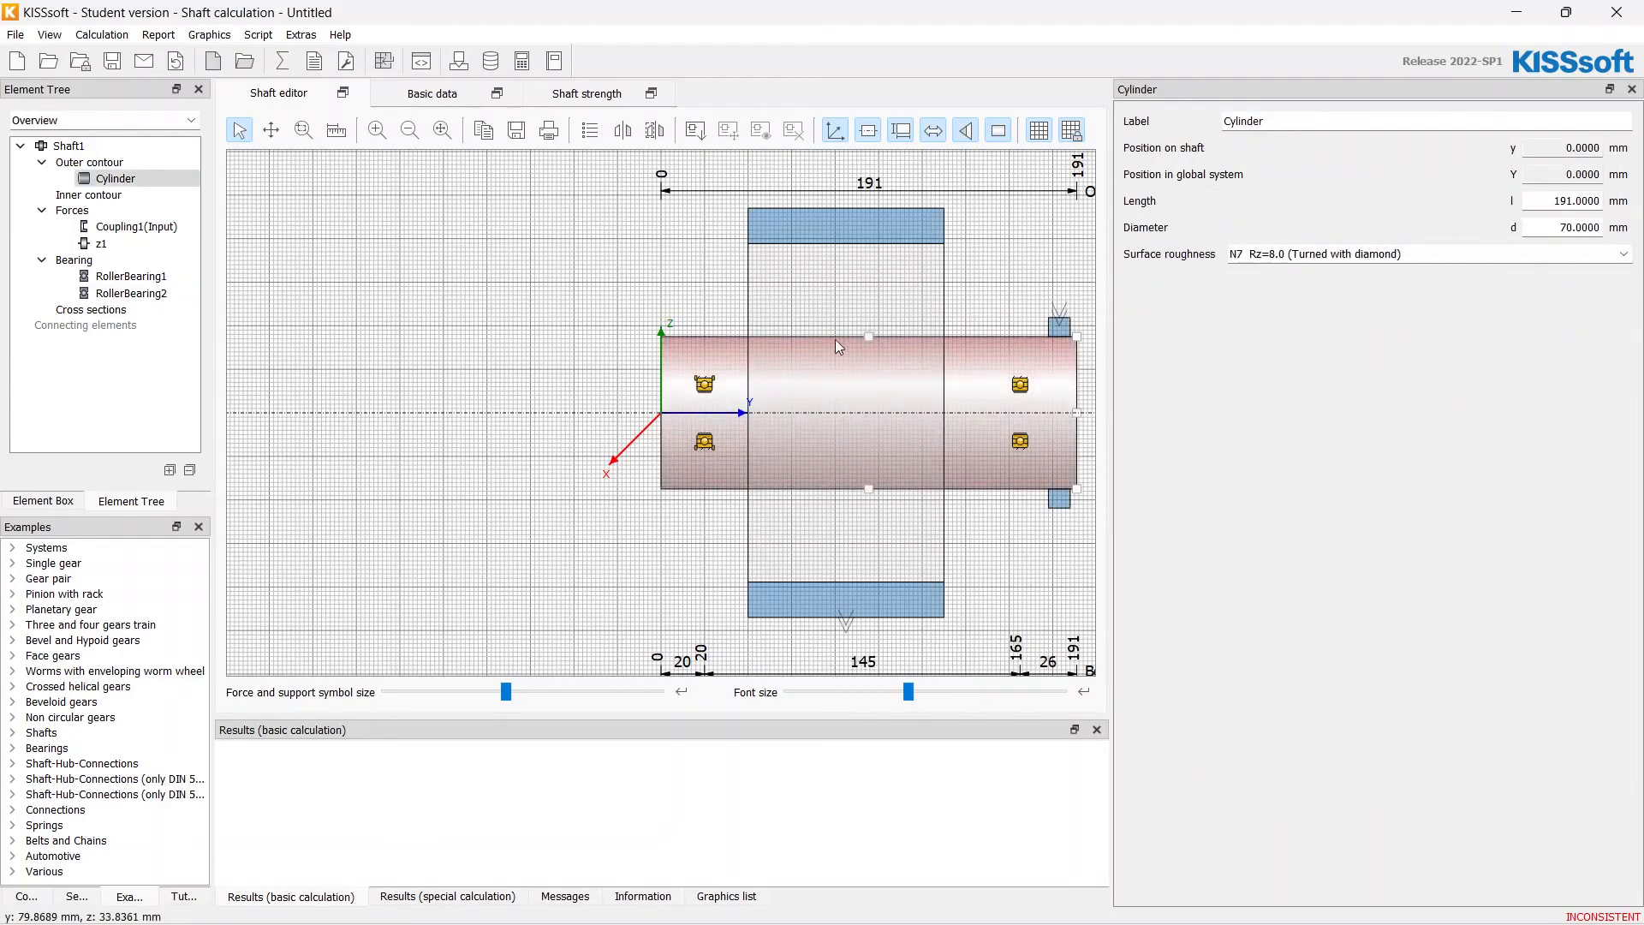
left_click(132, 276)
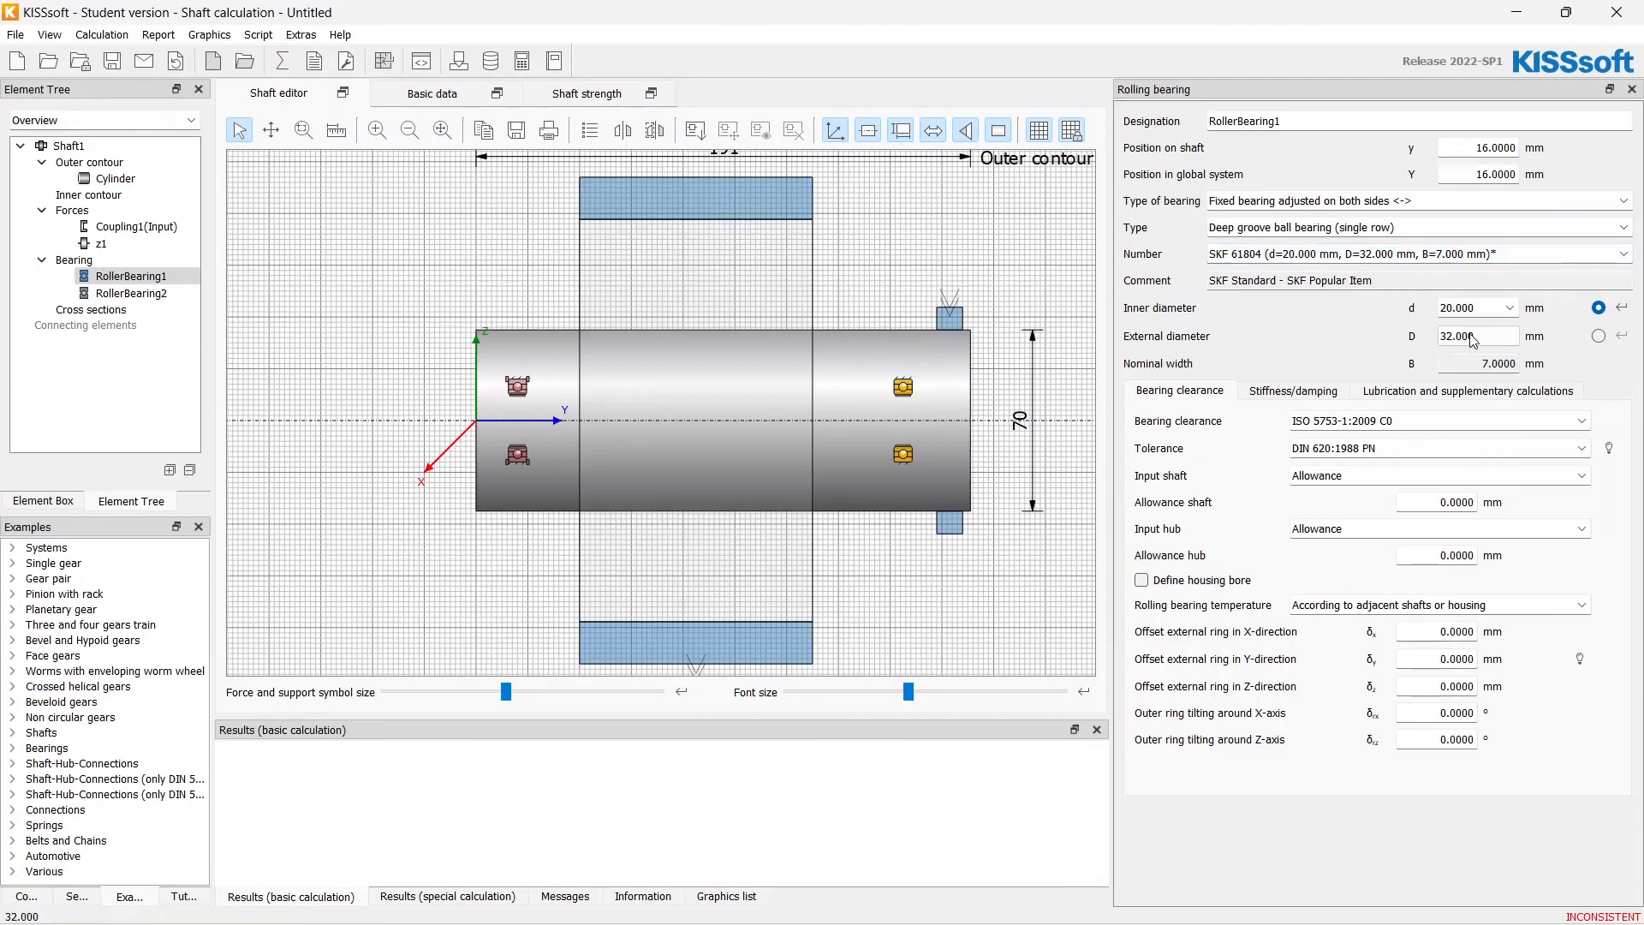
- Give RollerBearing1 a 70 mm bore and select the SKF 61914 bearing from the number list
left_click(1519, 306)
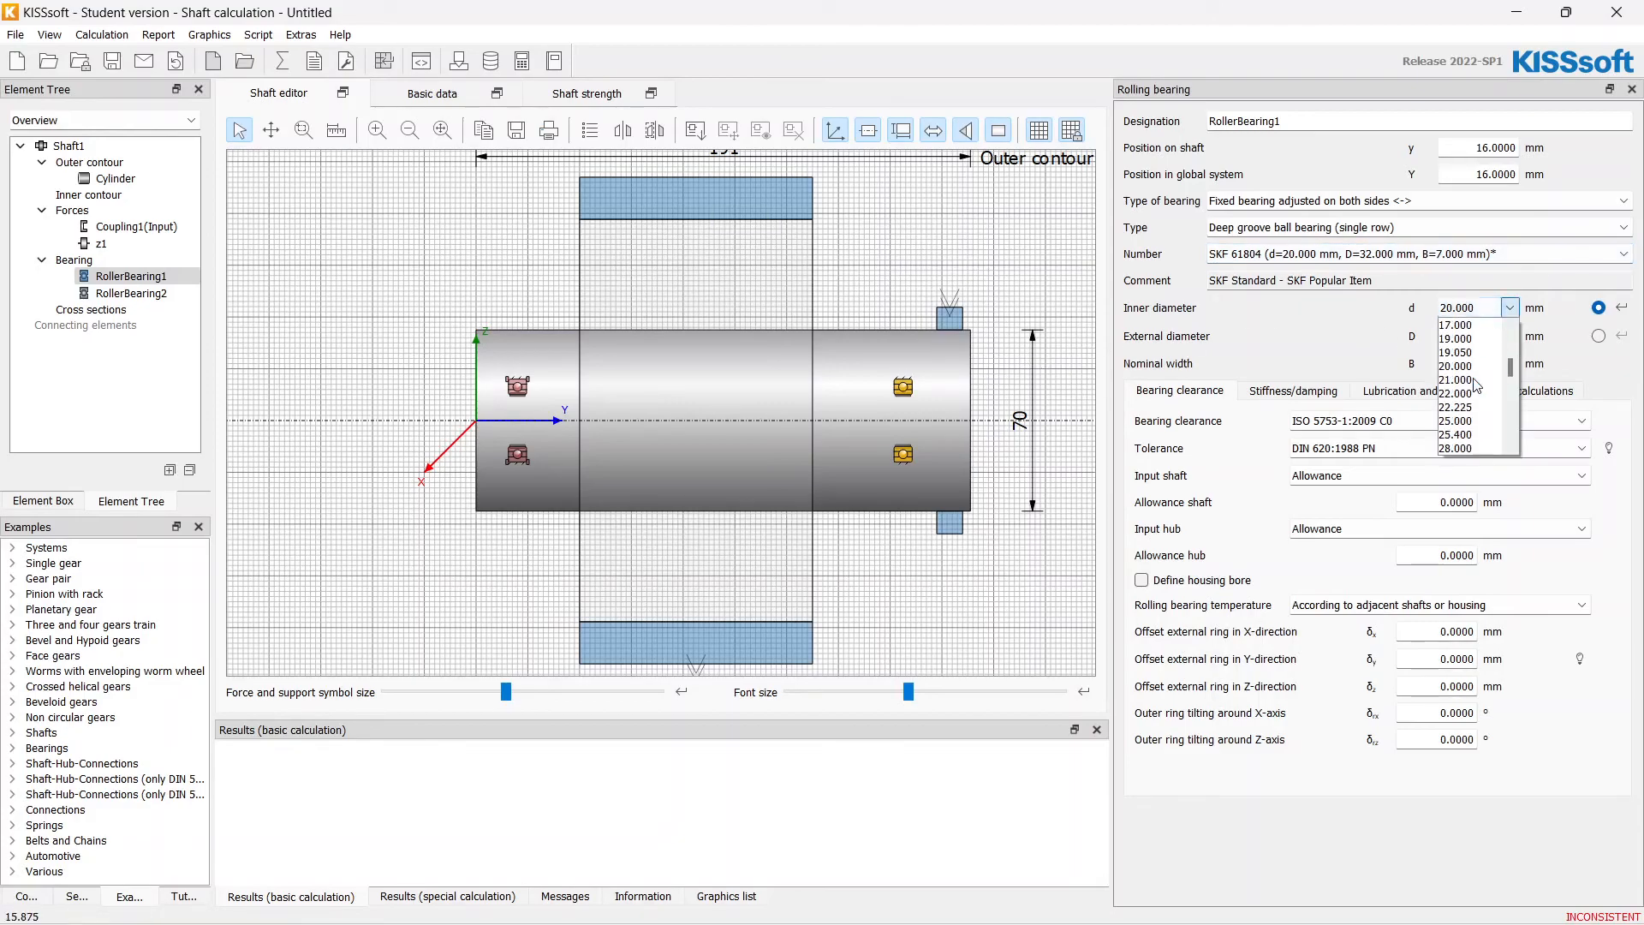
scroll("down", 3)
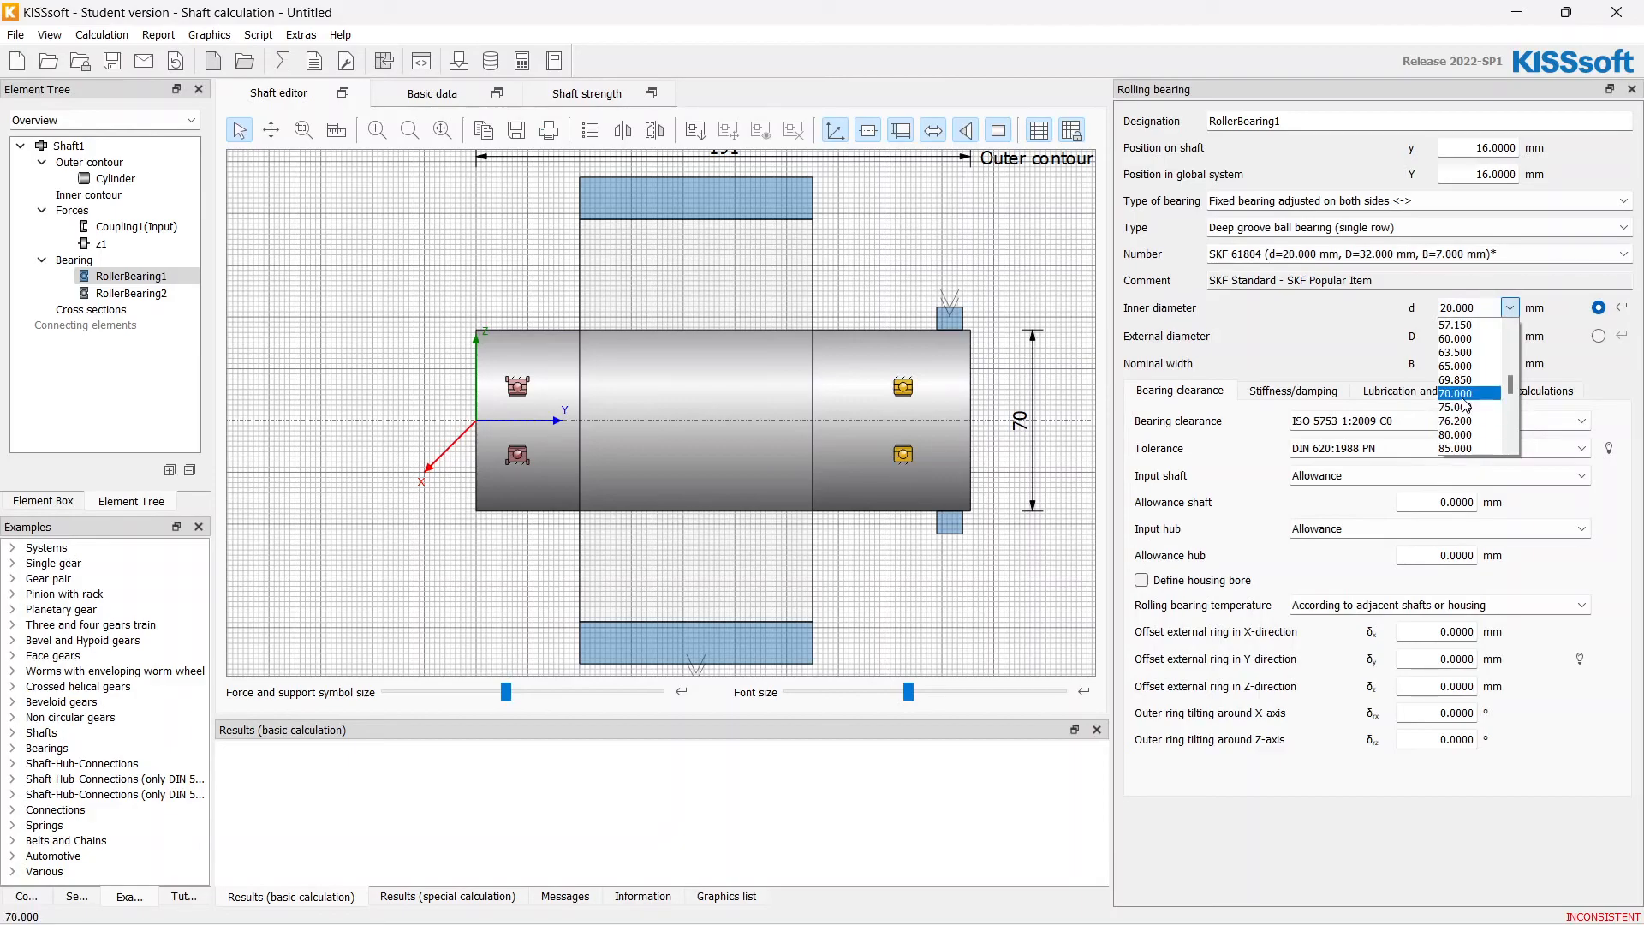
left_click(1455, 394)
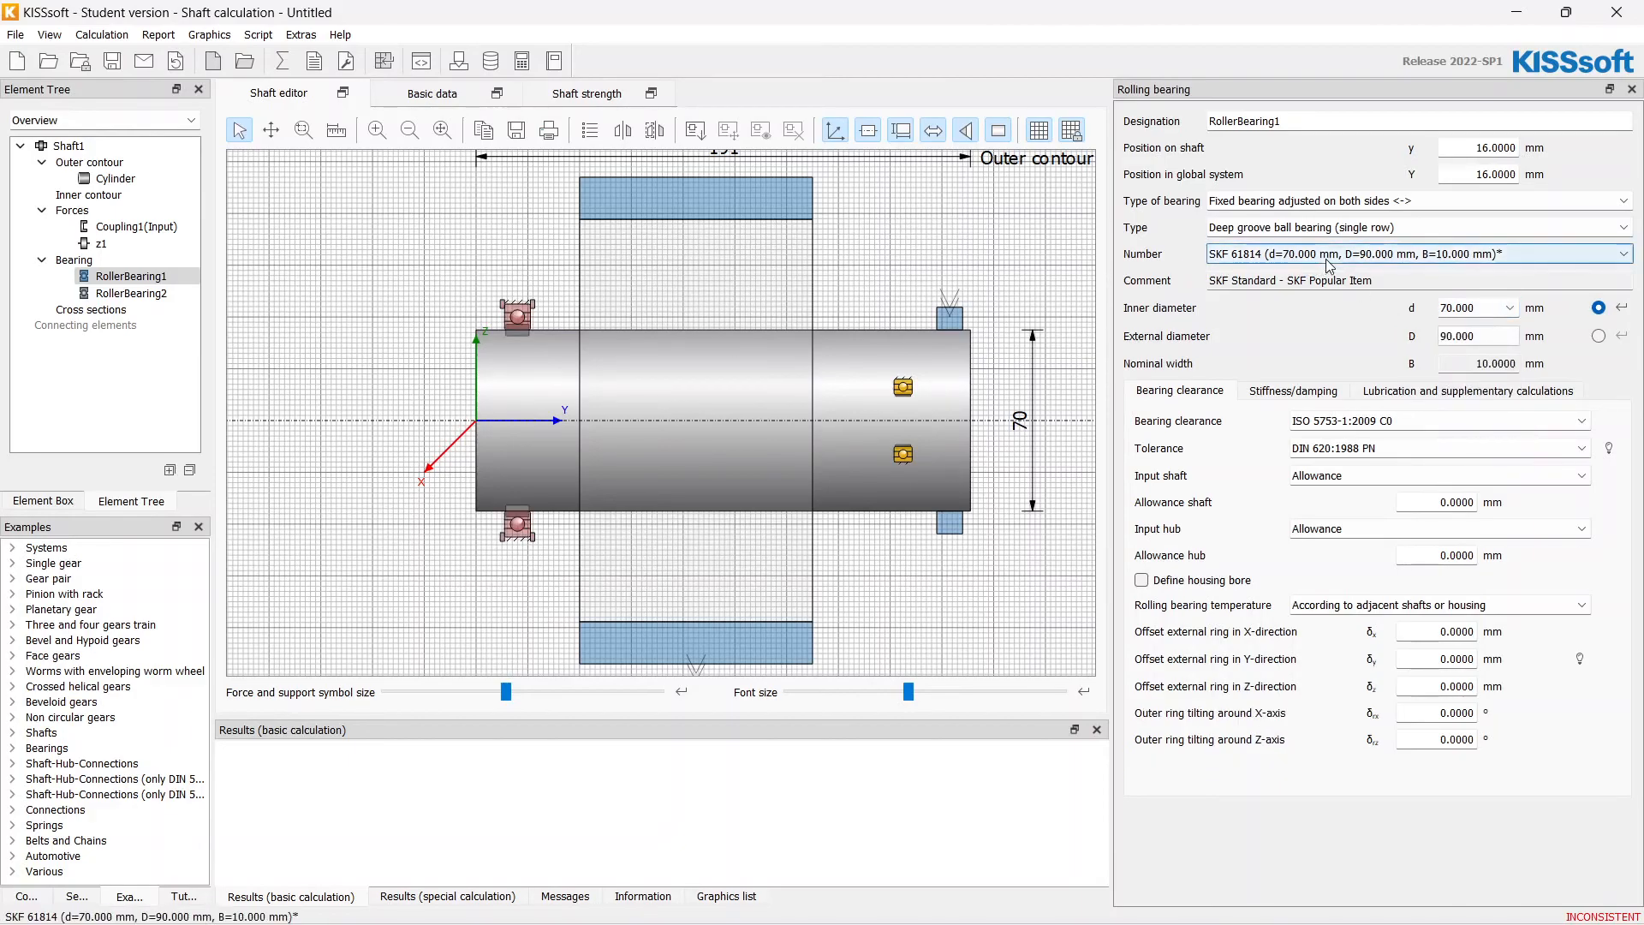
left_click(1624, 253)
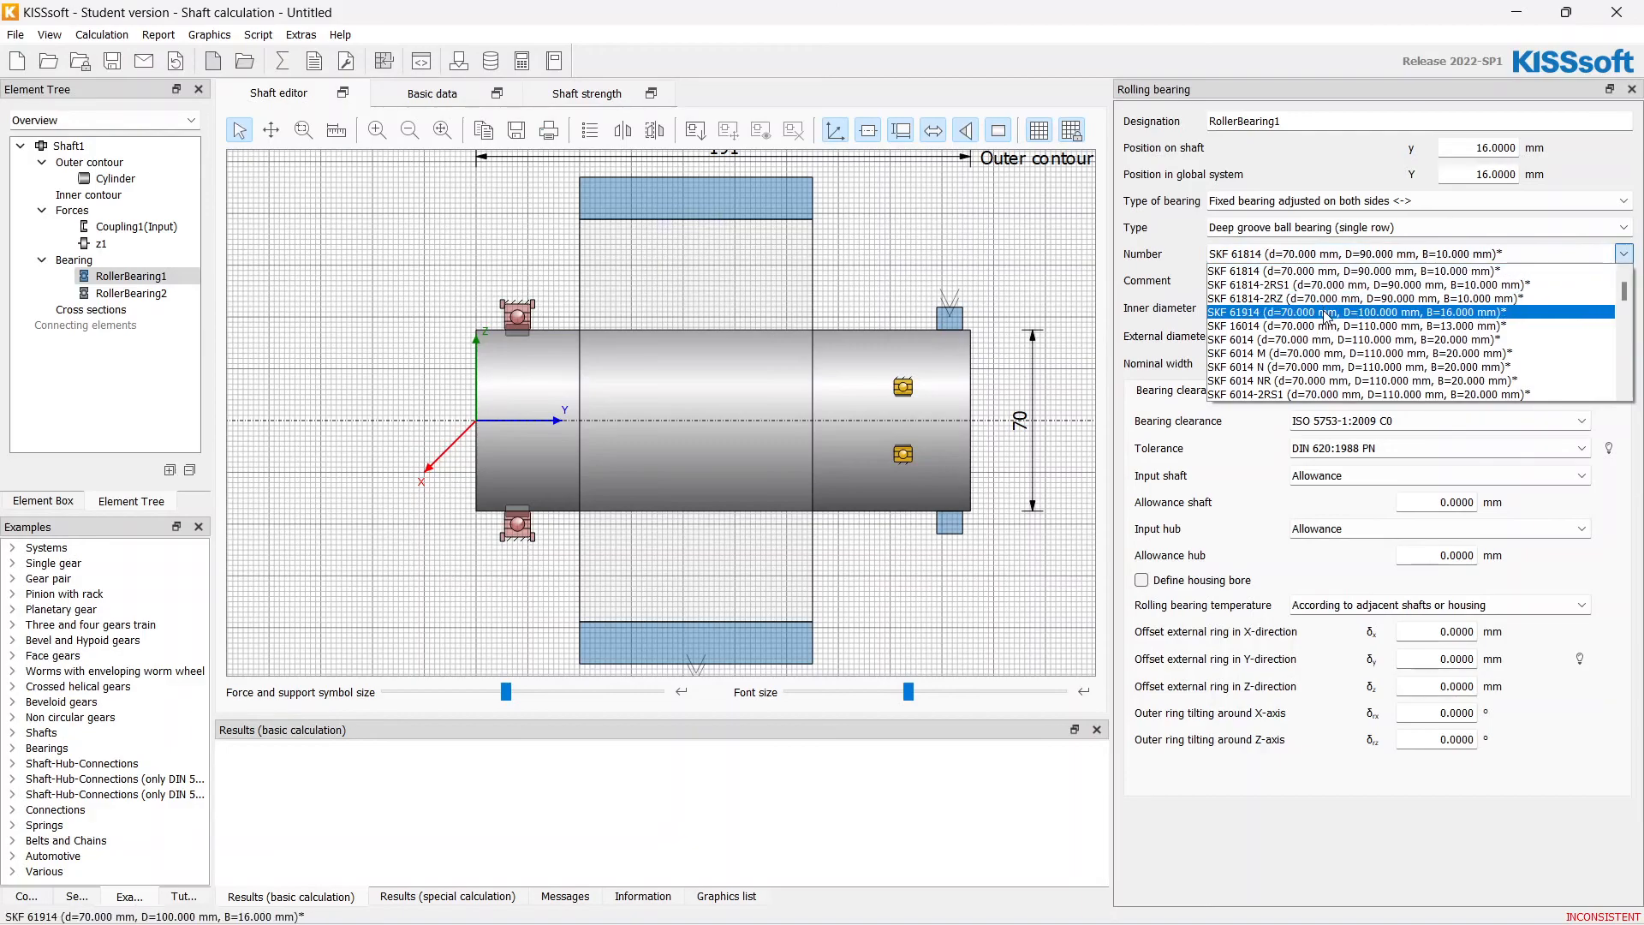
left_click(1353, 312)
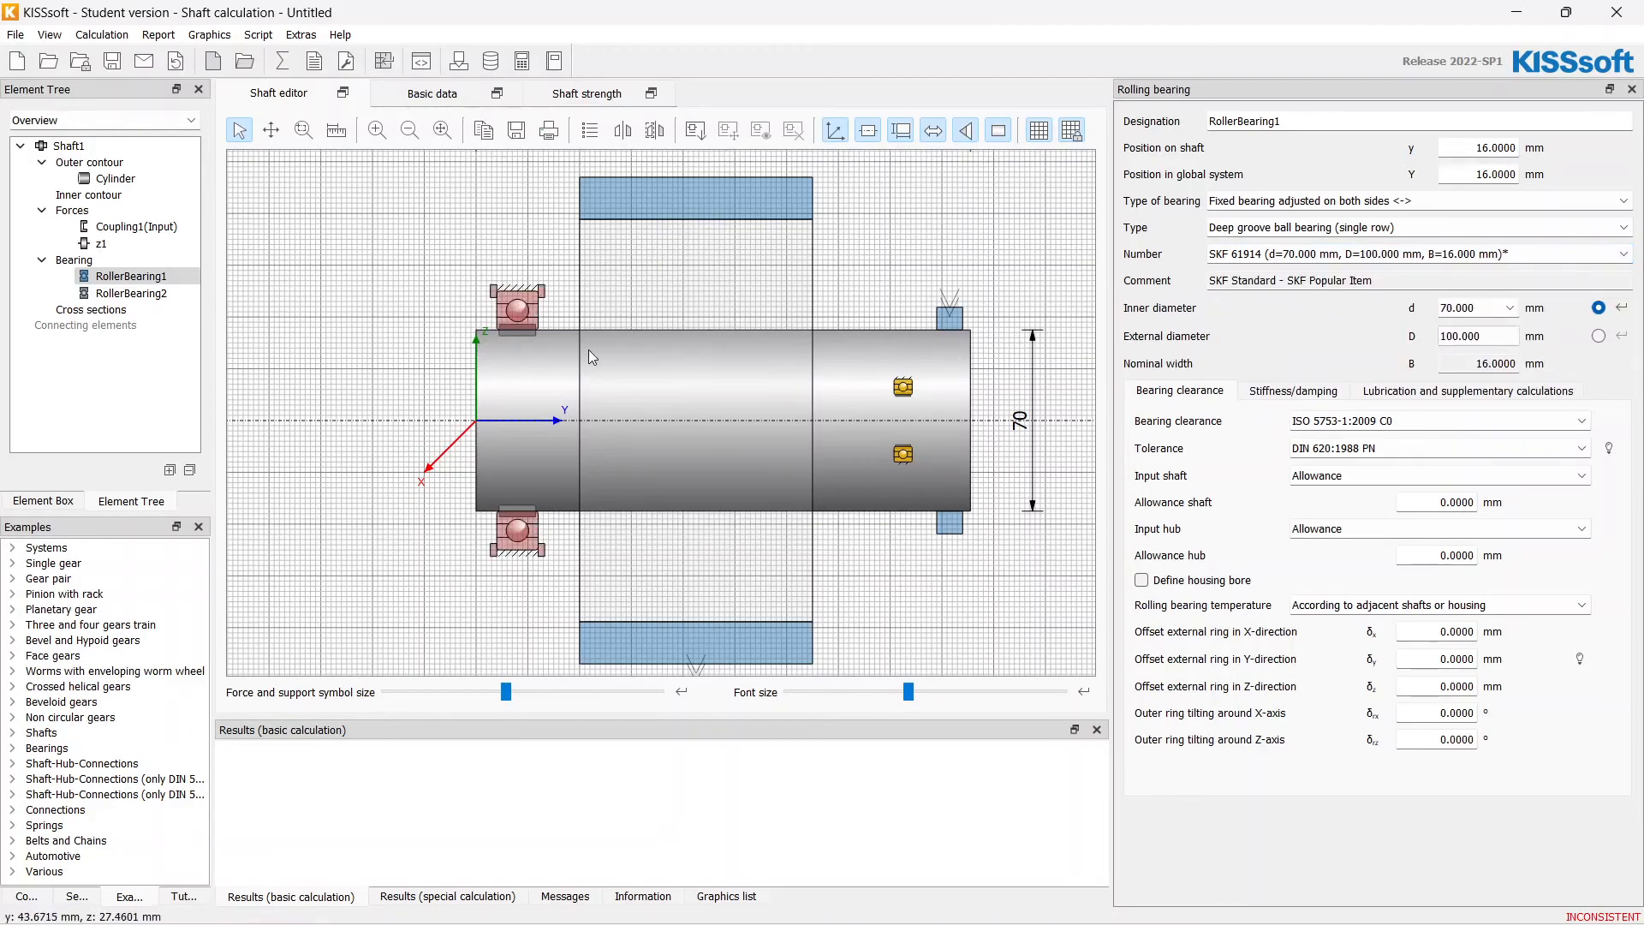
left_click(131, 293)
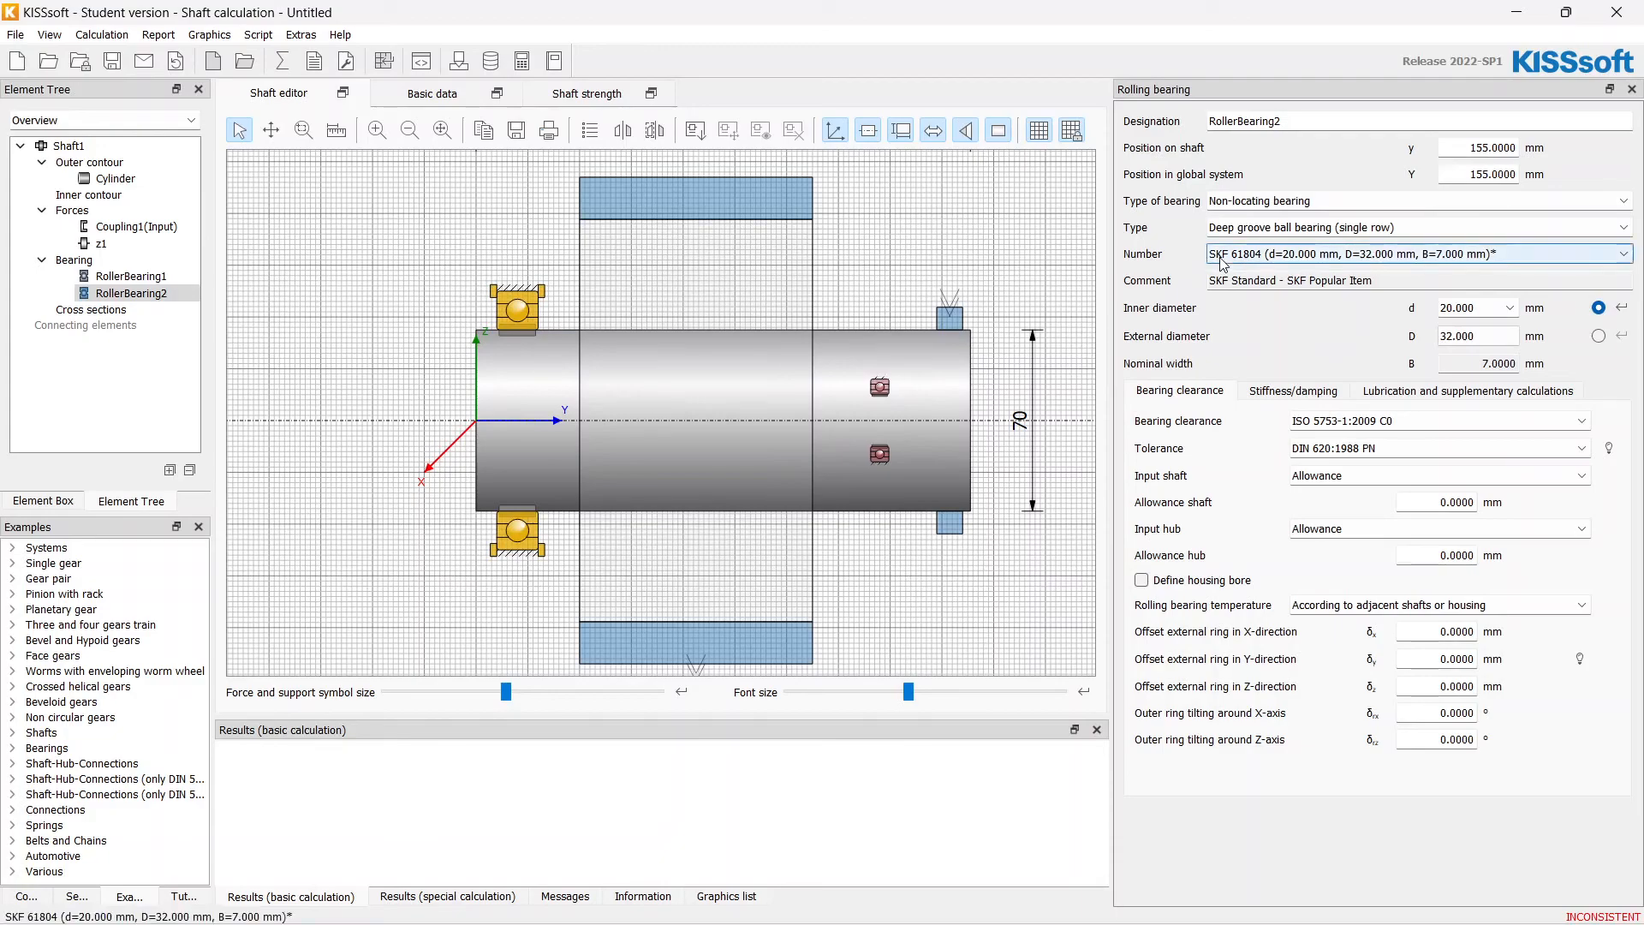
mouse_move(512, 273)
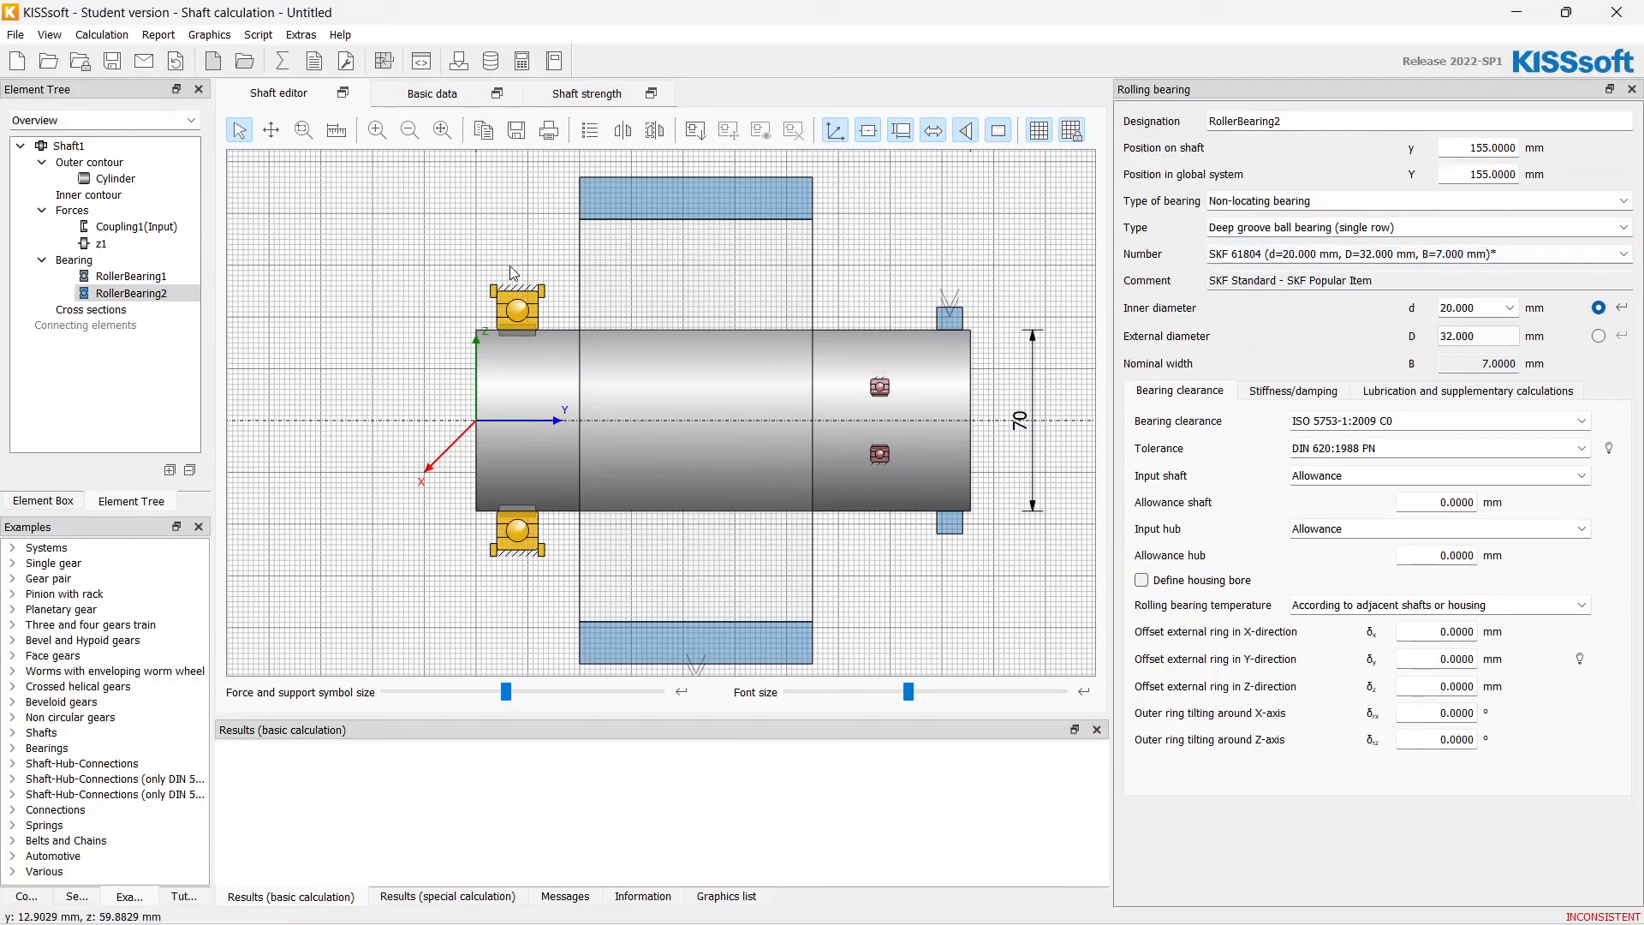
- Browse RollerBearing2's bearing numbers and set its inner diameter to 70 mm
left_click(1416, 253)
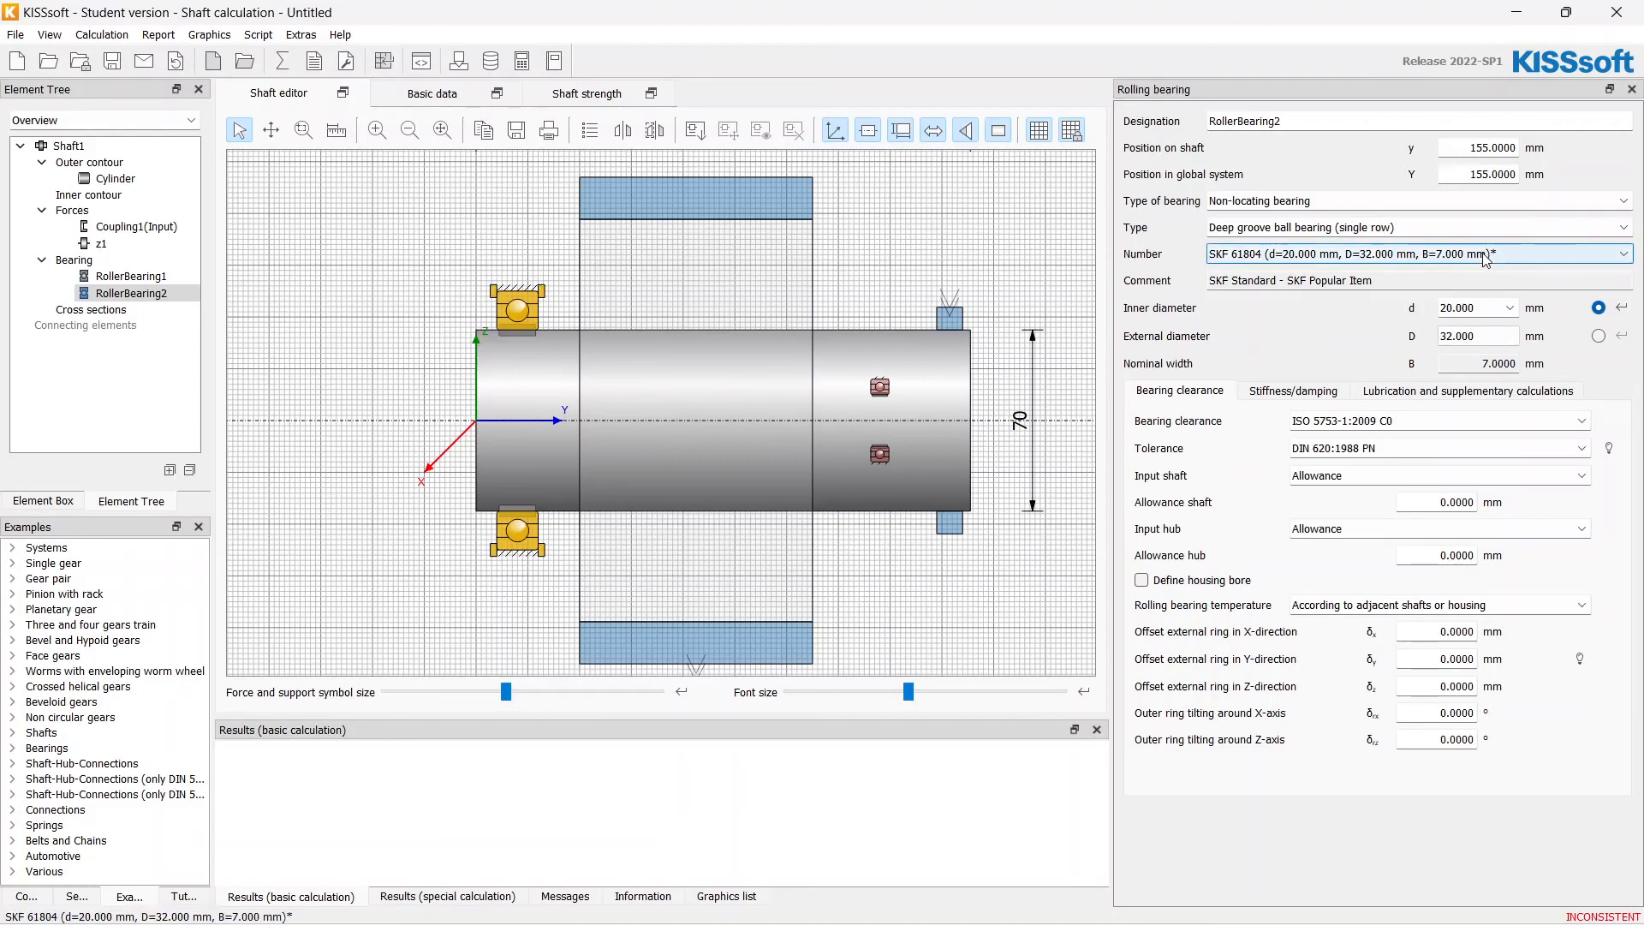
left_click(1624, 254)
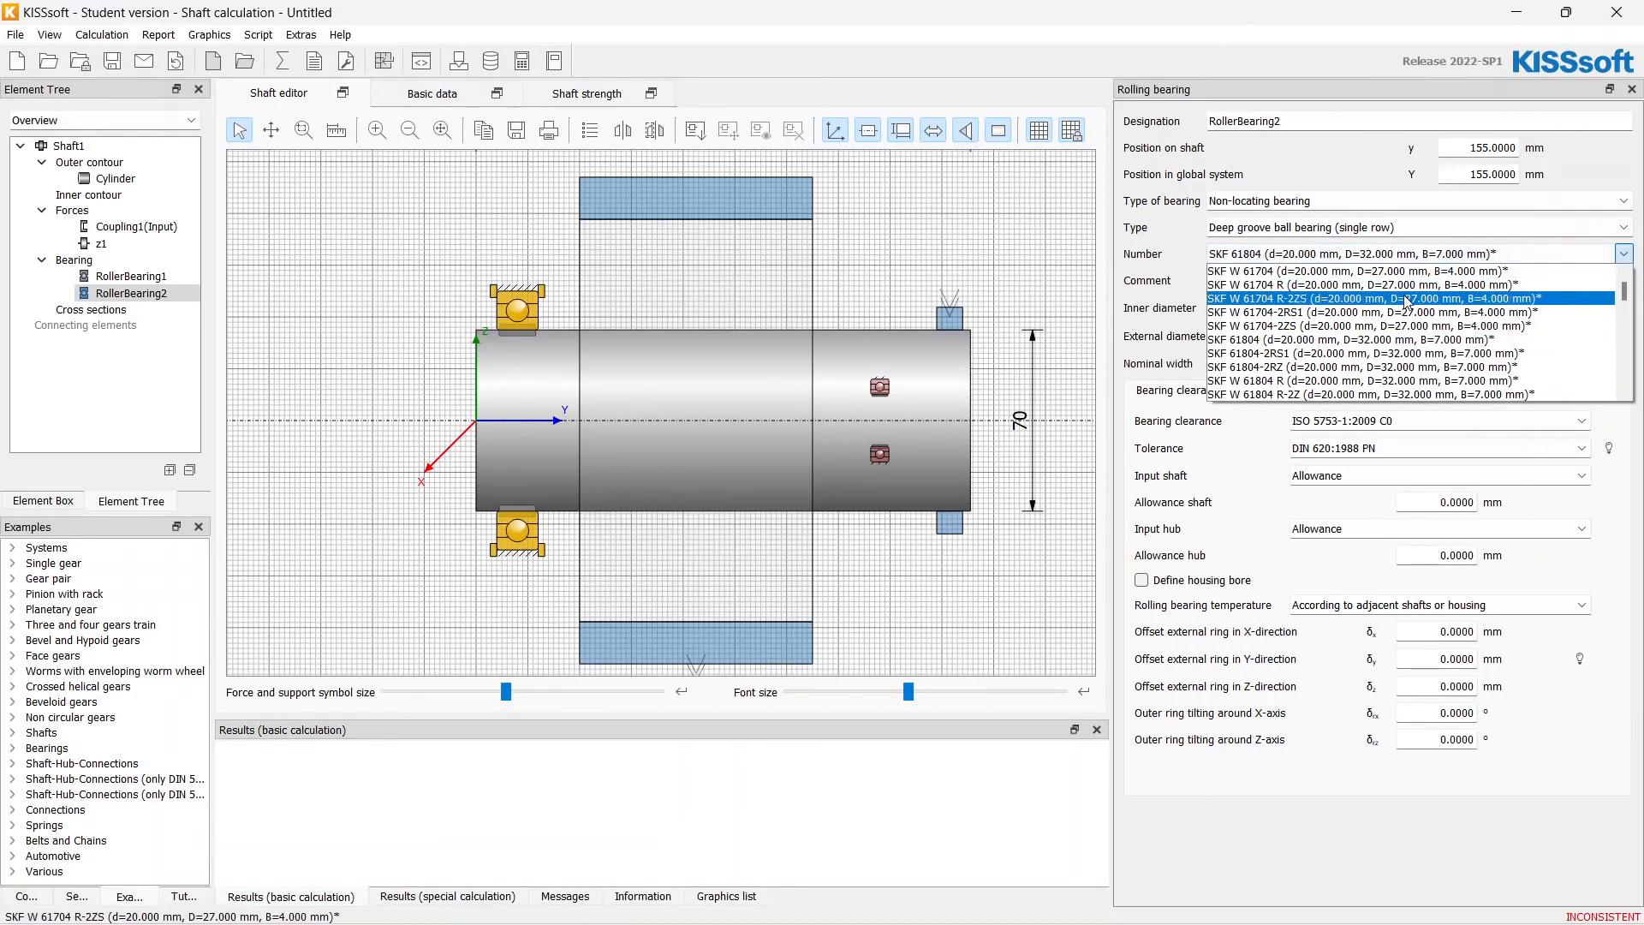
scroll("down", 3)
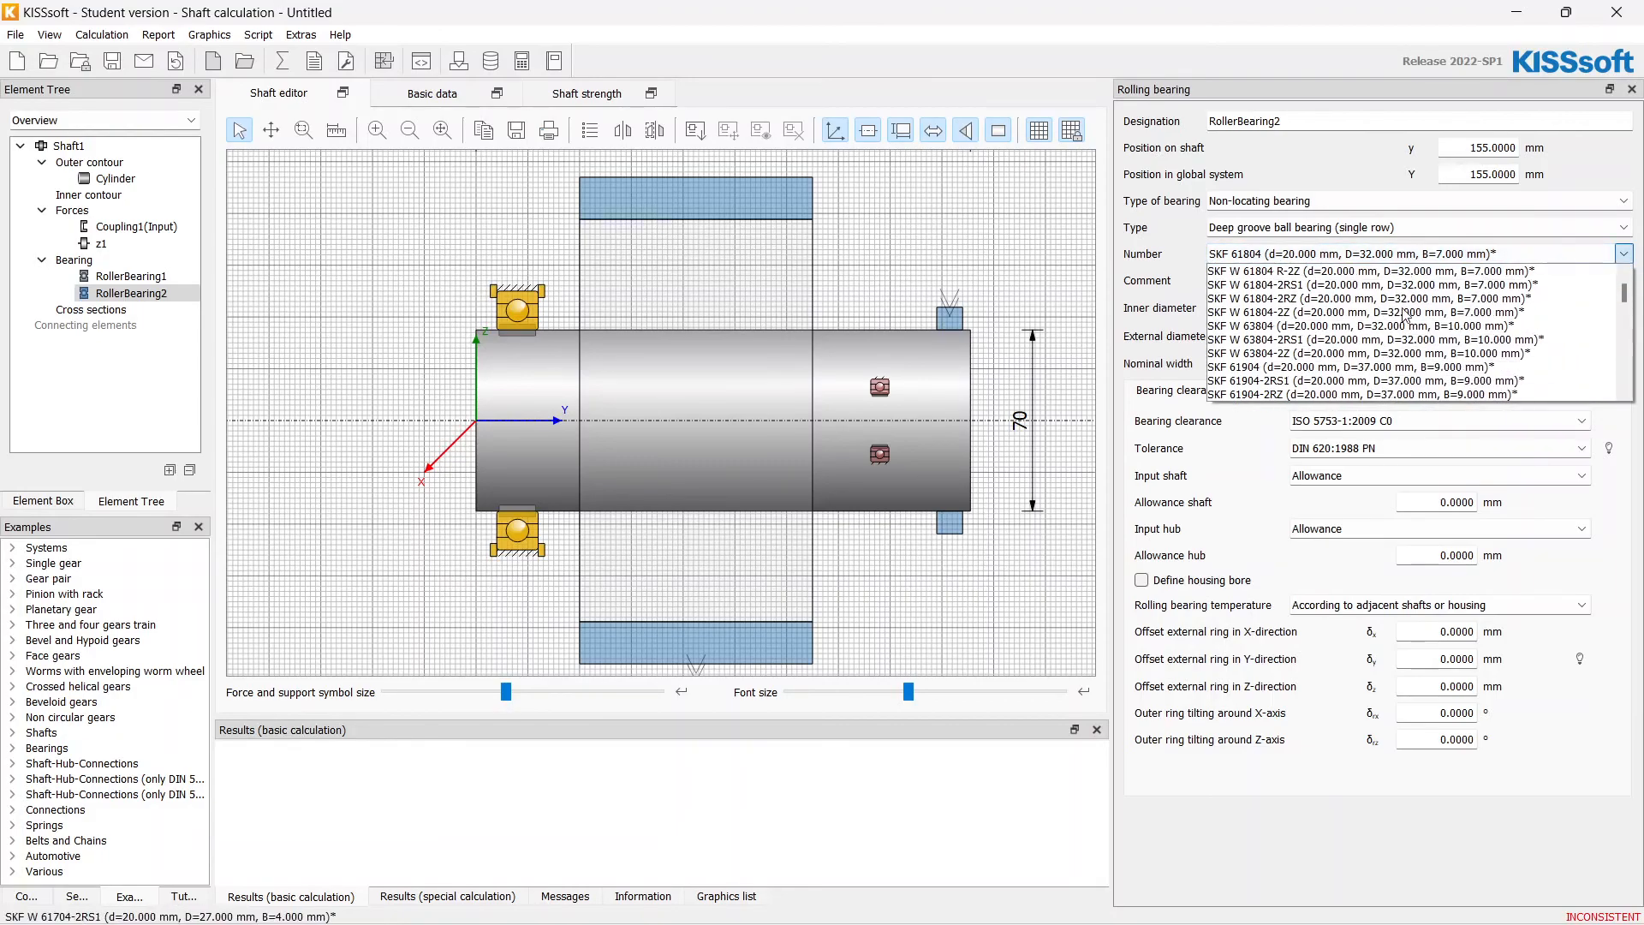
scroll("down", 3)
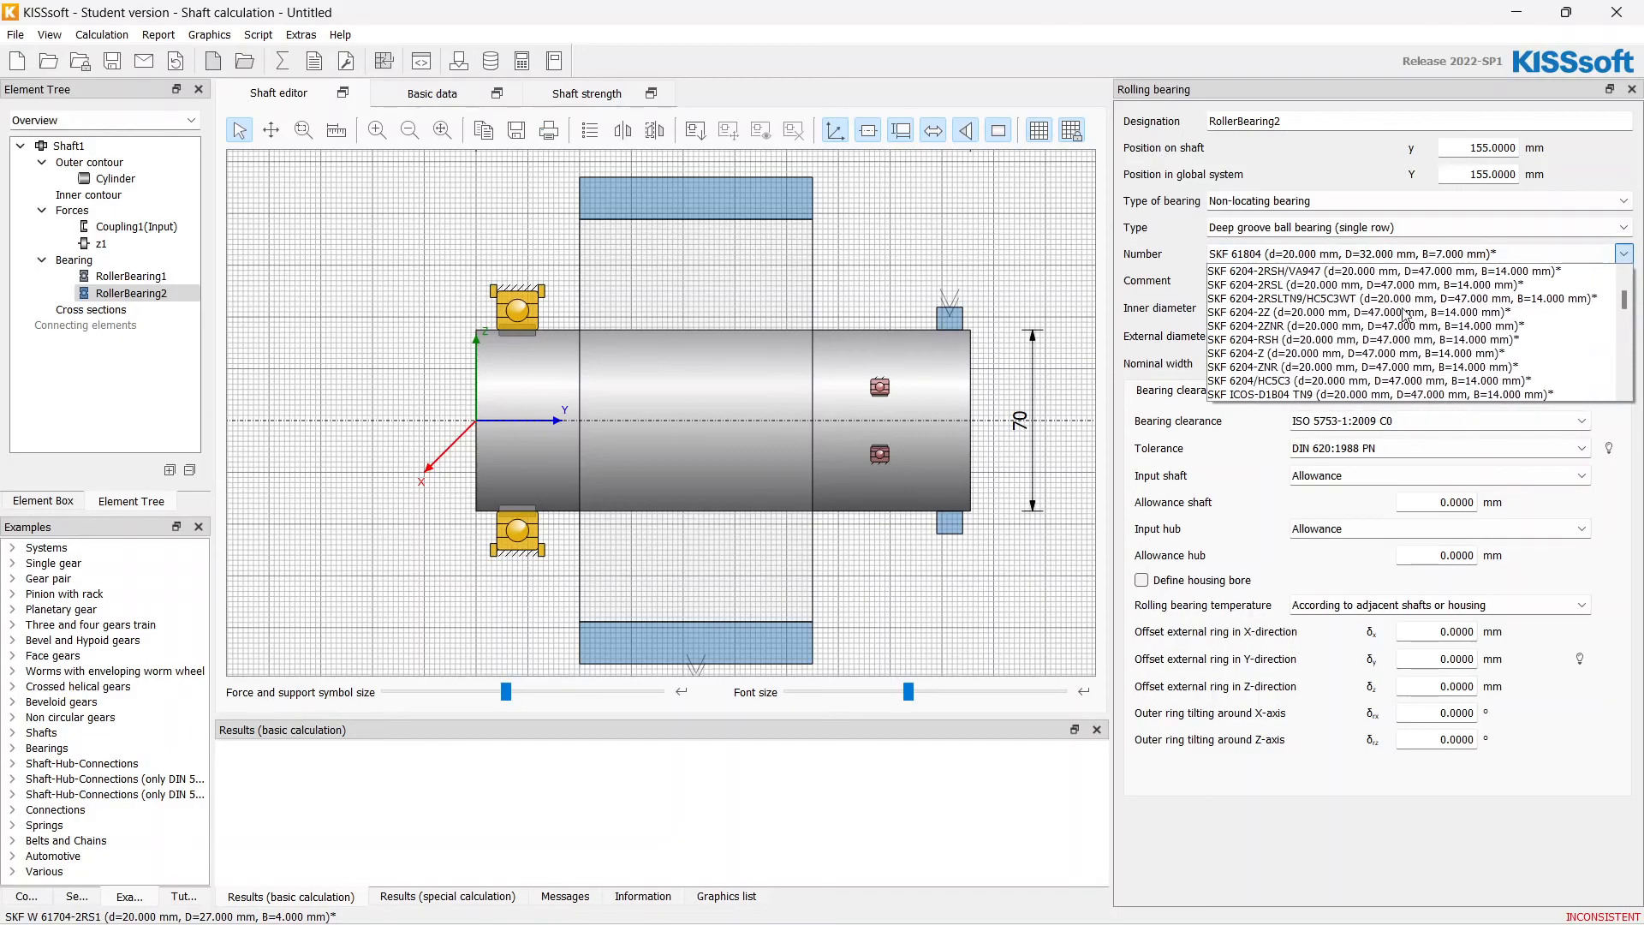
scroll("down", 3)
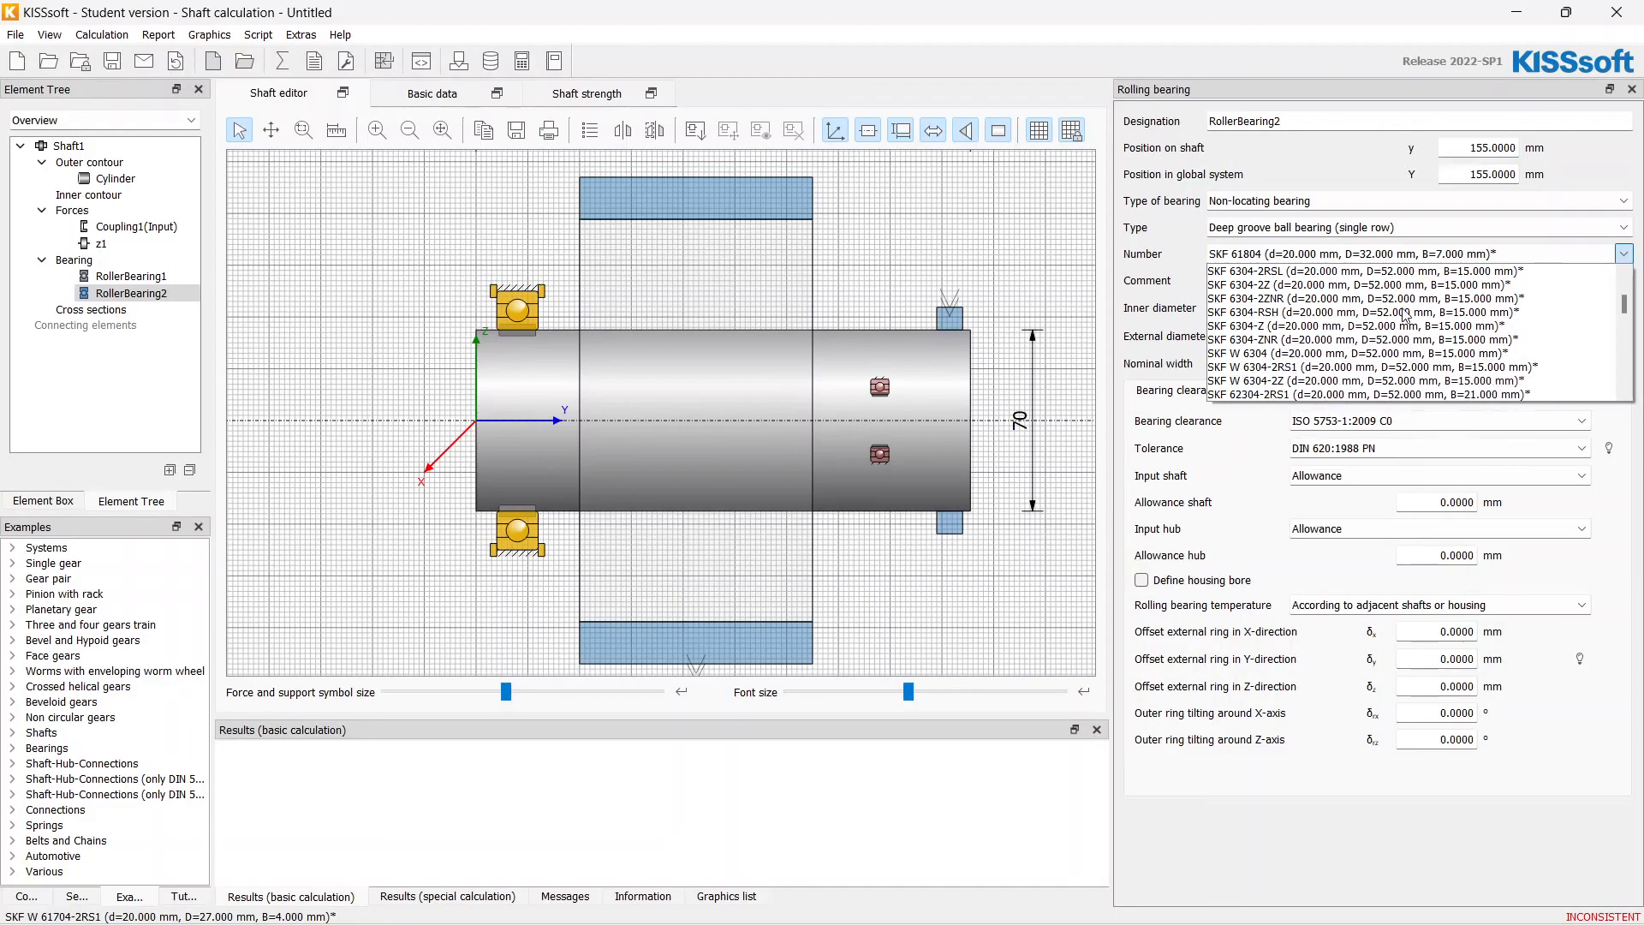
scroll("down", 3)
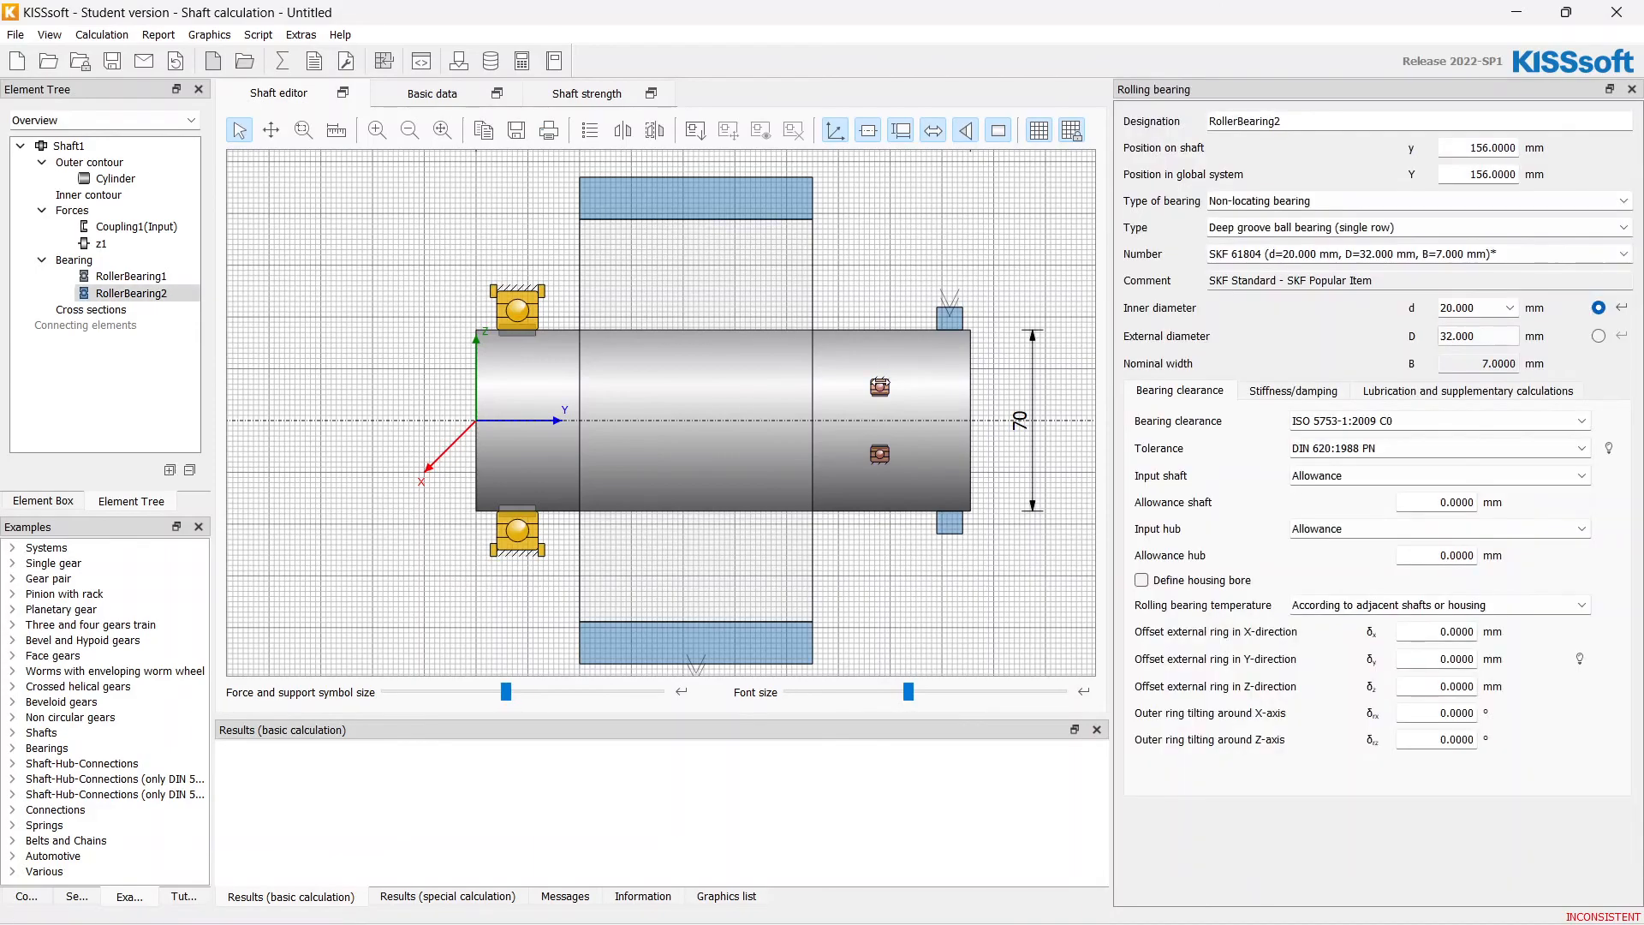
left_click(1516, 306)
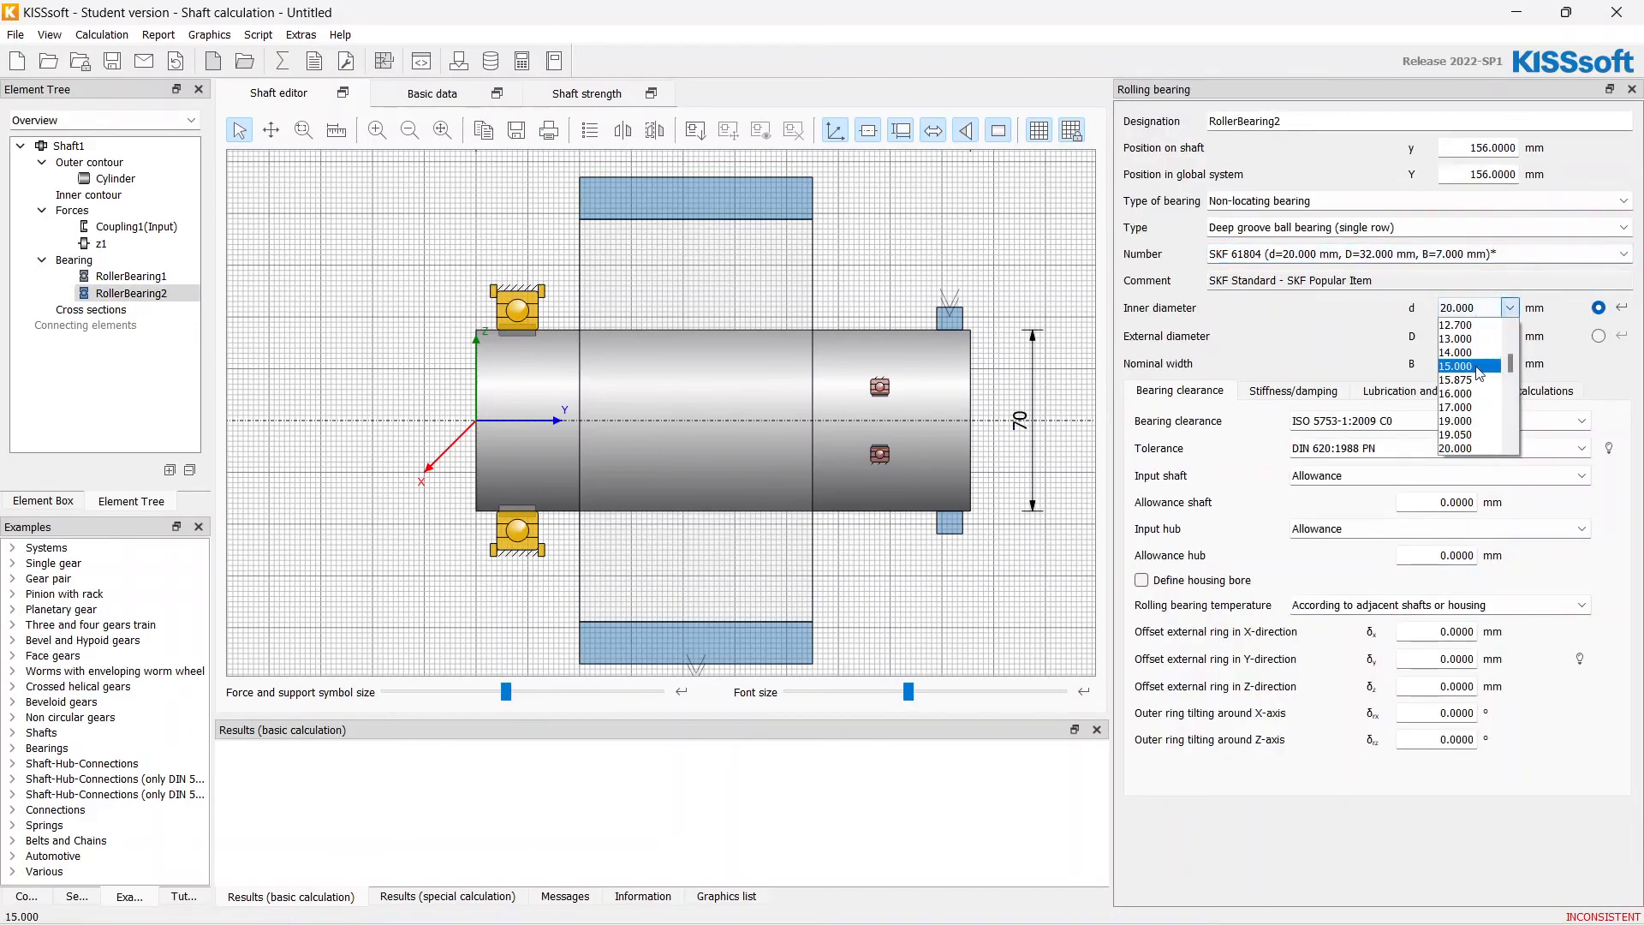
scroll("down", 3)
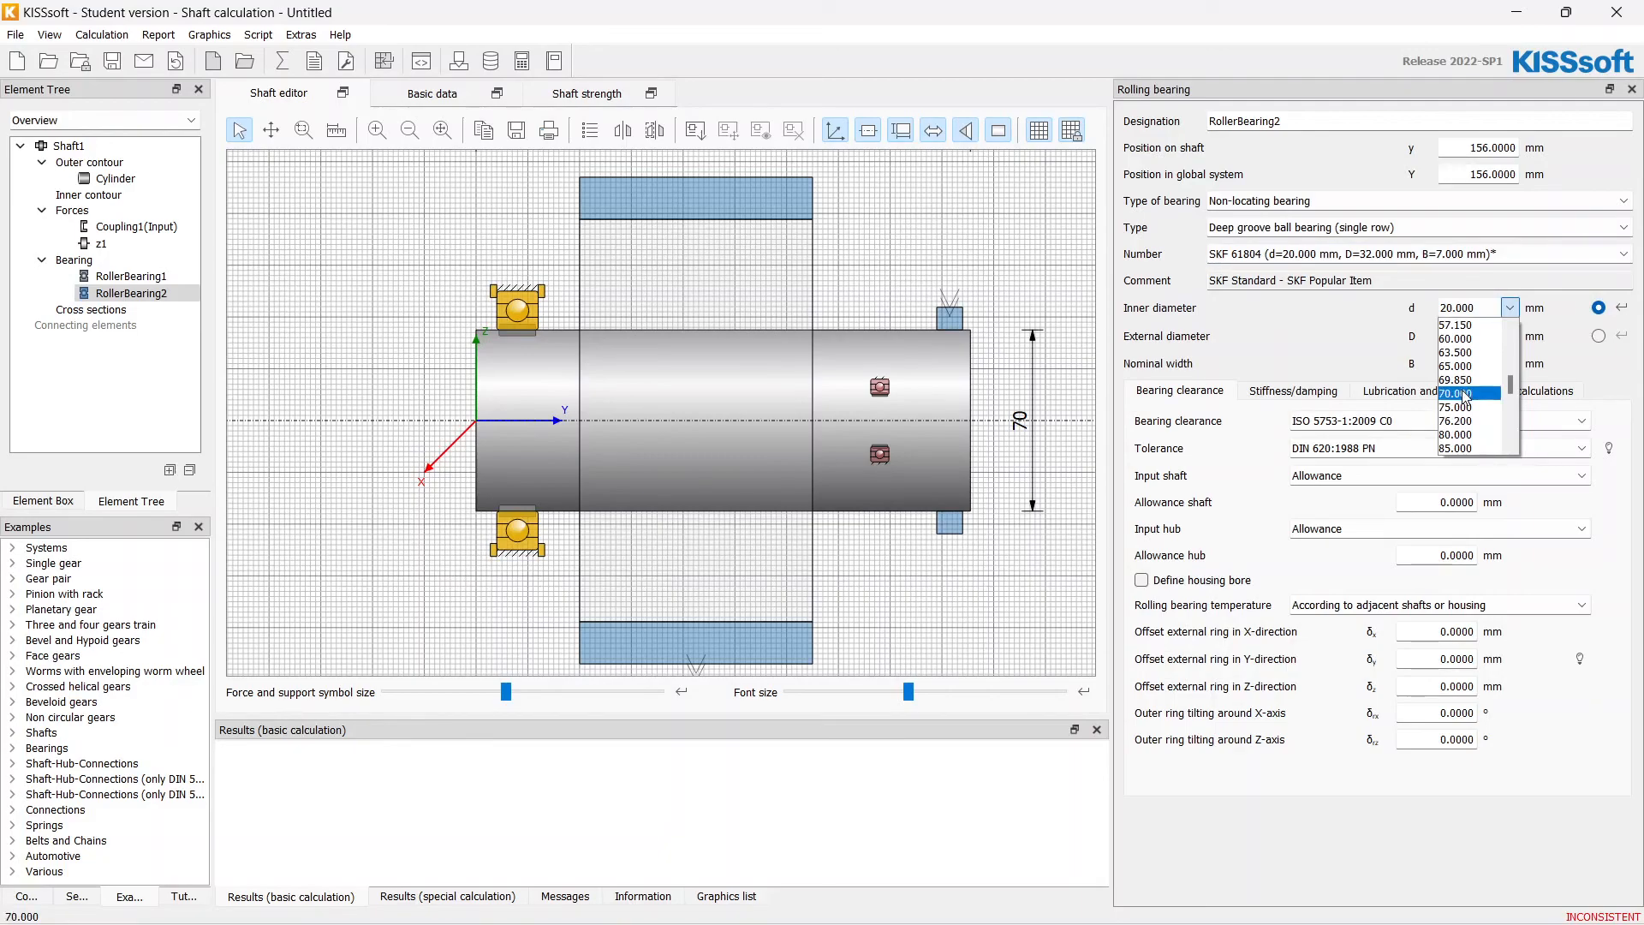
left_click(1456, 394)
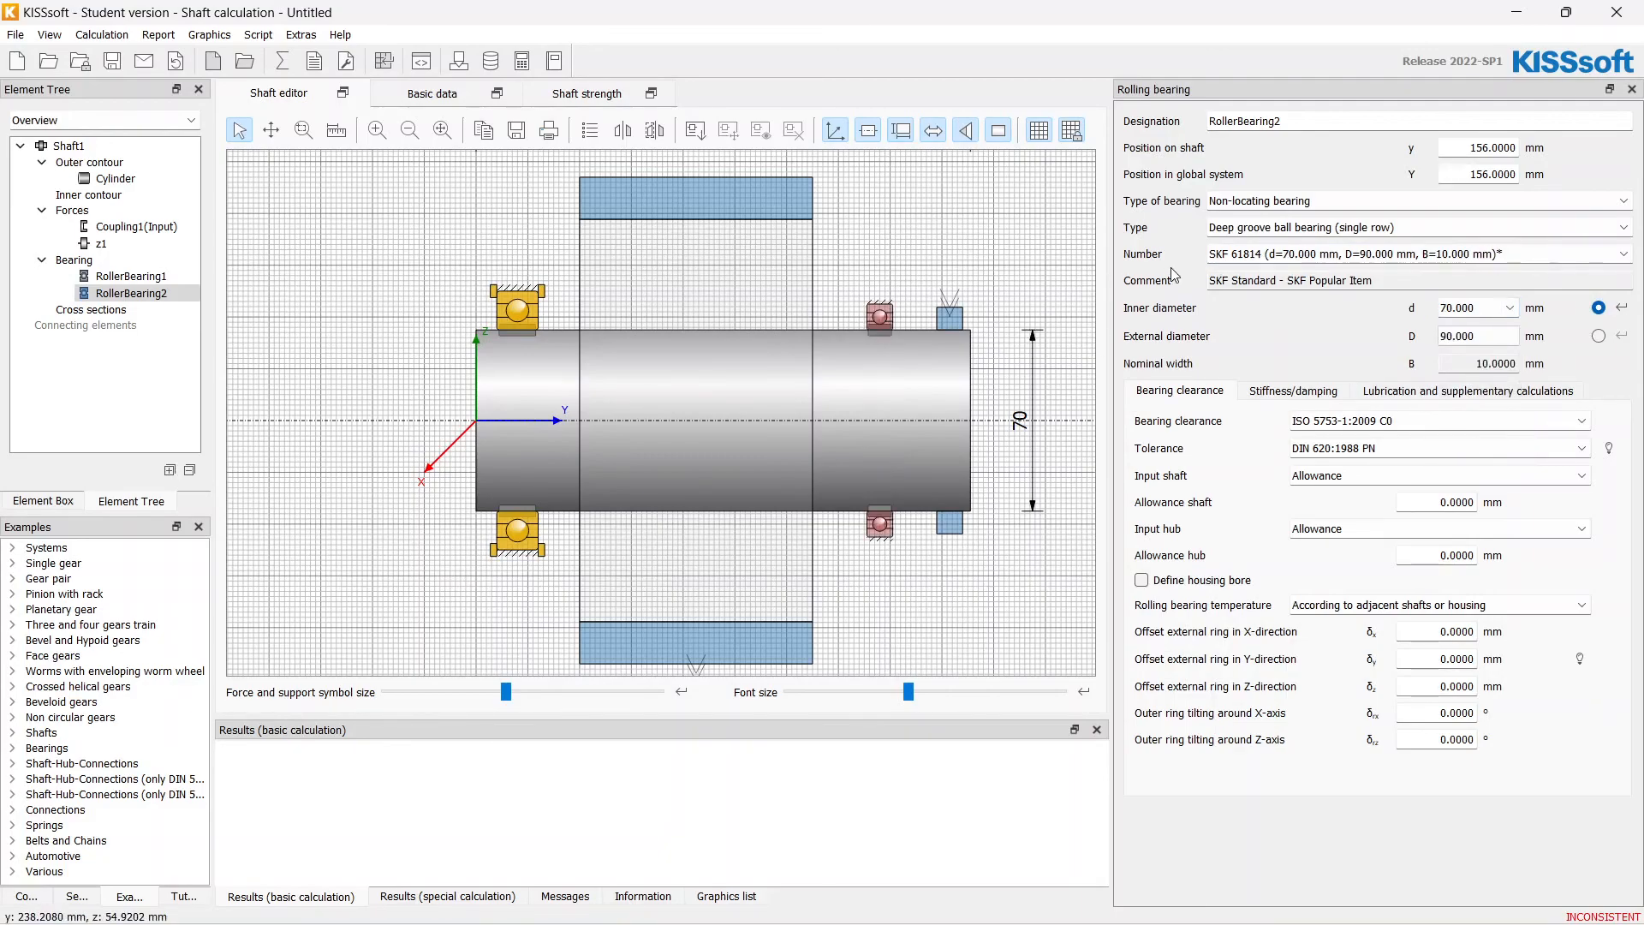
- Select the SKF 61914 bearing for RollerBearing2
left_click(1417, 254)
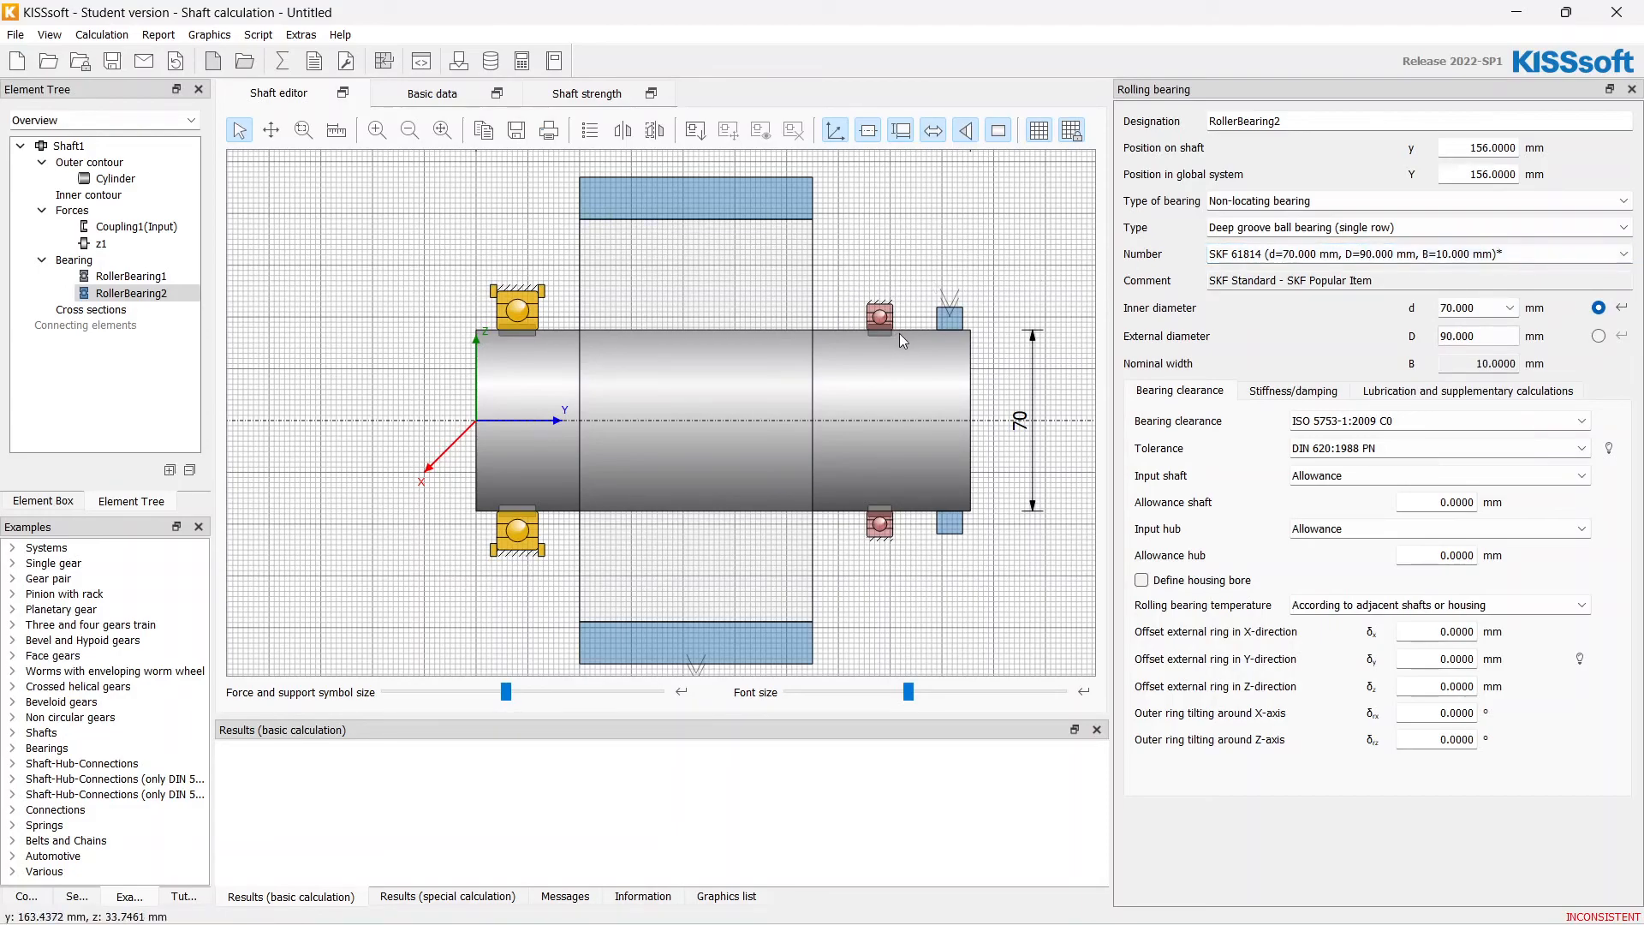
mouse_move(905, 317)
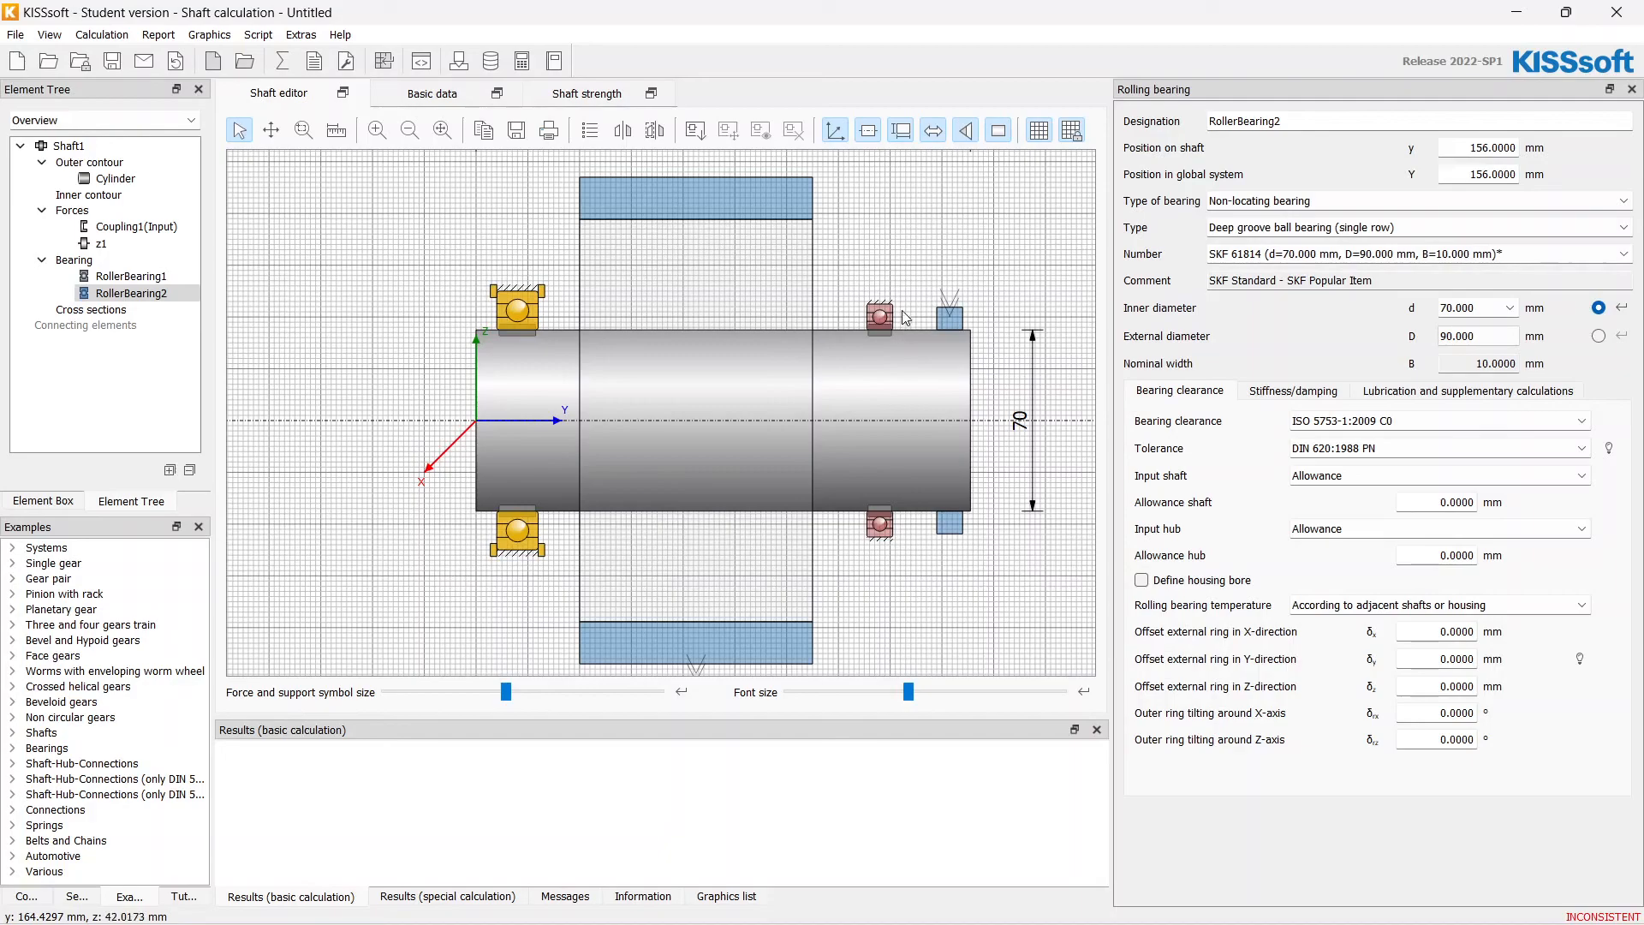
left_click(1417, 254)
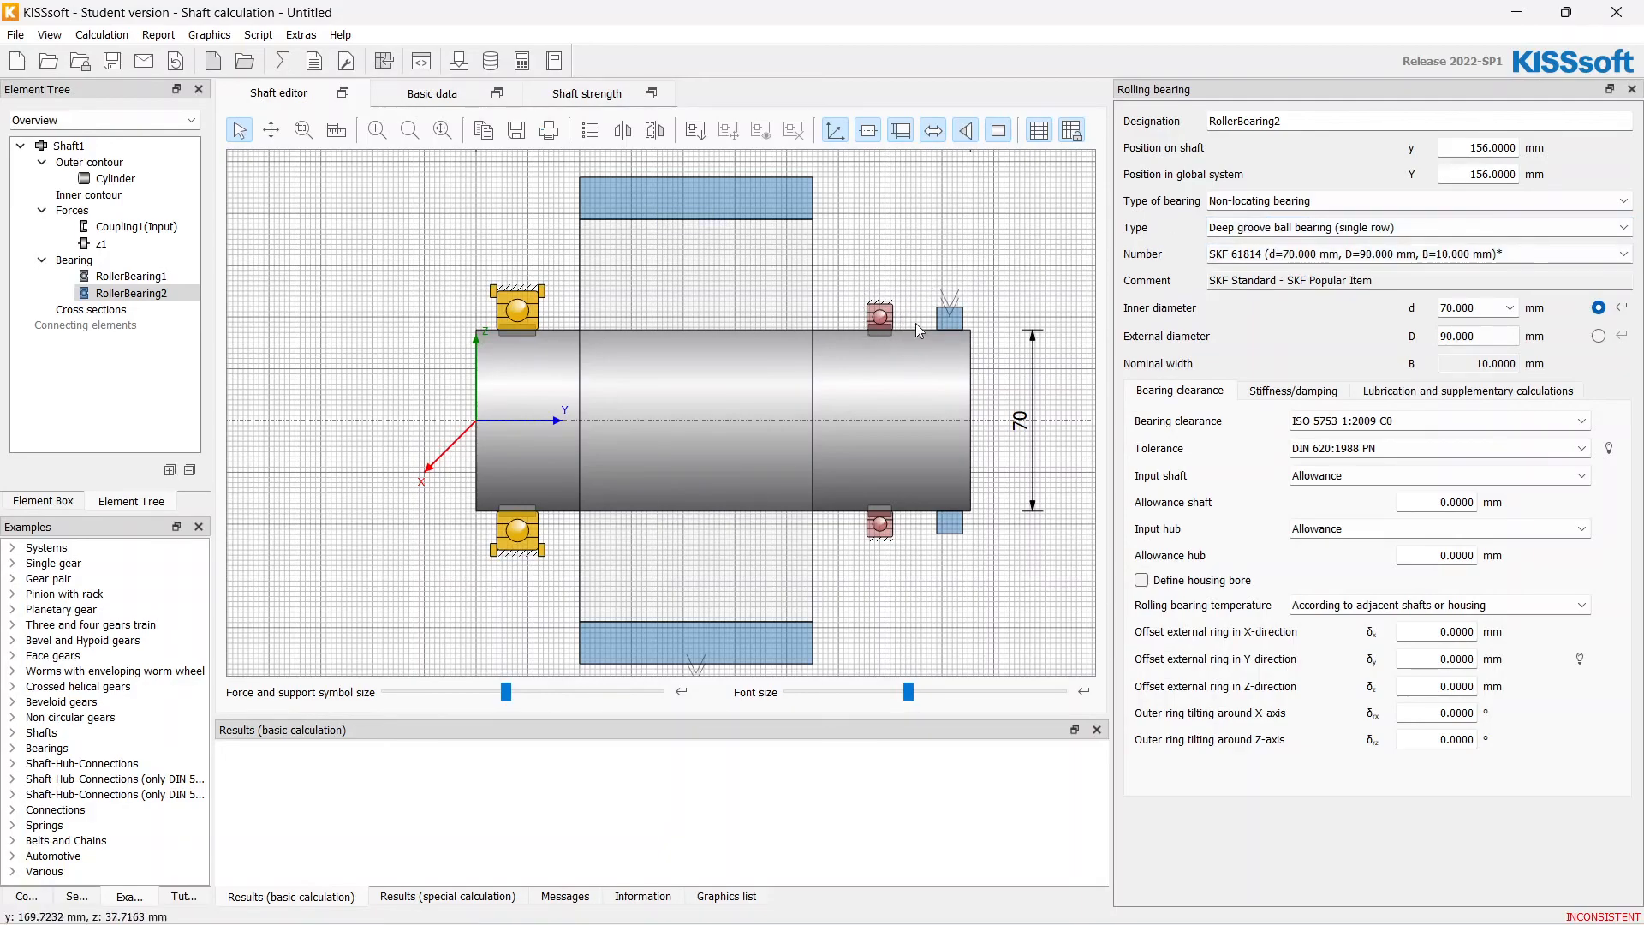
mouse_move(987, 286)
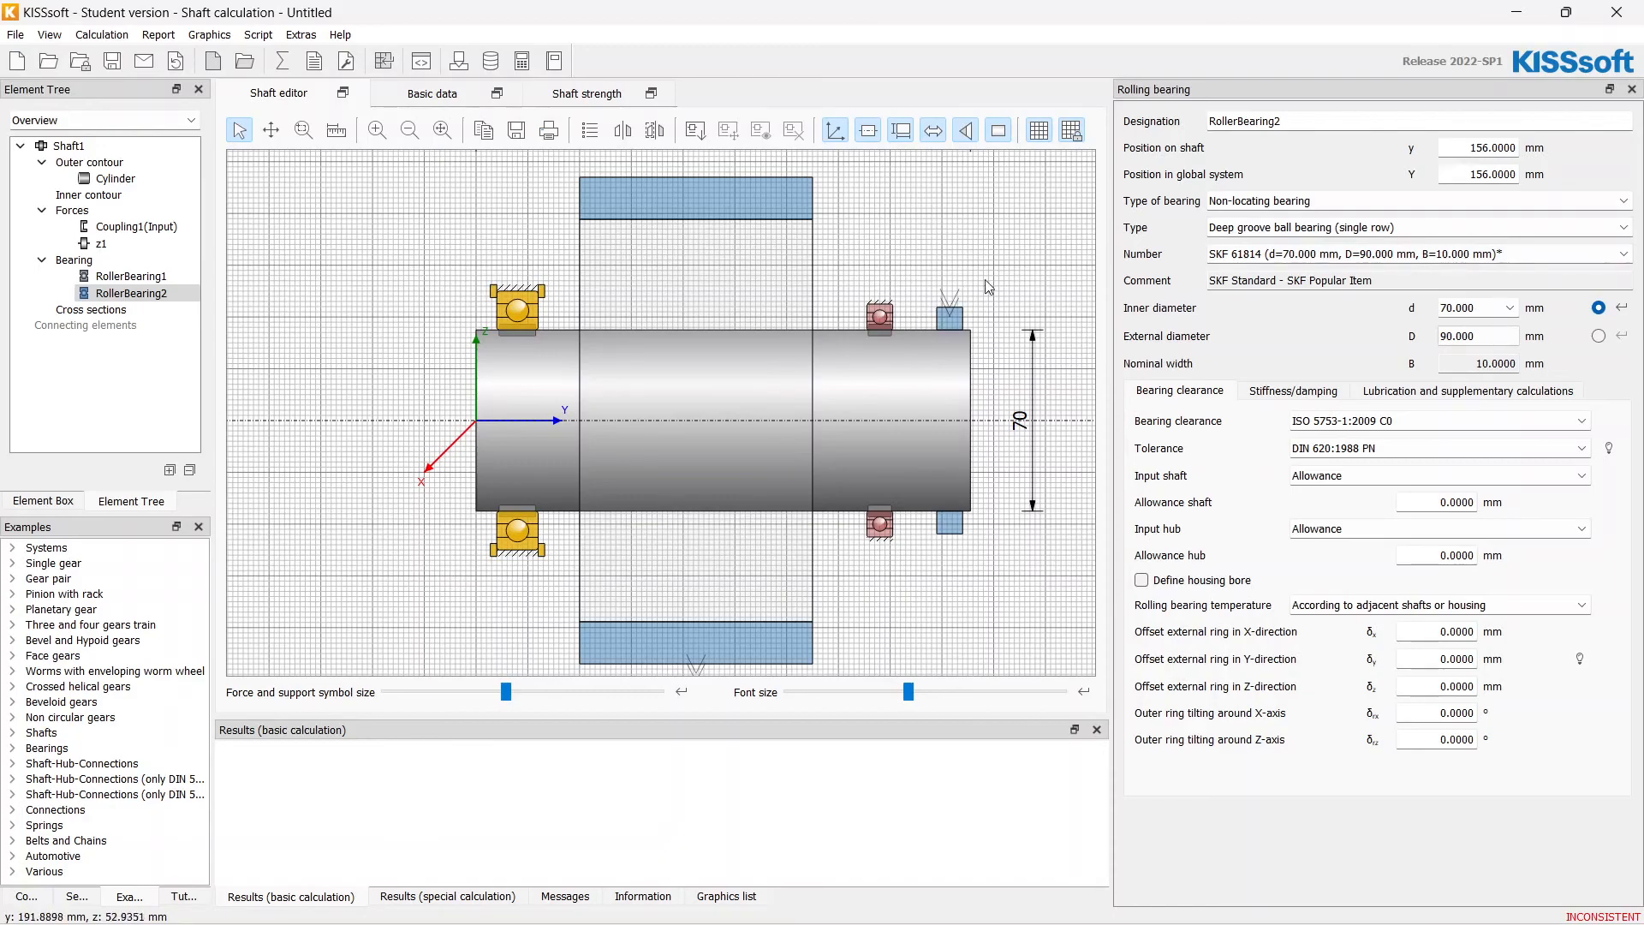
left_click(1623, 253)
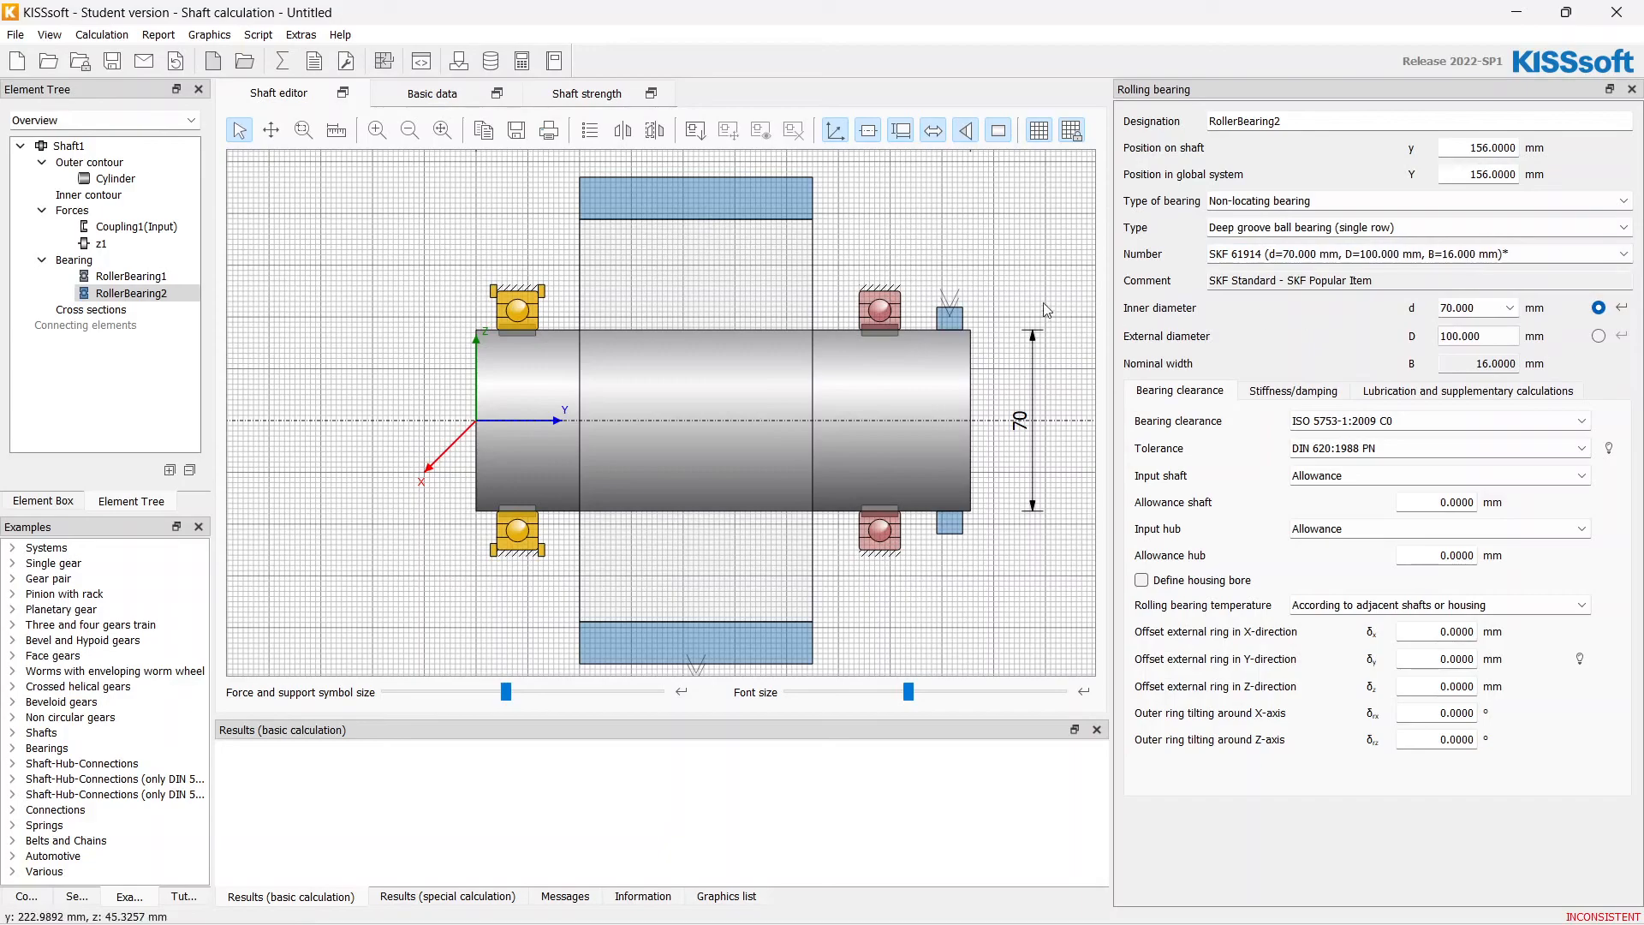
left_click(133, 226)
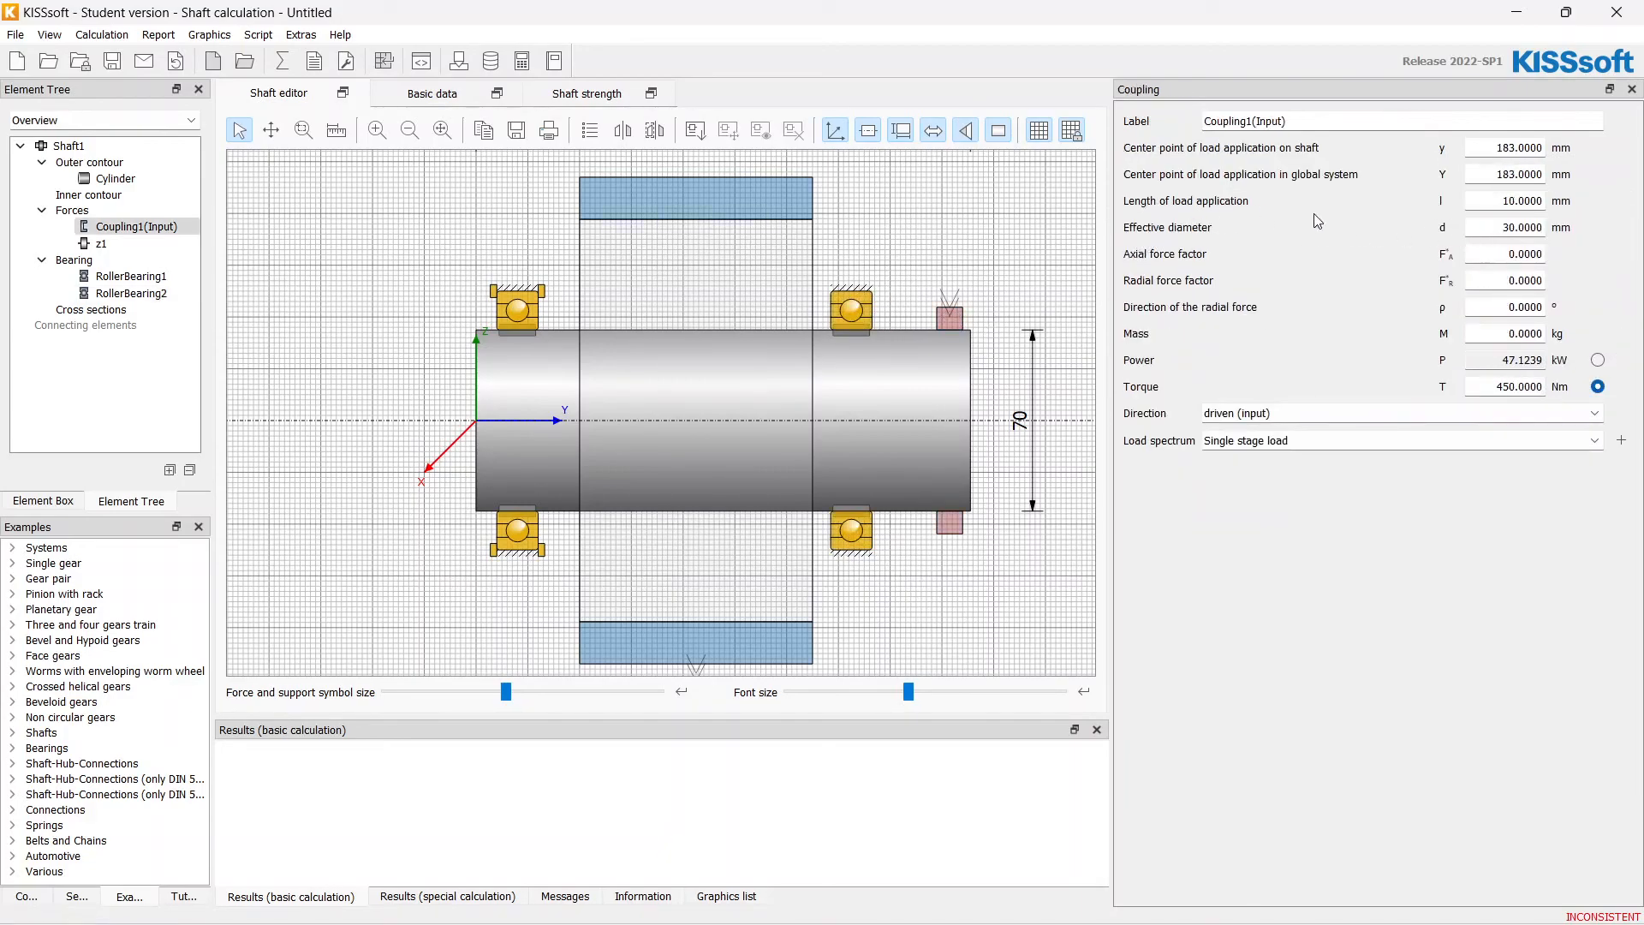
- Set the input coupling to 30 mm load length and 75 mm effective diameter, calculate, and acknowledge both bearing notices
triple_click(1519, 201)
type("30")
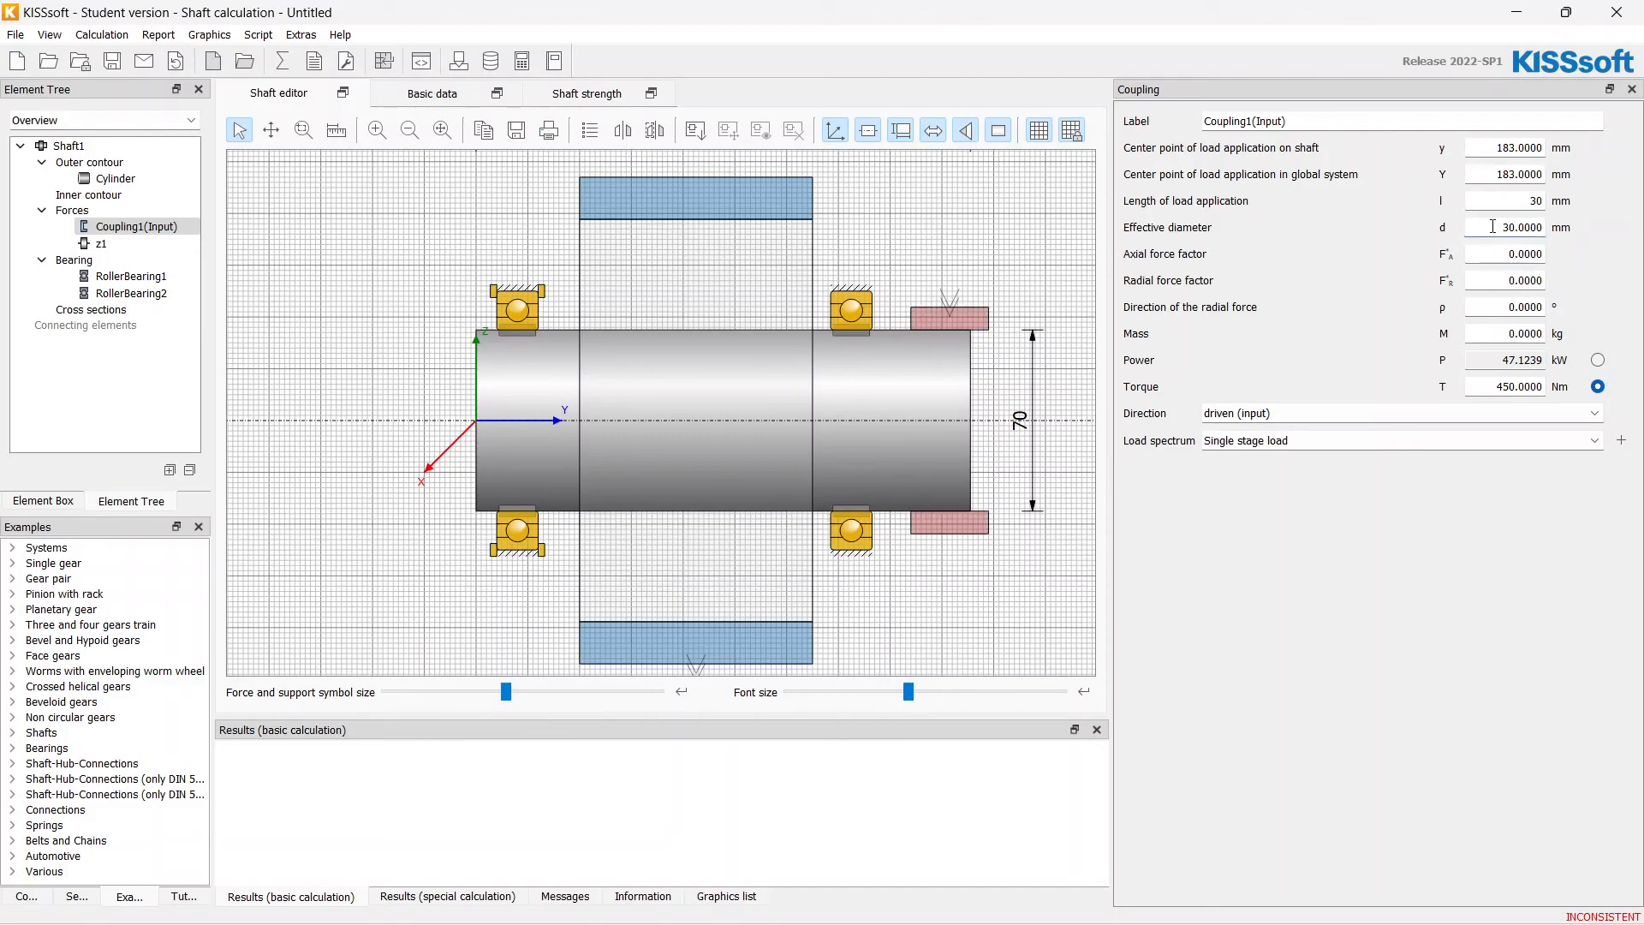
triple_click(1521, 227)
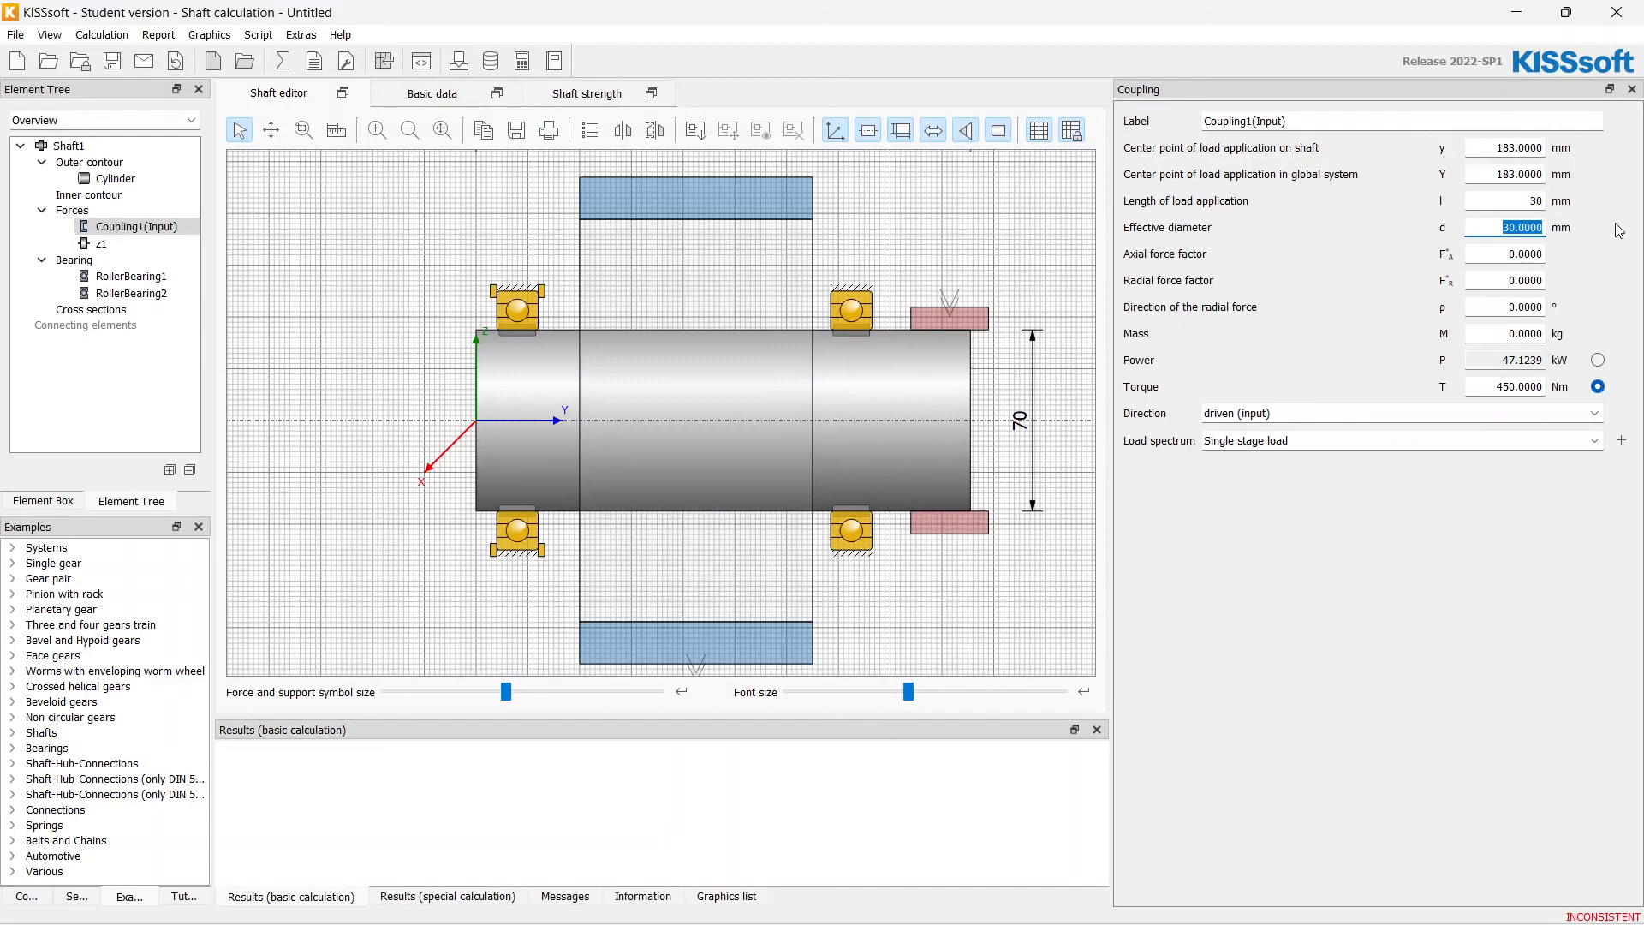
type("75")
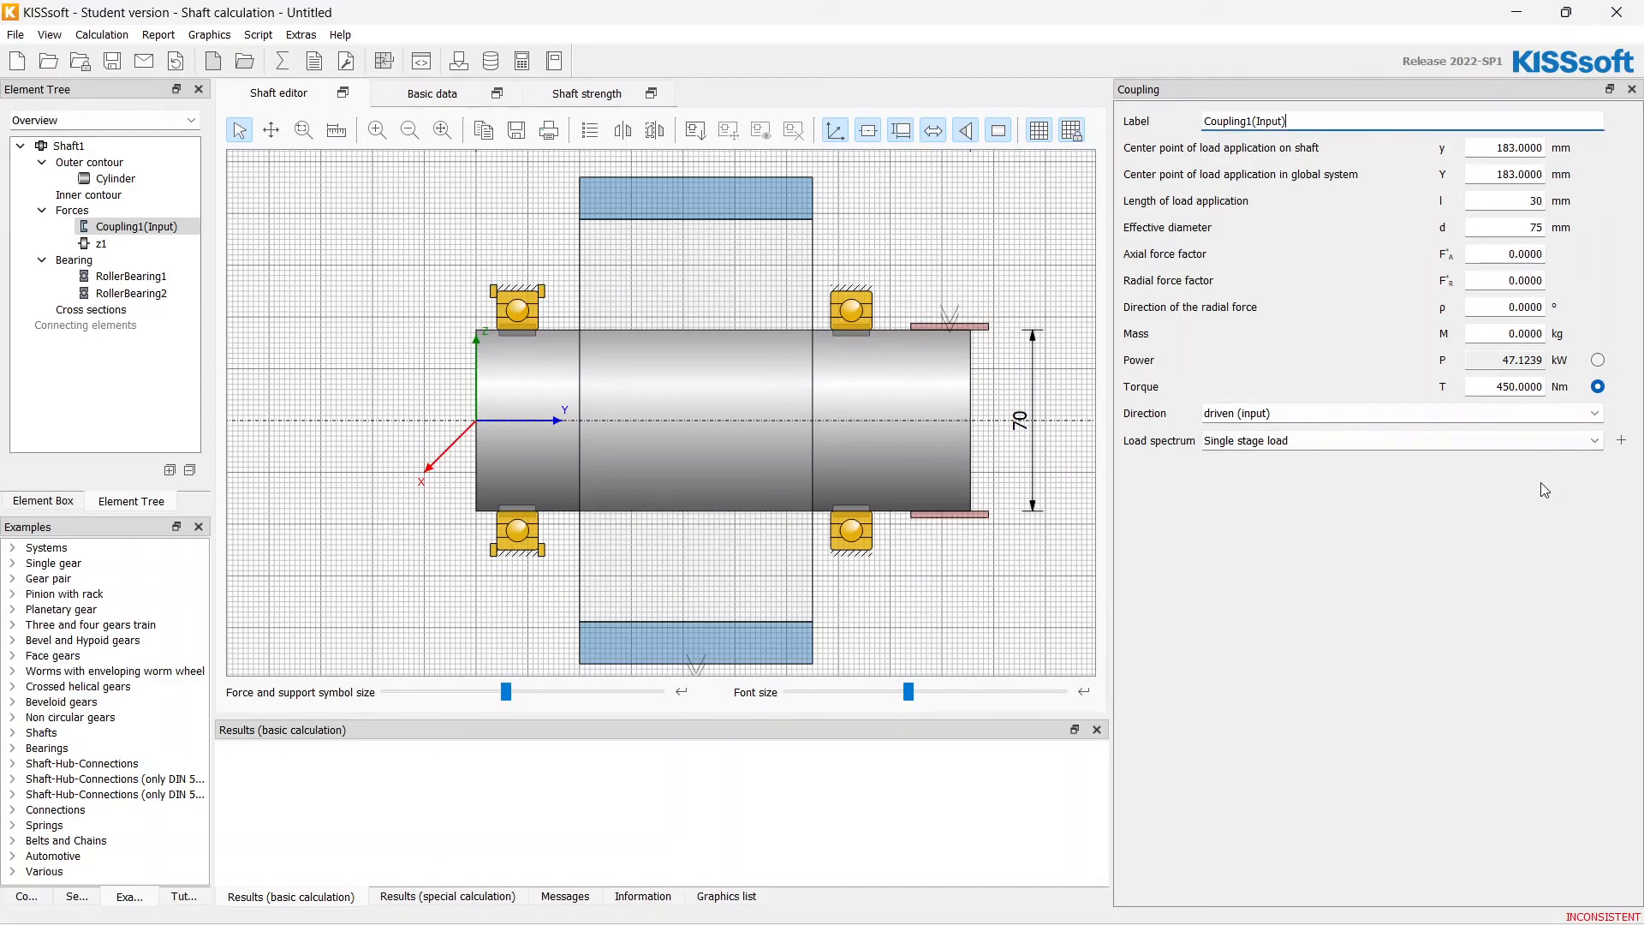
mouse_move(930, 324)
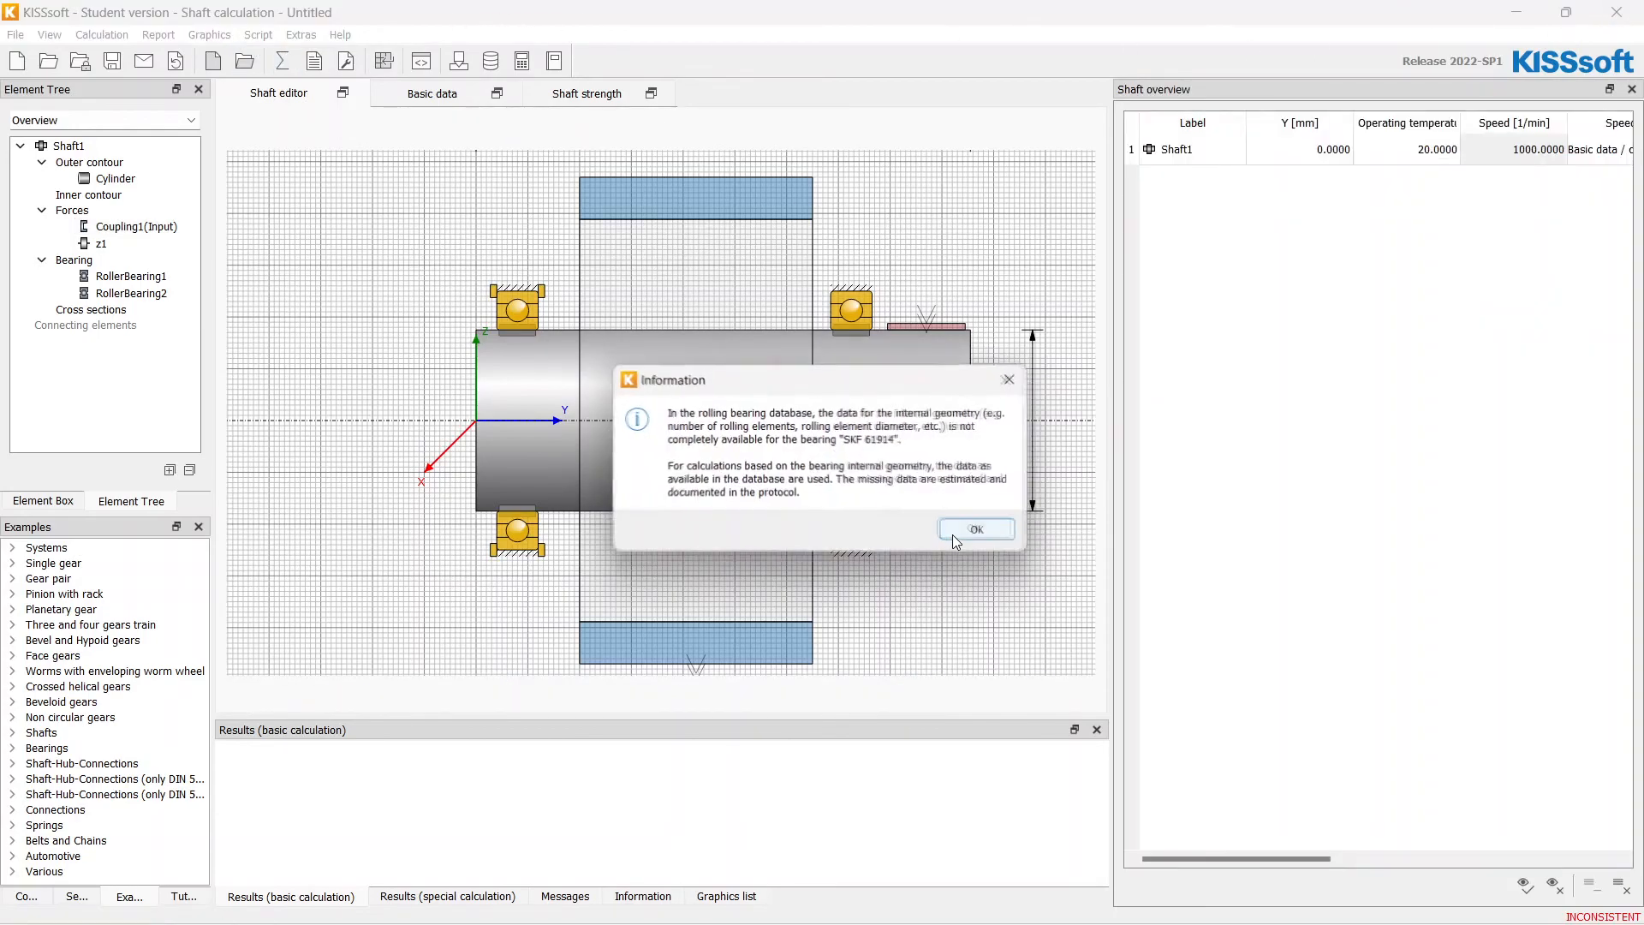
left_click(976, 528)
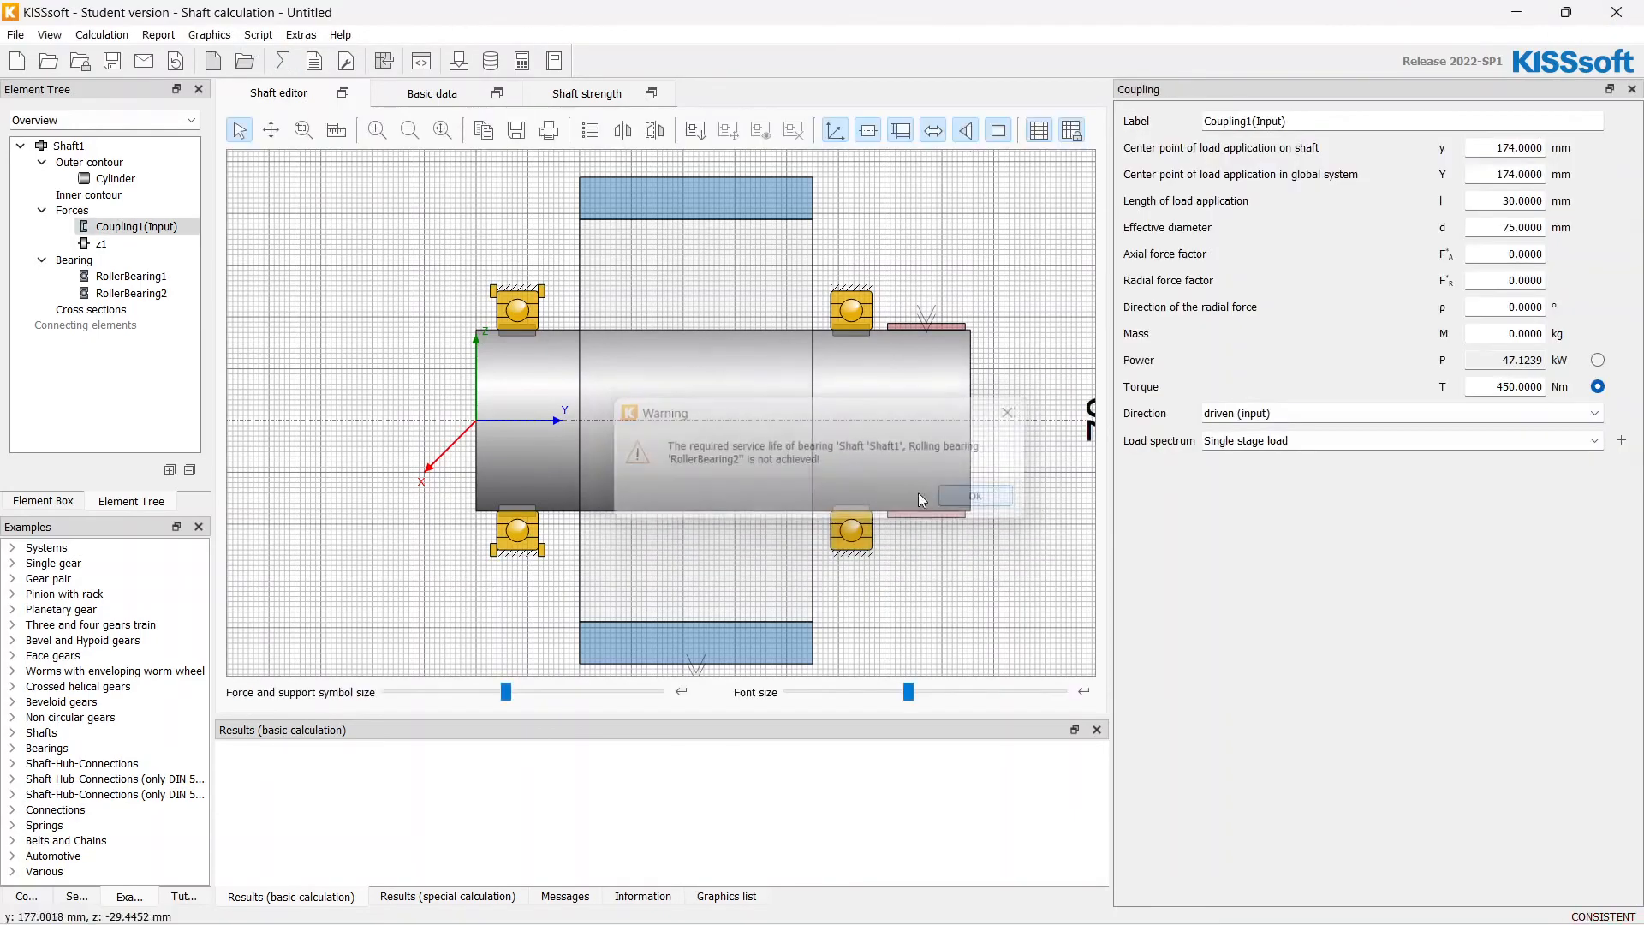
left_click(974, 495)
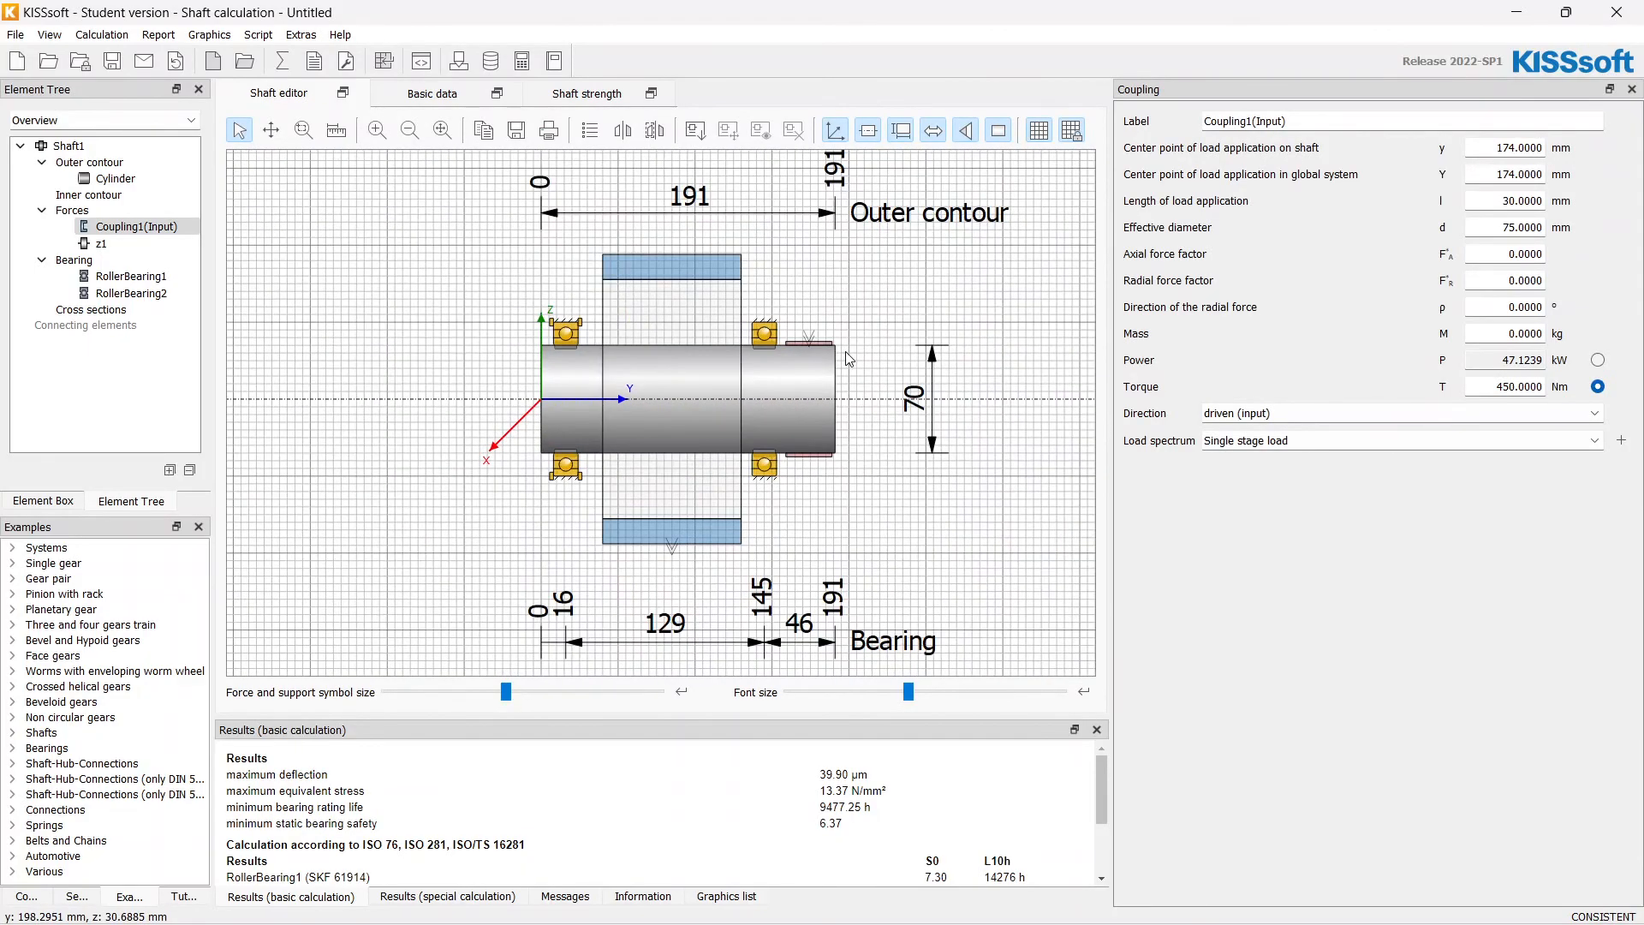
mouse_move(1619, 12)
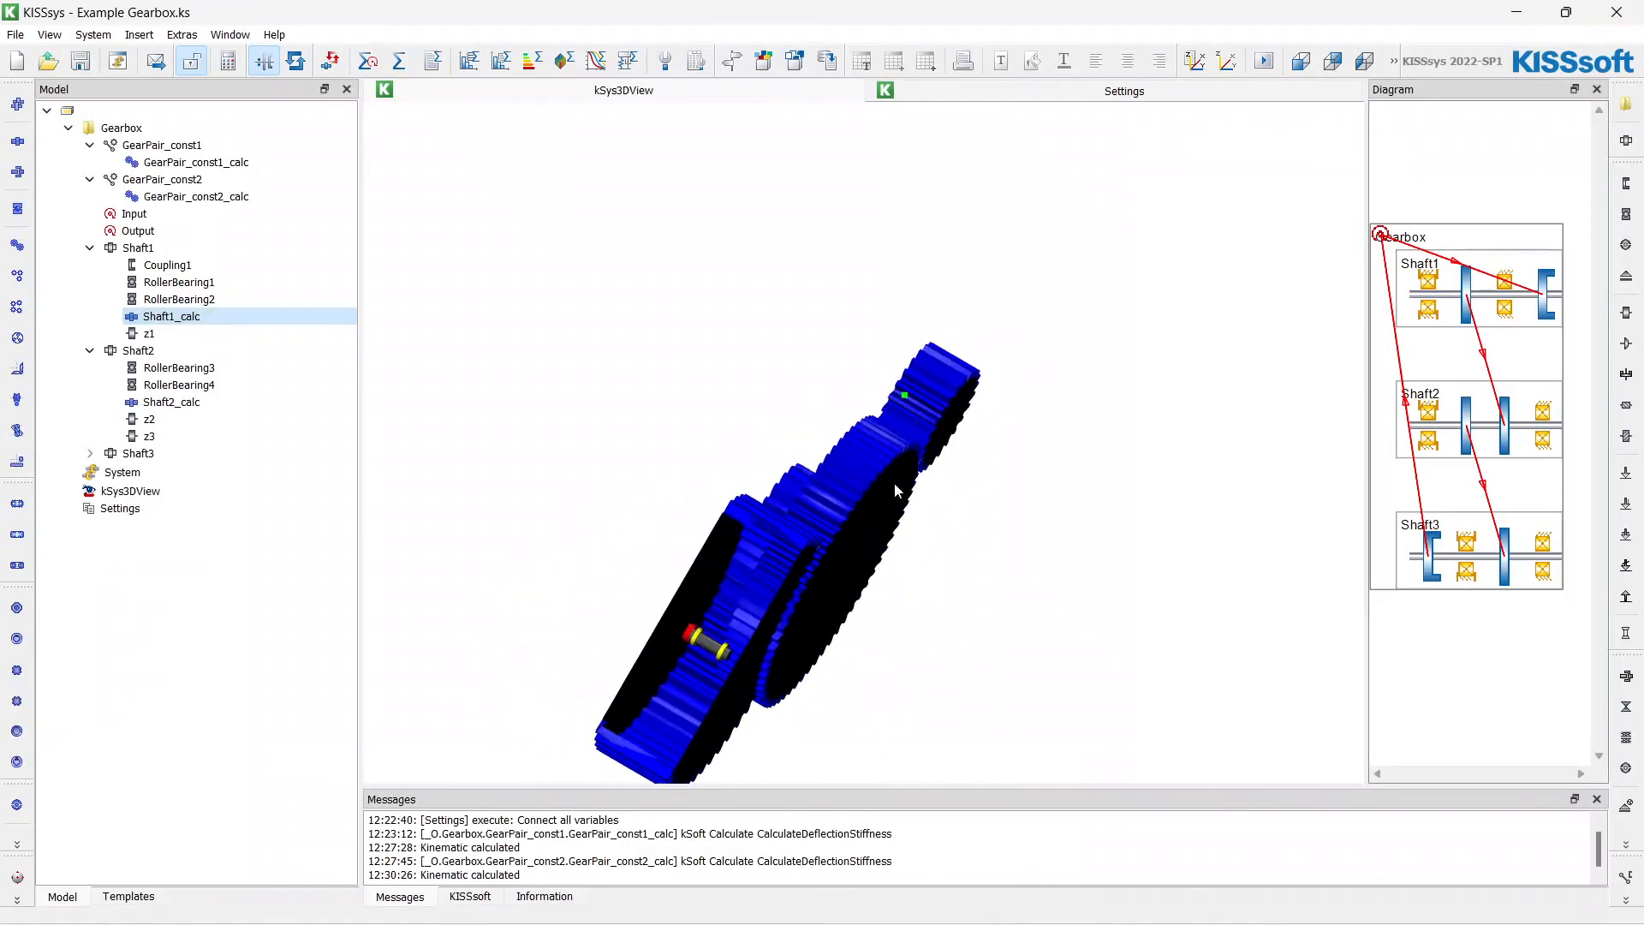
- Launch Shaft2's shaft calculation from the KISSsys model tree
left_click(364, 60)
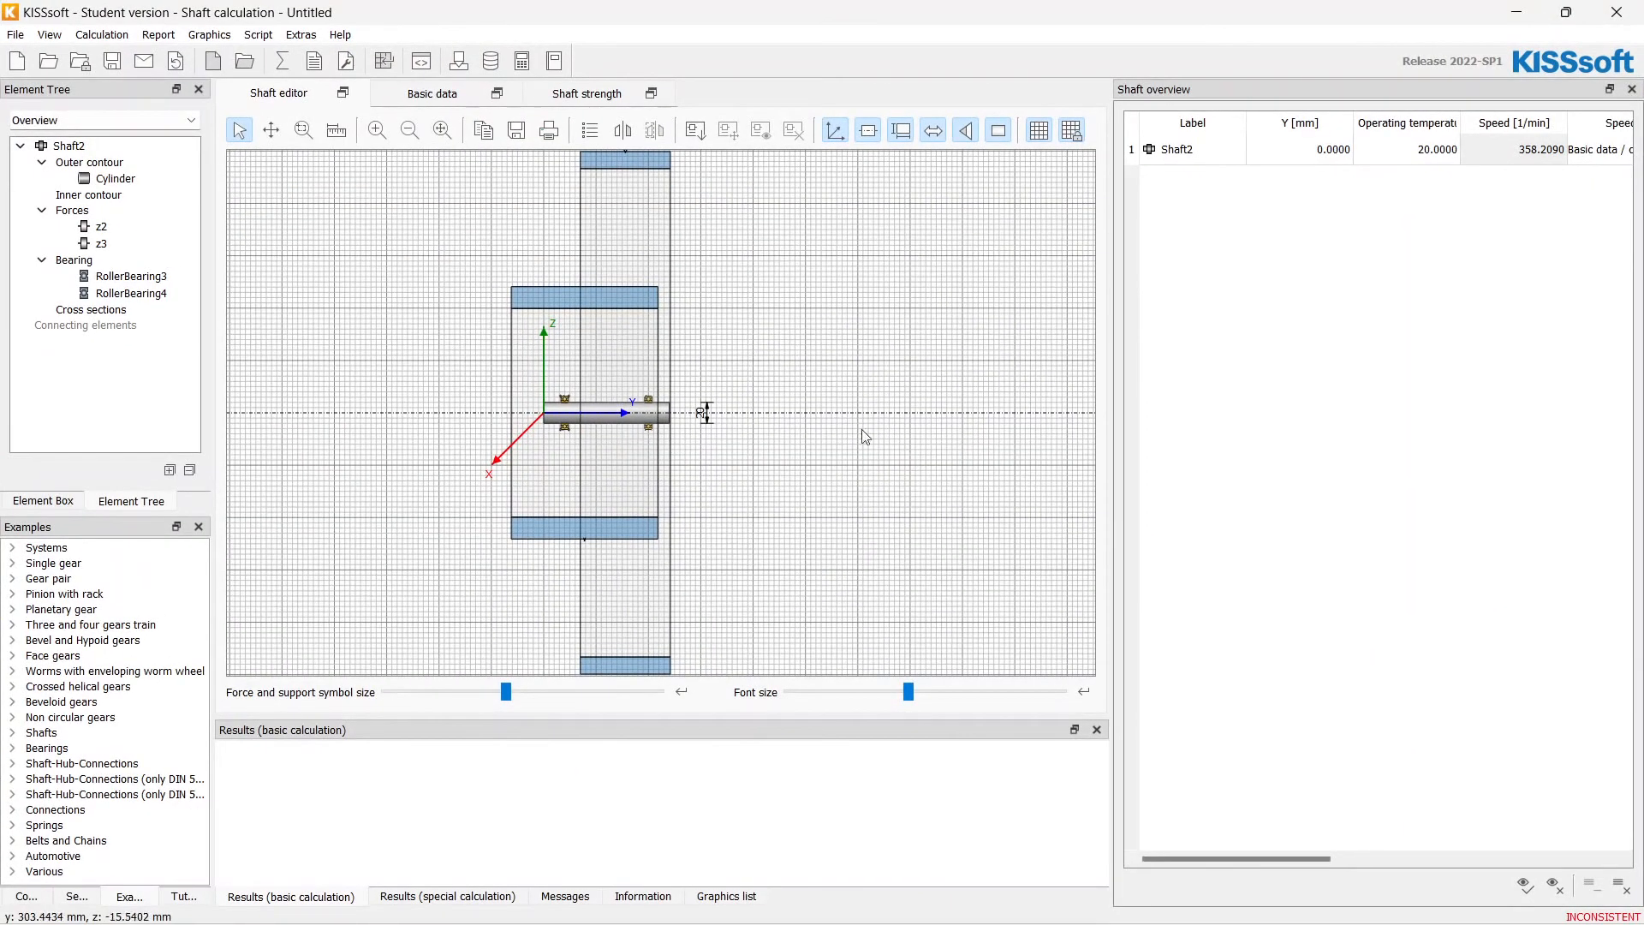
- Inspect gears z2 and z3 and the Cylinder section, then show the shaft element library
left_click(101, 226)
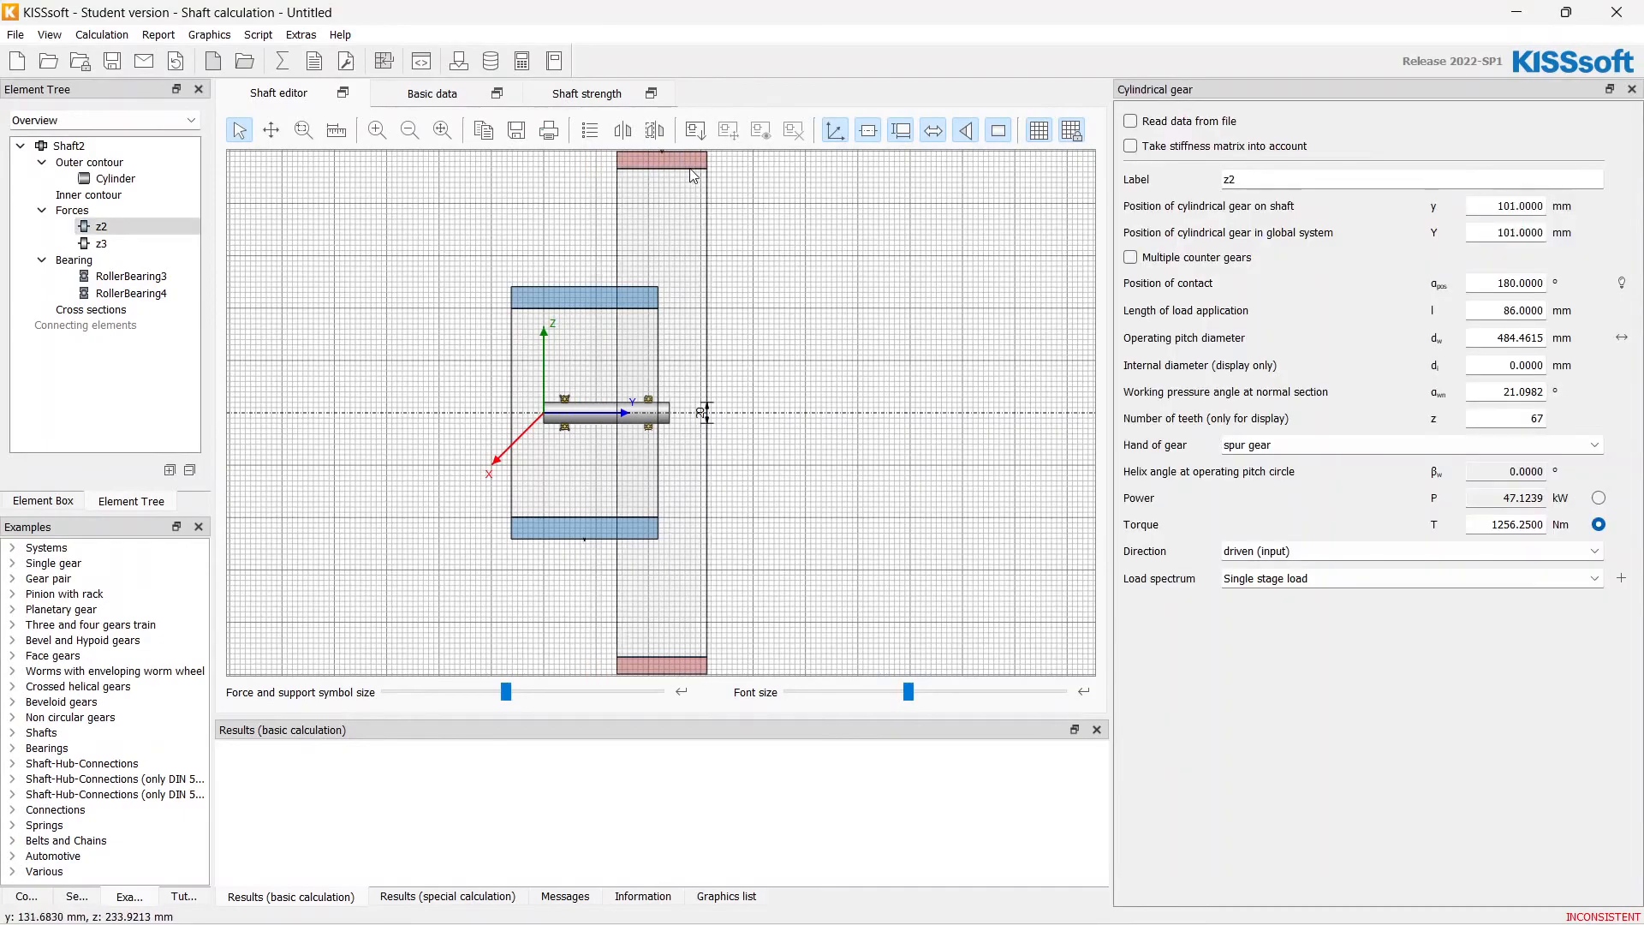
left_click(101, 243)
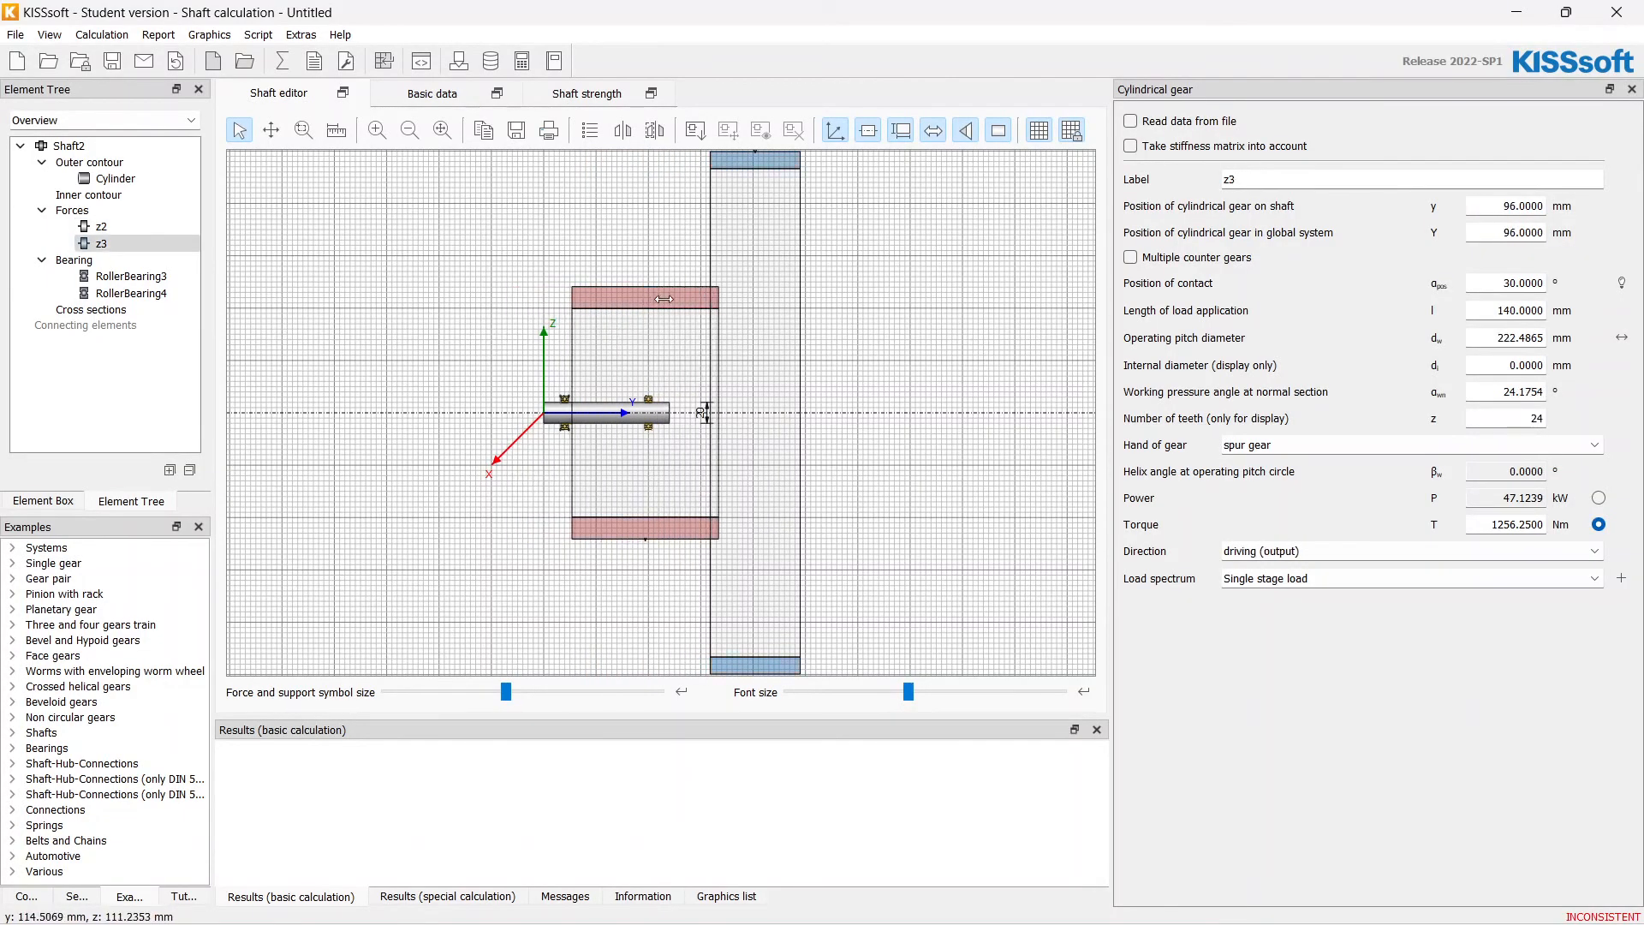
left_click(113, 178)
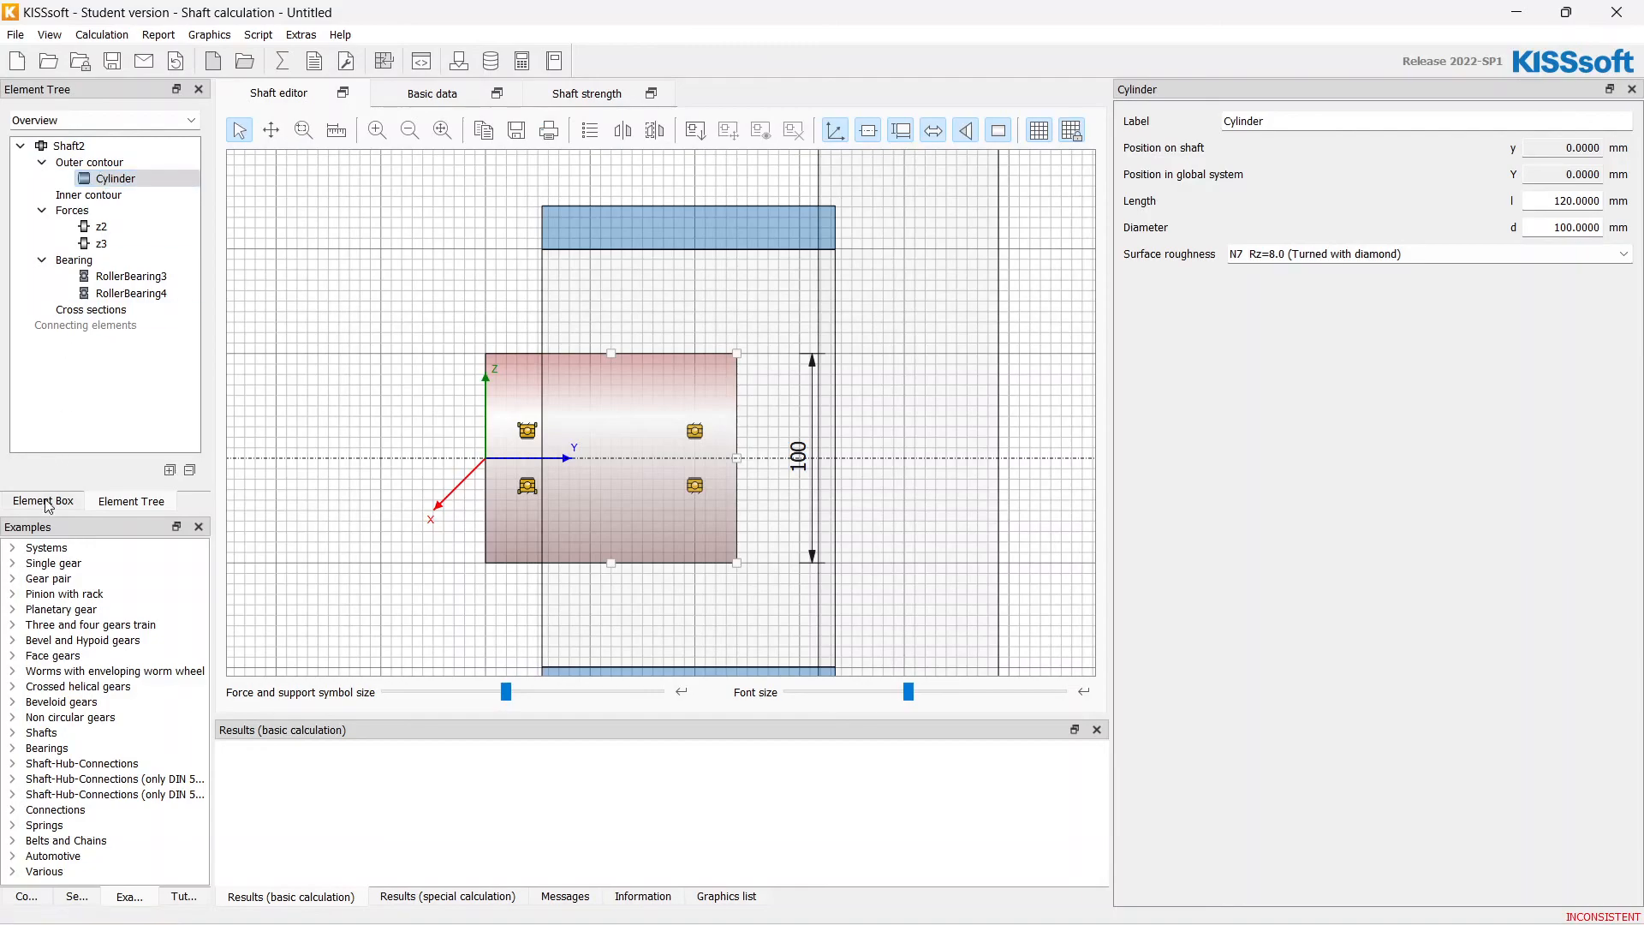
left_click(42, 500)
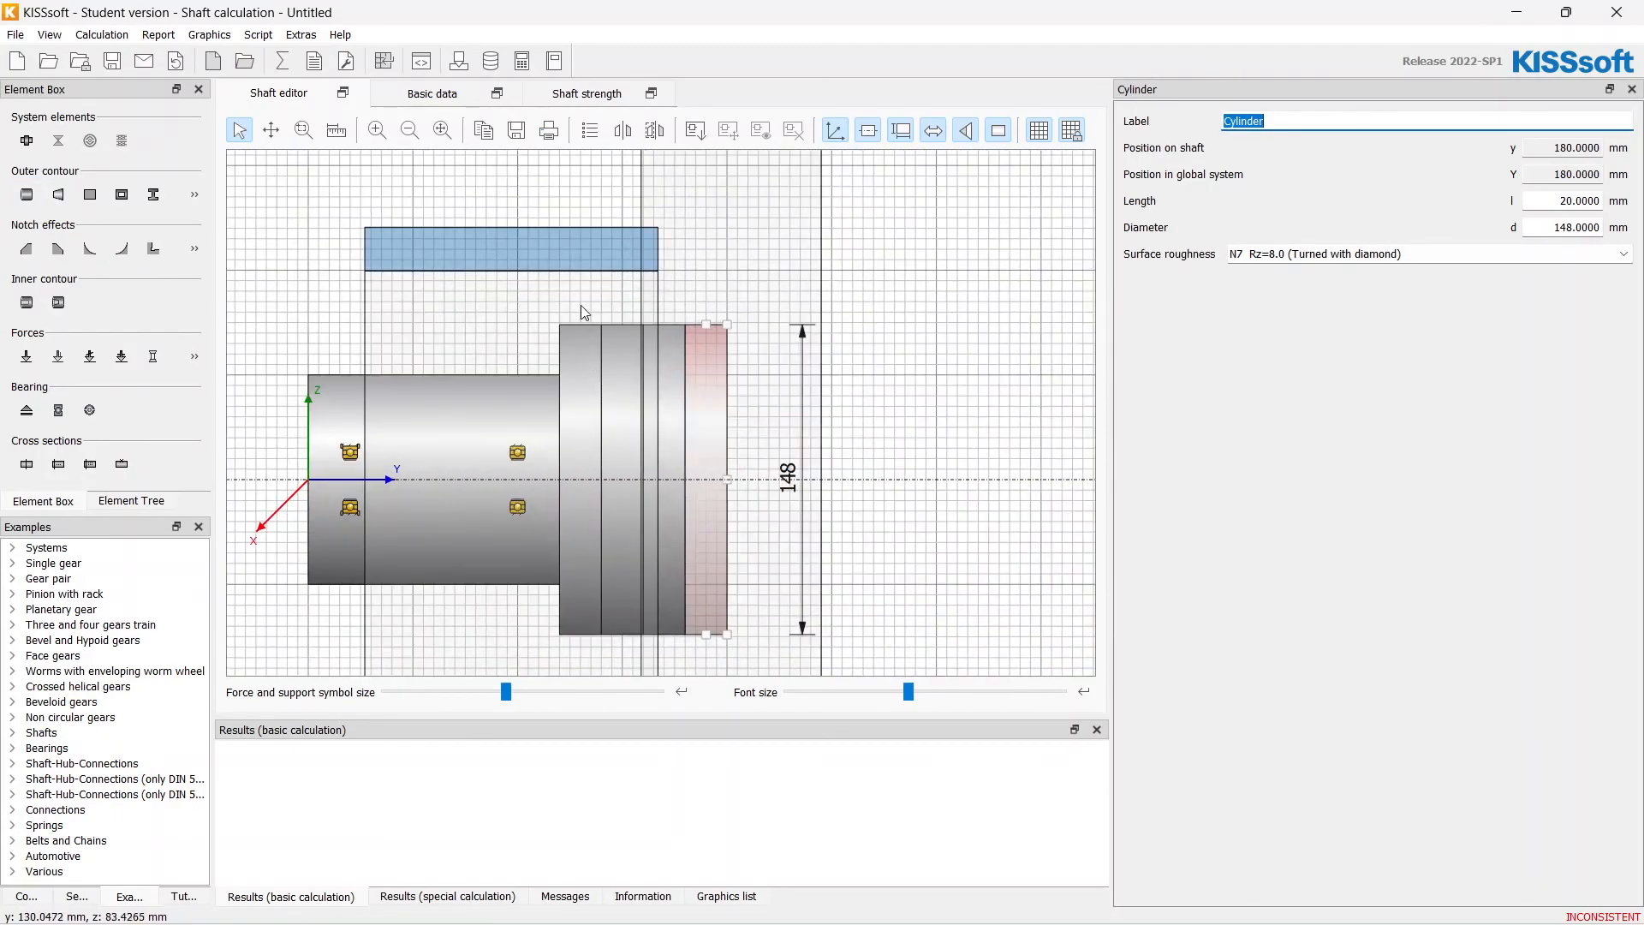
left_click(430, 472)
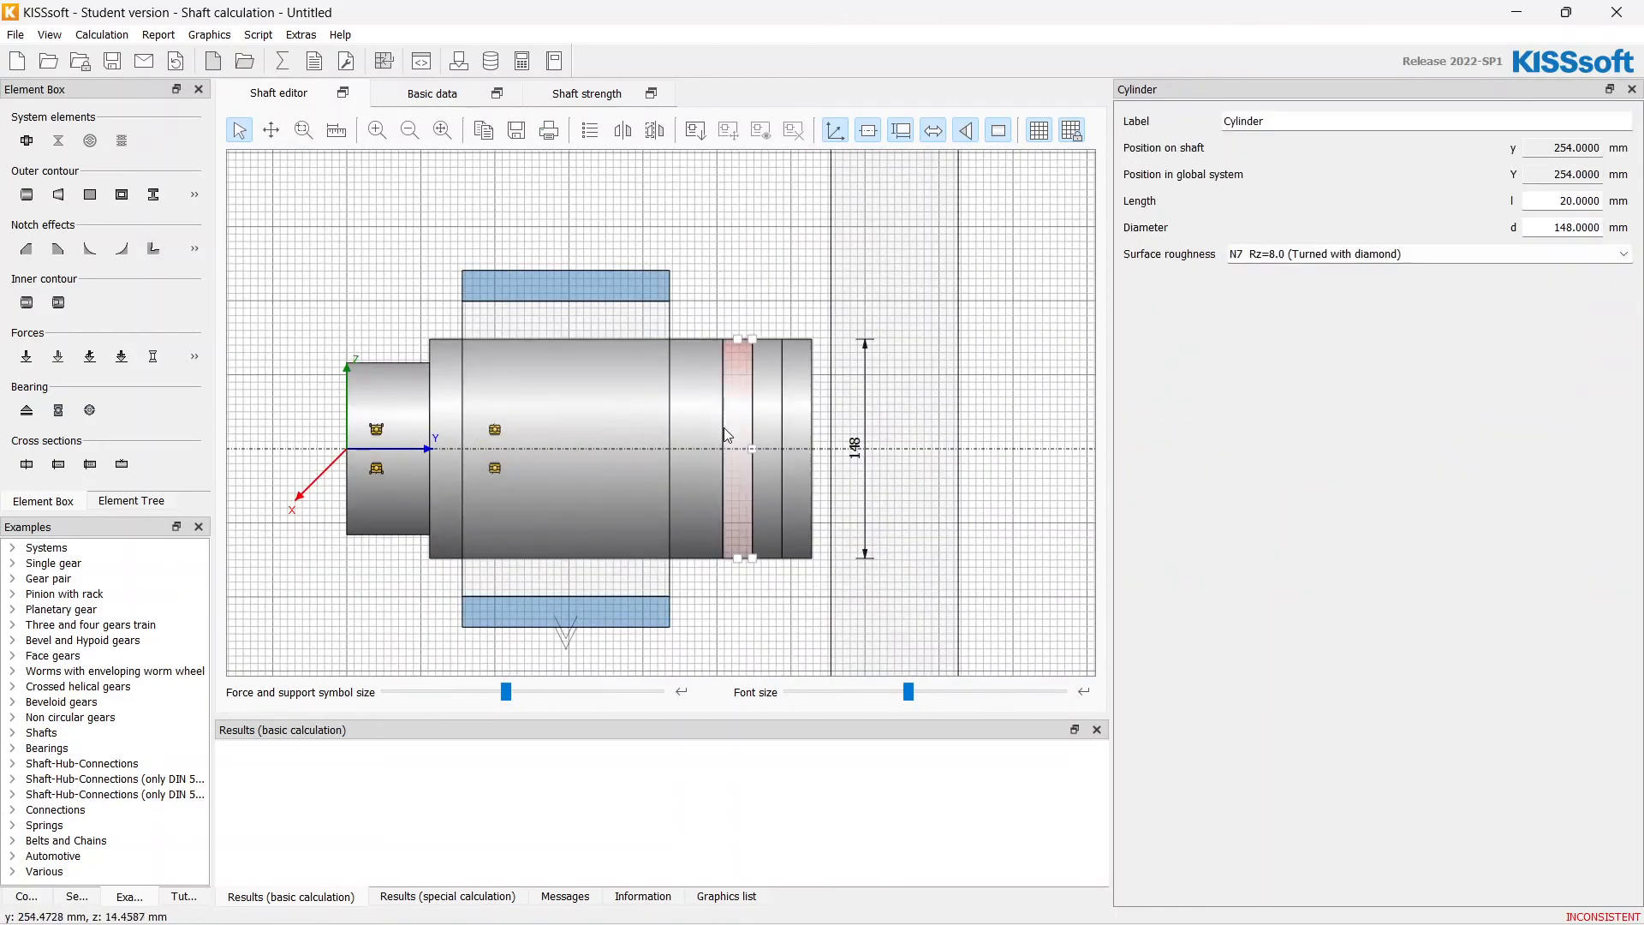
- Select the main and 178 mm shoulder sections and enlarge the end section to 120 mm diameter
left_click(567, 445)
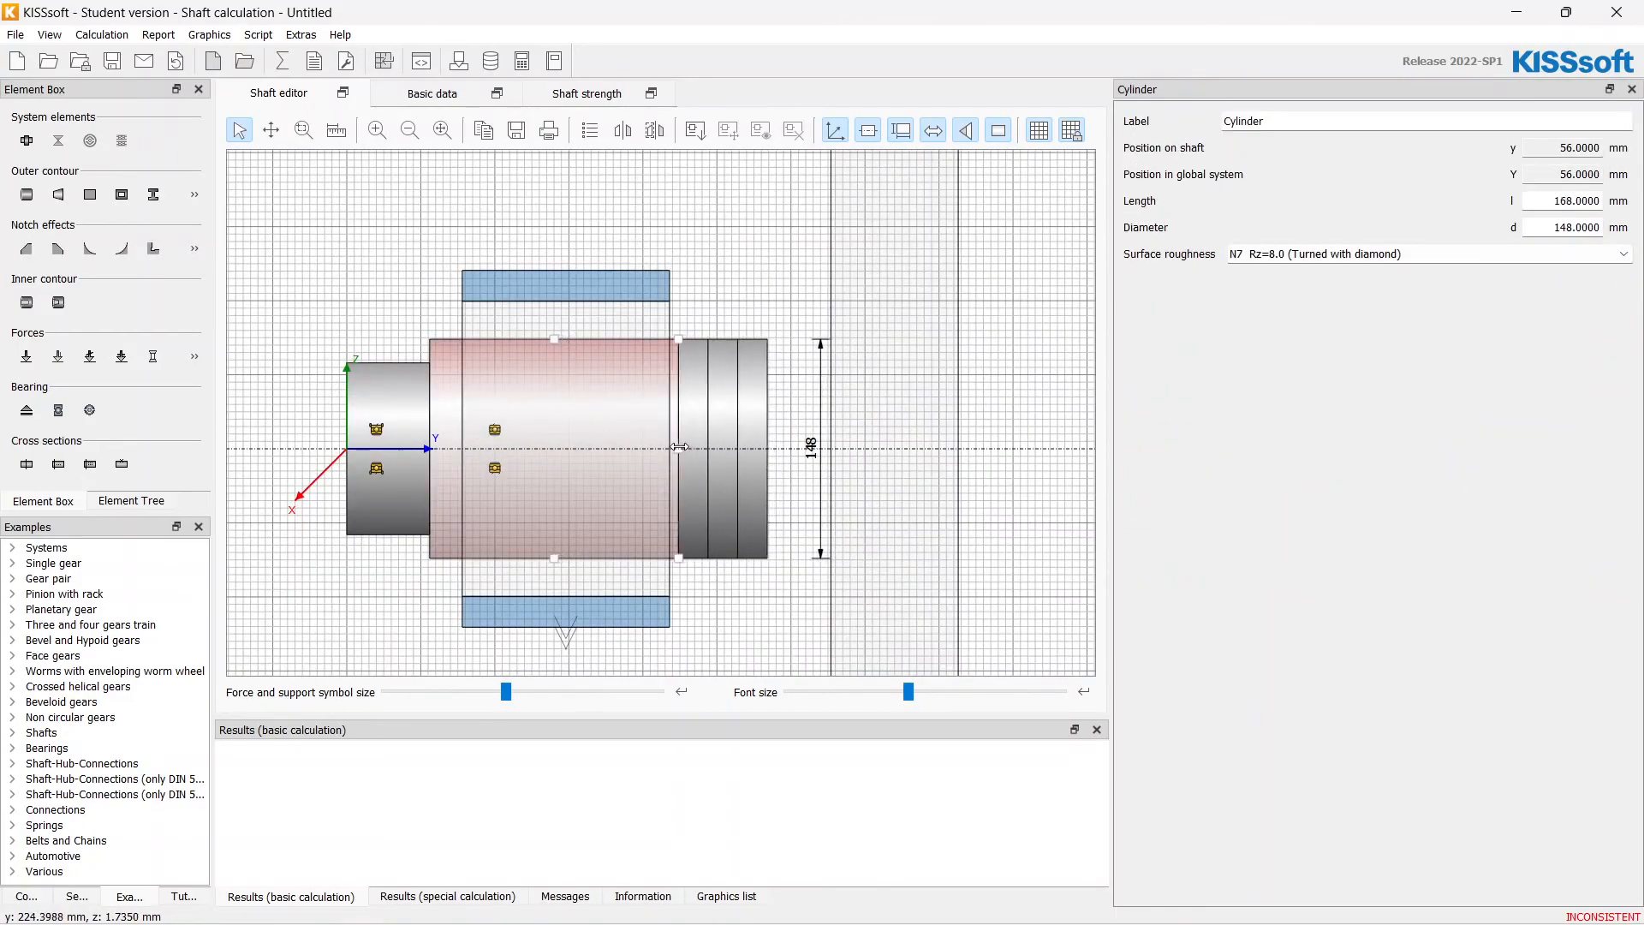
left_click(692, 445)
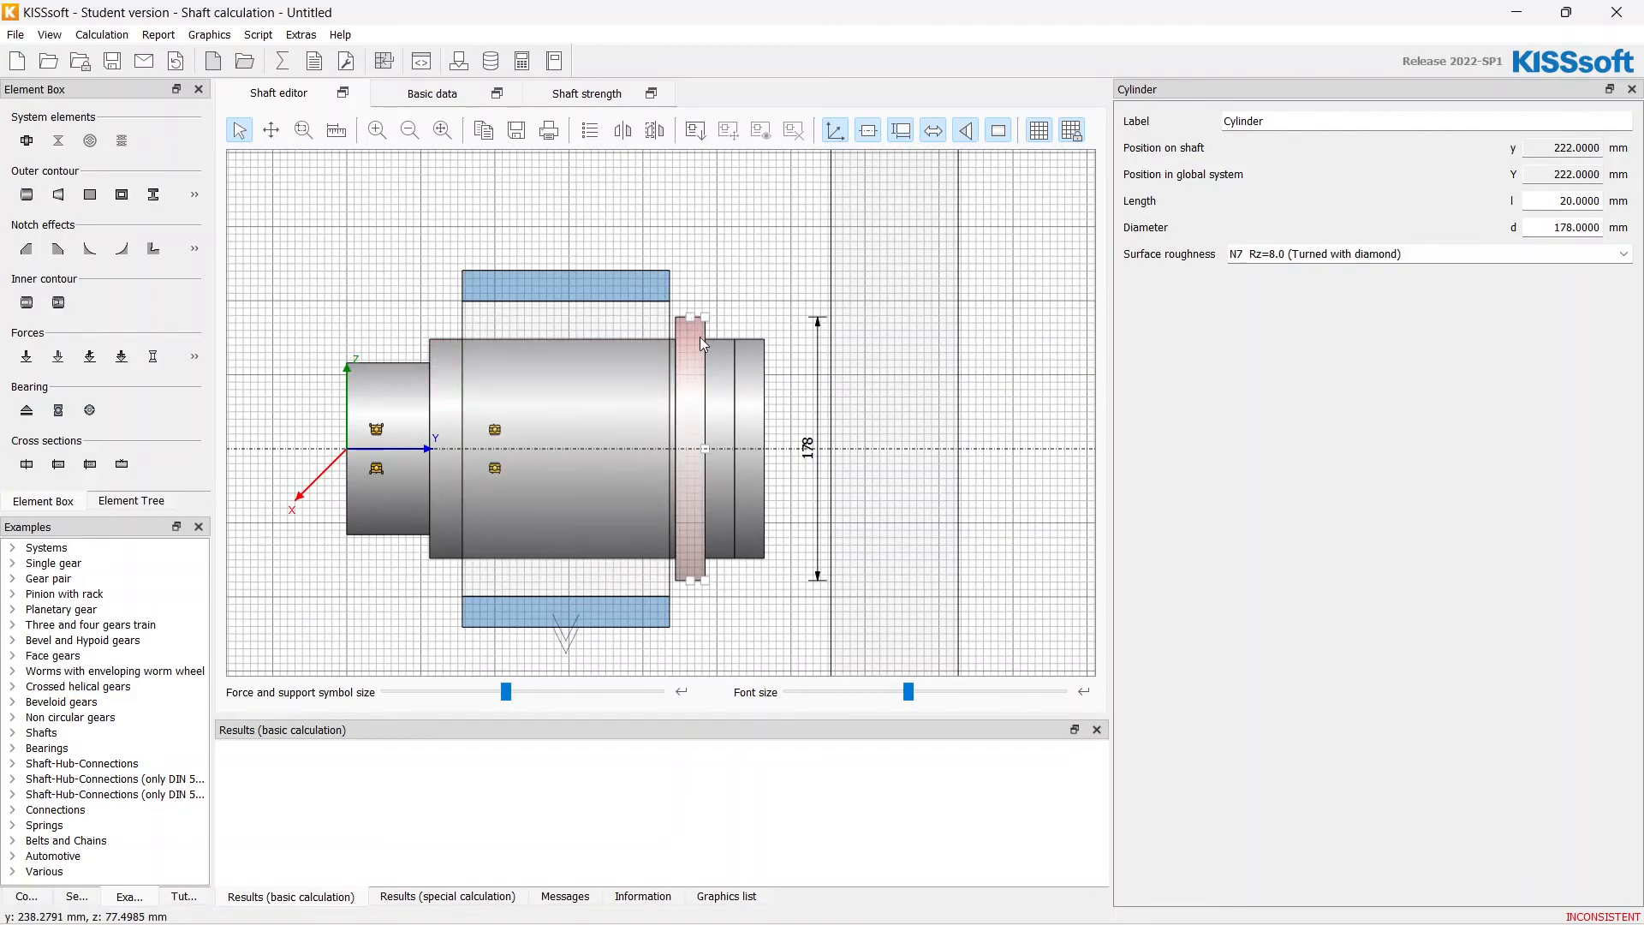
mouse_move(692, 410)
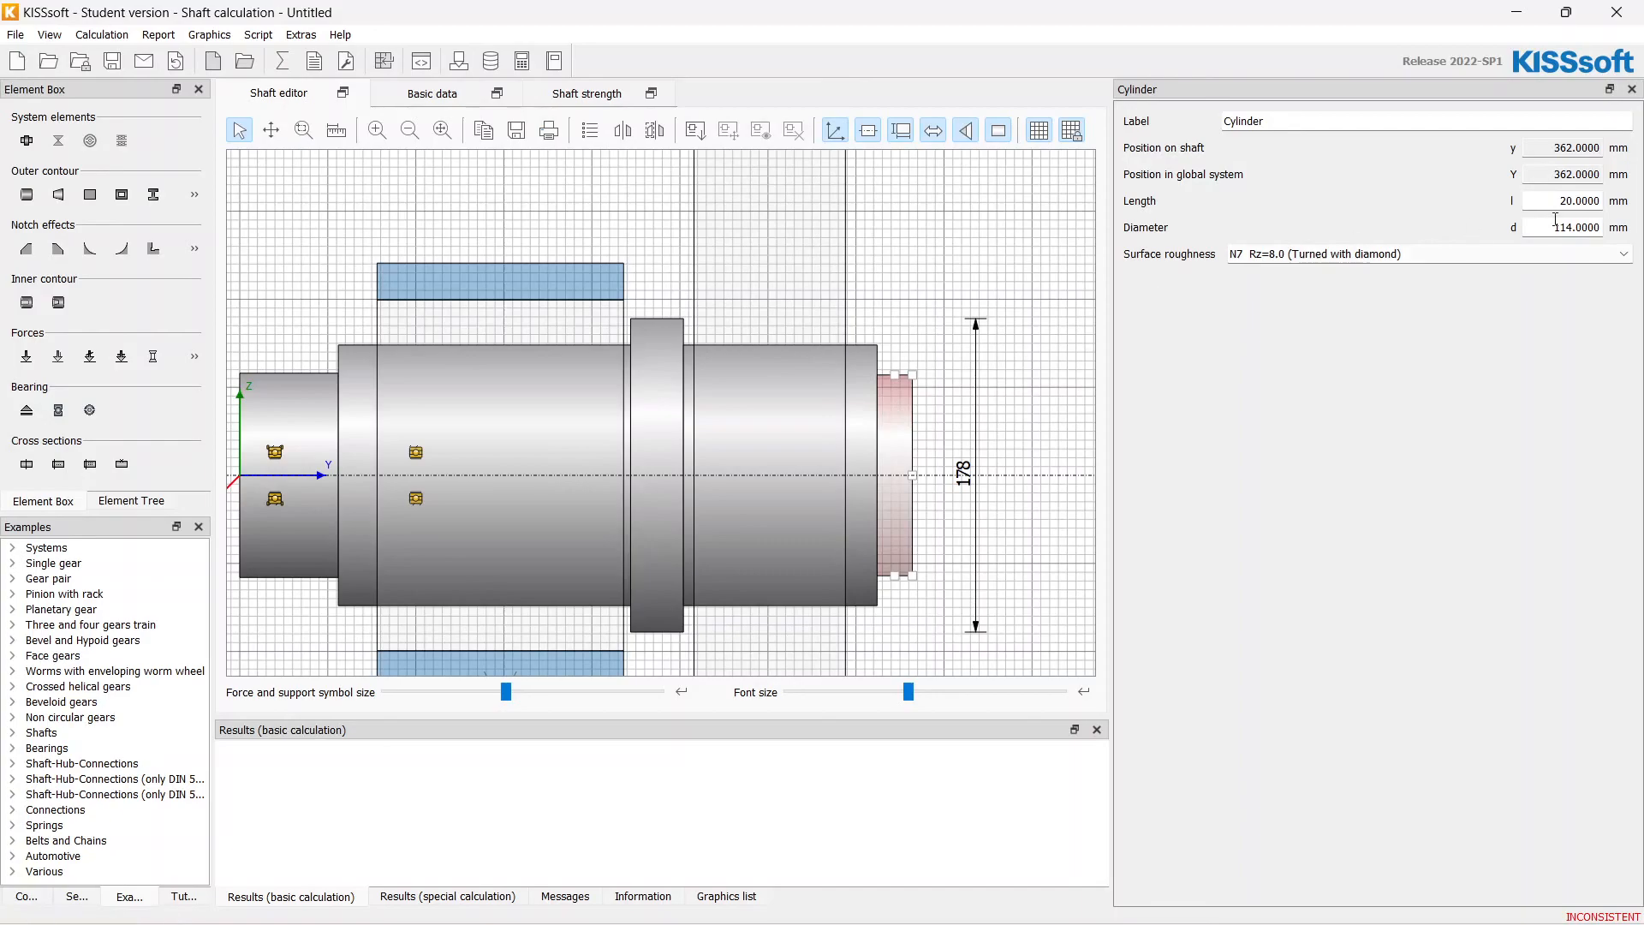
triple_click(1575, 228)
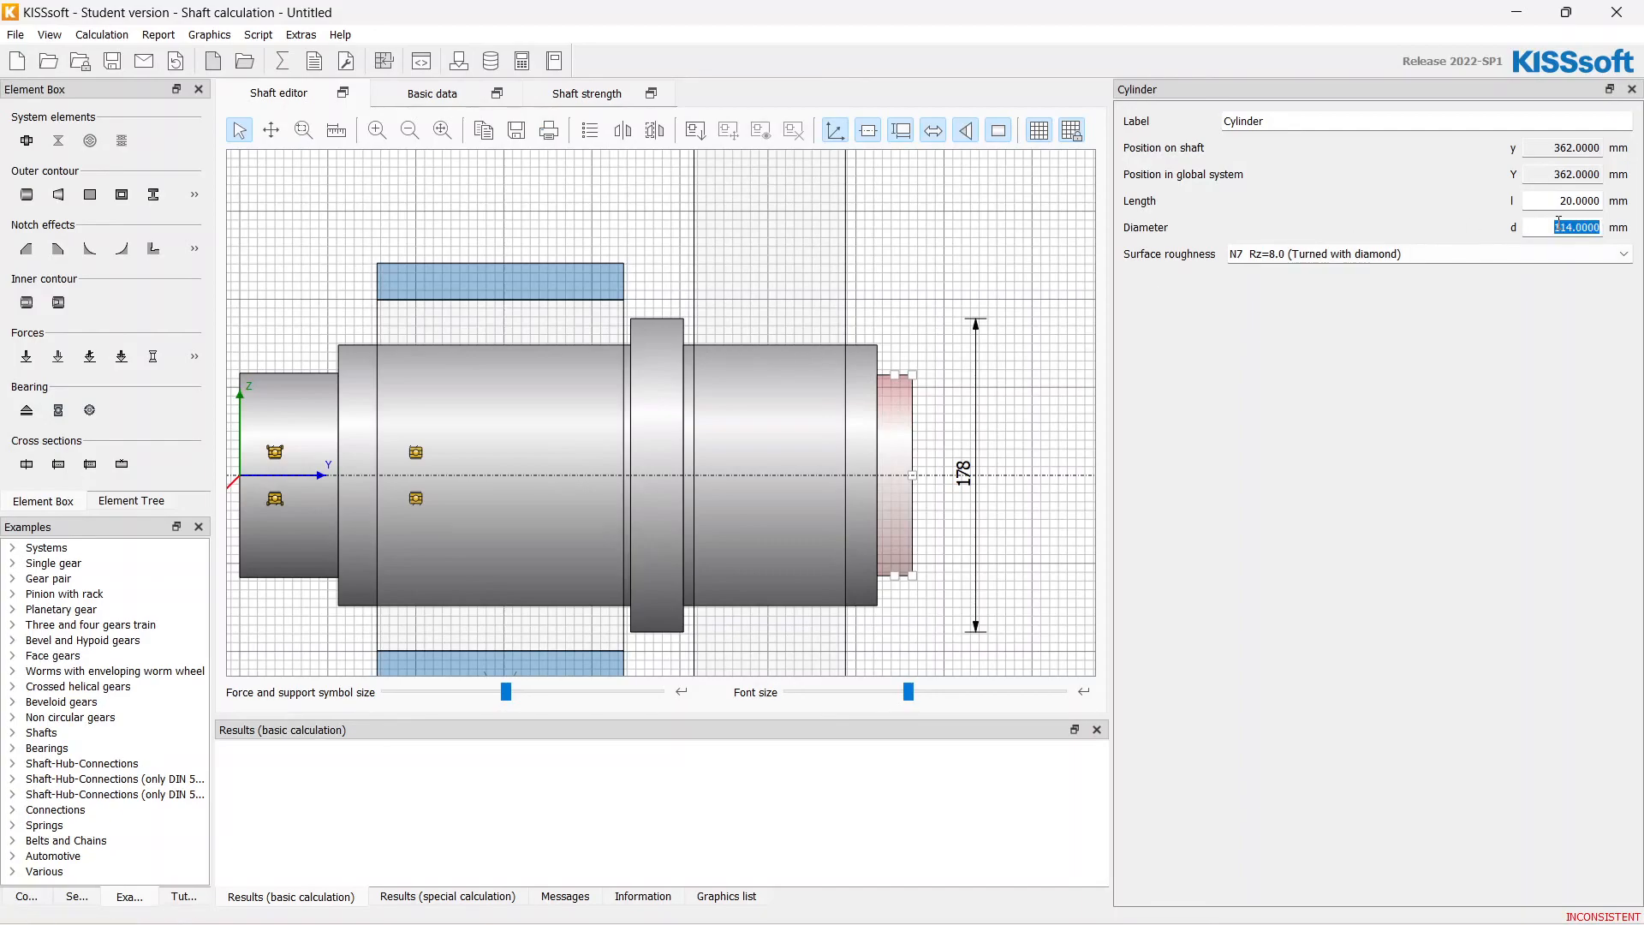
type("120")
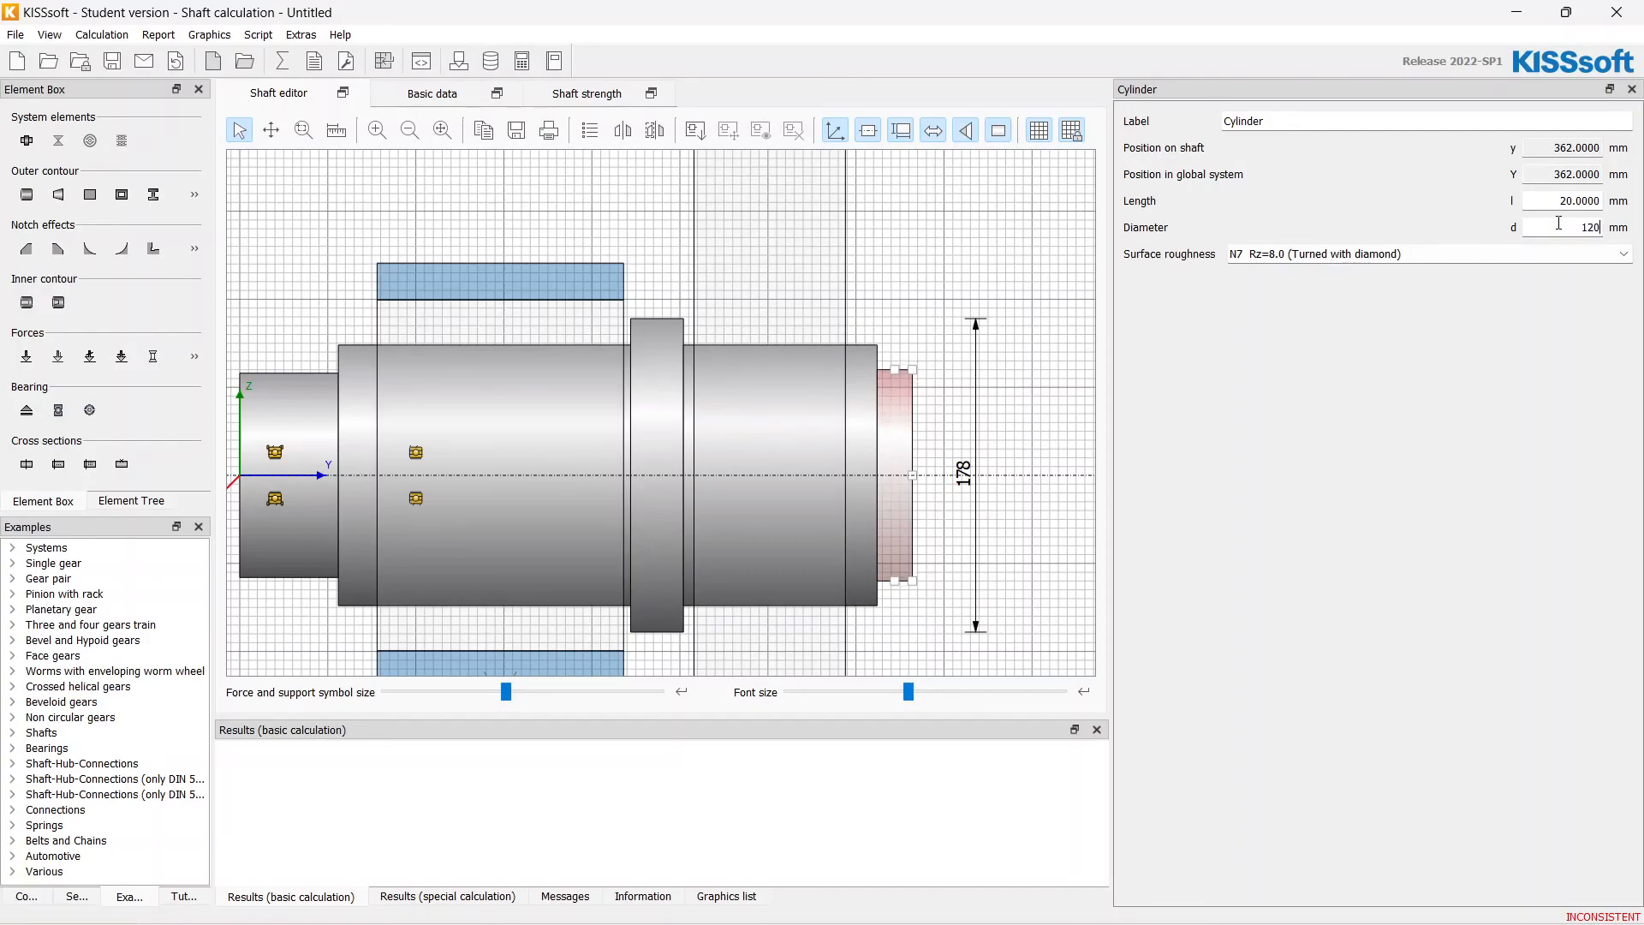
left_click(288, 472)
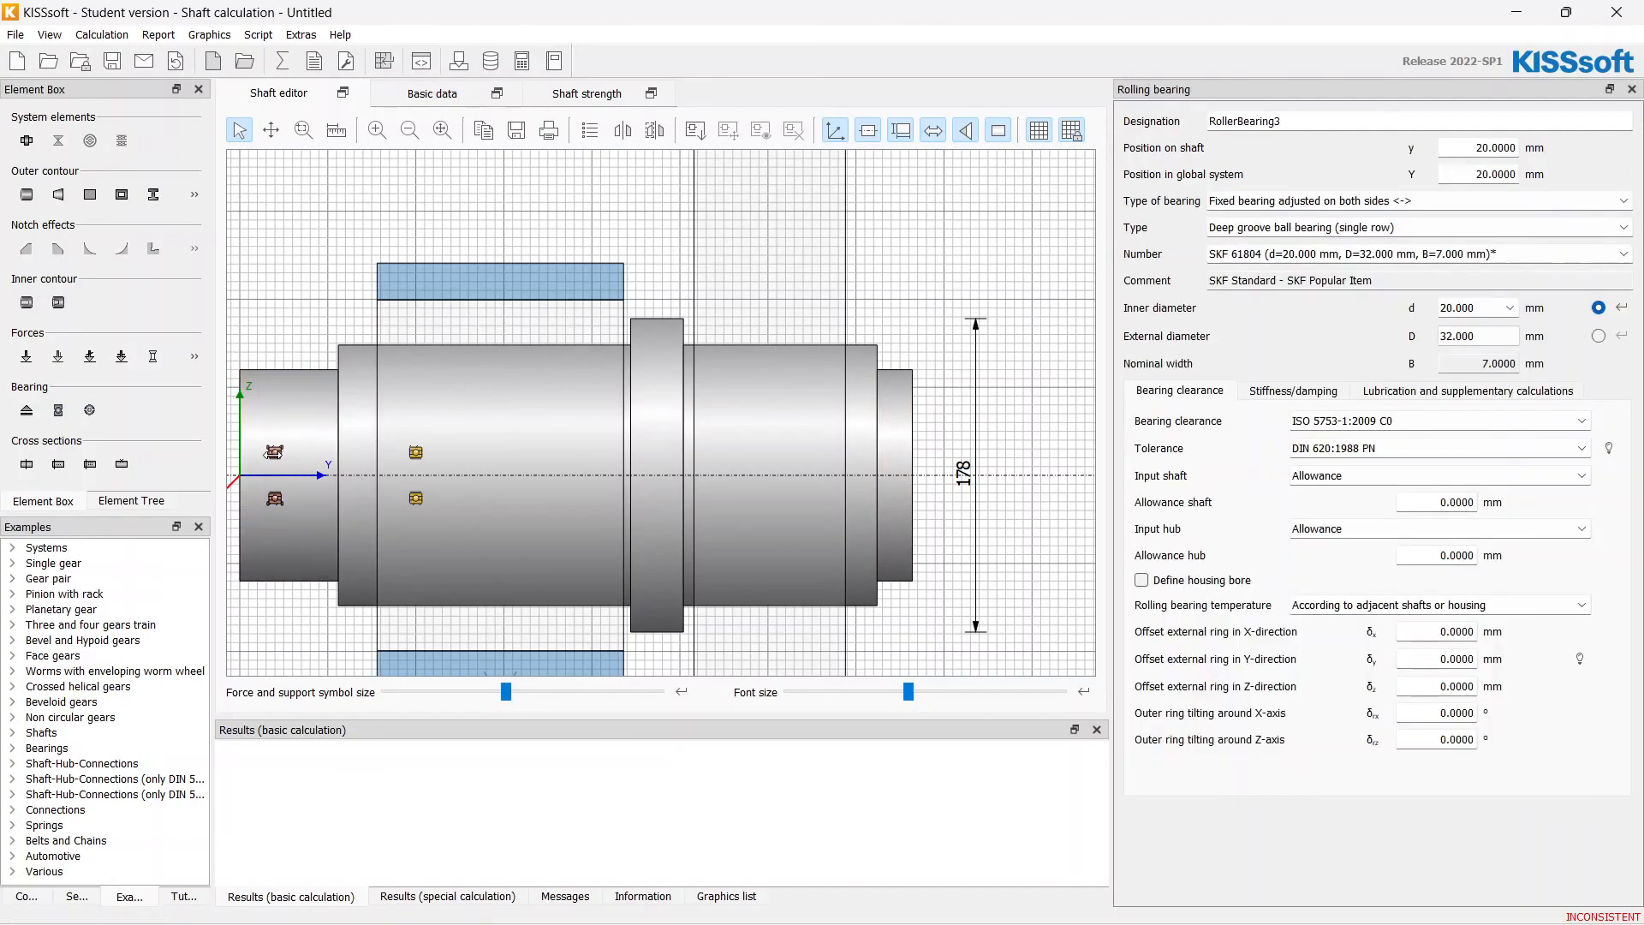
- Give the left bearing a 120 mm bore and select the SKF 16024 from the matching numbers
left_click(1519, 307)
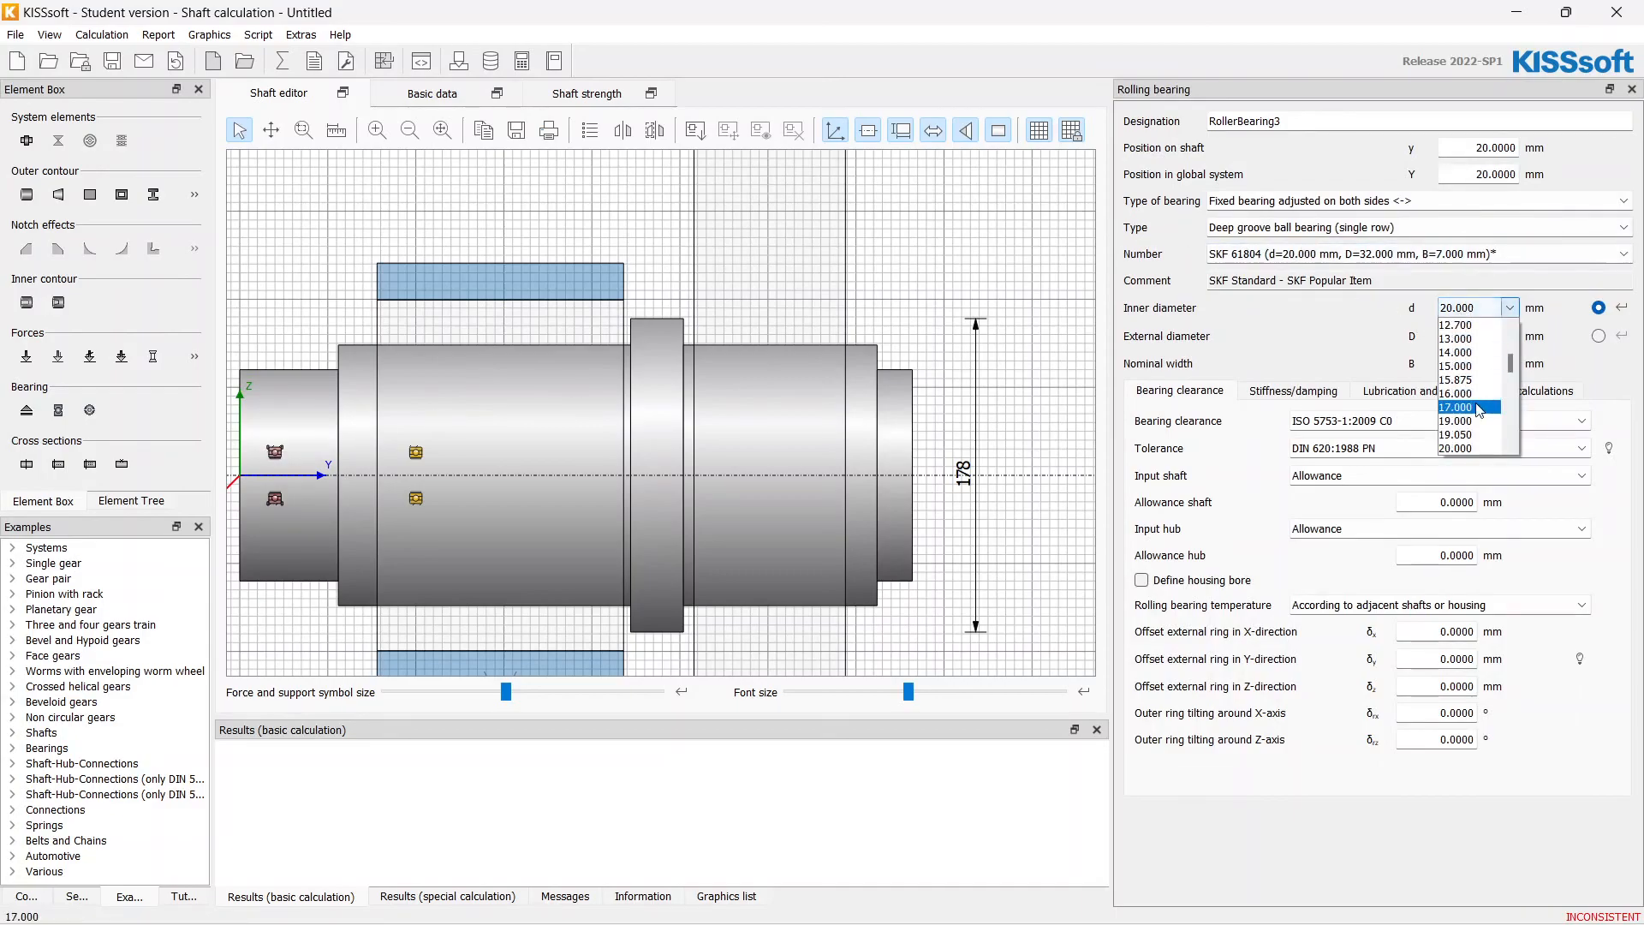
scroll("down", 3)
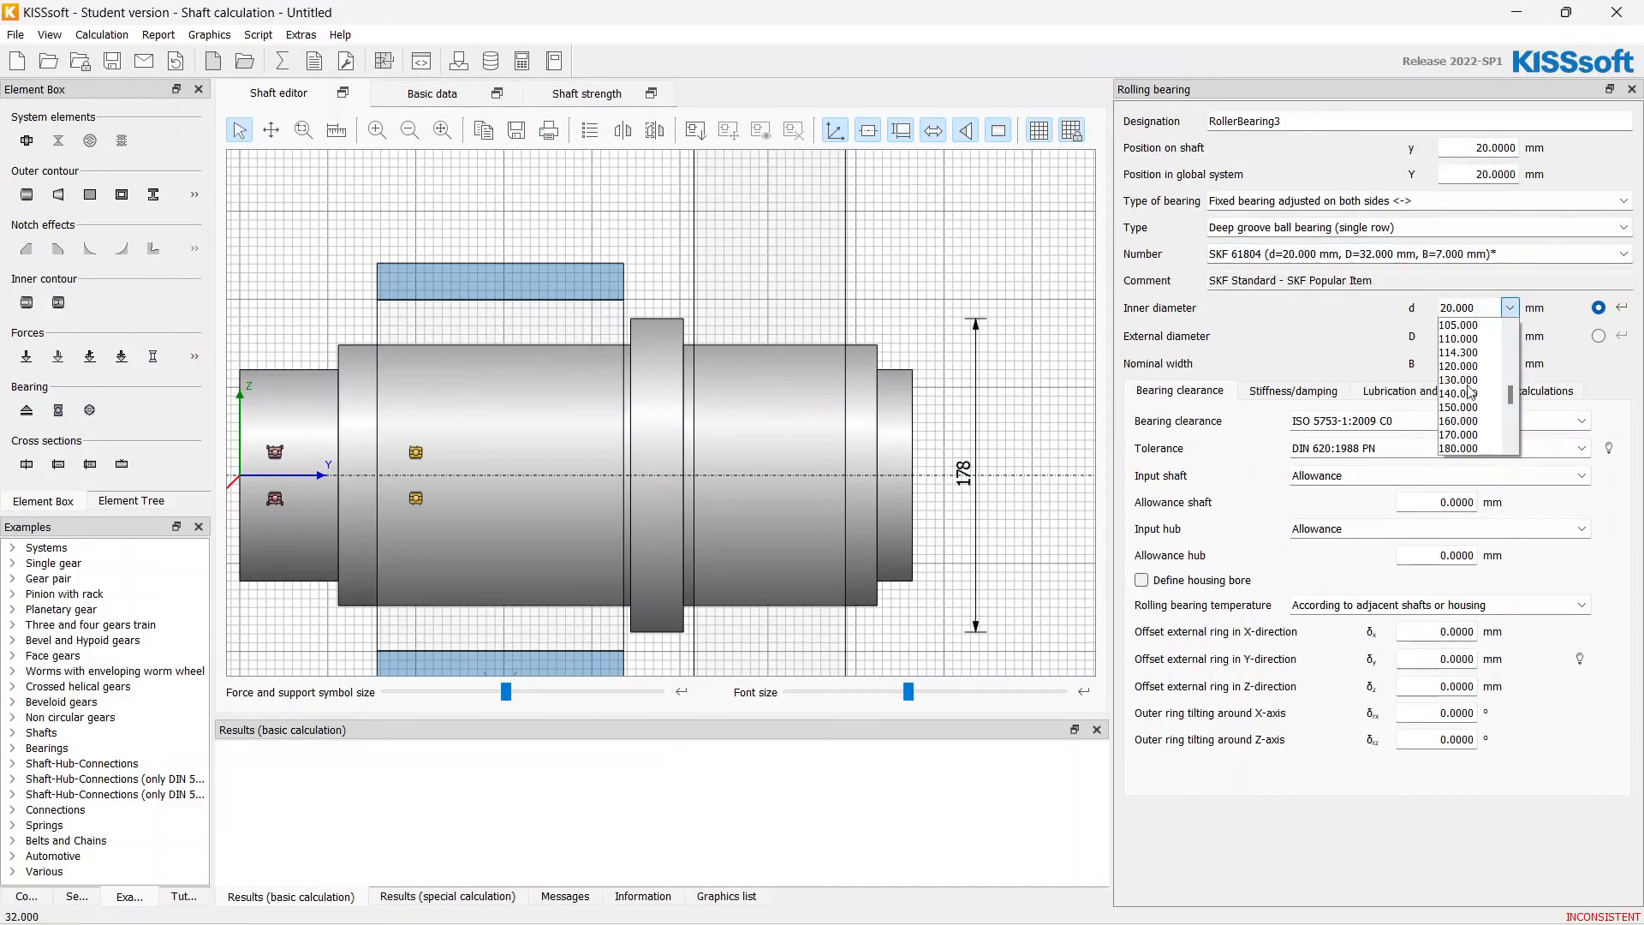
left_click(1457, 367)
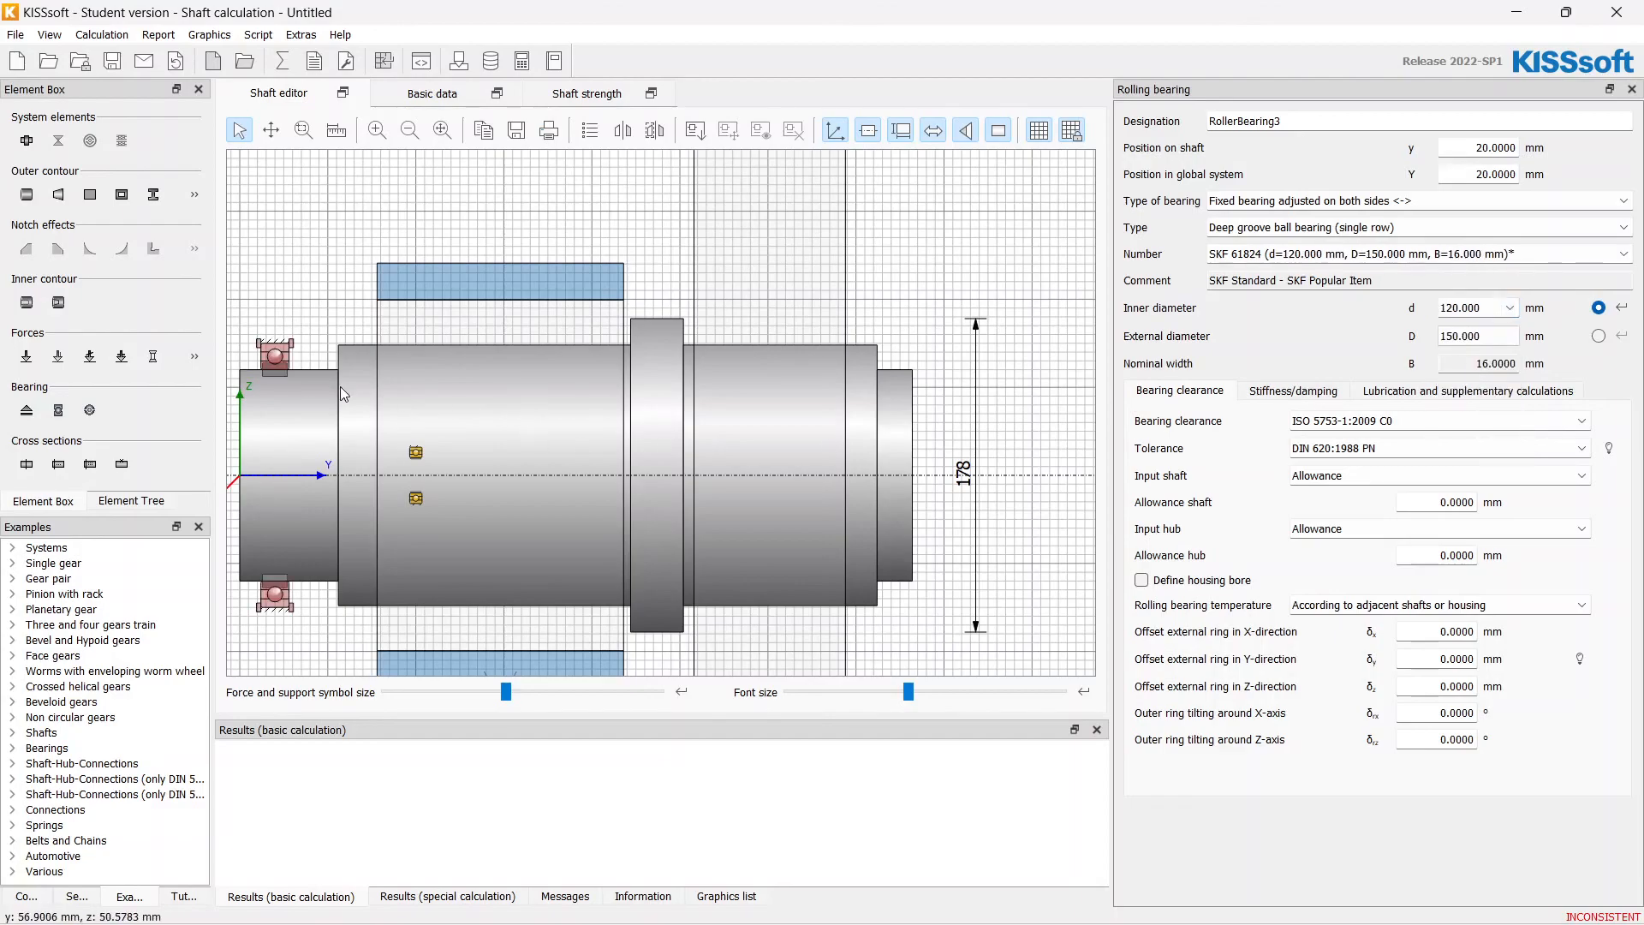
left_click(1623, 253)
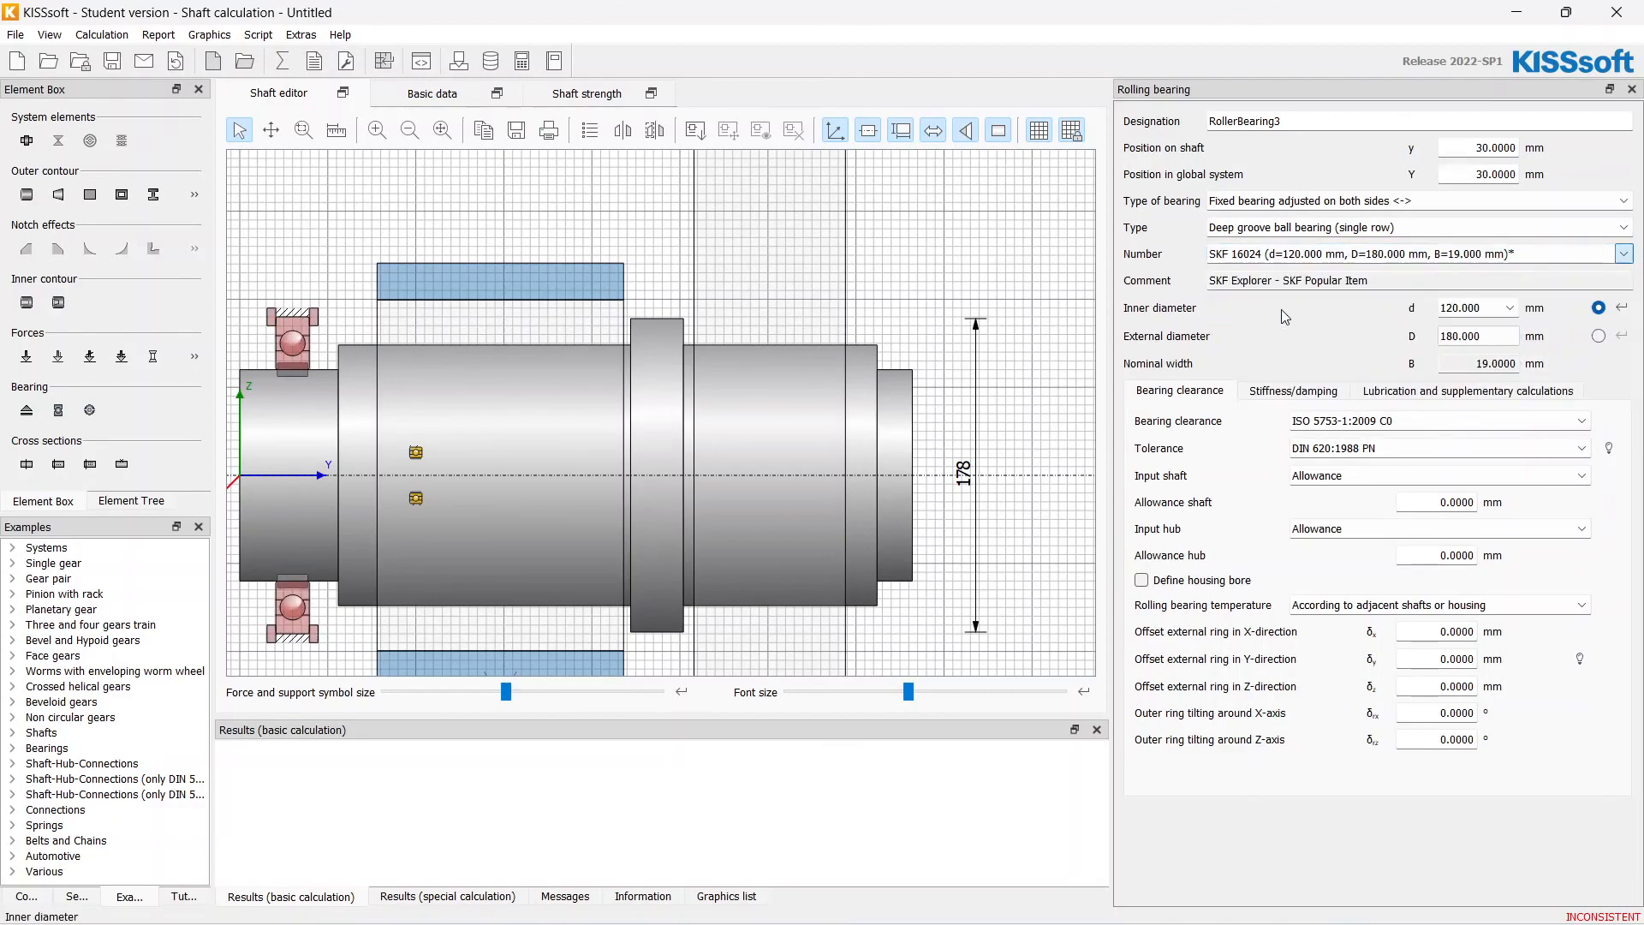
left_click(1623, 253)
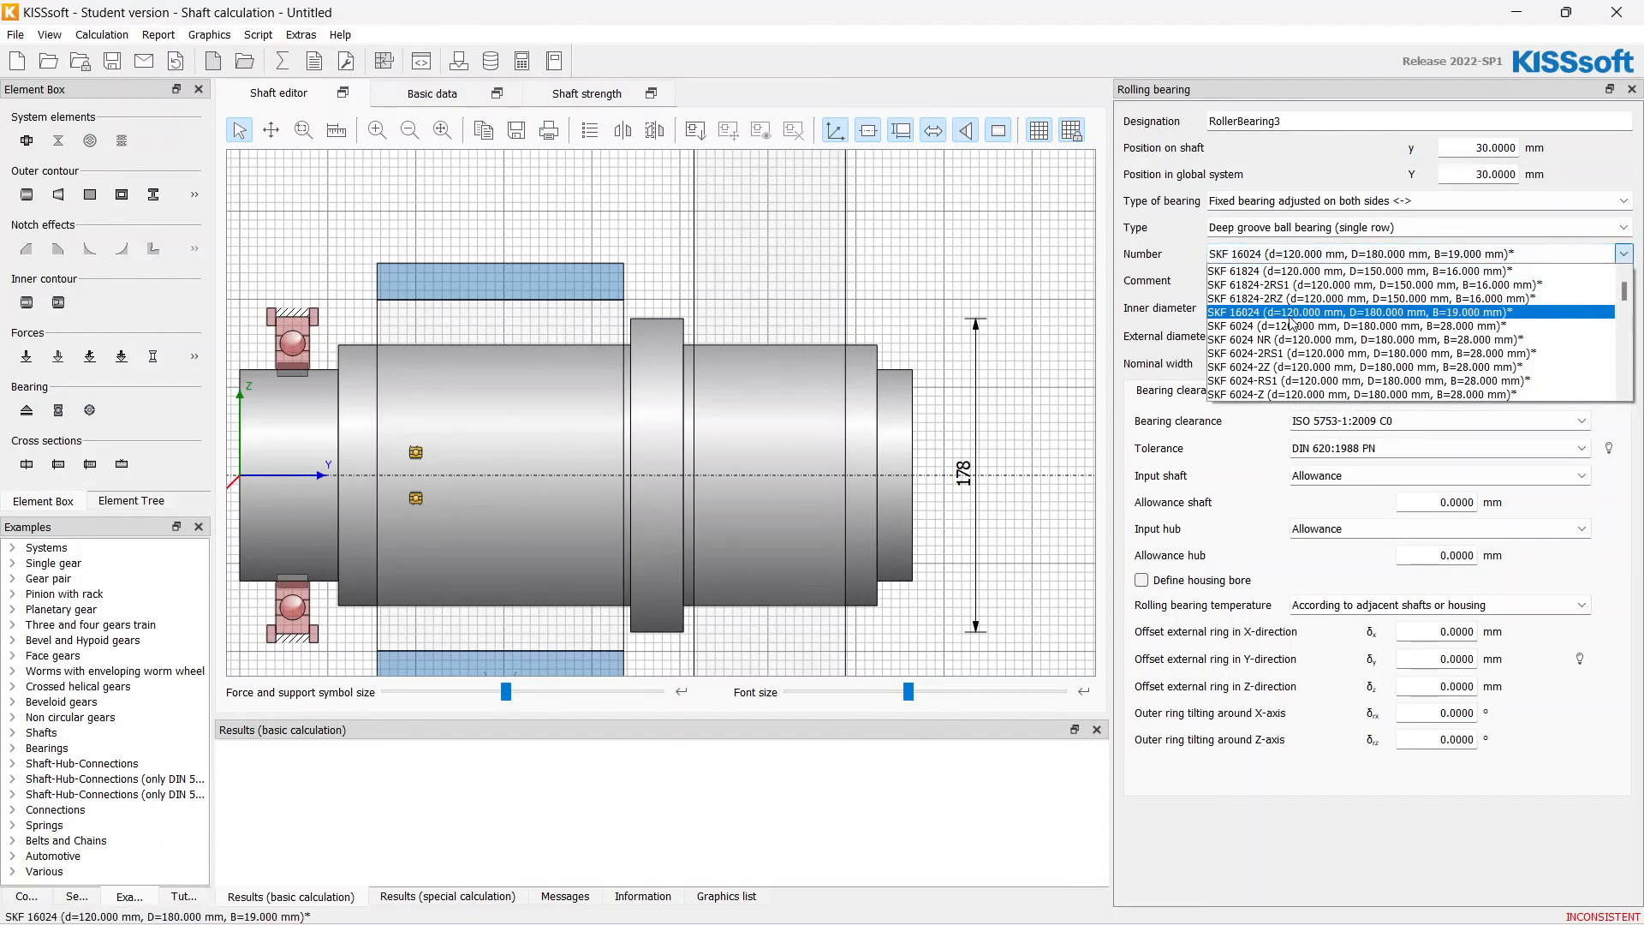
- Give the right bearing a 120 mm bore as SKF 6024, check its data and return to KISSsys
left_click(1358, 325)
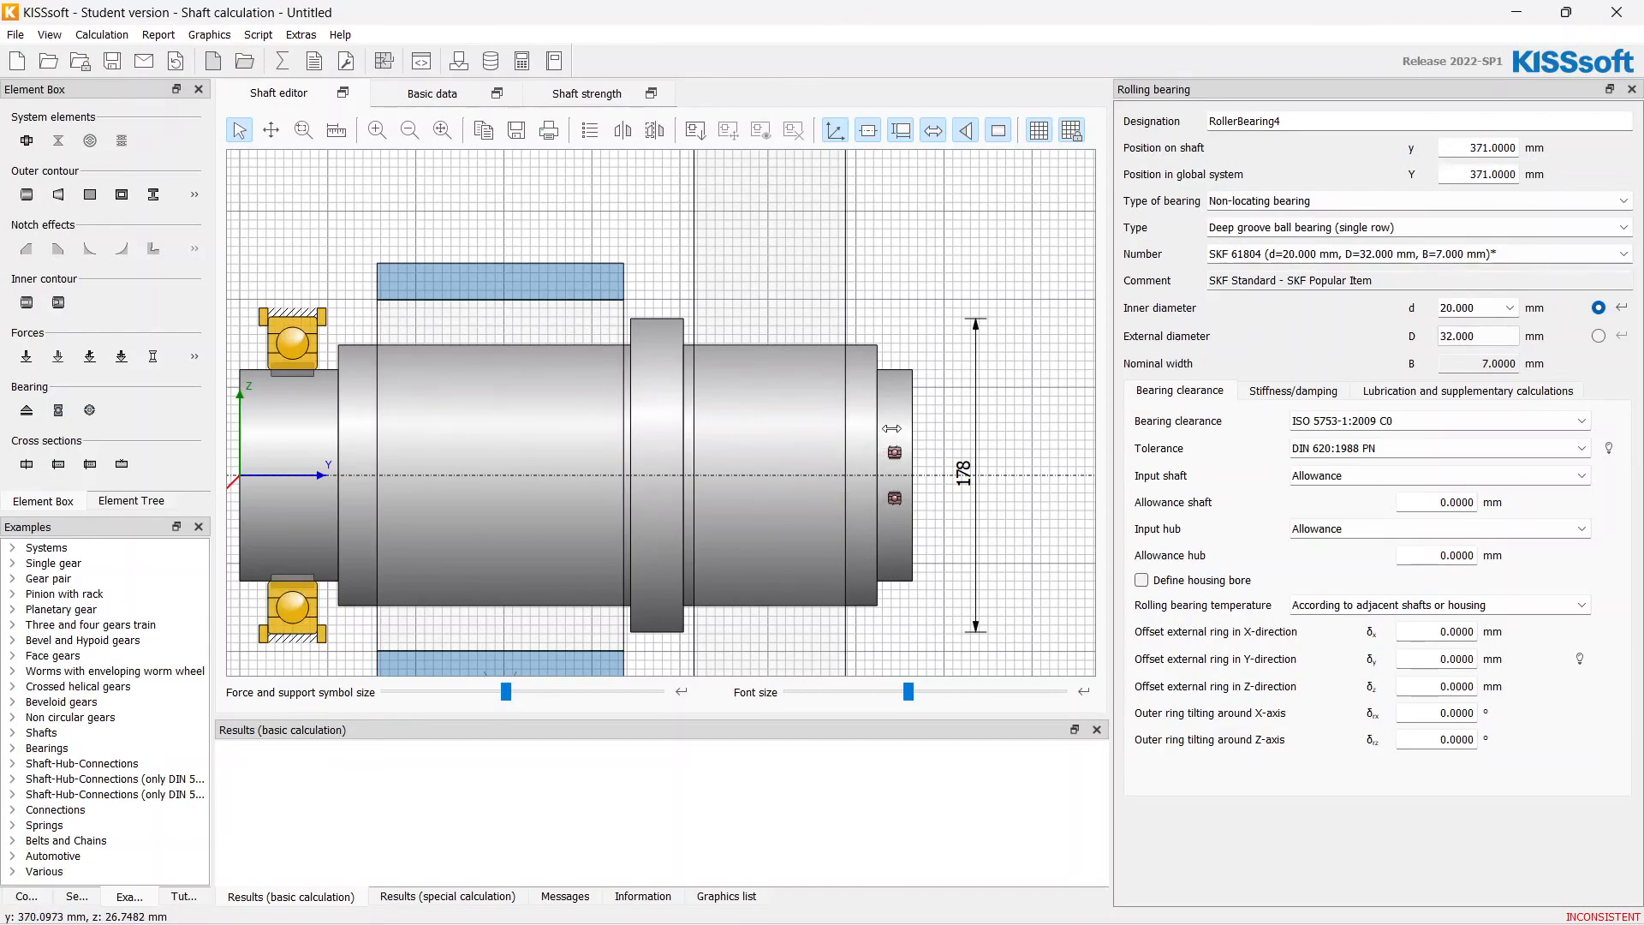
left_click(1509, 307)
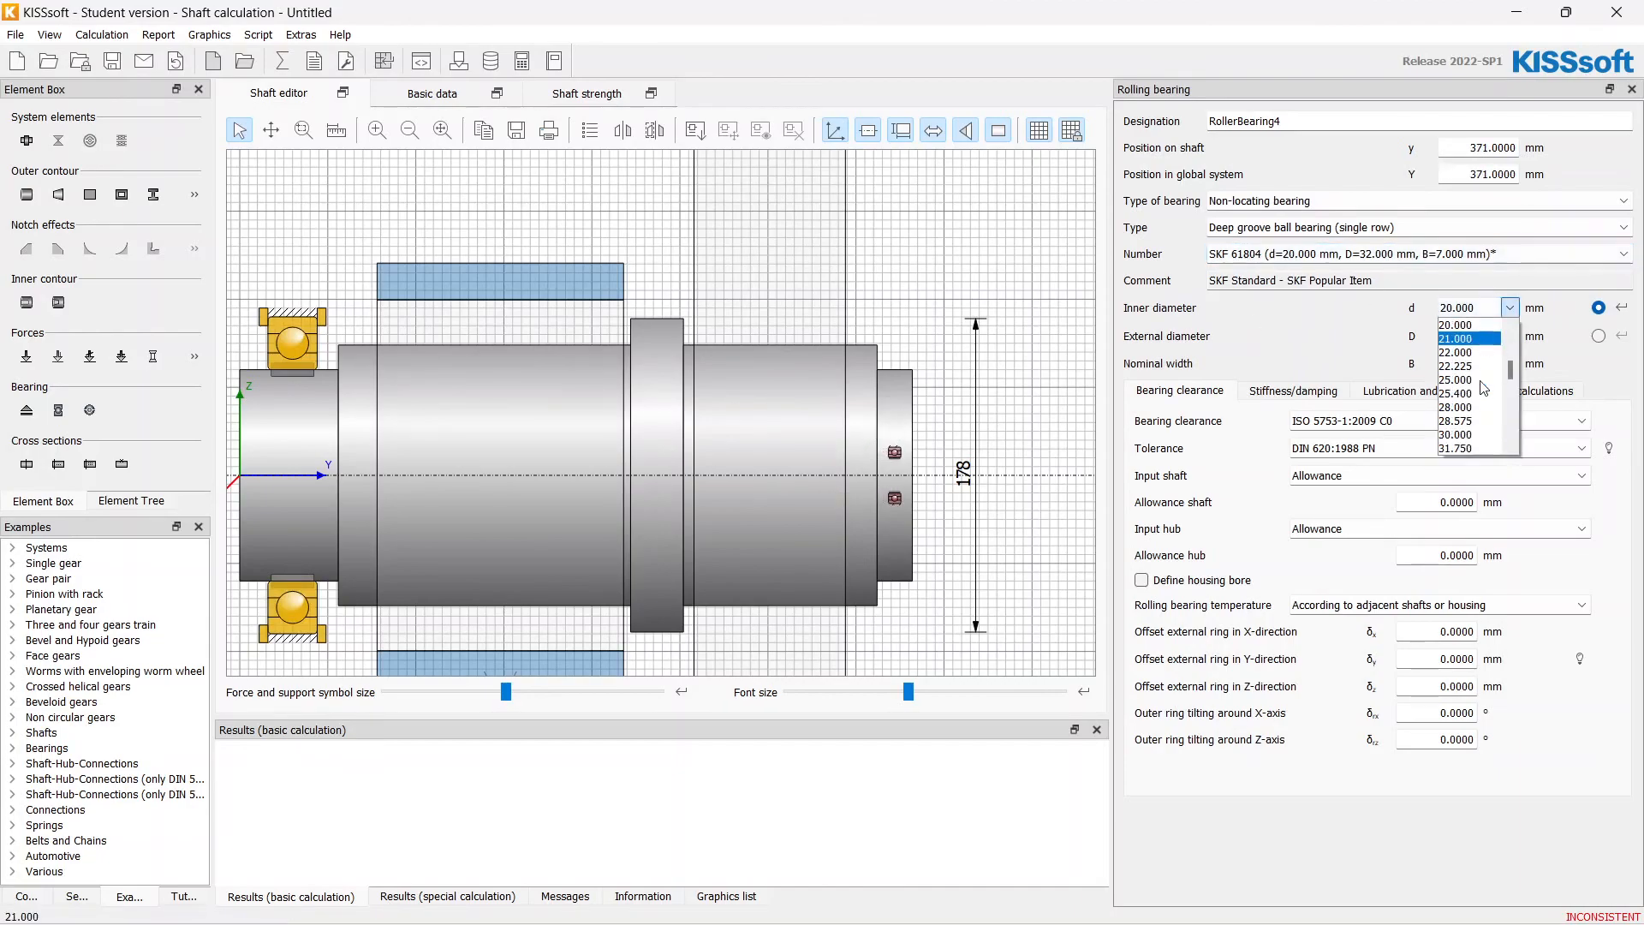
scroll("down", 3)
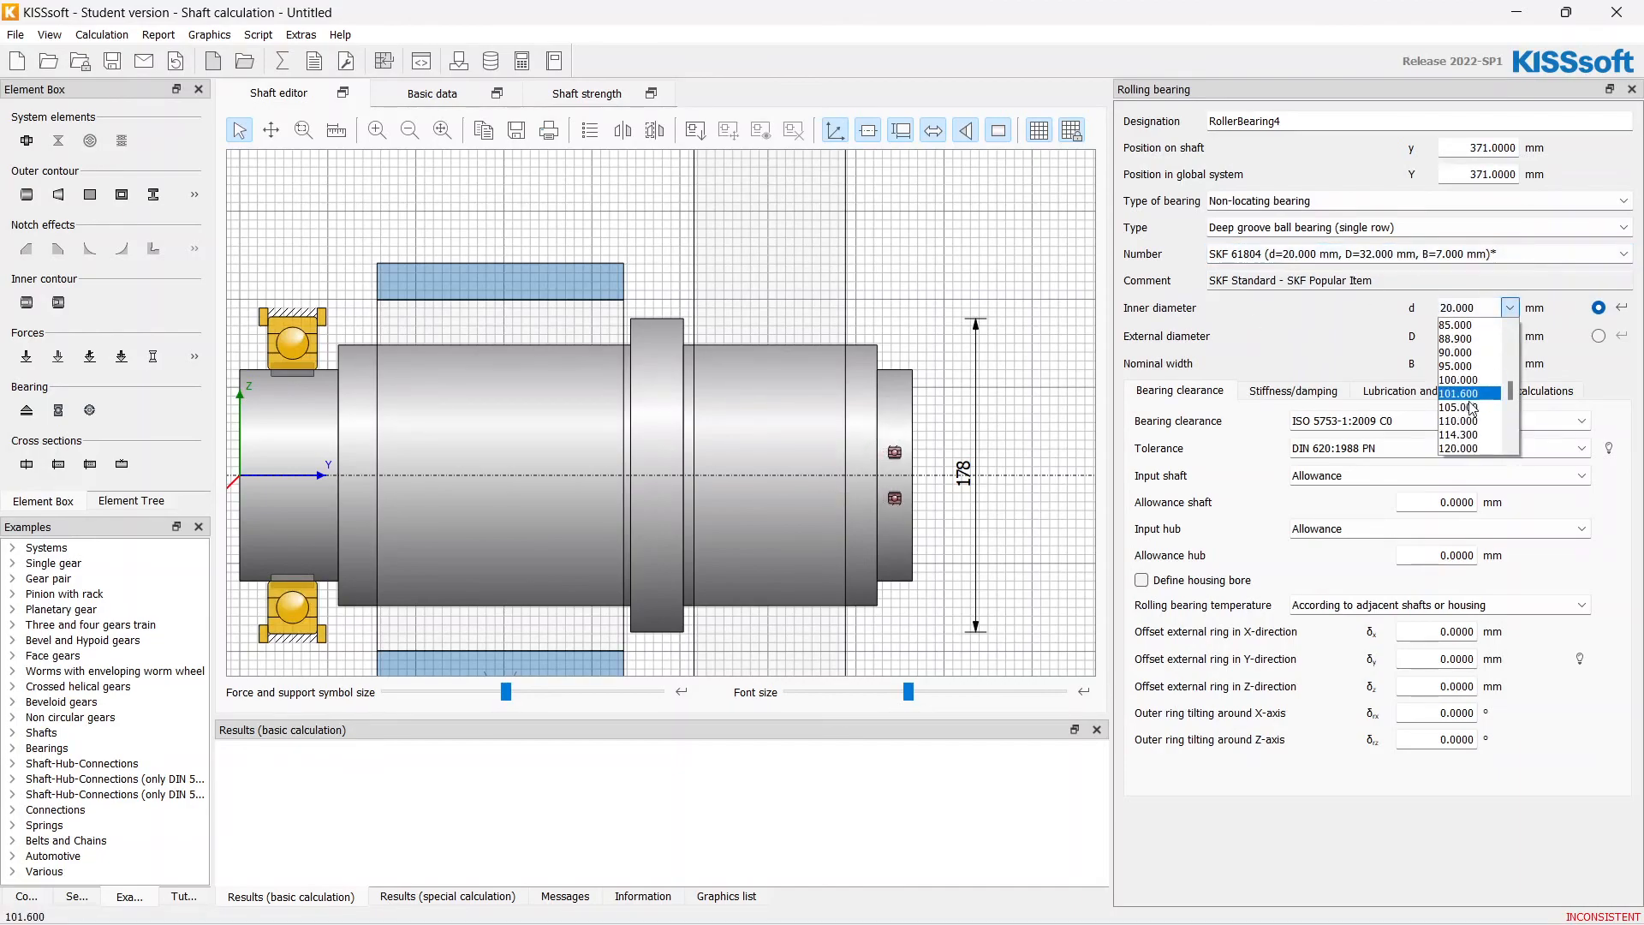
left_click(1456, 447)
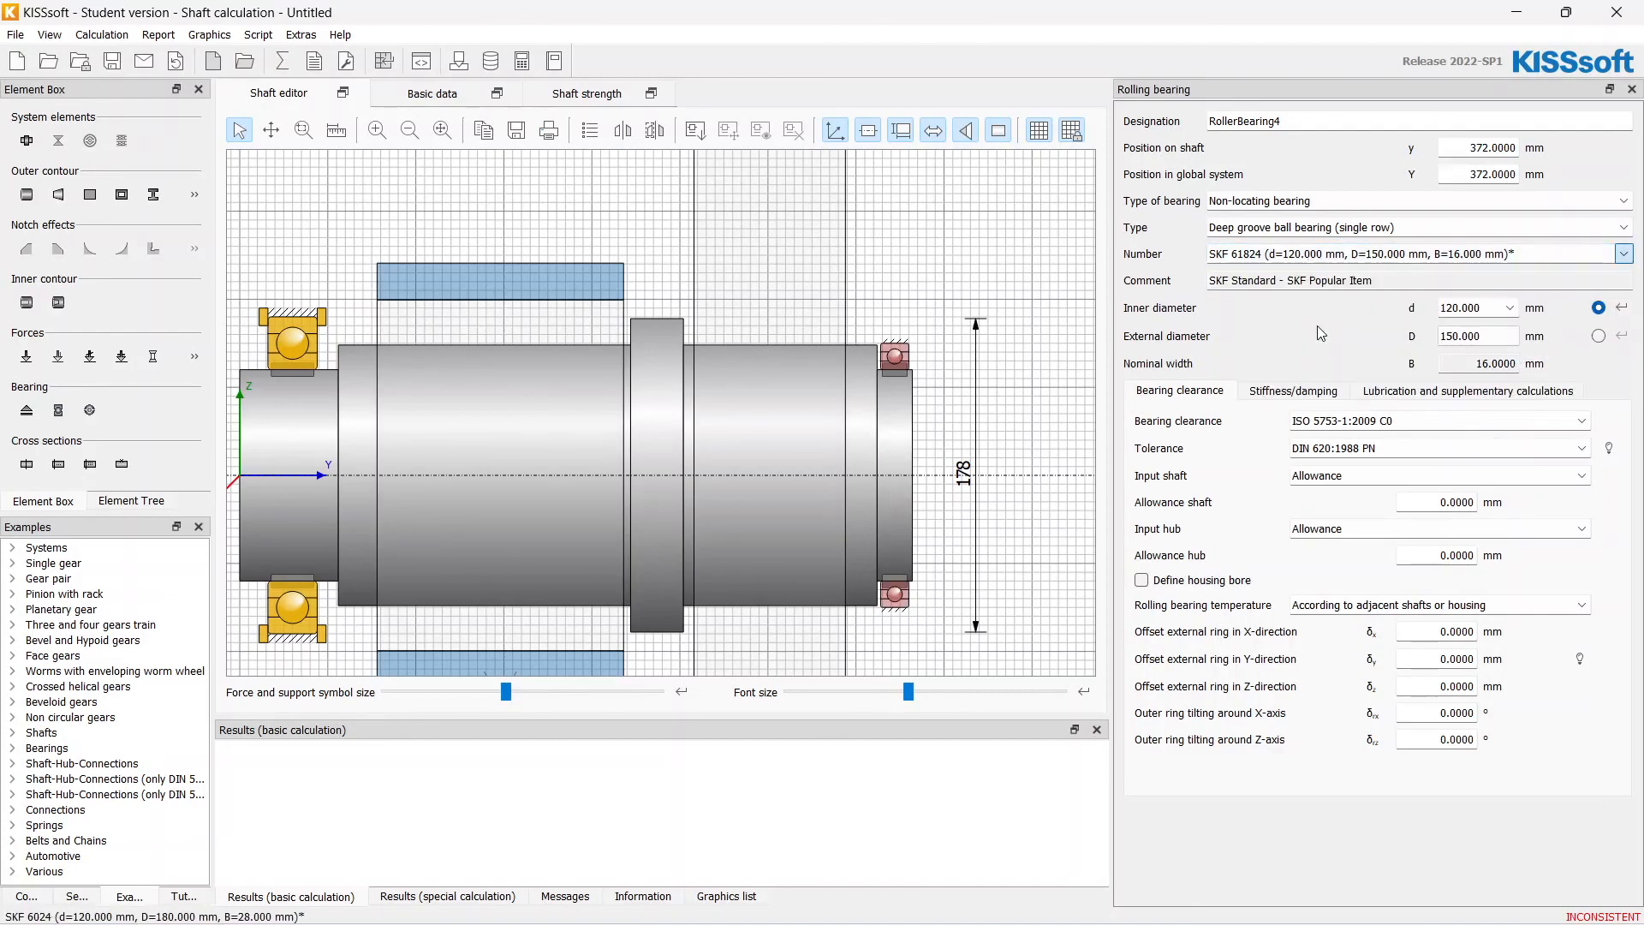
left_click(894, 473)
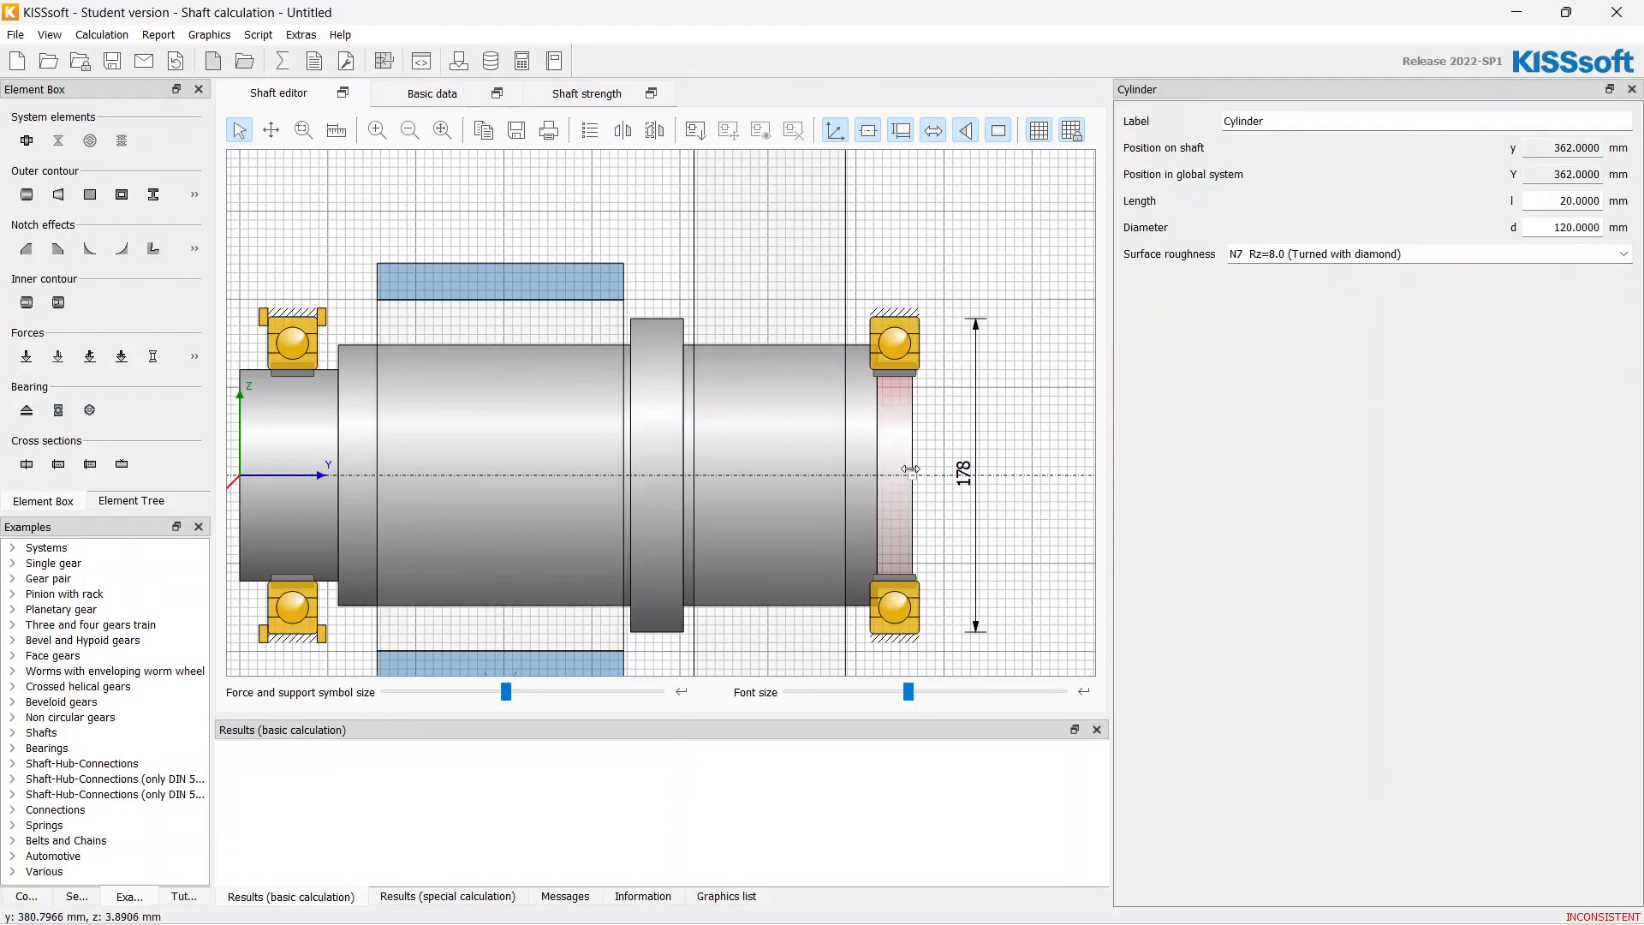
left_click(894, 339)
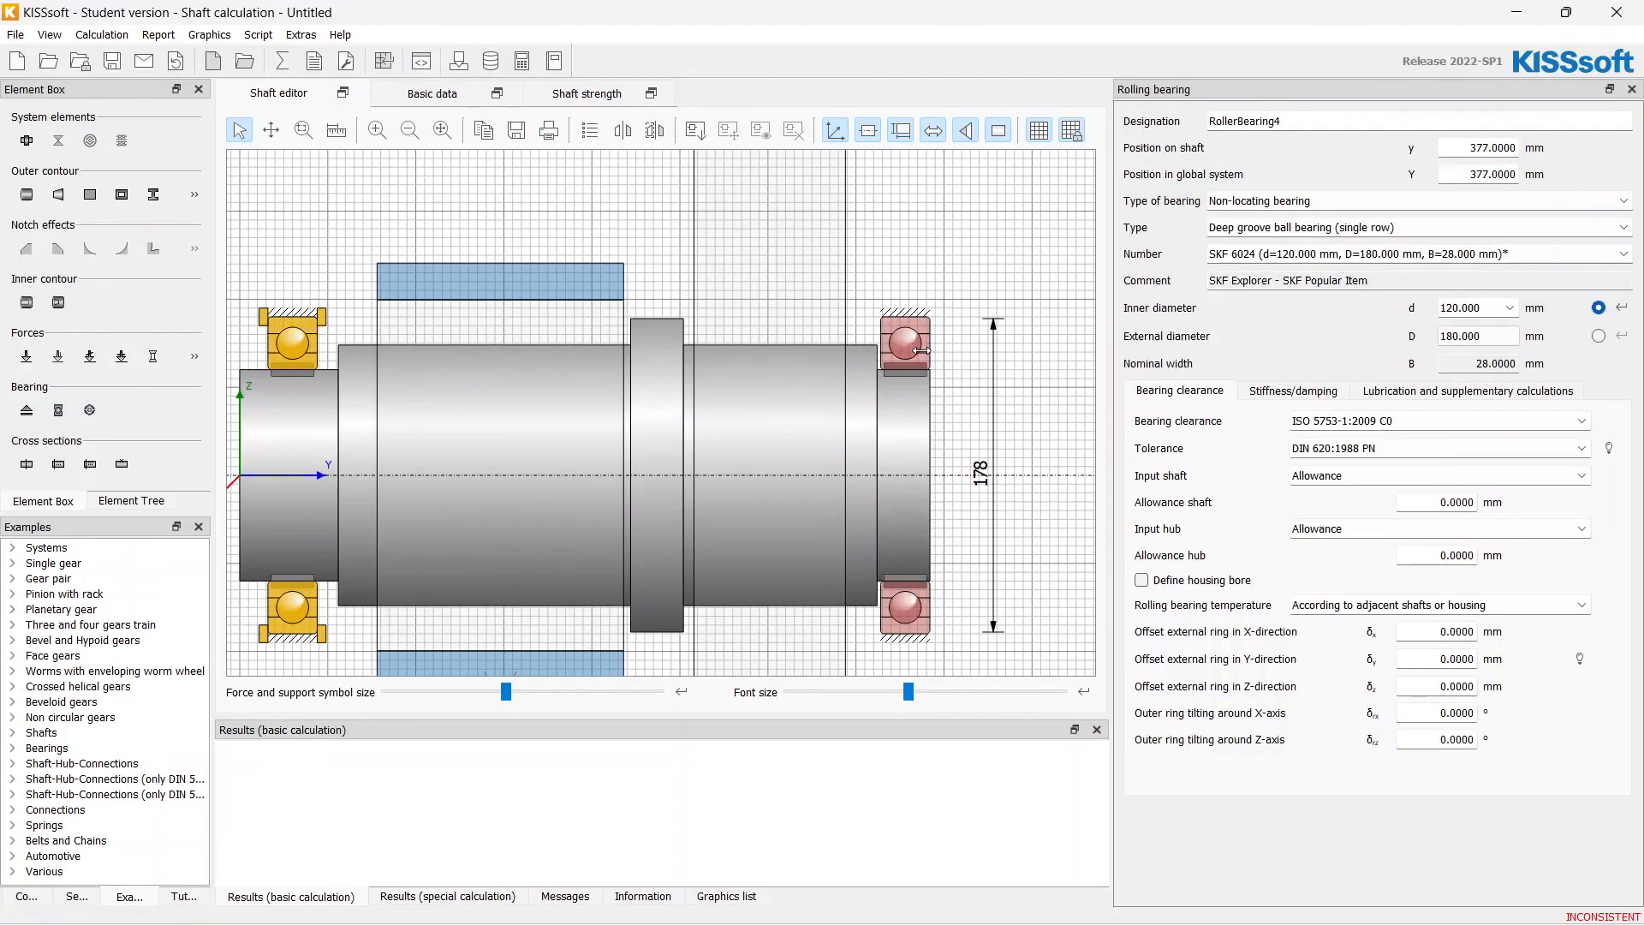
left_click(199, 93)
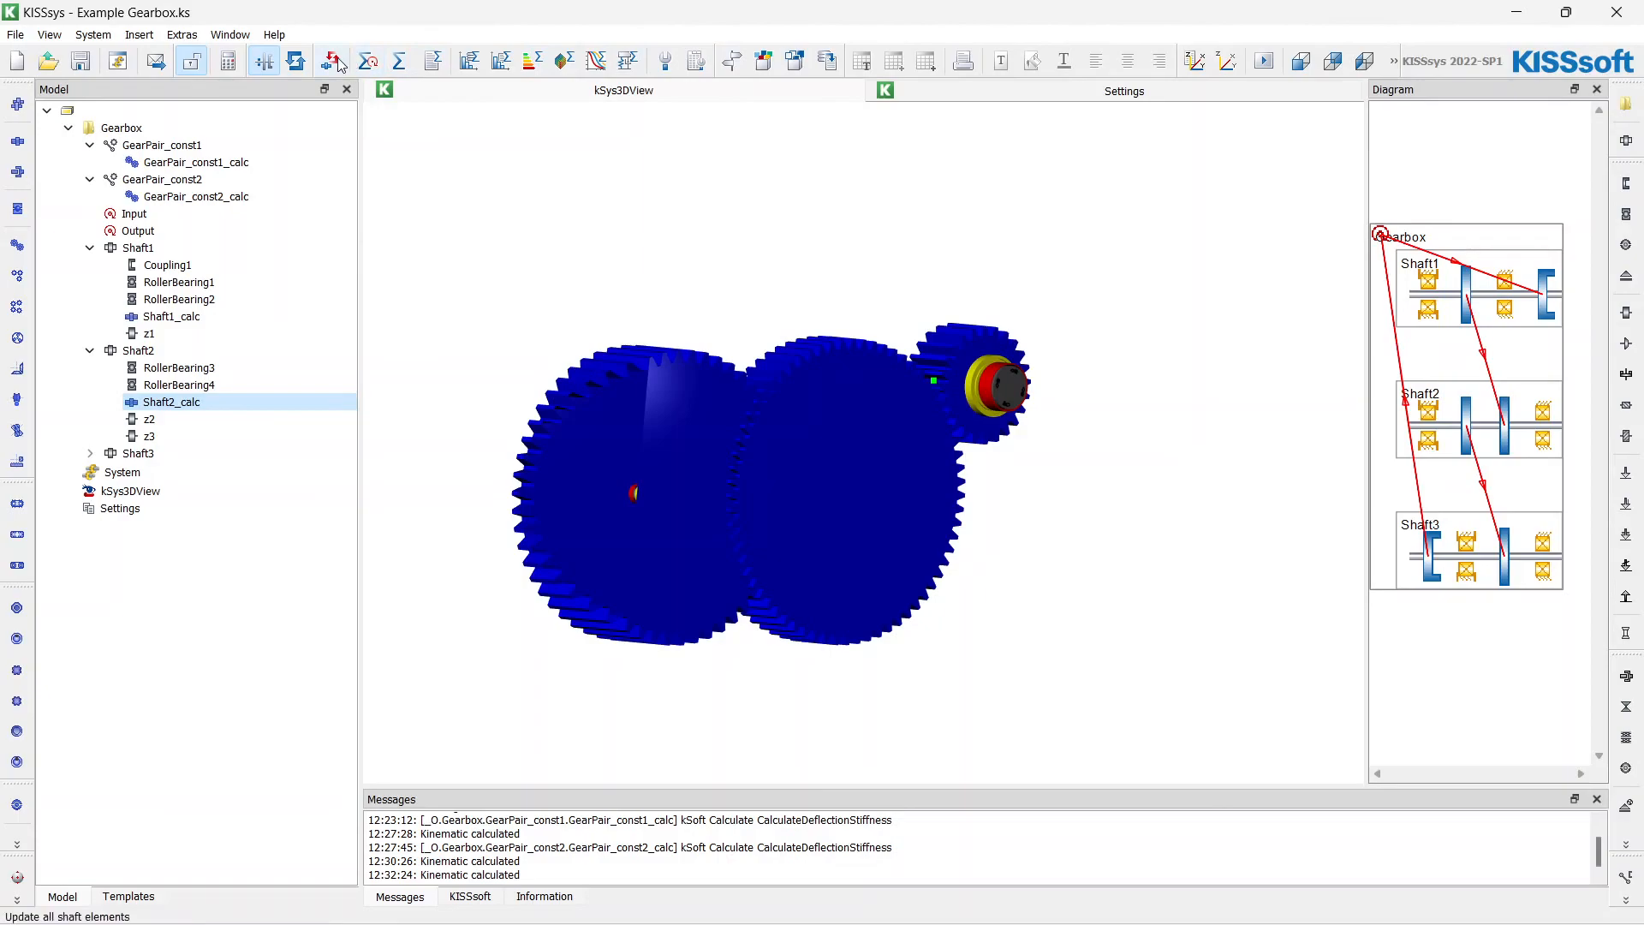
mouse_move(367, 62)
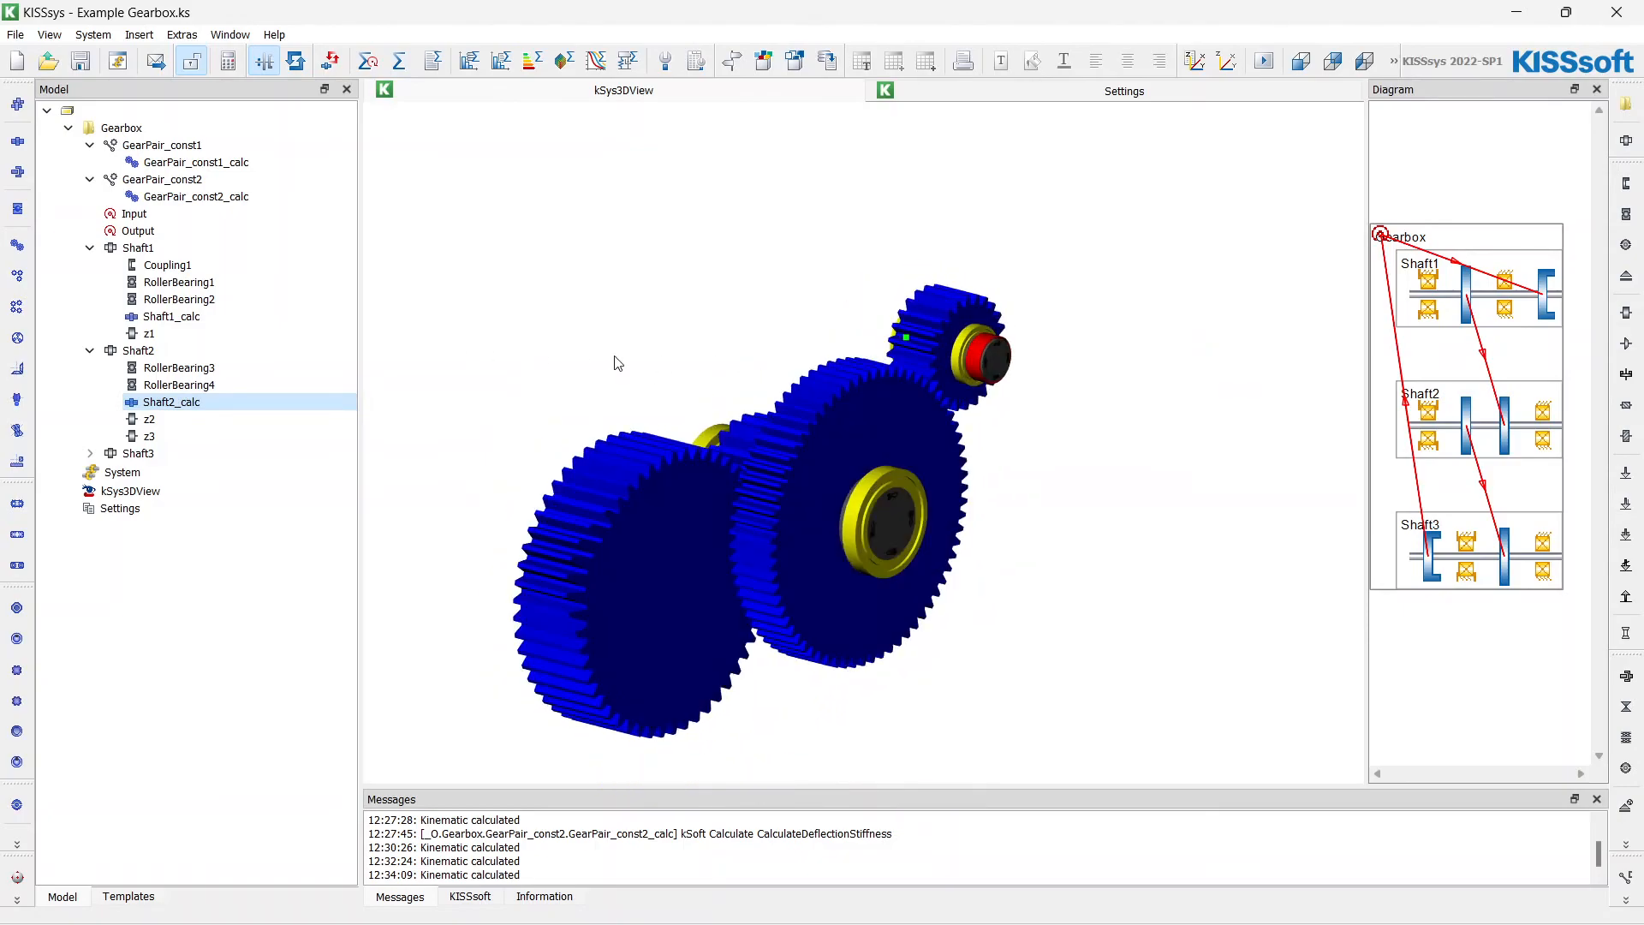
- Expand Shaft3 in the Model tree and open Shaft3_calc in KISSsoft
left_click(90, 452)
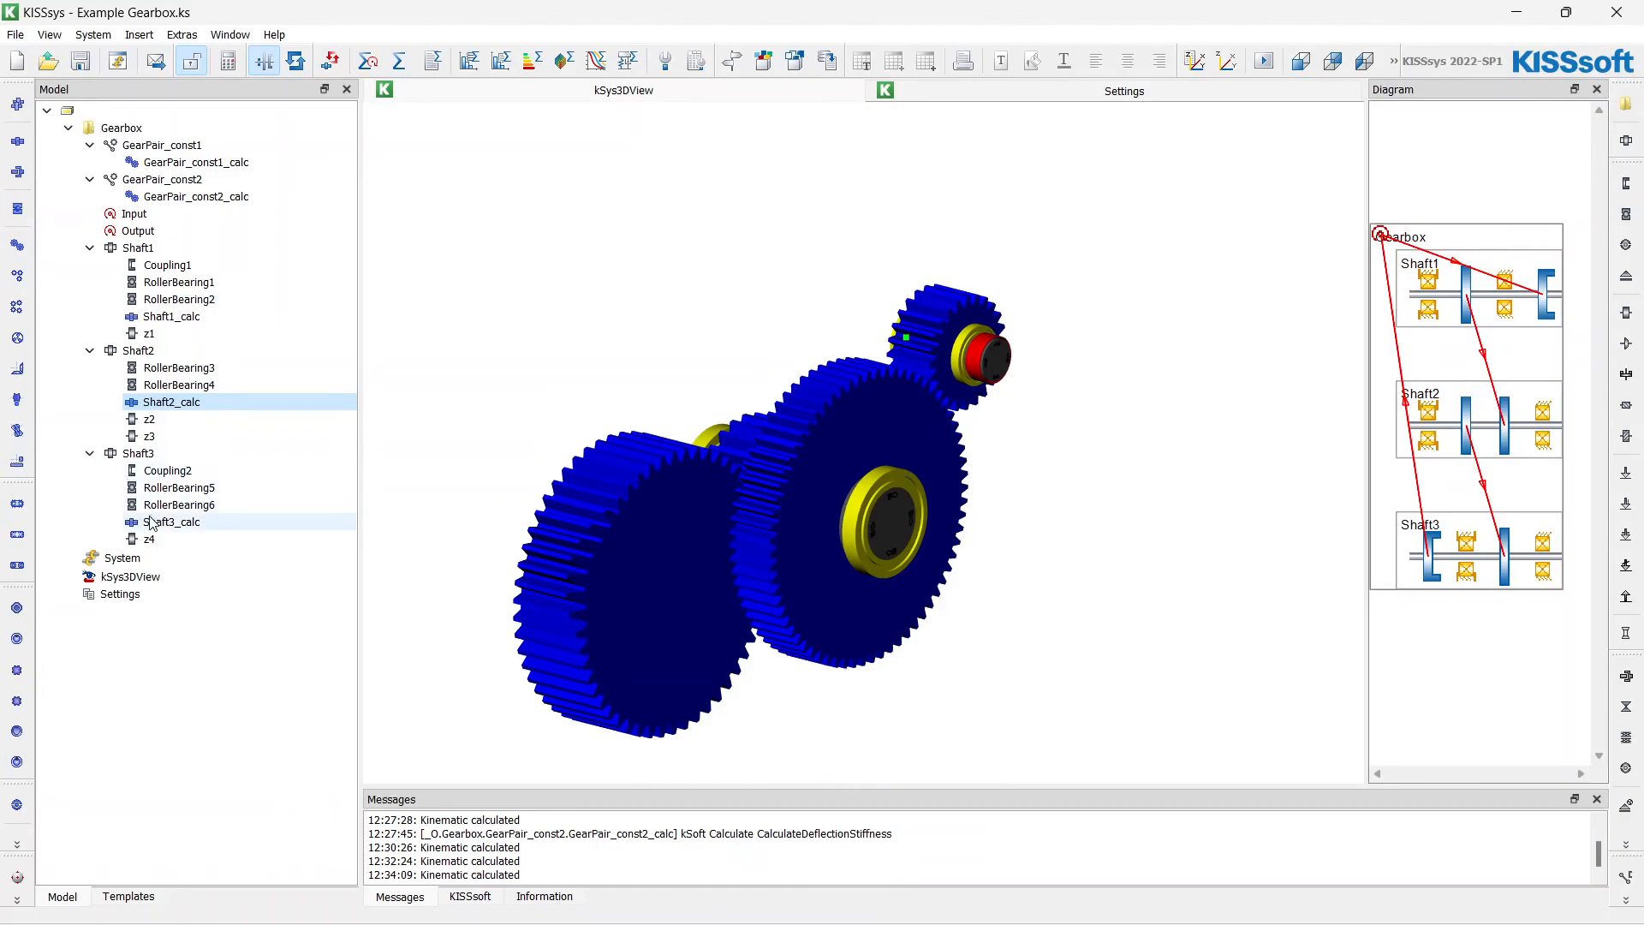
double_click(172, 520)
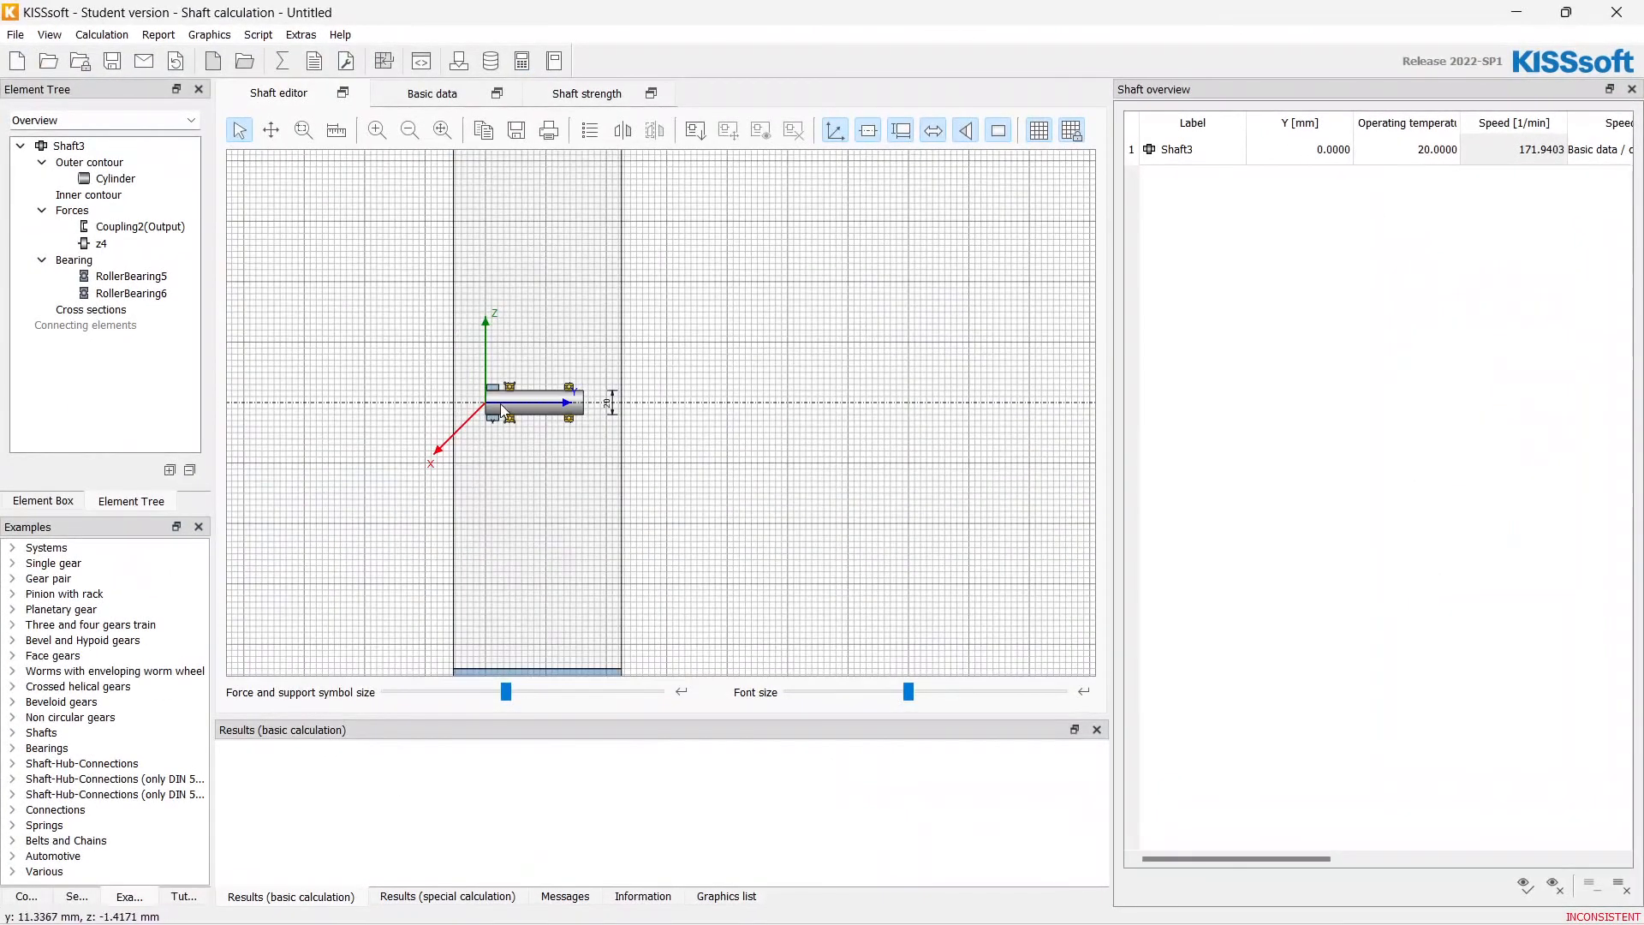
- Reduce Shaft3's cylinder to 190 mm diameter and set Coupling2(Output) effective diameter to 195 mm
left_click(115, 178)
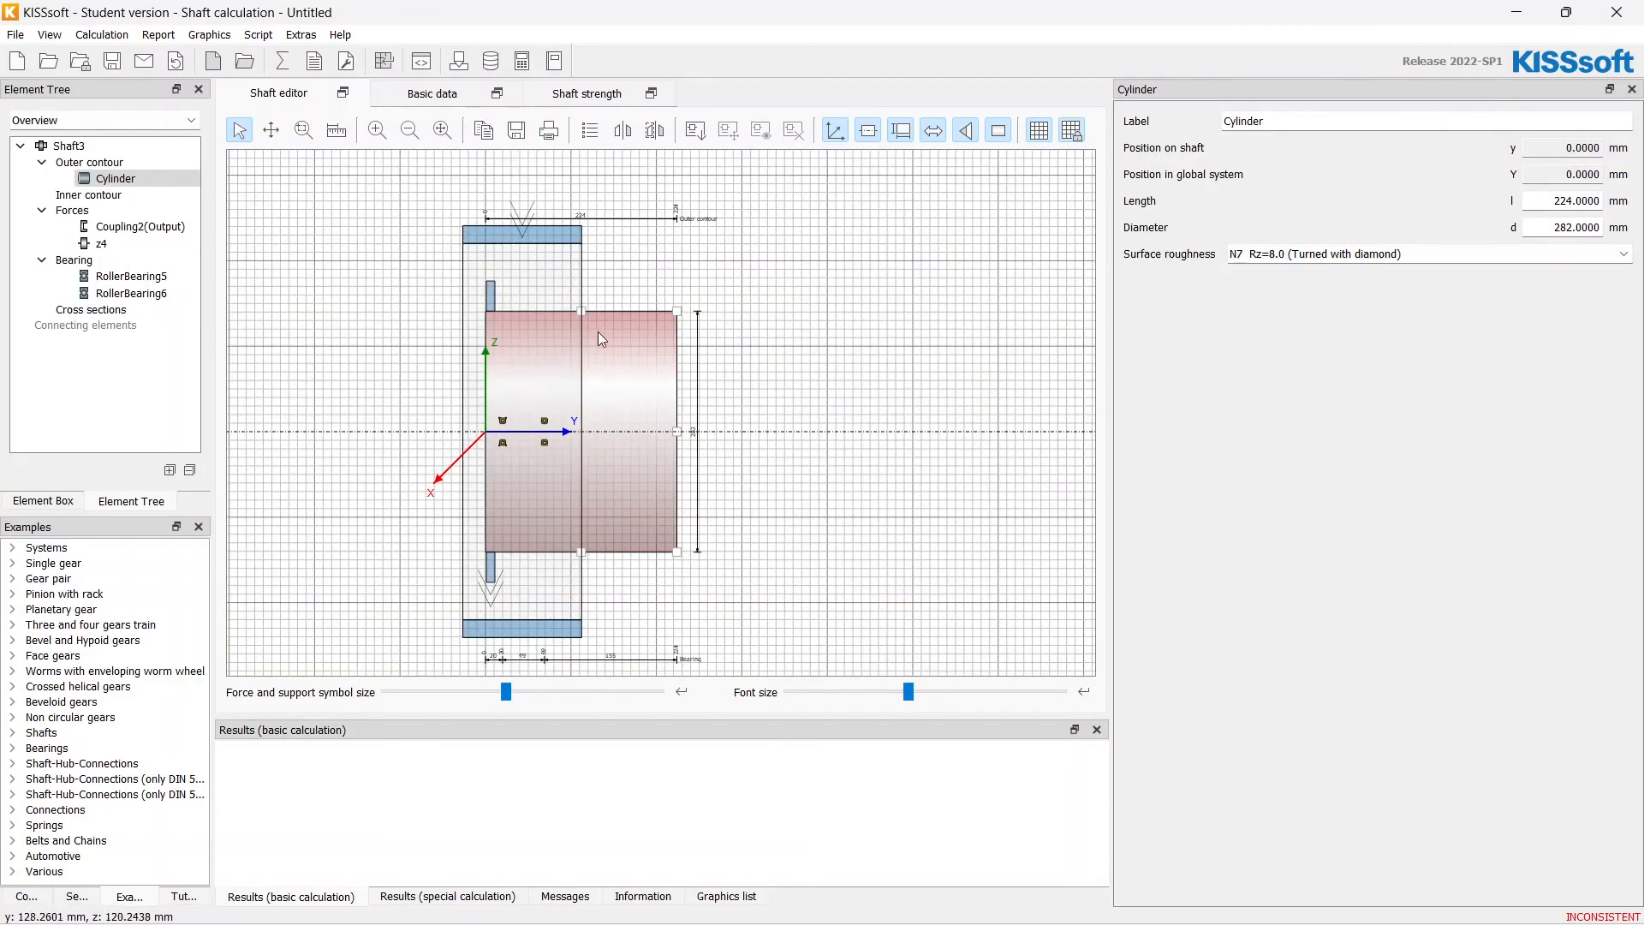
left_click(101, 243)
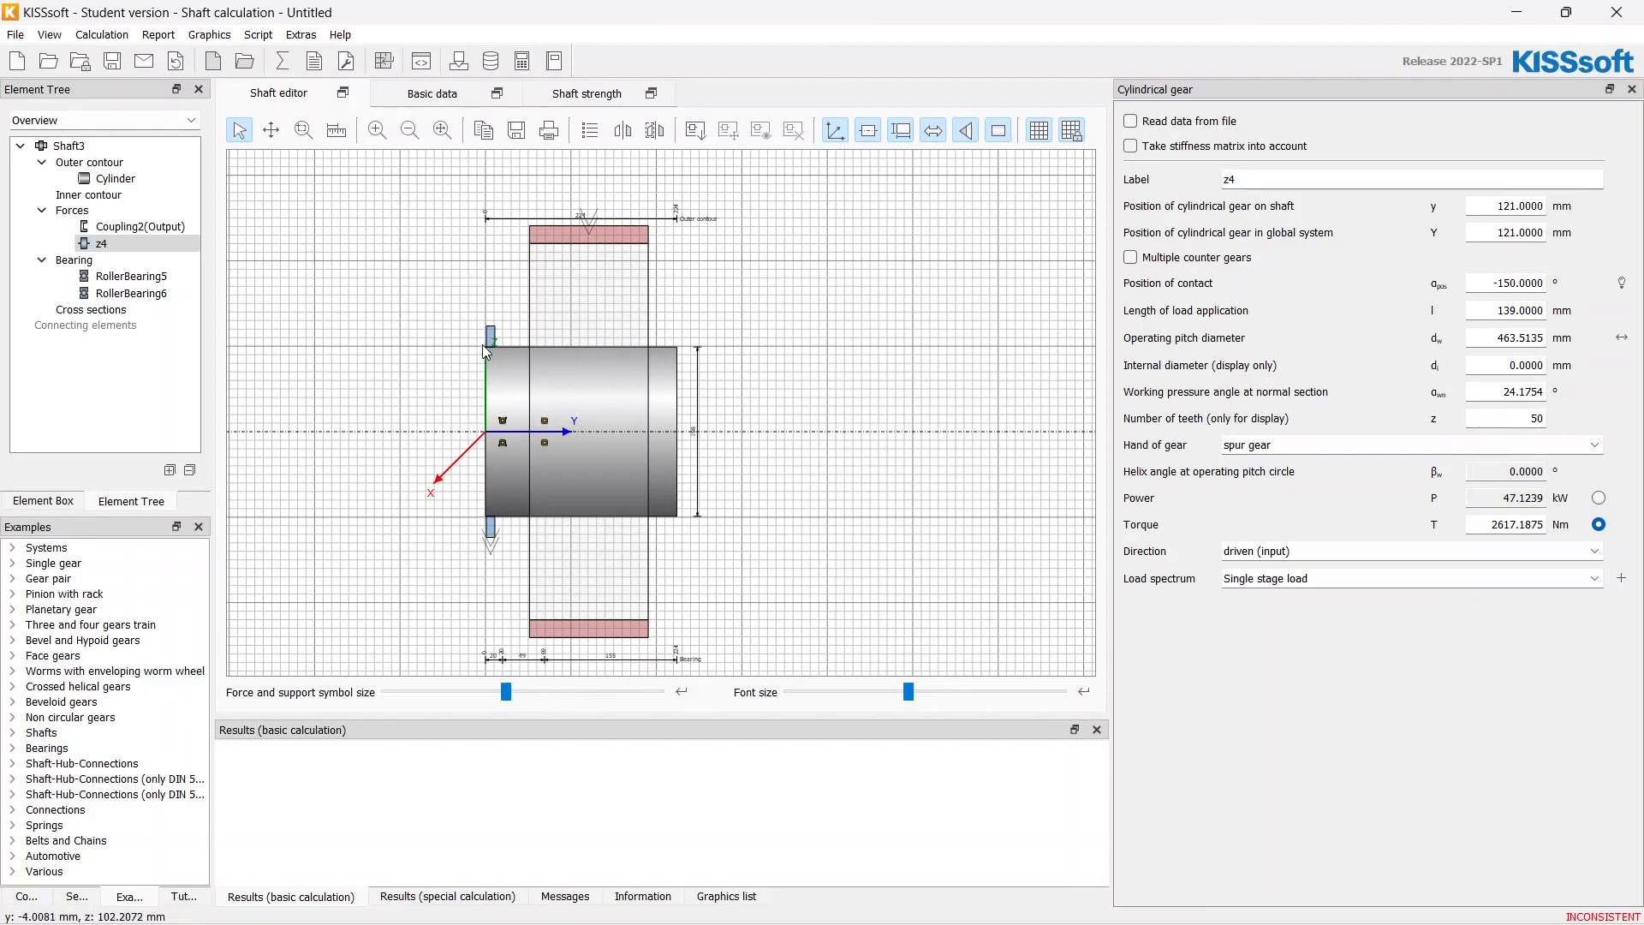
left_click(139, 226)
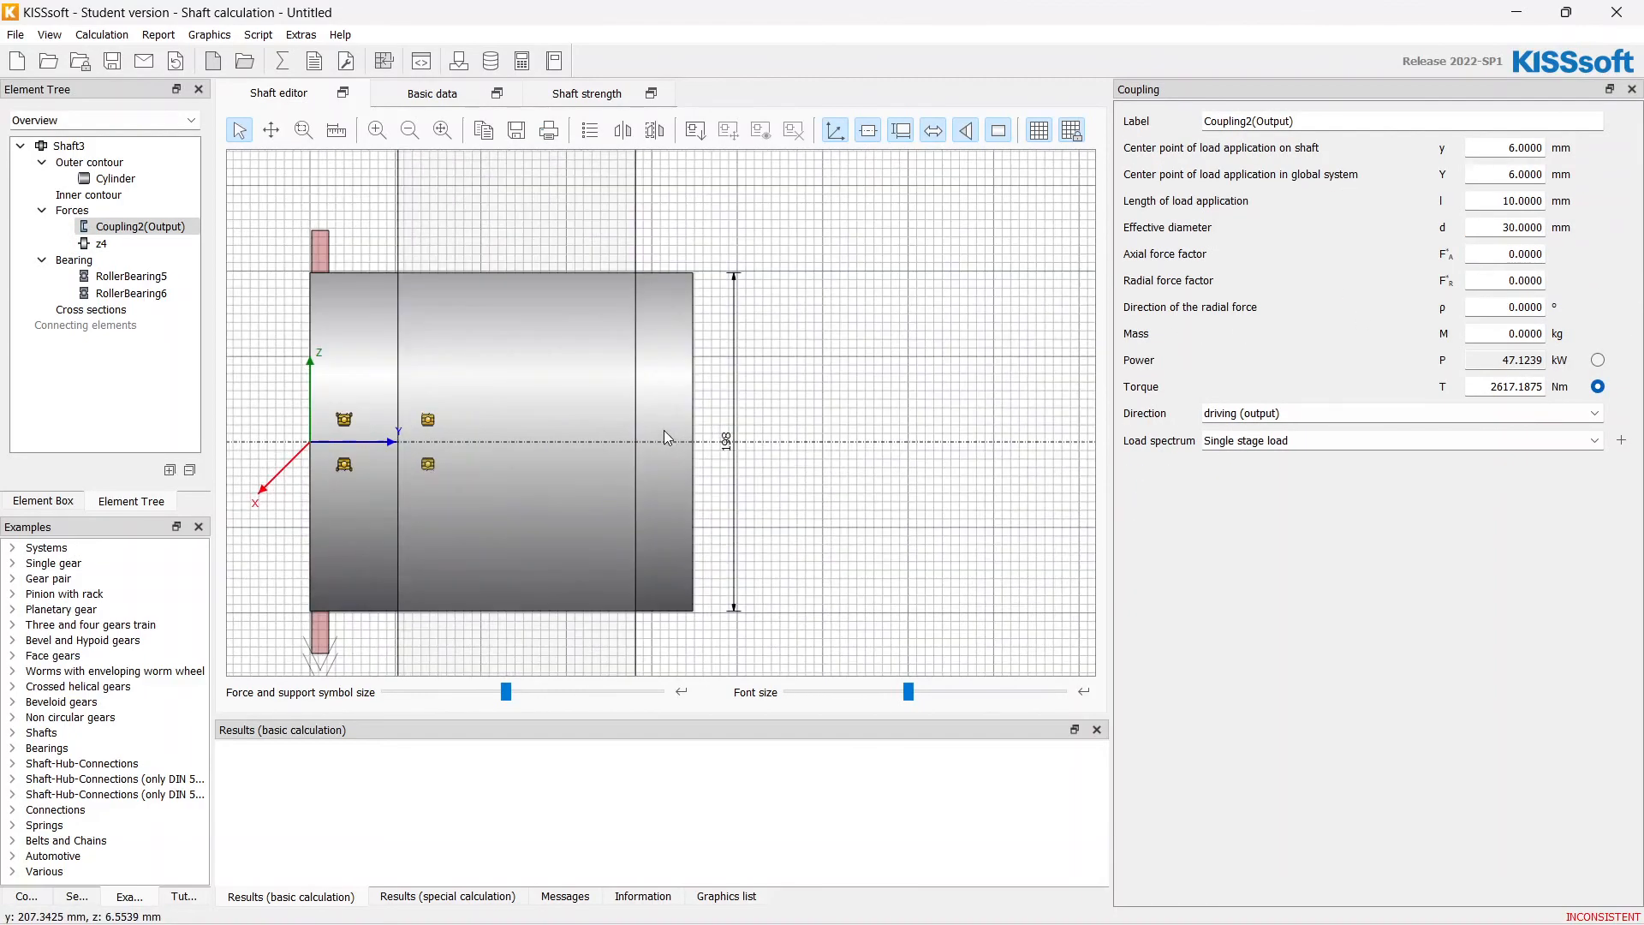
left_click(115, 179)
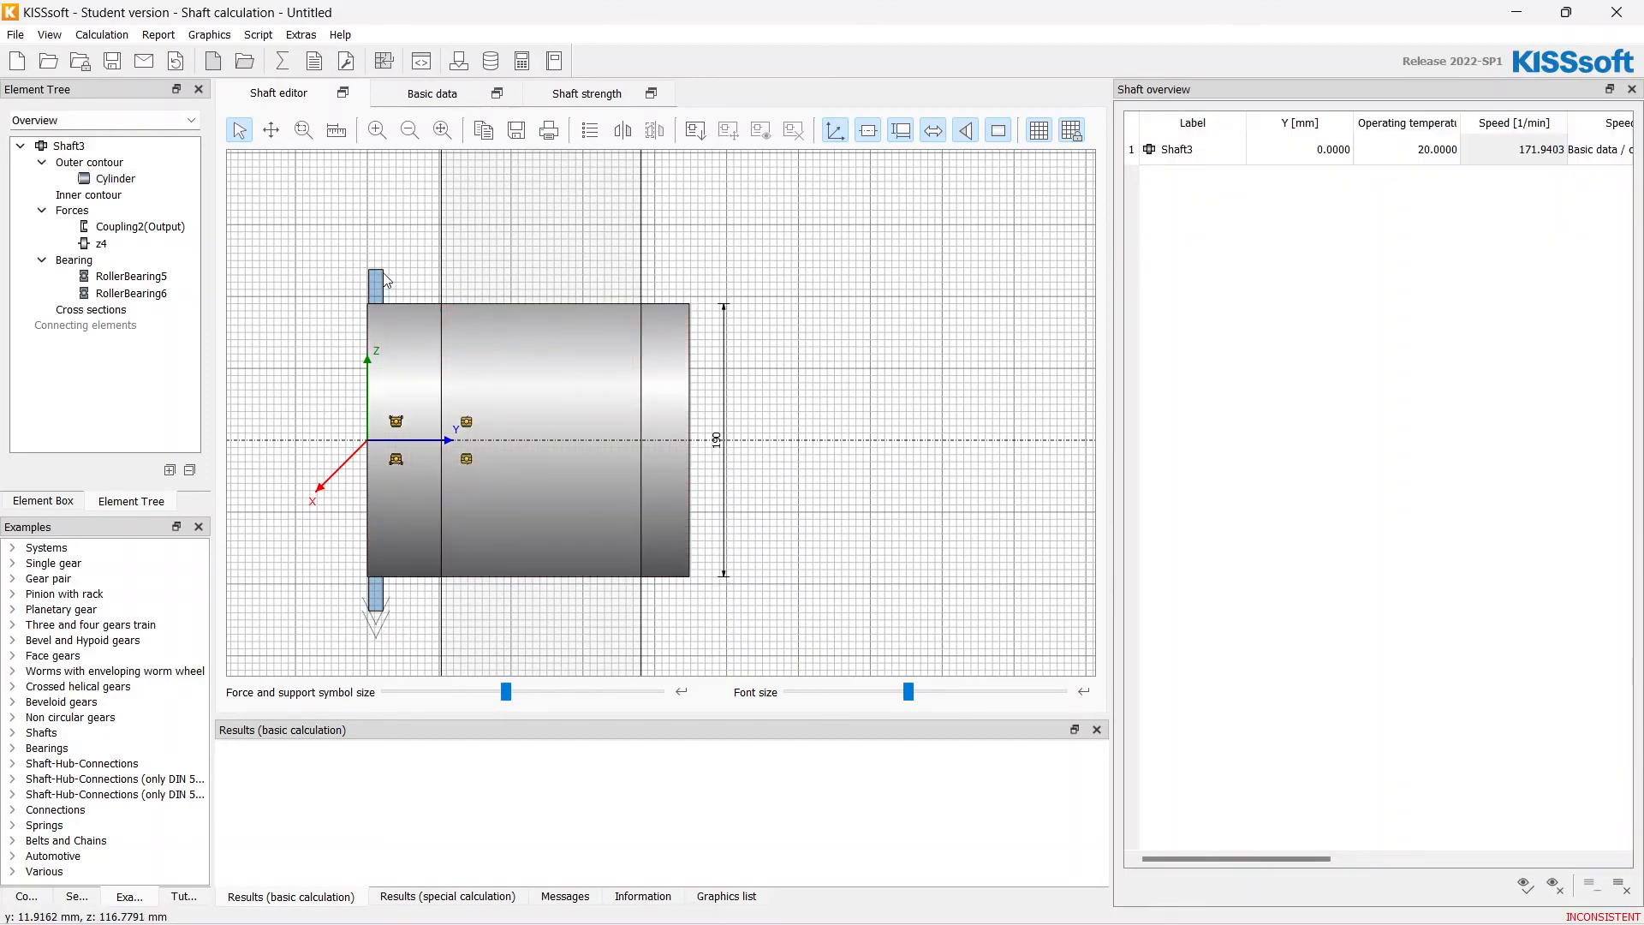
left_click(137, 226)
type("195")
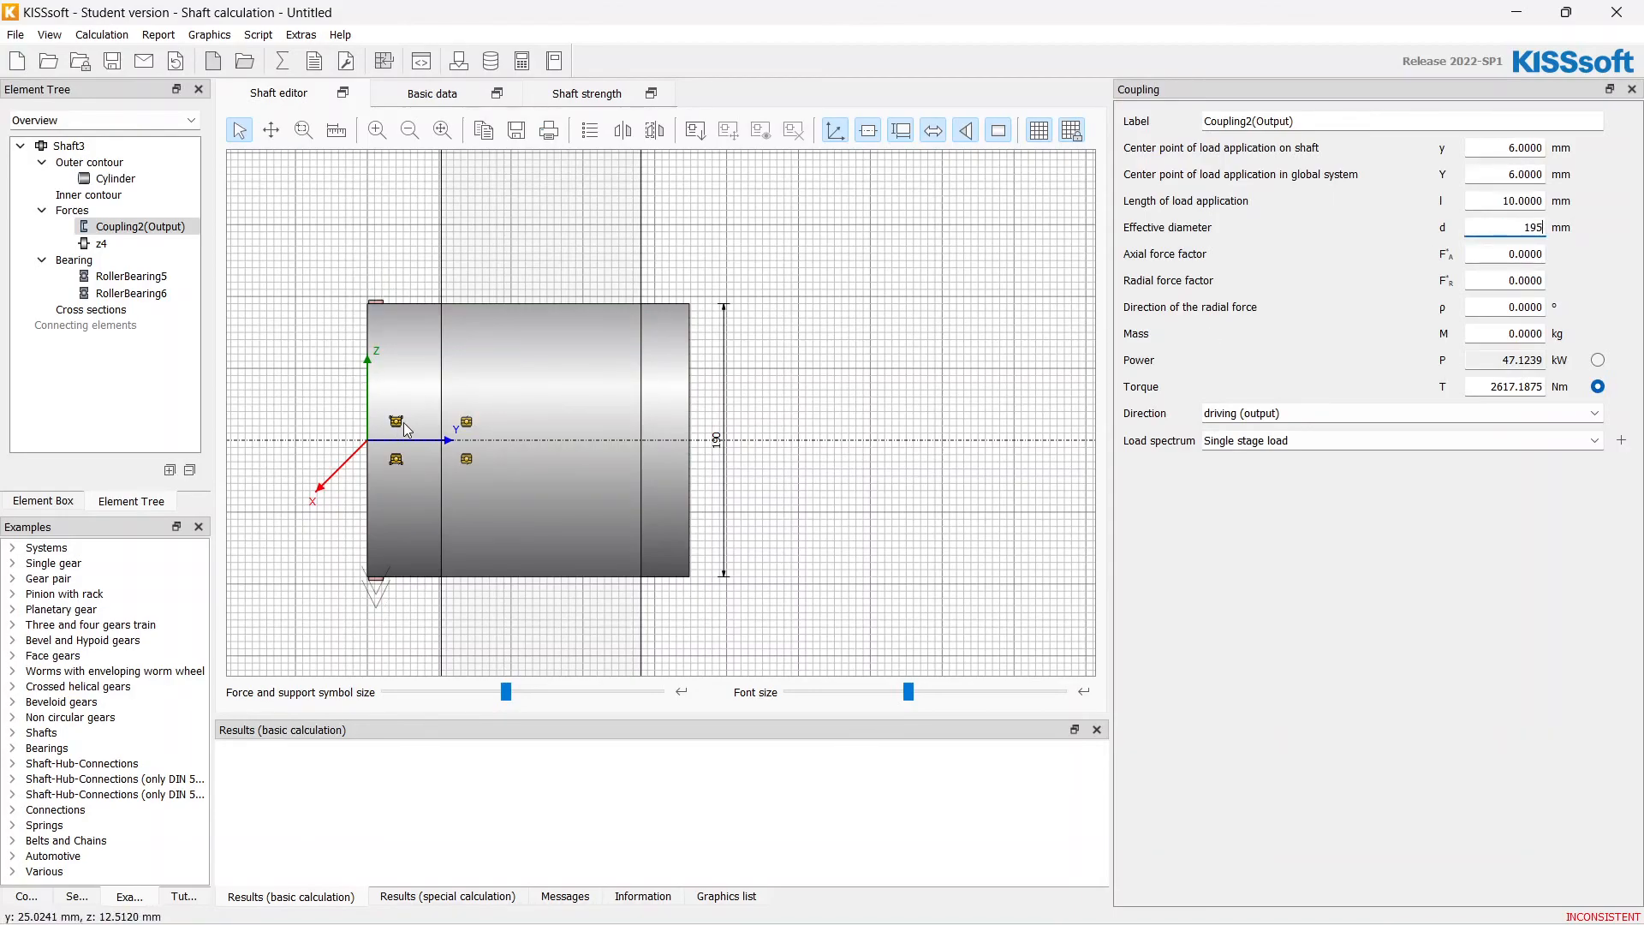
left_click(130, 274)
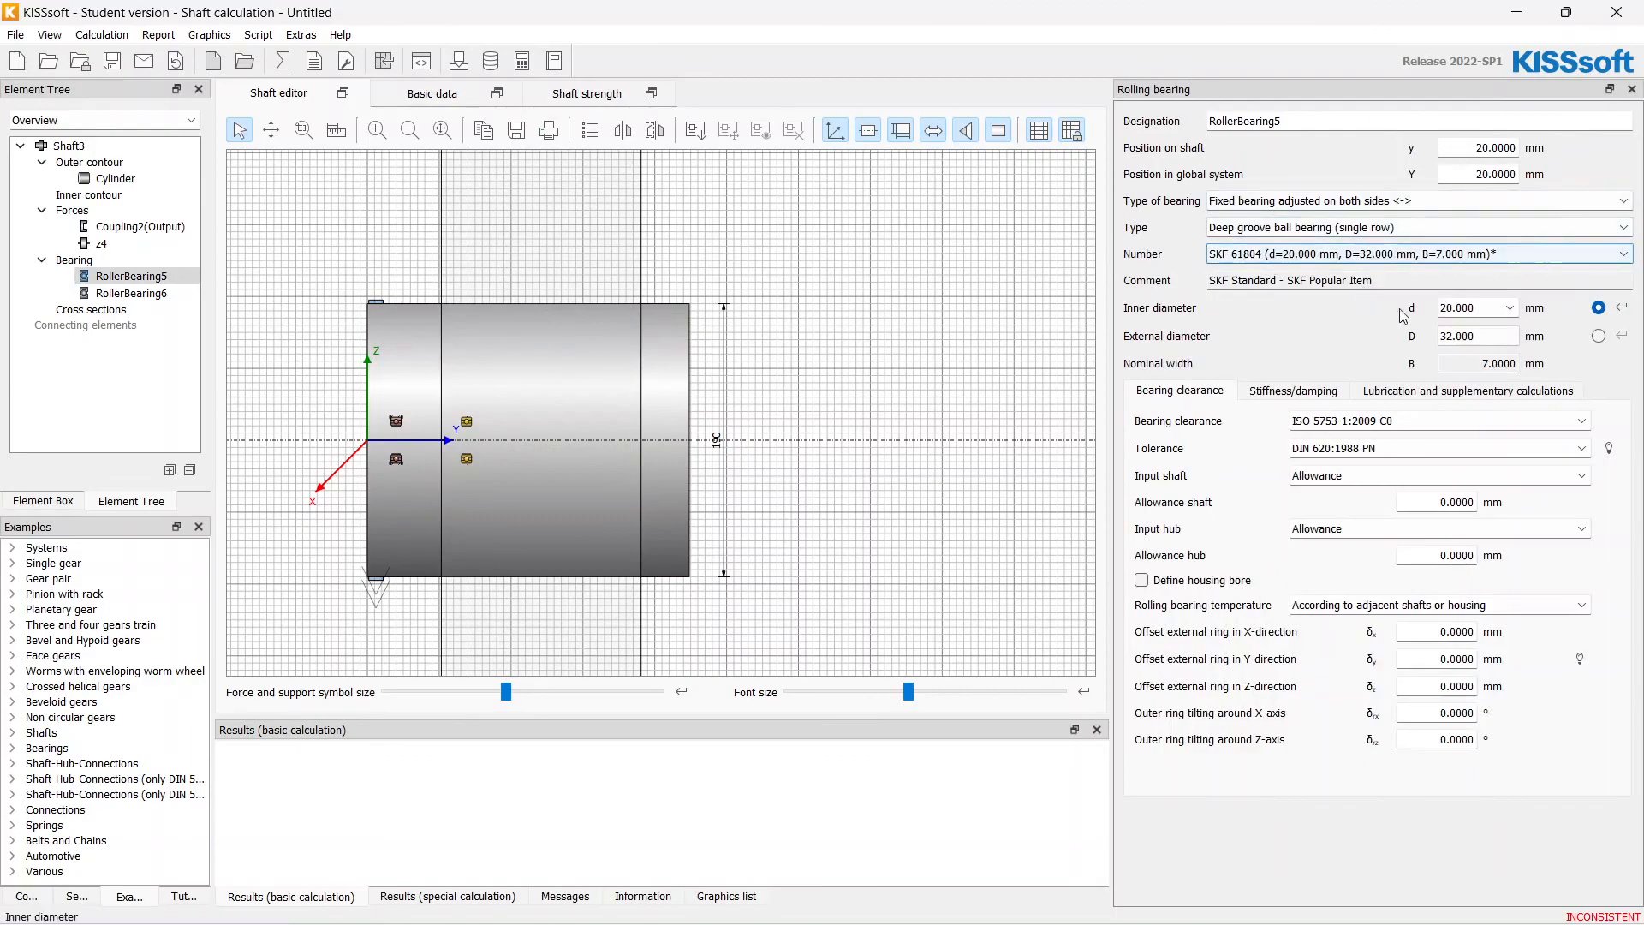
- Set RollerBearing5 to a 190 mm bore SKF 61938 MA bearing
left_click(1507, 307)
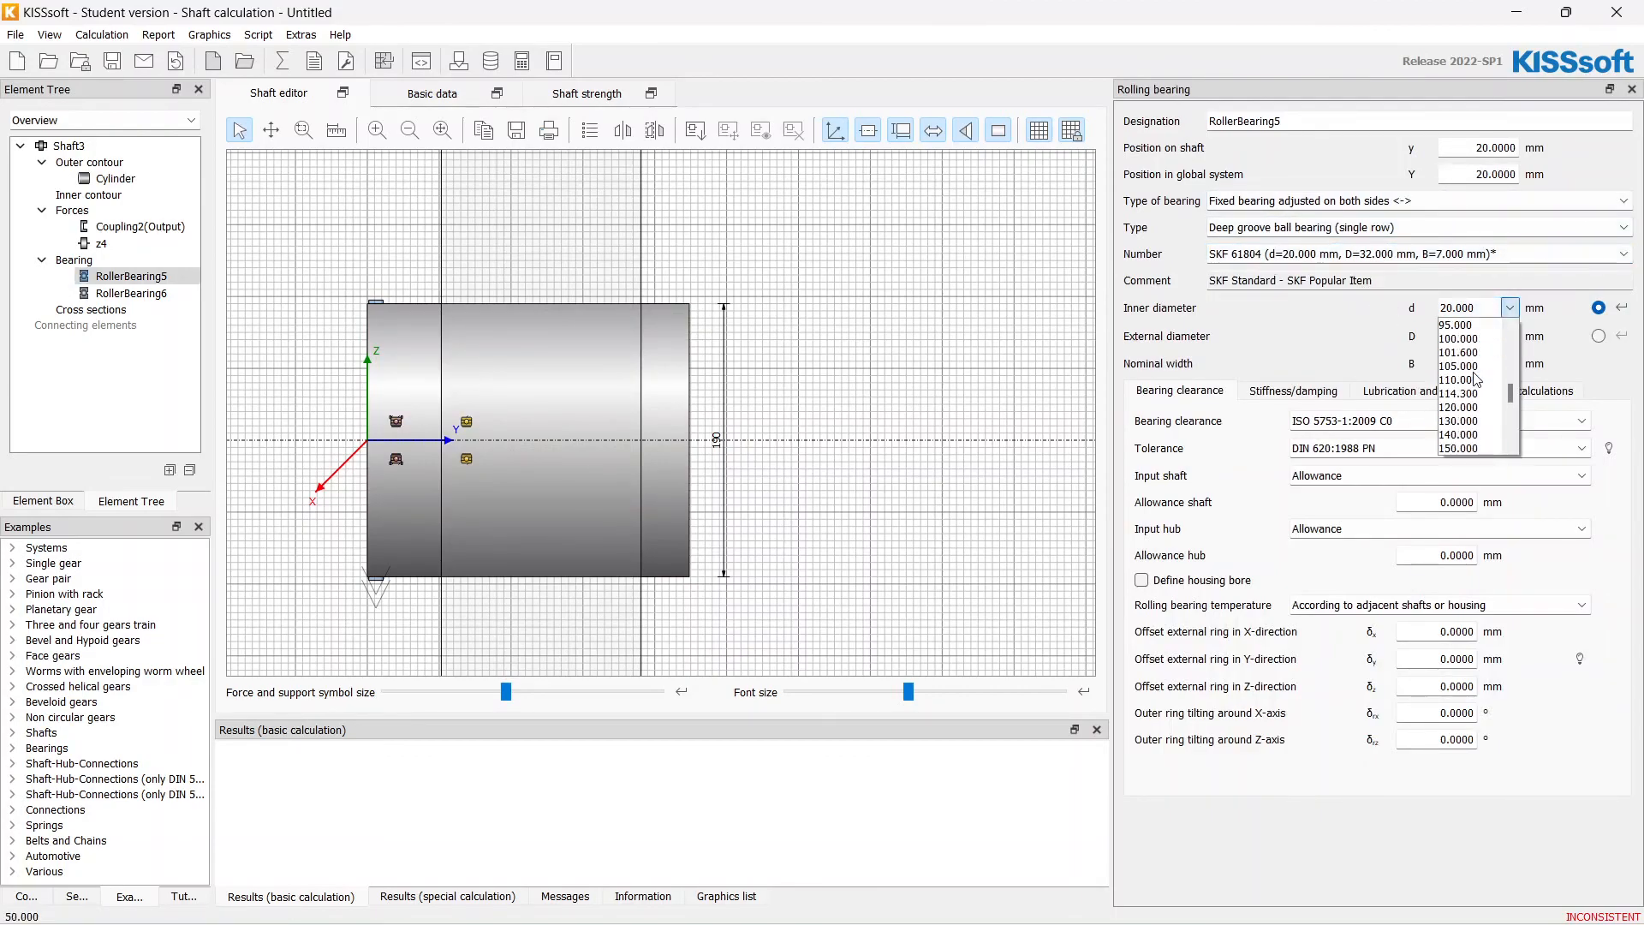
scroll("down", 3)
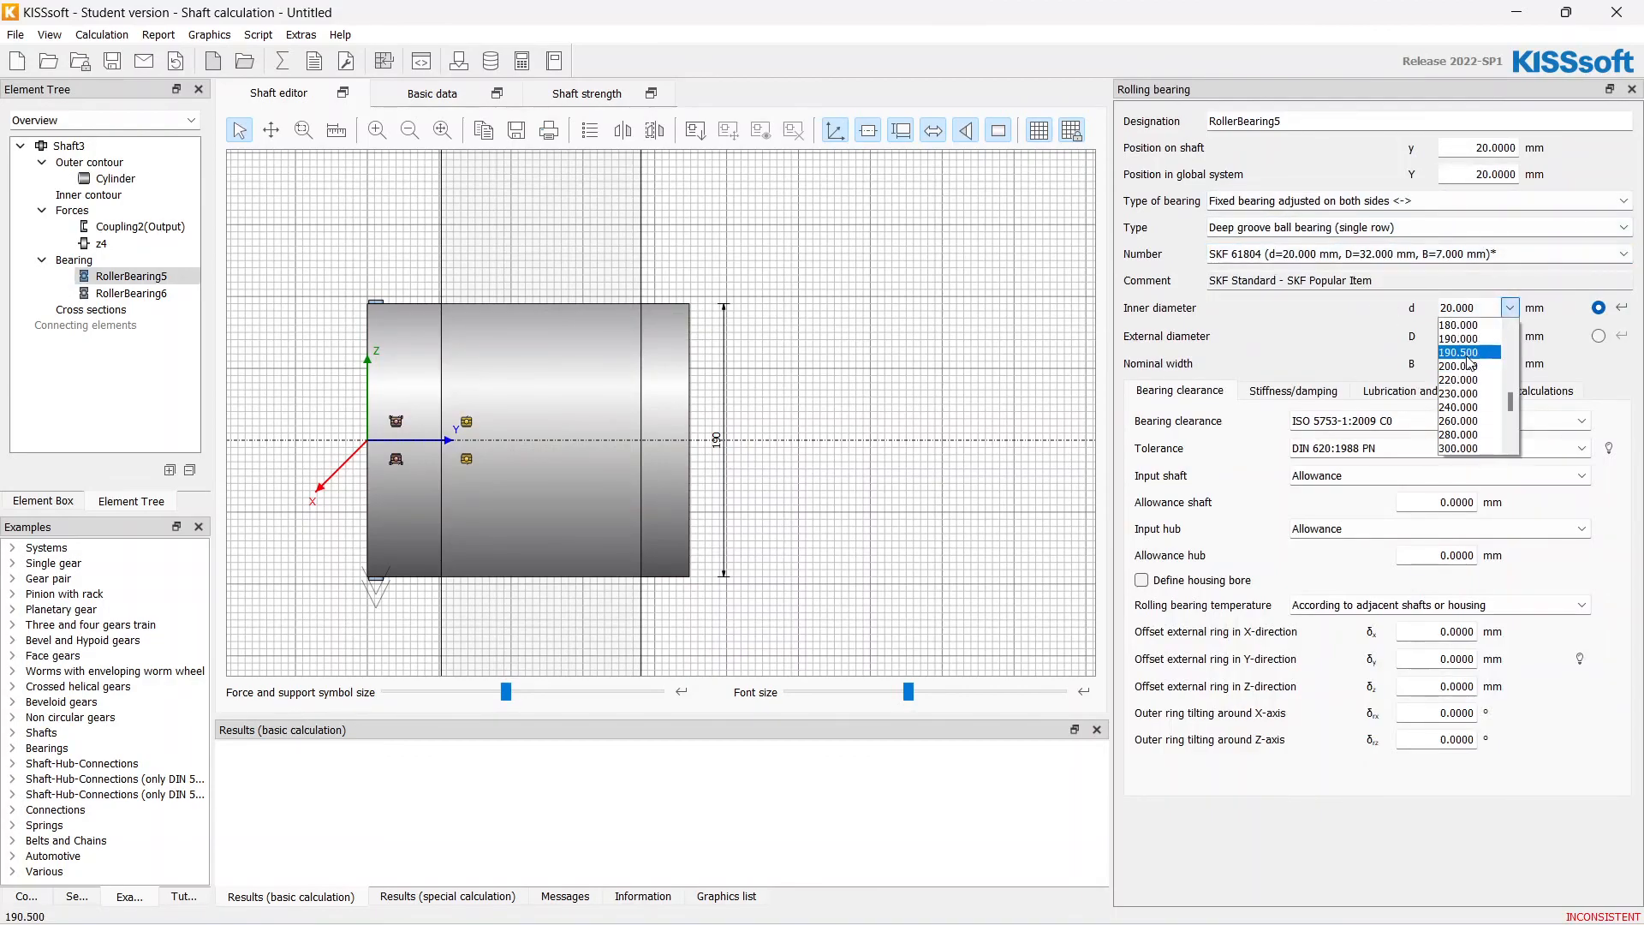
left_click(1457, 337)
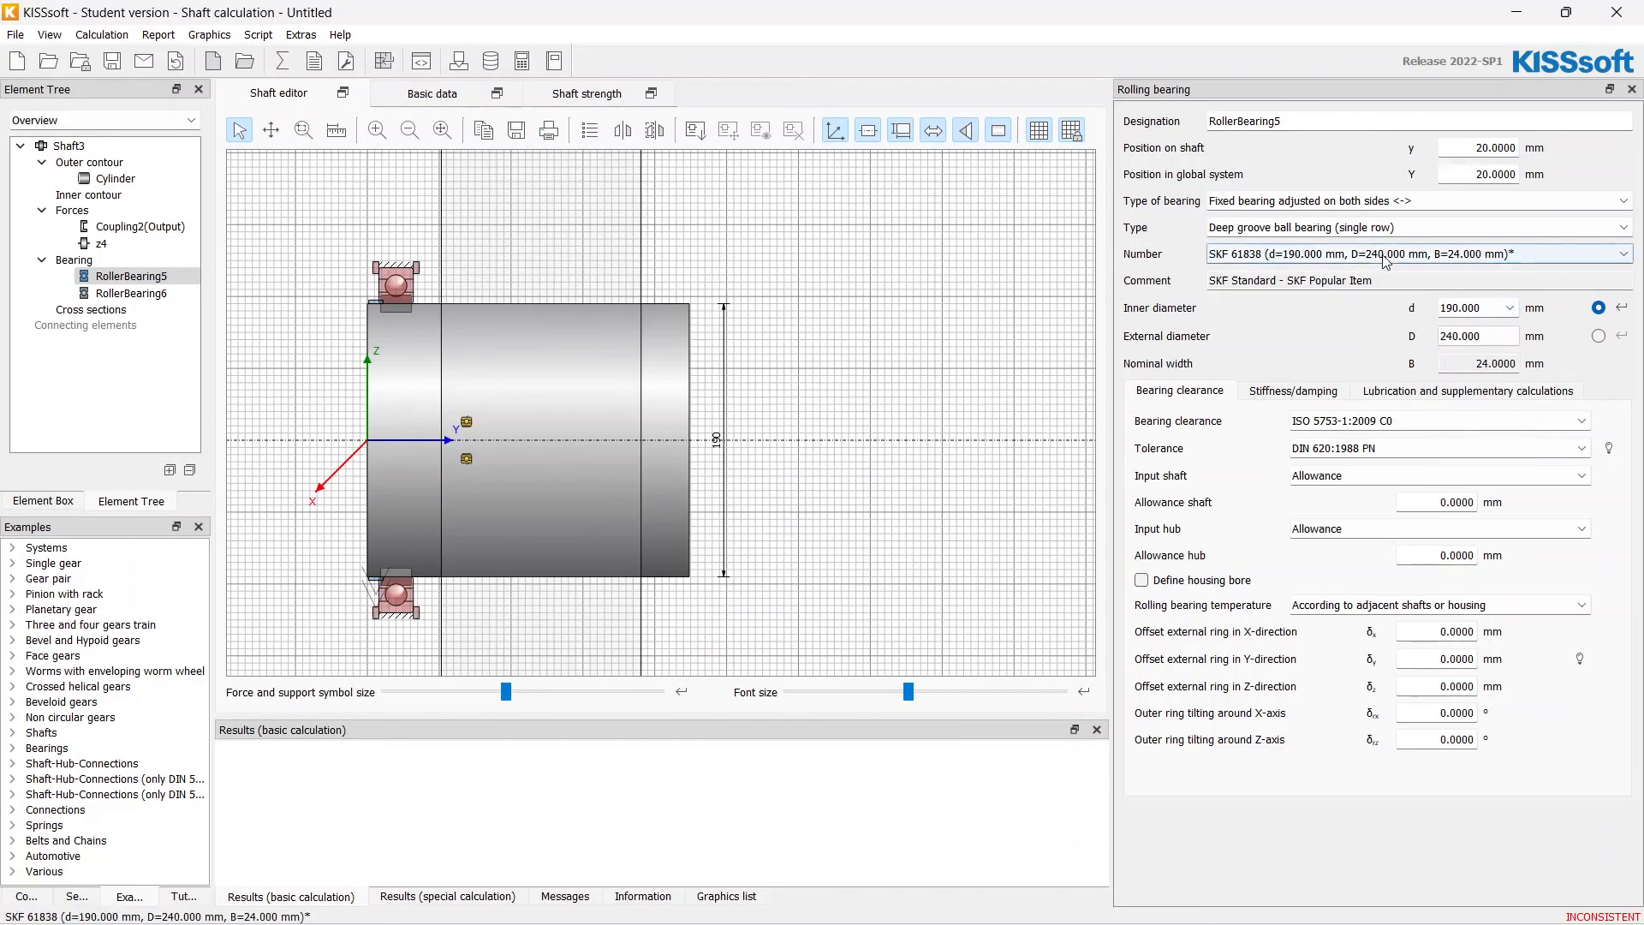
left_click(1623, 253)
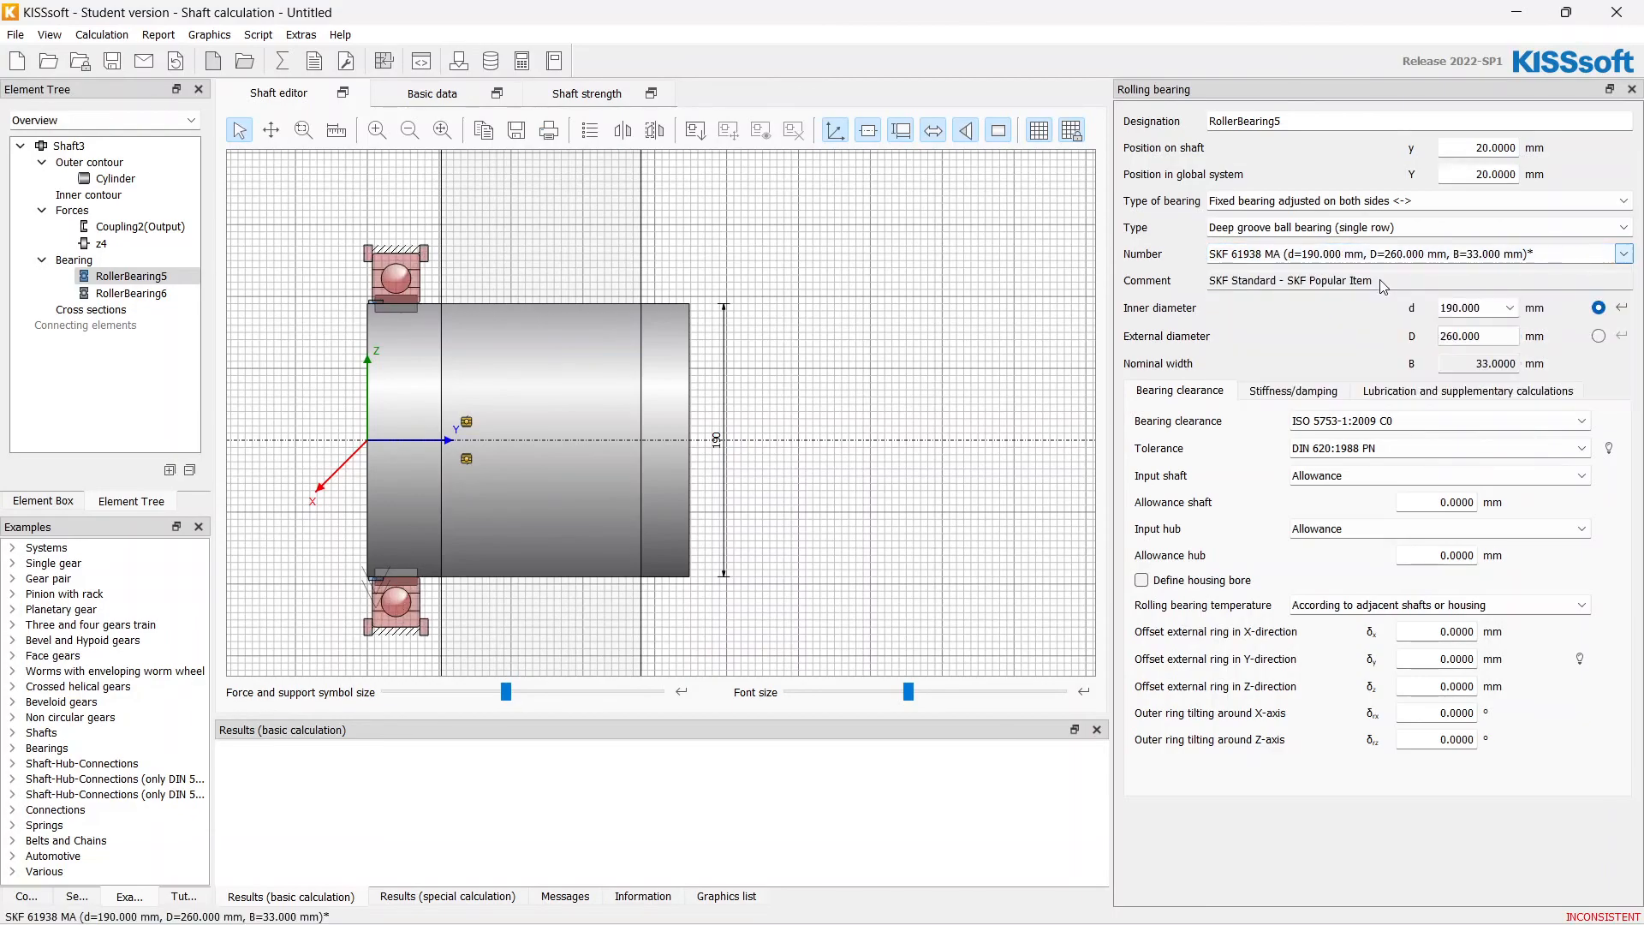
- Set RollerBearing6 to the same 190 mm bore SKF 61938 MA bearing
left_click(132, 293)
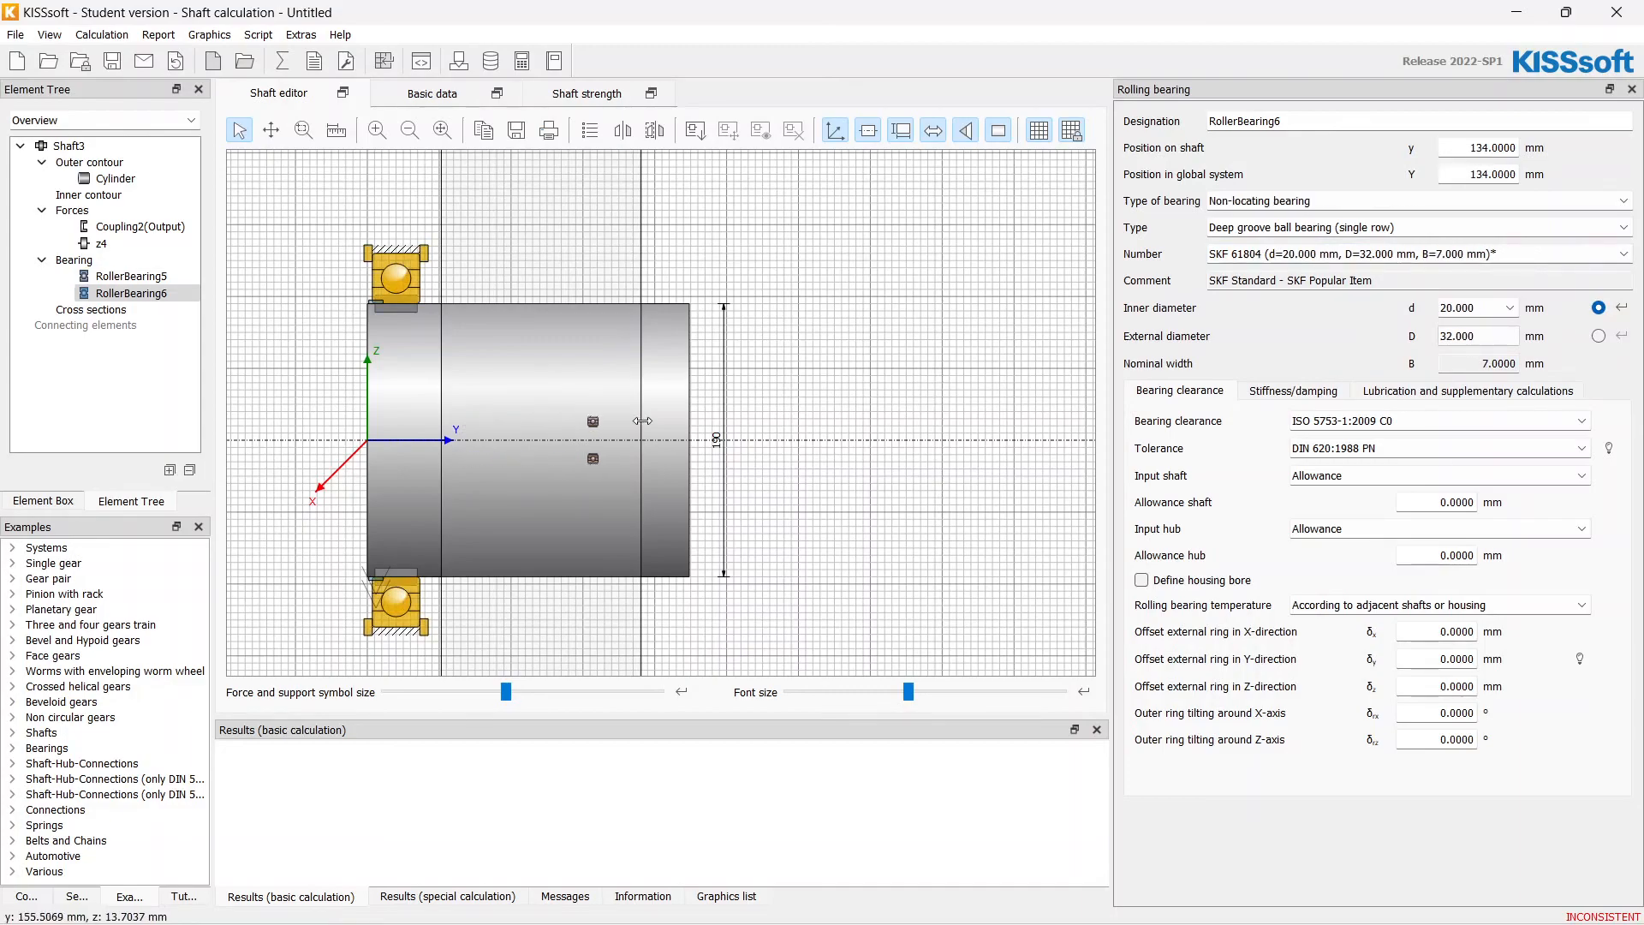
left_click(1512, 307)
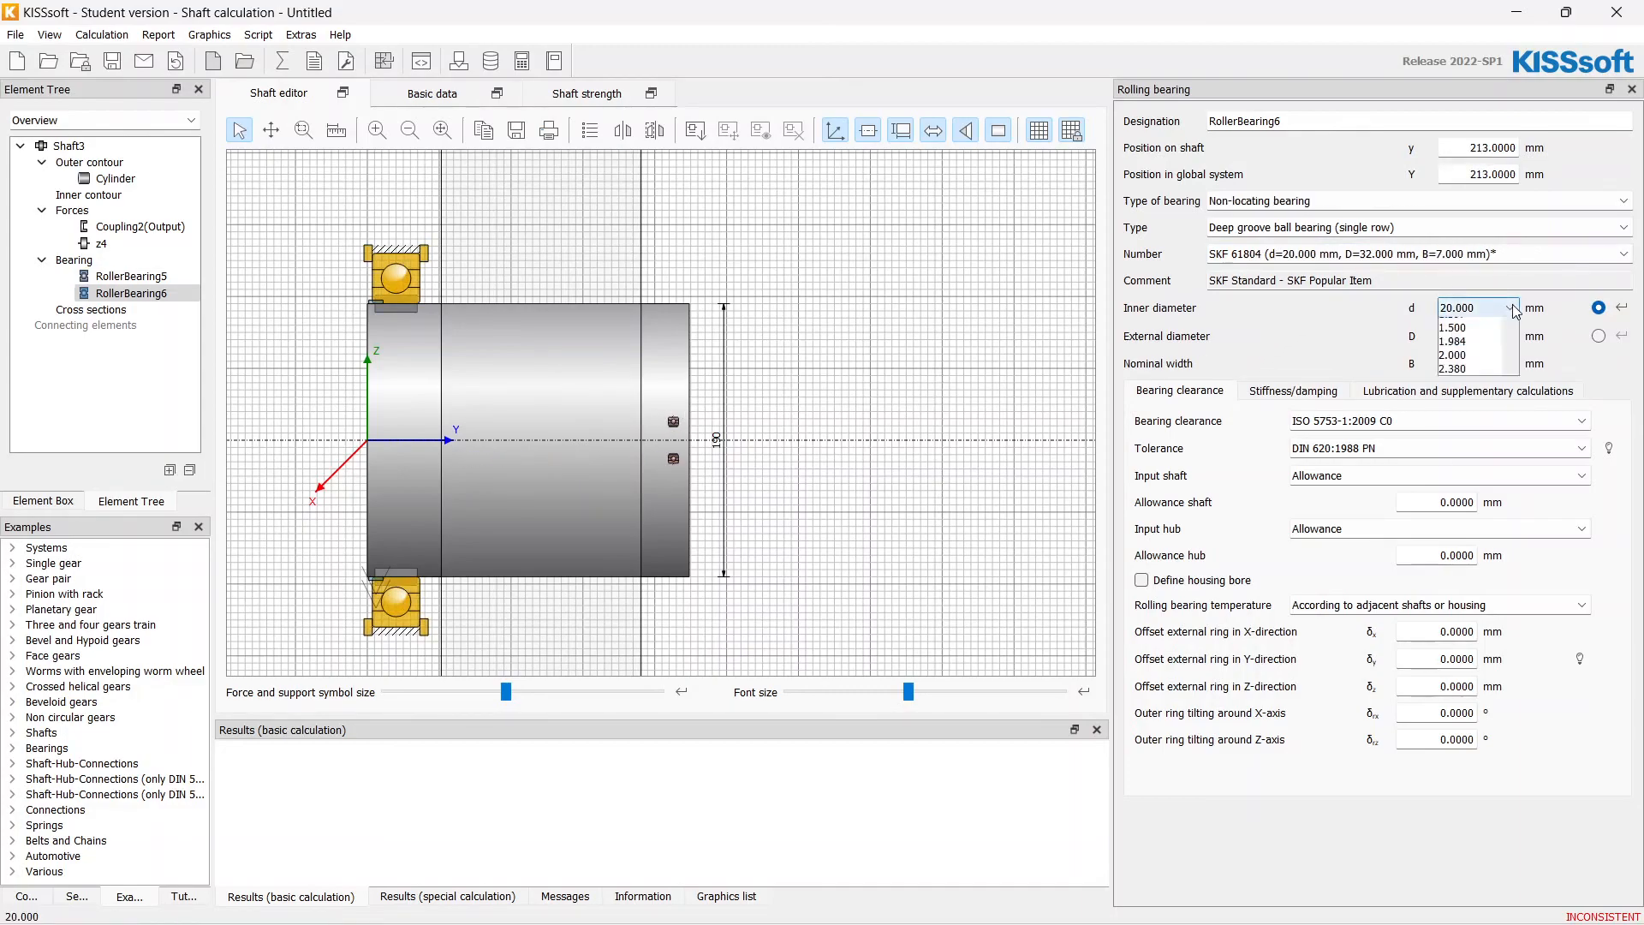
scroll("down", 3)
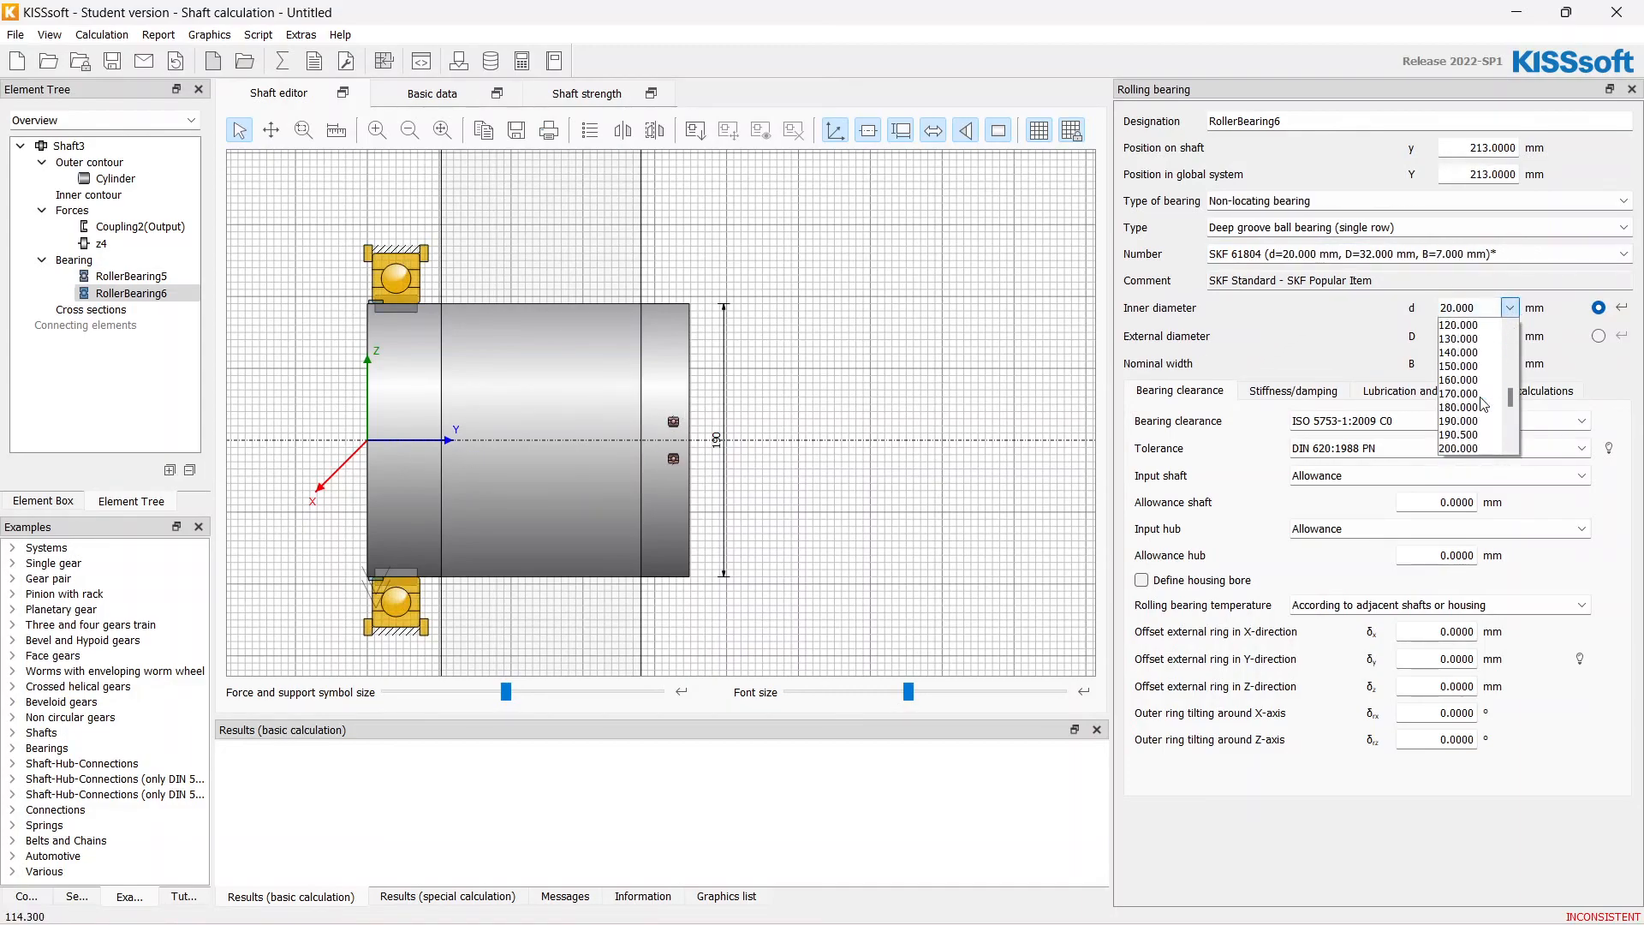
left_click(1459, 408)
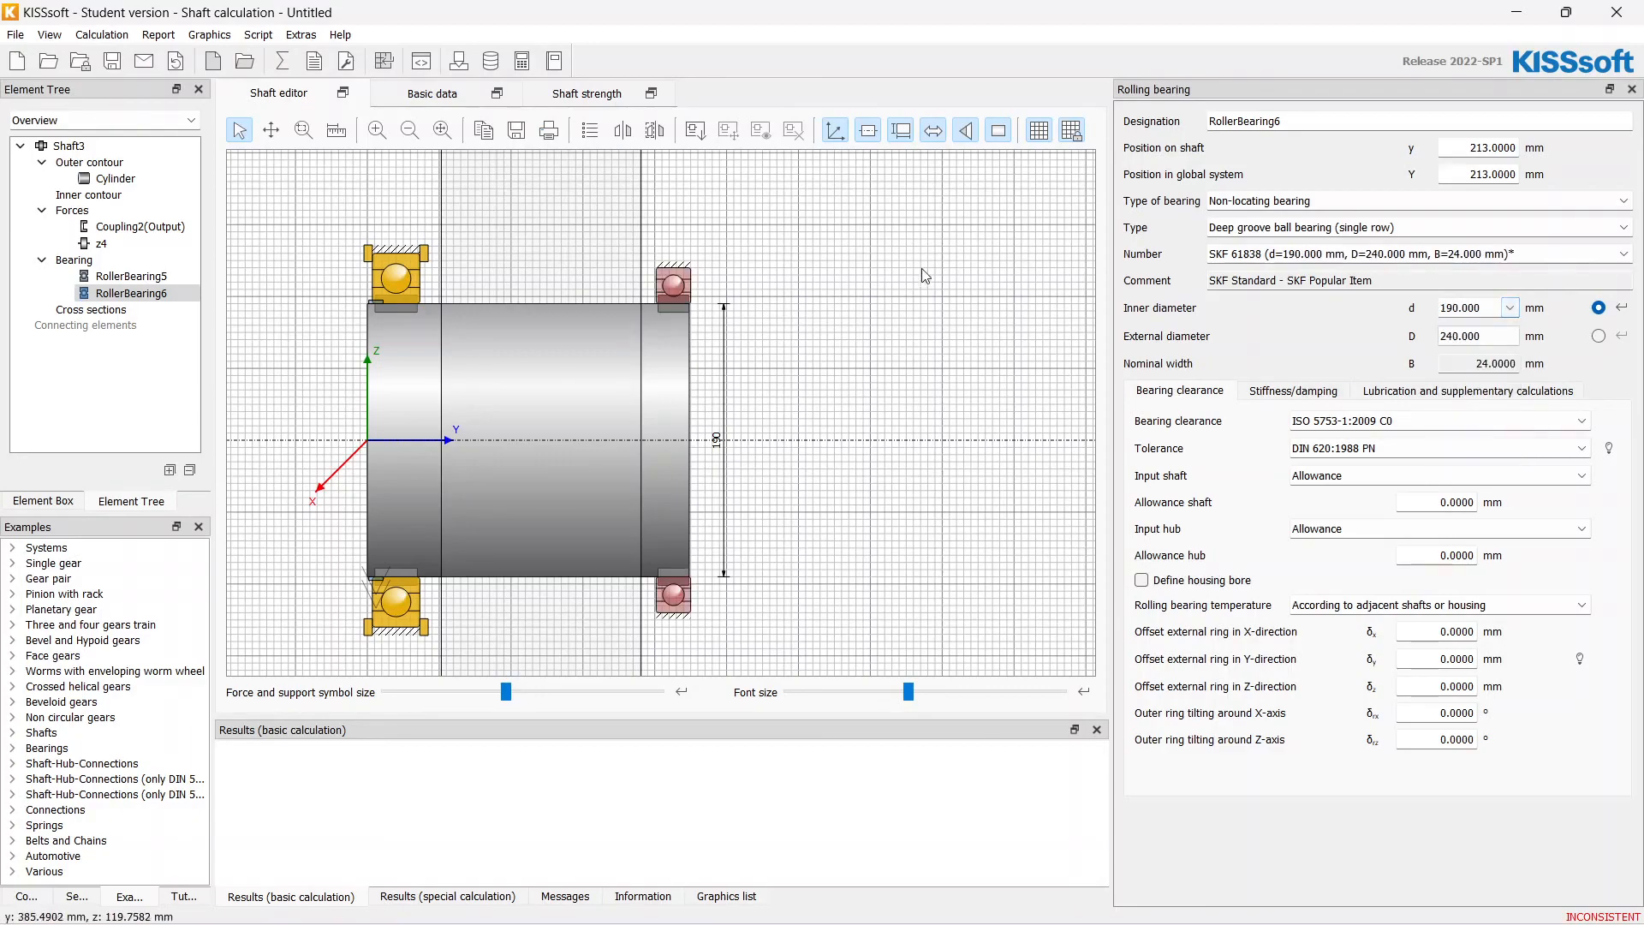
left_click(1624, 254)
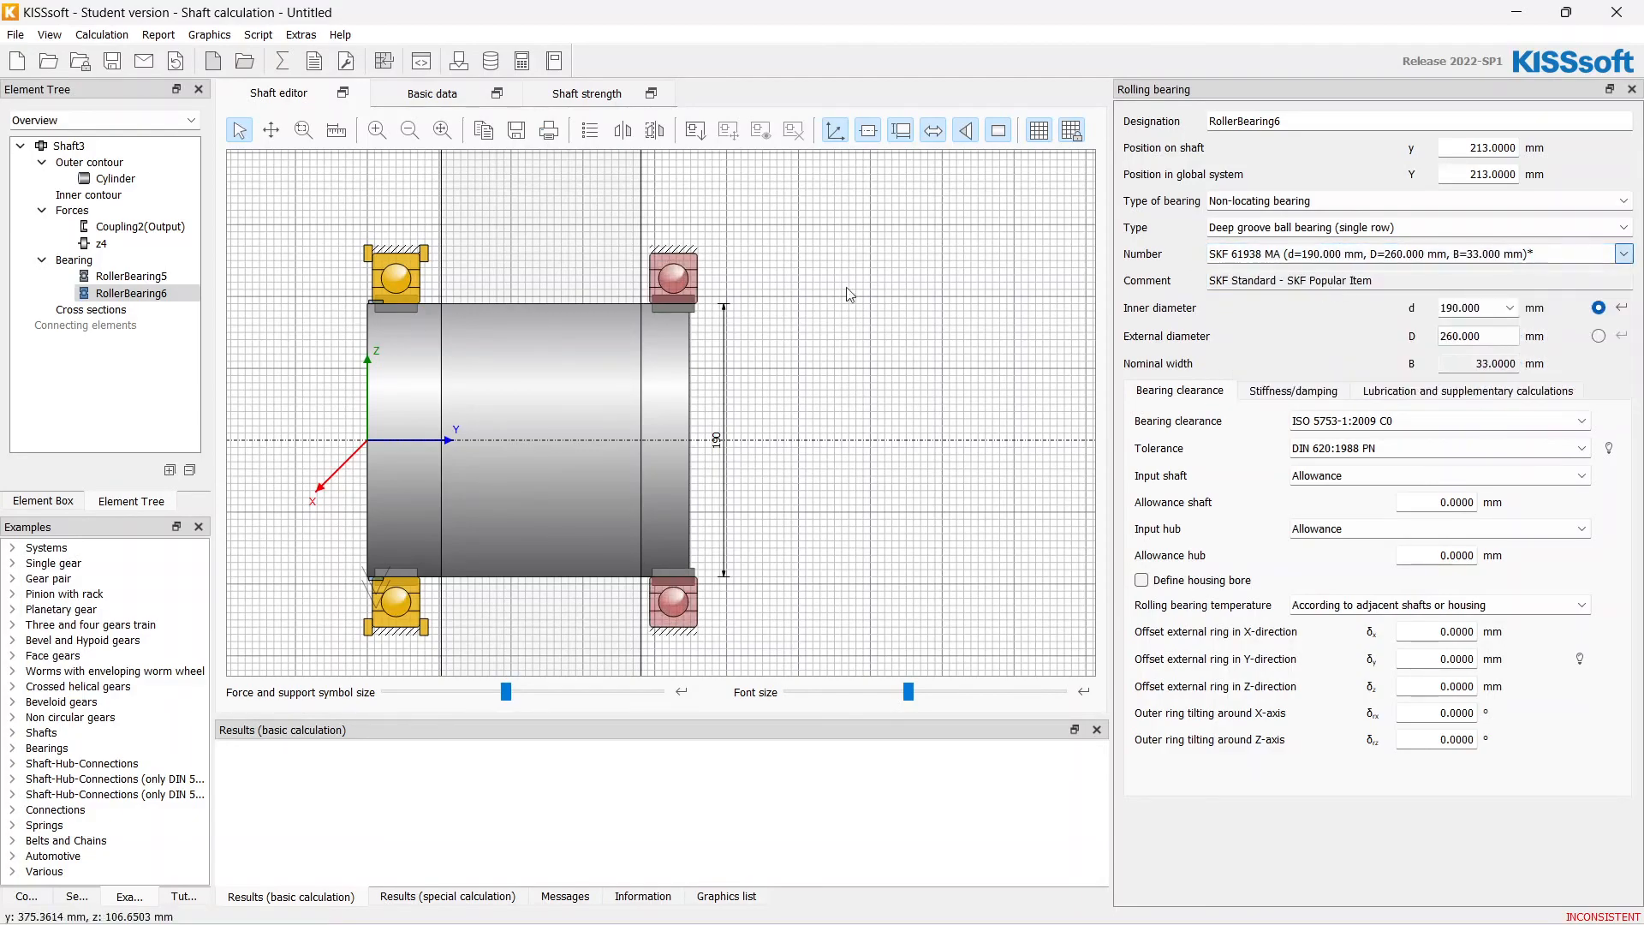
left_click(115, 178)
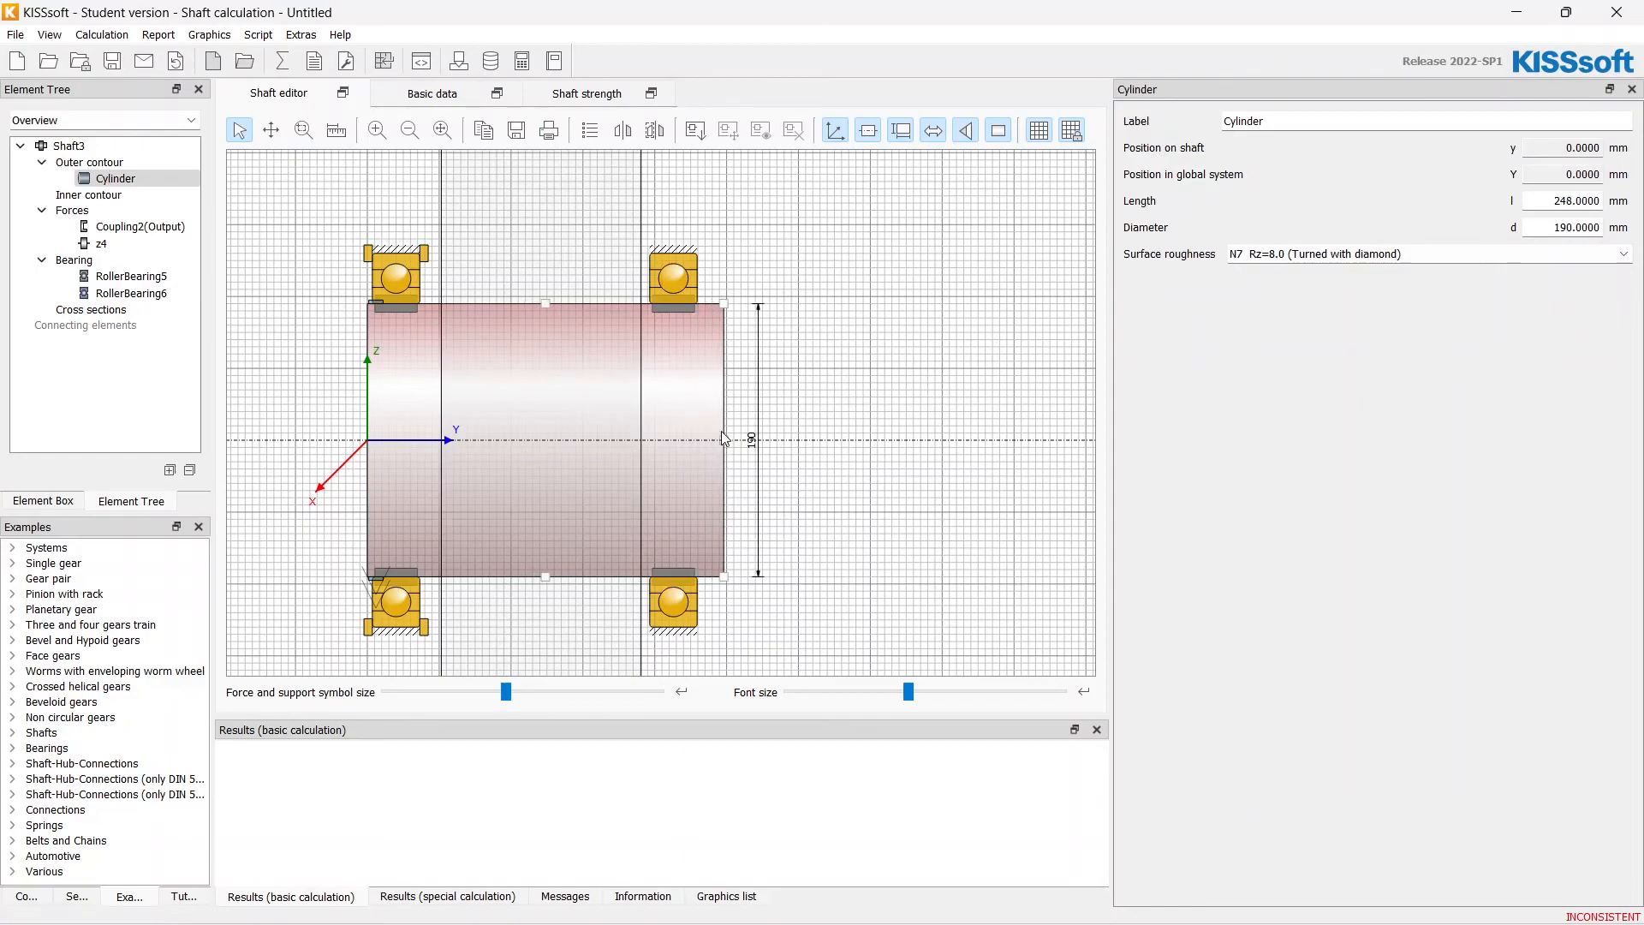
- Move RollerBearing6 to 278 mm so the bearings at 20 and 278 mm straddle gear z4
left_click(132, 293)
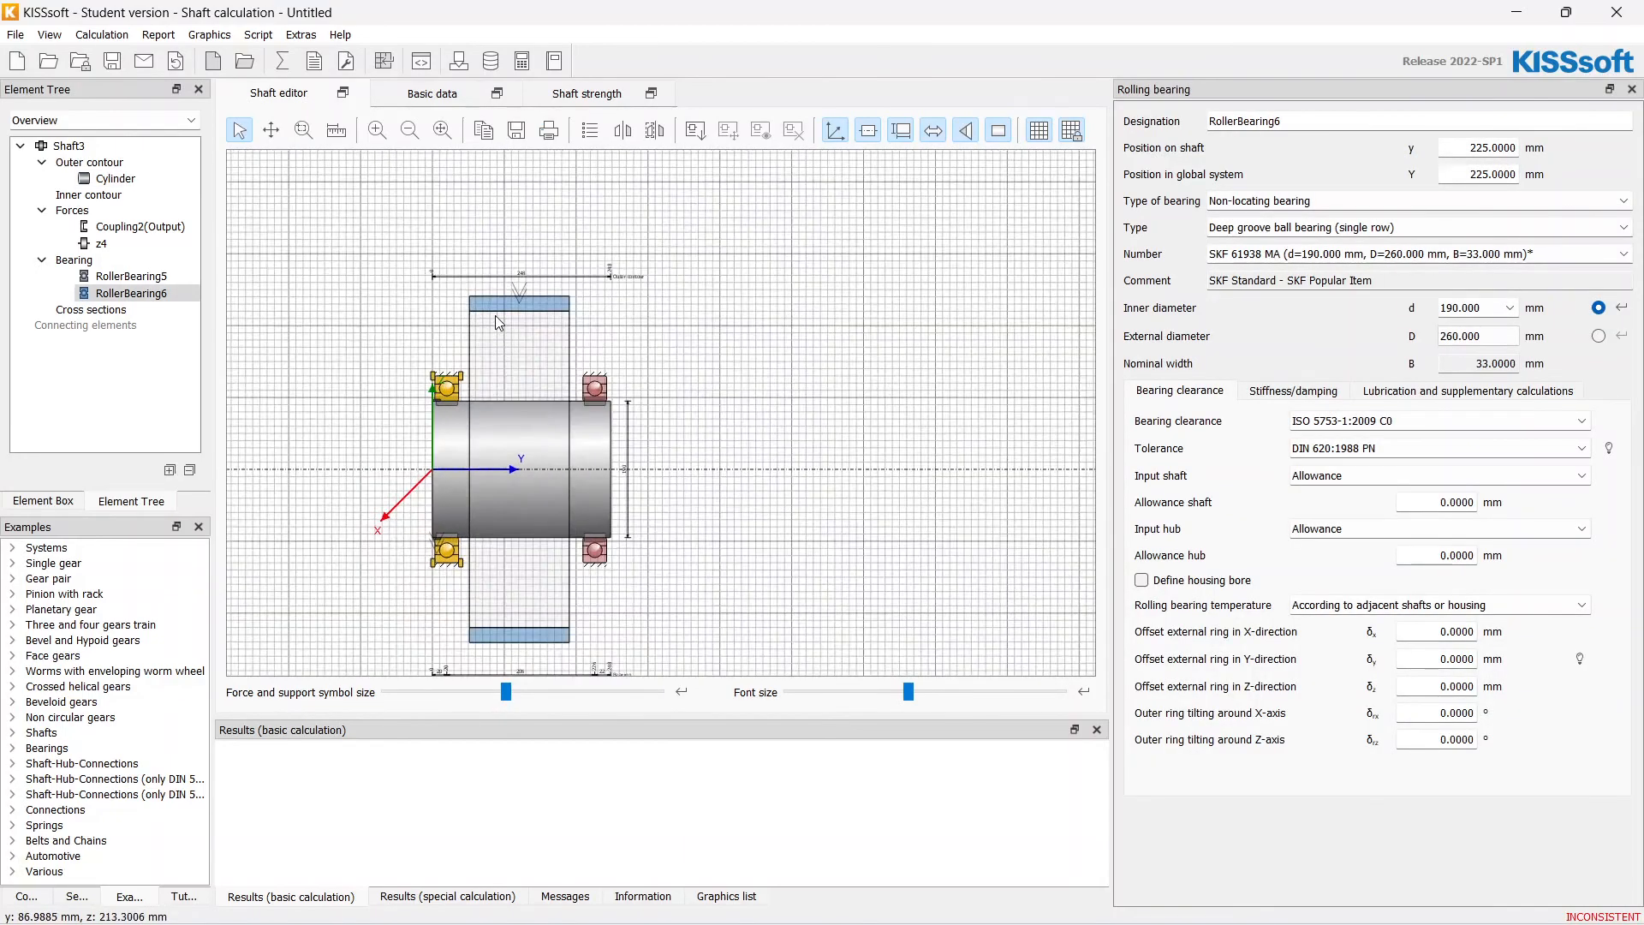
left_click(132, 276)
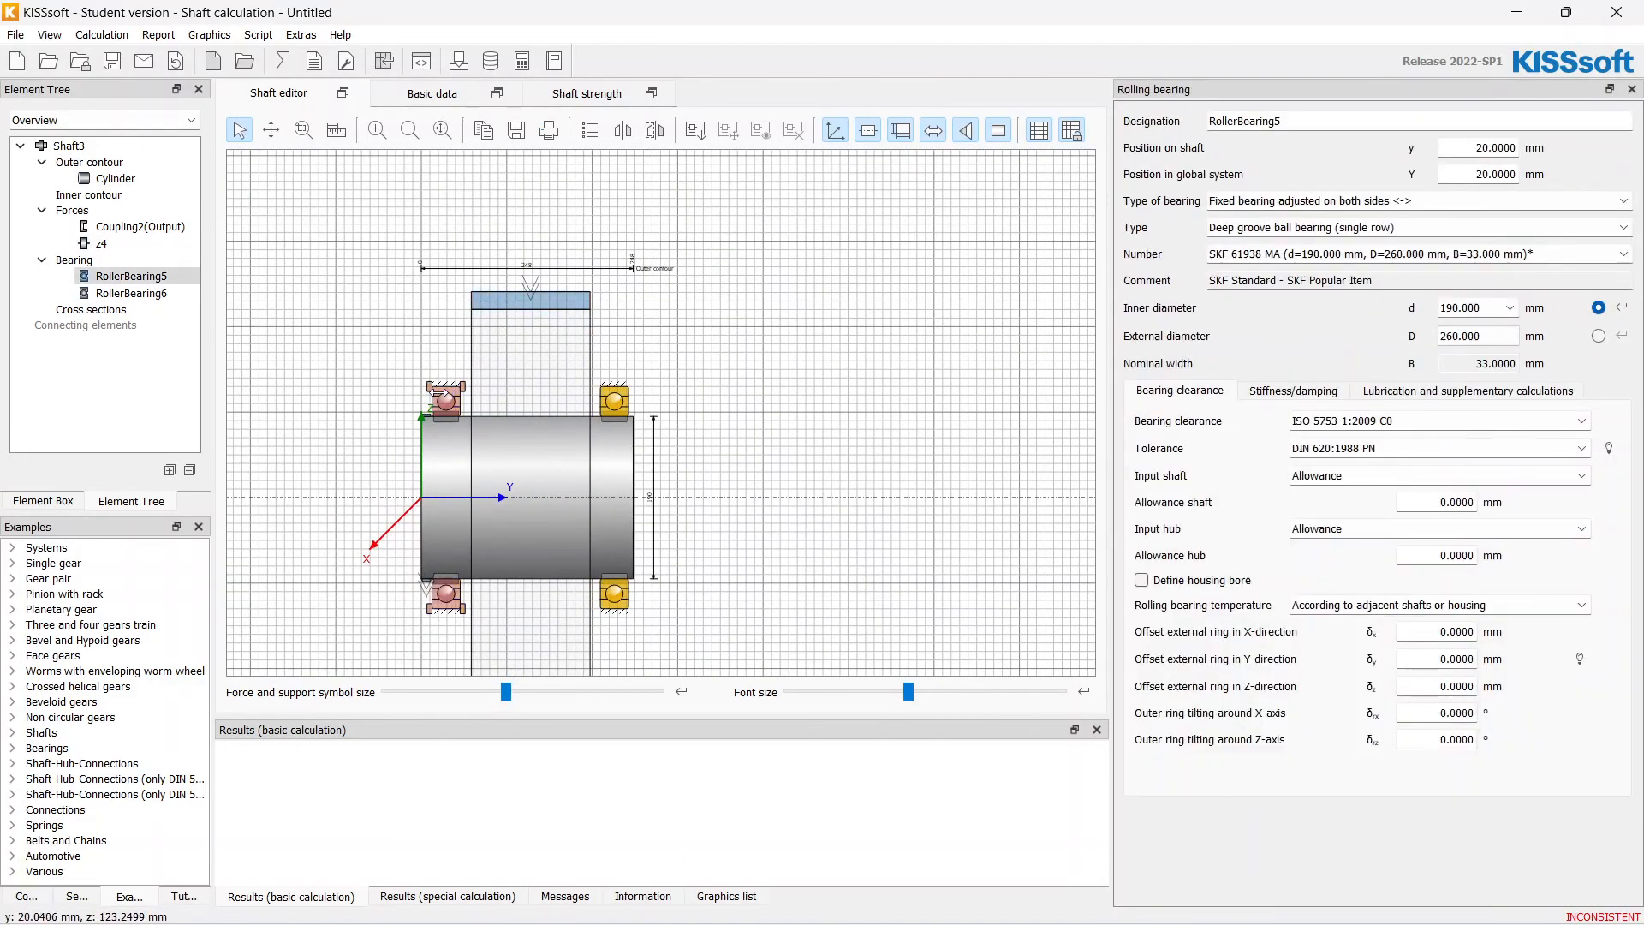
left_click(71, 144)
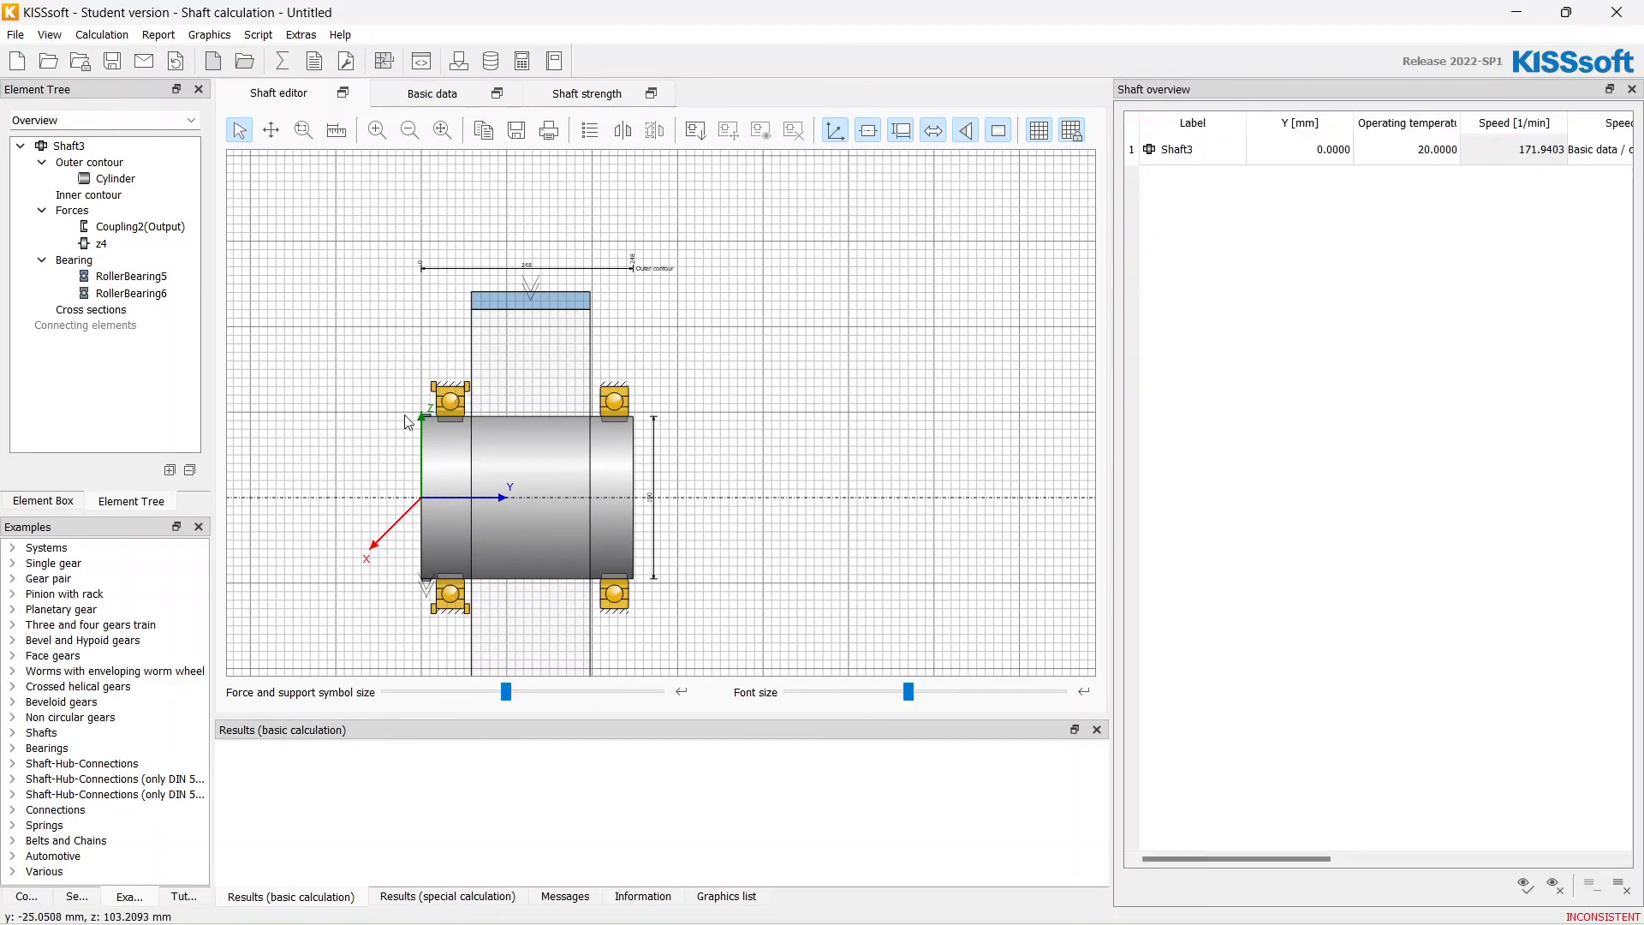
left_click(115, 179)
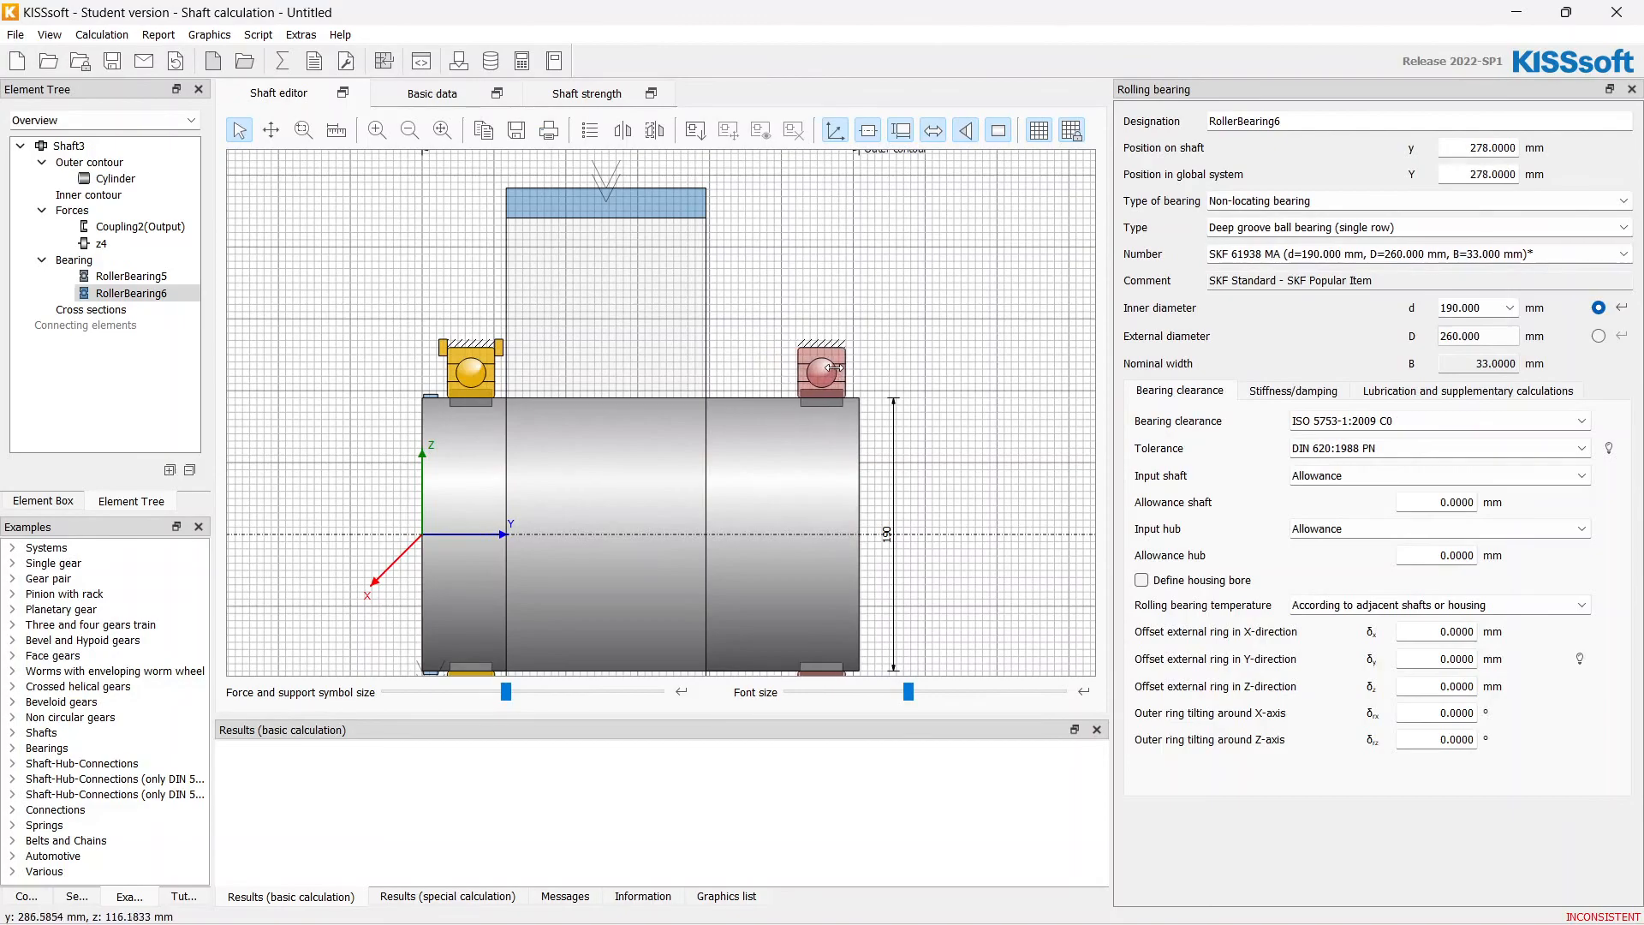
left_click(101, 243)
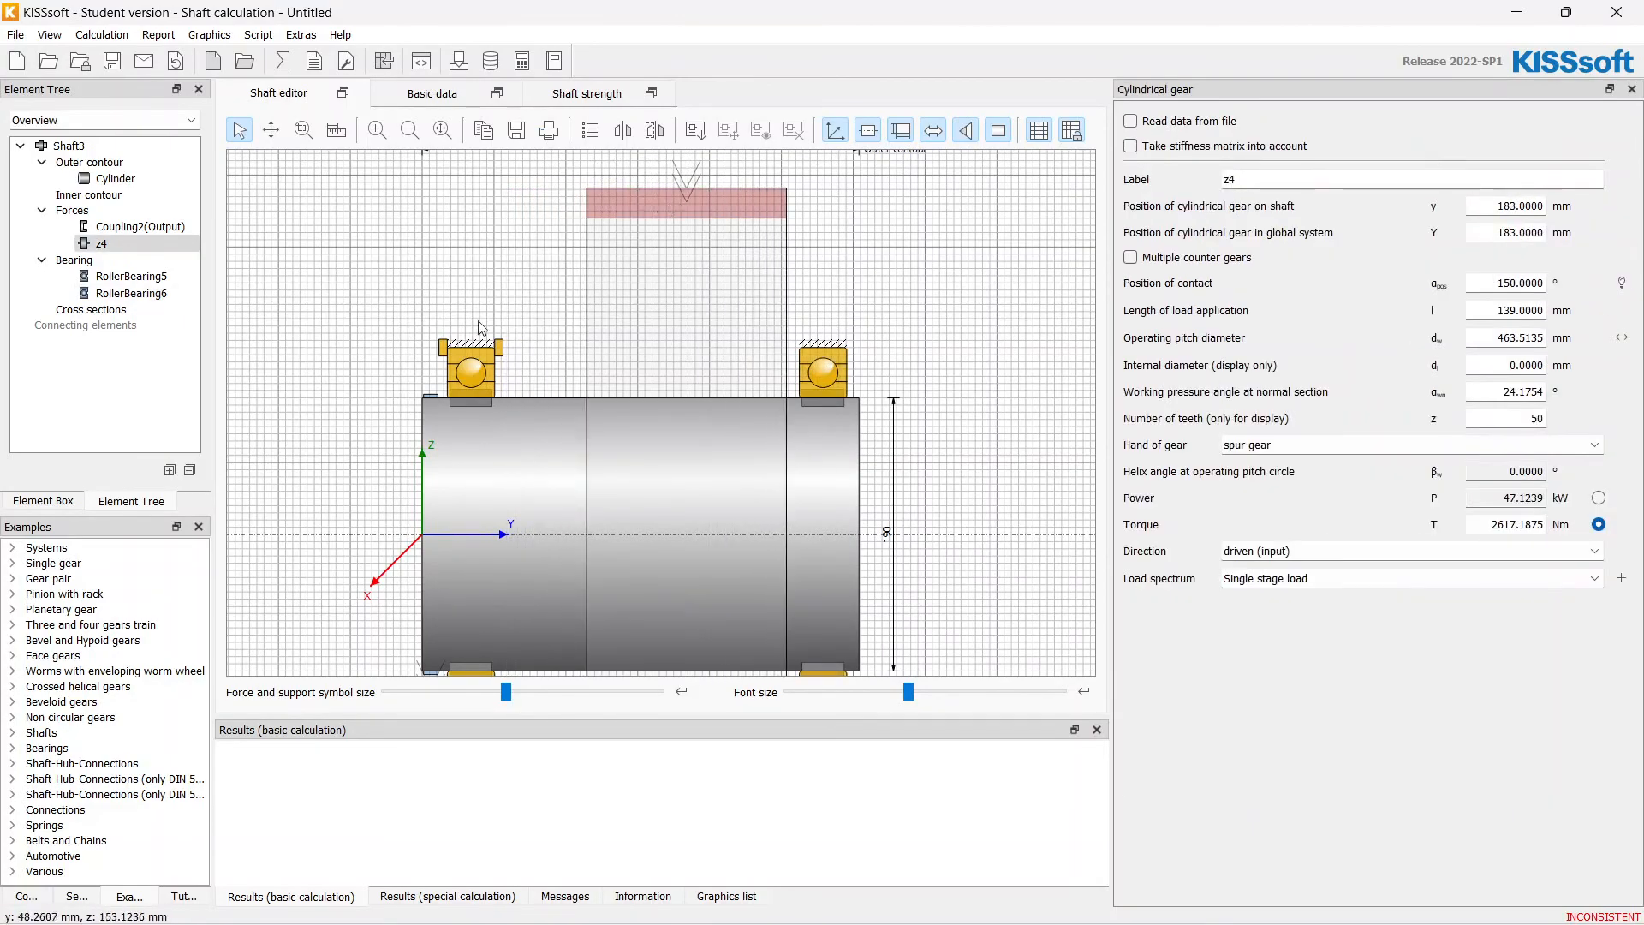
left_click(134, 276)
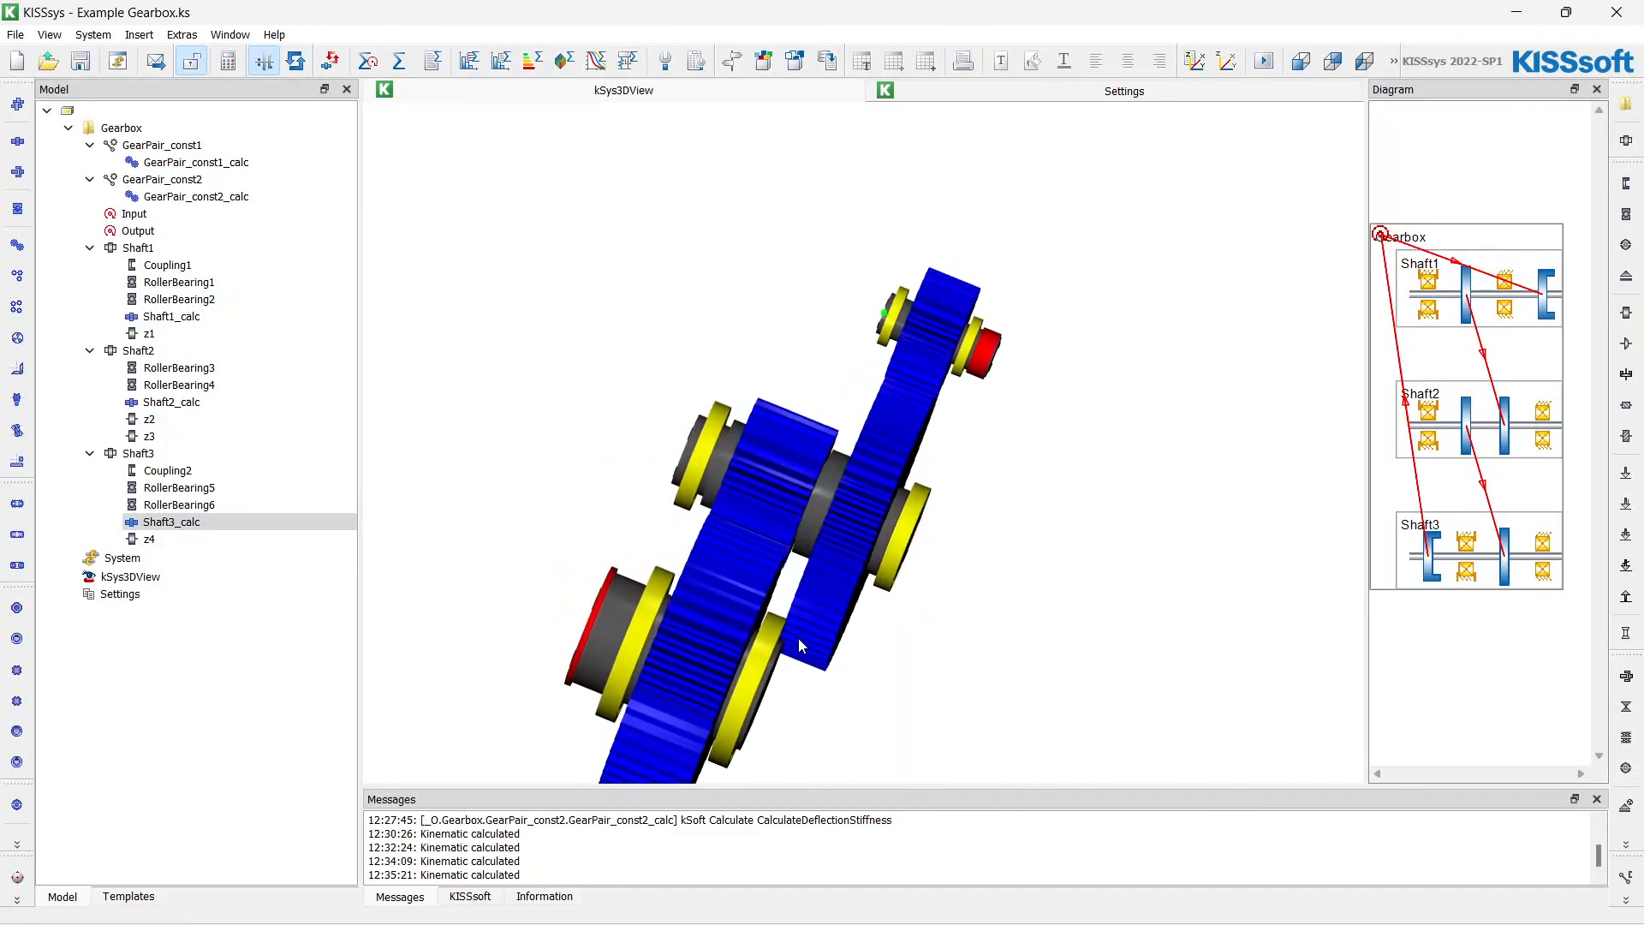
- Zoom the 3D gearbox view and open Shaft2_calc from the Model tree in KISSsoft
scroll("up", 3)
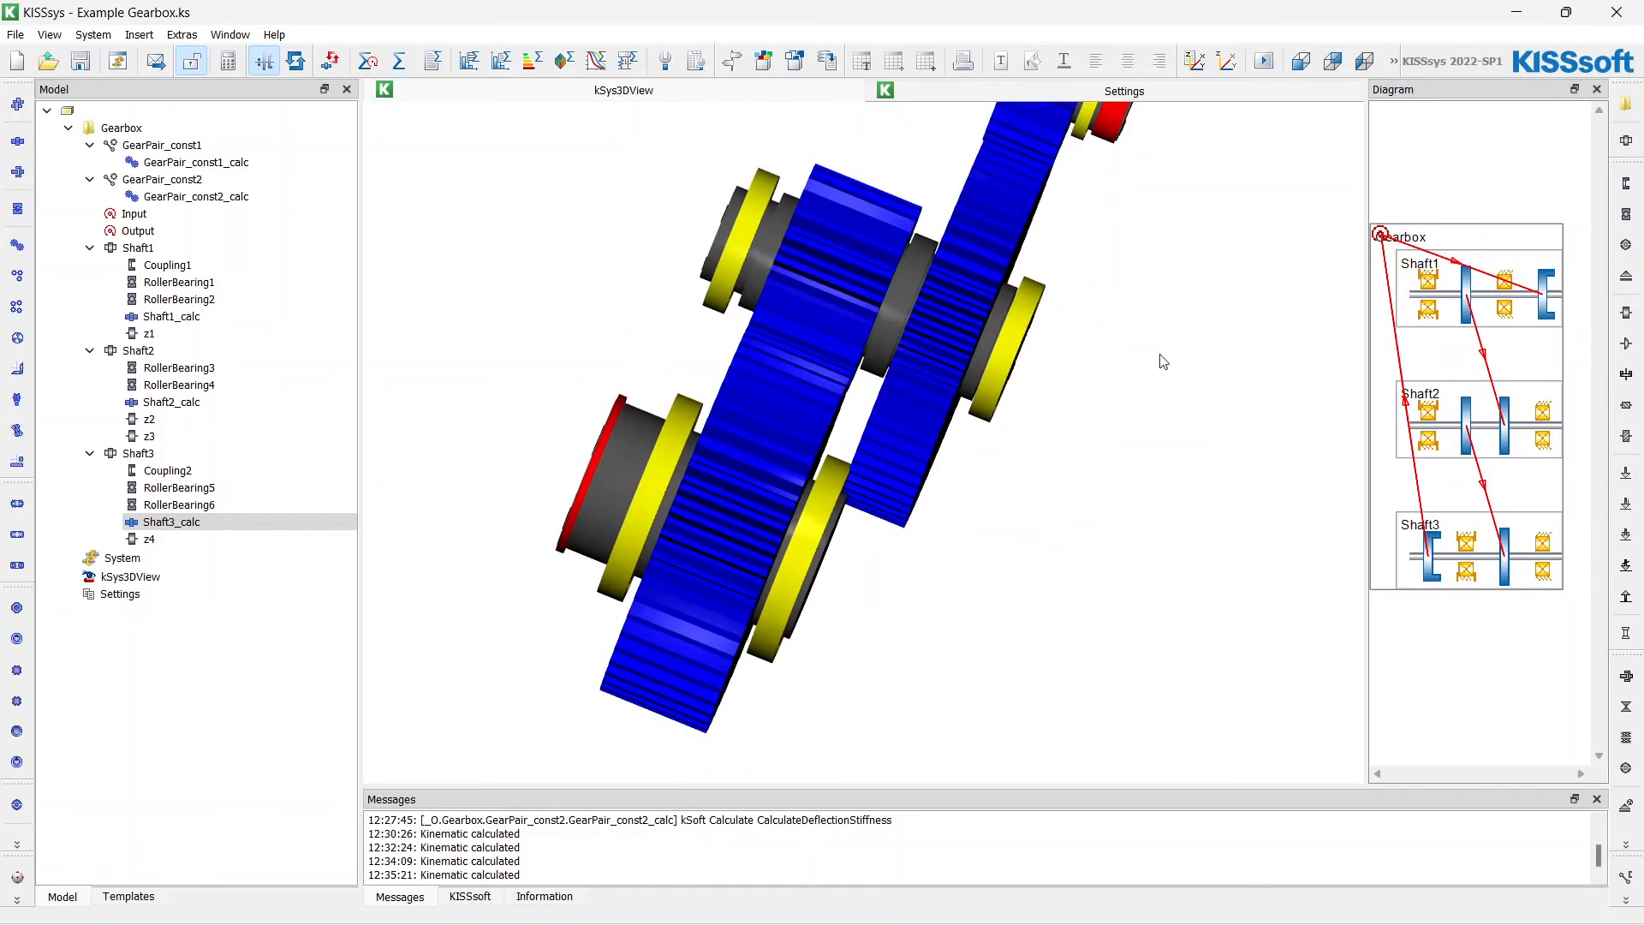
mouse_move(1087, 380)
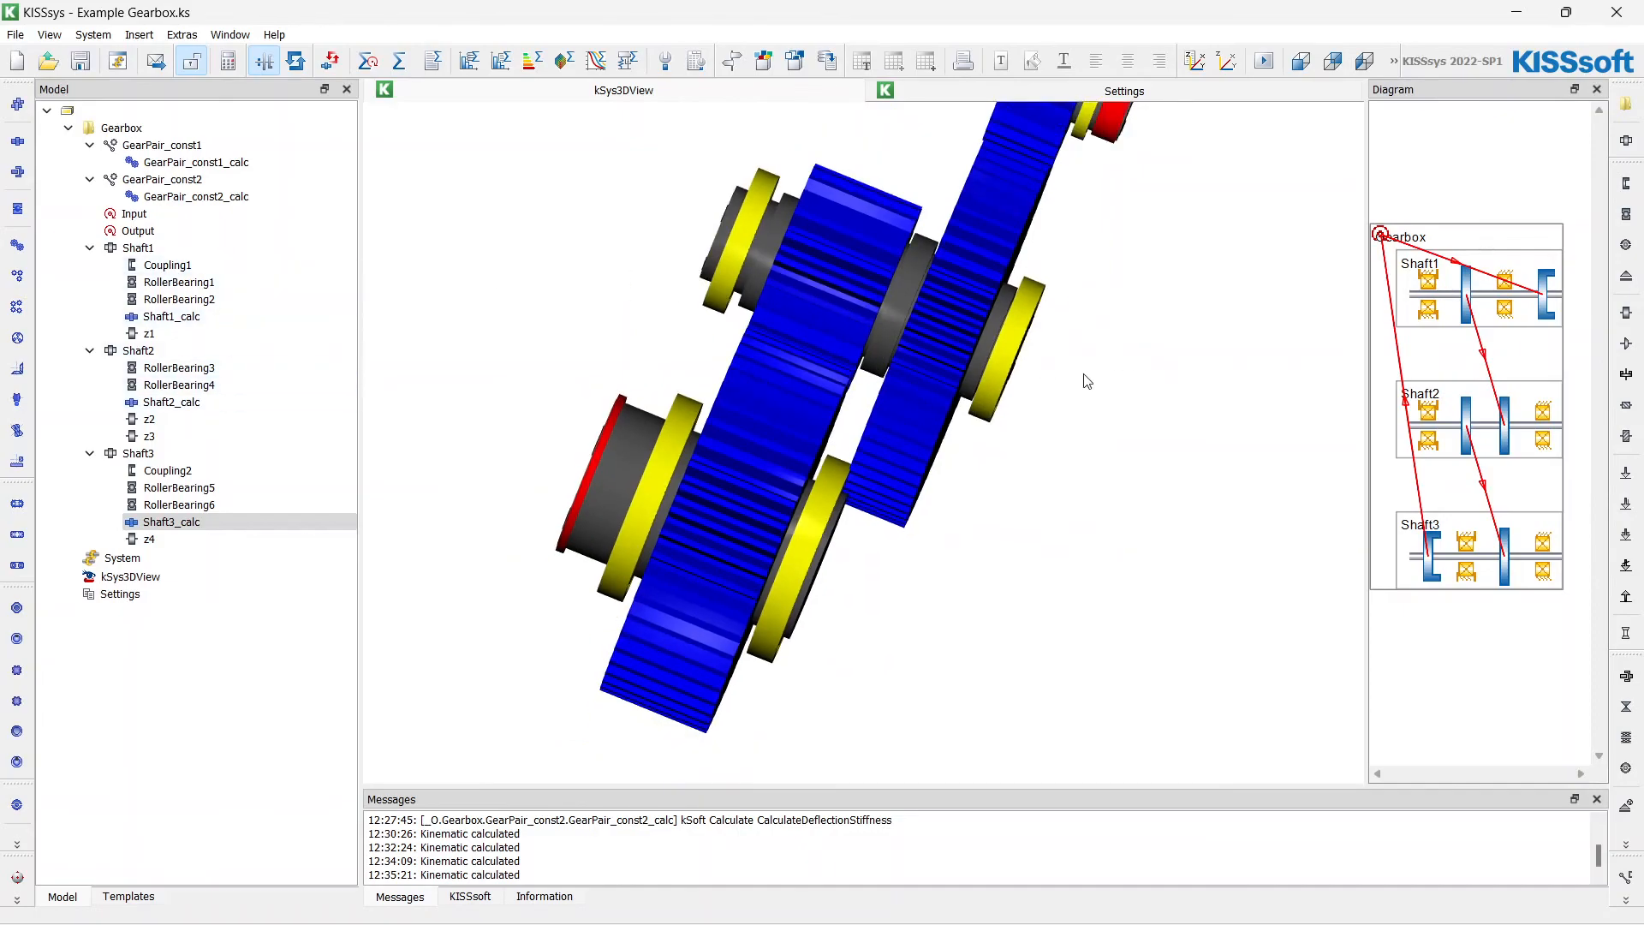
left_click(171, 401)
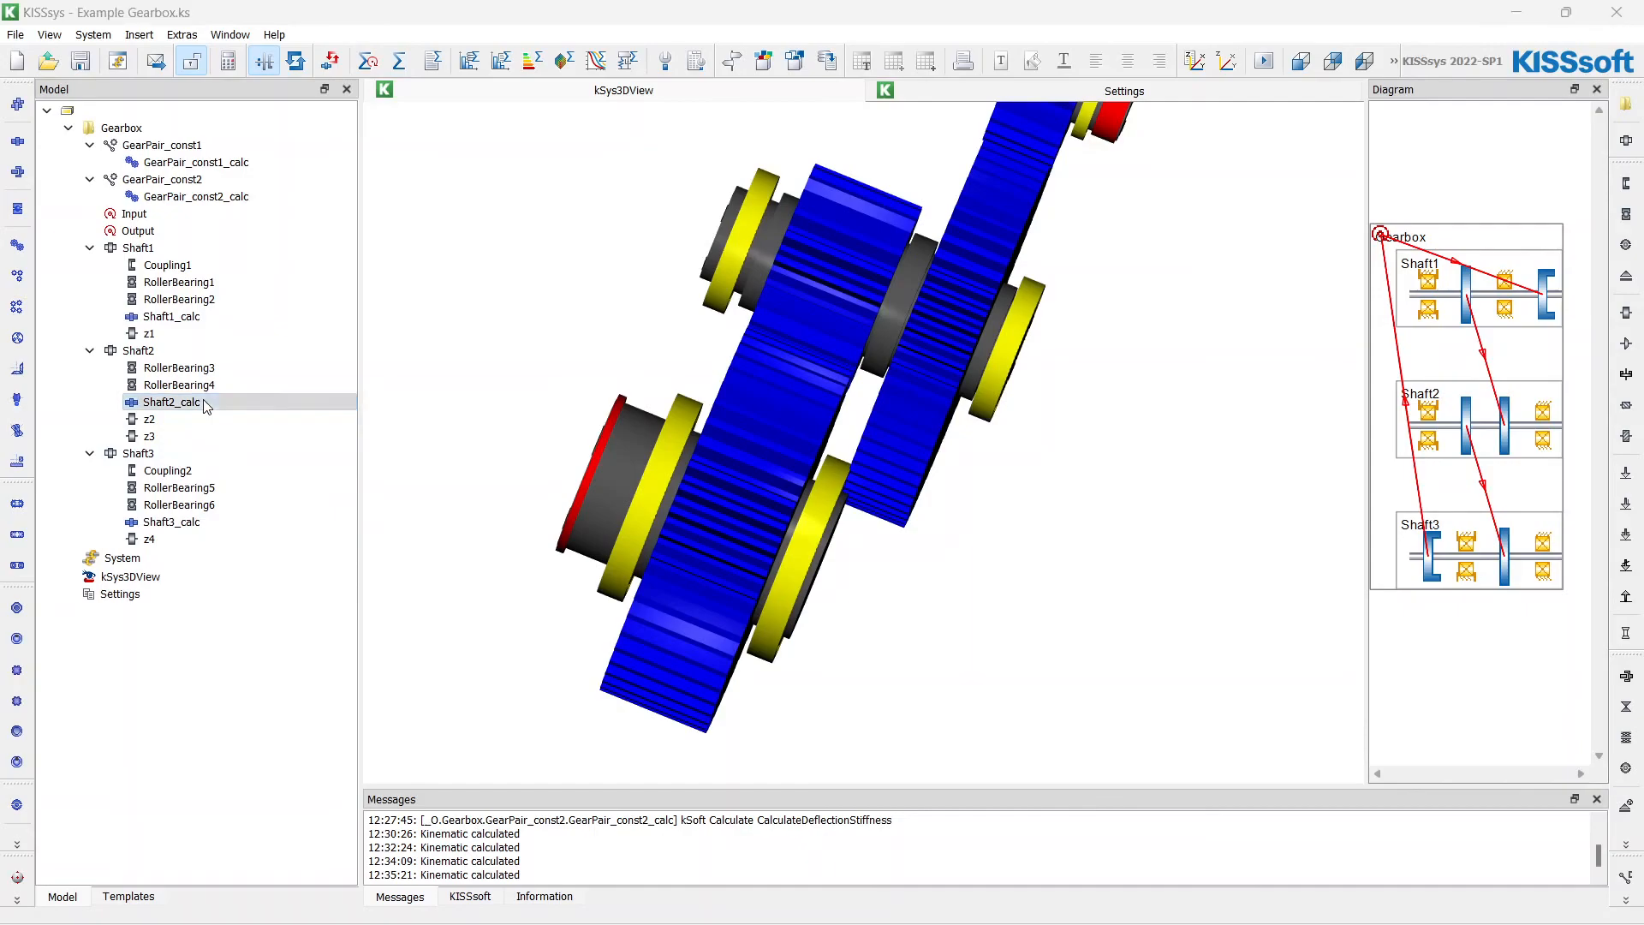
double_click(171, 401)
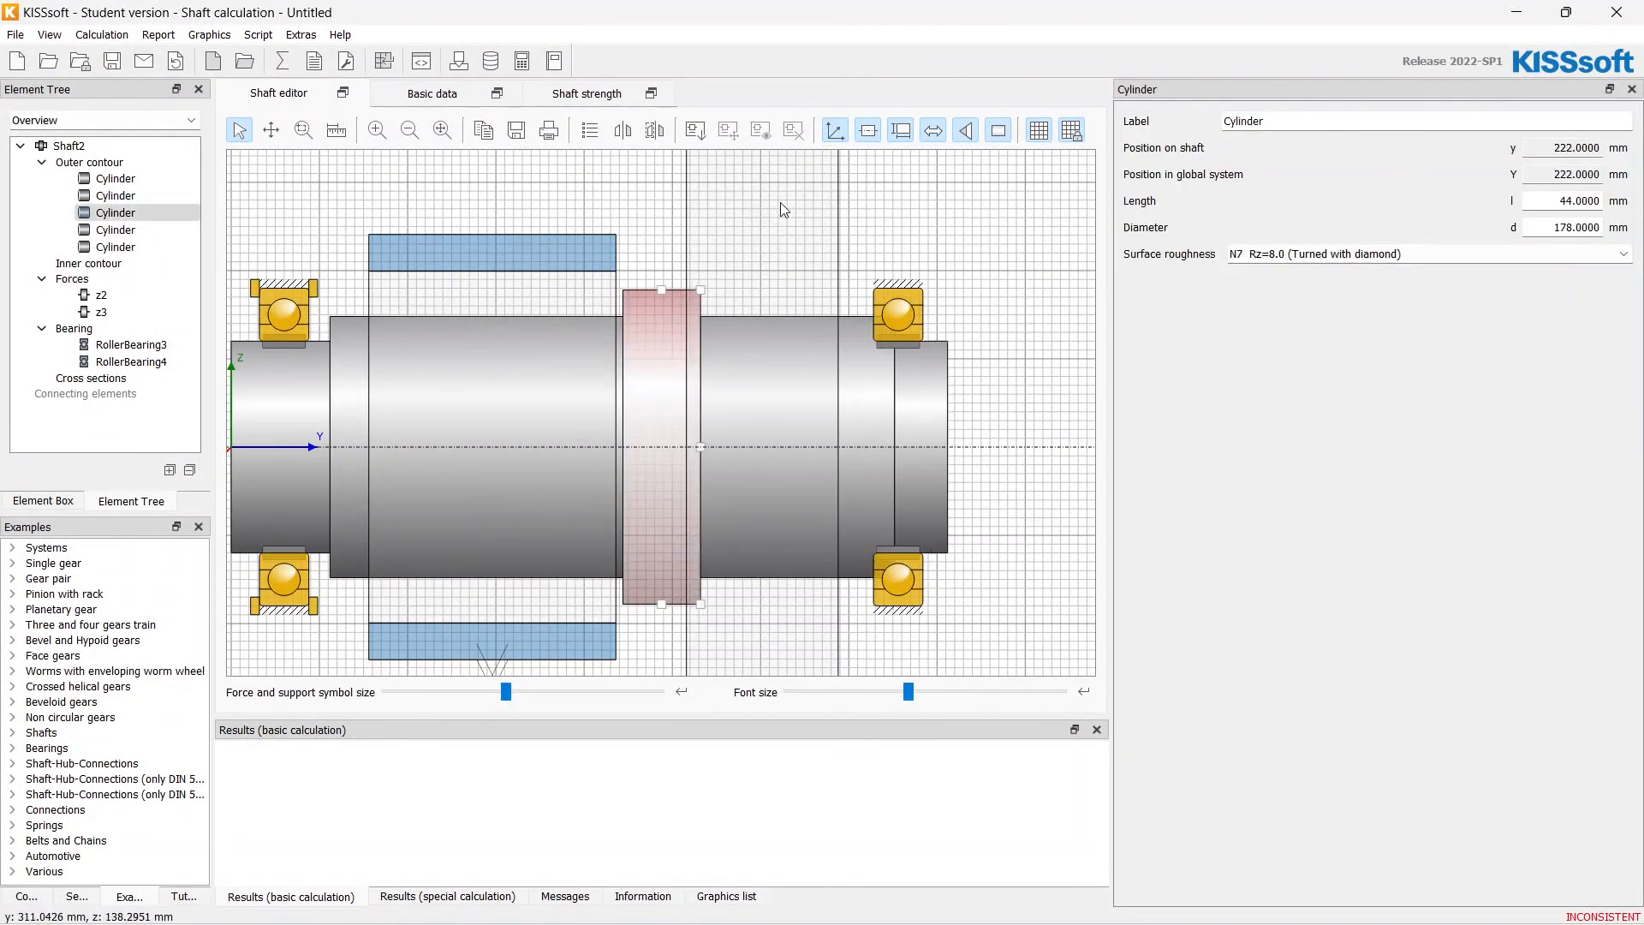
- Review gear z2's position and the collar cylinder on Shaft2, then OK the SKF 6024 data notice
left_click(103, 295)
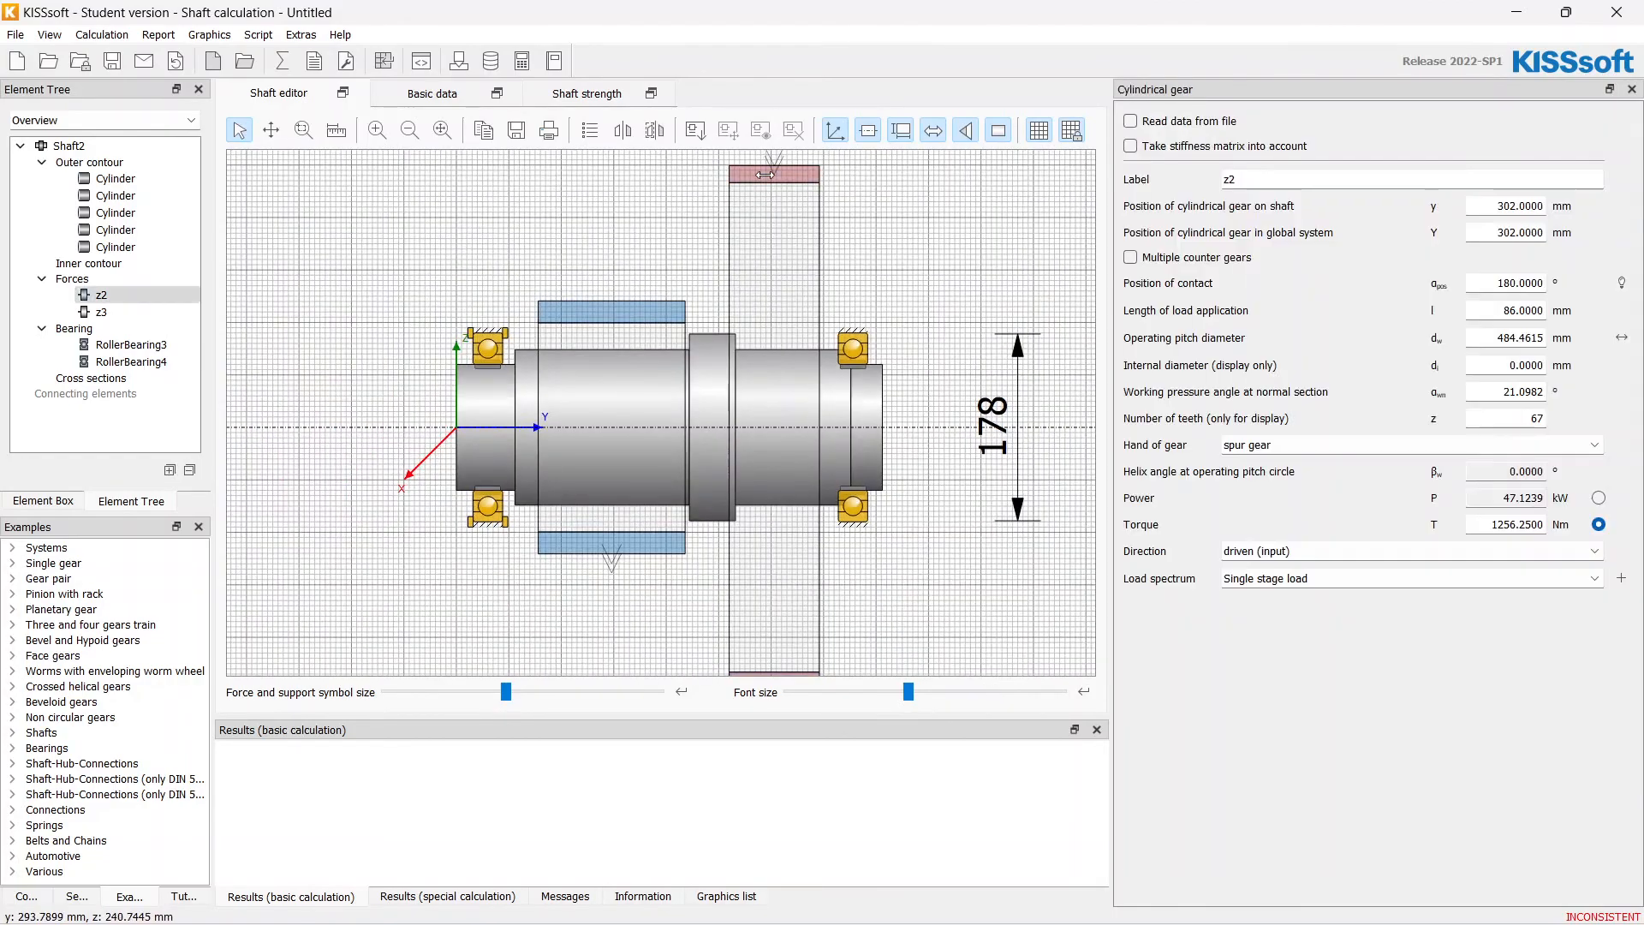
left_click(115, 212)
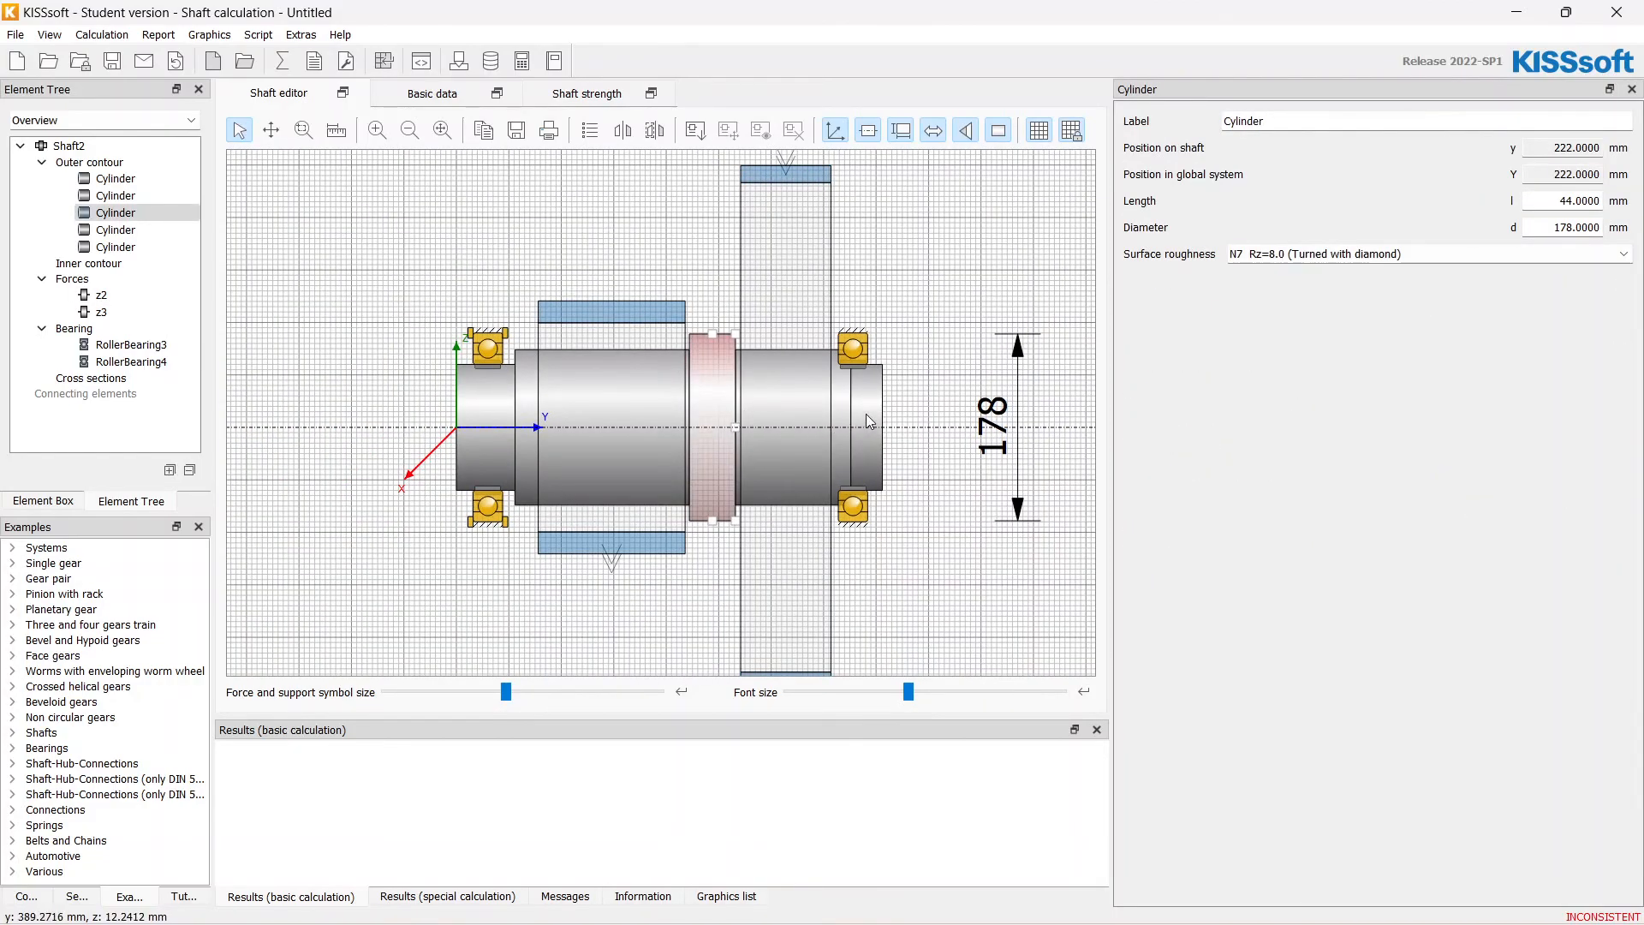
left_click(134, 361)
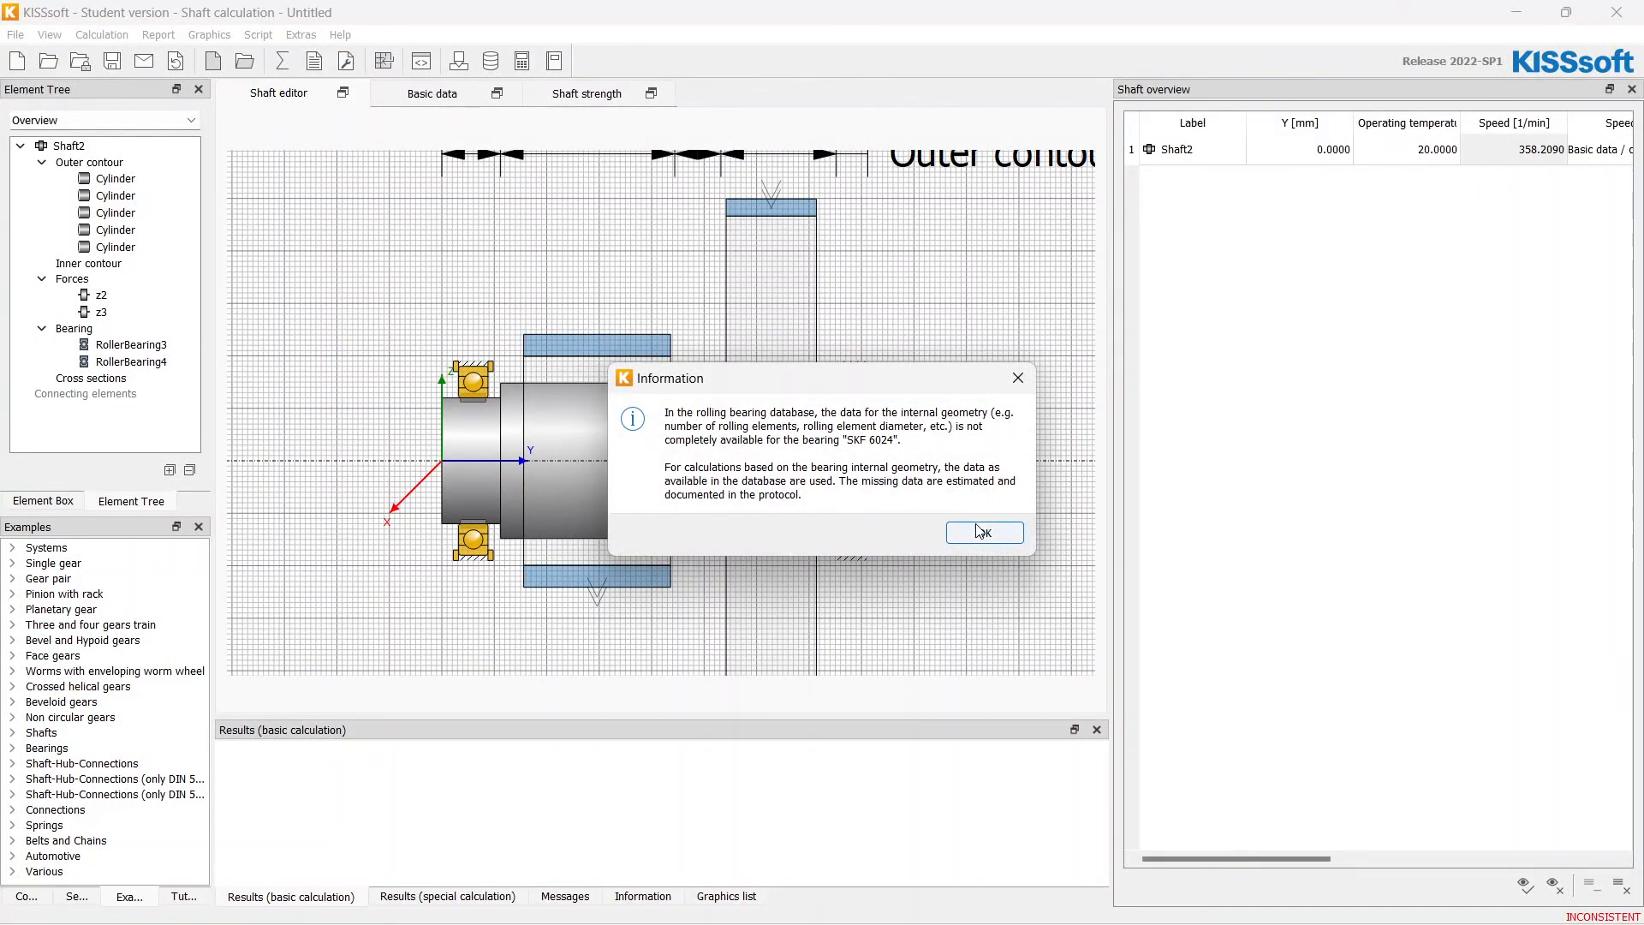
left_click(983, 531)
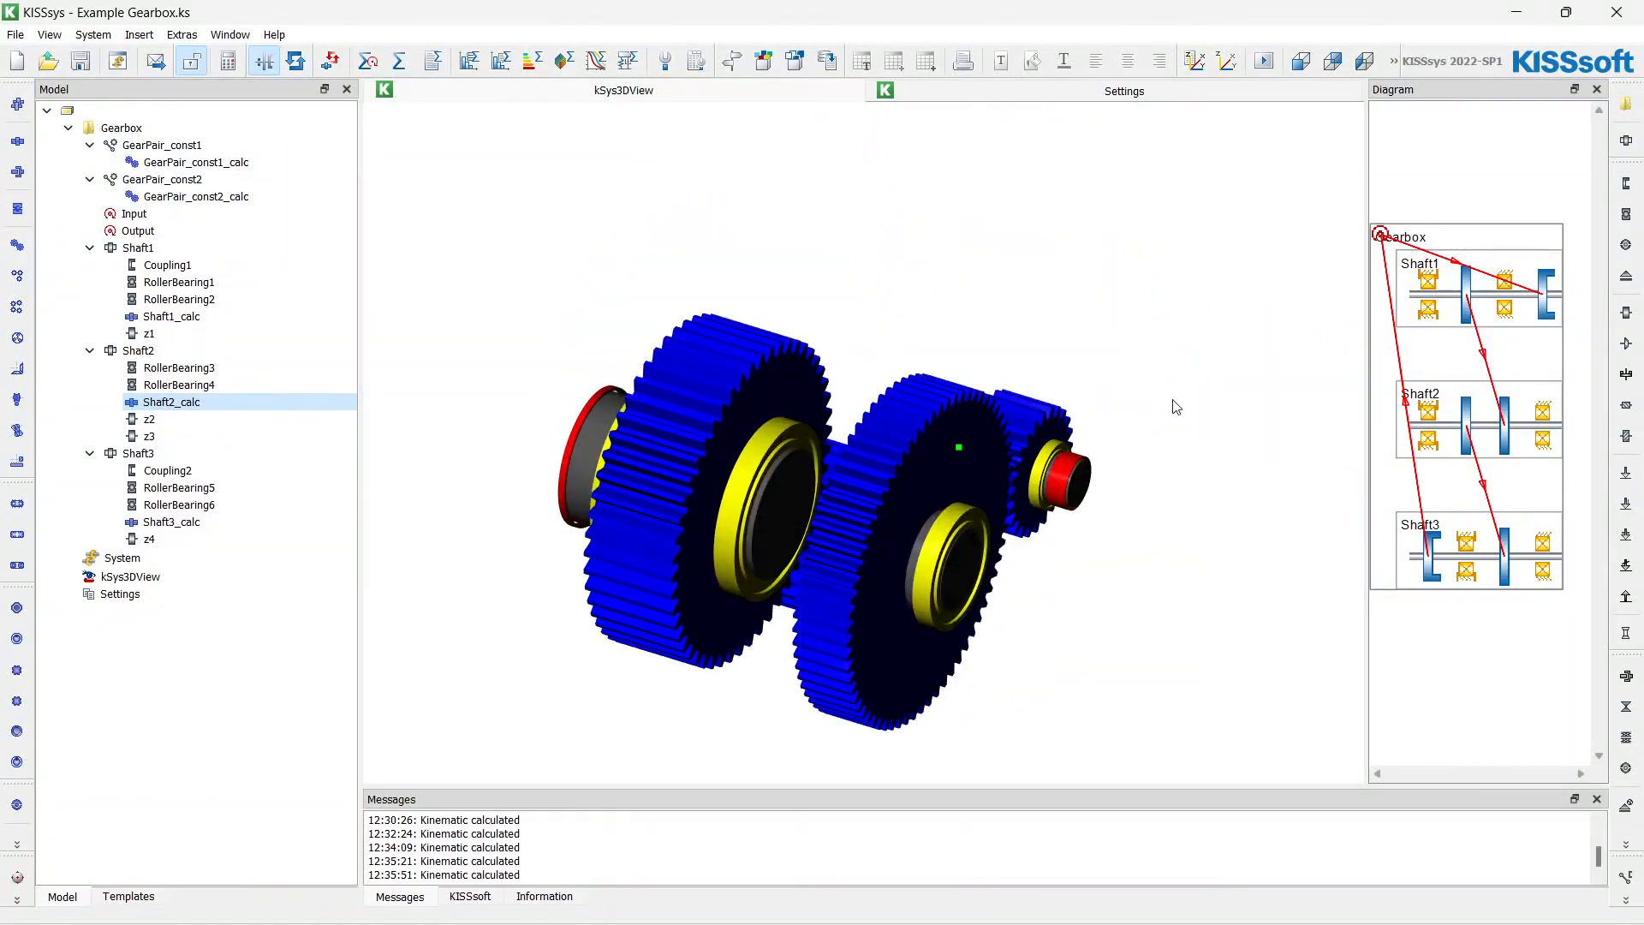
mouse_move(1153, 399)
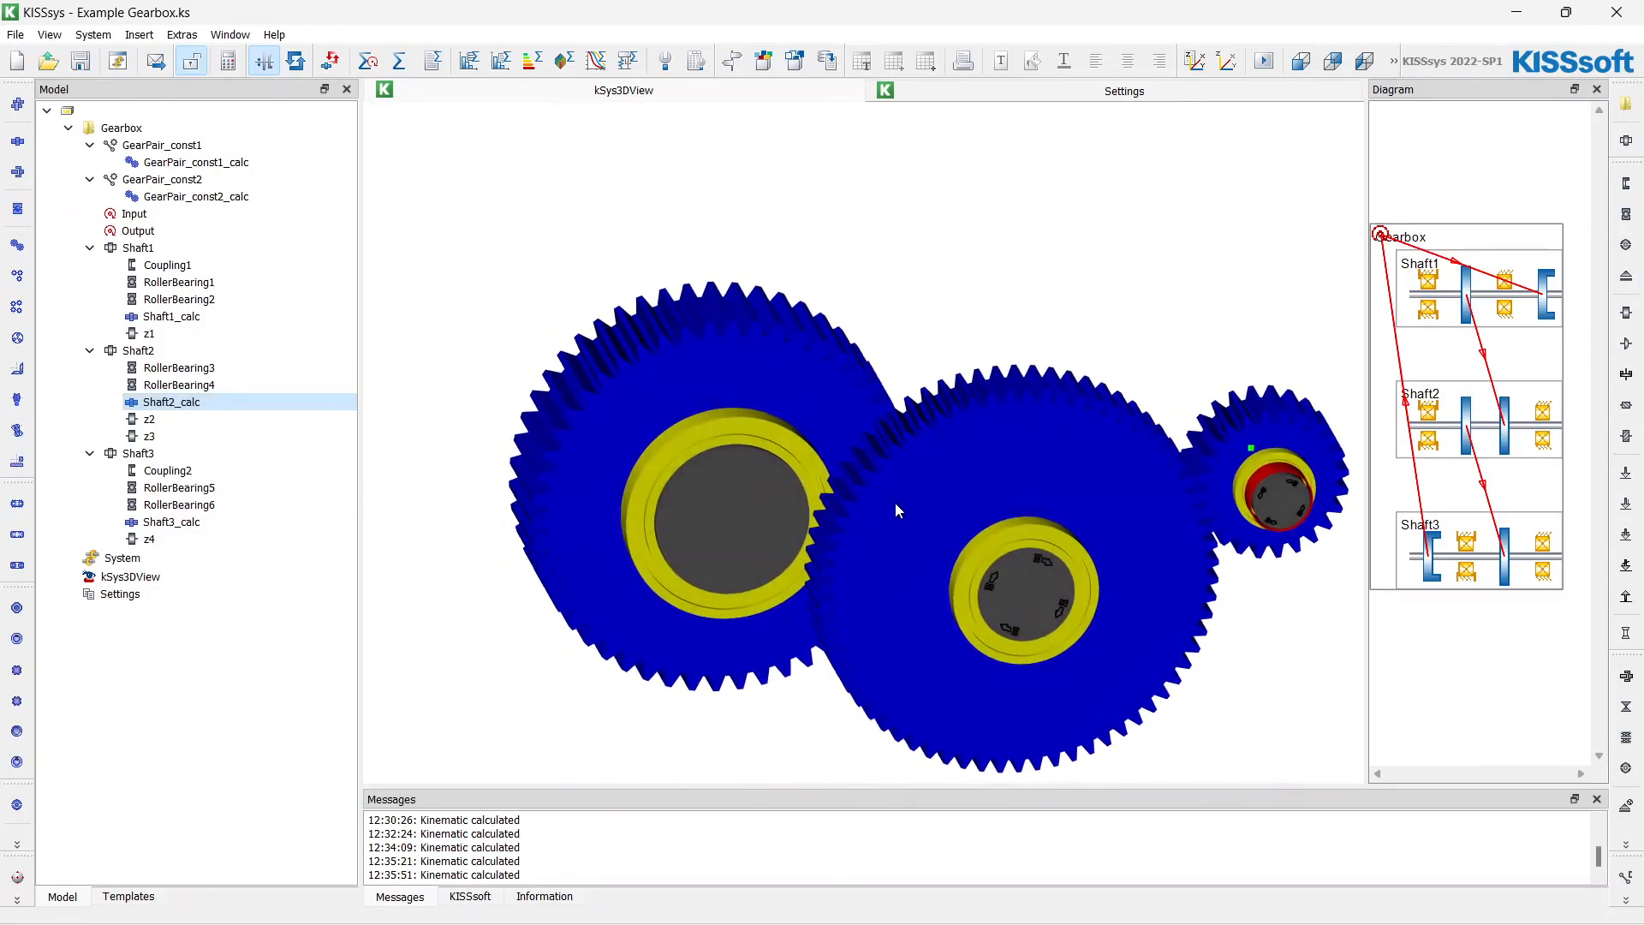
scroll("up", 3)
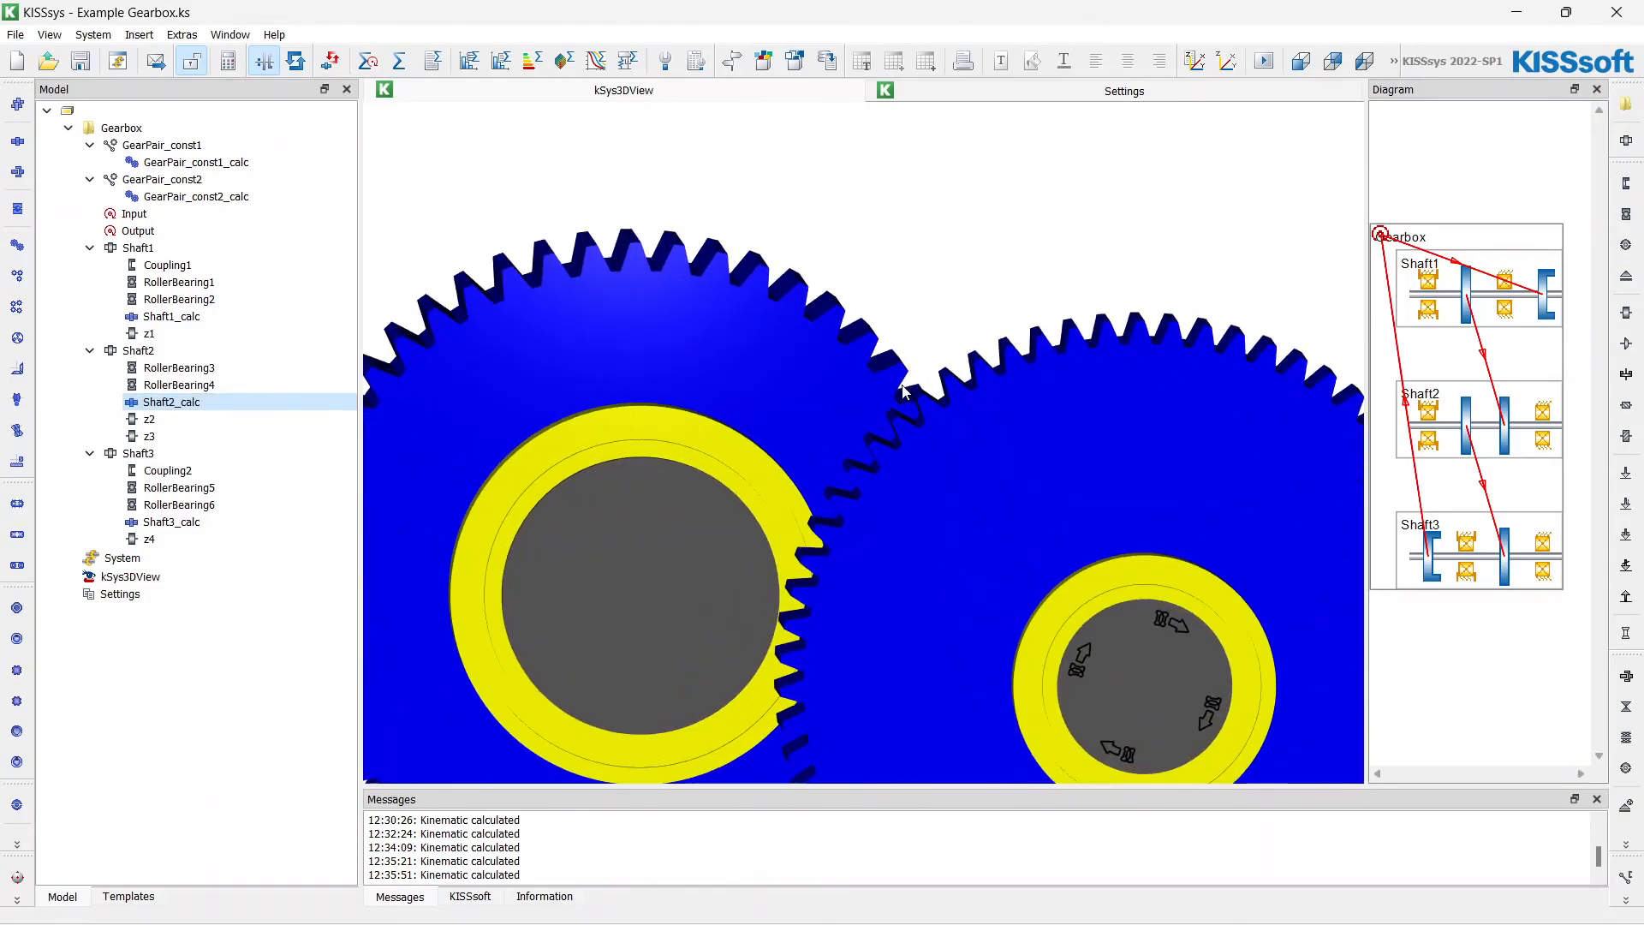
scroll("down", 3)
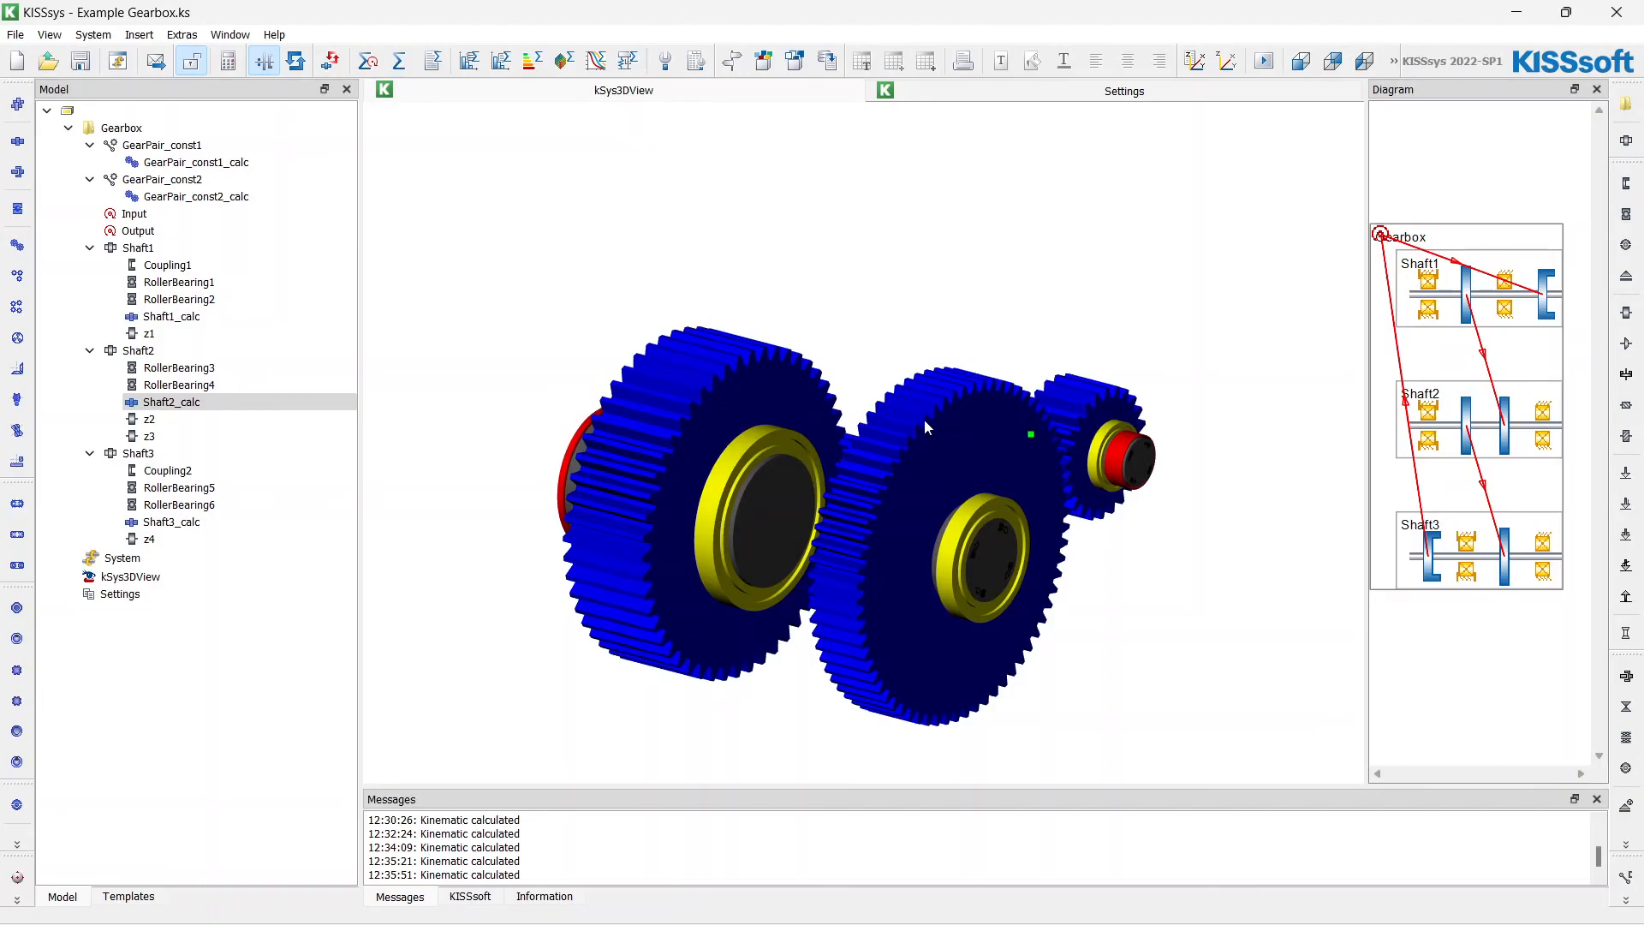
mouse_move(840, 433)
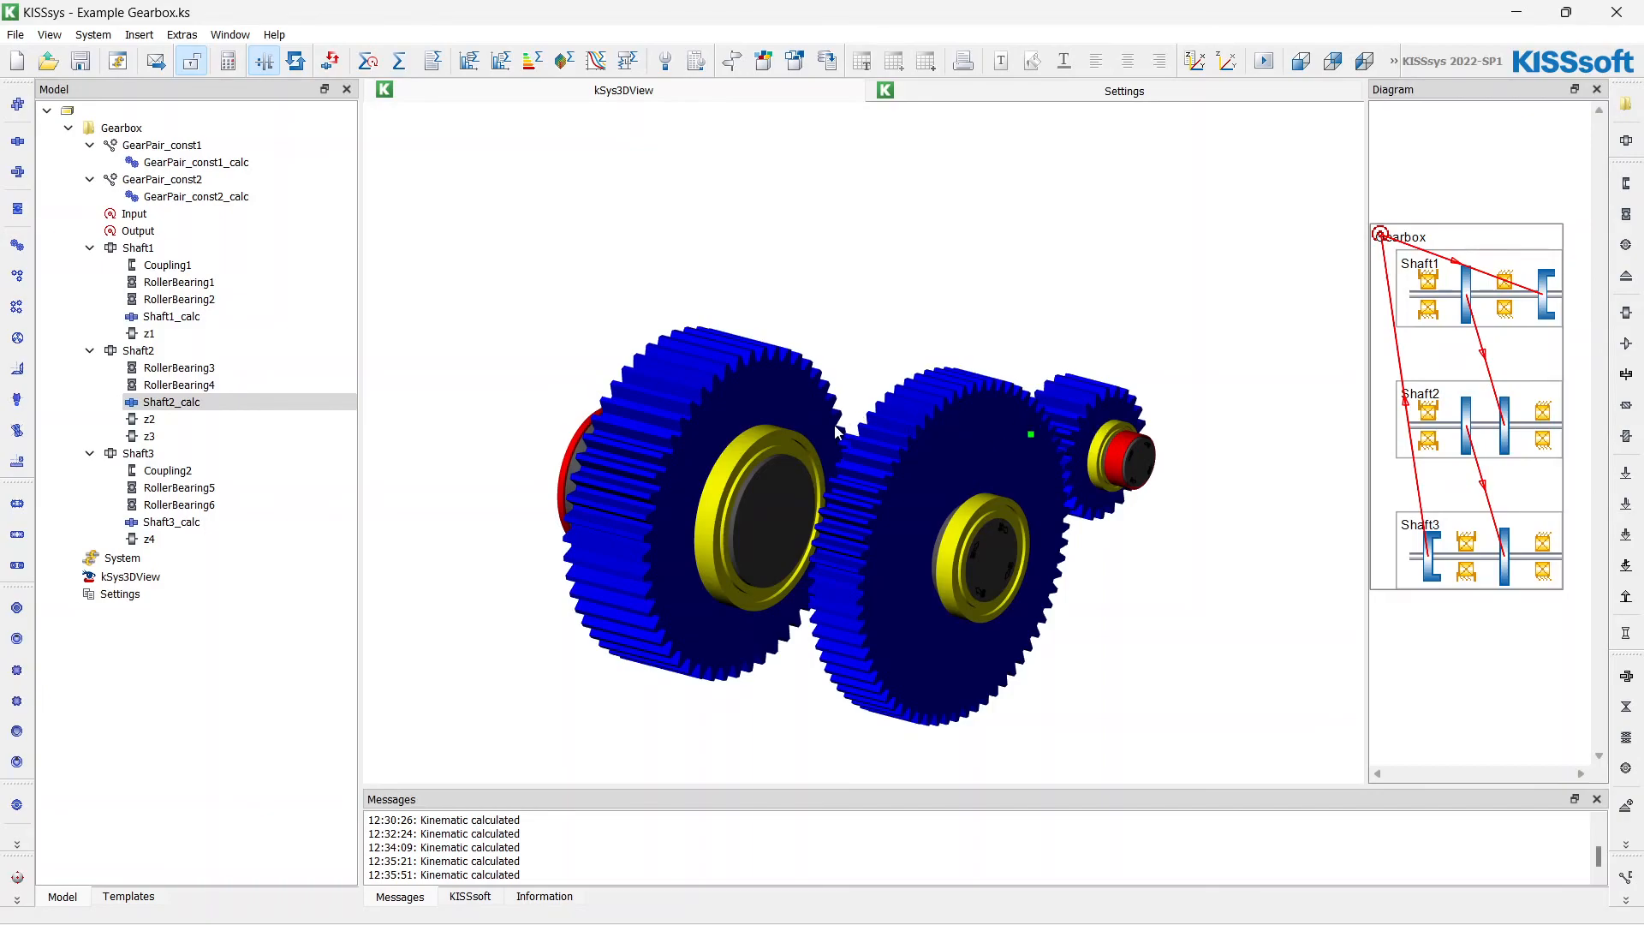